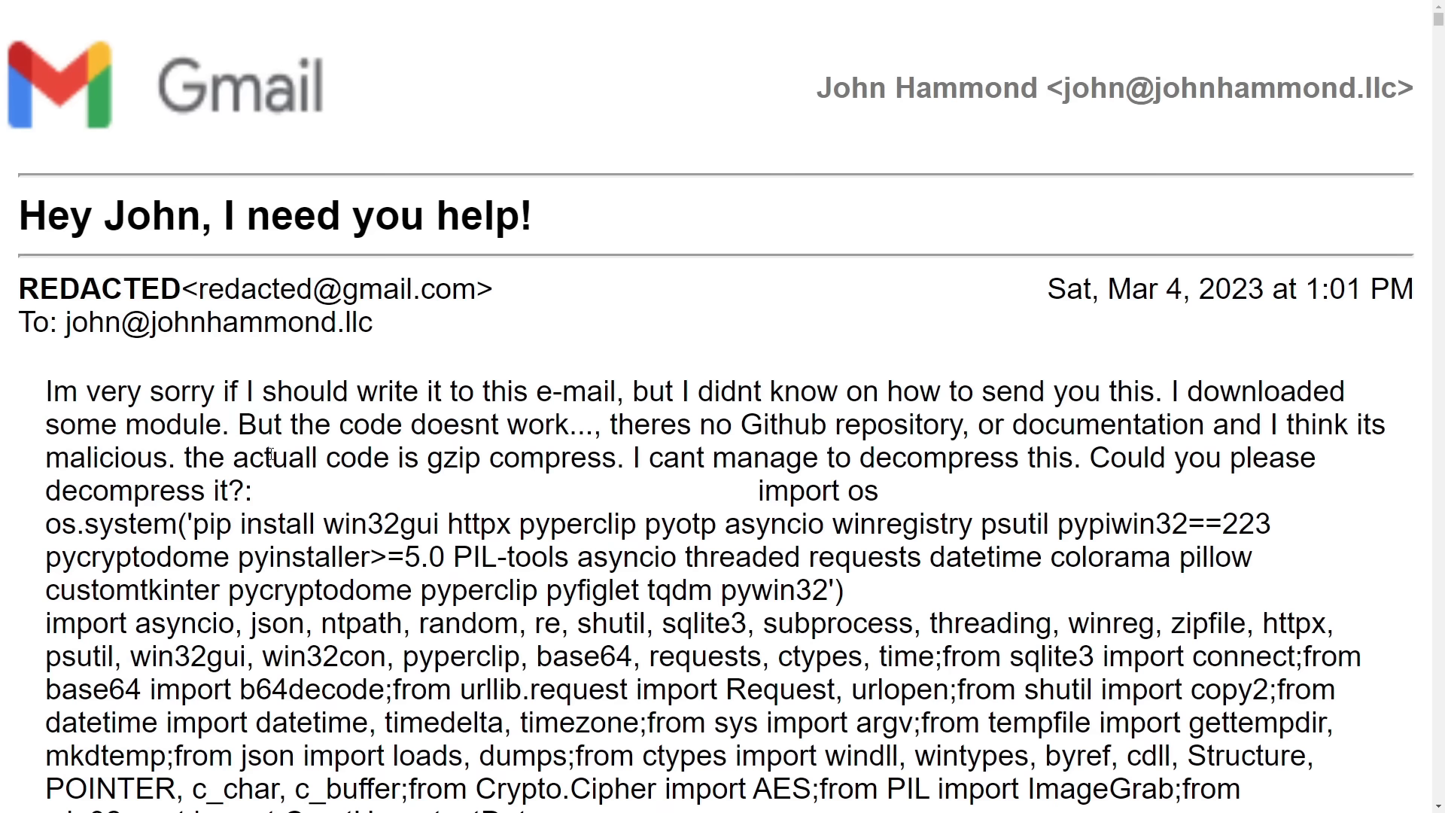
mouse_move(544, 433)
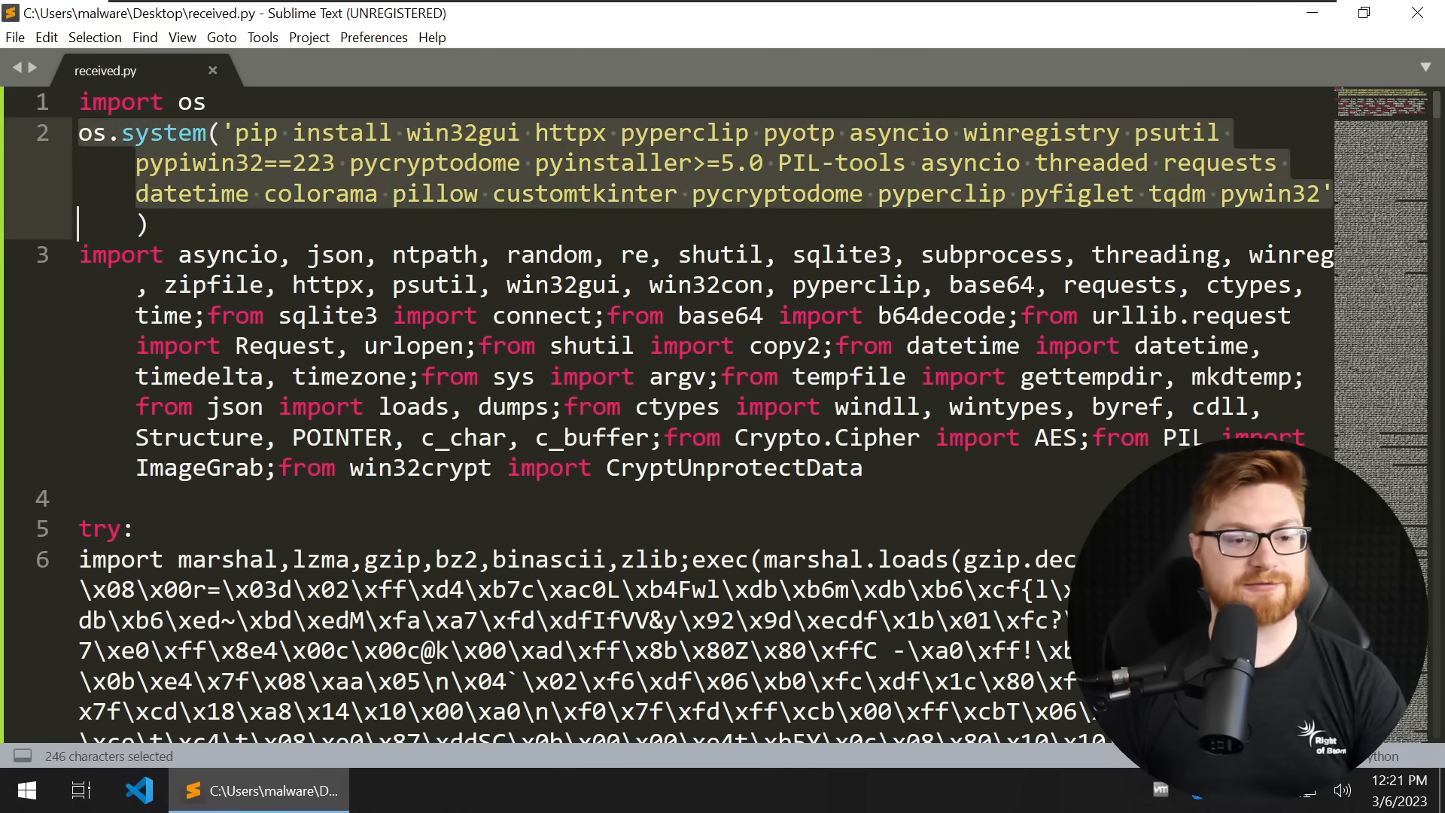
Review the script from the top and save a copy as cleaned.py
click(861, 467)
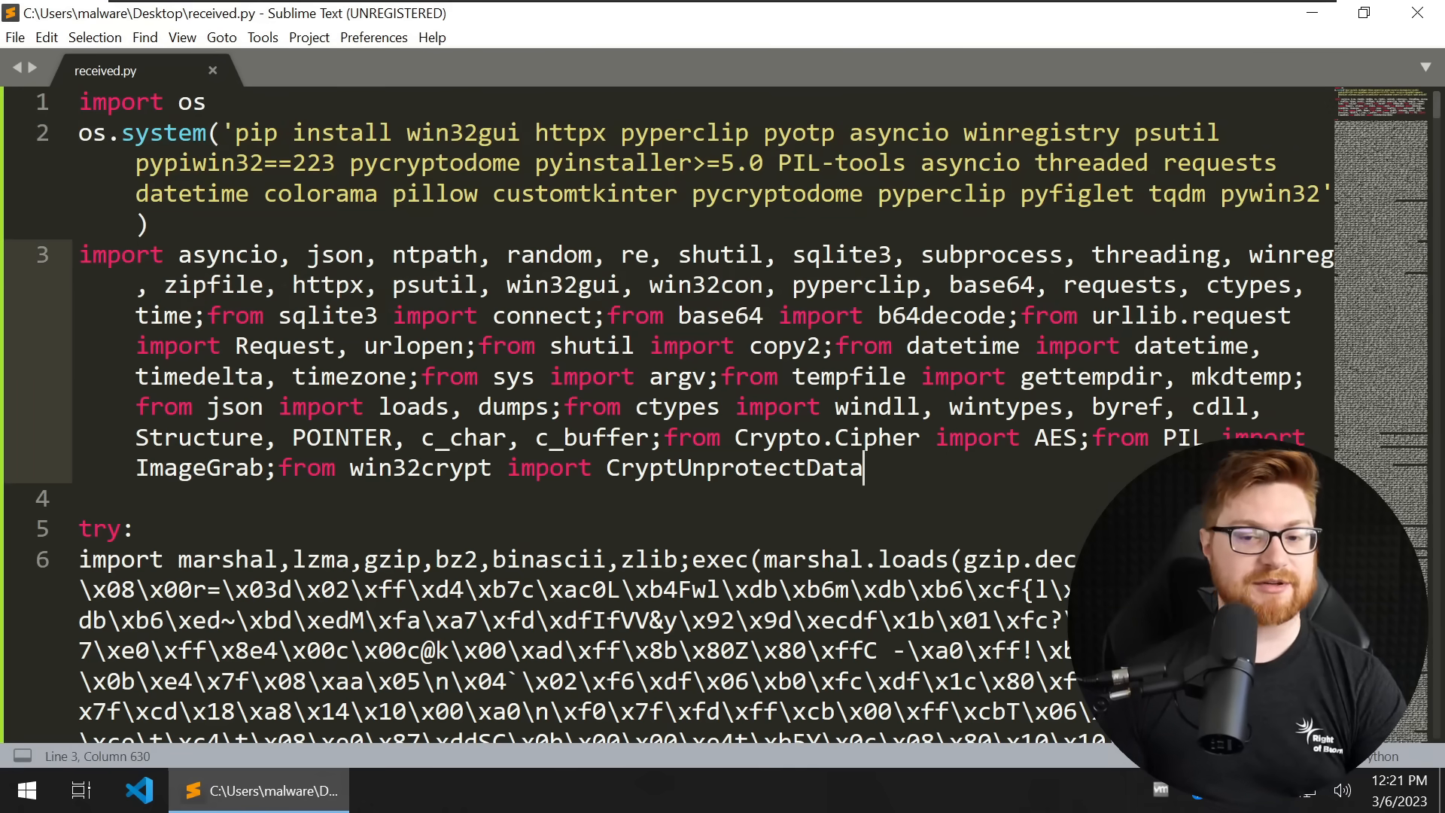
key(ctrl+Home)
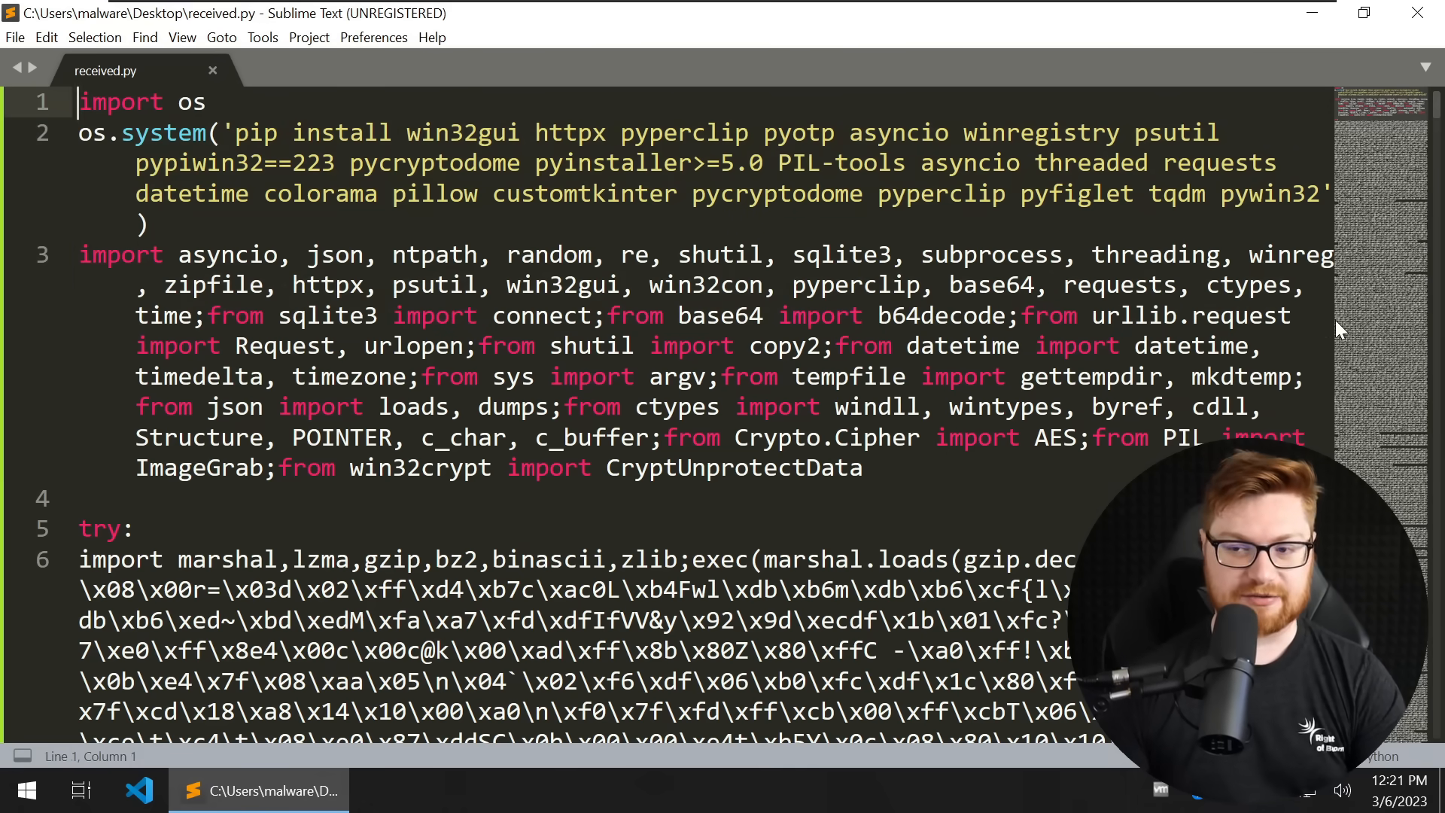
scroll(down, 3)
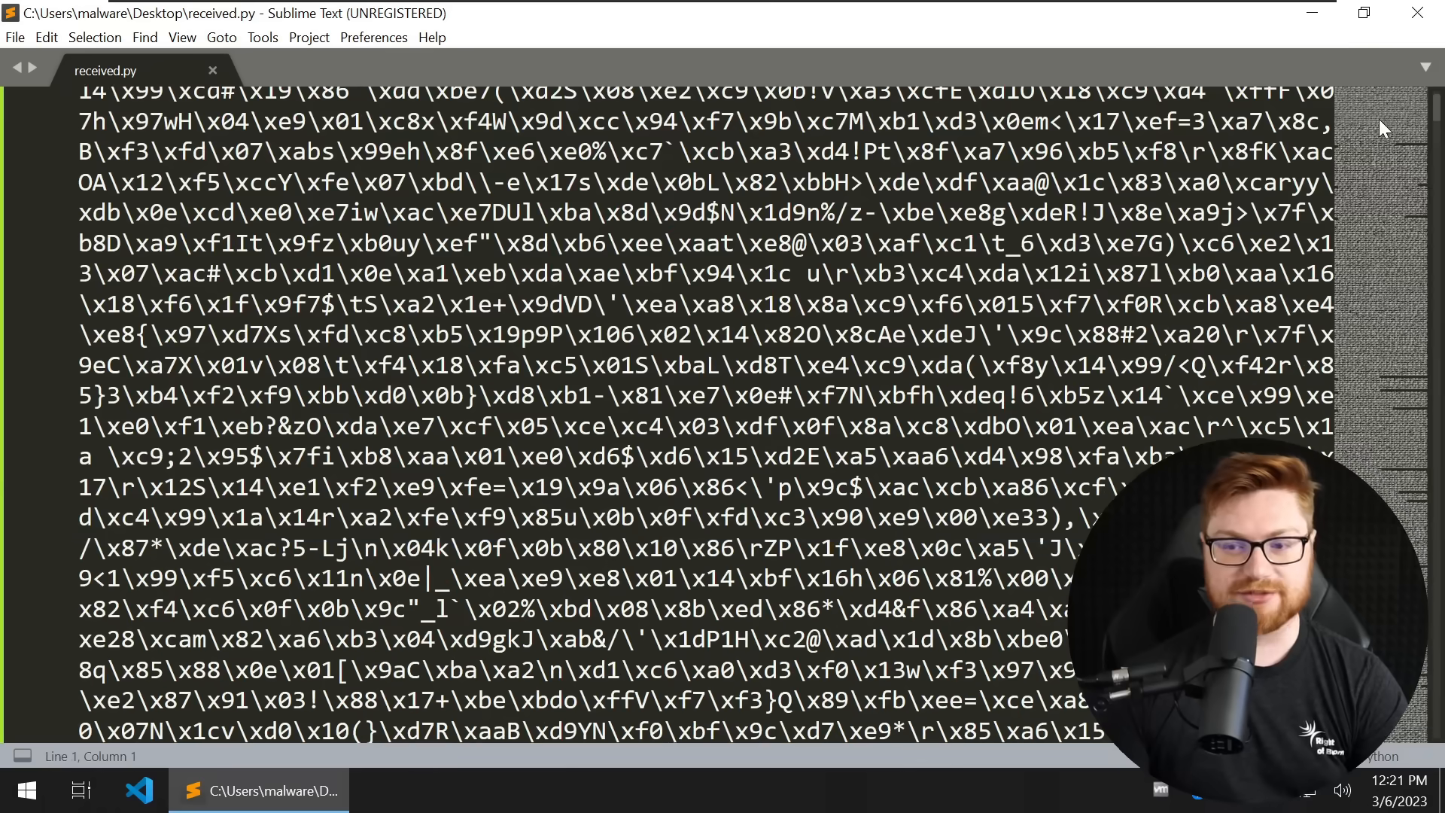
scroll(up, 3)
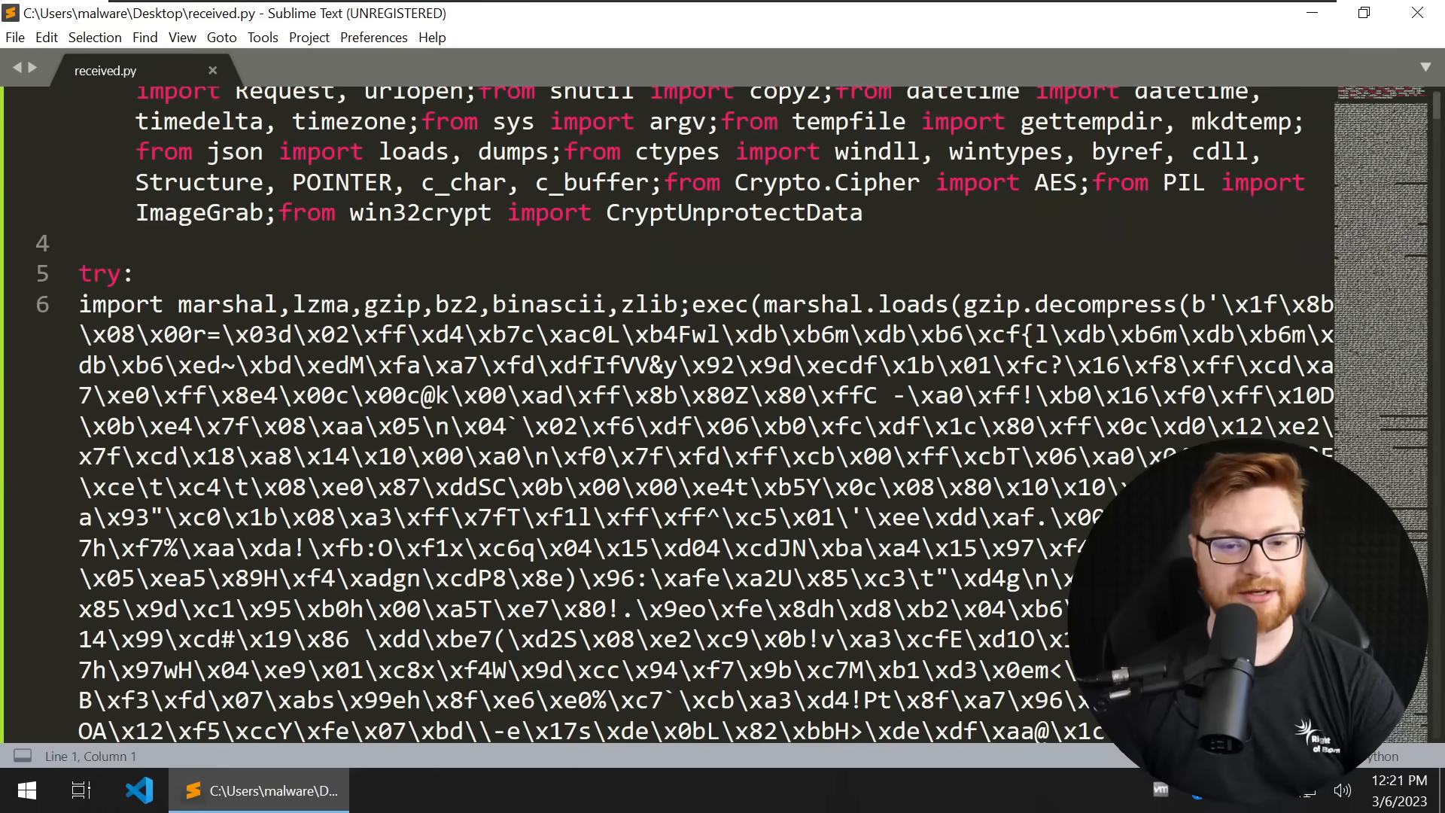
scroll(up, 3)
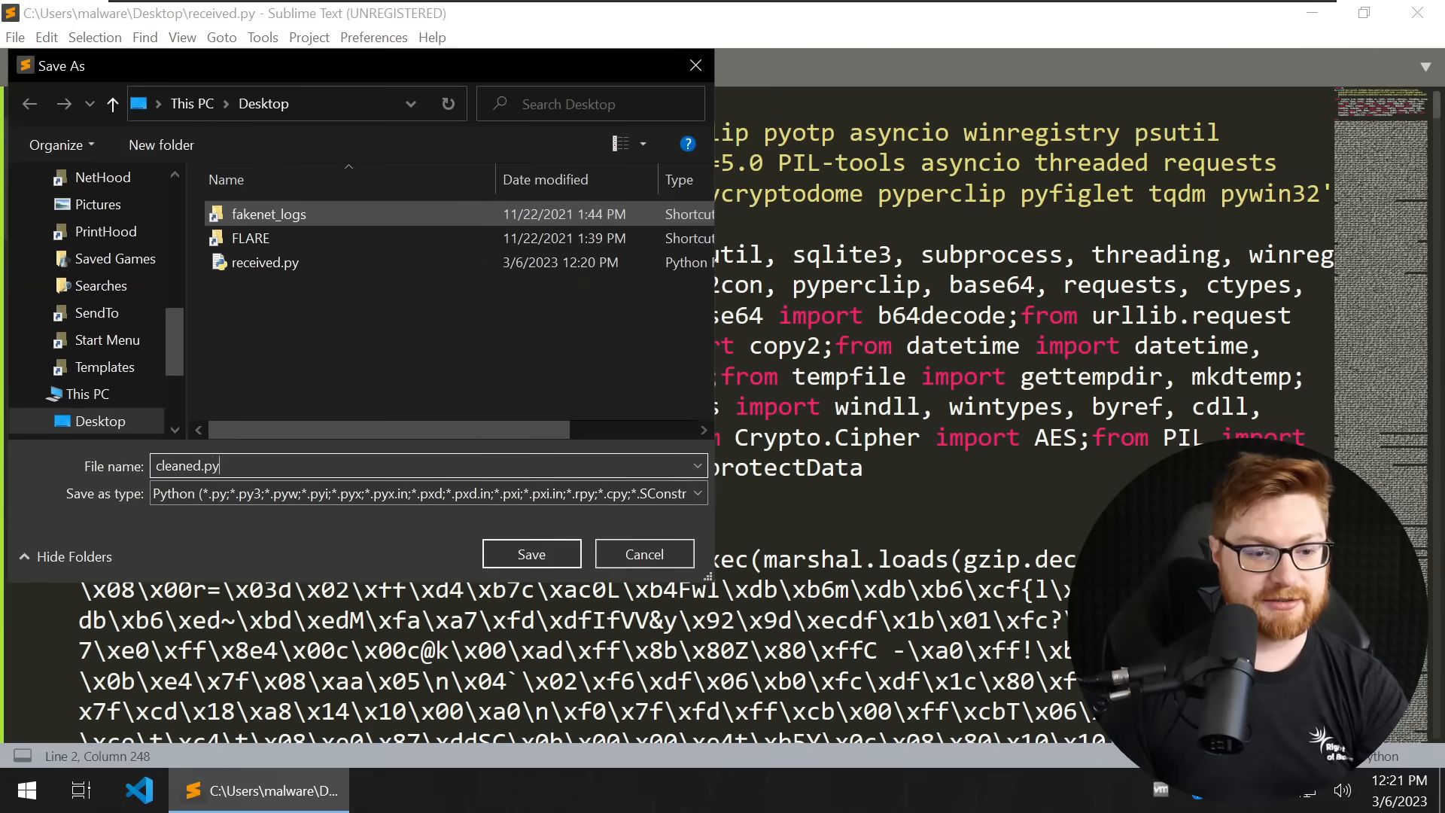
click(531, 554)
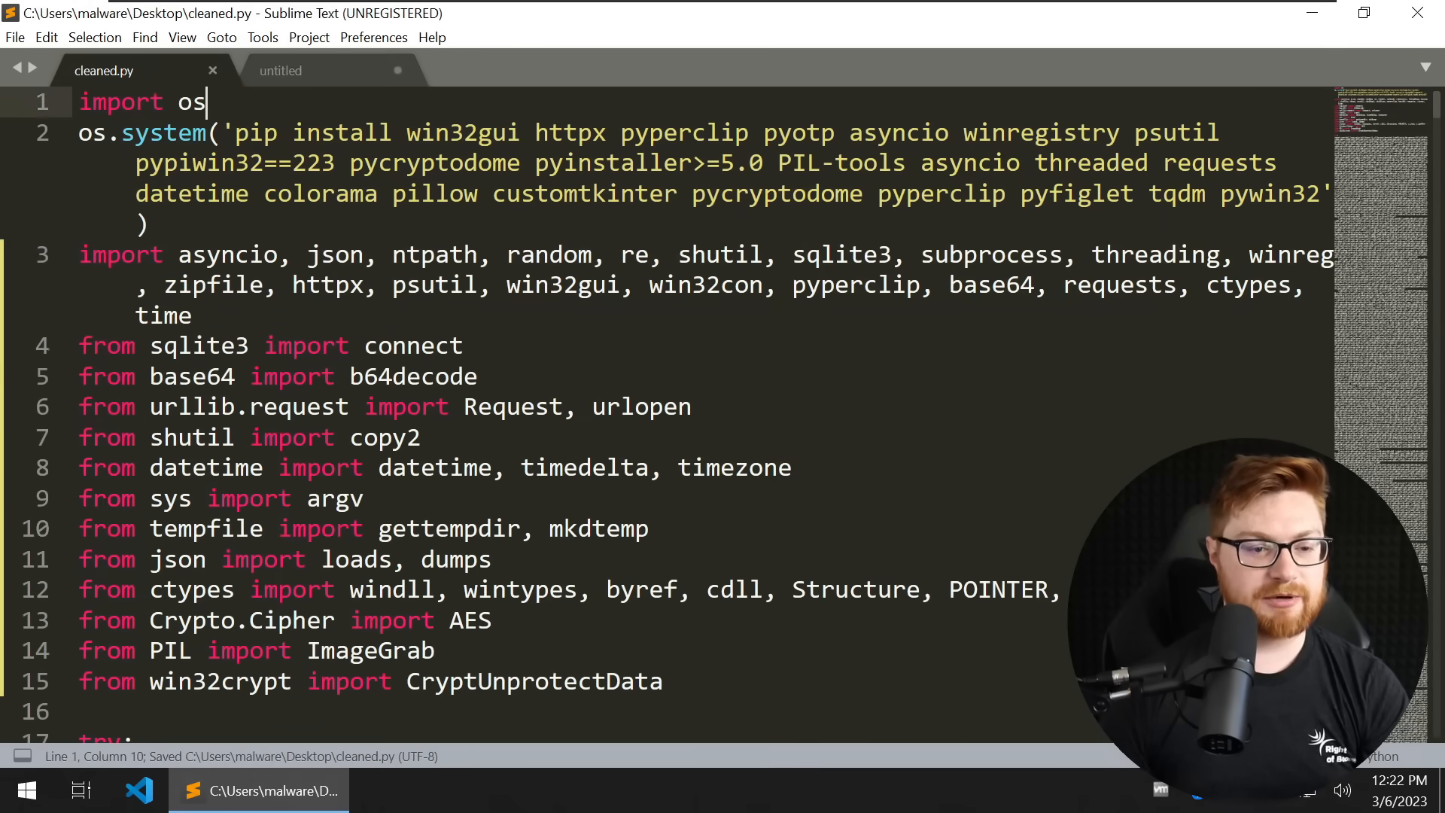
key(enter)
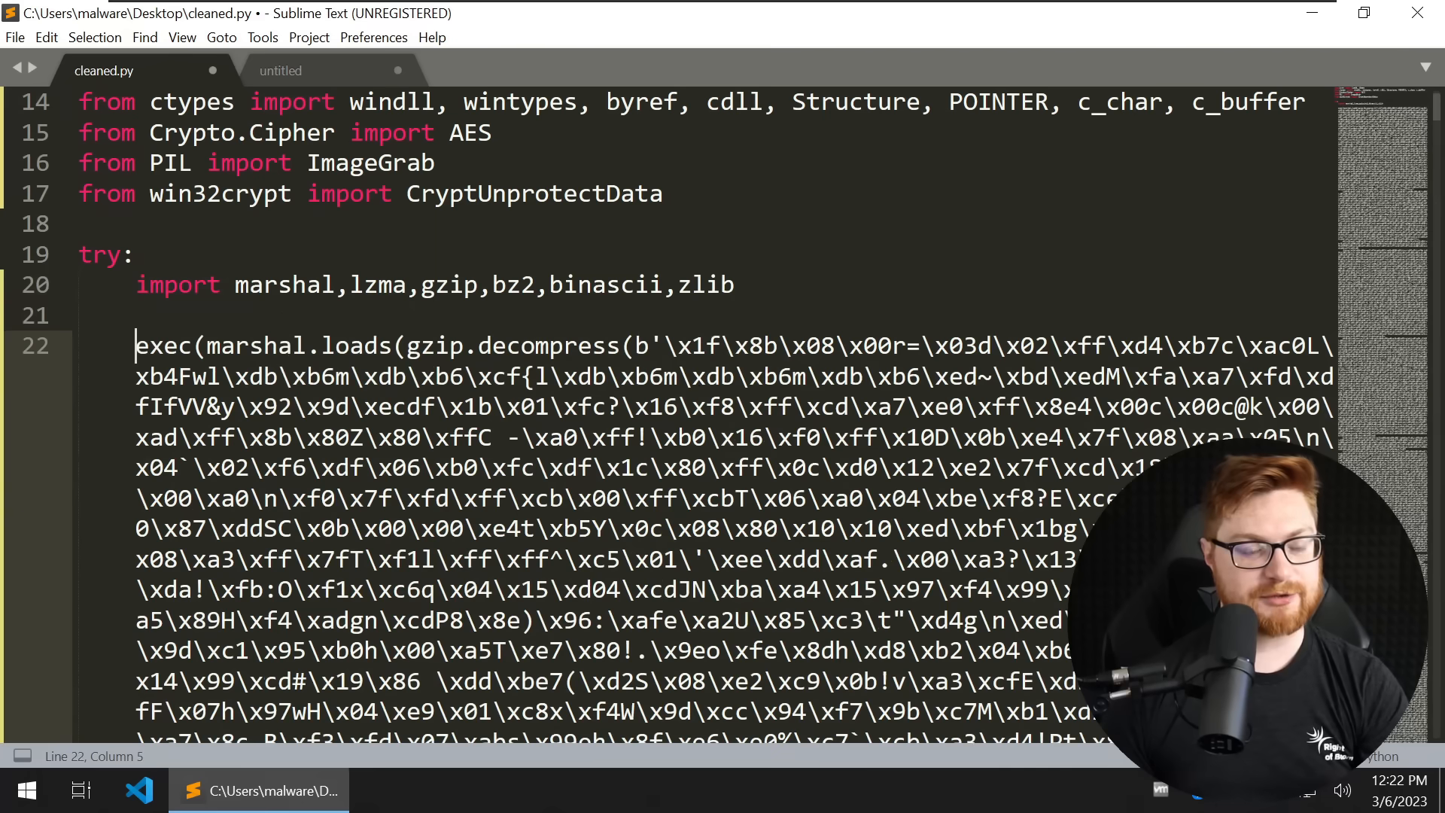
Save cleaned.py with each import on its own line
key(ctrl+s)
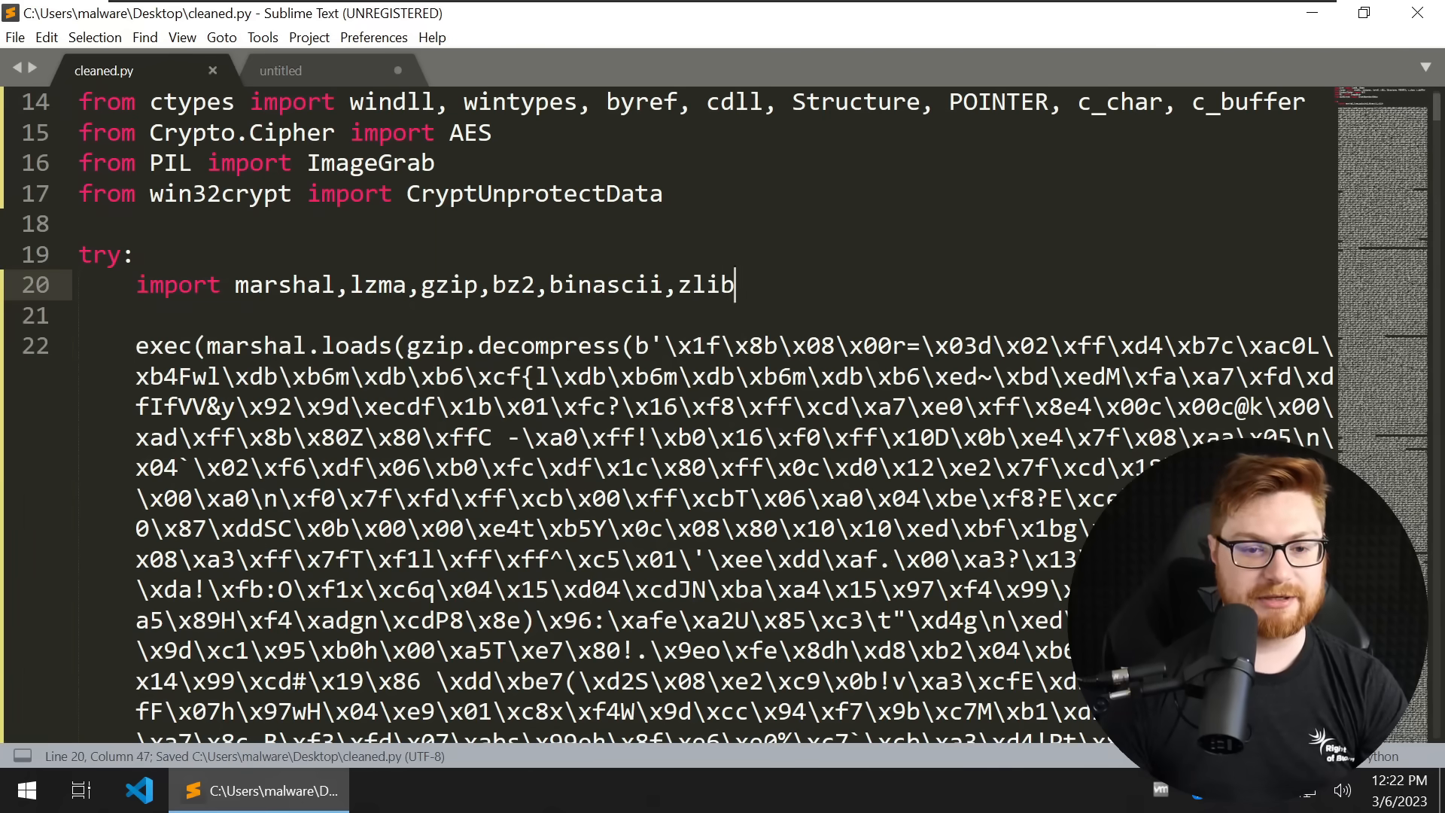
scroll(down, 3)
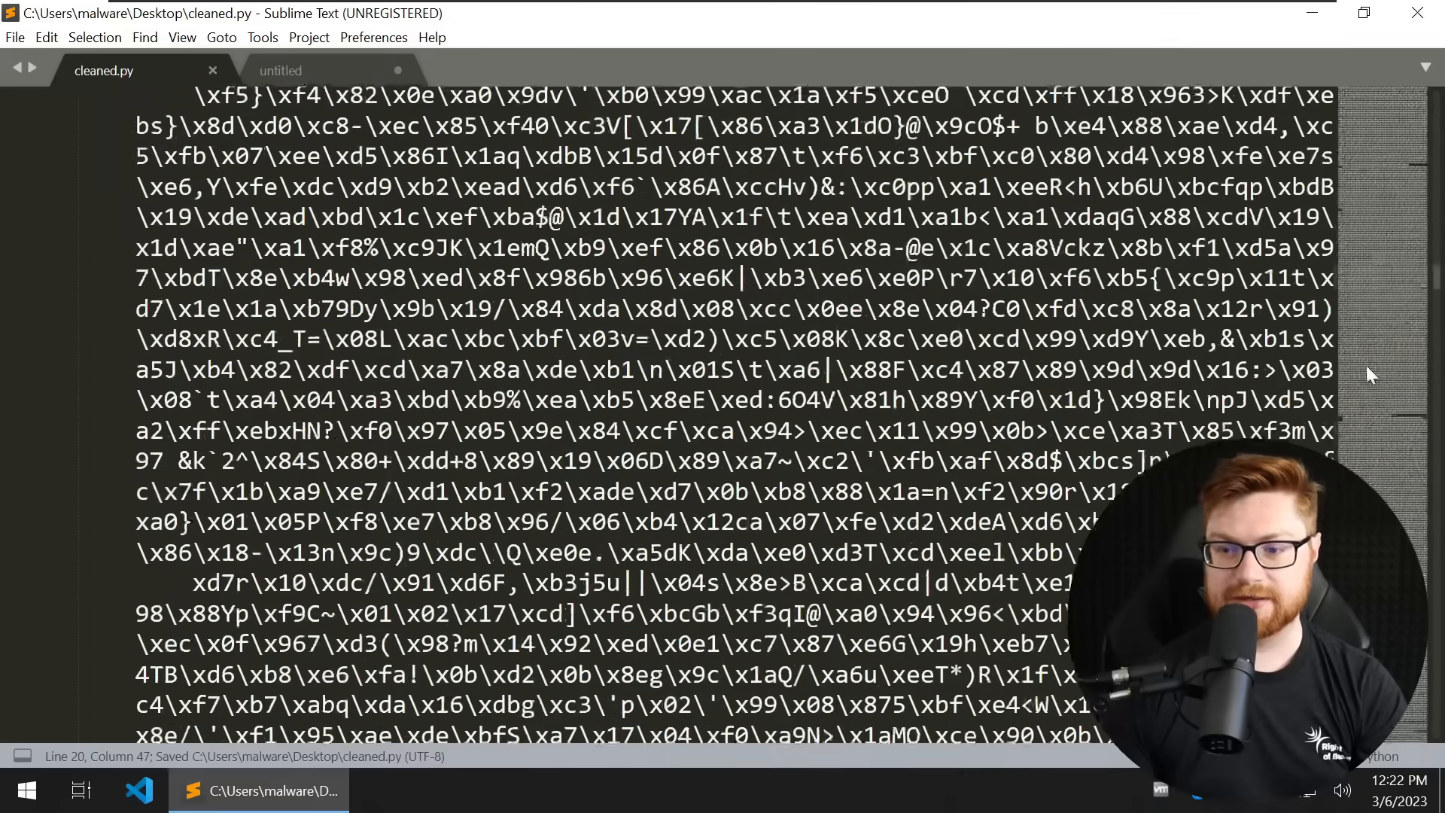
scroll(down, 3)
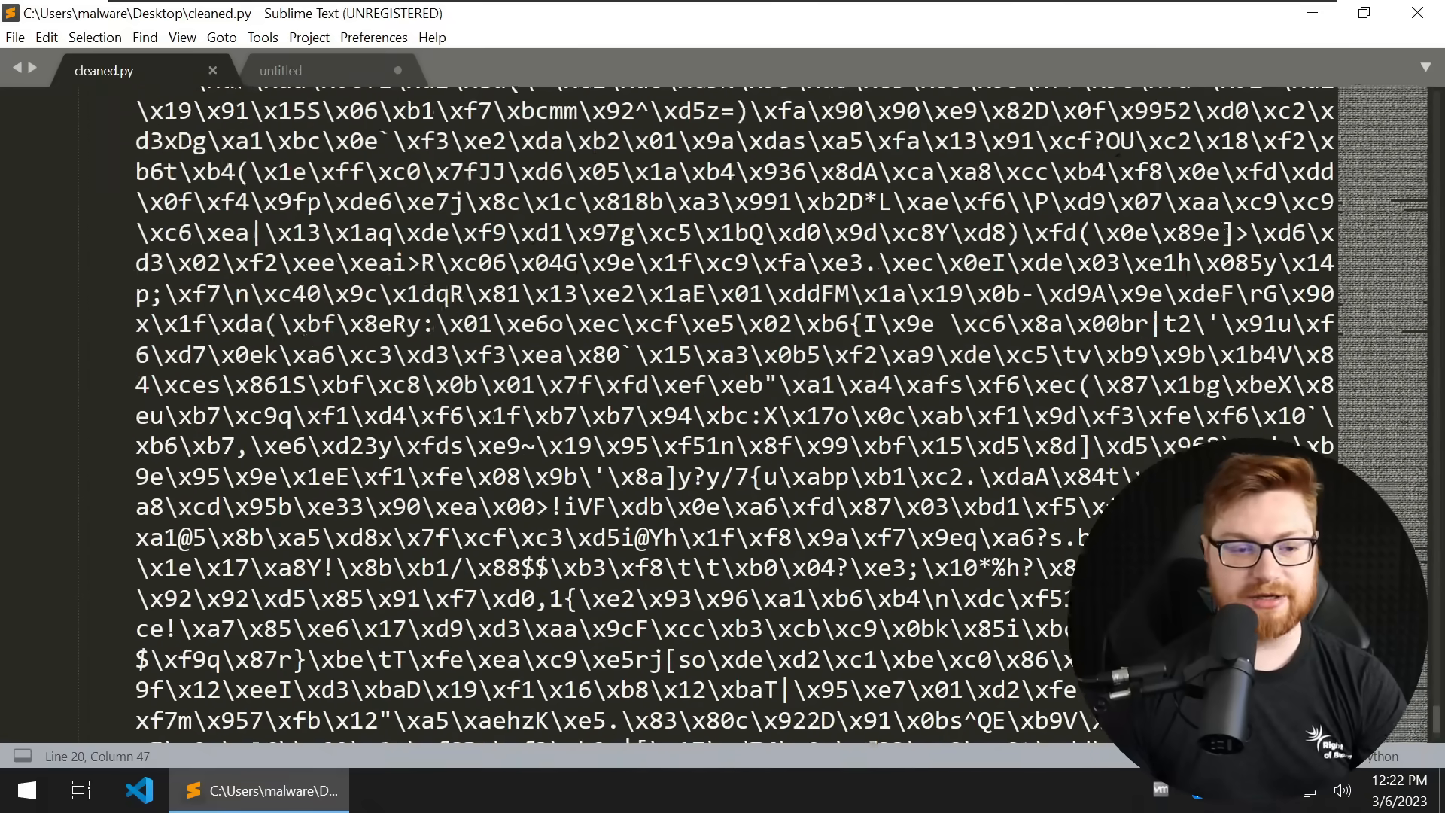
scroll(down, 3)
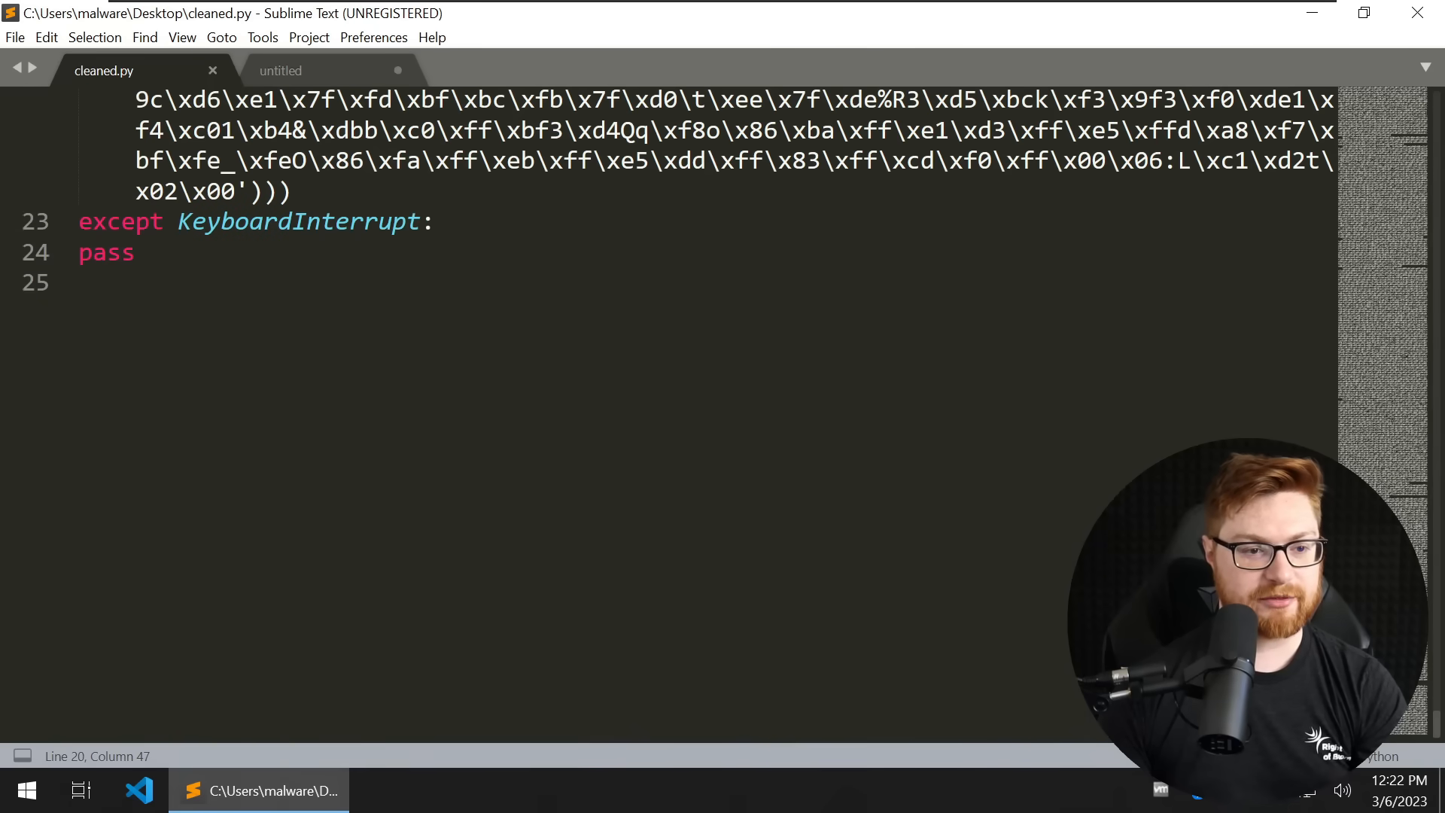
Indent the pass line under the except clause and save
key(ctrl+s)
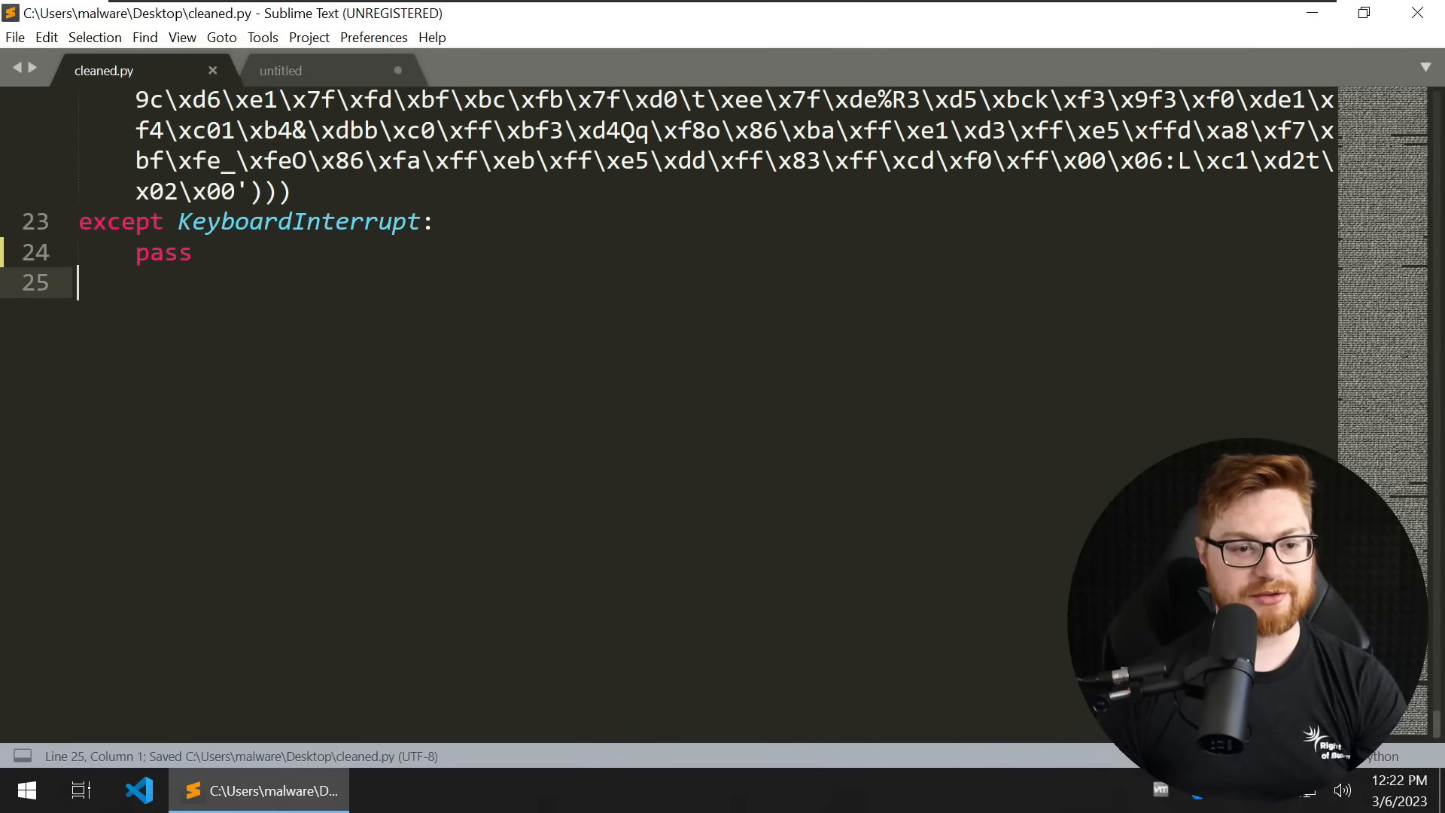
key(ctrl+Home)
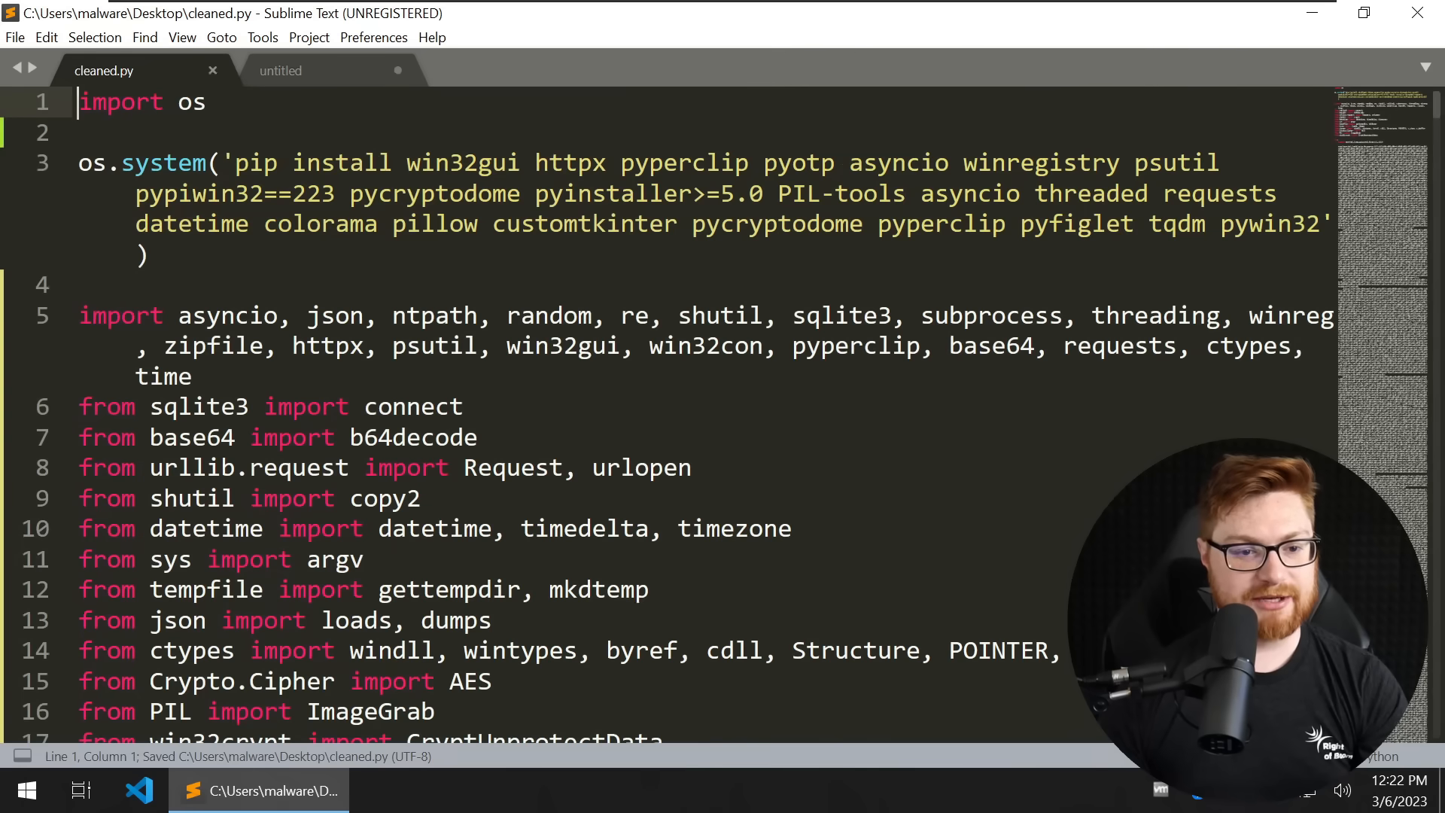
scroll(down, 3)
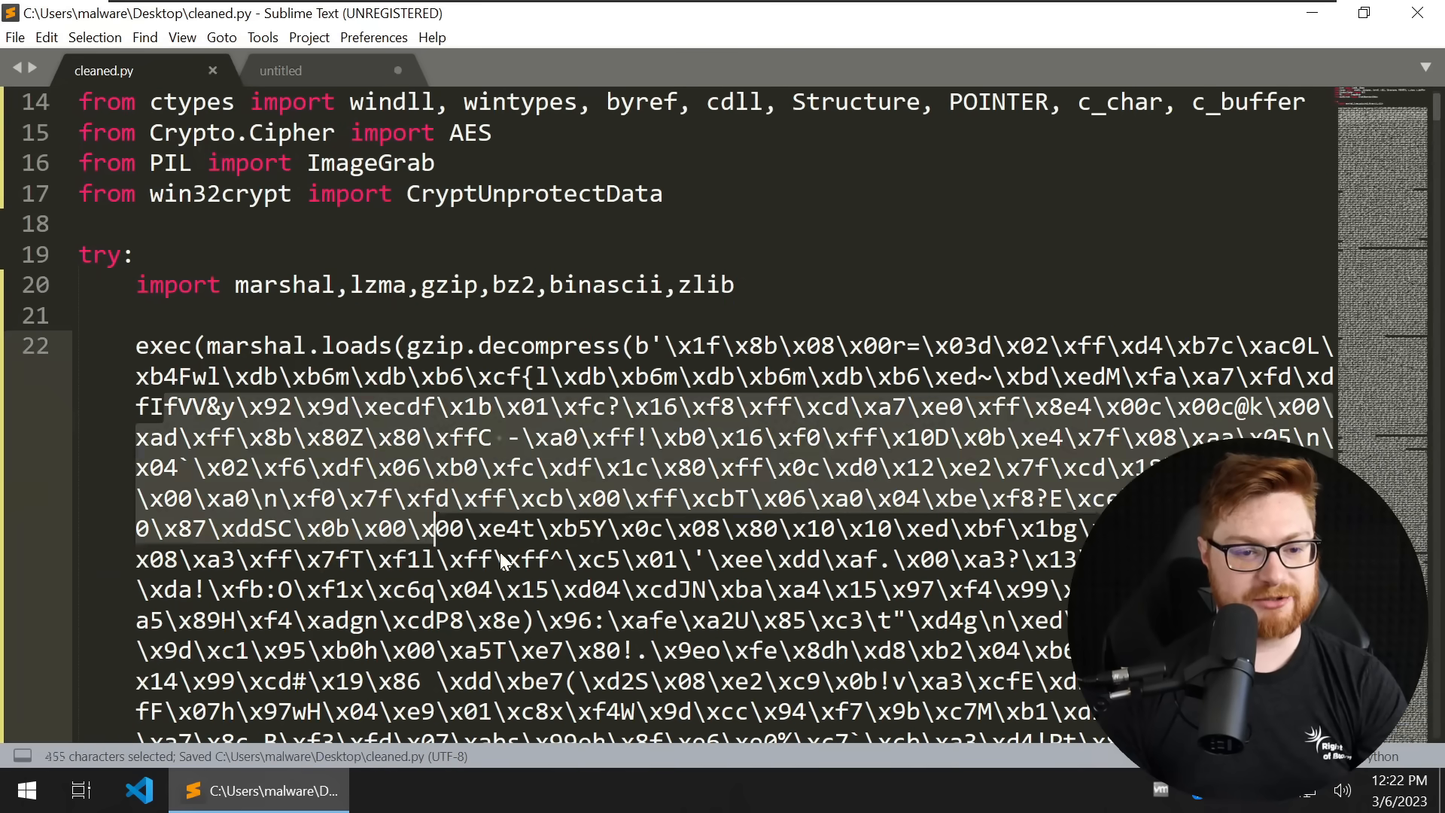
scroll(up, 3)
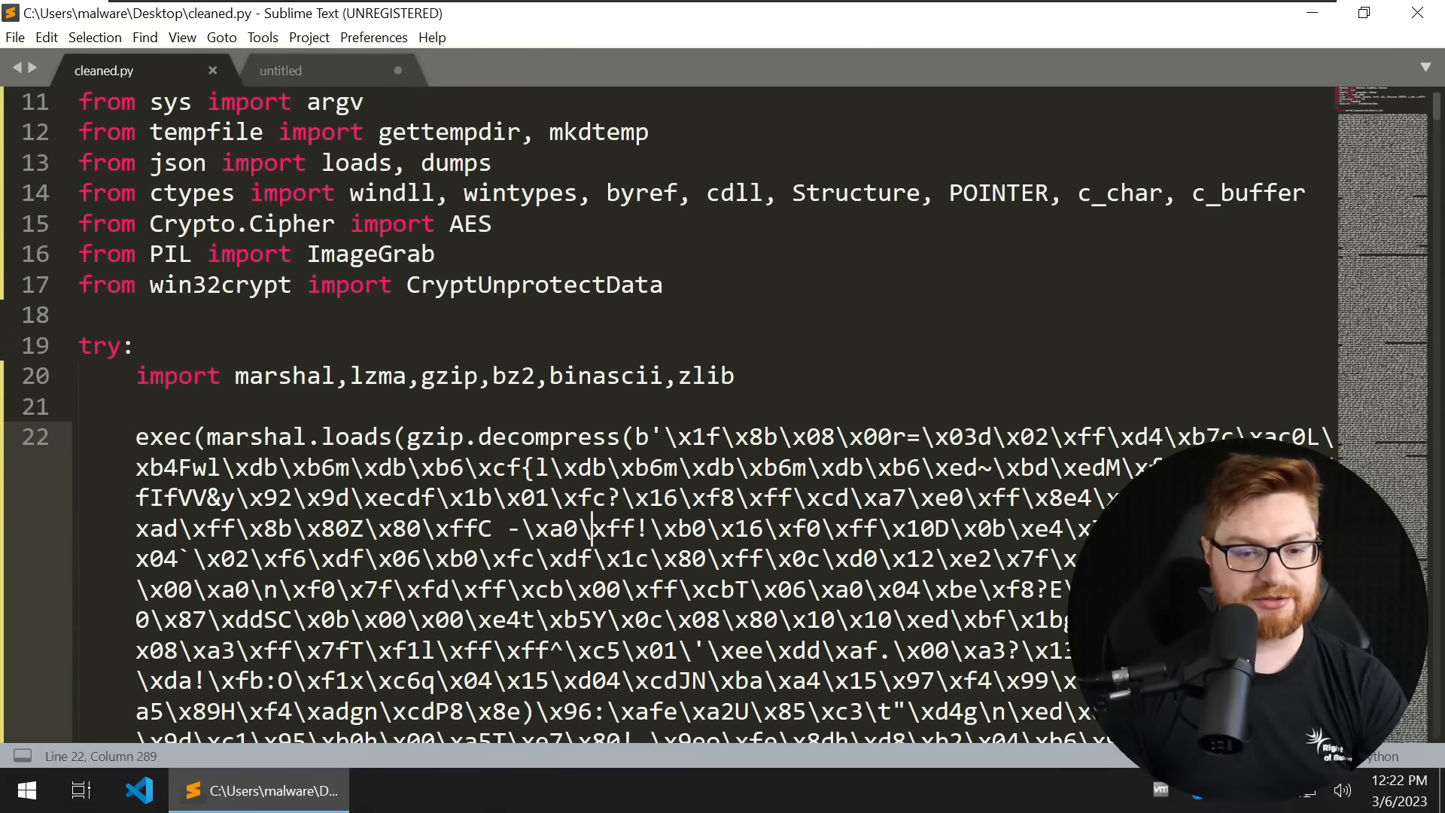
double_click(161, 436)
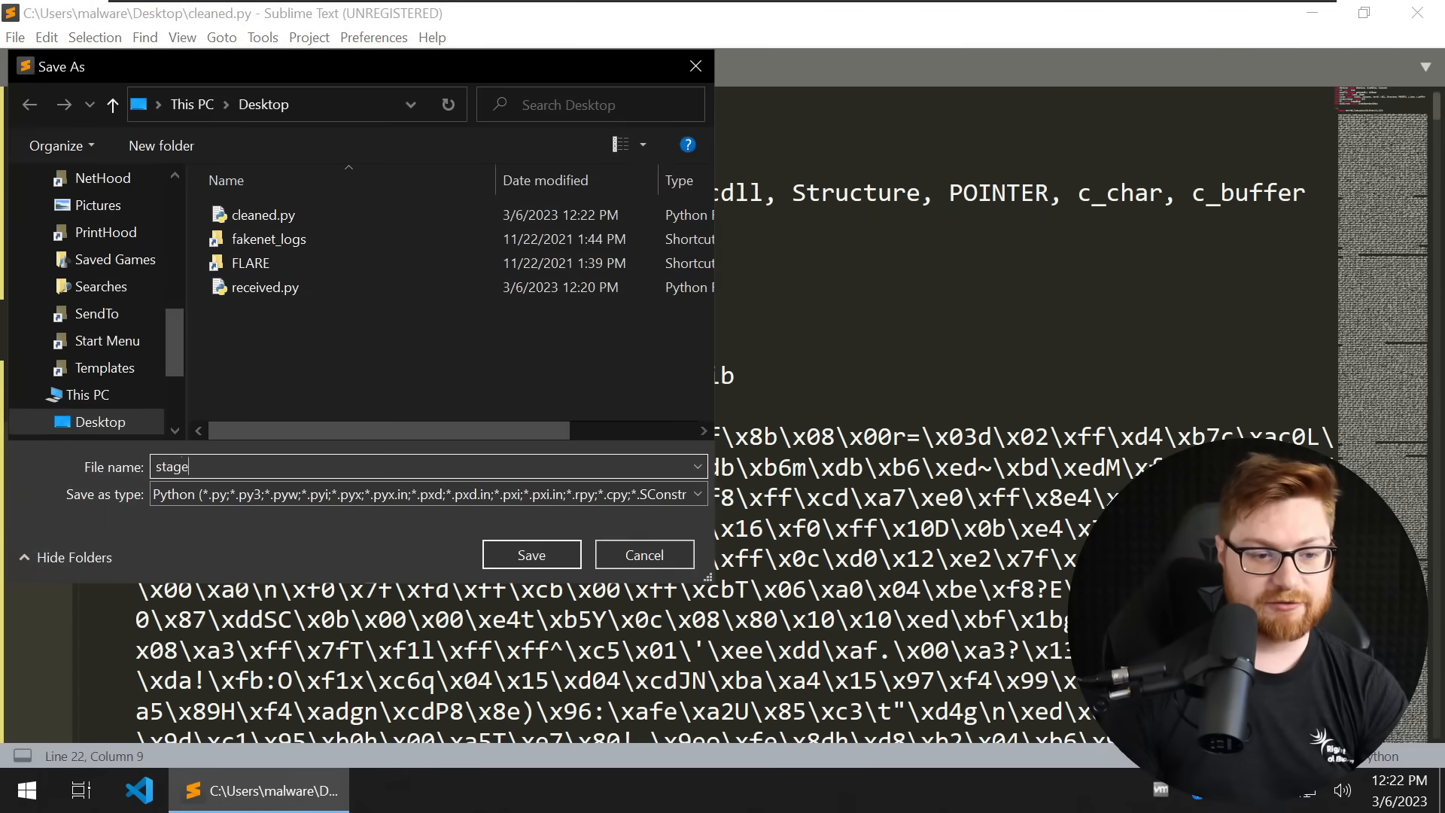
Save a new copy of the script as stage1.py
text(1)
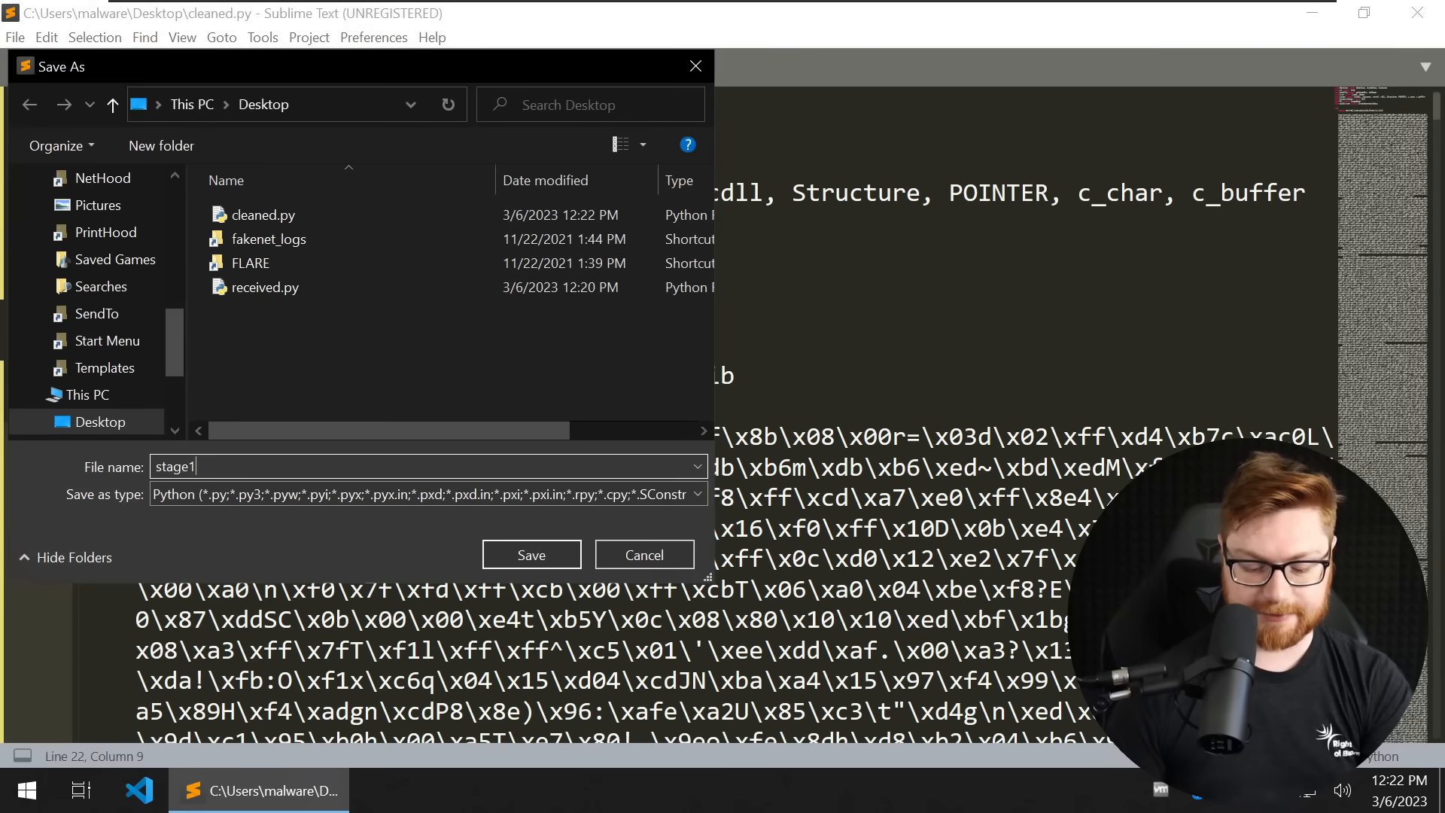
click(530, 554)
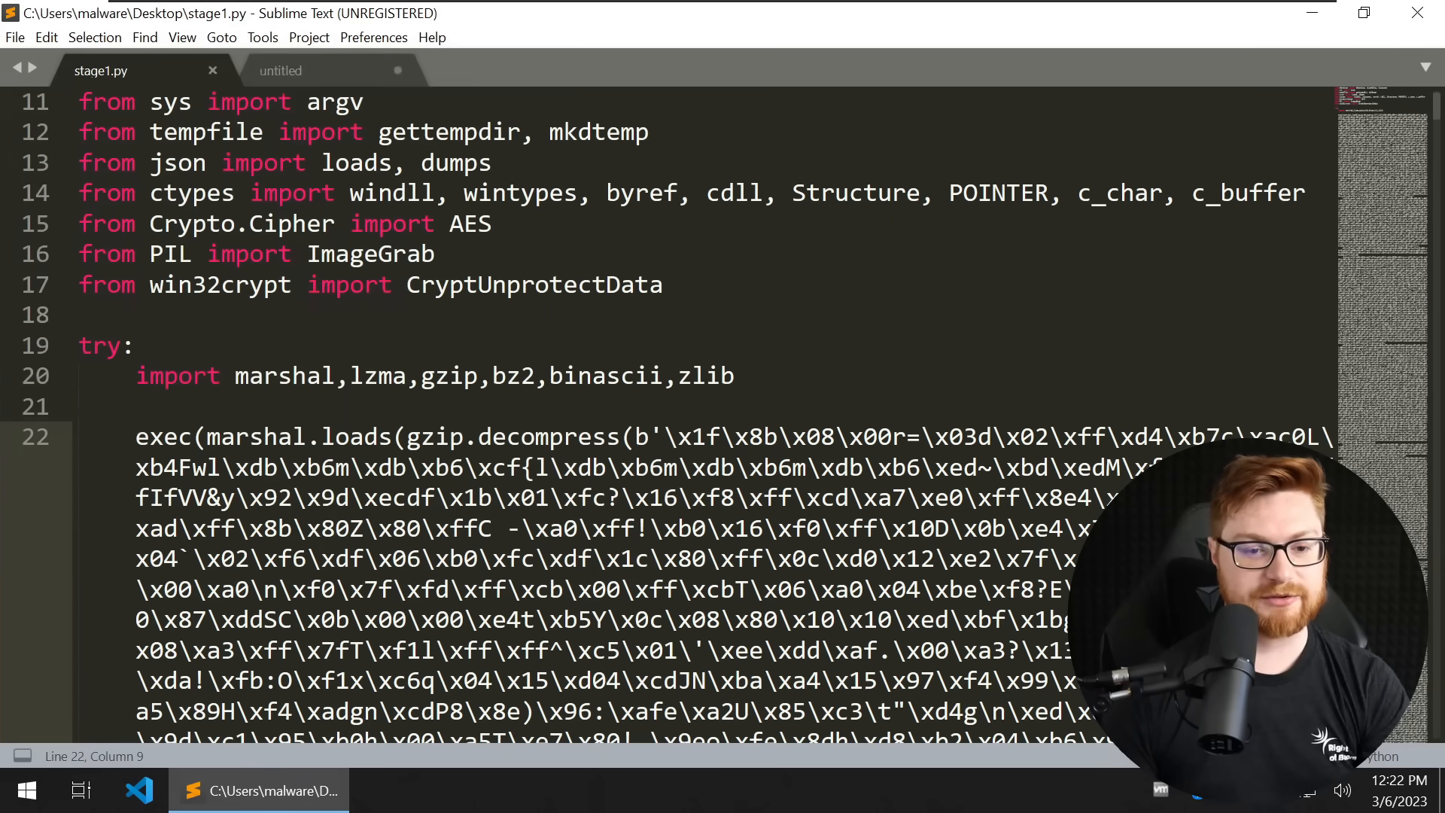
scroll(up, 3)
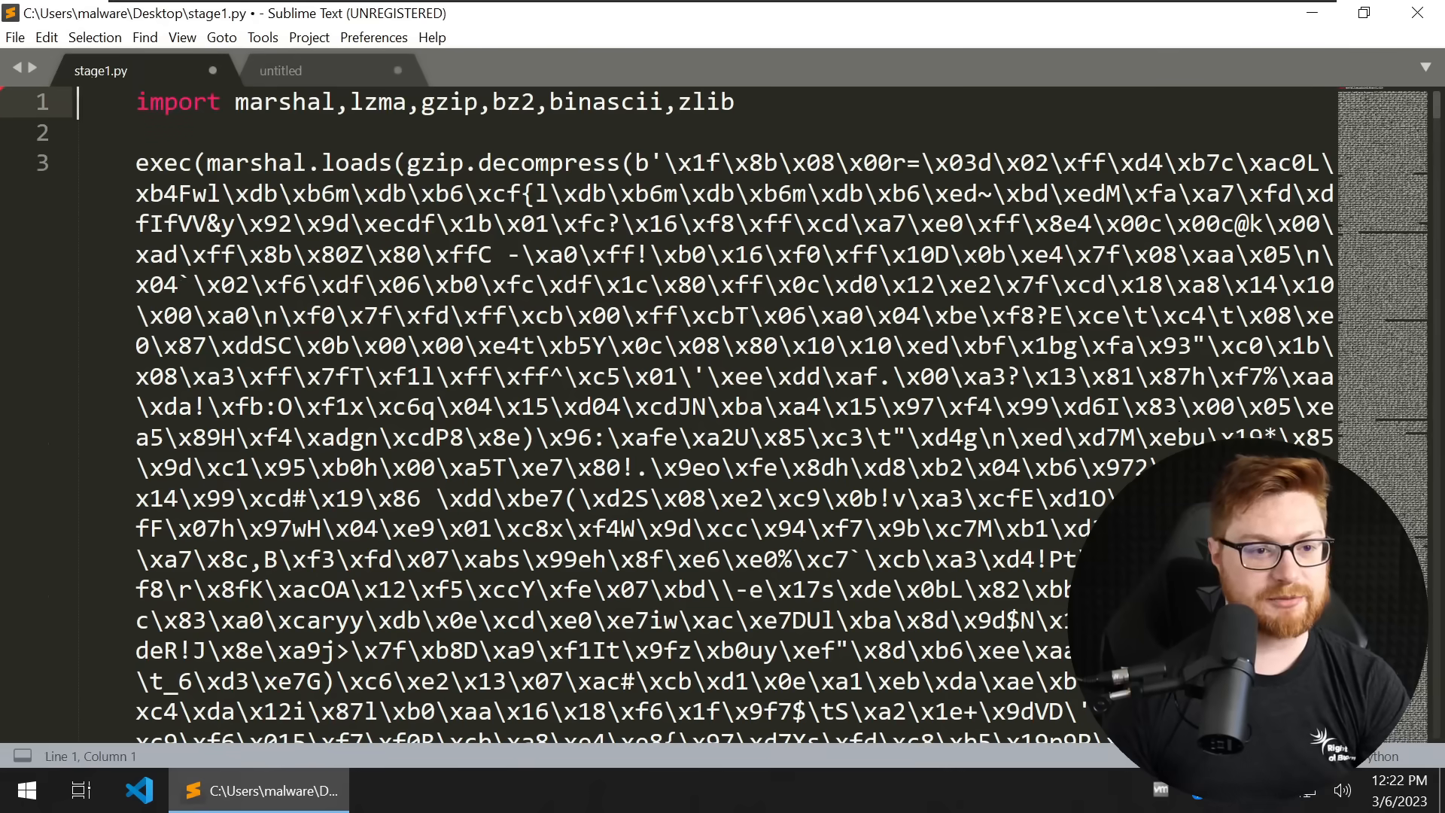
Unindent the payload line, delete except/pass, and change exec to print
key(ctrl+s)
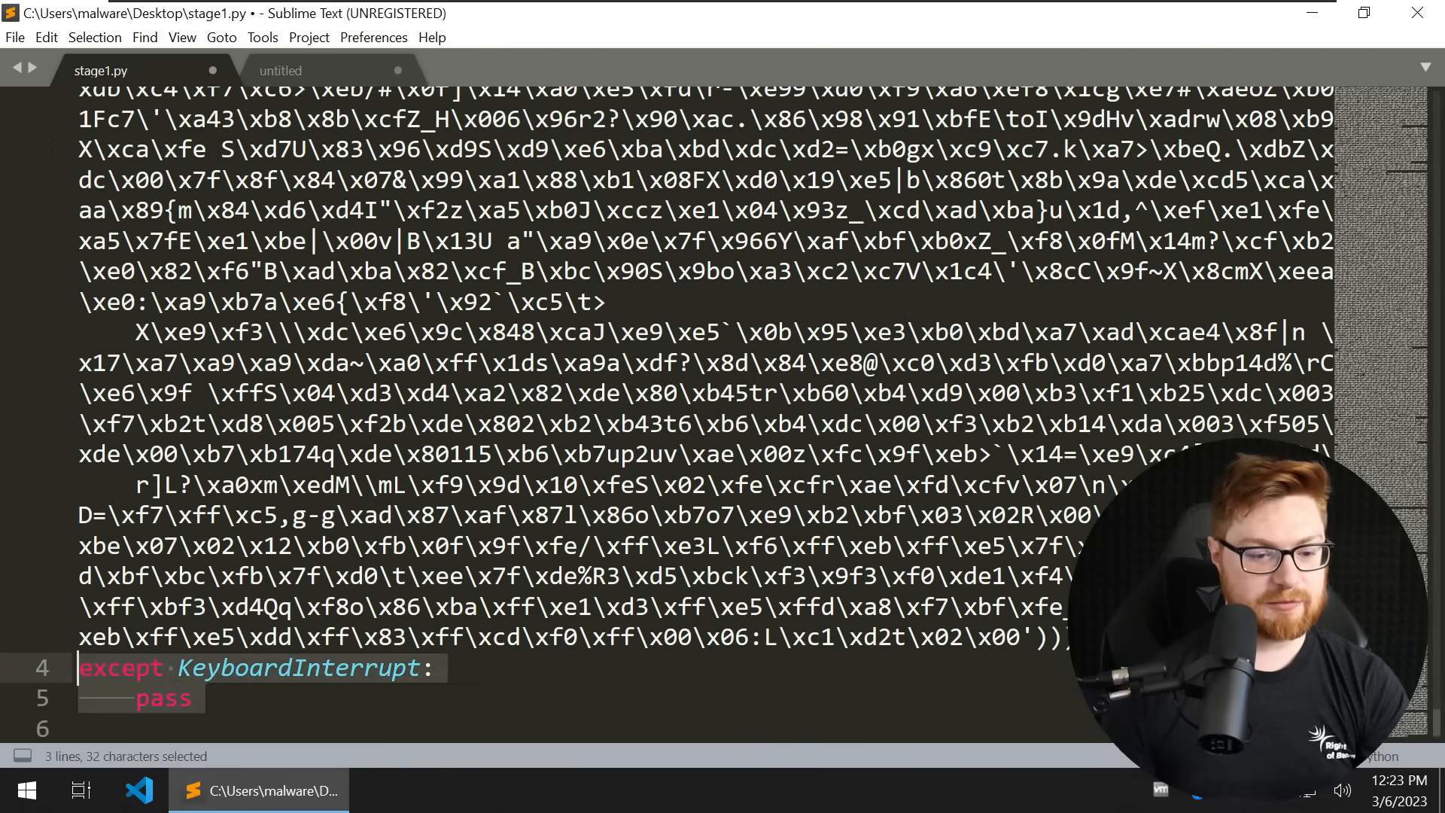
key(ctrl+s)
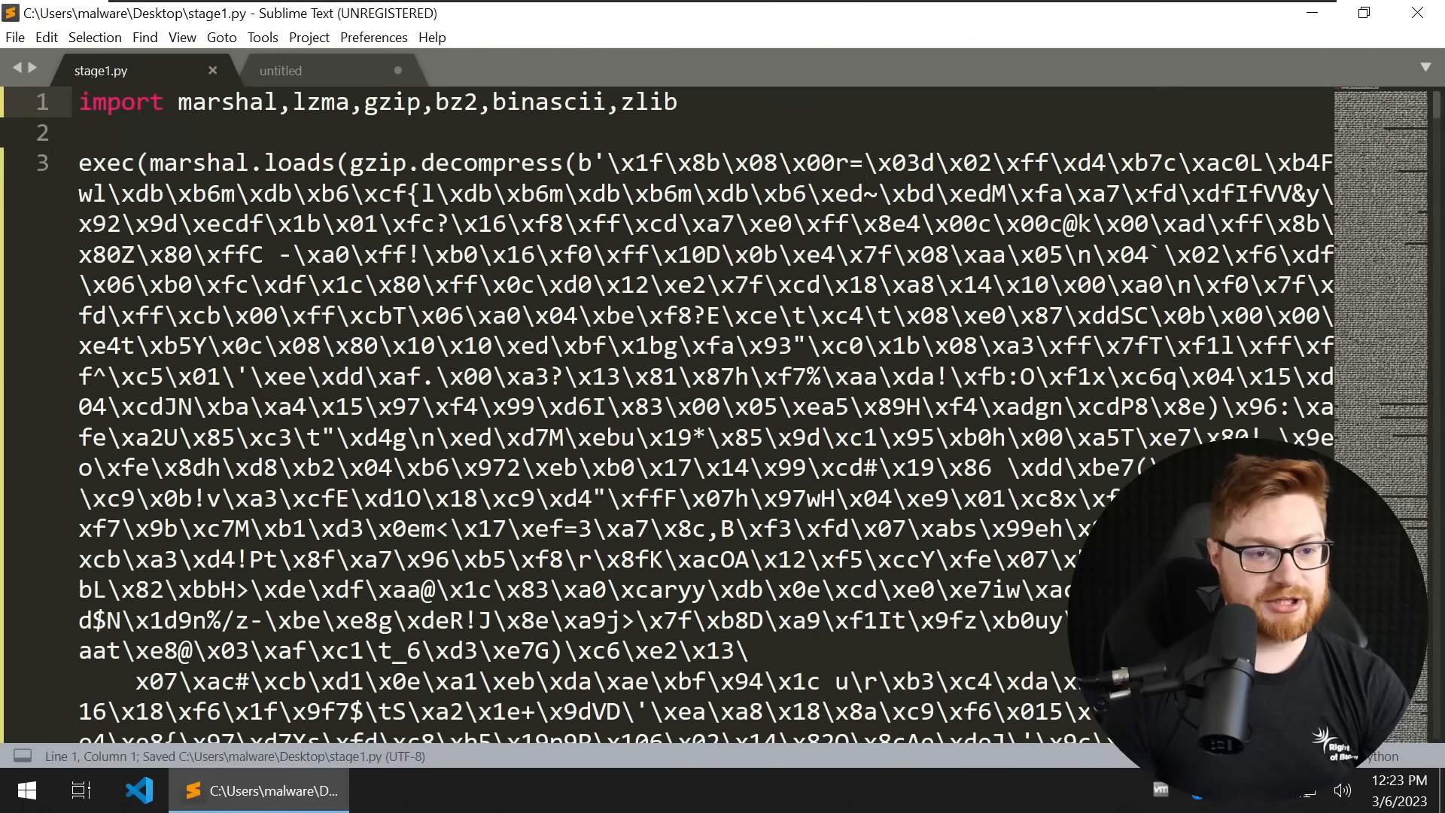
text(print)
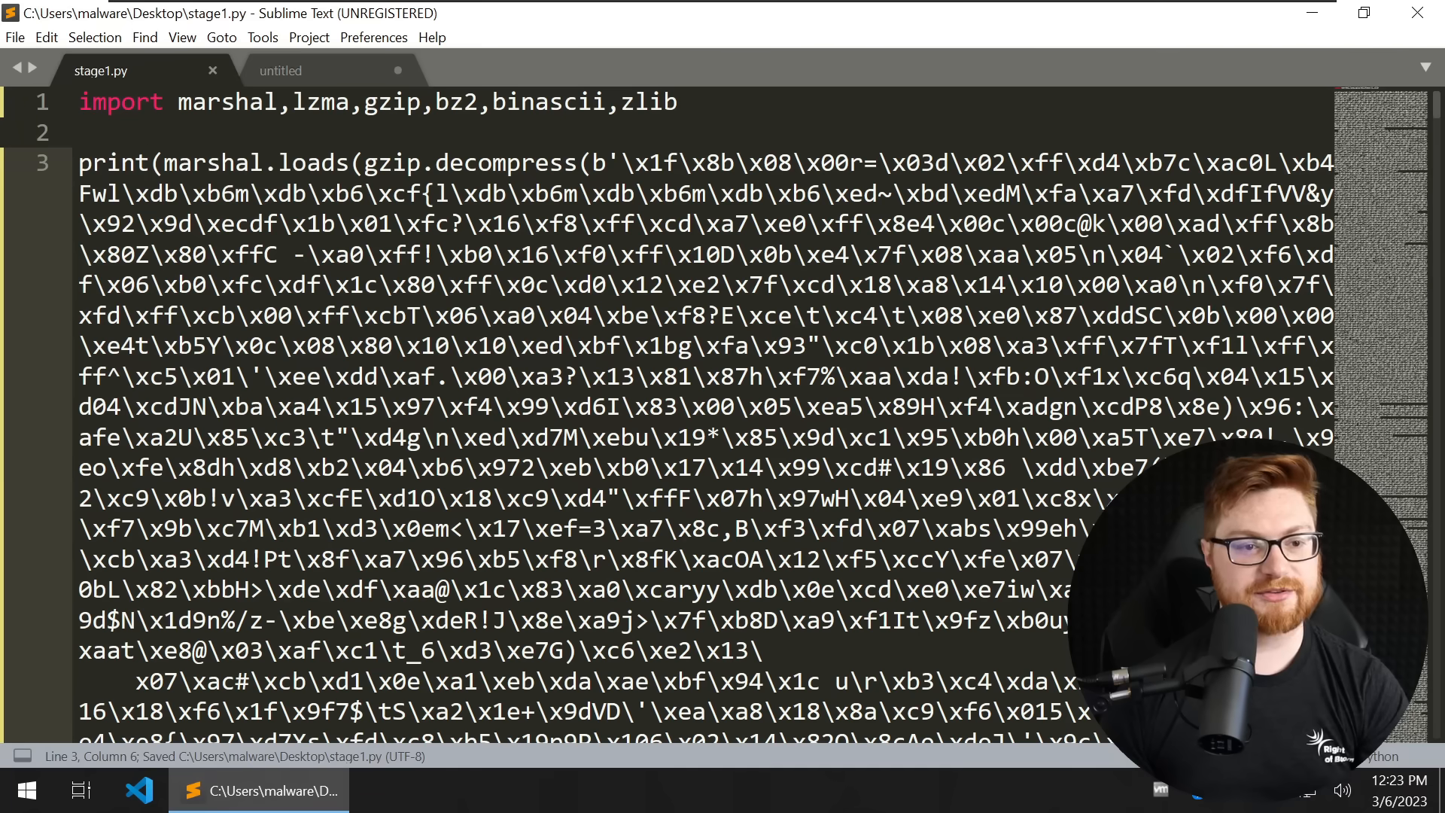
Launch Cmder, run python stage1.py from the Desktop, and scroll the printed bytes
click(25, 789)
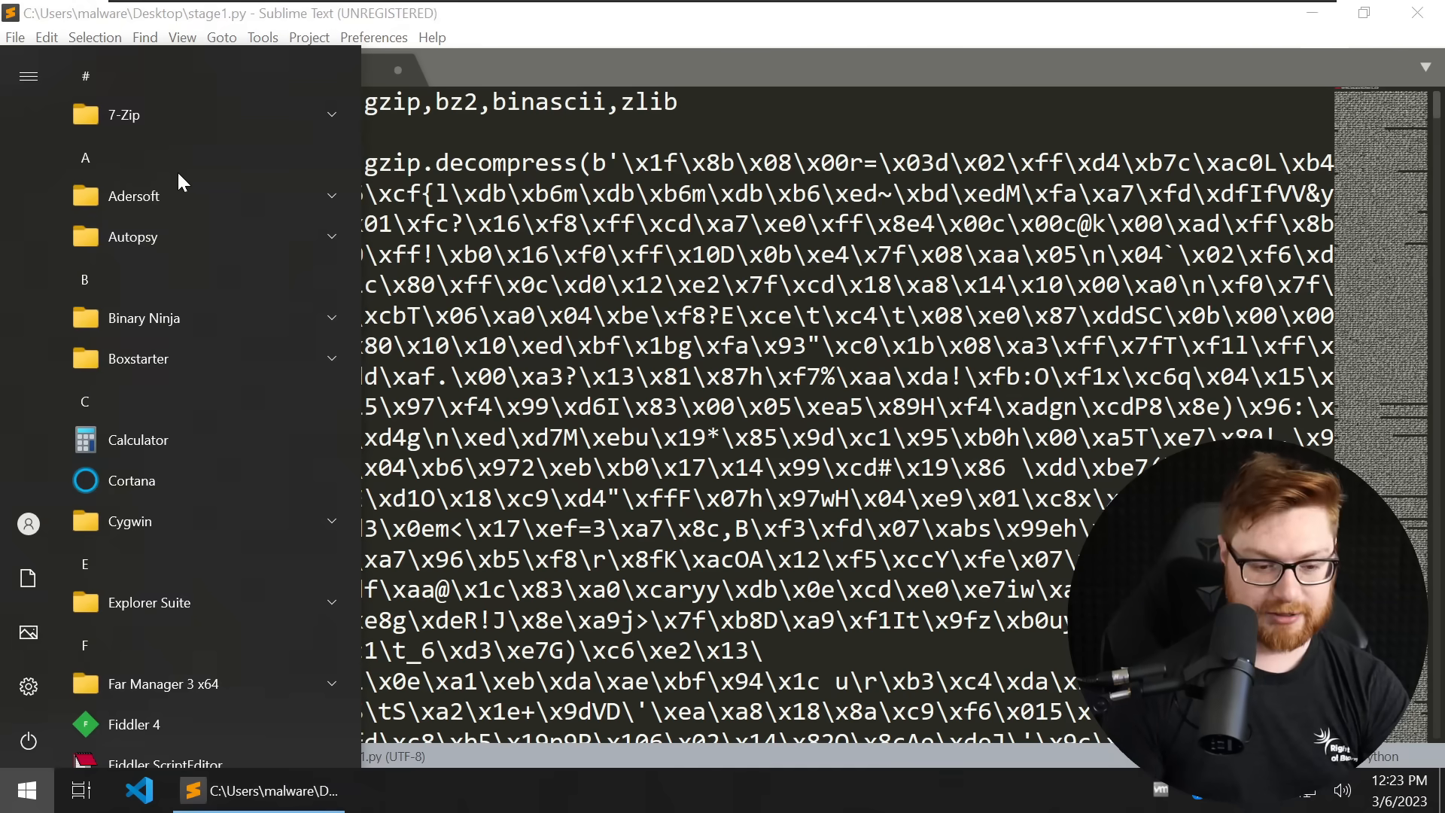
text(cmd)
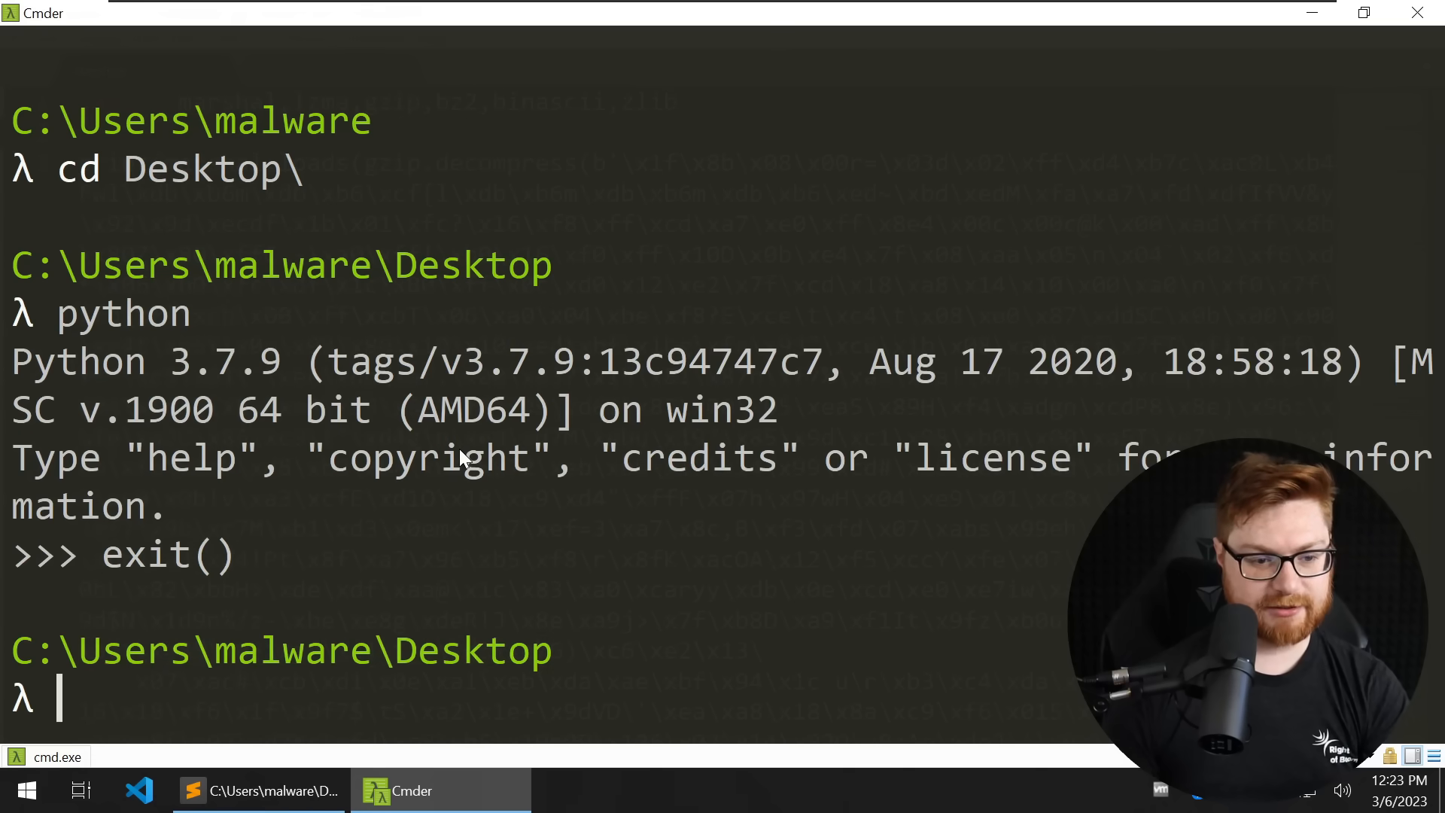
text(python stage1.py)
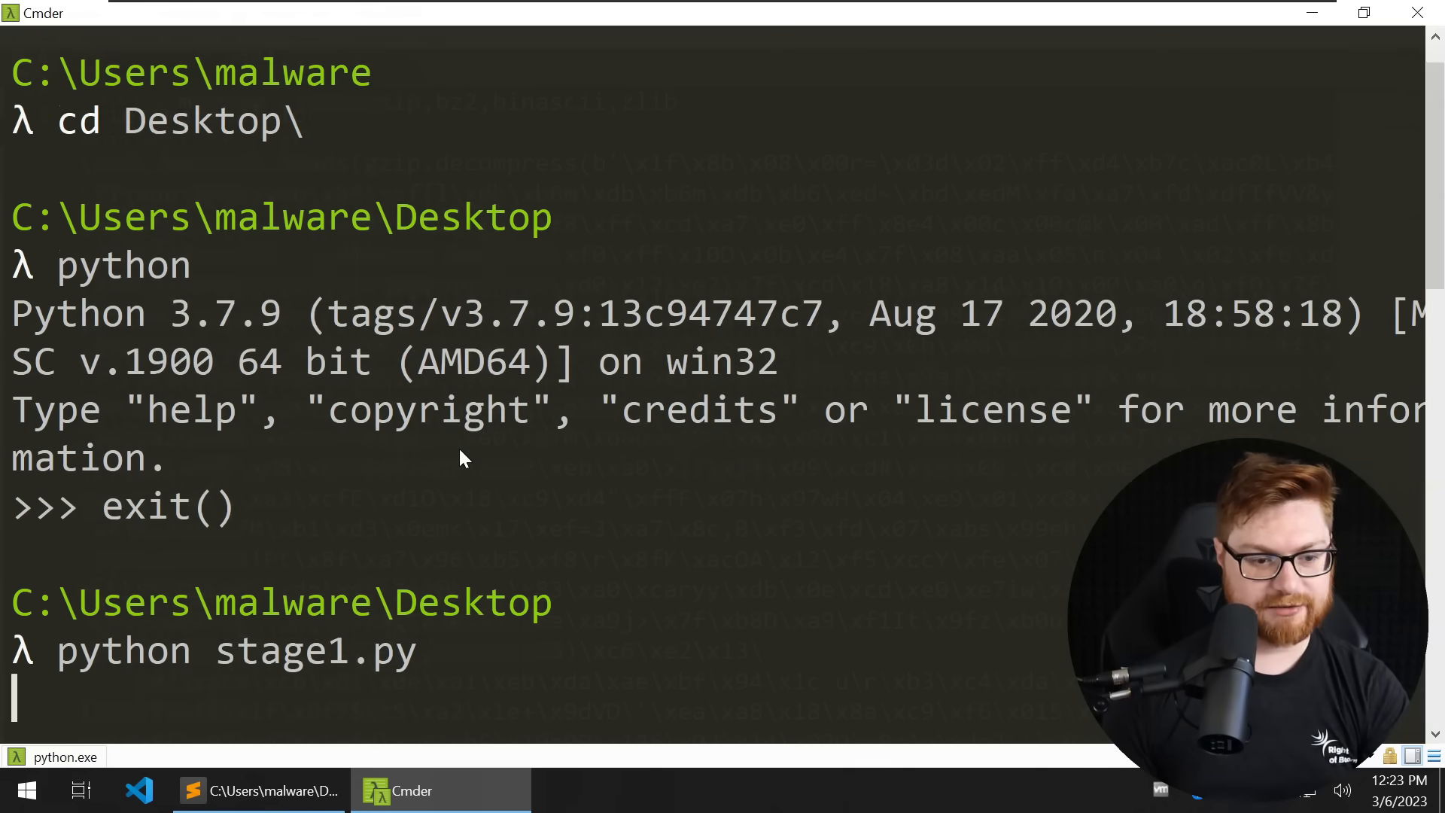
key(Return)
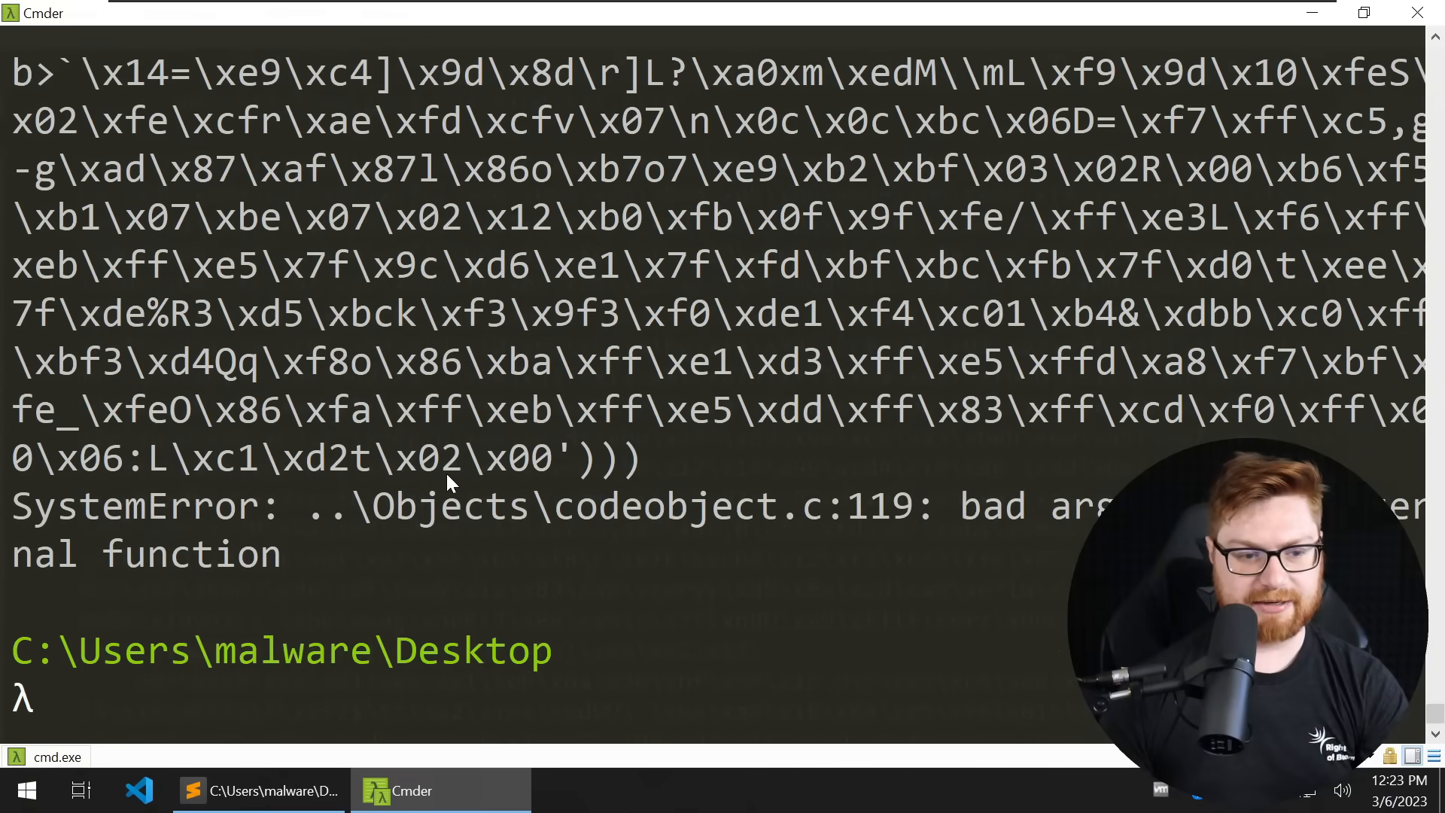
scroll(up, 3)
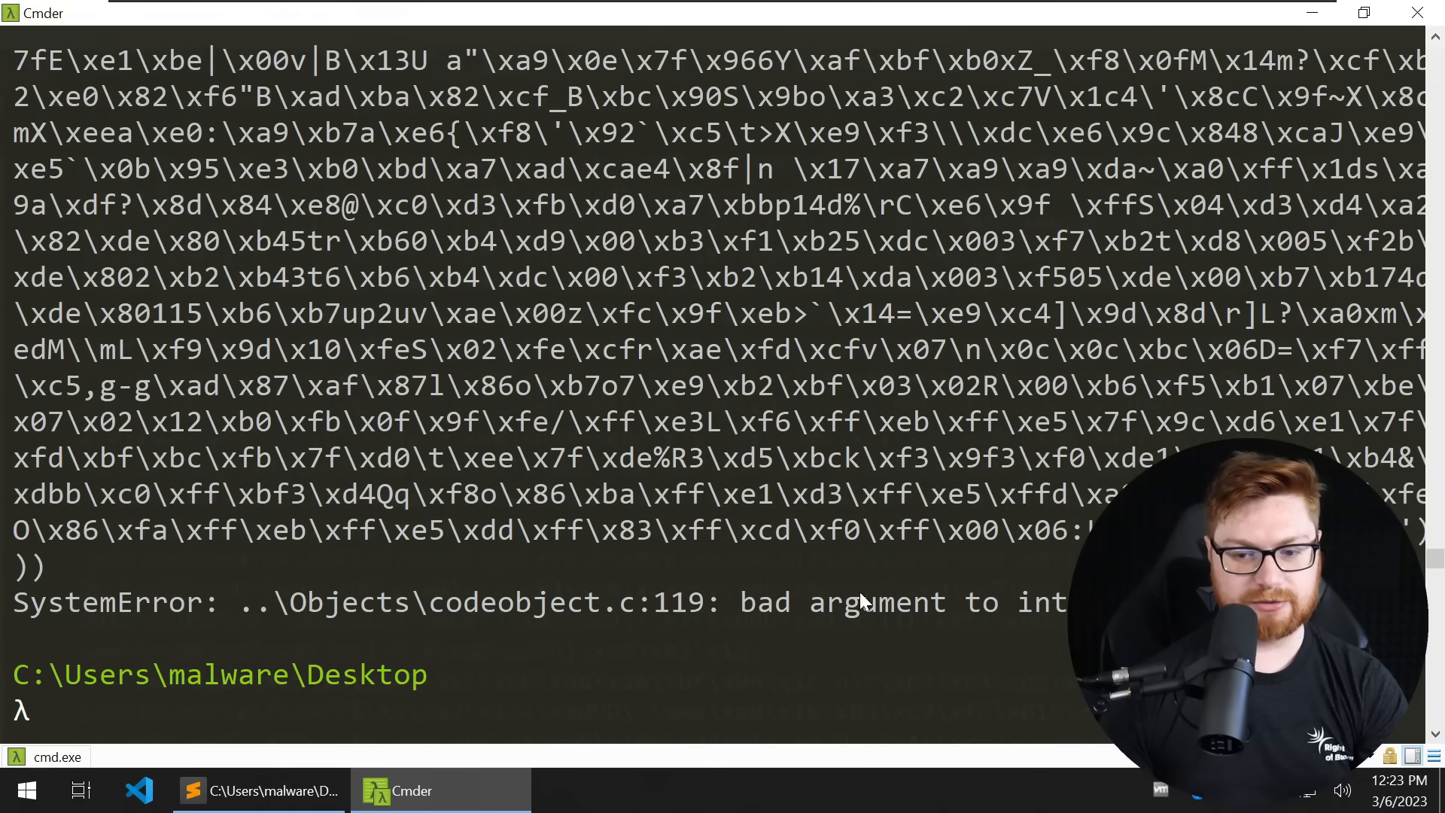
mouse_move(332, 603)
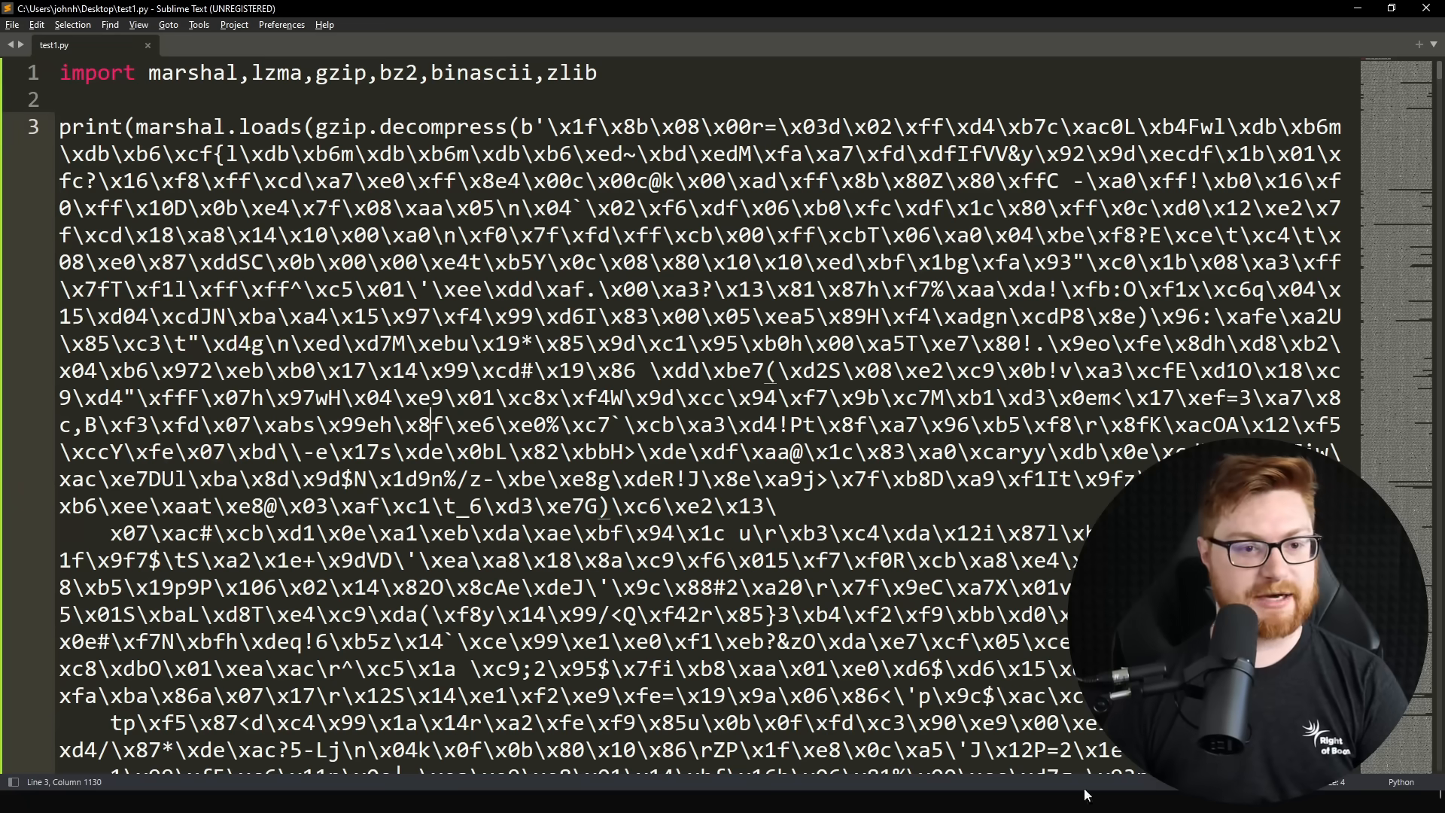
Run python .\test1.py in the terminal and select the printed Py-Fuscate code object line
click(473, 177)
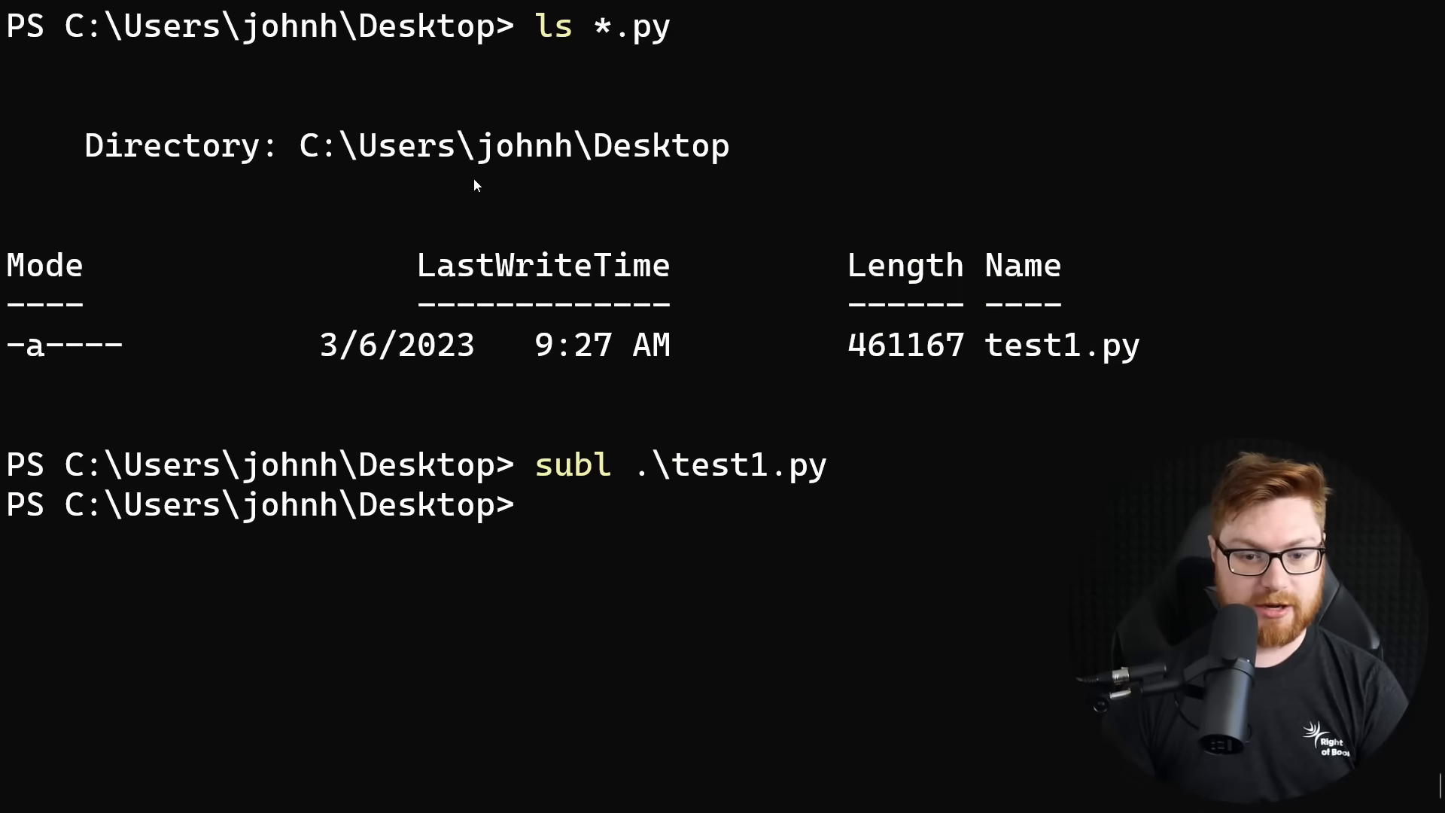
text(python t)
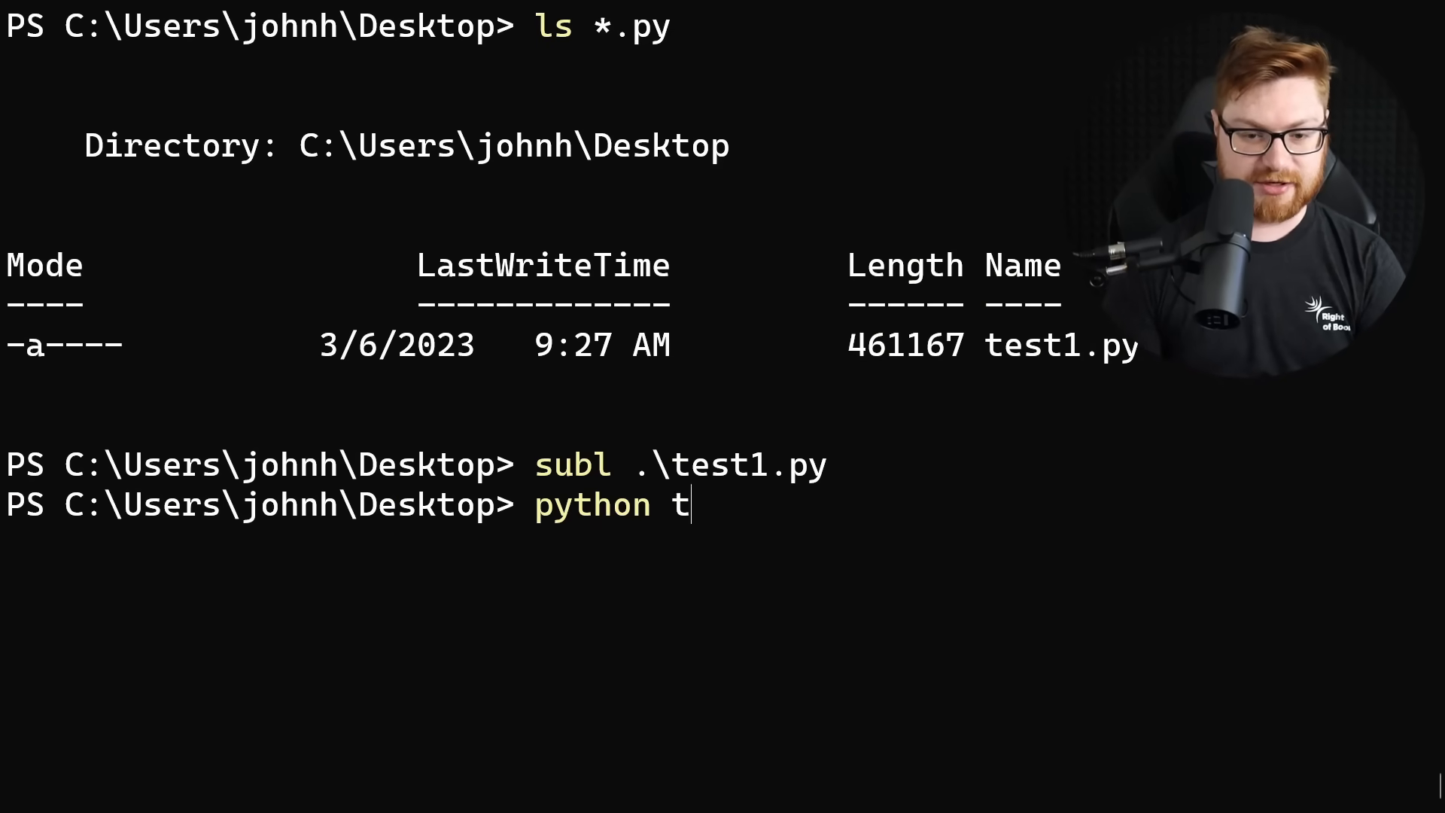
key(Return)
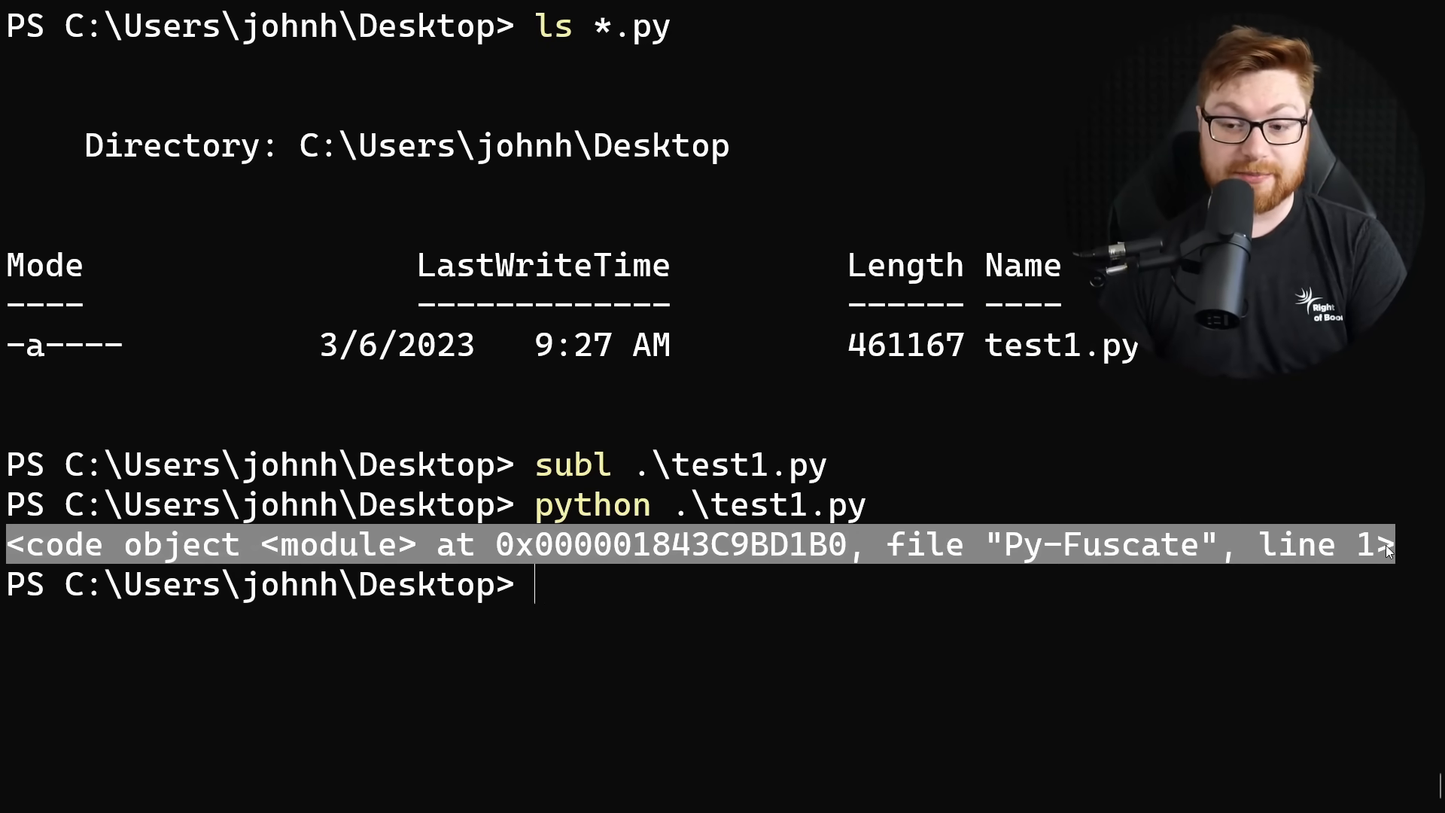
double_click(1096, 543)
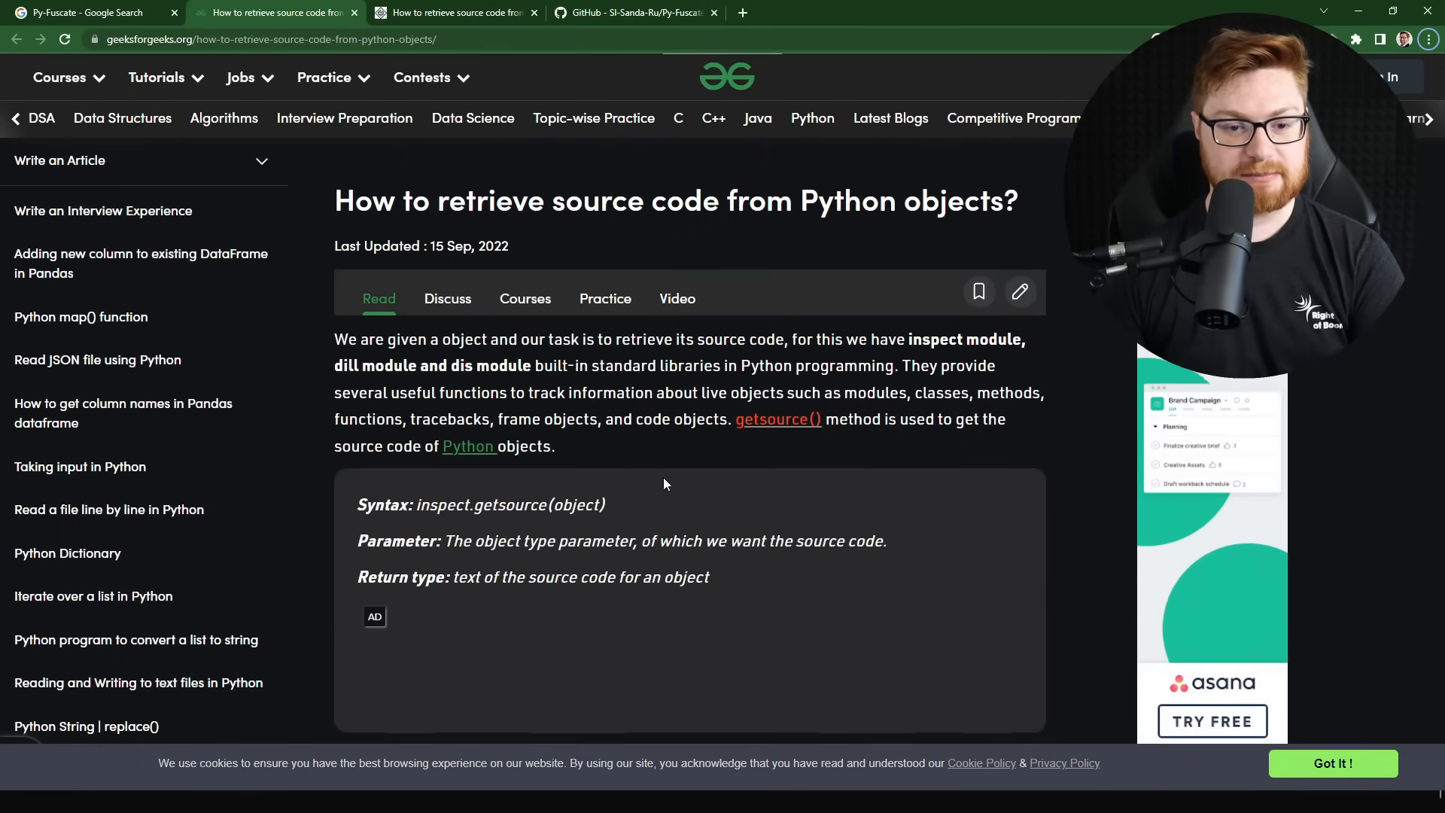
Scroll the GeeksforGeeks article down to the inspect.getsource syntax
scroll(down, 3)
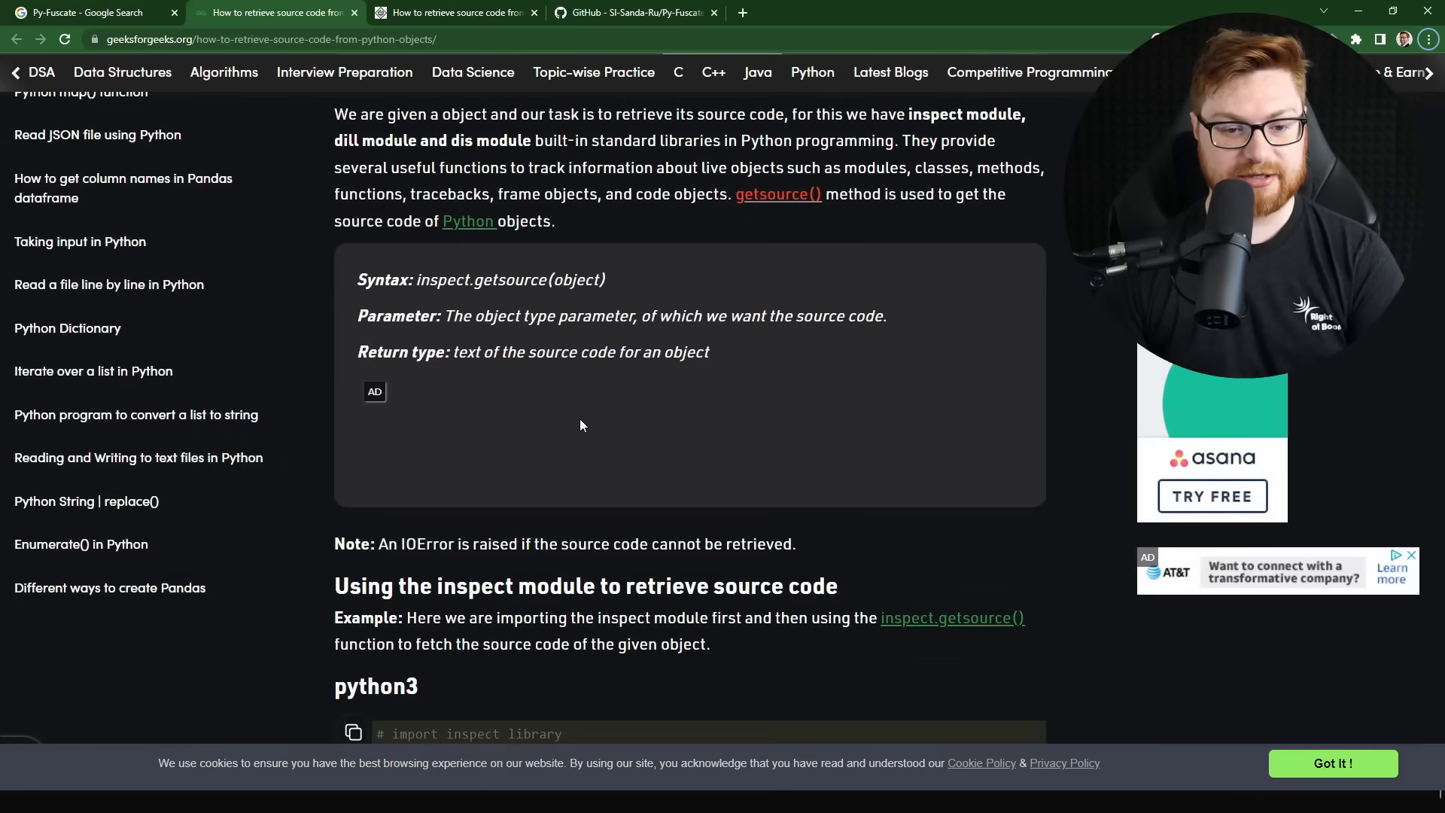
scroll(down, 3)
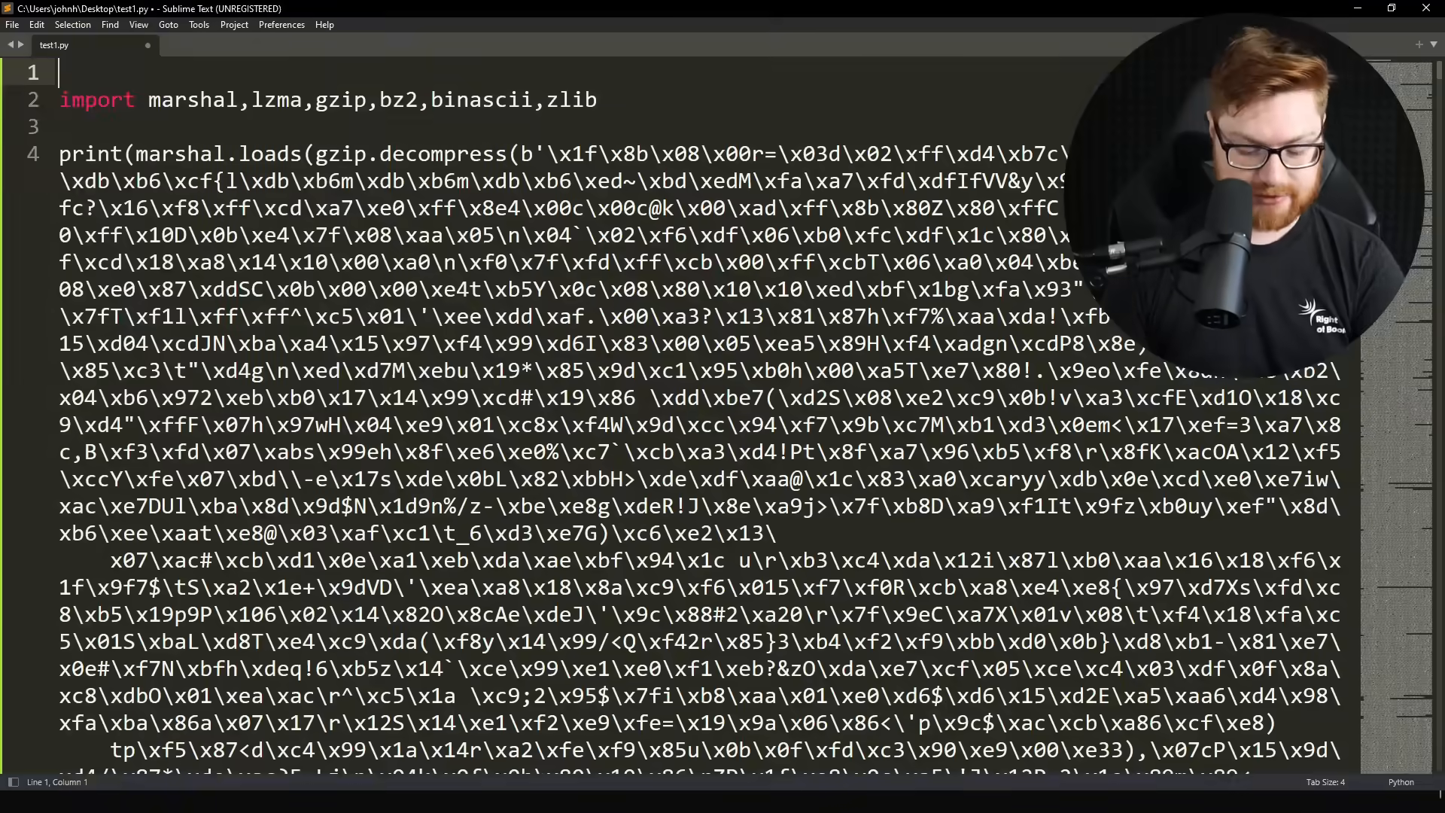
Add 'import inspect', ran = marshal.loads(...), and source = inspect.getsource(ran), then rerun test1.py
text(import inspect)
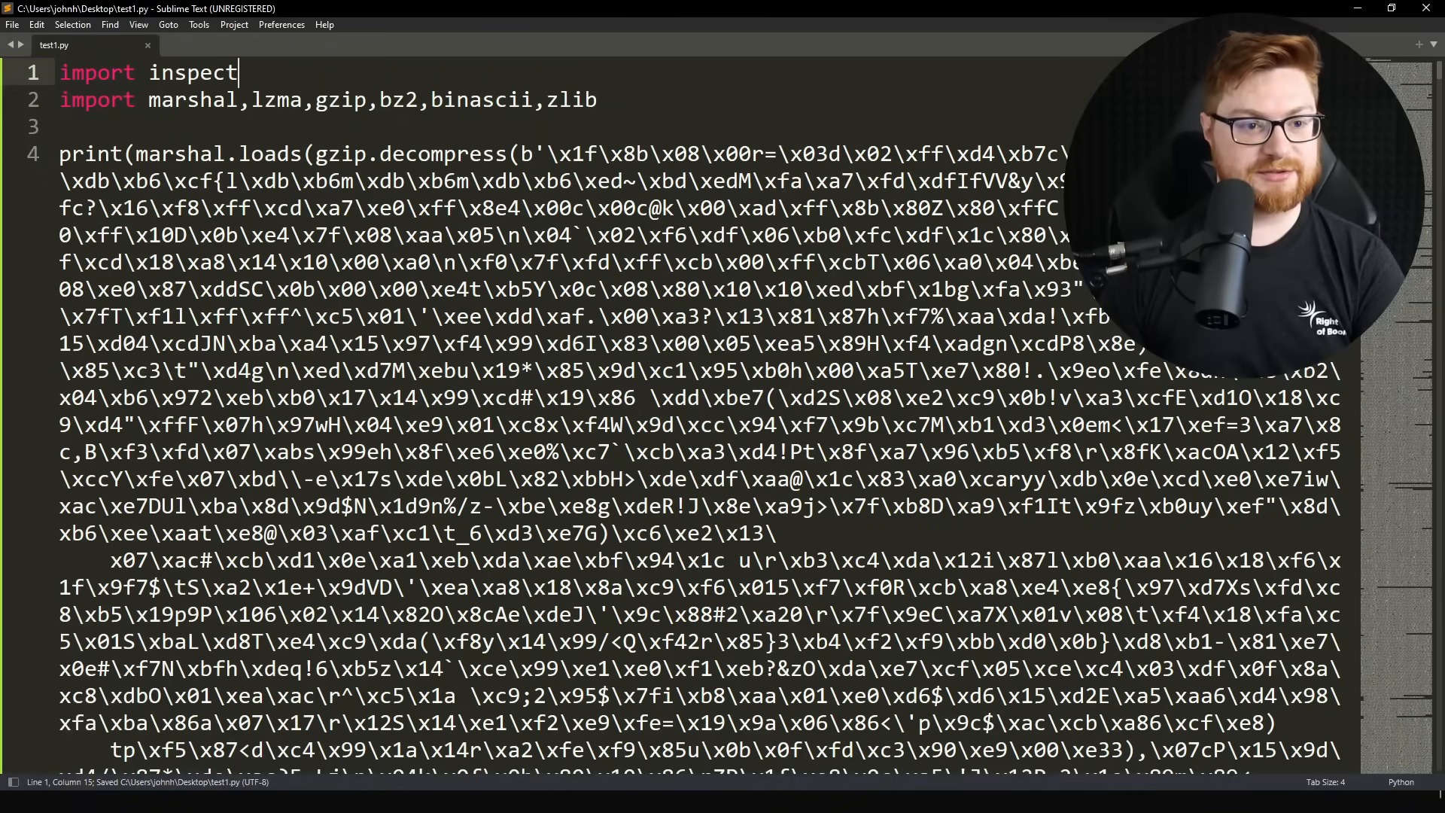
text(ran)
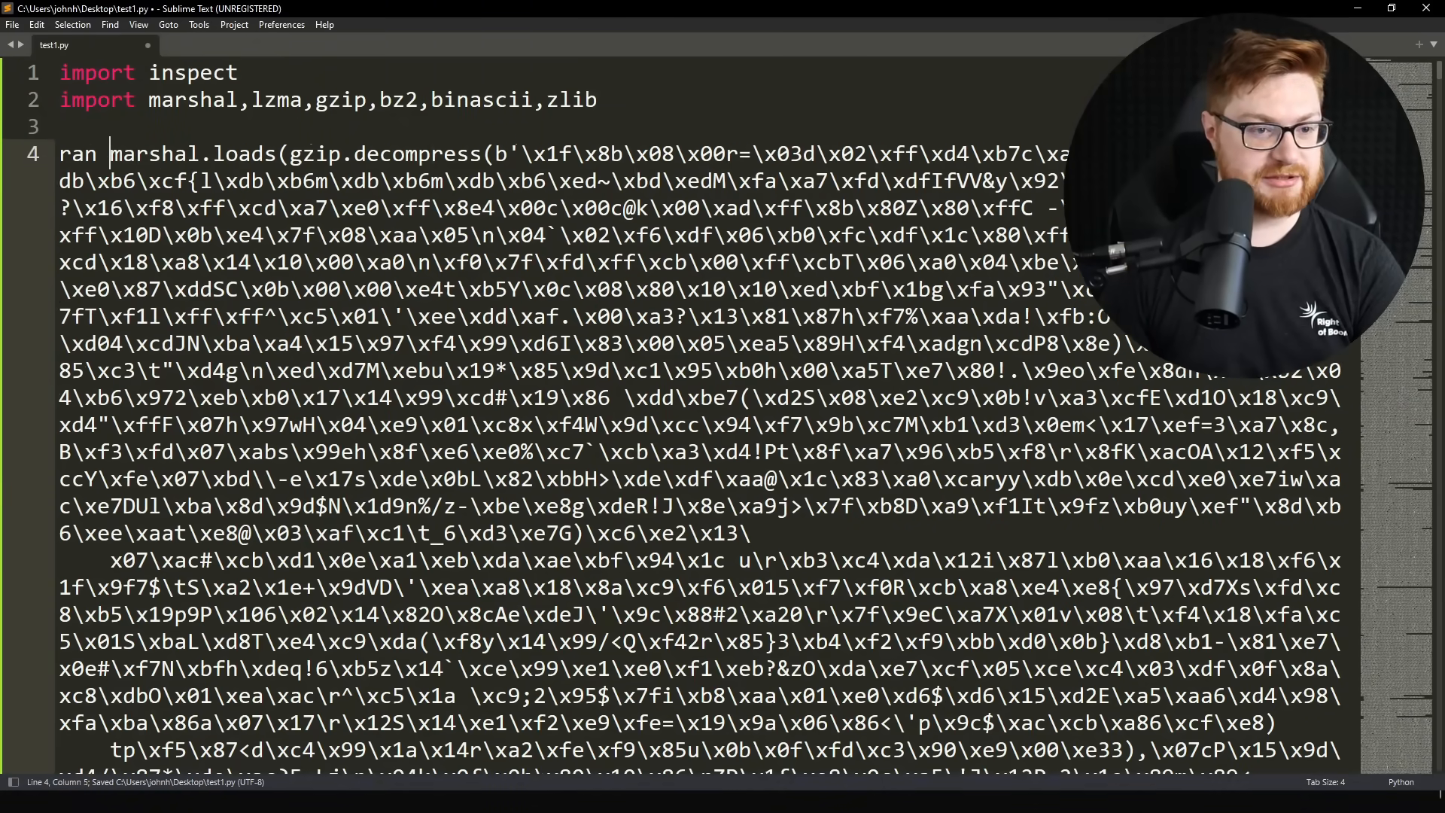
scroll(down, 3)
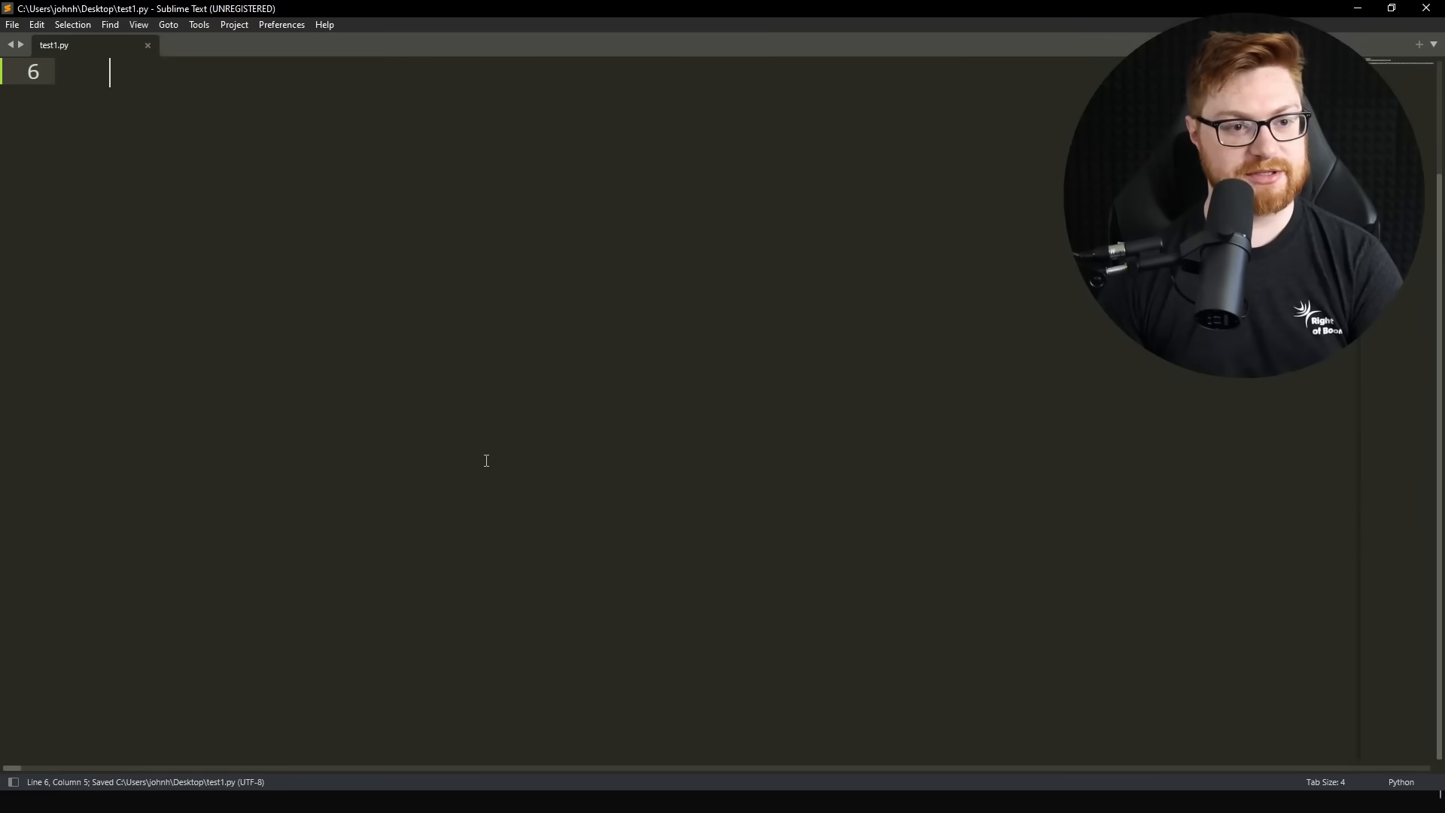
text(ins)
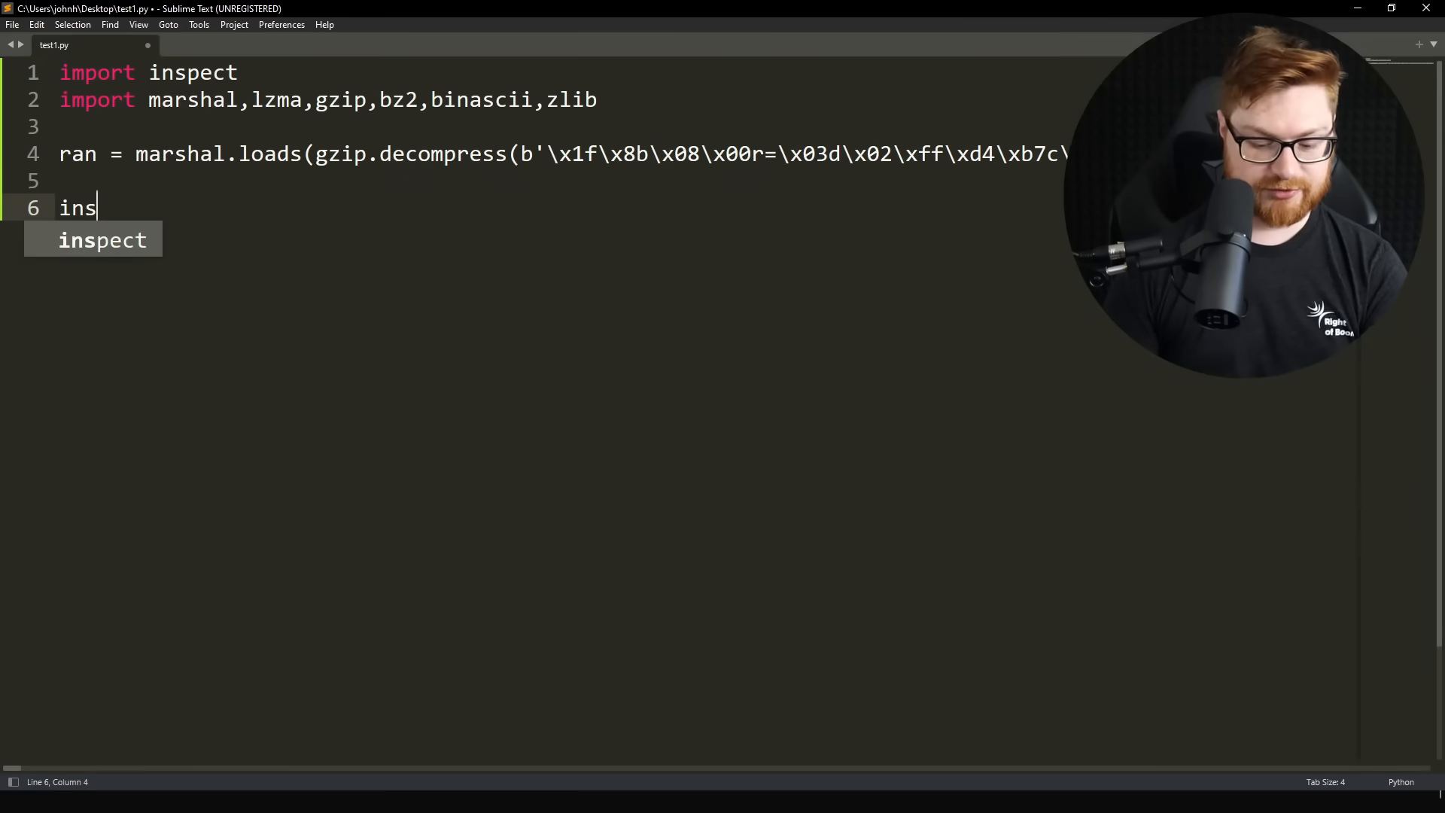
text(pect.getsource(ran)
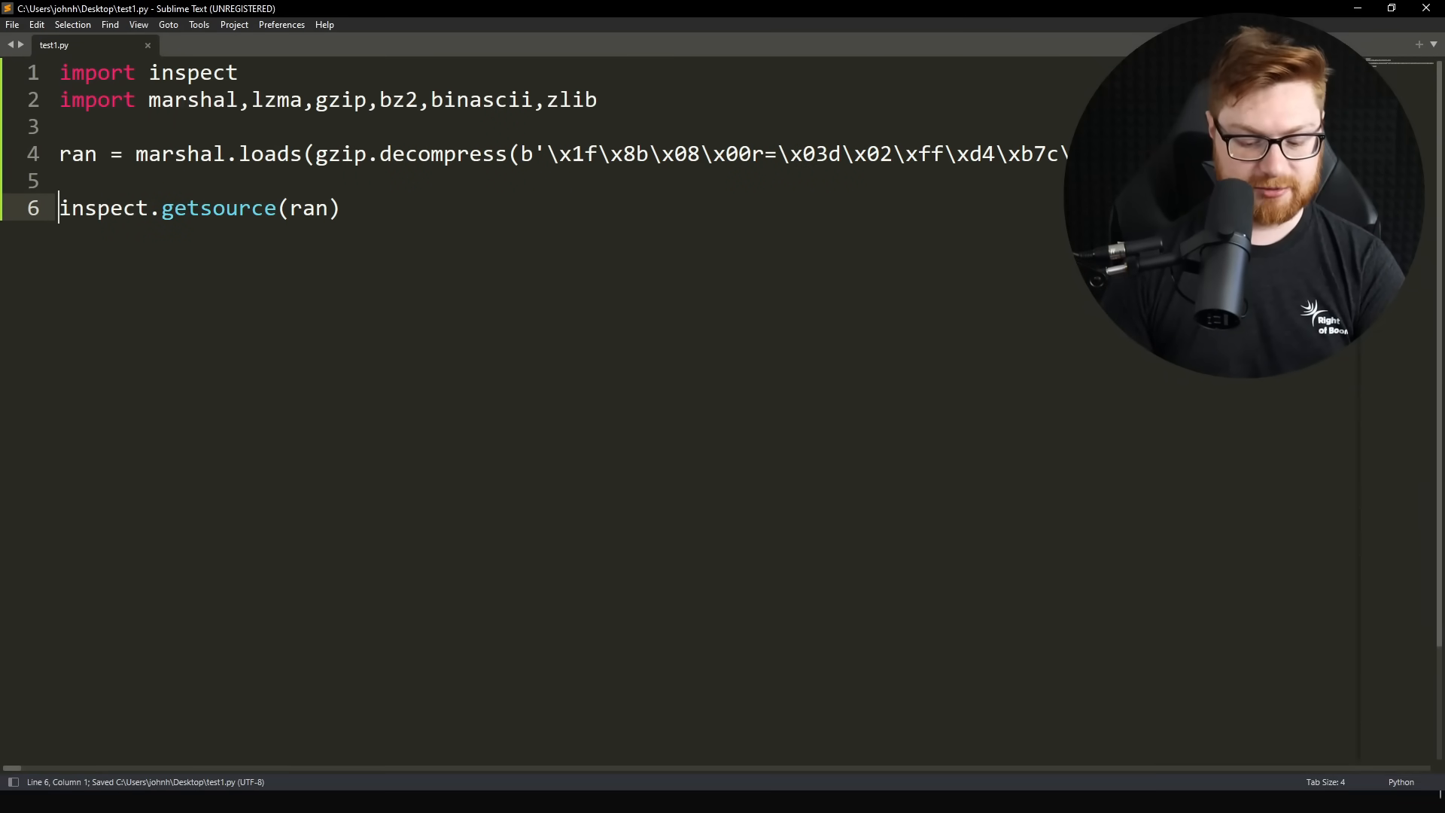
text(sp)
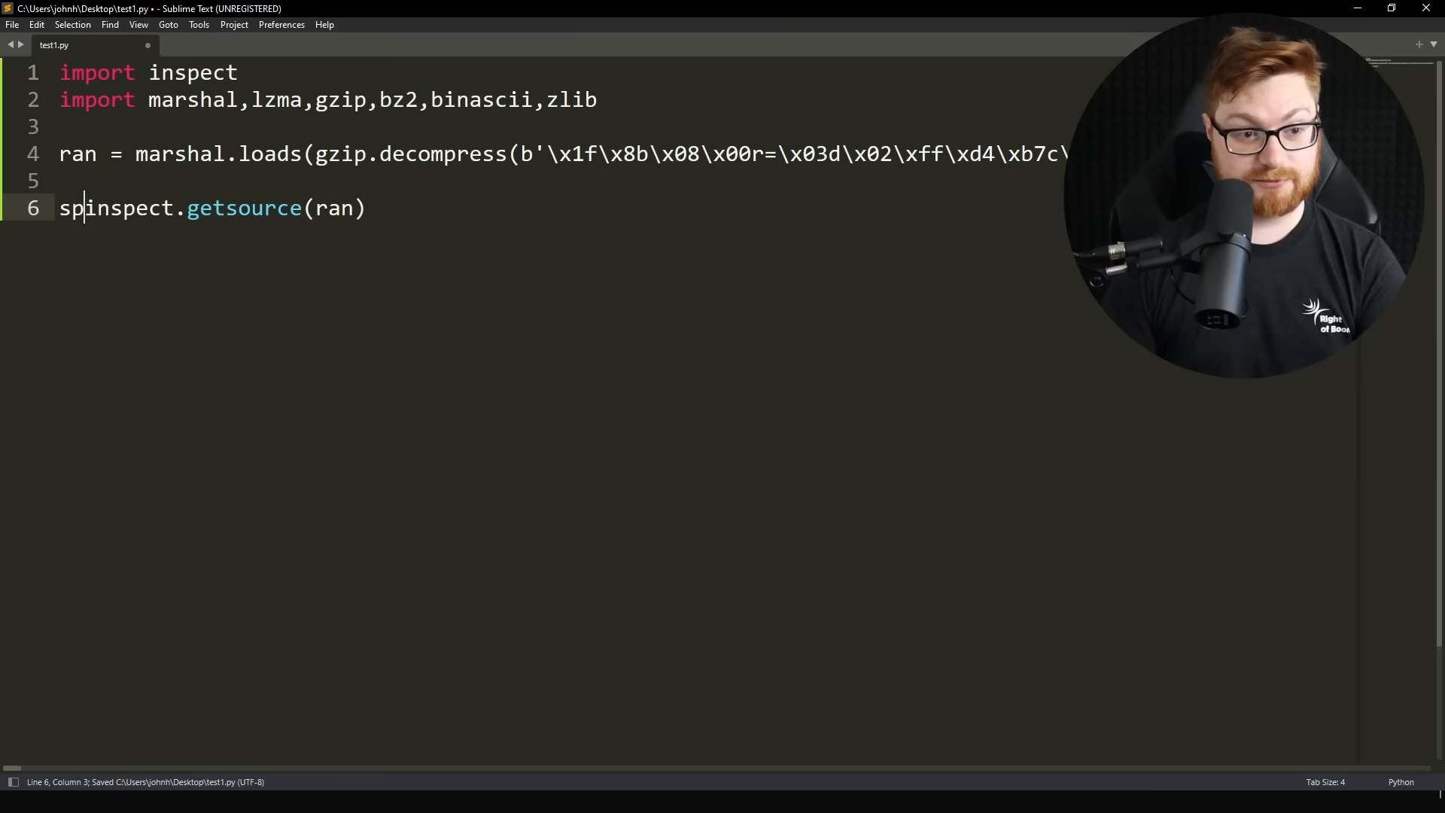
text(ource)
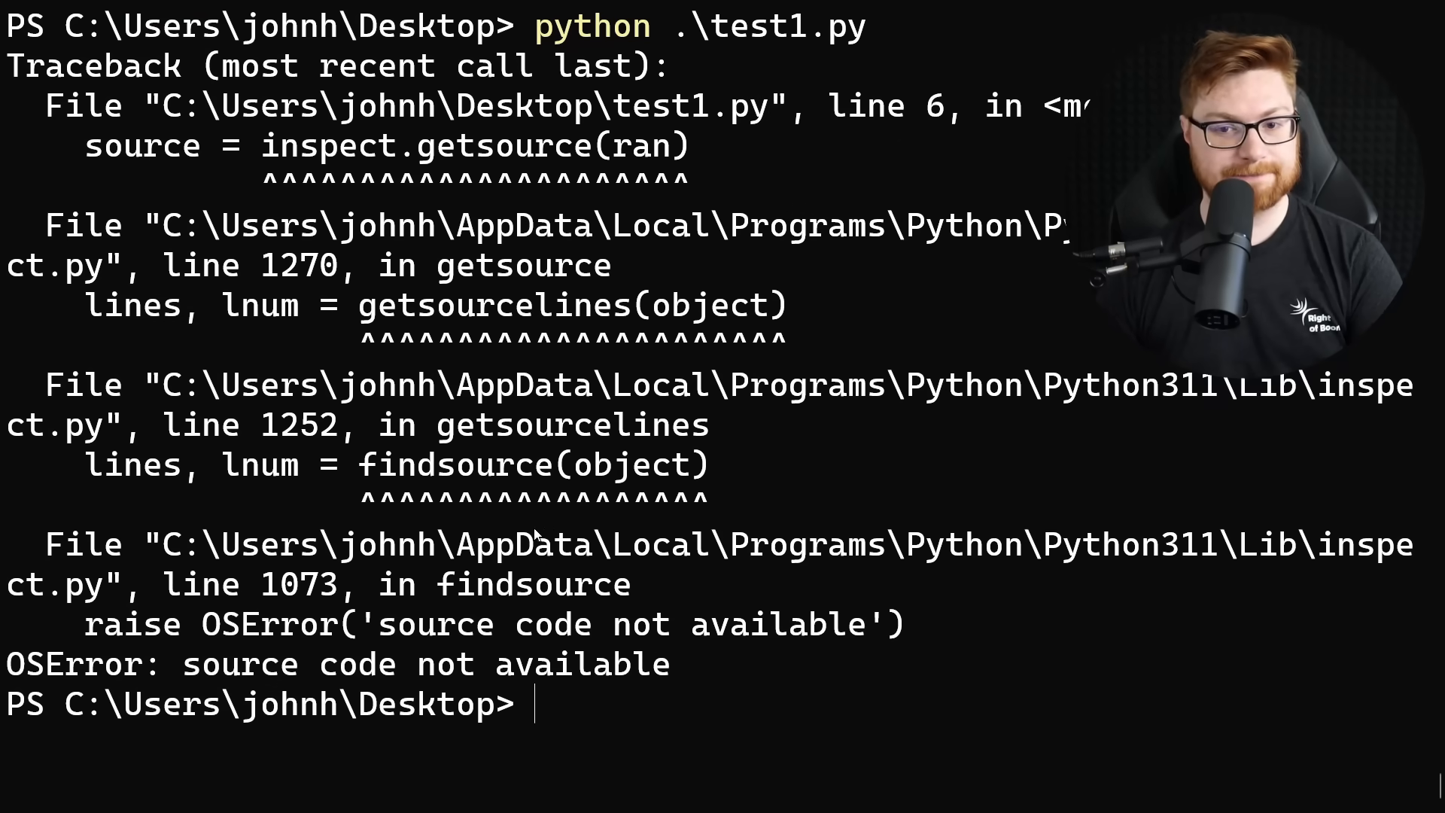
key(Return)
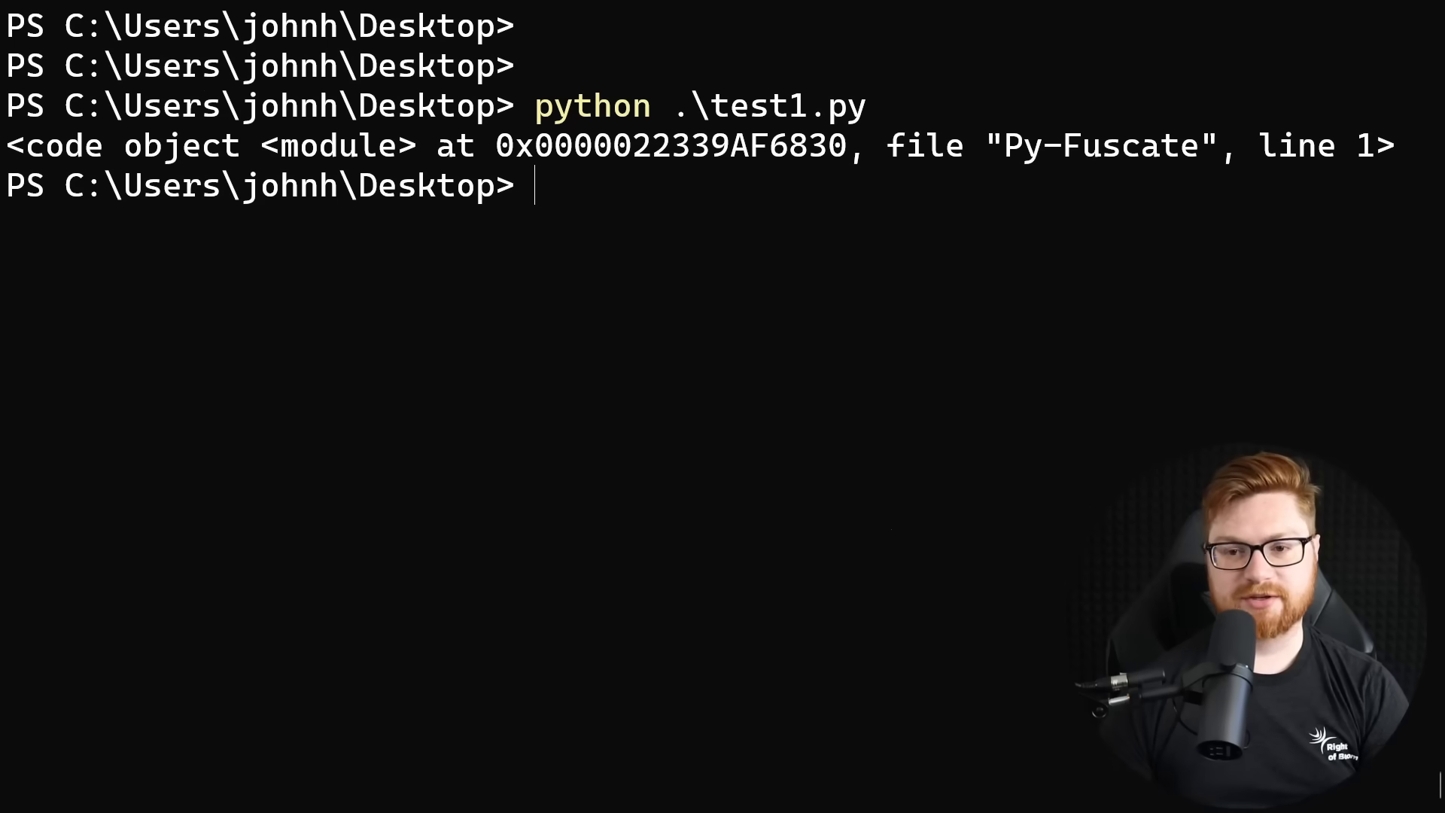
Go to the Py-Fuscate GitHub page, make it full screen, and zoom into the README
key(alt+tab)
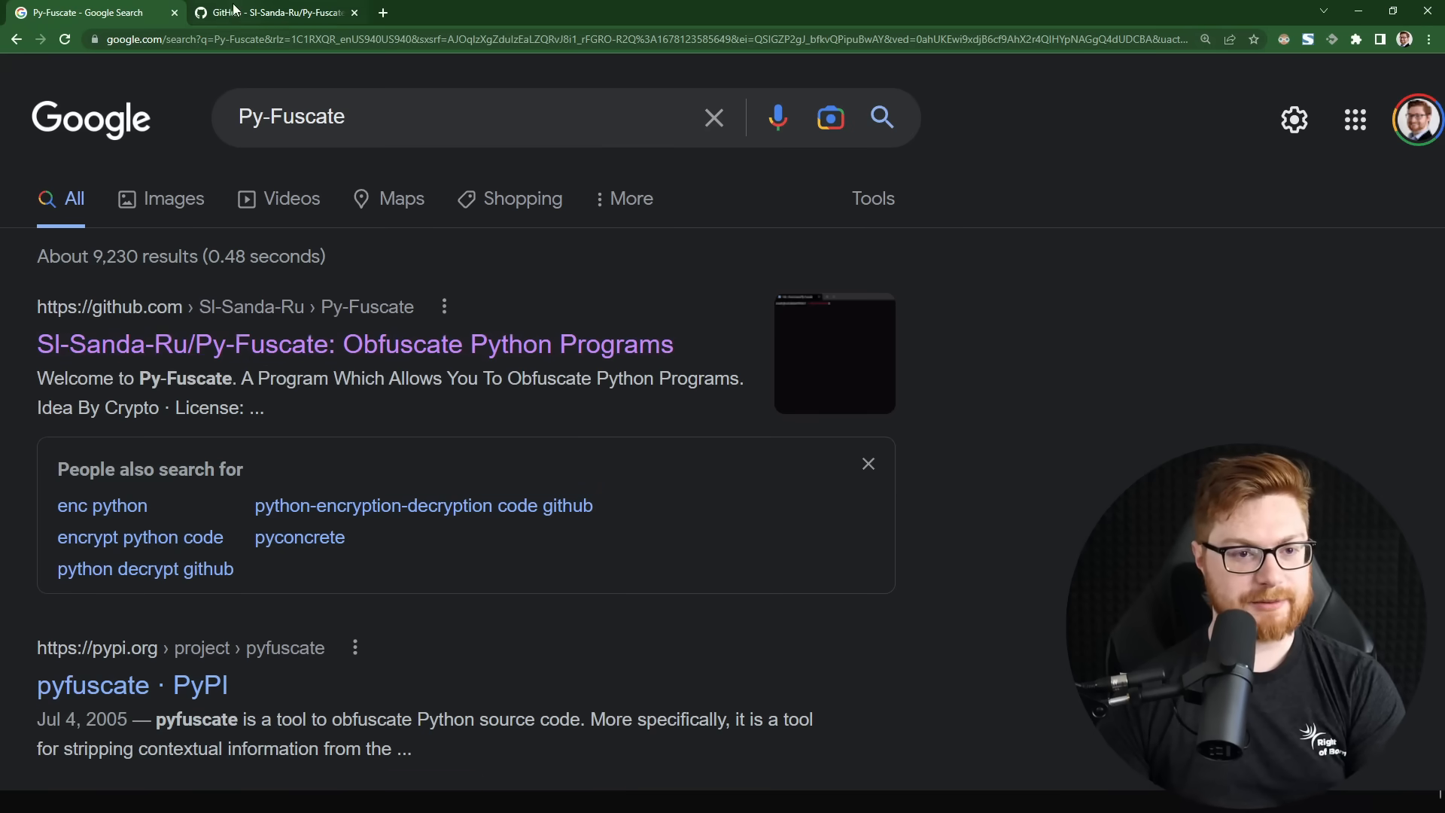
click(272, 12)
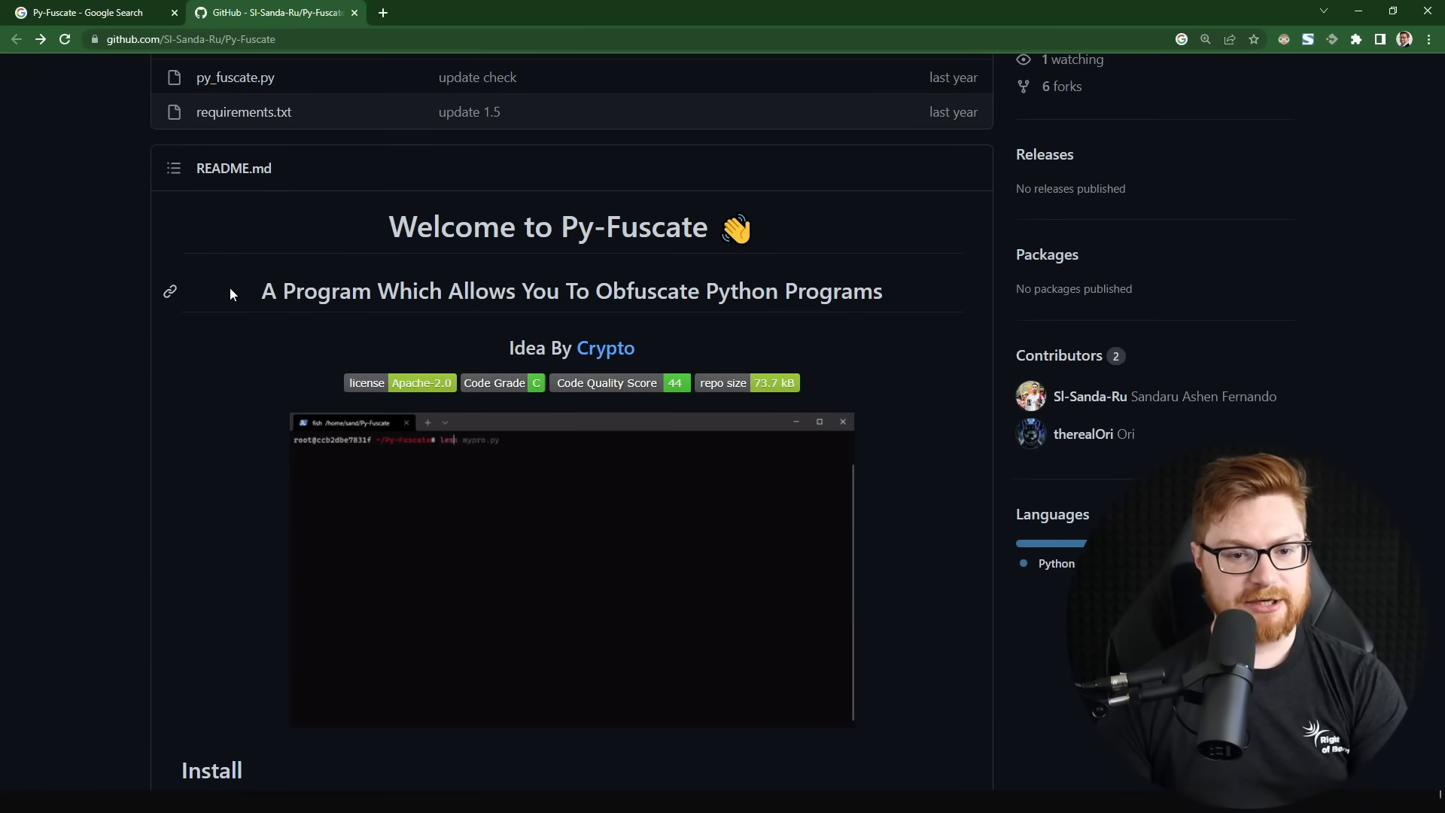
scroll(up, 3)
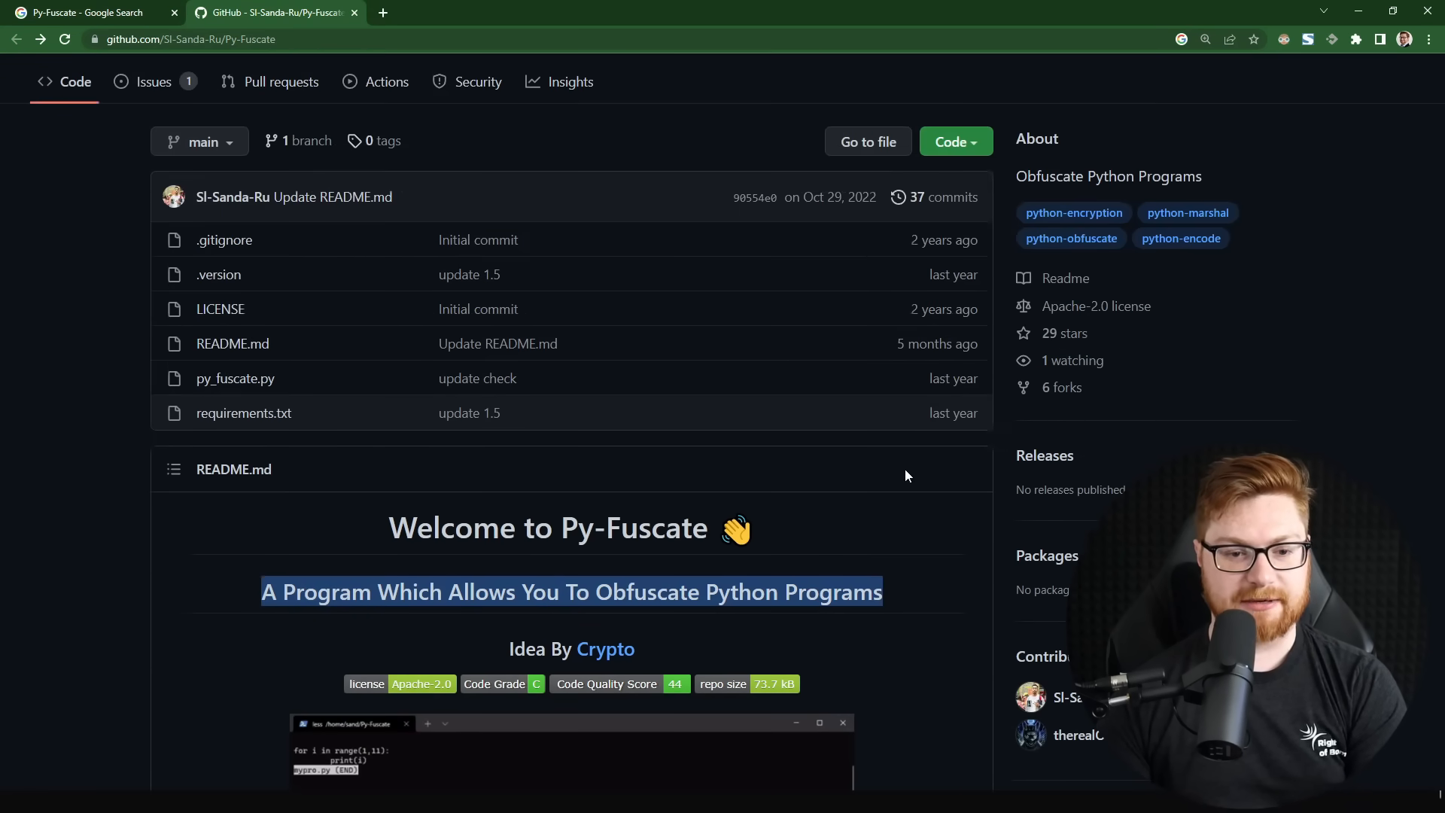
scroll(down, 3)
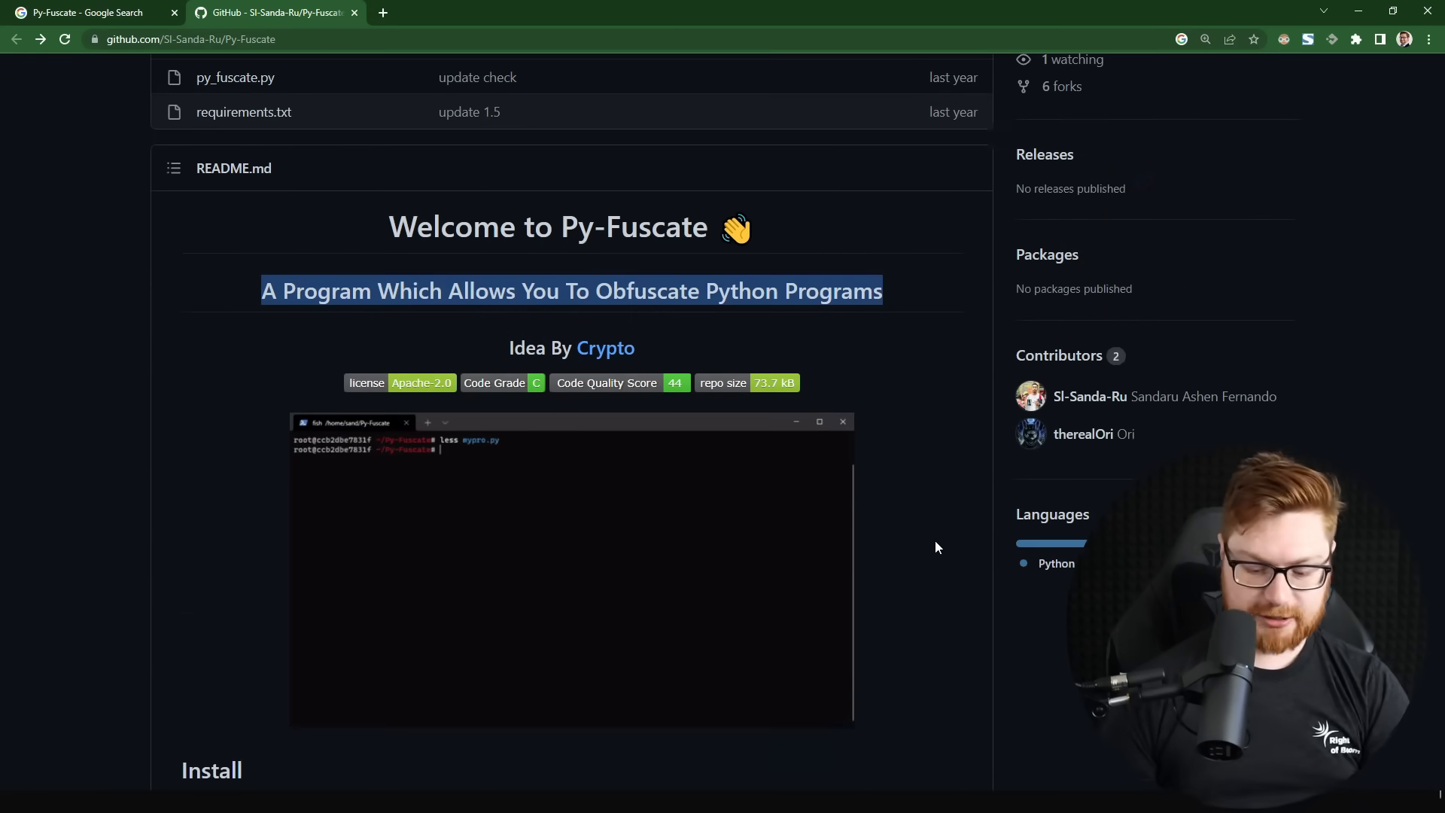
key(F11)
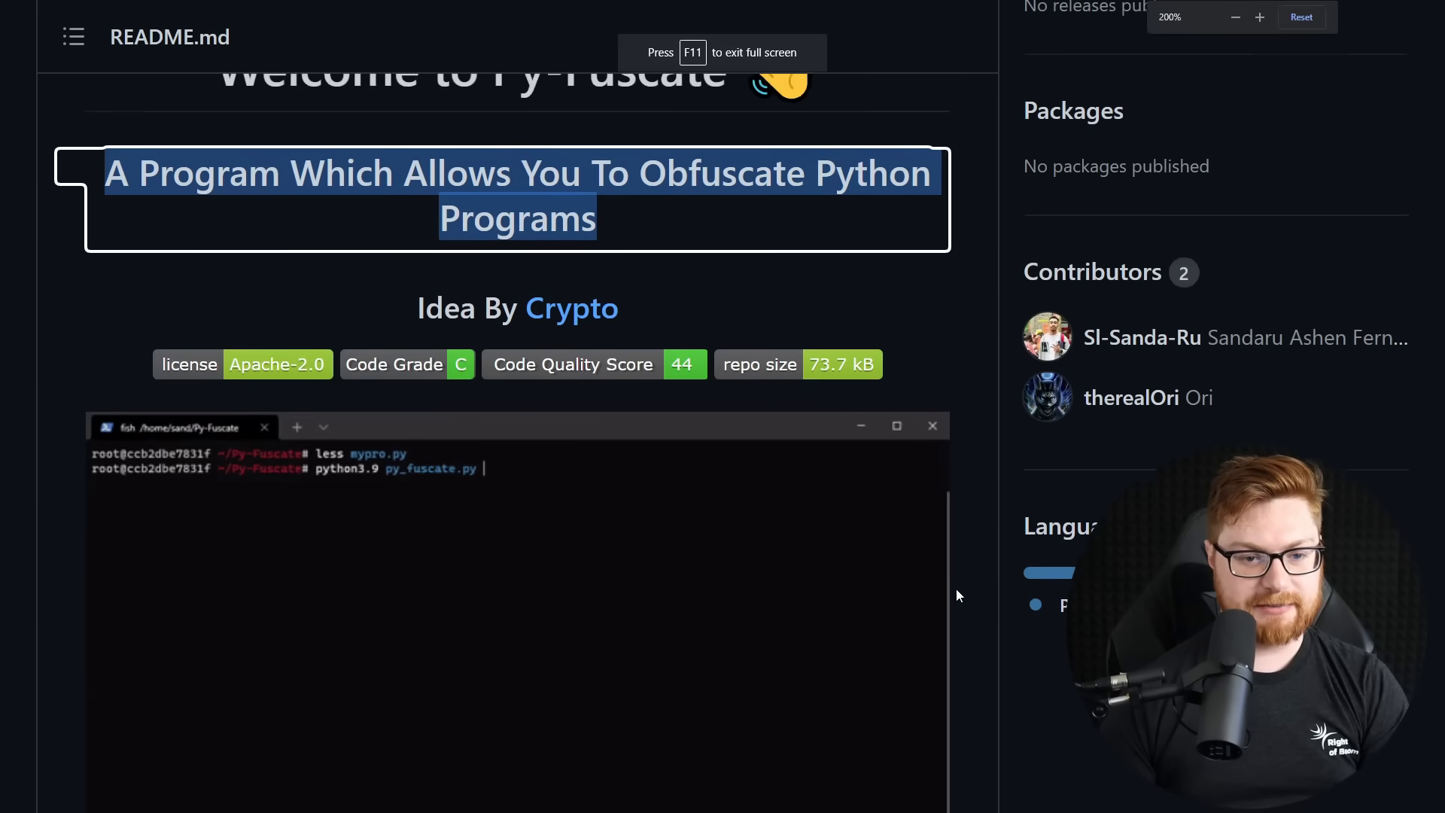
scroll(down, 3)
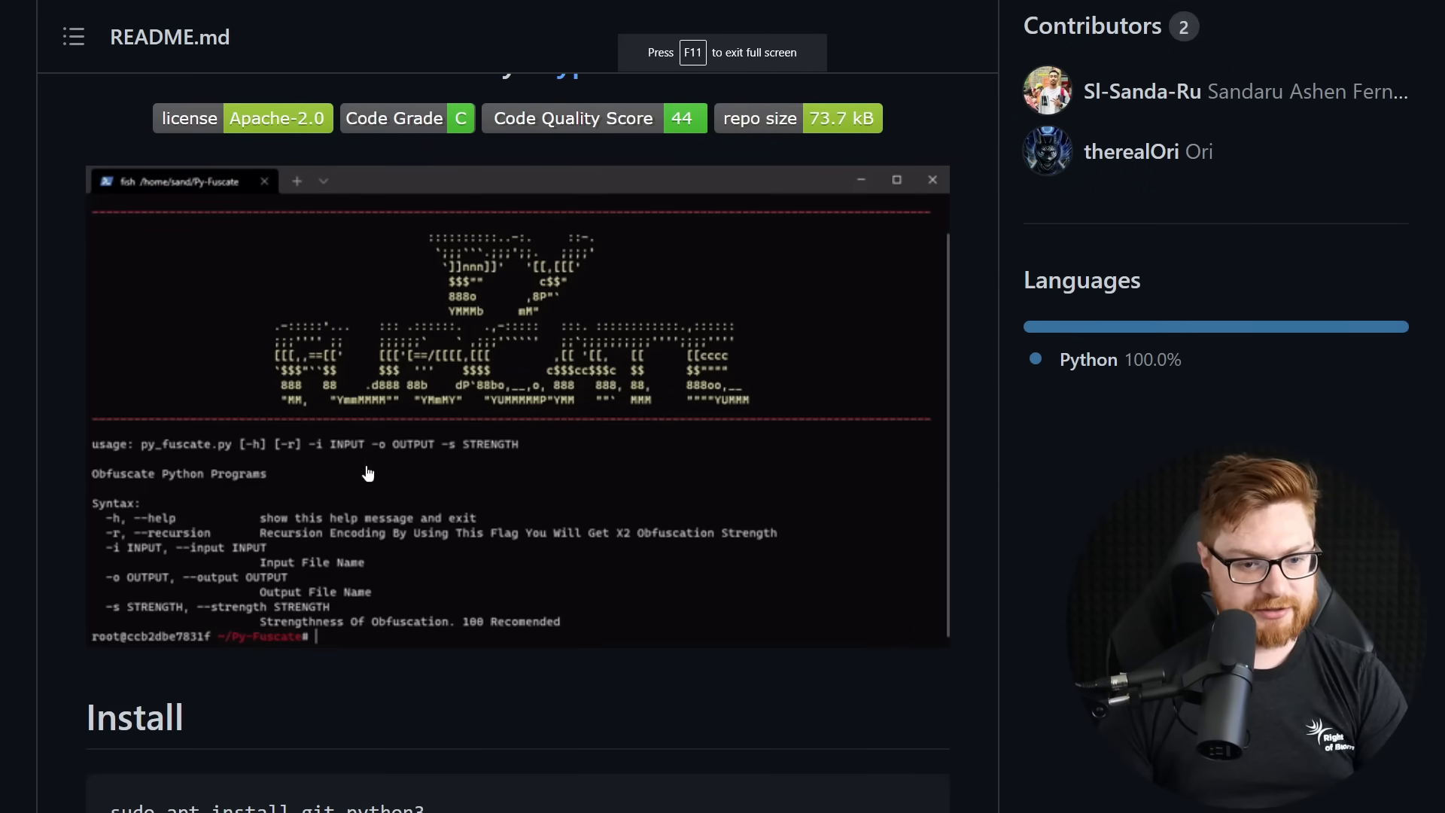
scroll(down, 3)
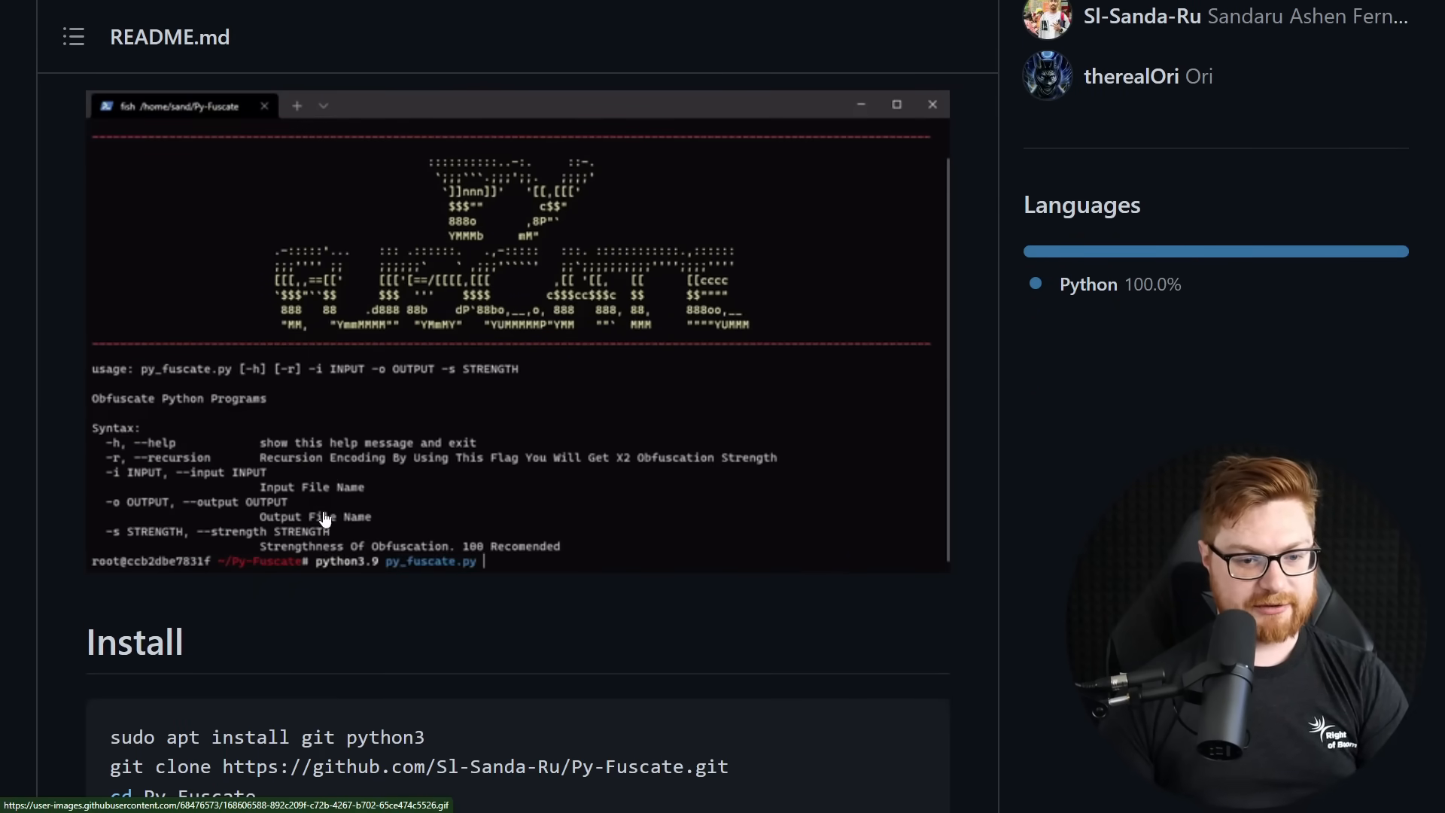
key(ctrl+plus)
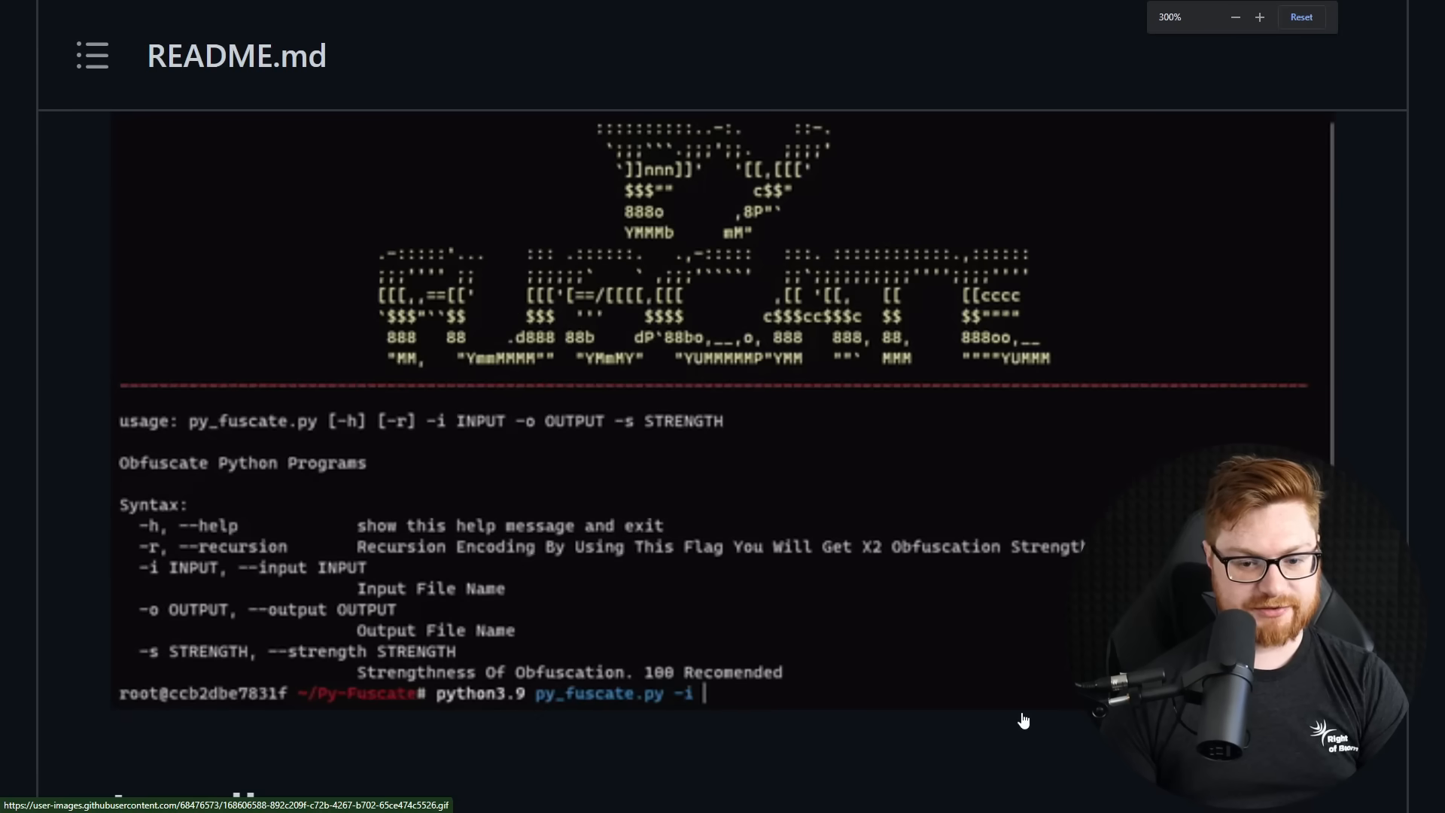
Watch the README demo encoding mypro.py at strength 50 and running it with python3.9
text(mypro.py -)
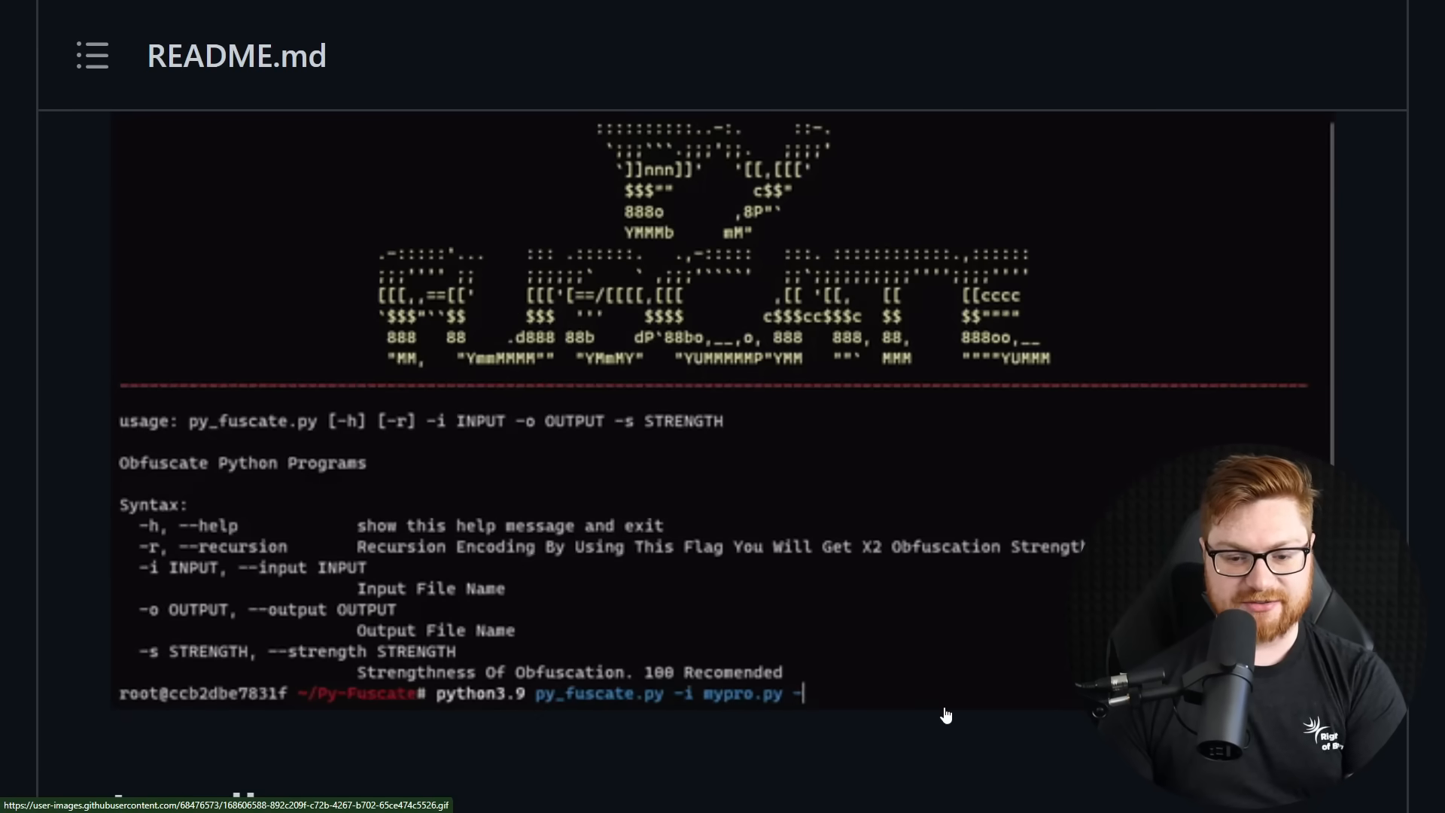
text(o mypro.py)
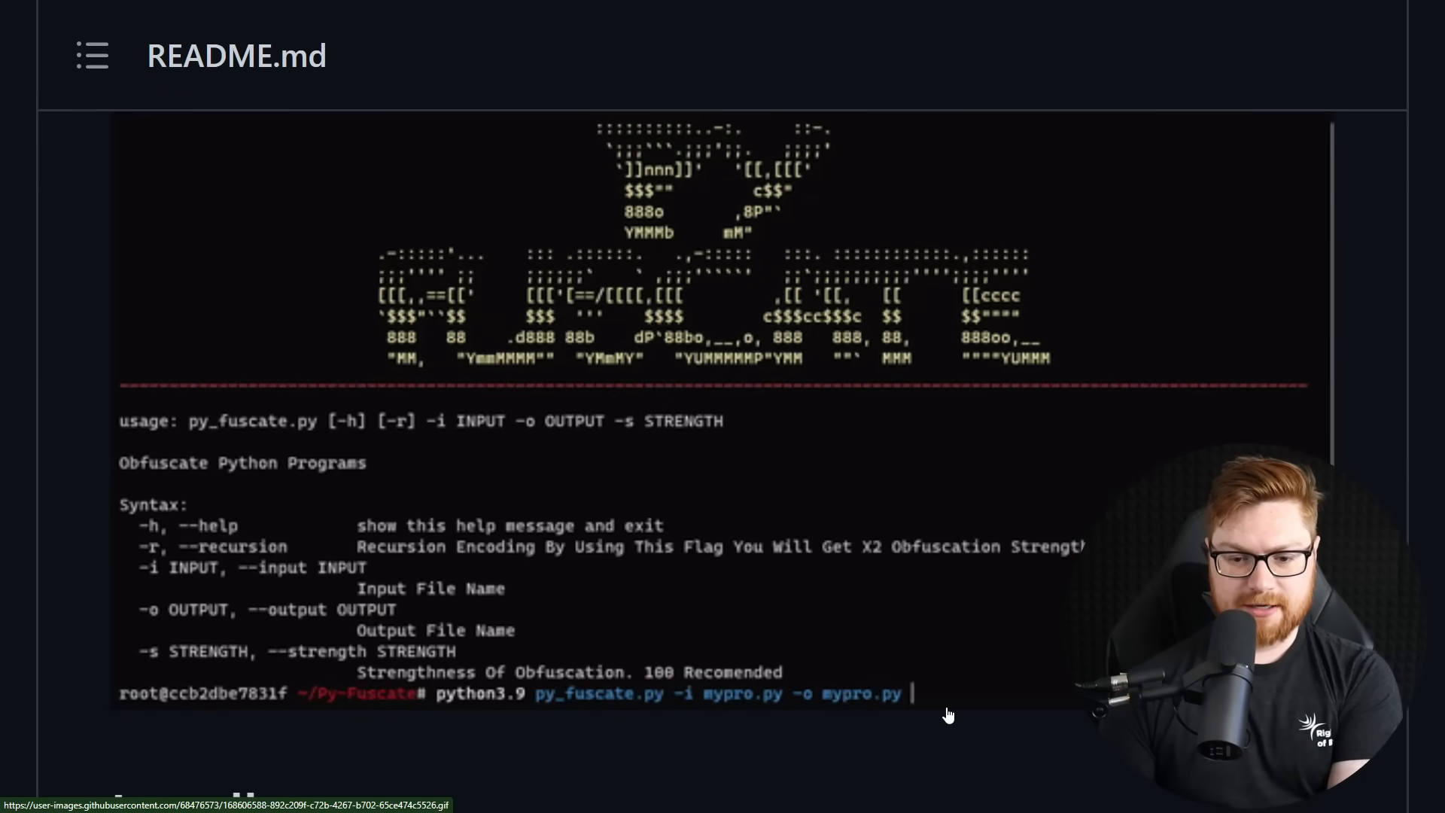
text(enc.py -s 50)
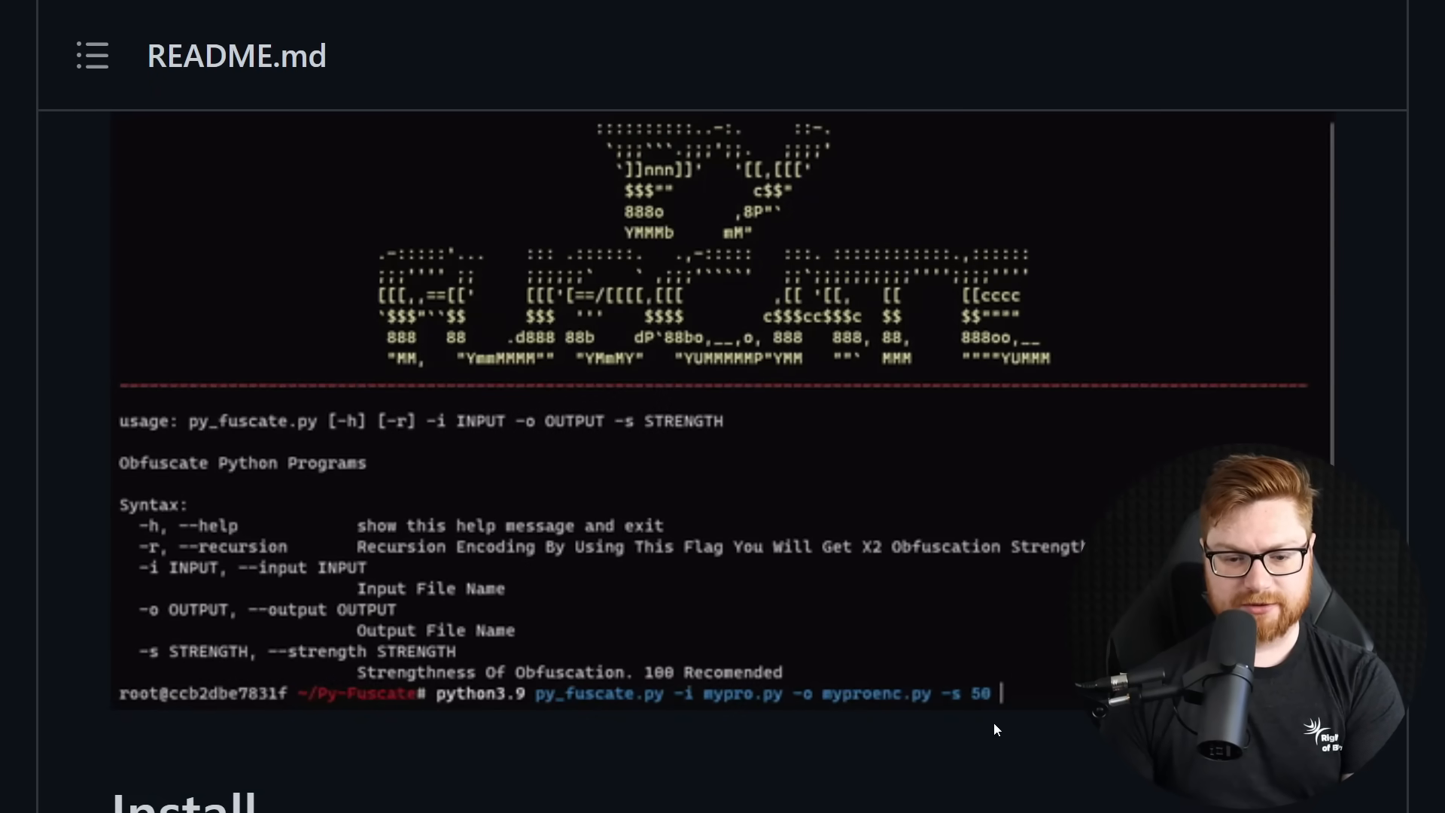
text(-r)
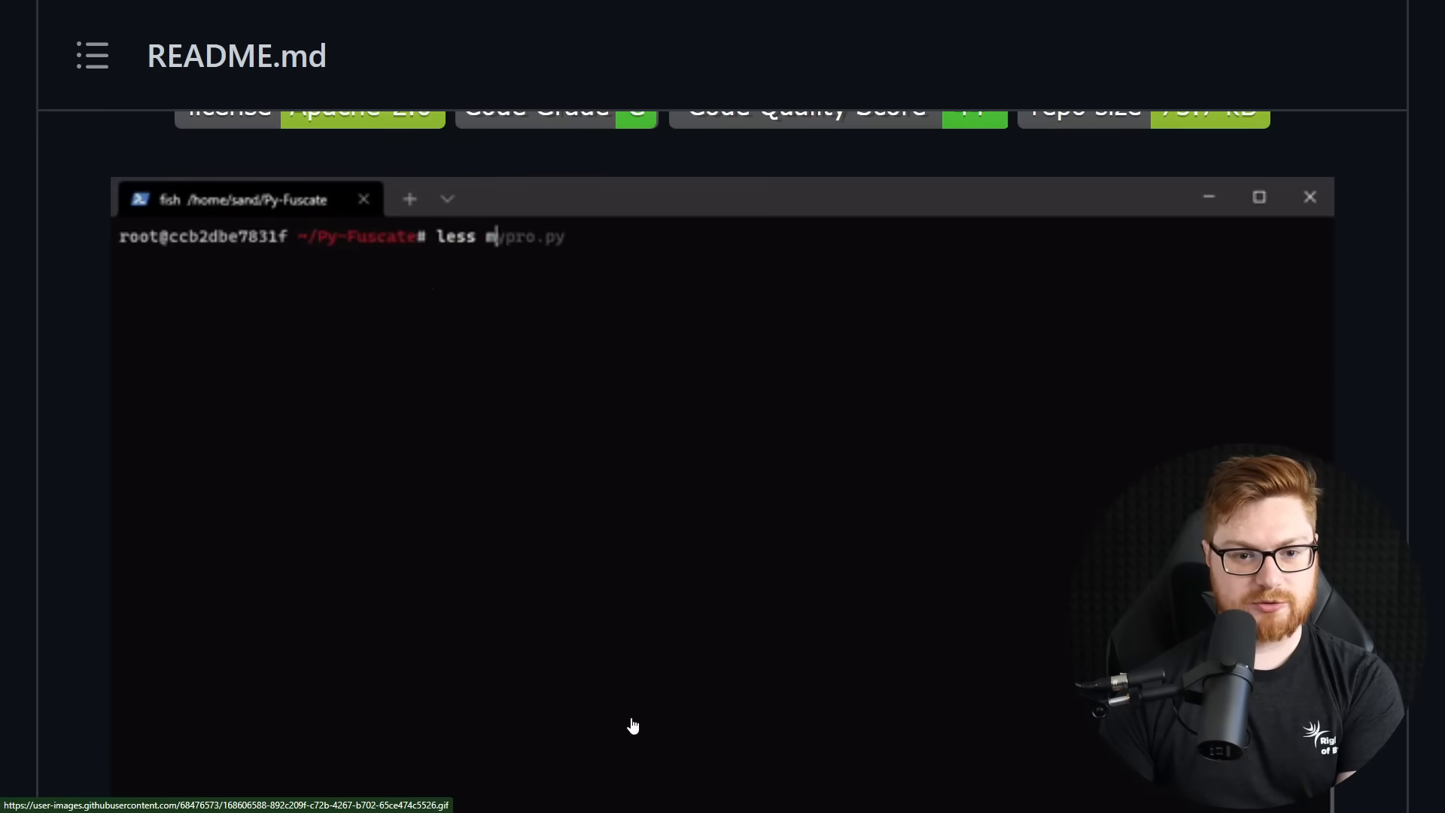
key(Return)
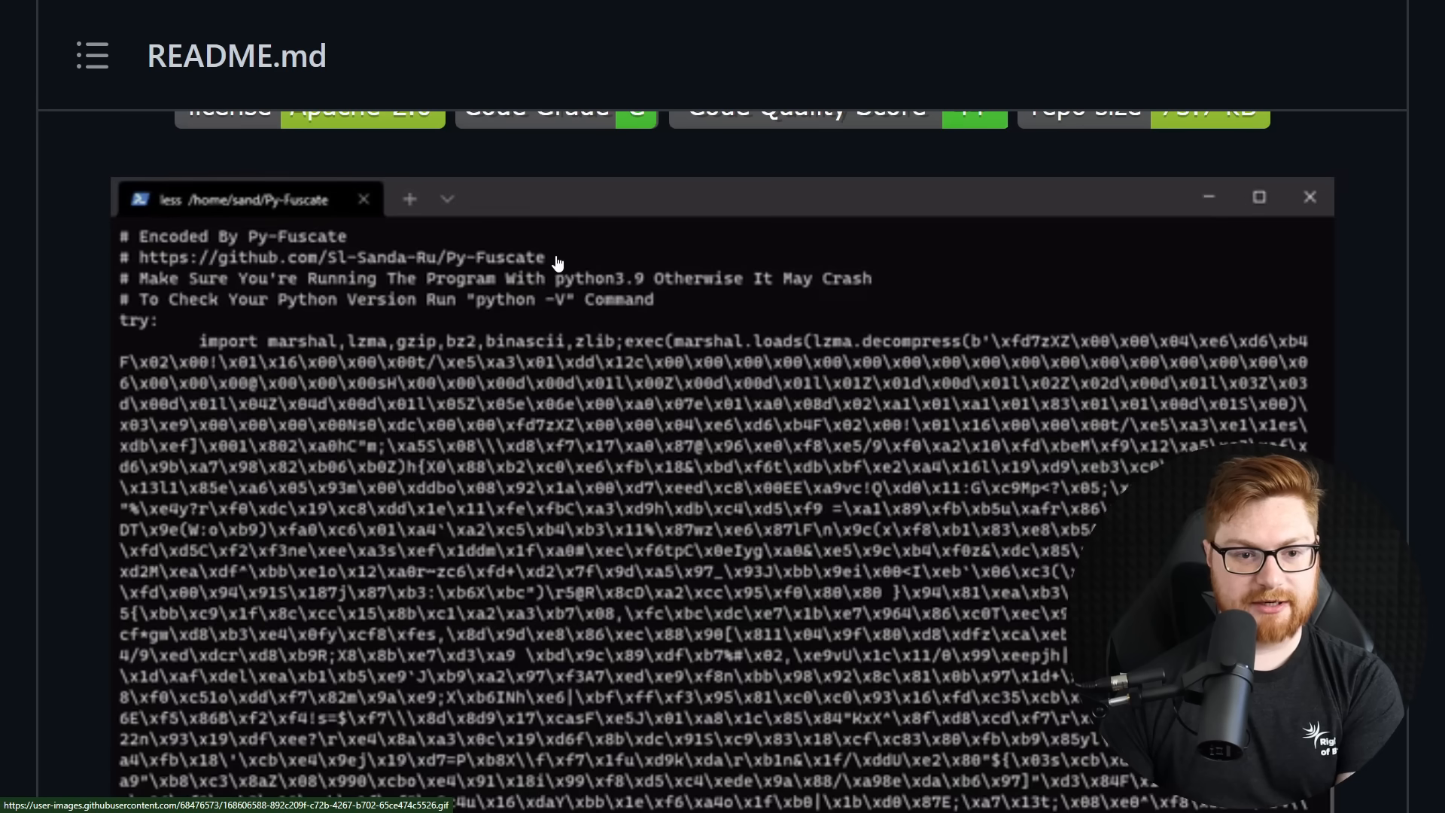
key(q)
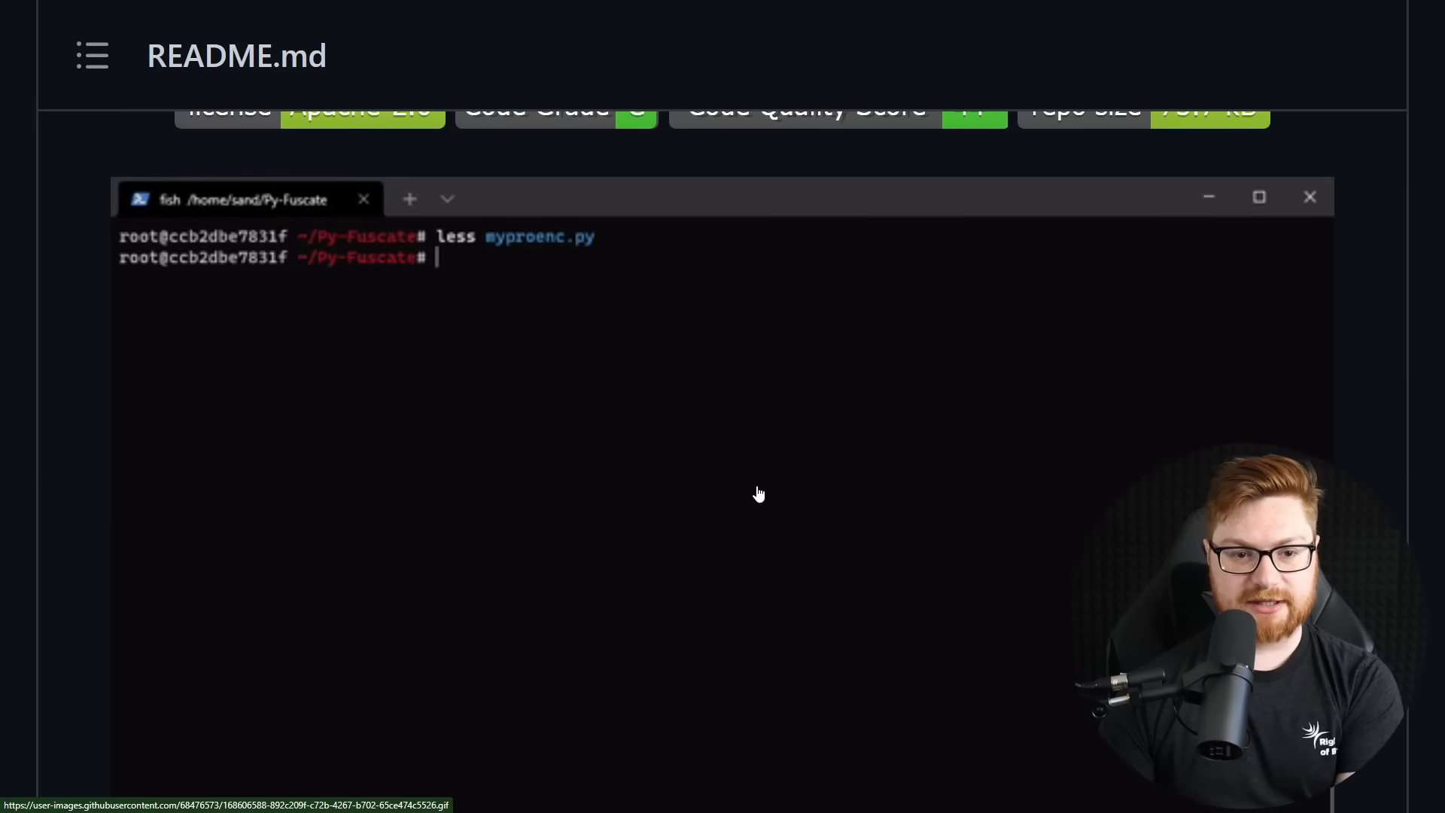
text(python3.9 mypro.py)
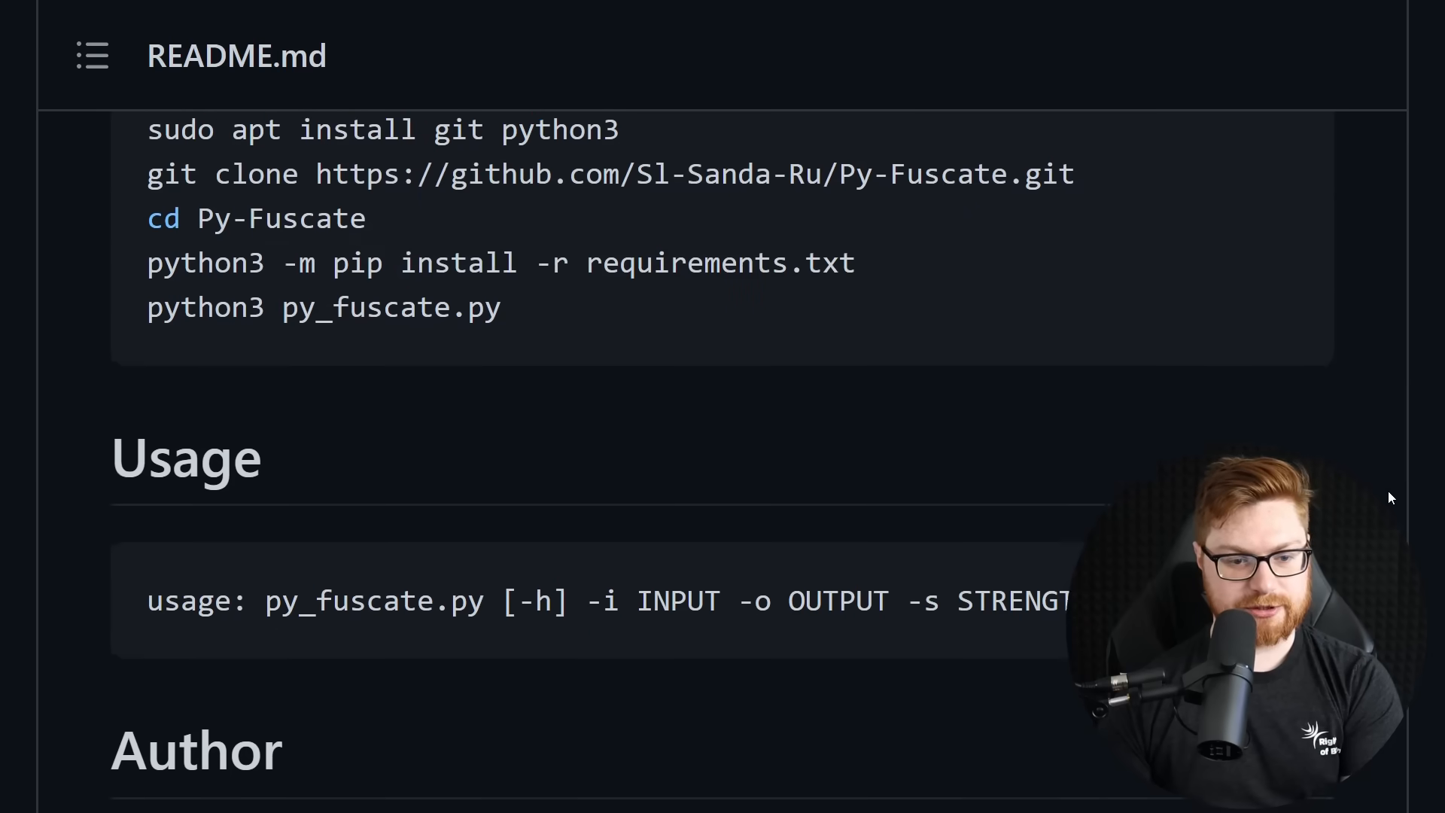
scroll(up, 3)
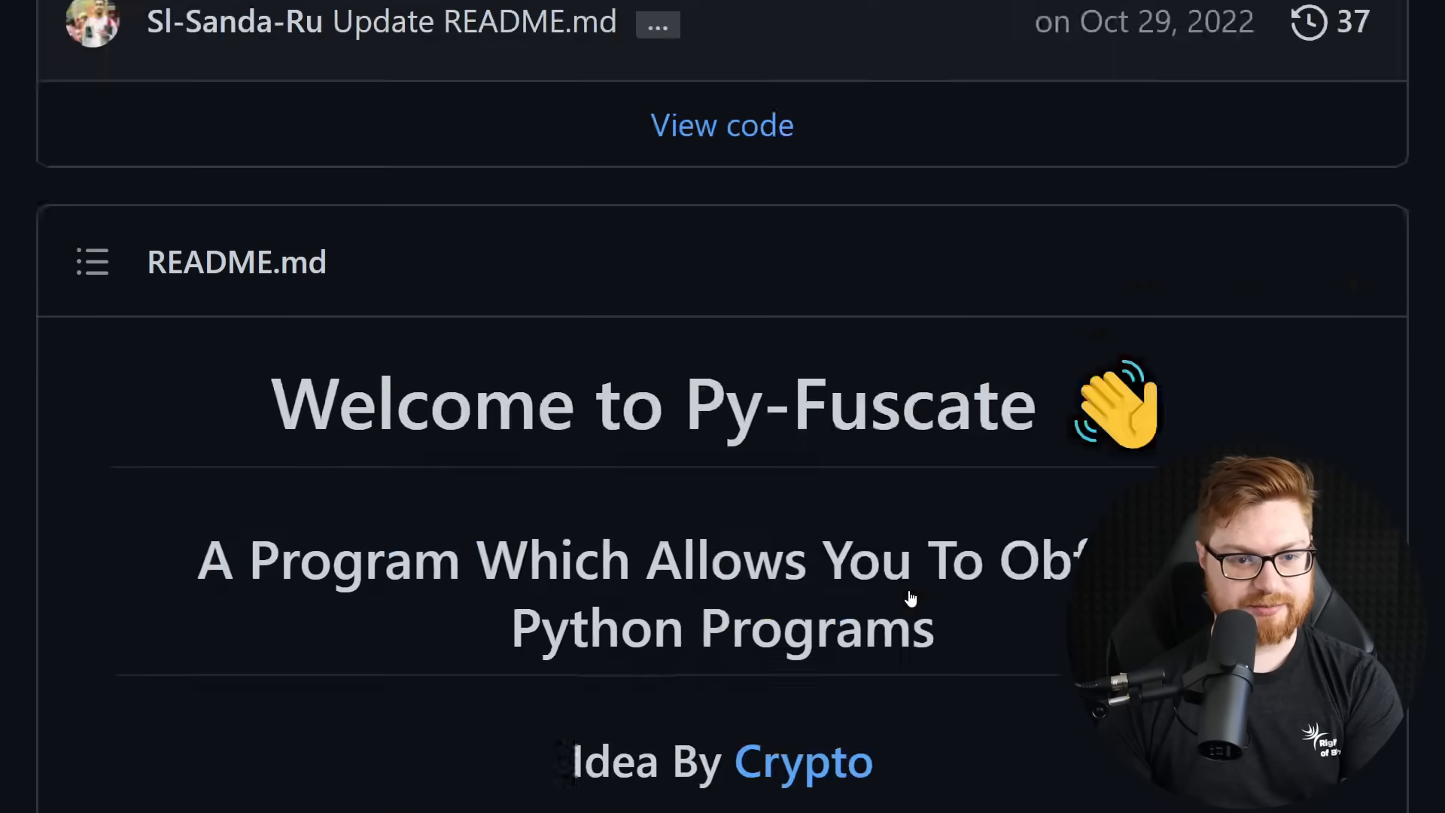
scroll(up, 3)
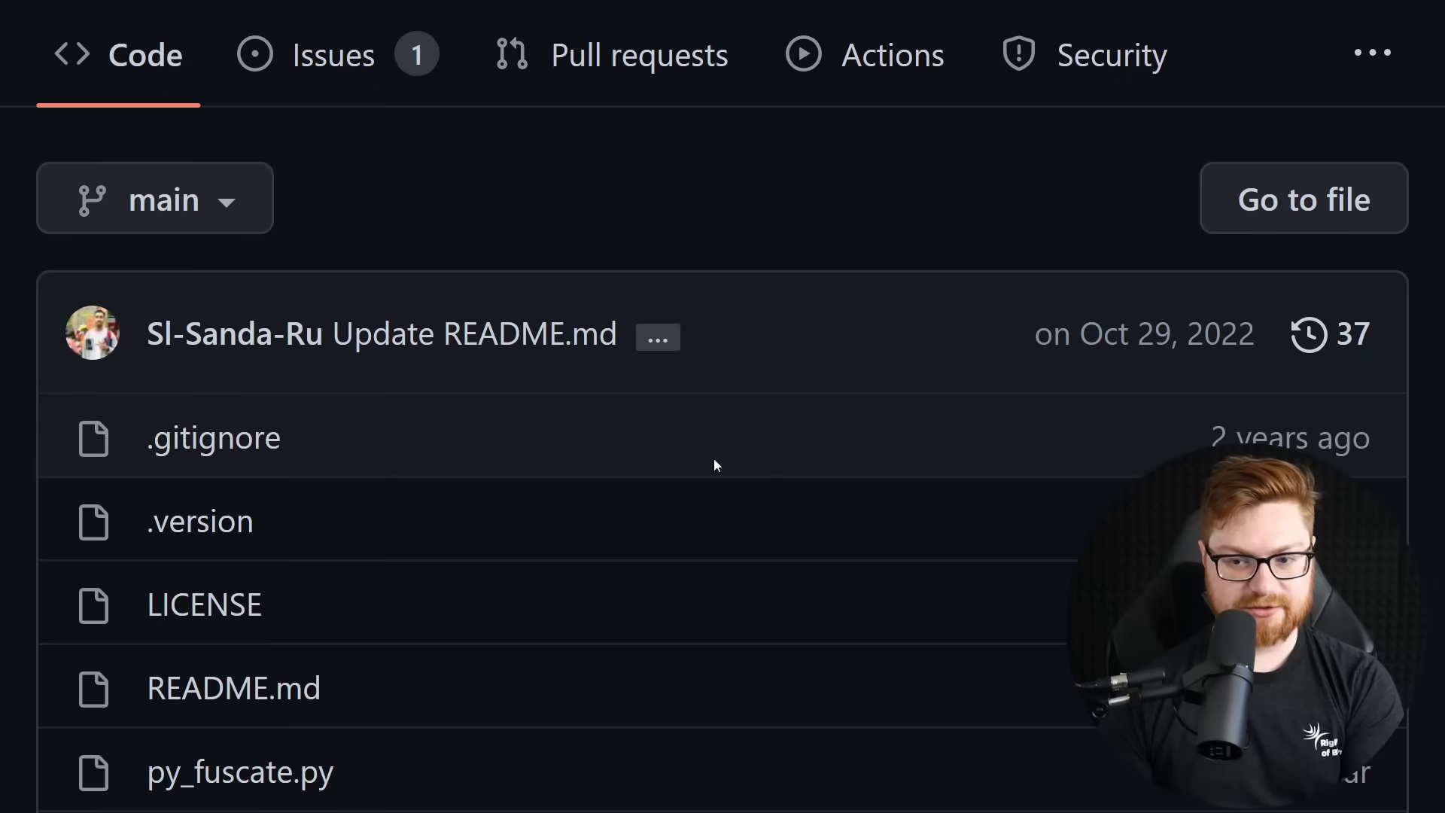
click(240, 772)
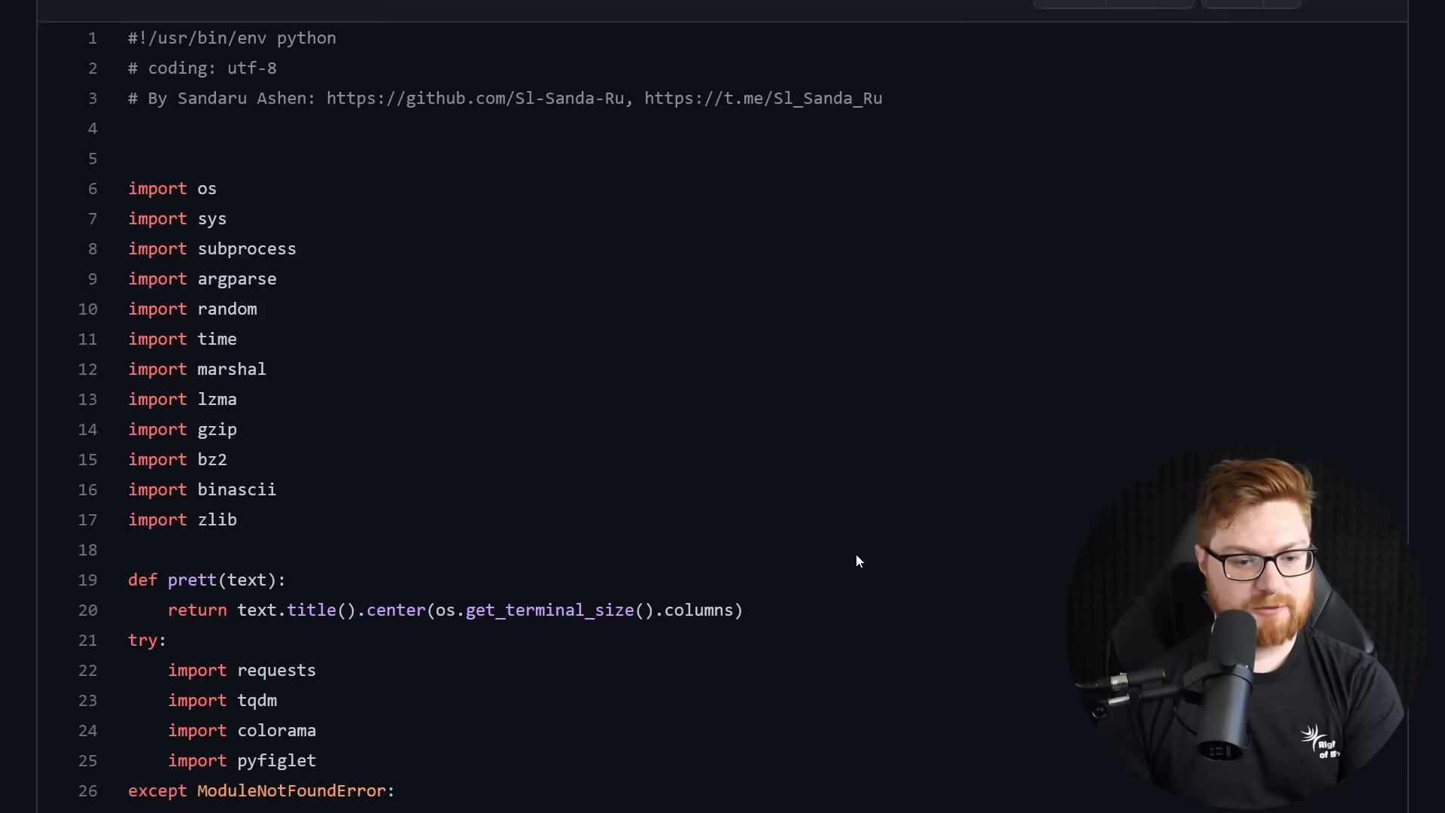
scroll(down, 3)
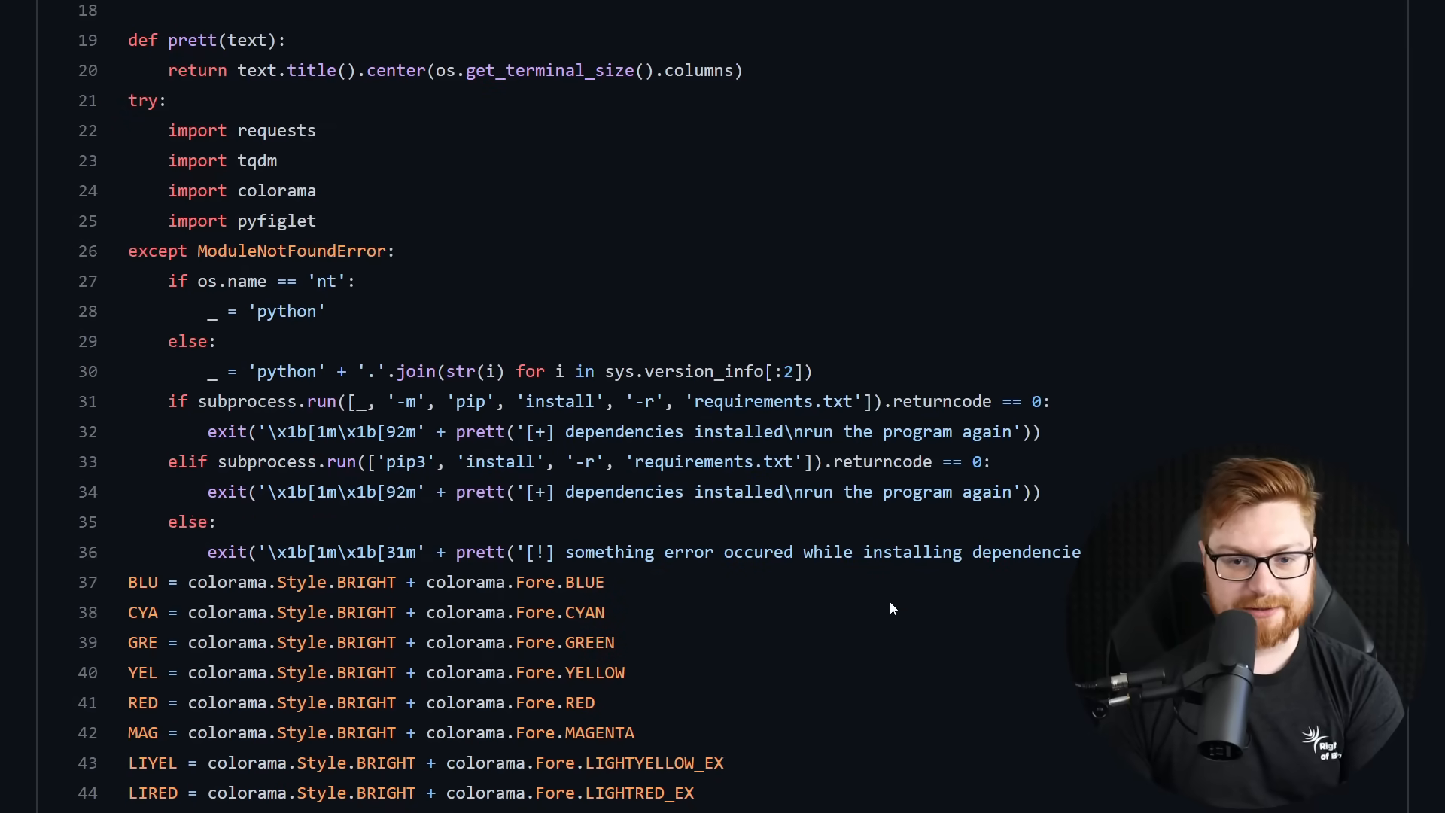
scroll(down, 3)
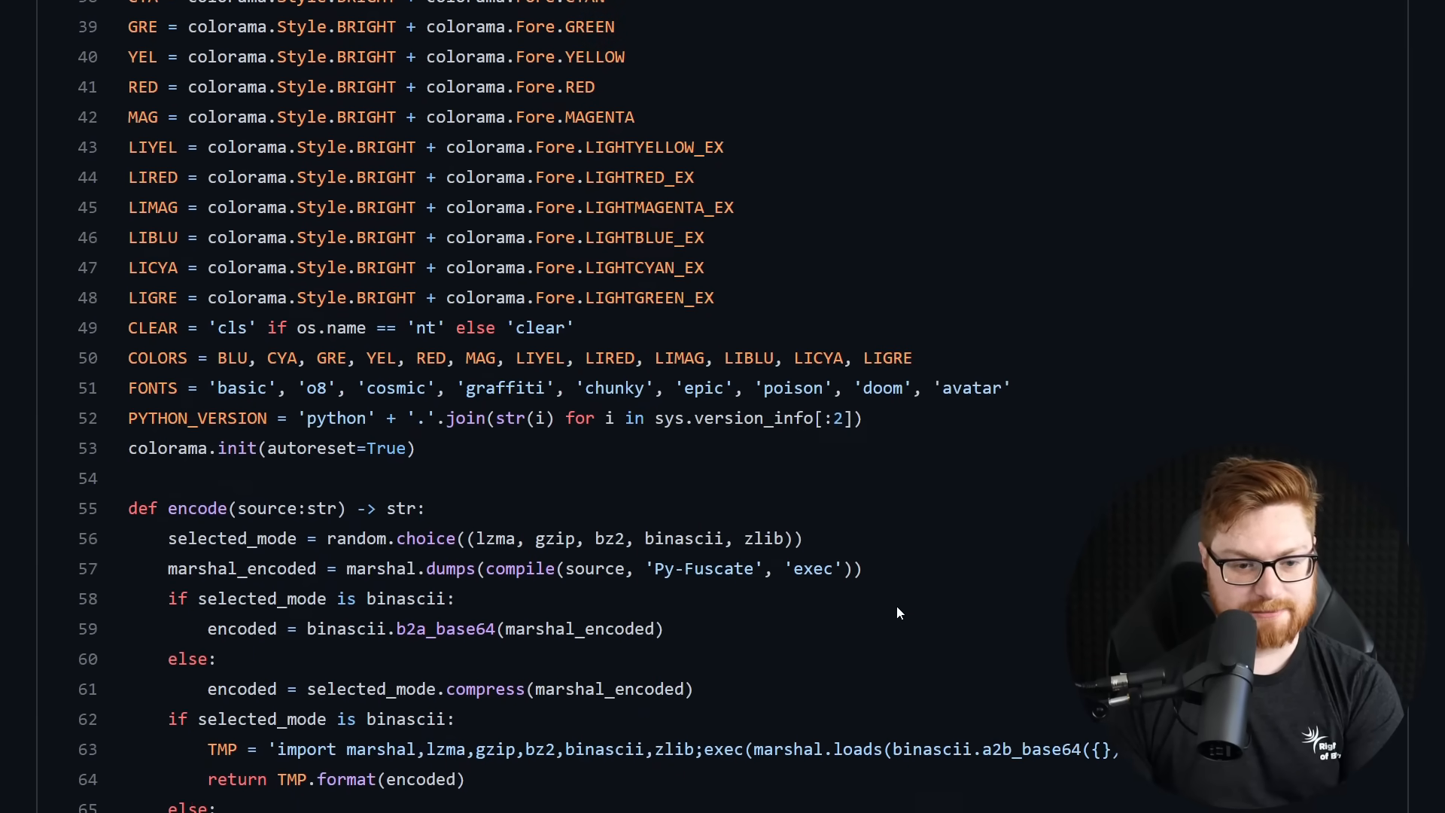
scroll(down, 3)
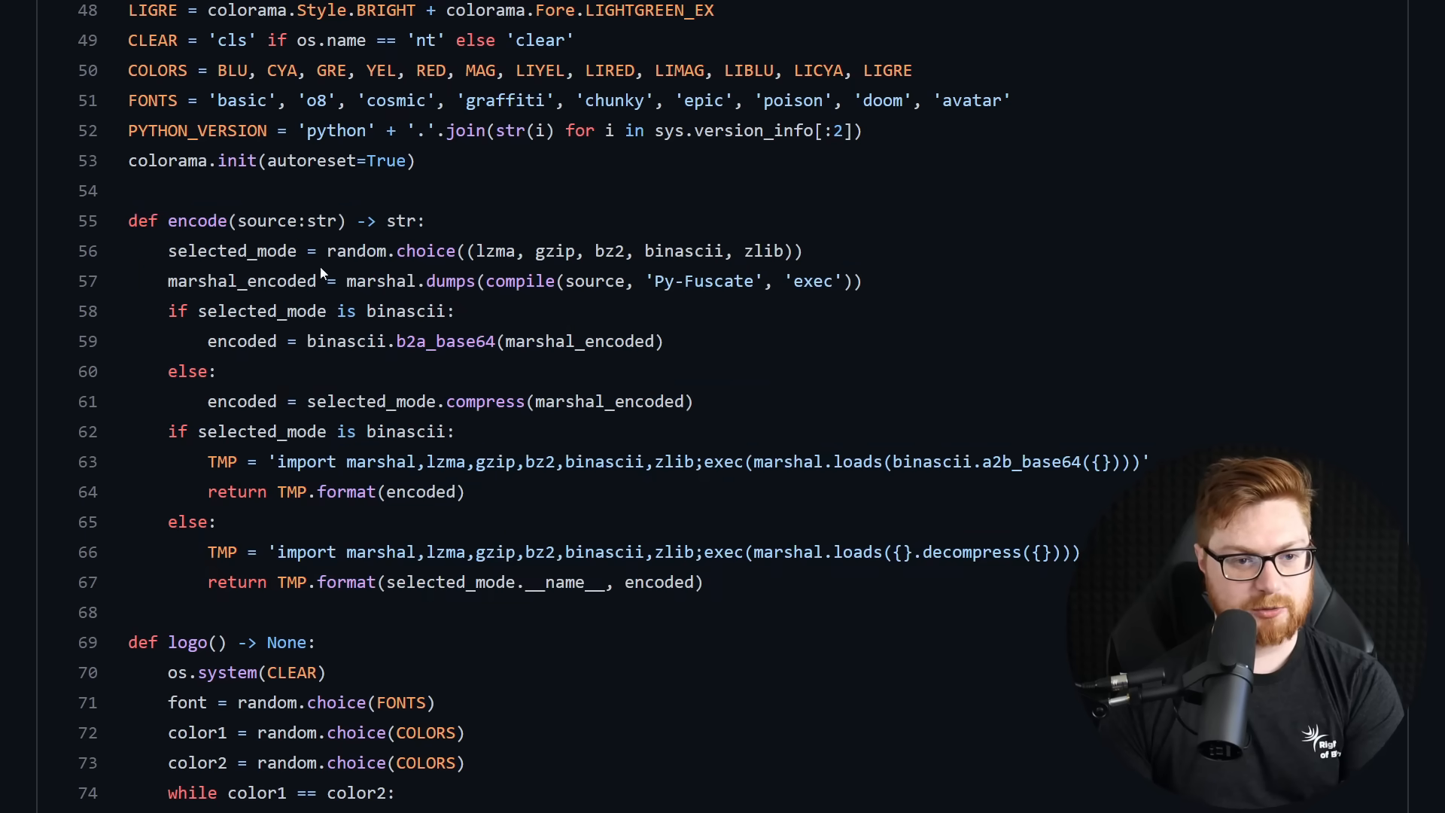
triple_click(369, 251)
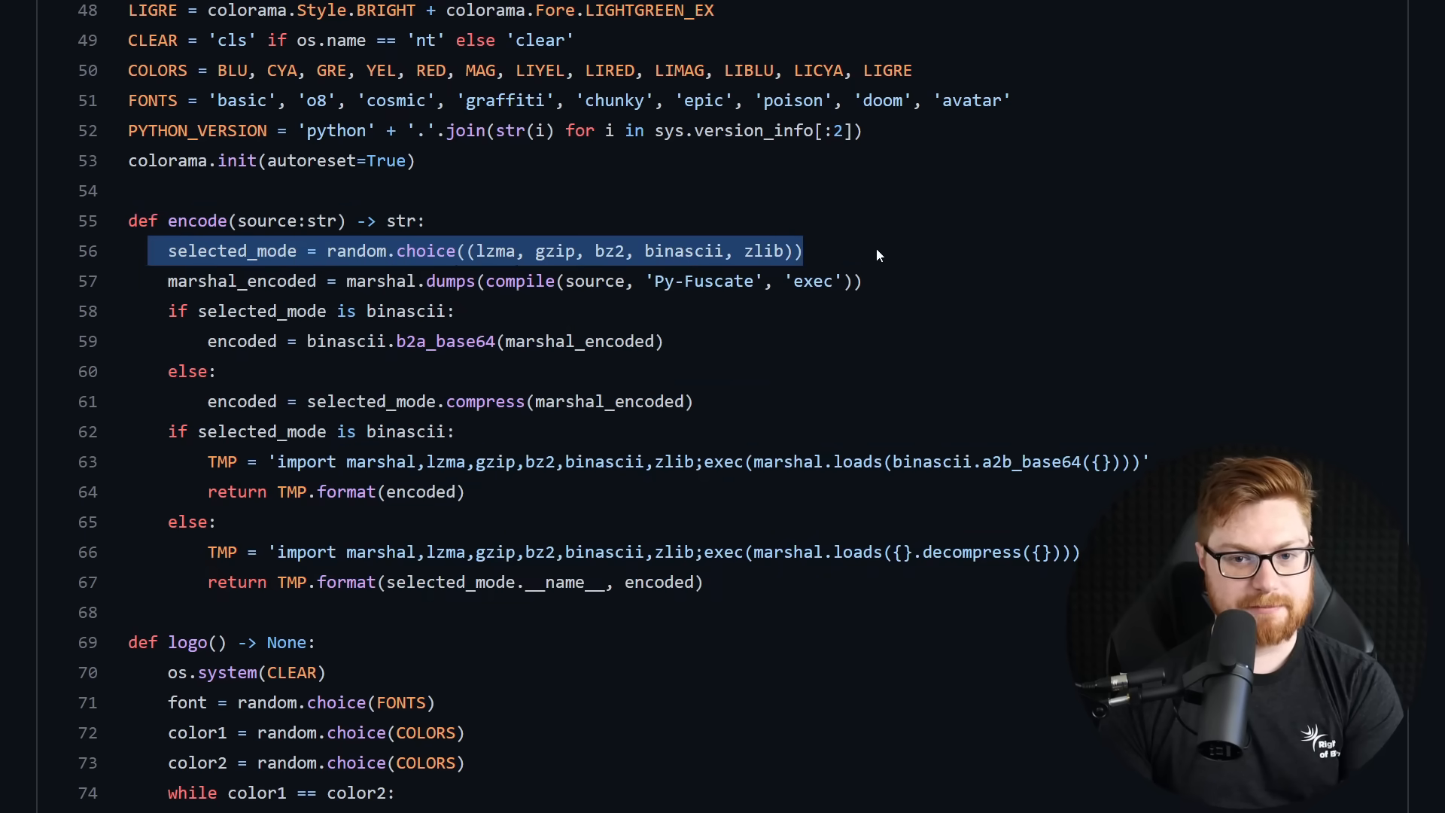
click(650, 281)
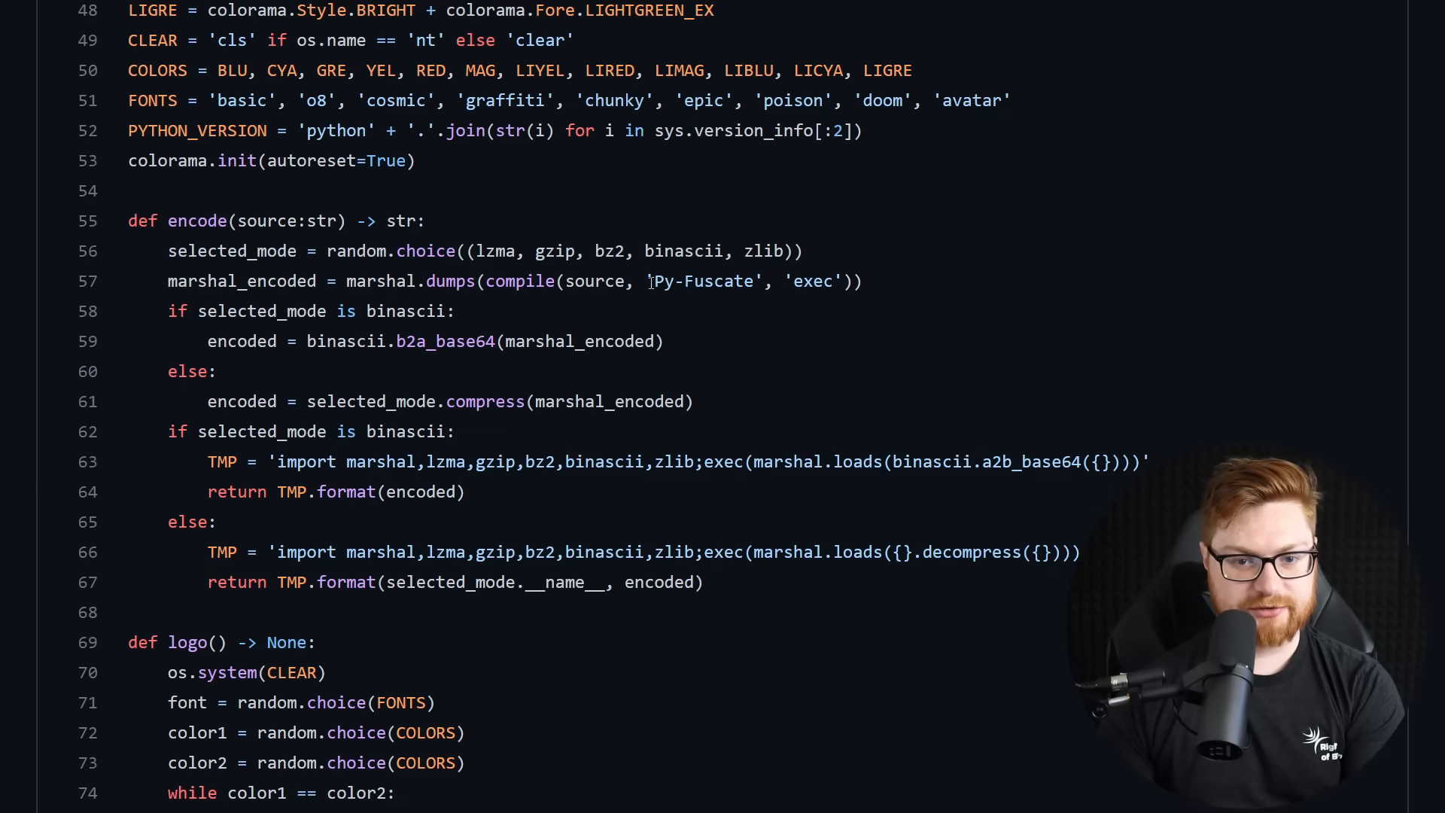
double_click(703, 281)
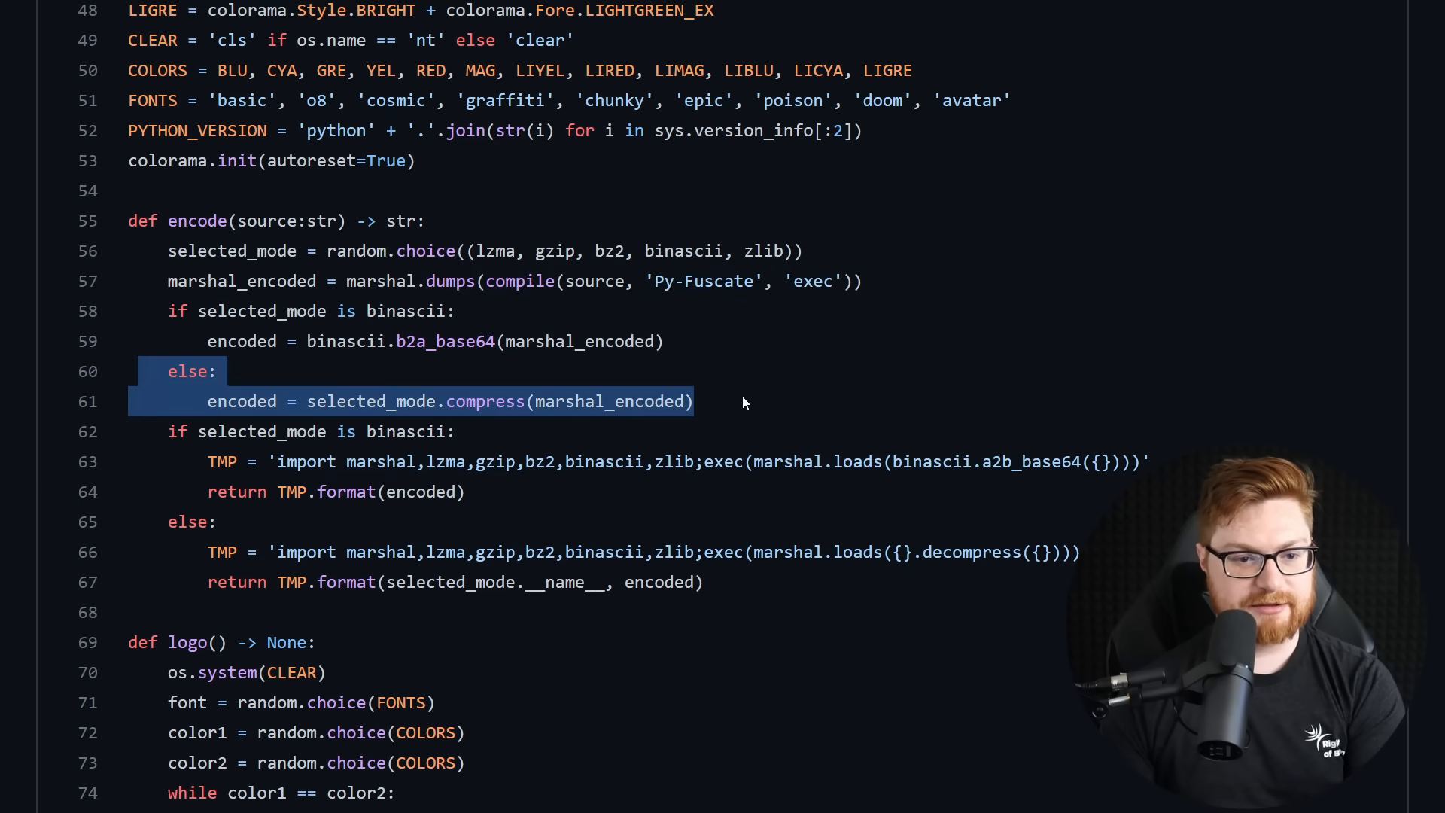
click(513, 362)
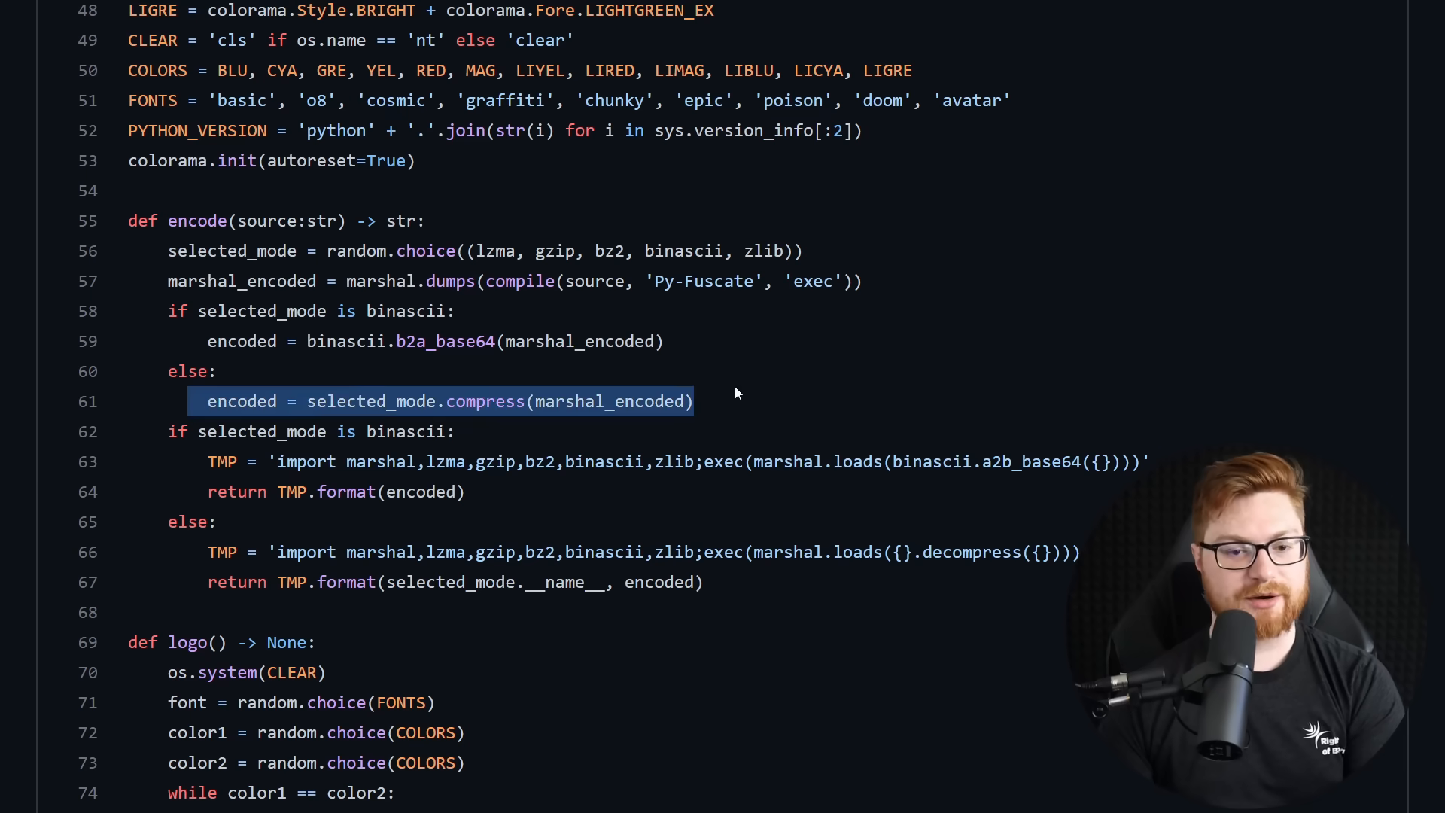
click(697, 401)
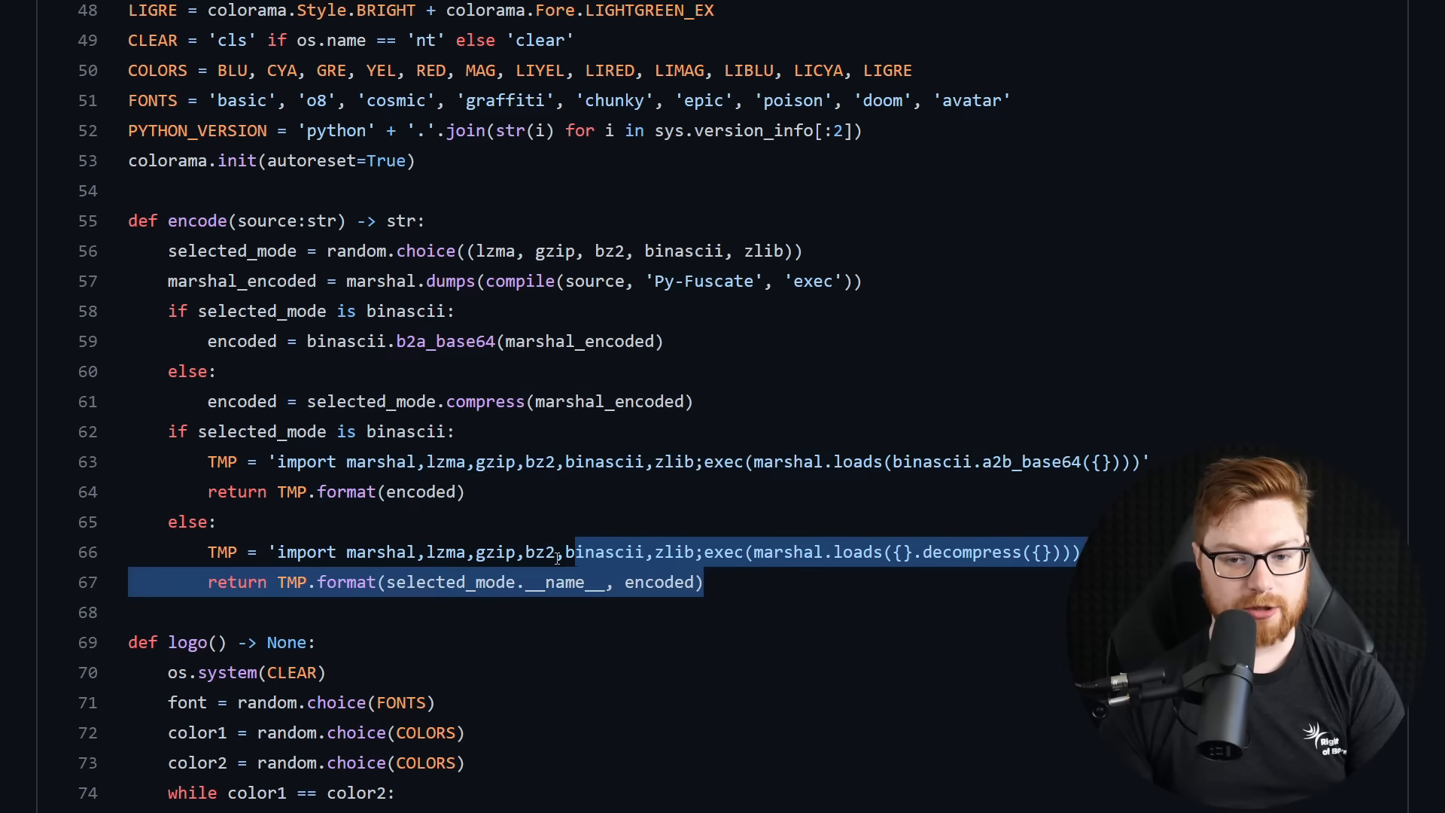
click(504, 521)
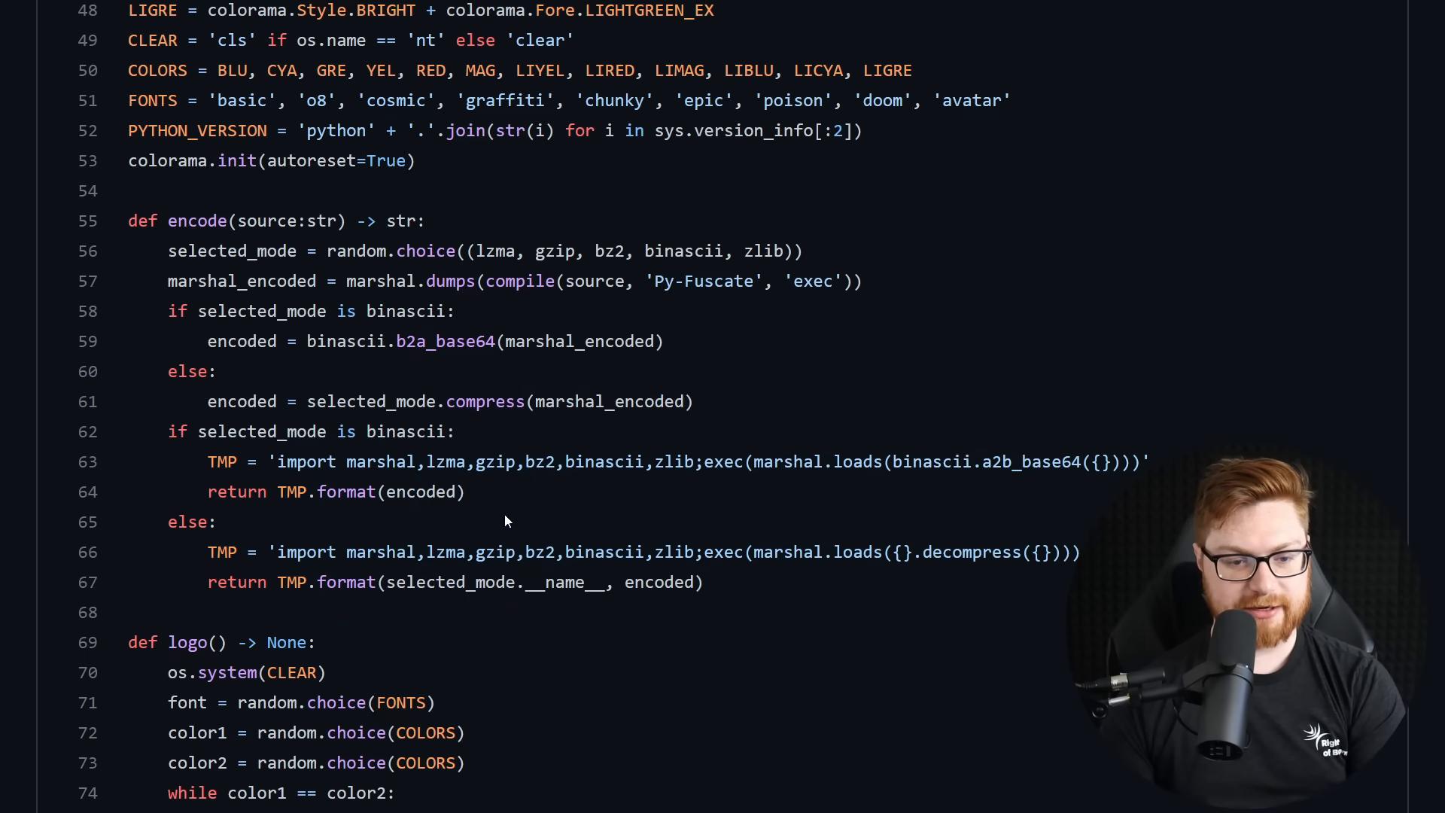
mouse_move(693, 608)
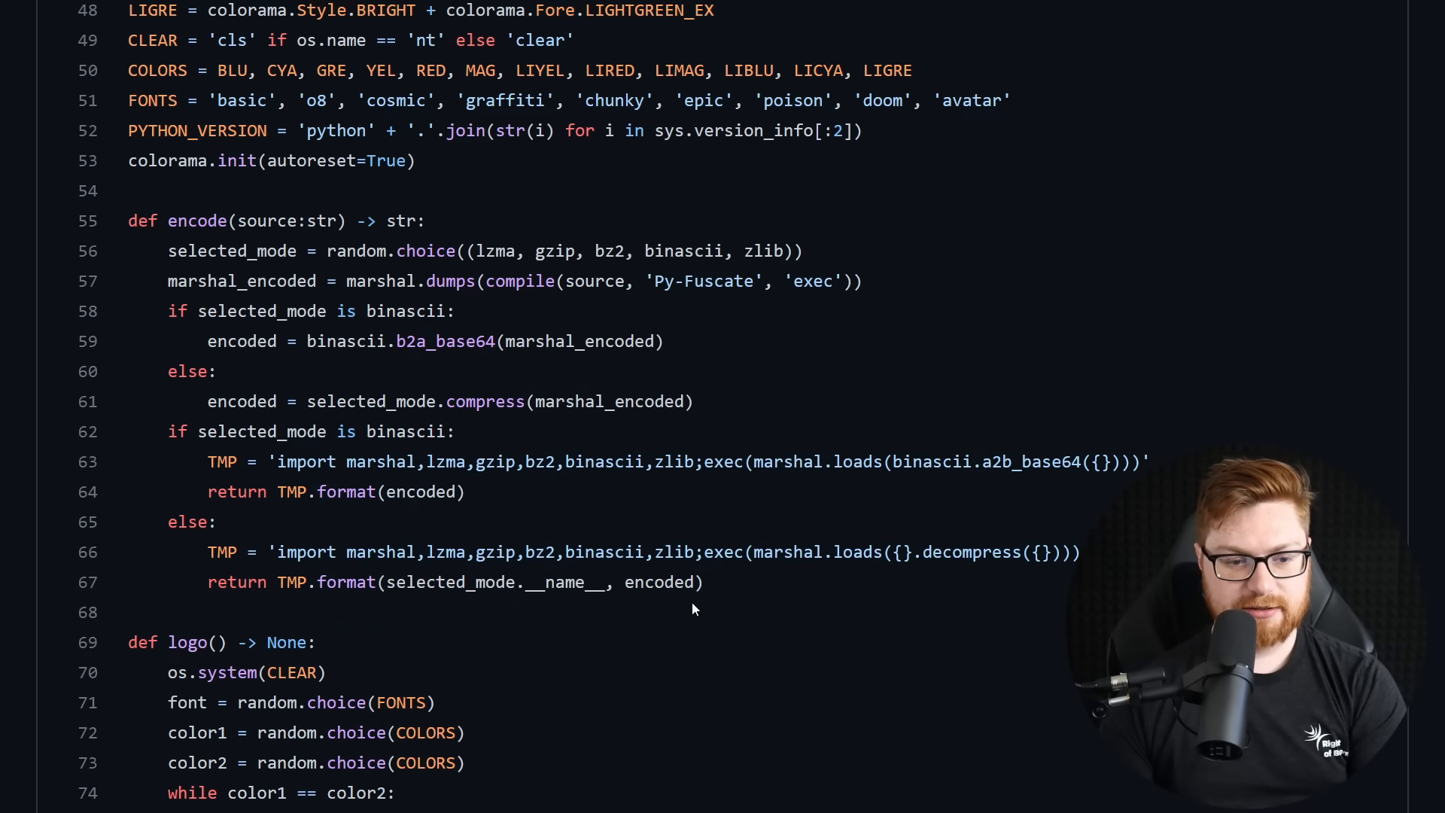
scroll(down, 3)
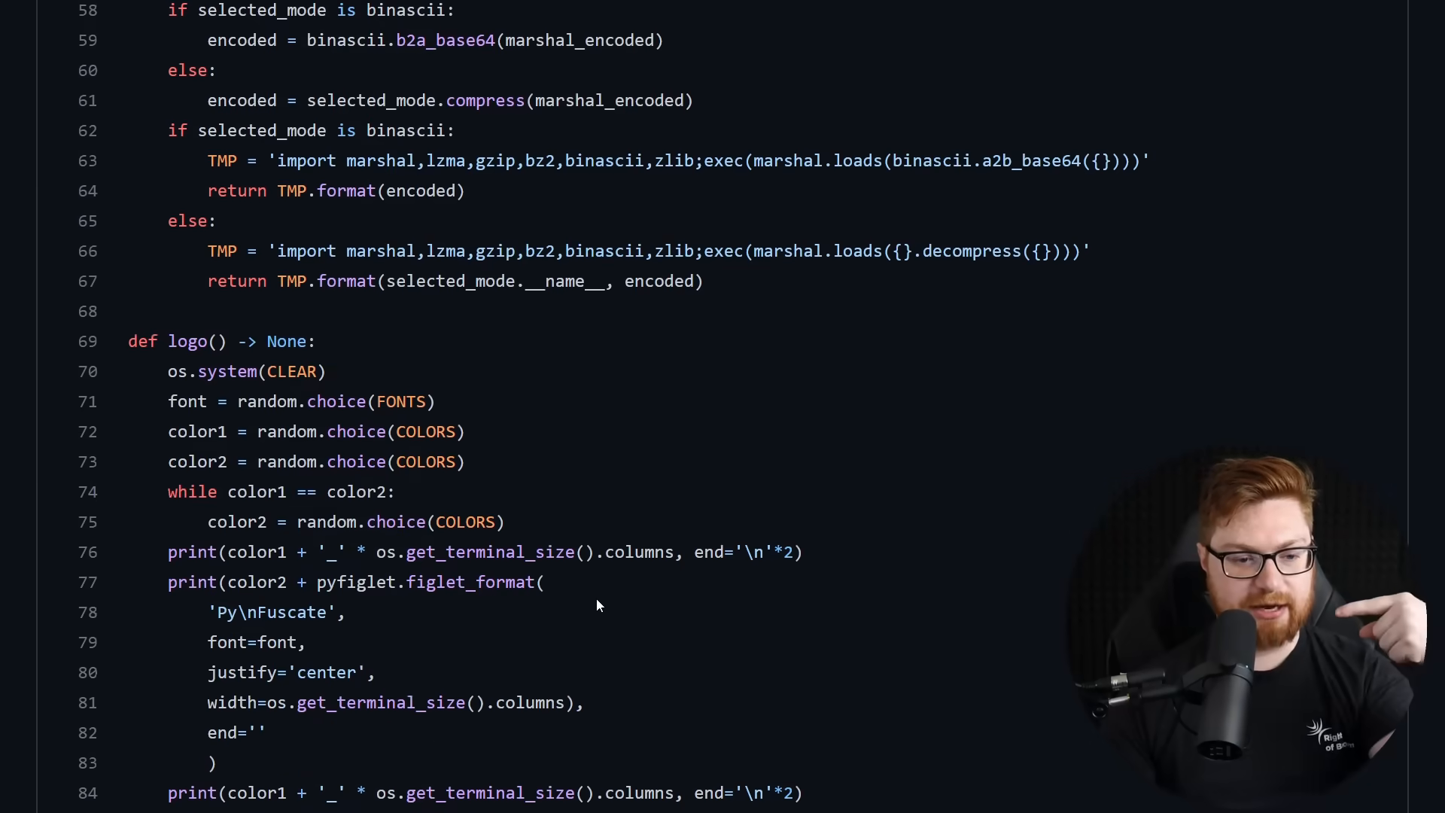
scroll(down, 3)
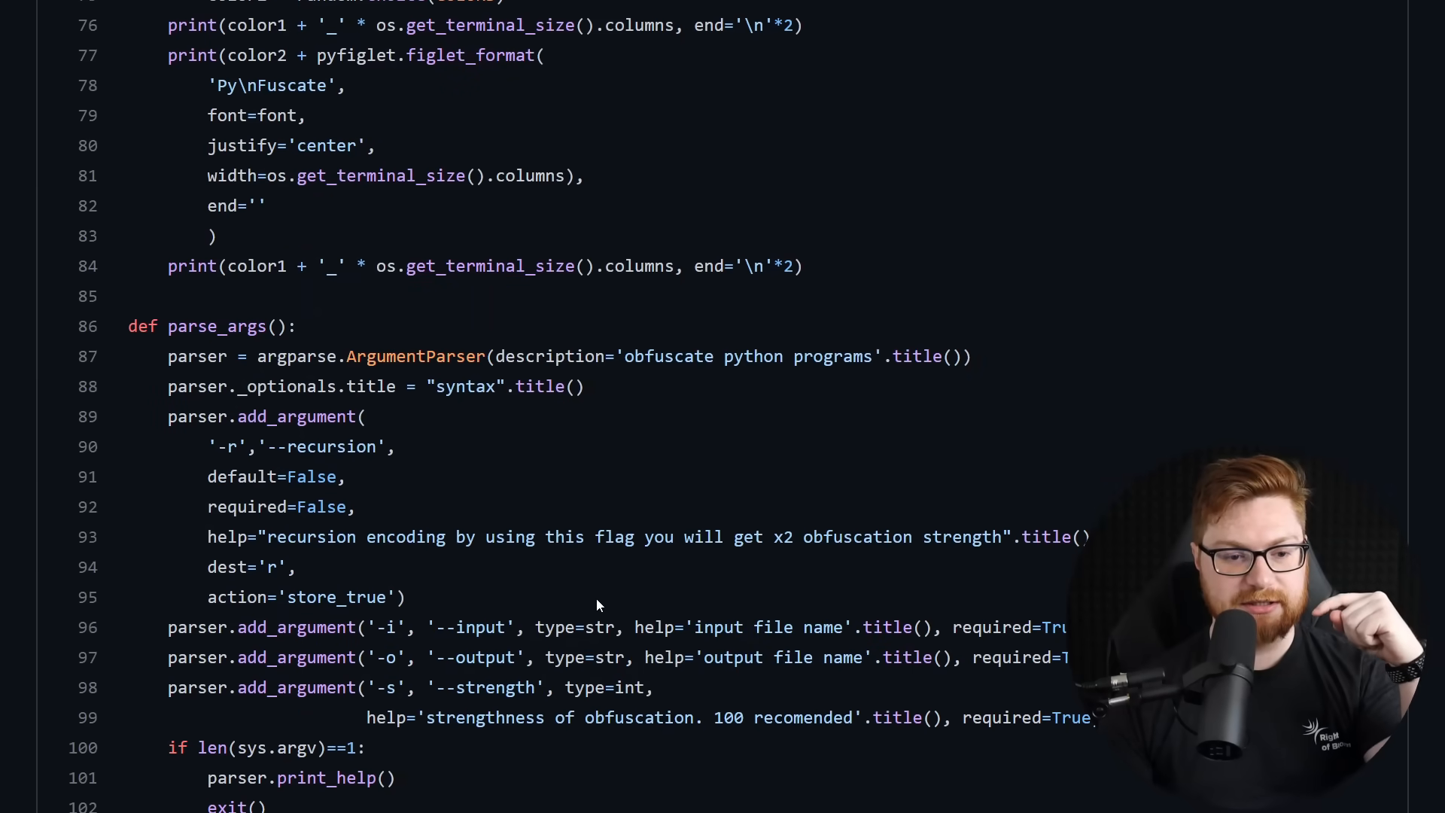
scroll(down, 3)
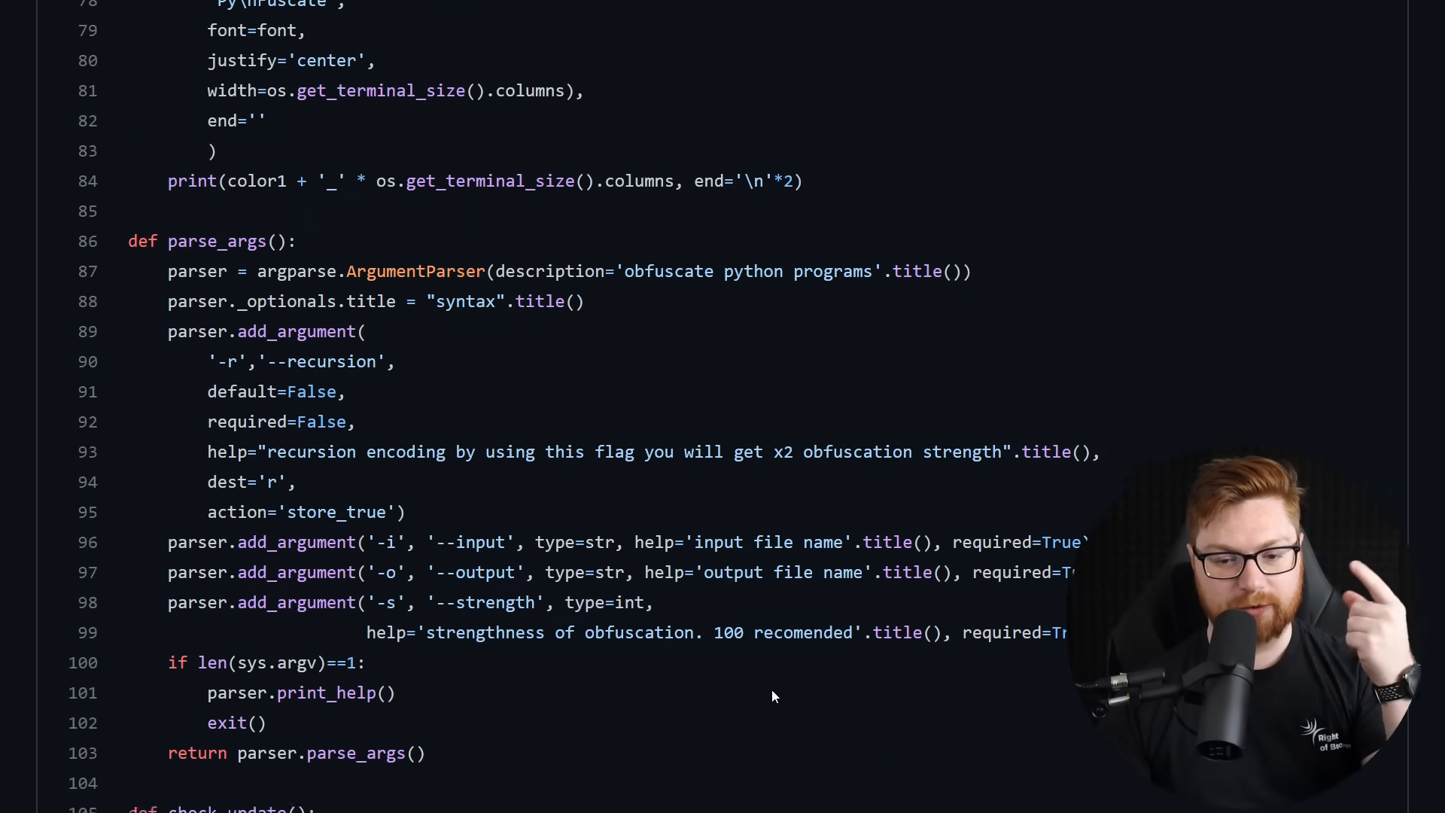
scroll(down, 3)
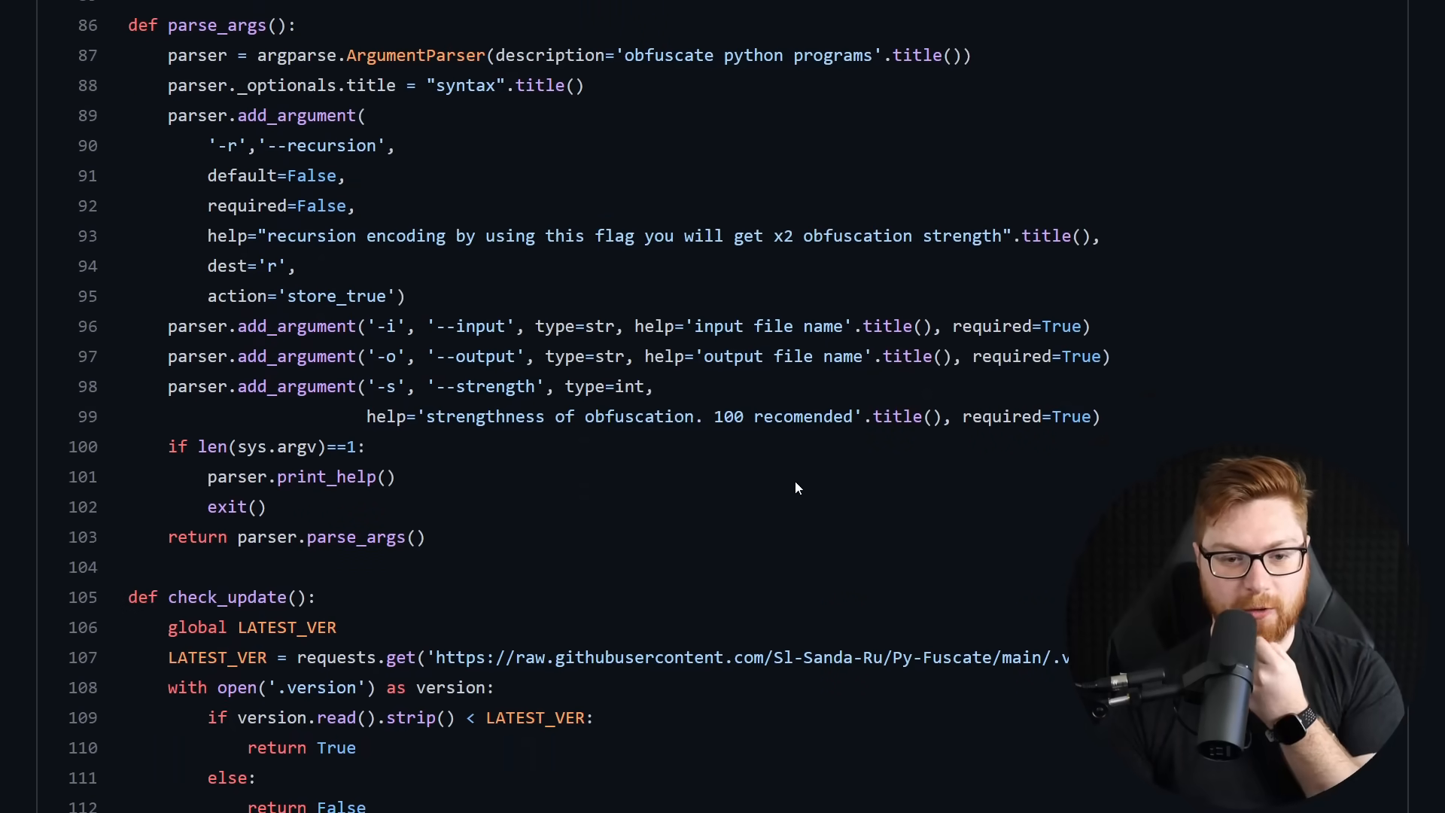
scroll(down, 3)
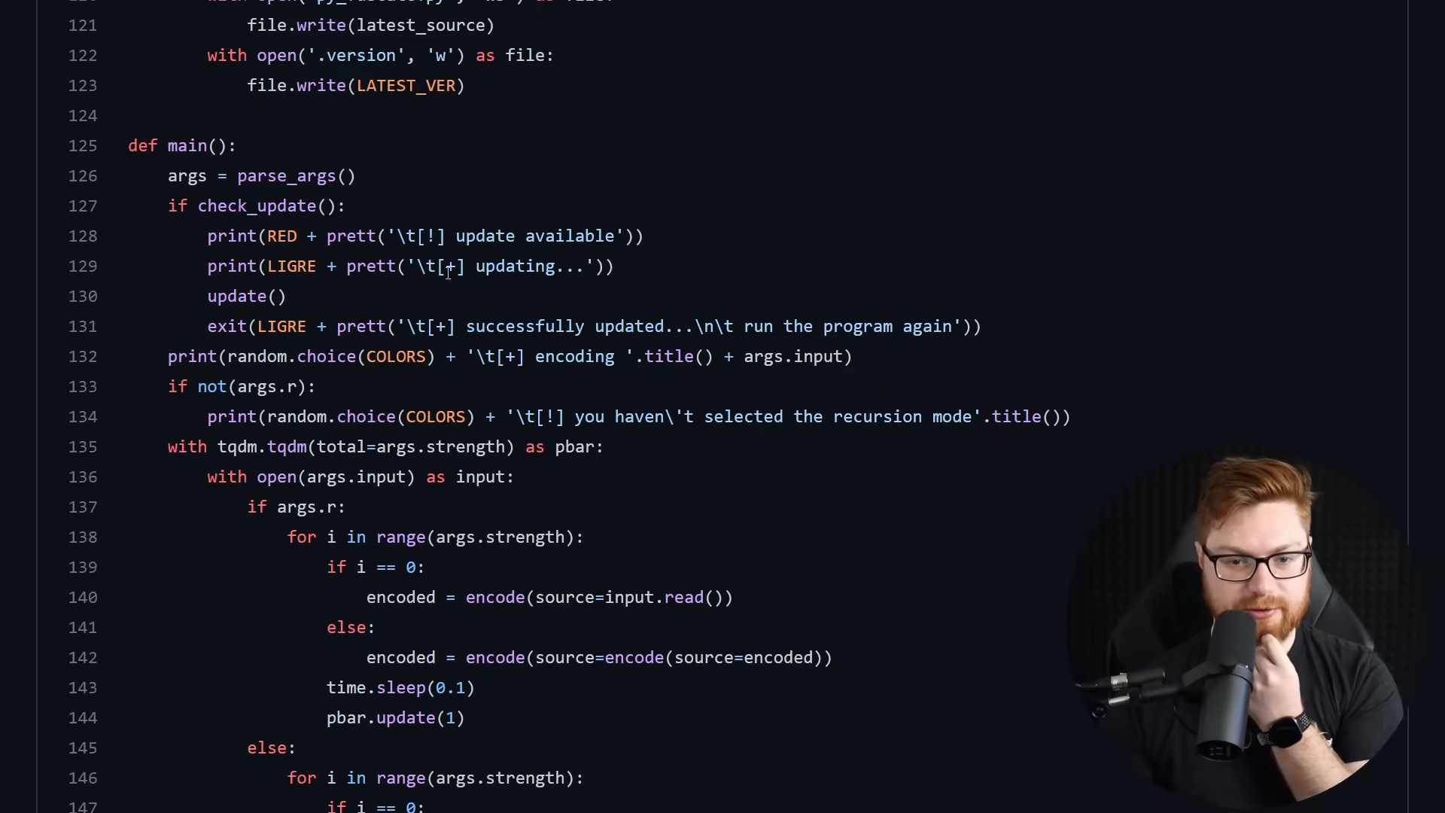
scroll(down, 3)
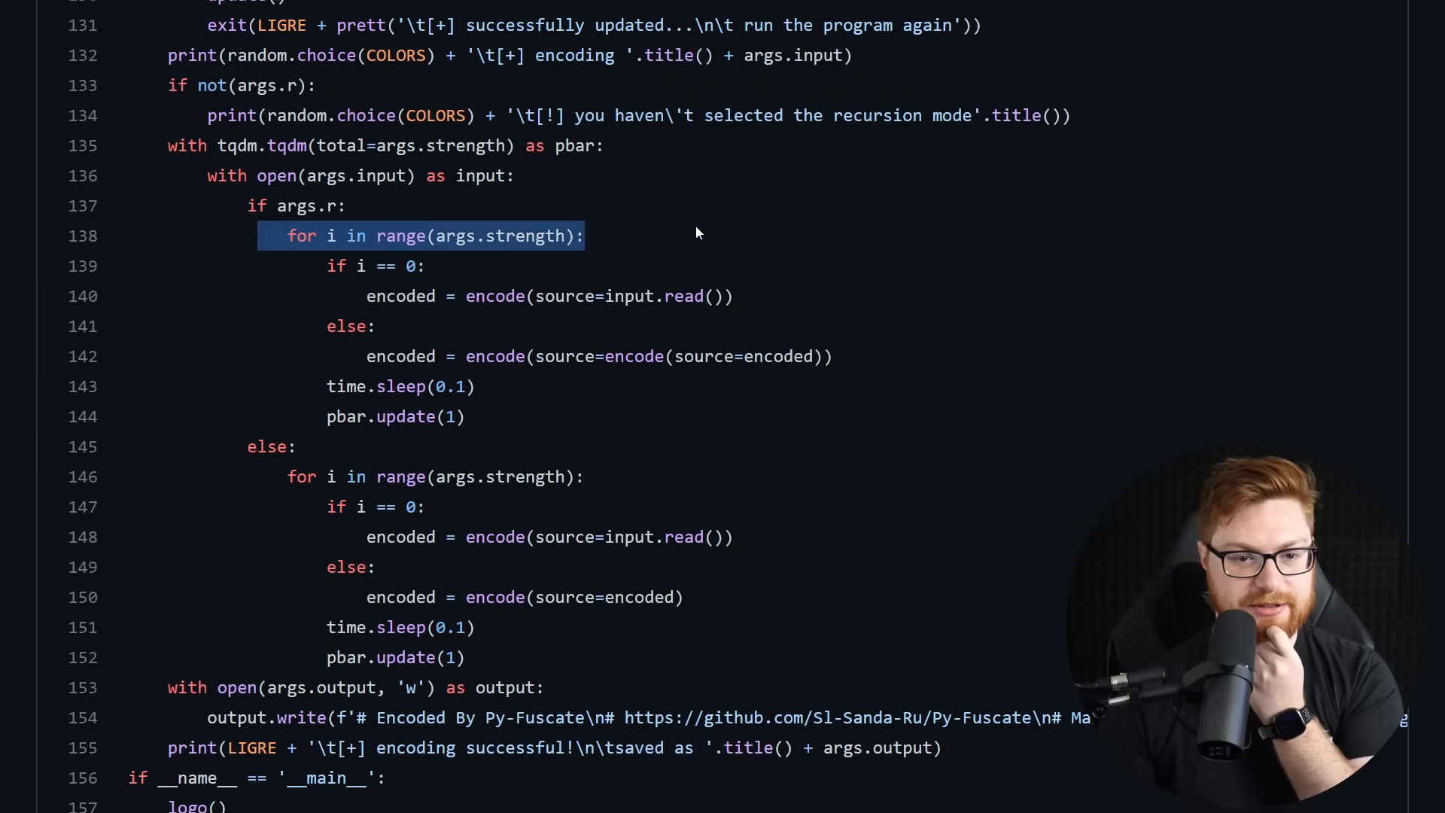
click(783, 356)
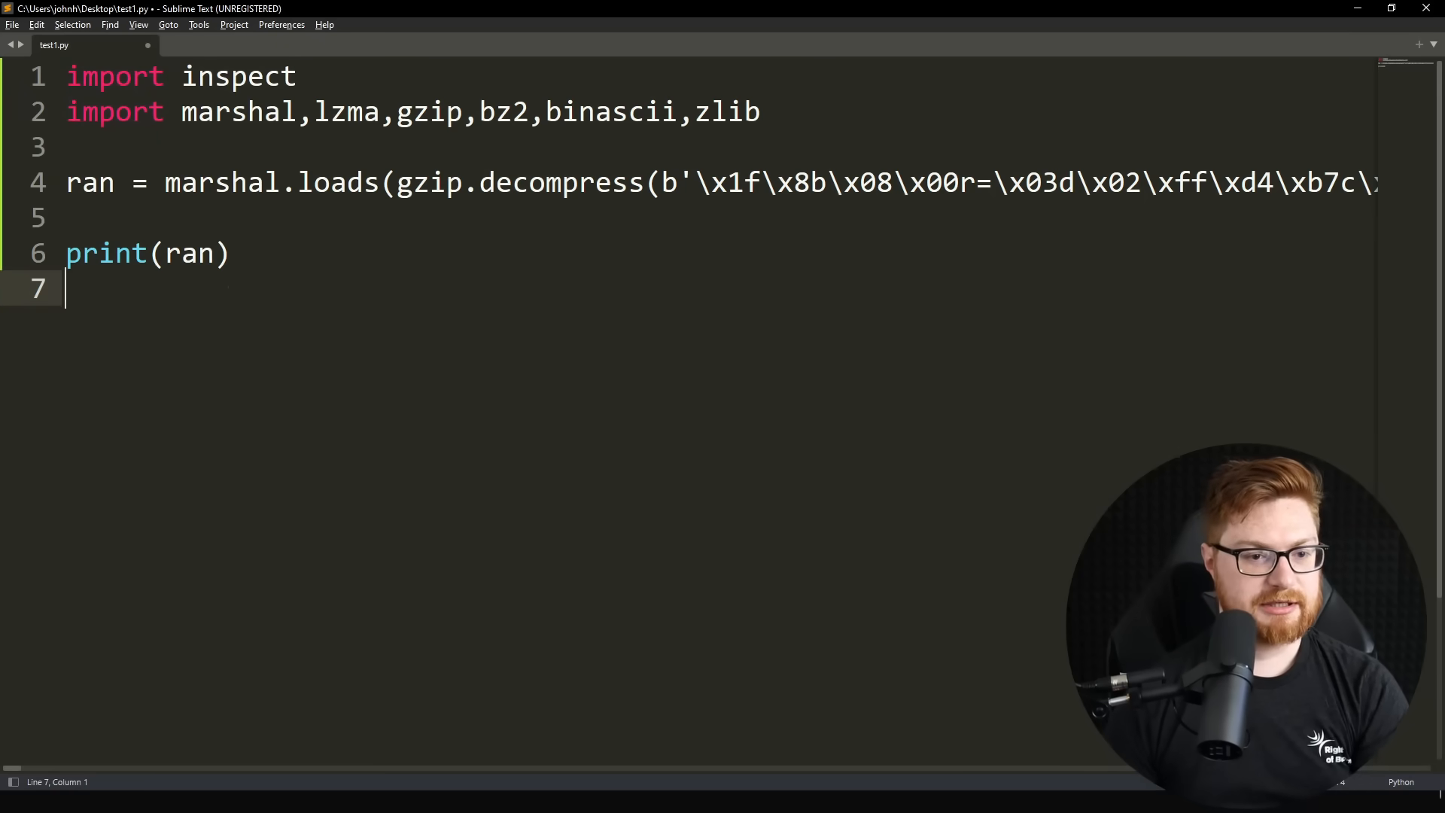
Insert 'import dis' below 'import inspect' and add a dis.dis() call in test1.py
text(i)
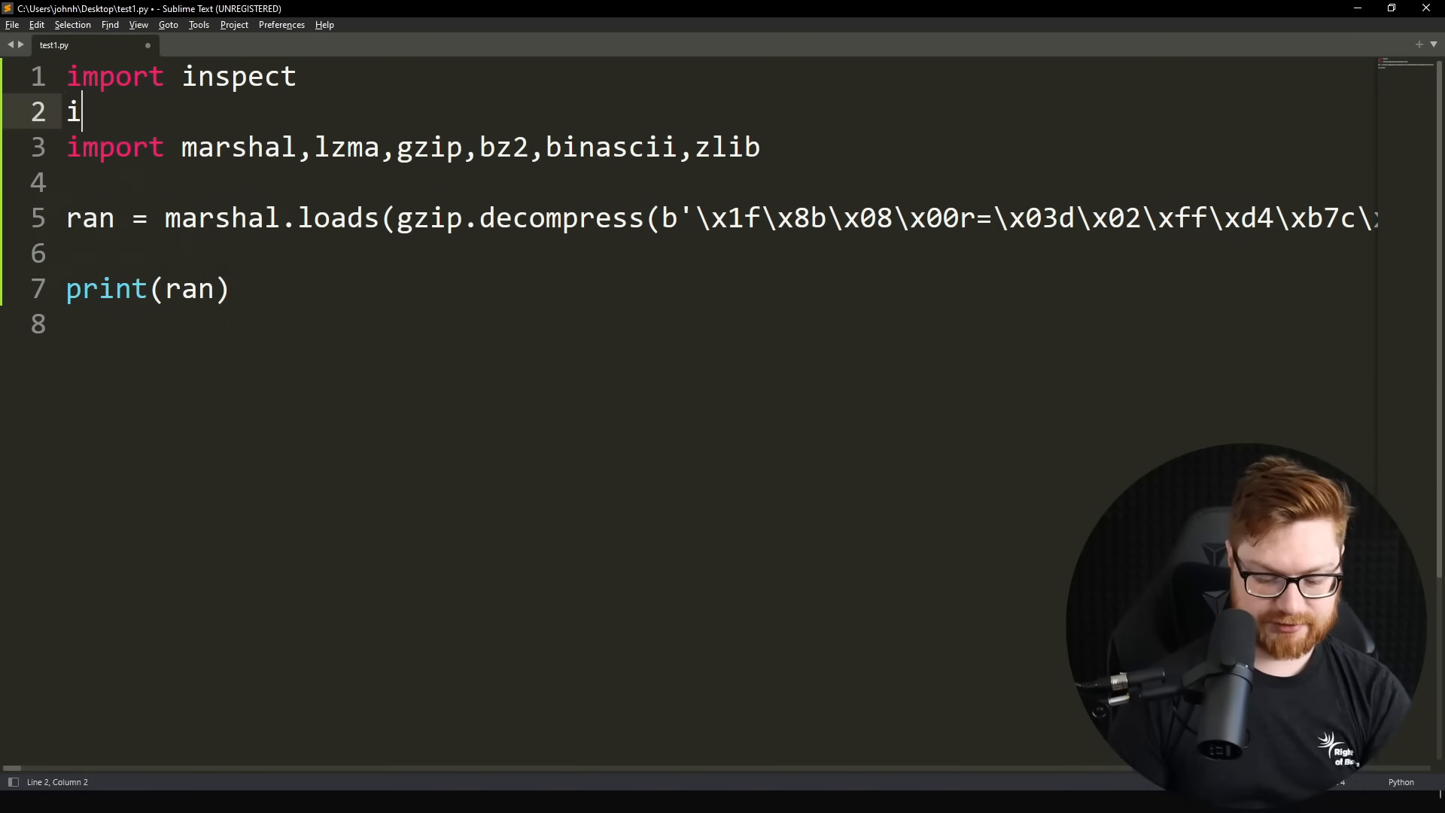
text(mport dis)
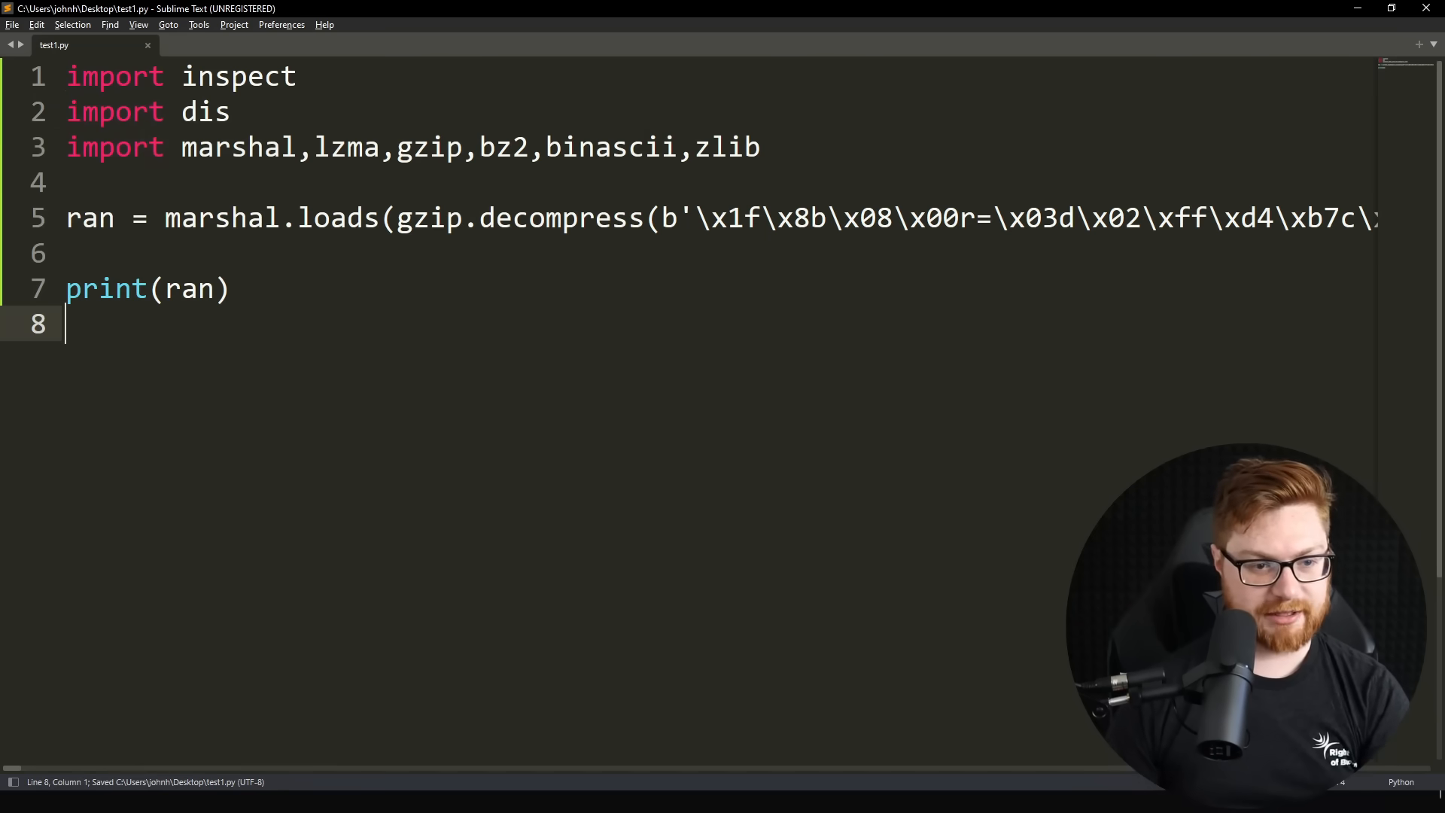
text(dis.dis()
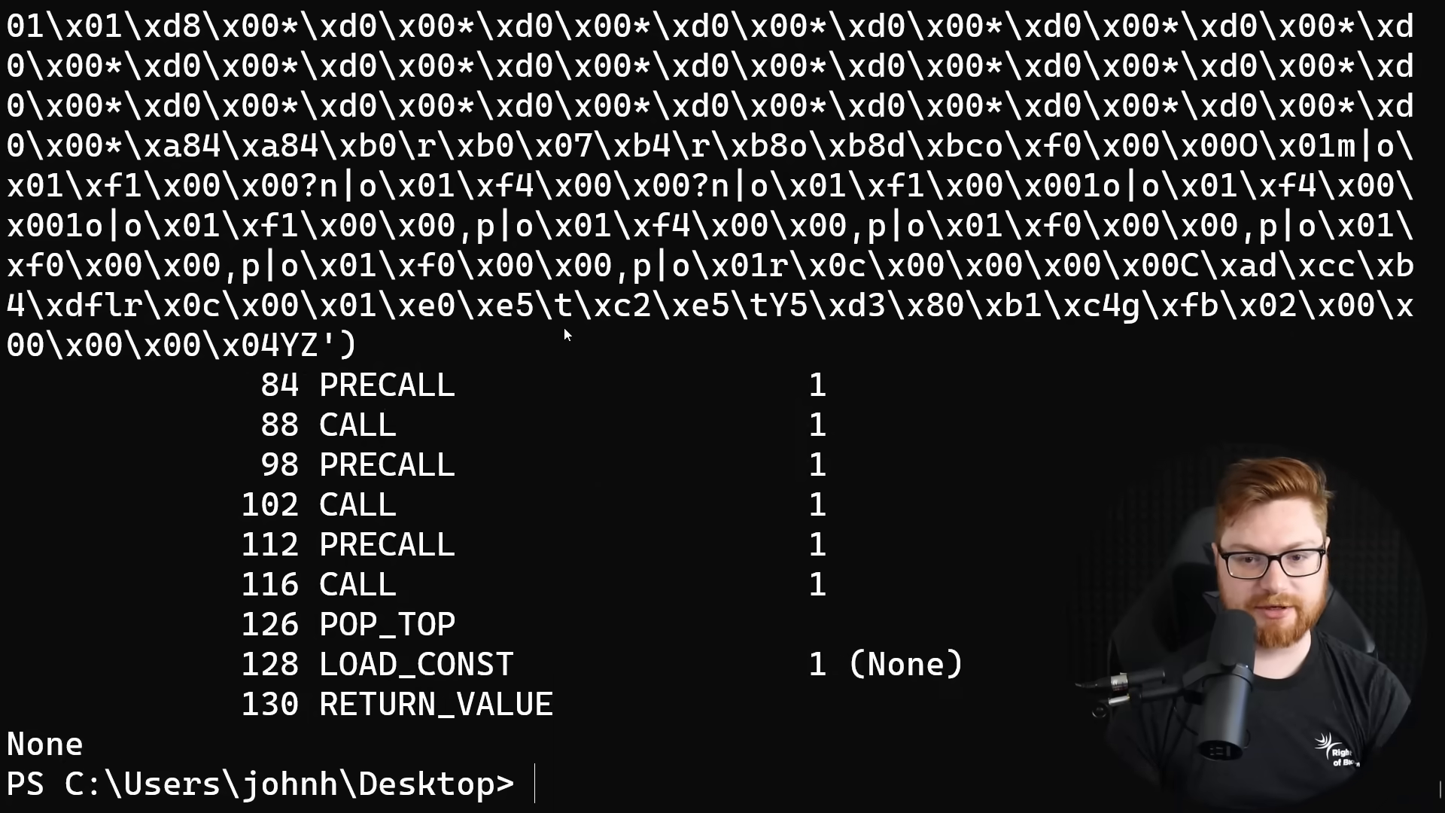
Scroll the disassembly, highlighting marshal, to the exec of marshal.loads over lzma.decompress
scroll(down, 3)
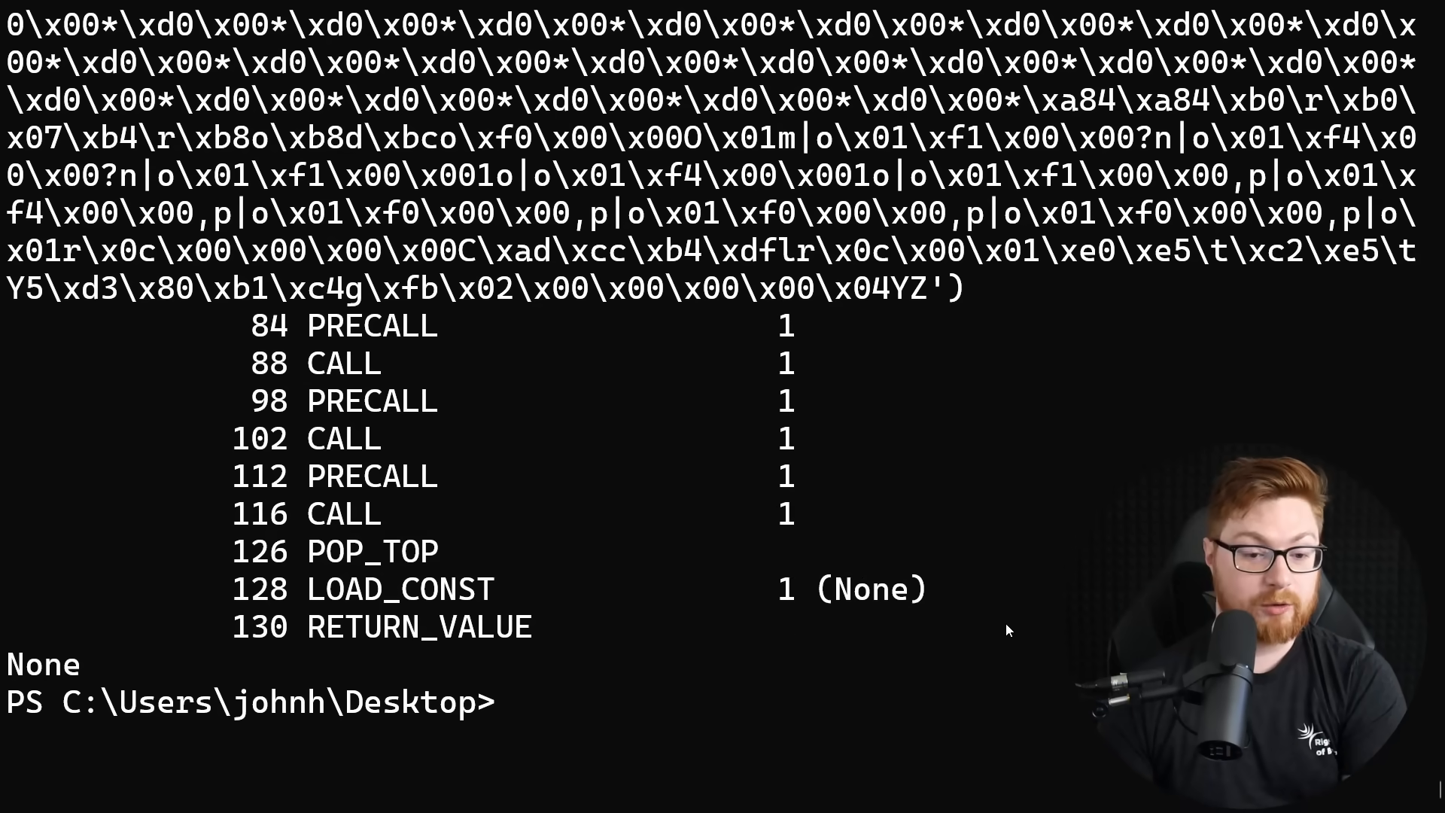
scroll(down, 3)
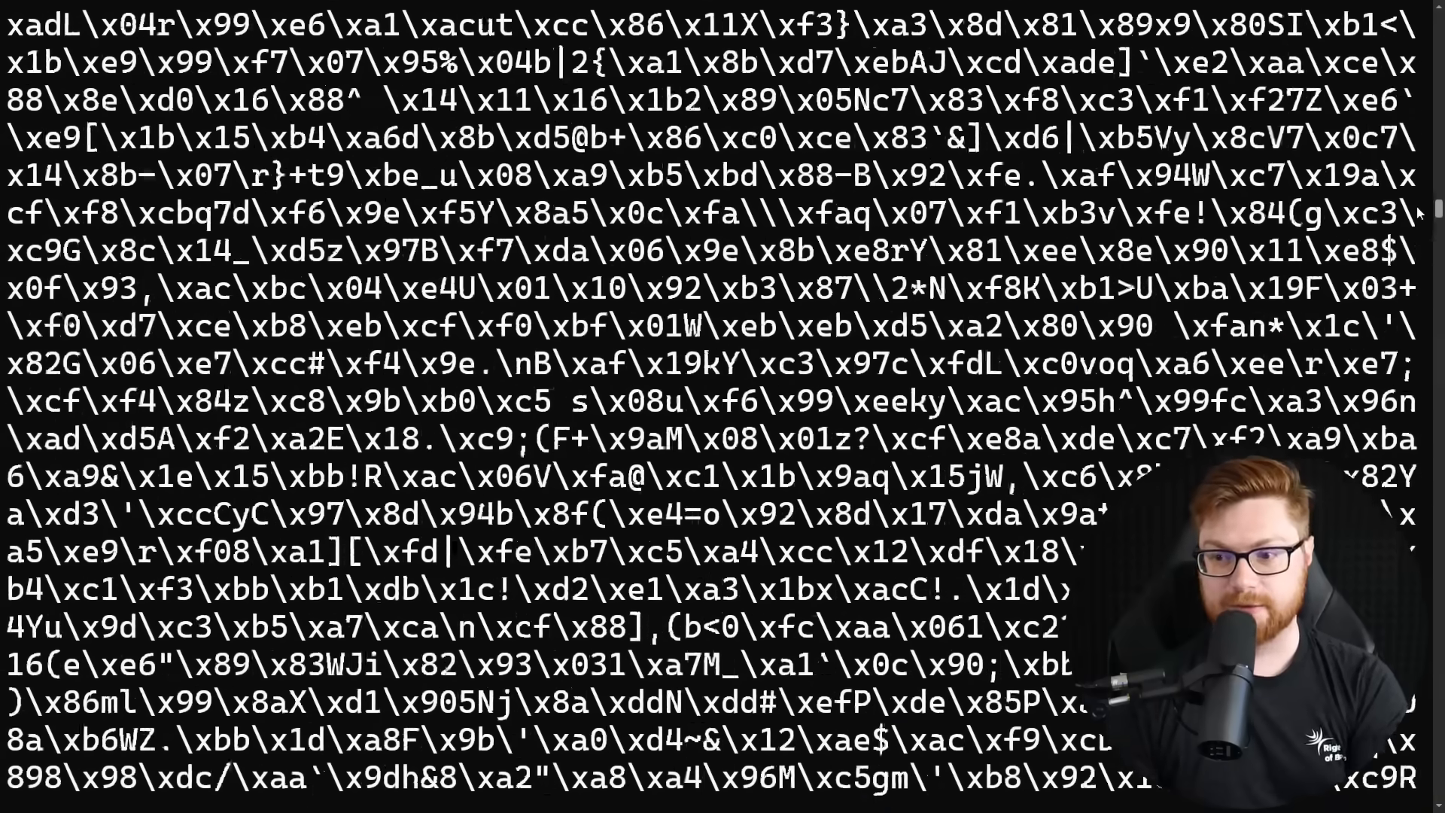
scroll(down, 3)
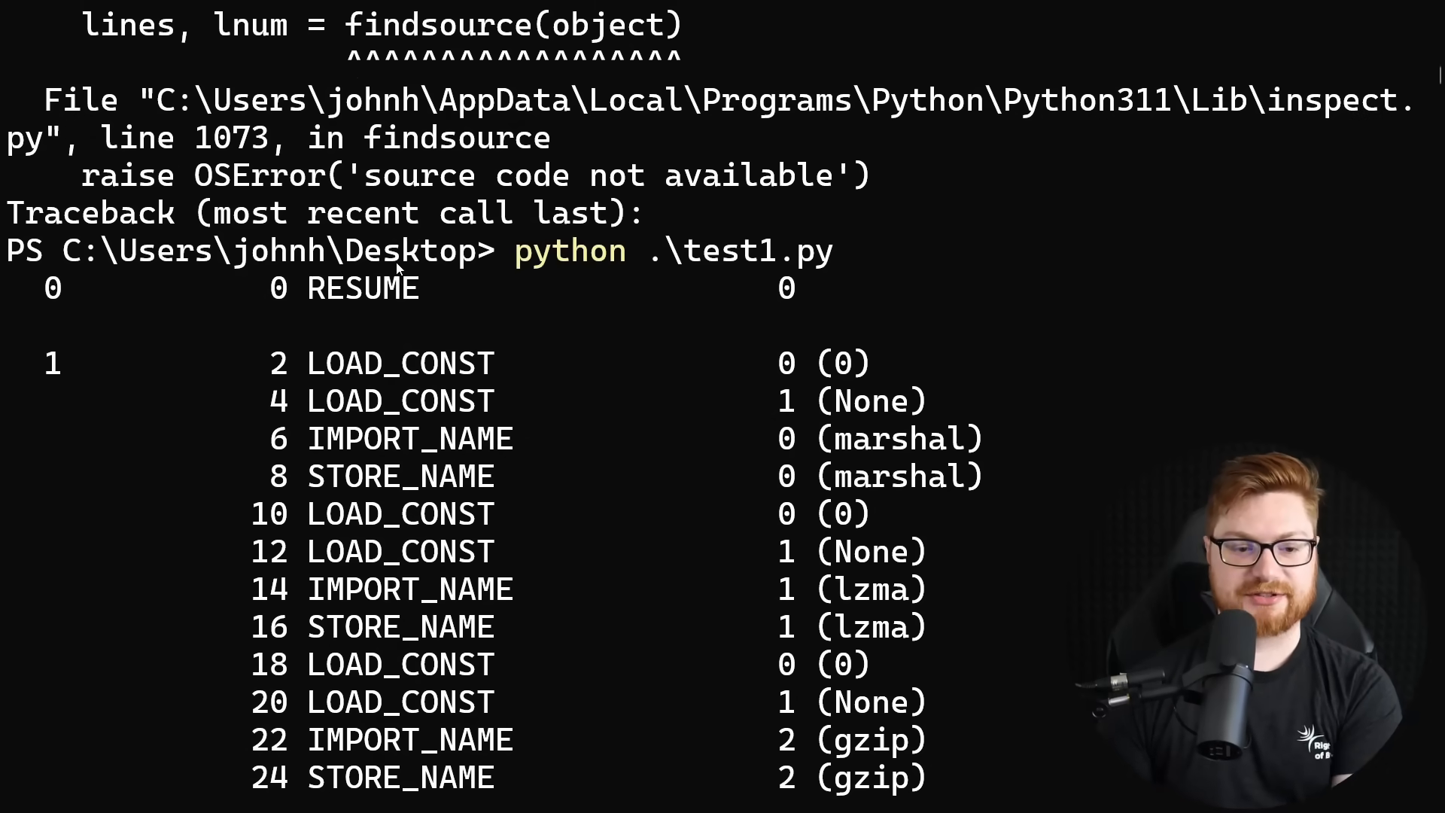
scroll(down, 3)
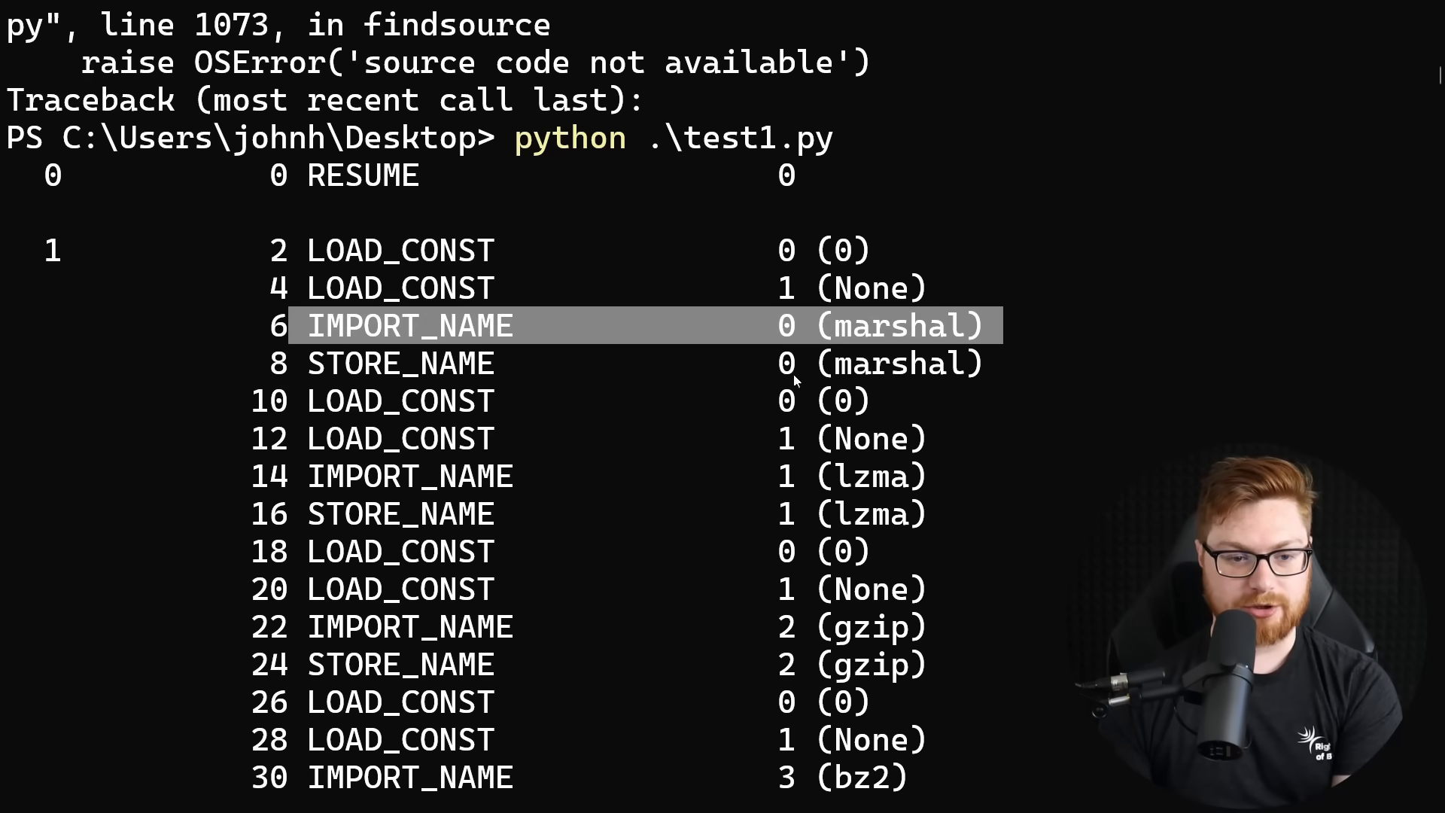
scroll(down, 3)
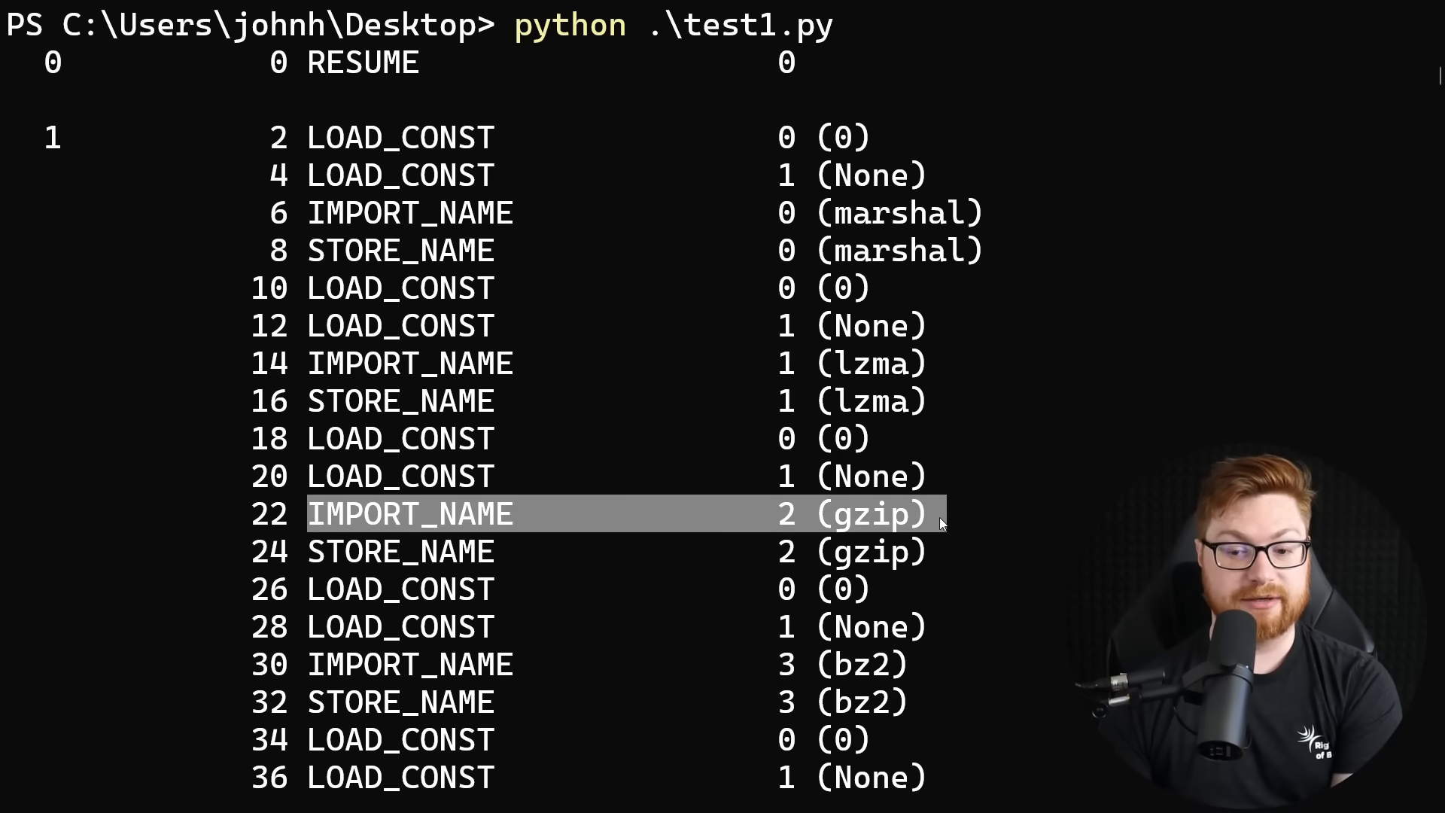
scroll(down, 3)
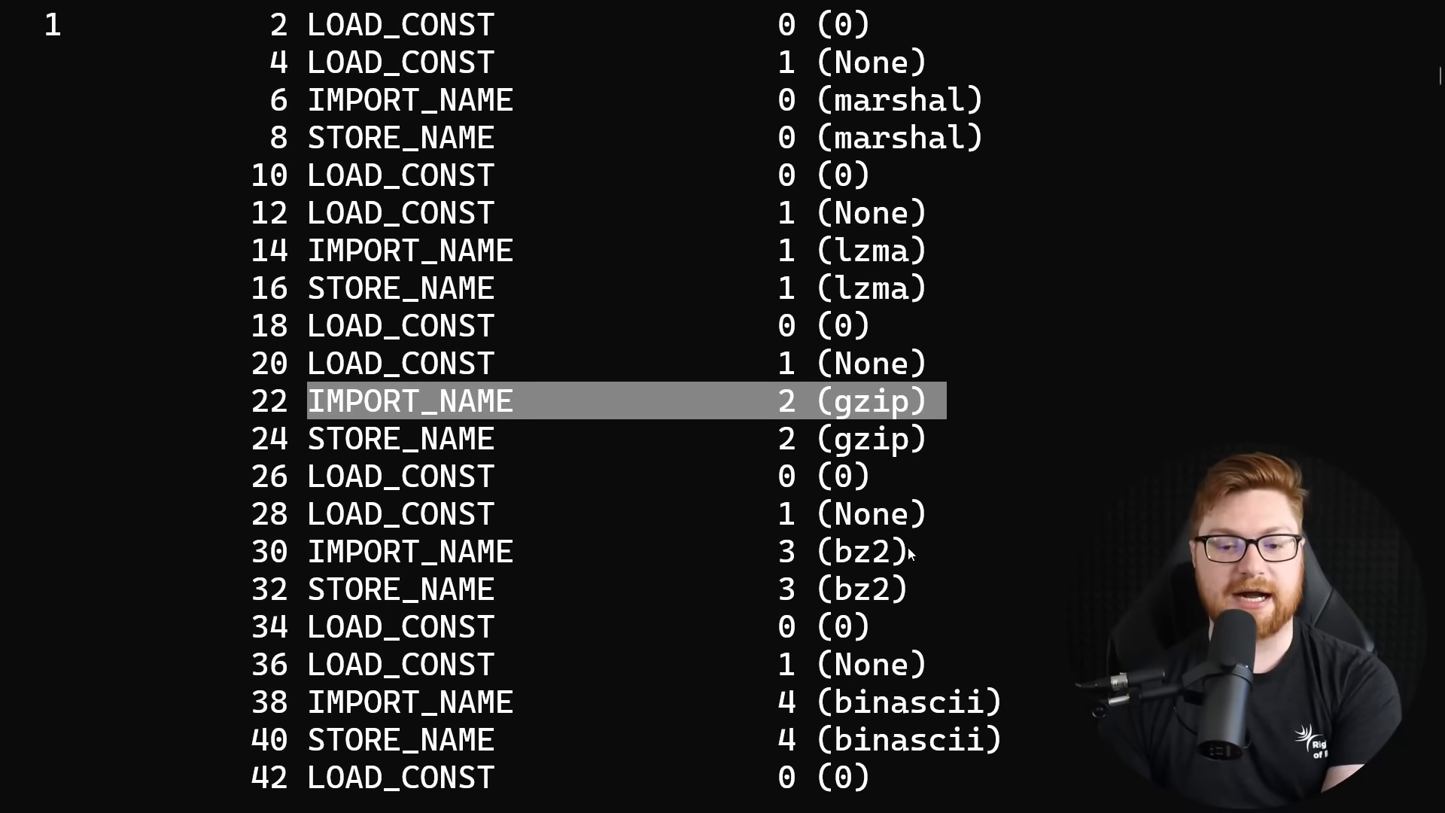
scroll(down, 3)
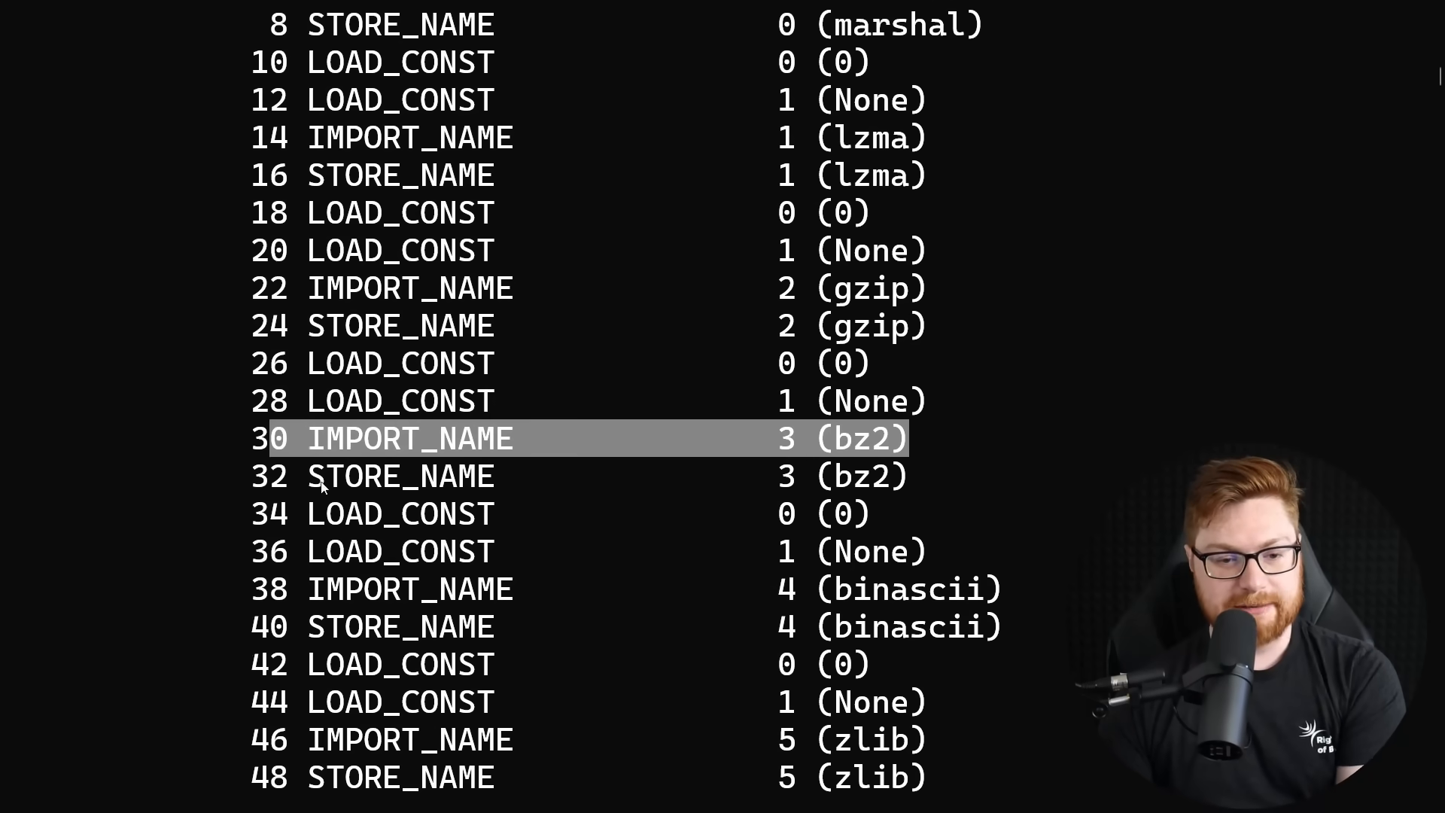
scroll(down, 3)
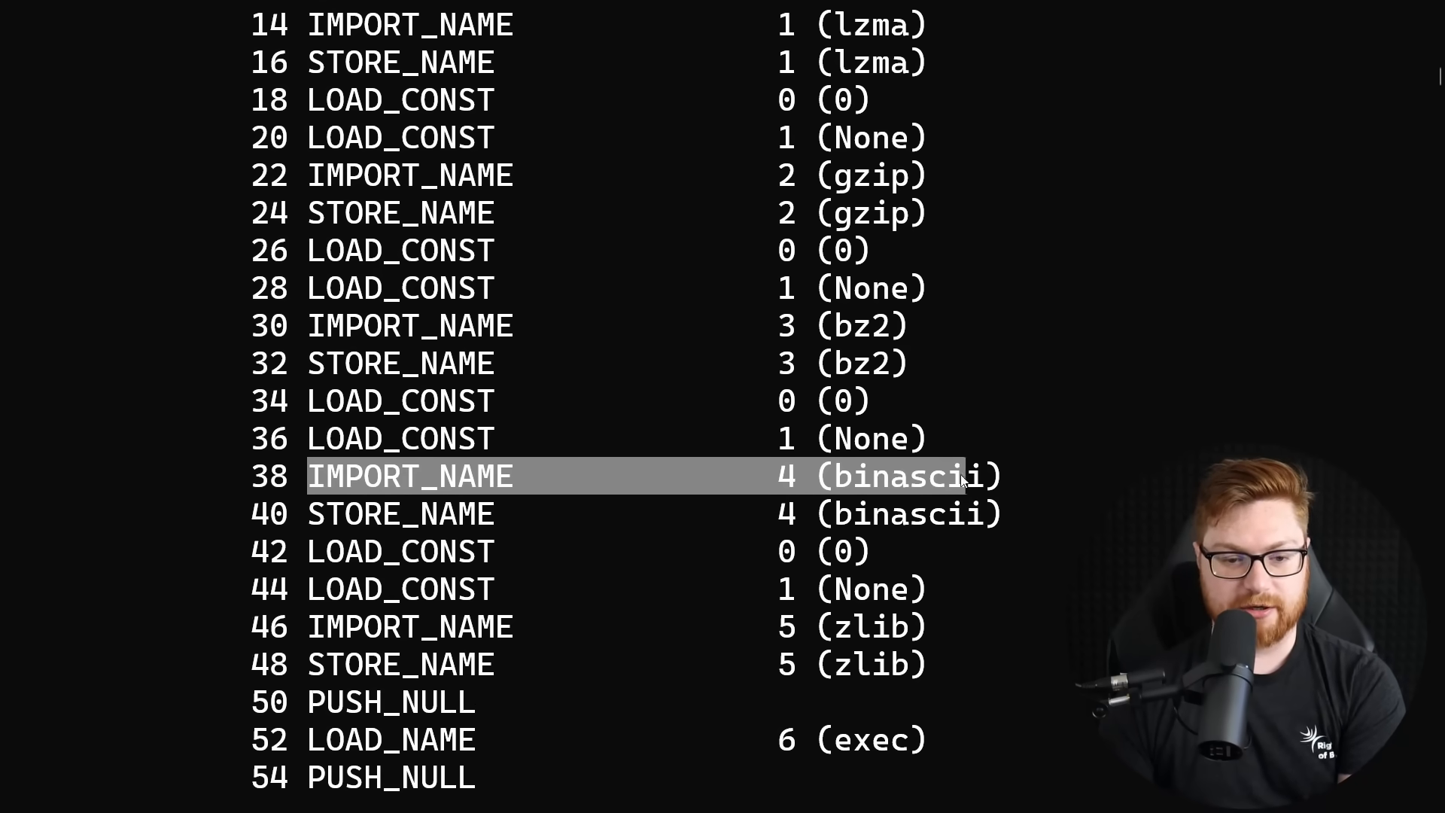
scroll(down, 3)
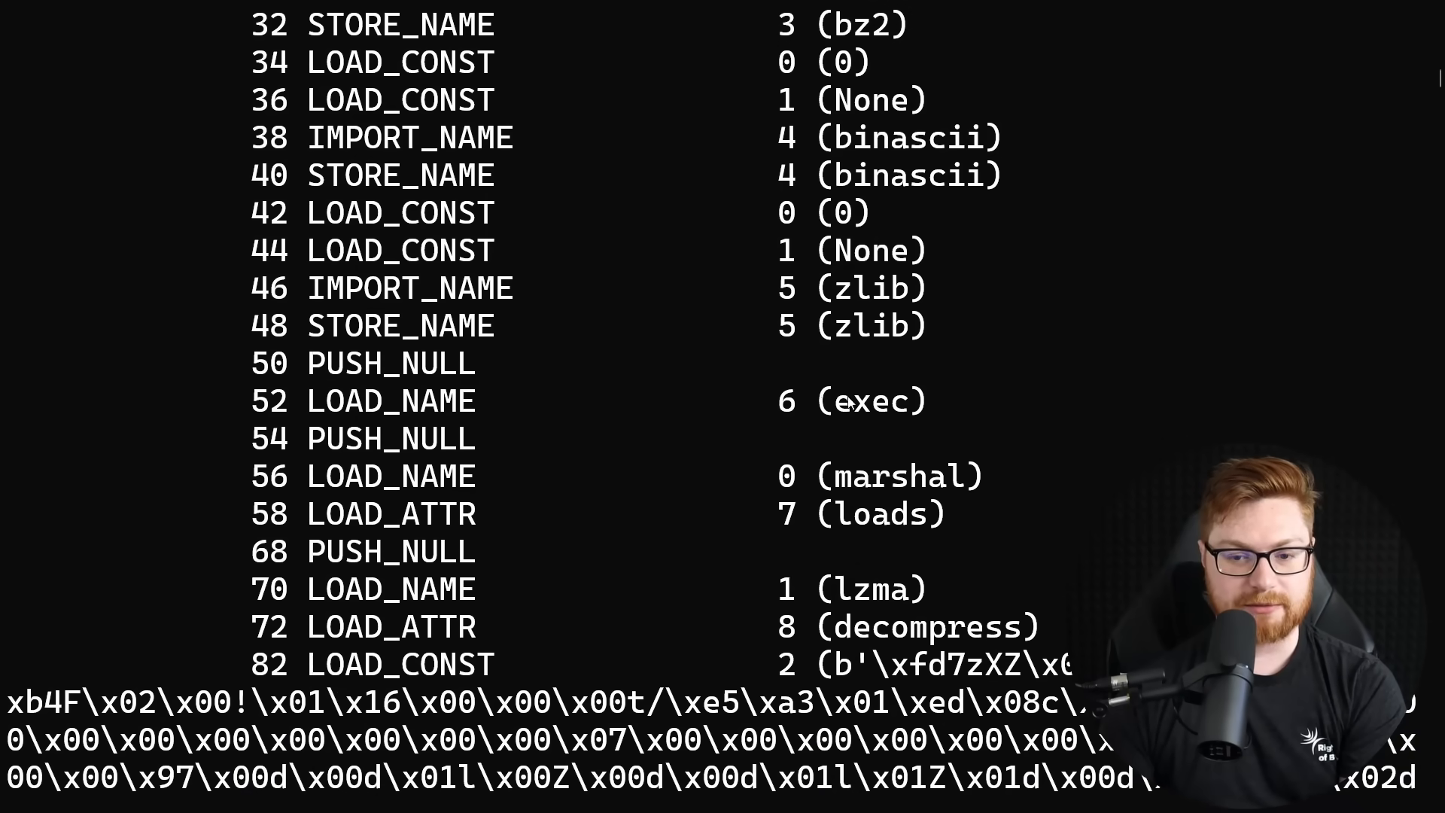
double_click(867, 400)
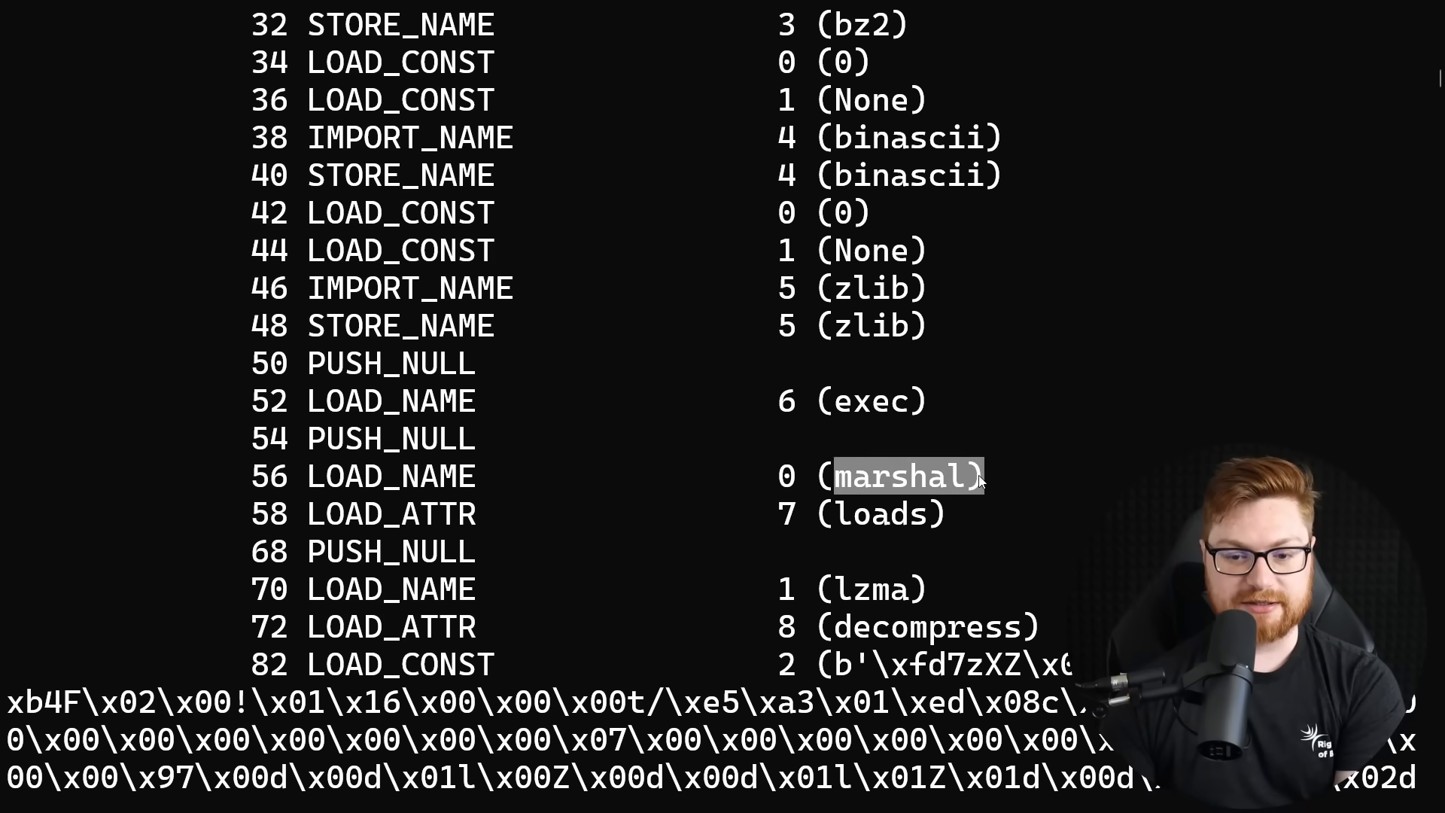
scroll(down, 3)
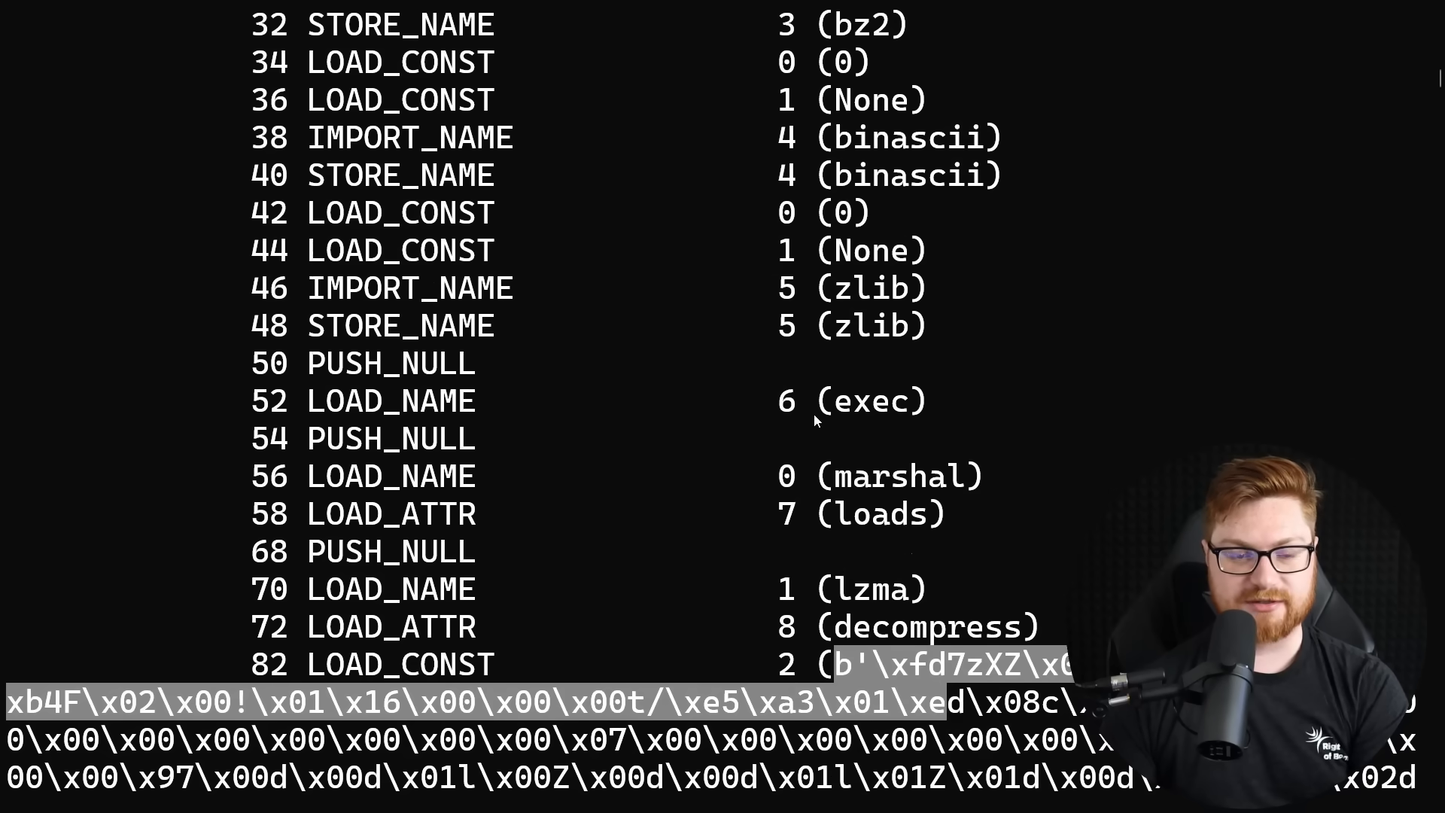
mouse_move(837, 626)
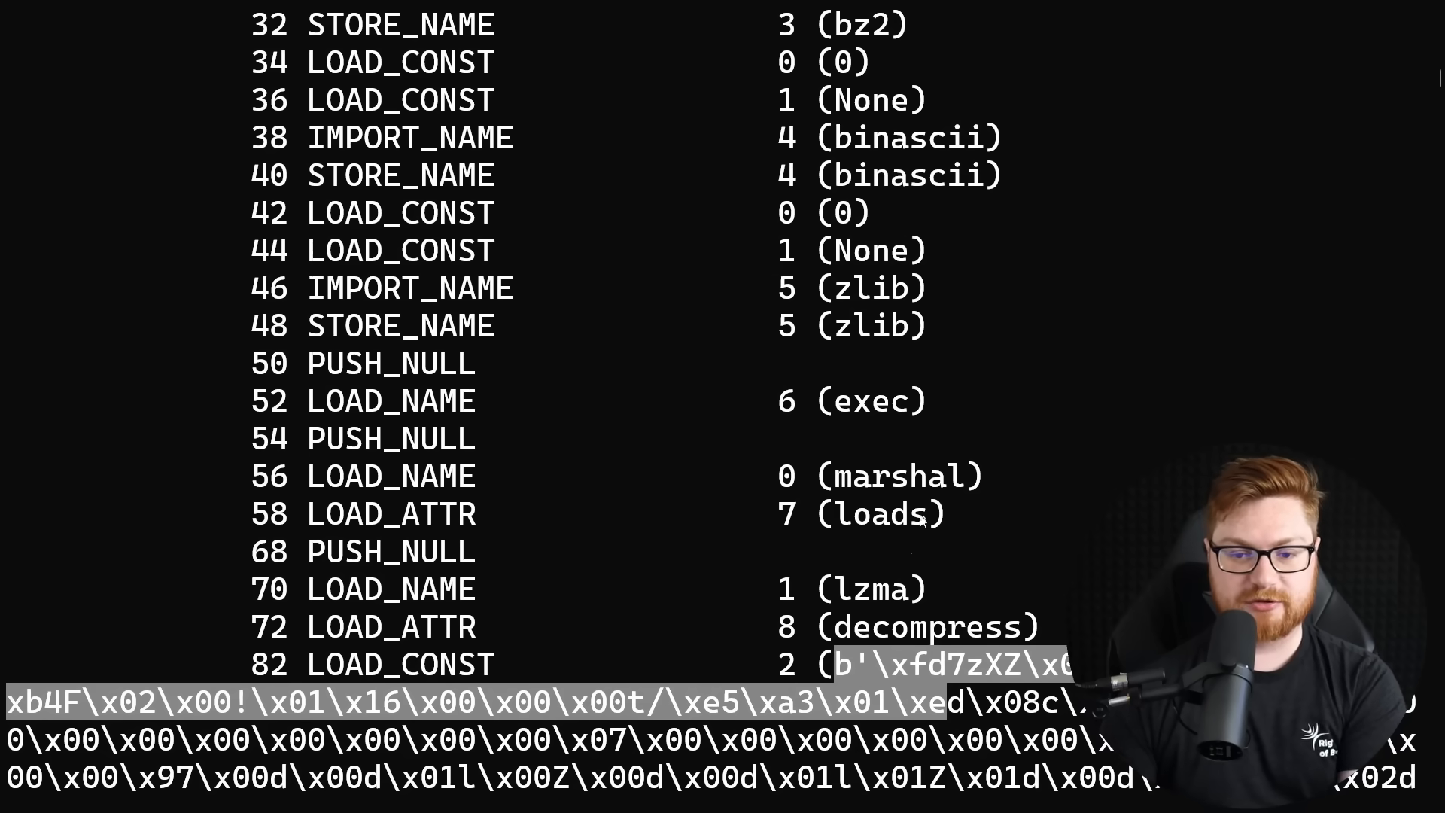
scroll(down, 3)
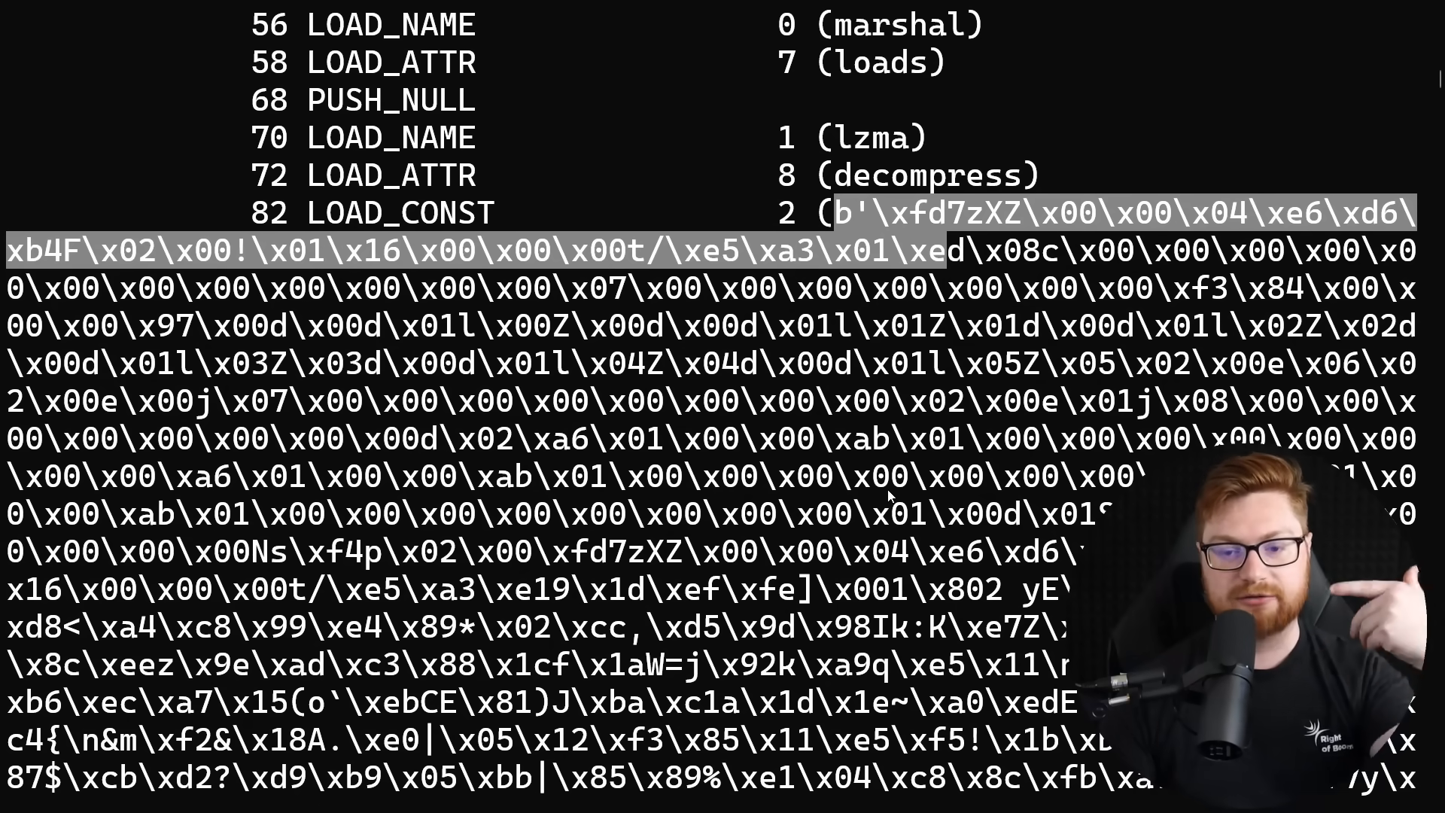
scroll(up, 3)
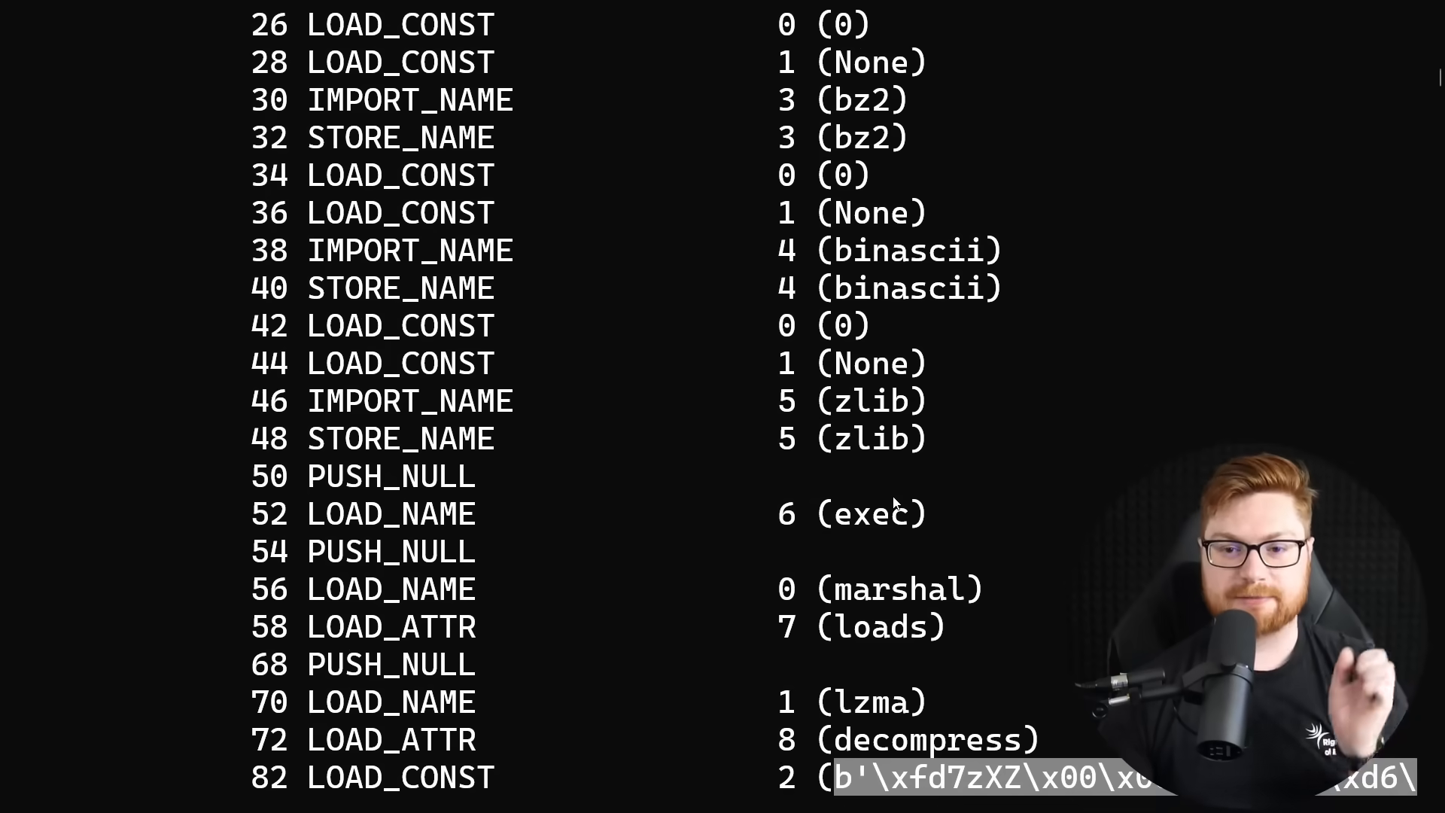
mouse_move(885, 493)
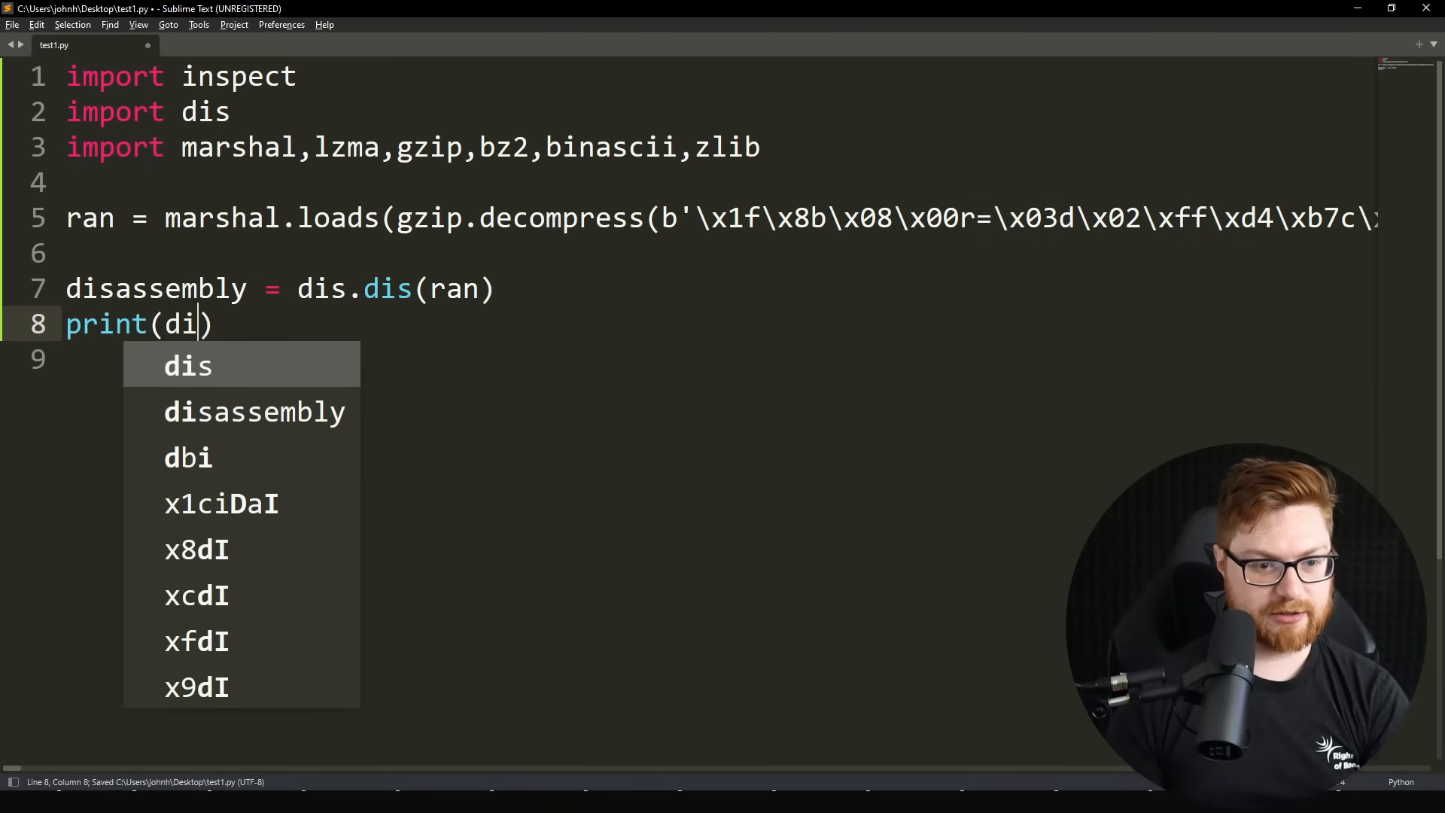
Split the dis.Bytecode(ran).dis() disassembly on 'exec' in test1.py
text(sassembly.split()
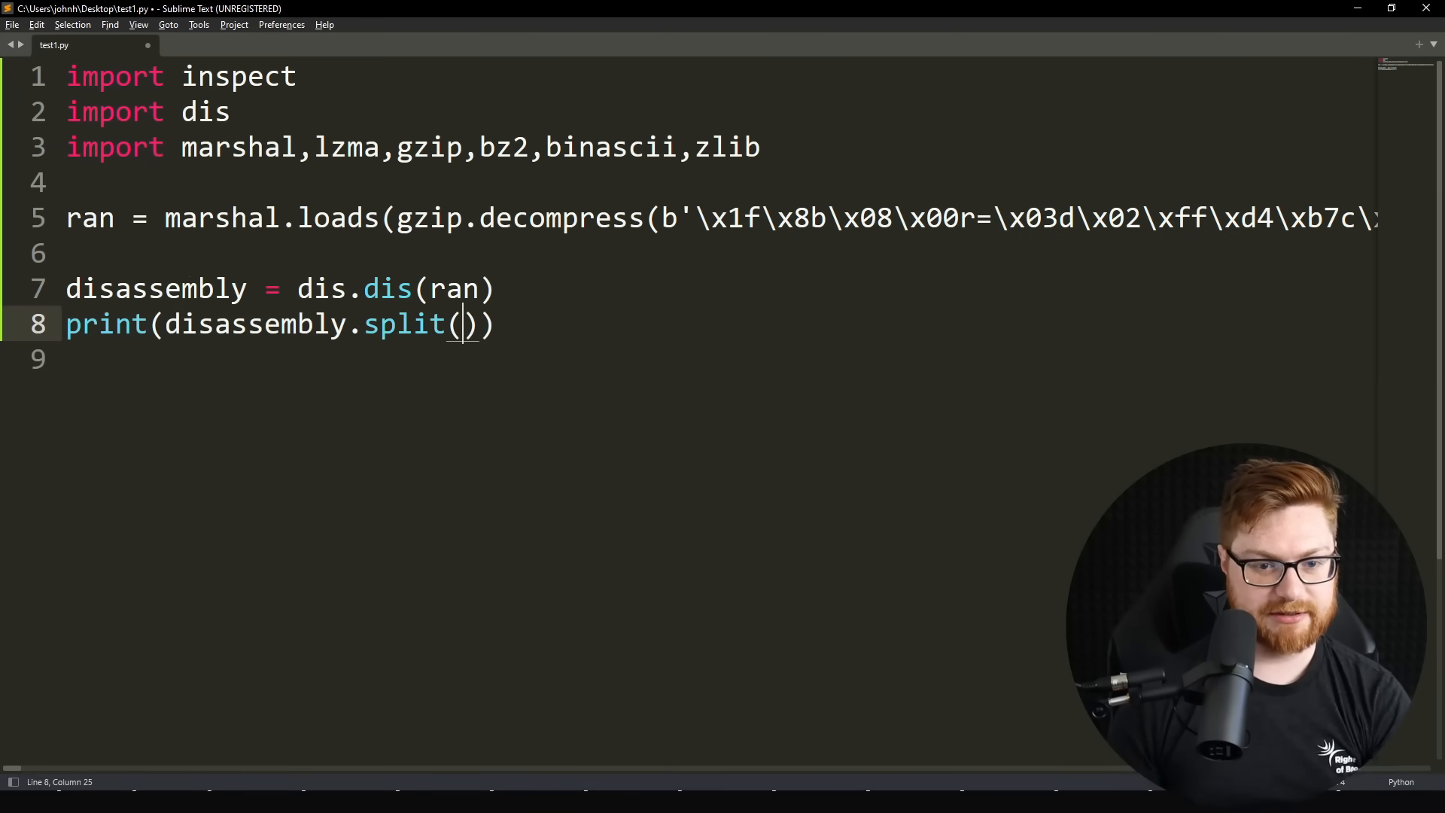
text('exec')
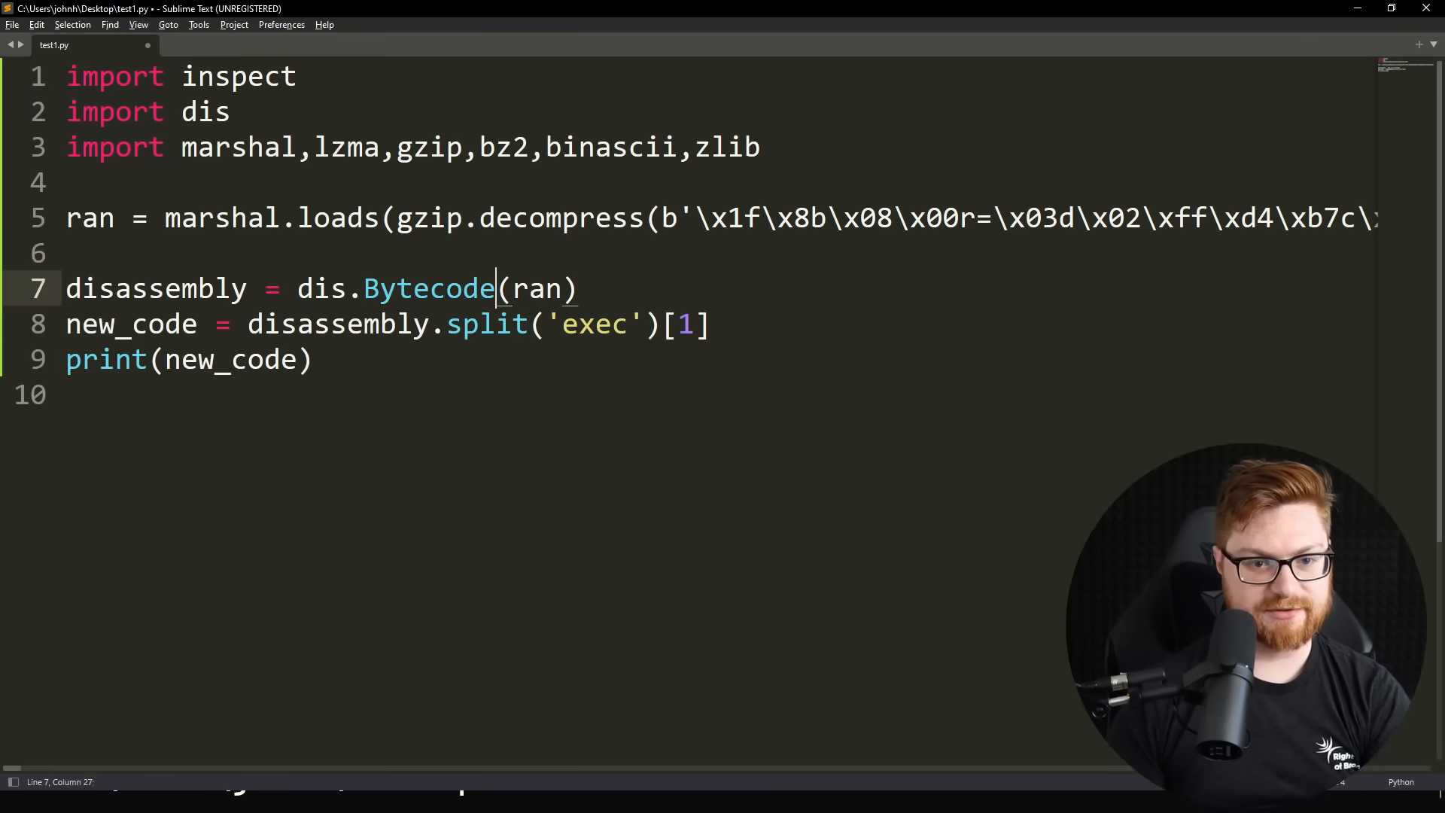
text(.)
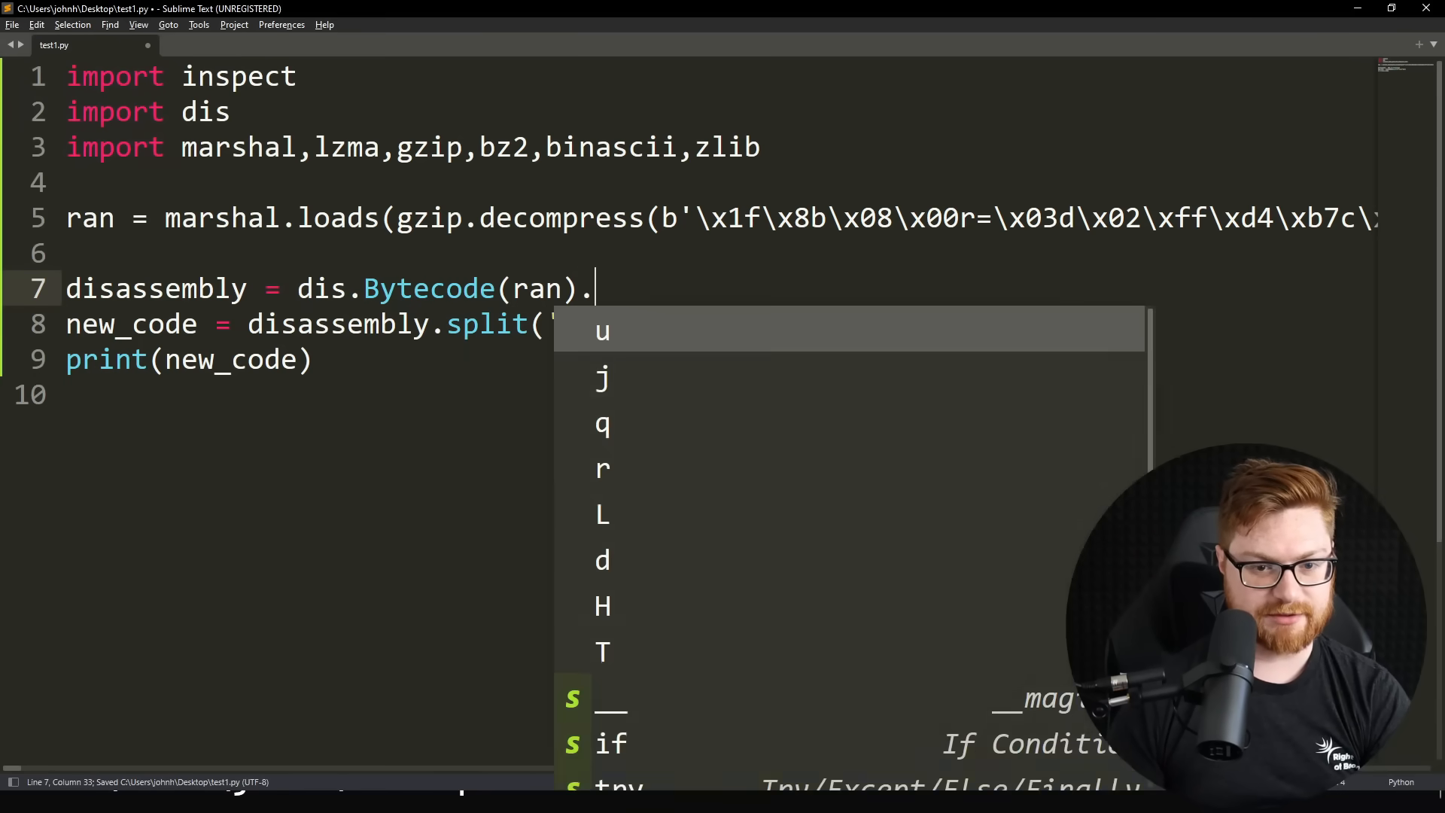
text(dis())
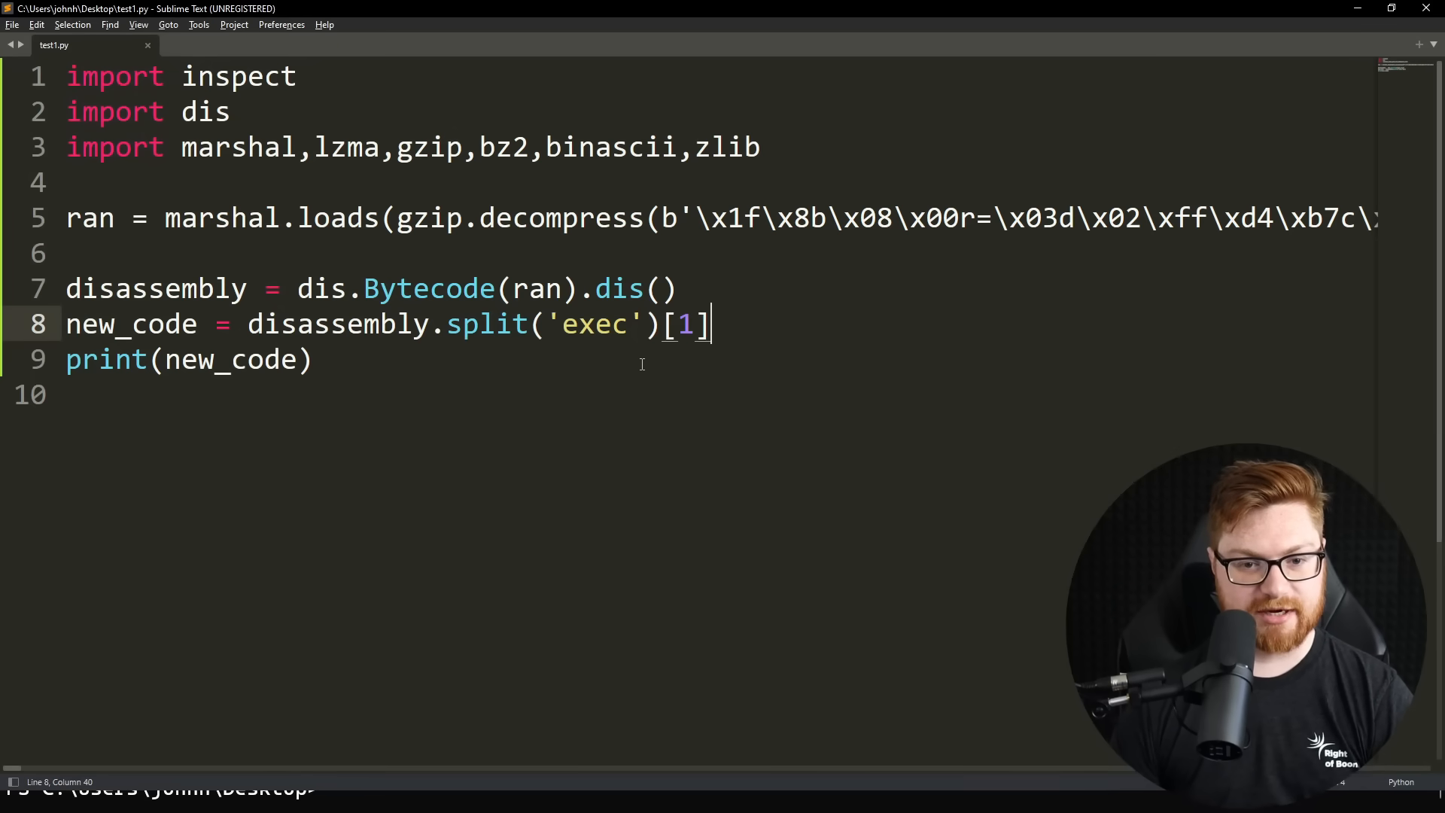
Join the parts after exec and wrap the code in try/except with a warning print
text(:)
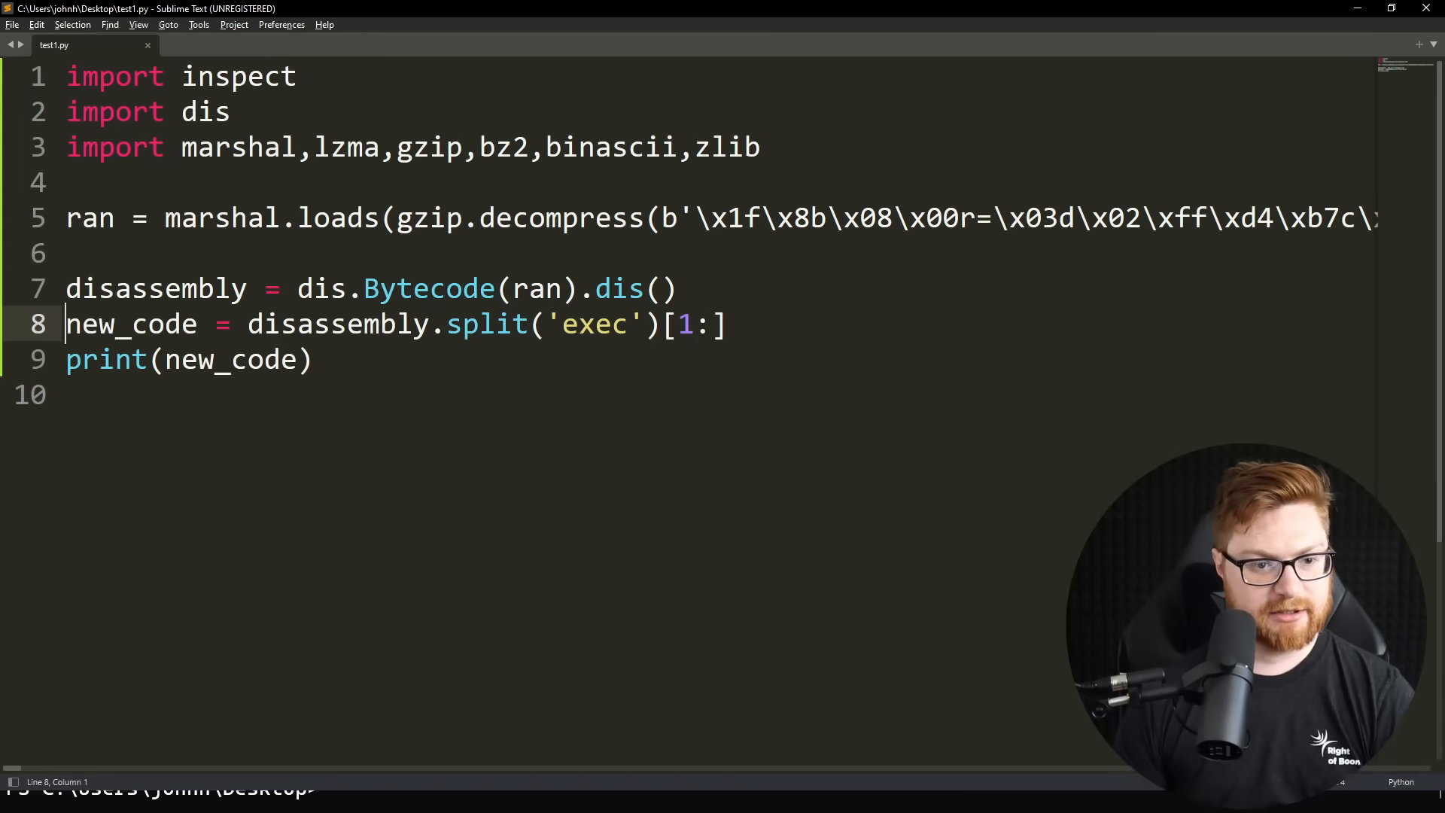
text("exec".join()
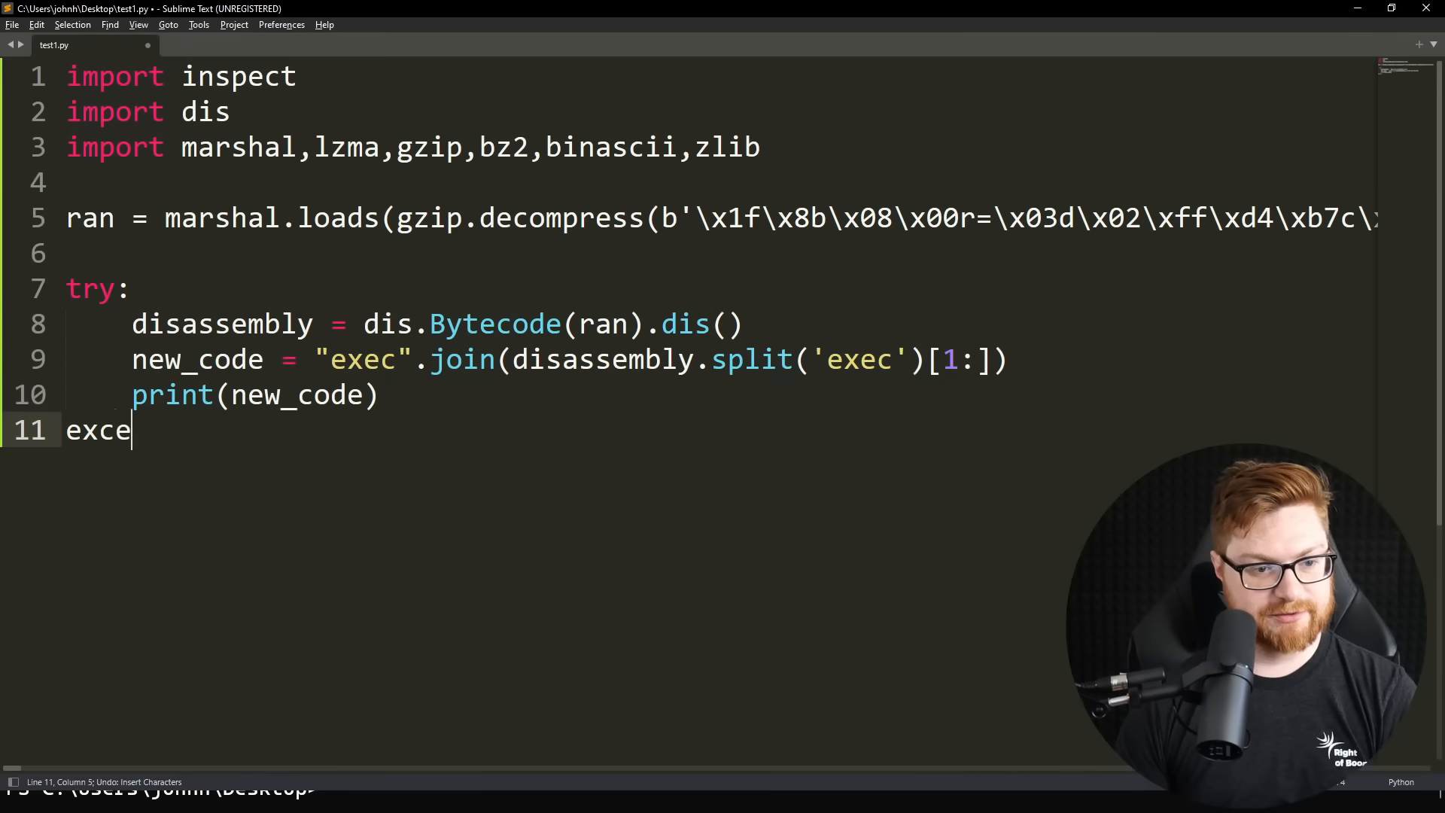
text(pt:)
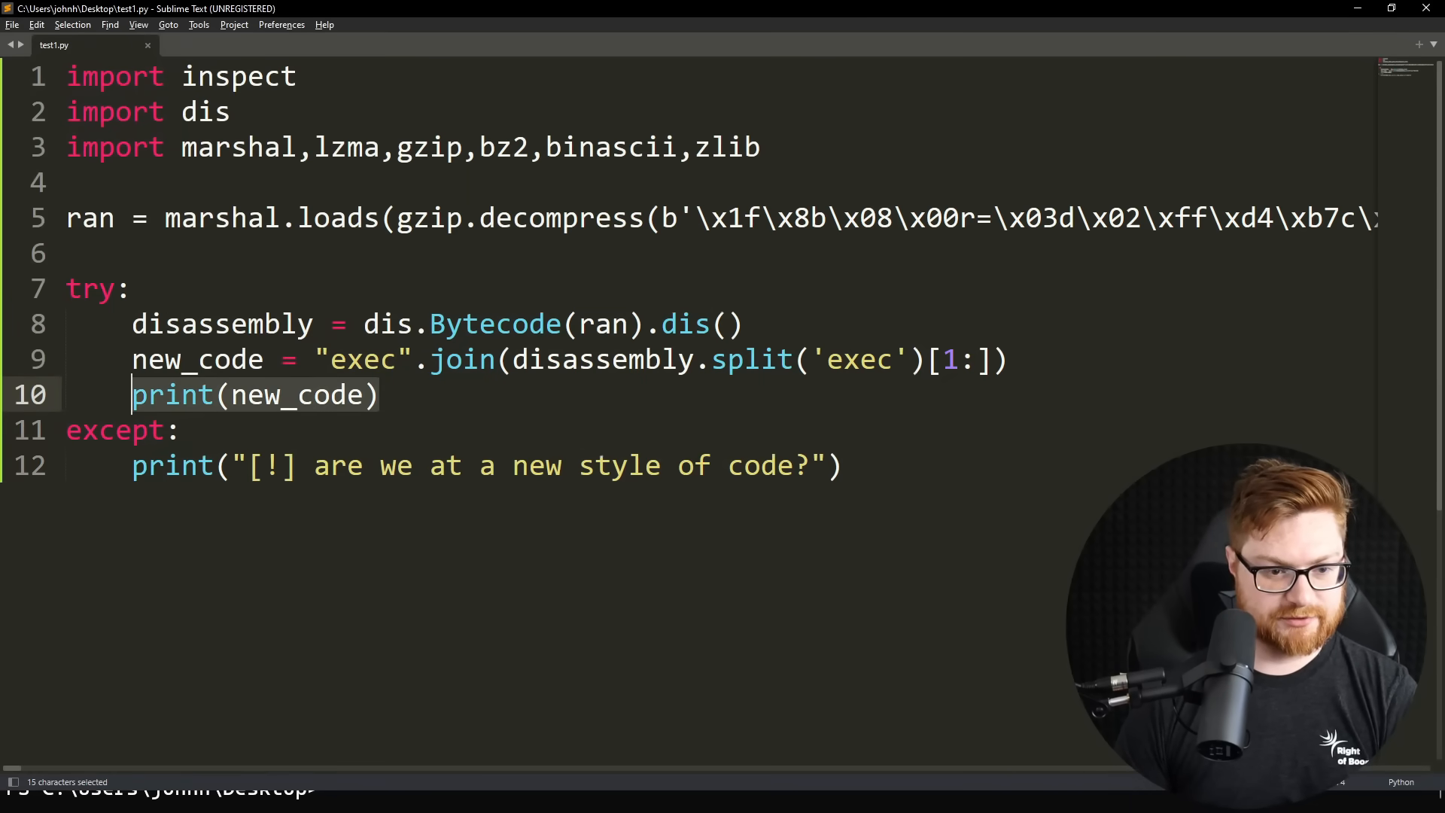
text(new)
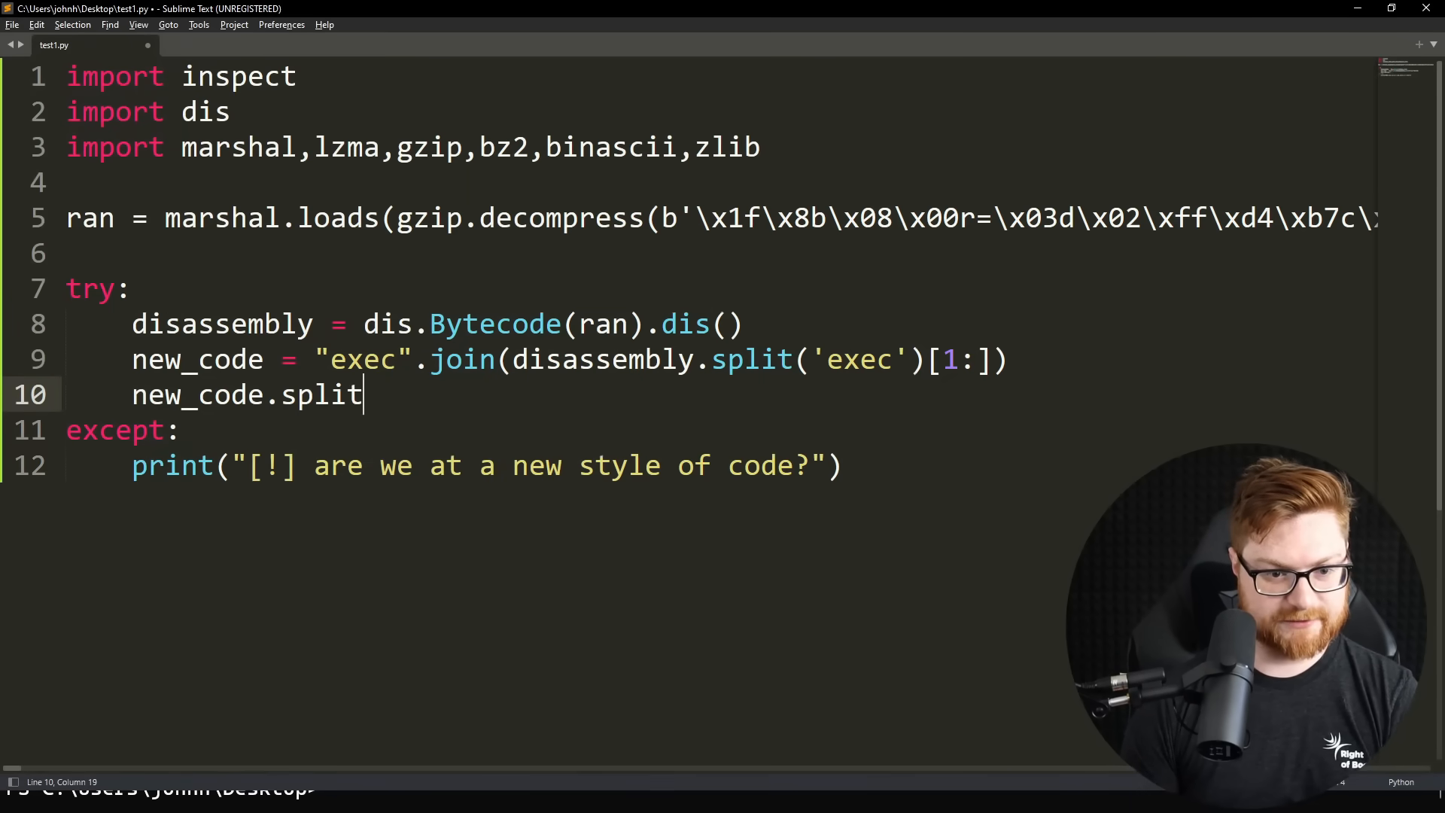
text(("LOAD_COINS"))
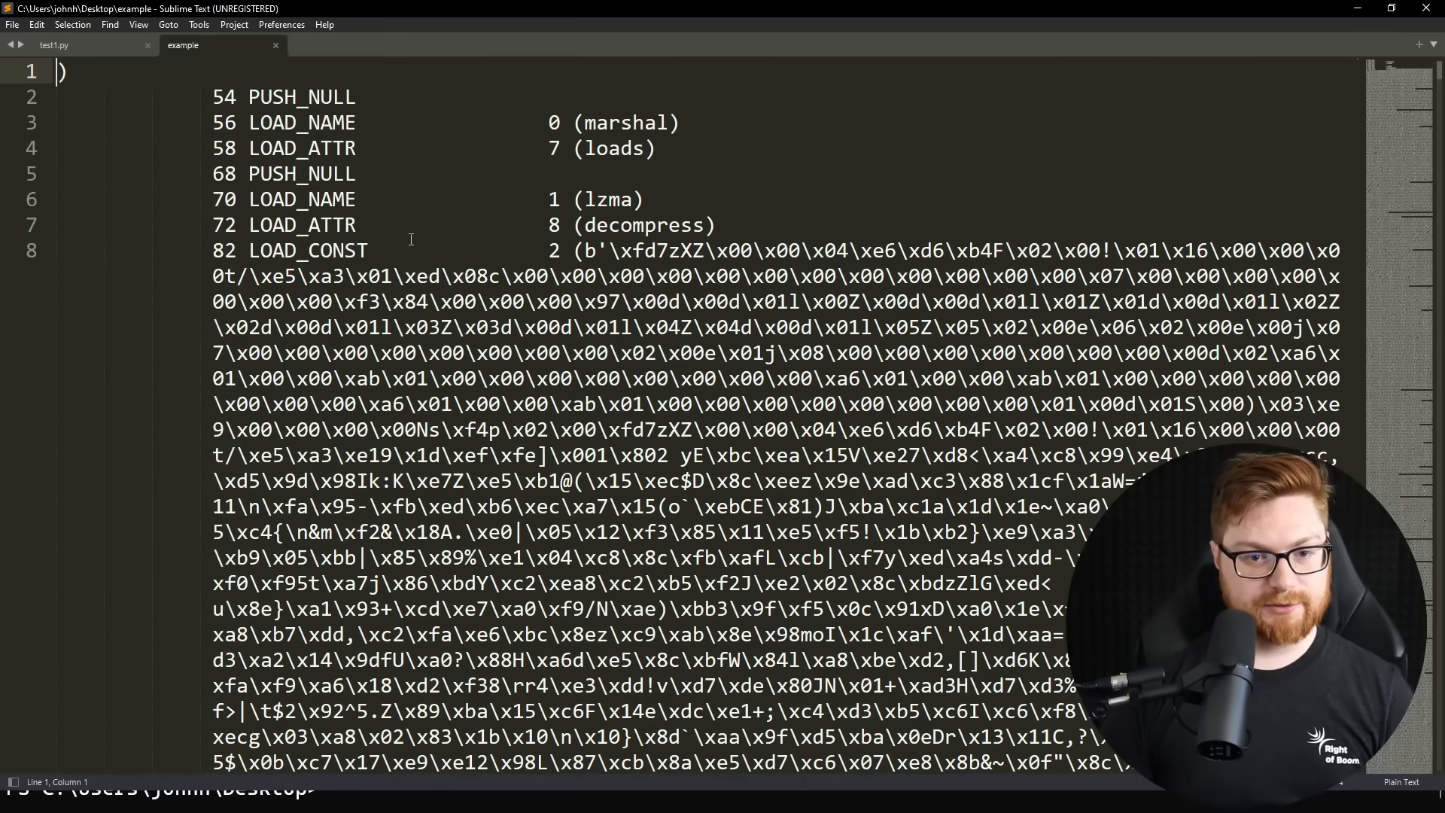
Switch to Sublime Text to write the LOAD_CONST data and function-name parsing lines
key(alt+tab)
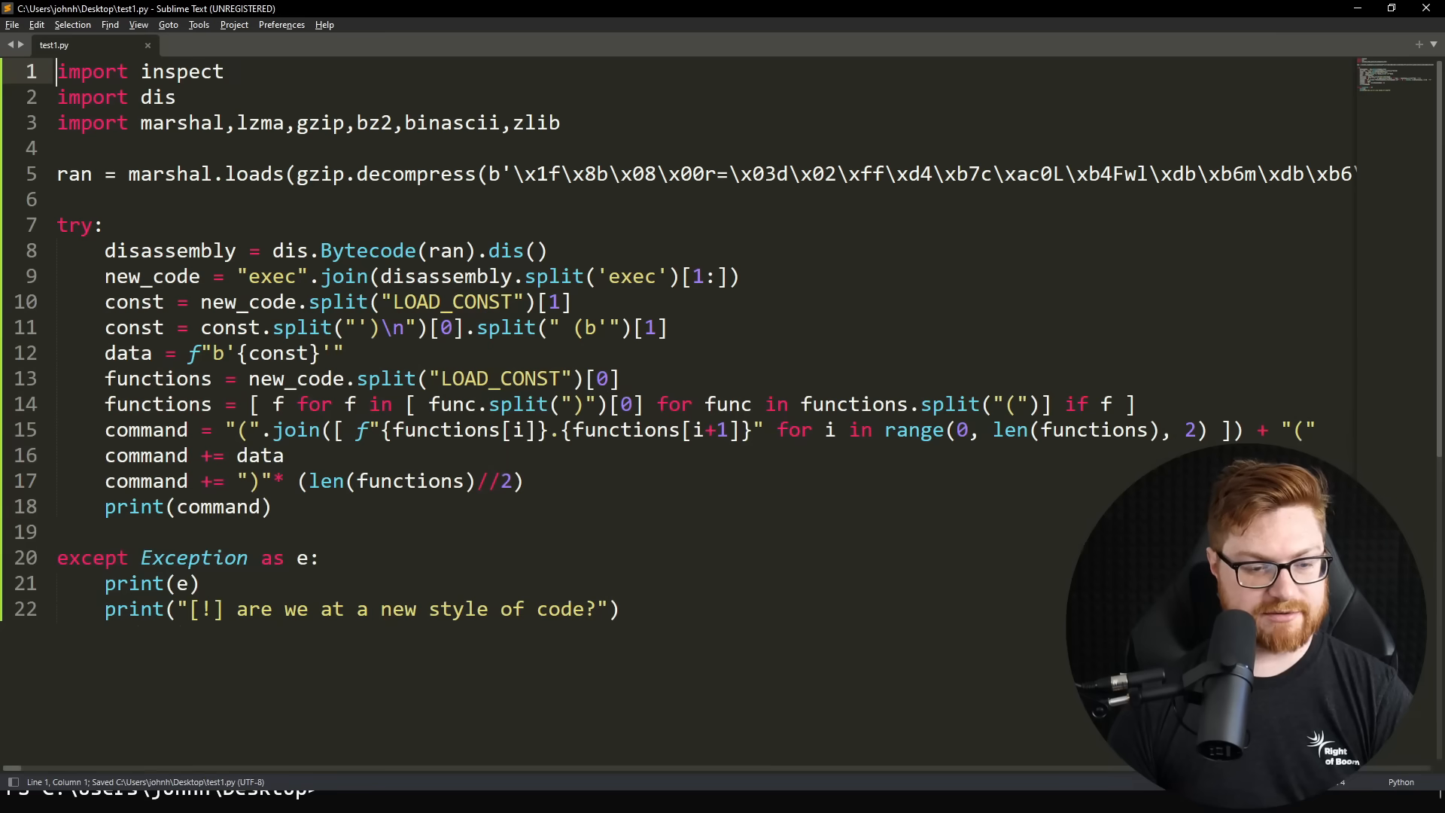
Add print(command) to the five-pass eval loop, save test1.py, and run it
key(ctrl+b)
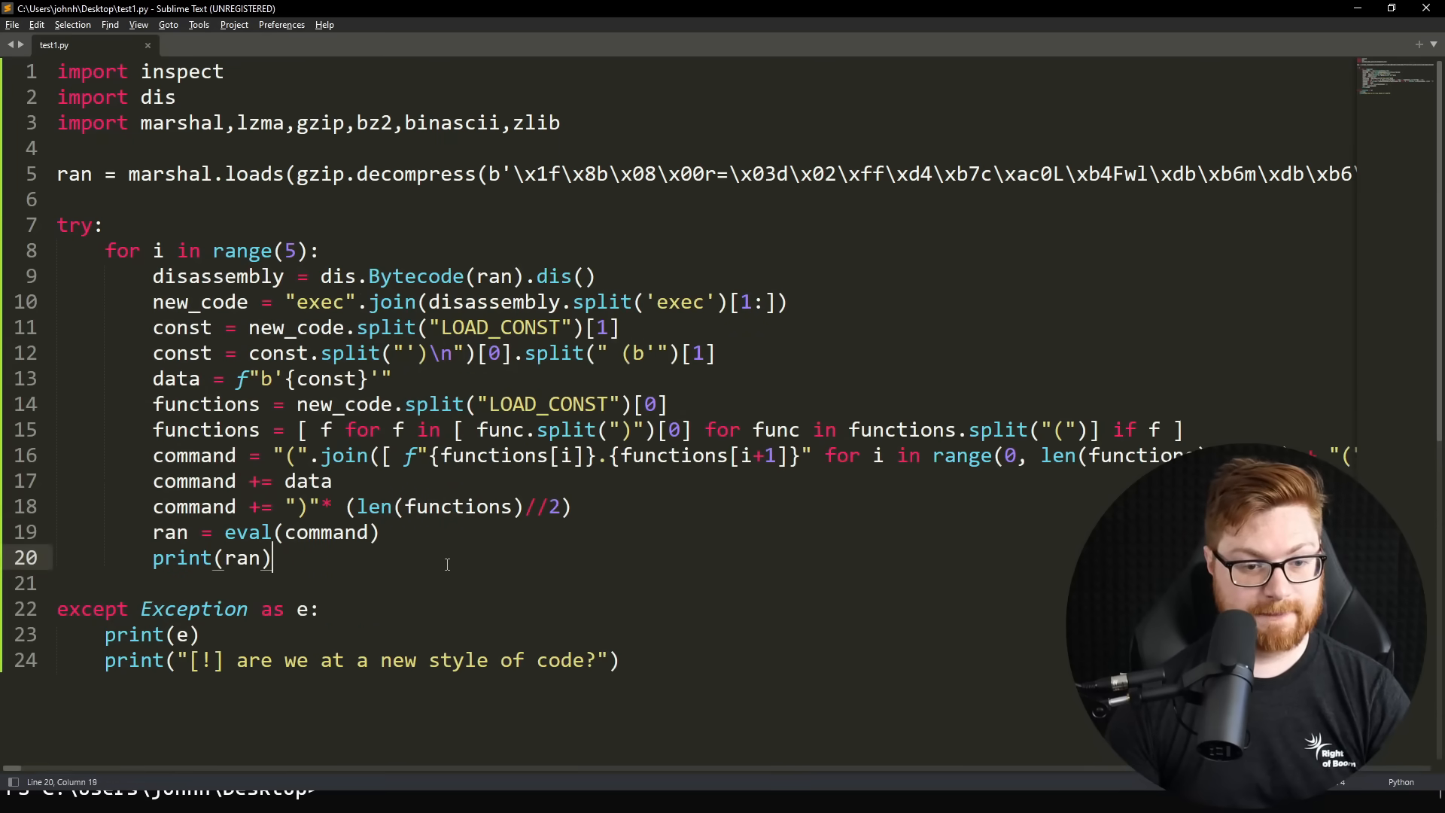
text(print(command))
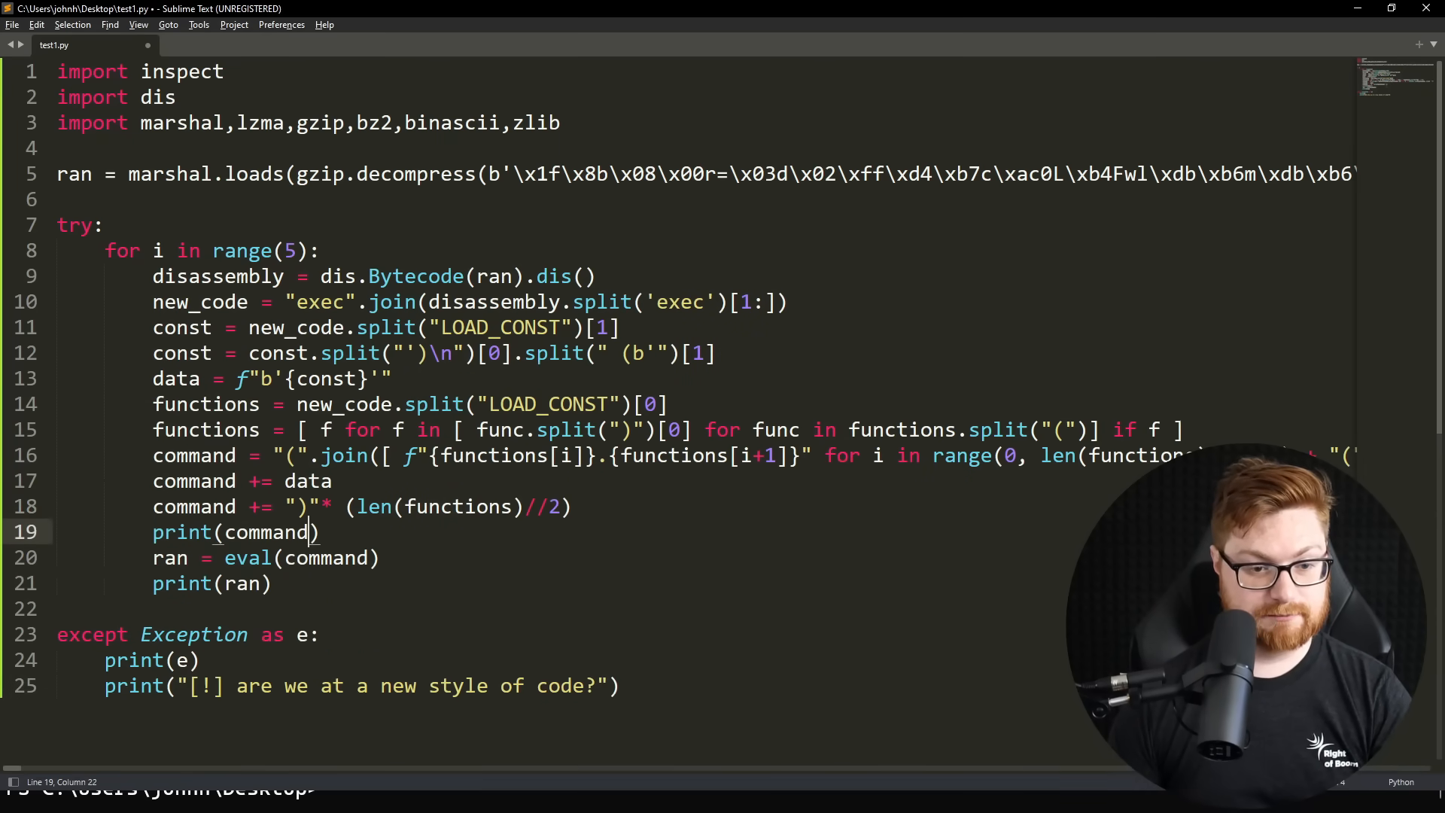
key(ctrl+s)
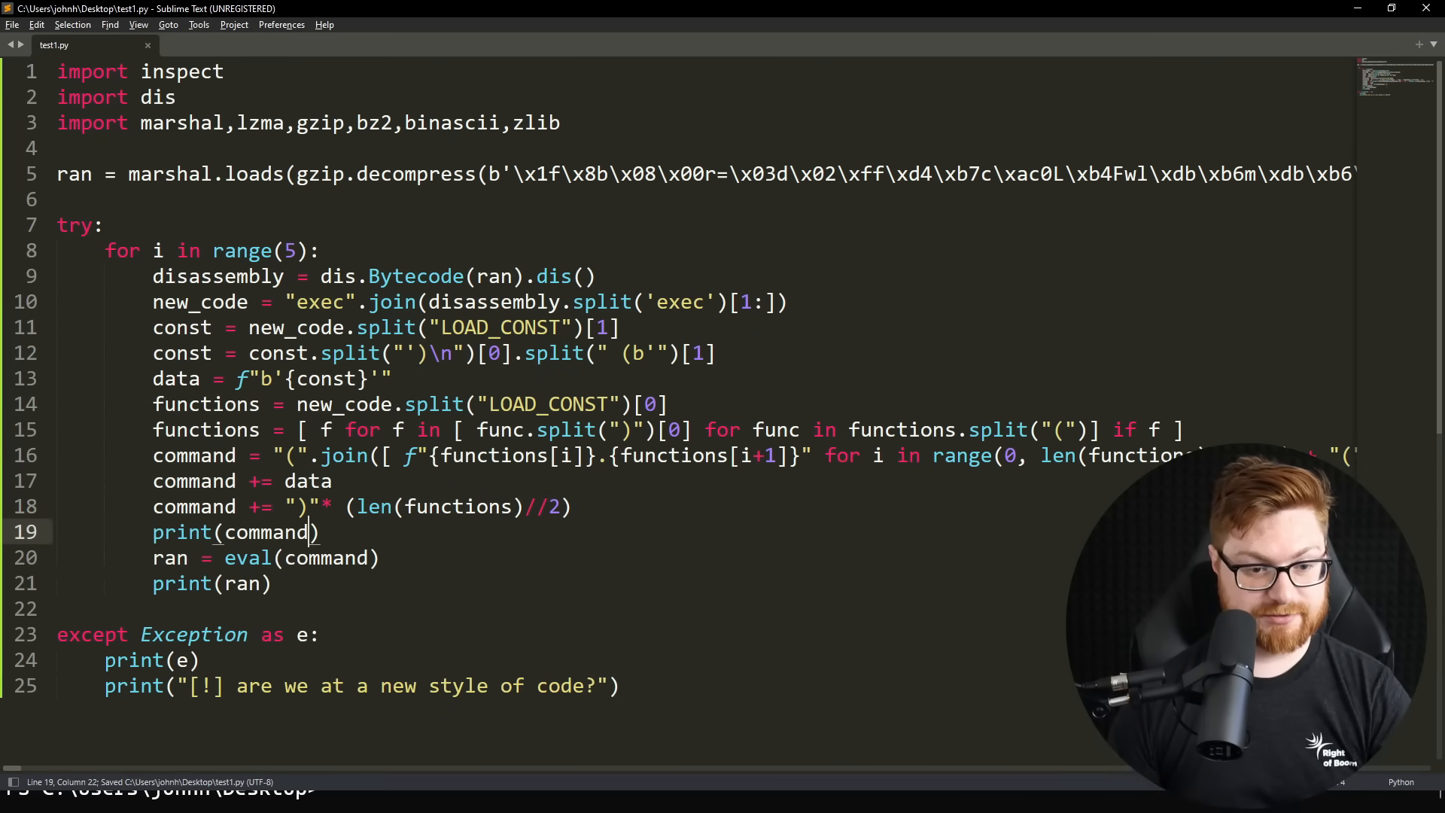
key(ctrl+b)
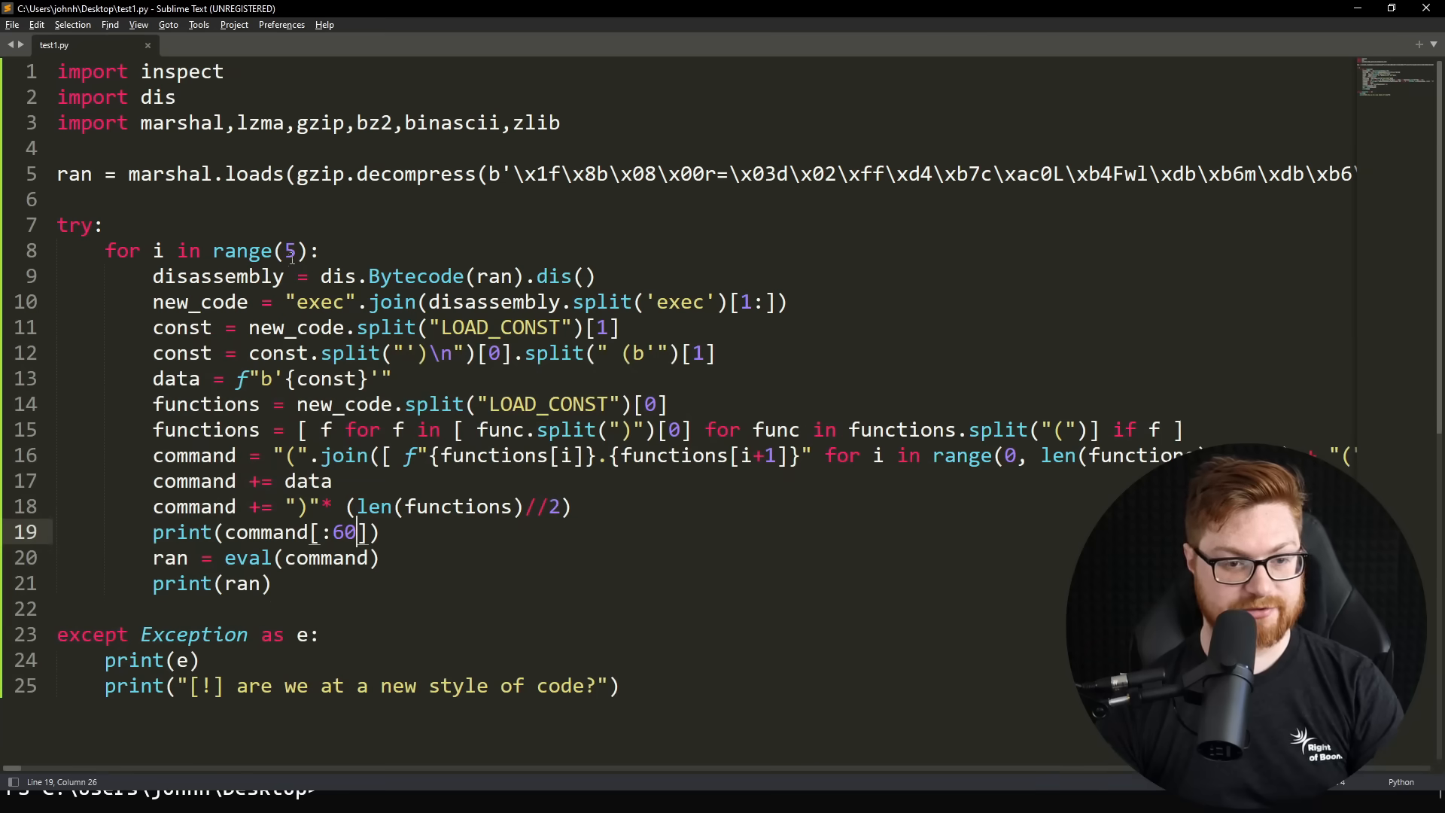
key(ctrl+b)
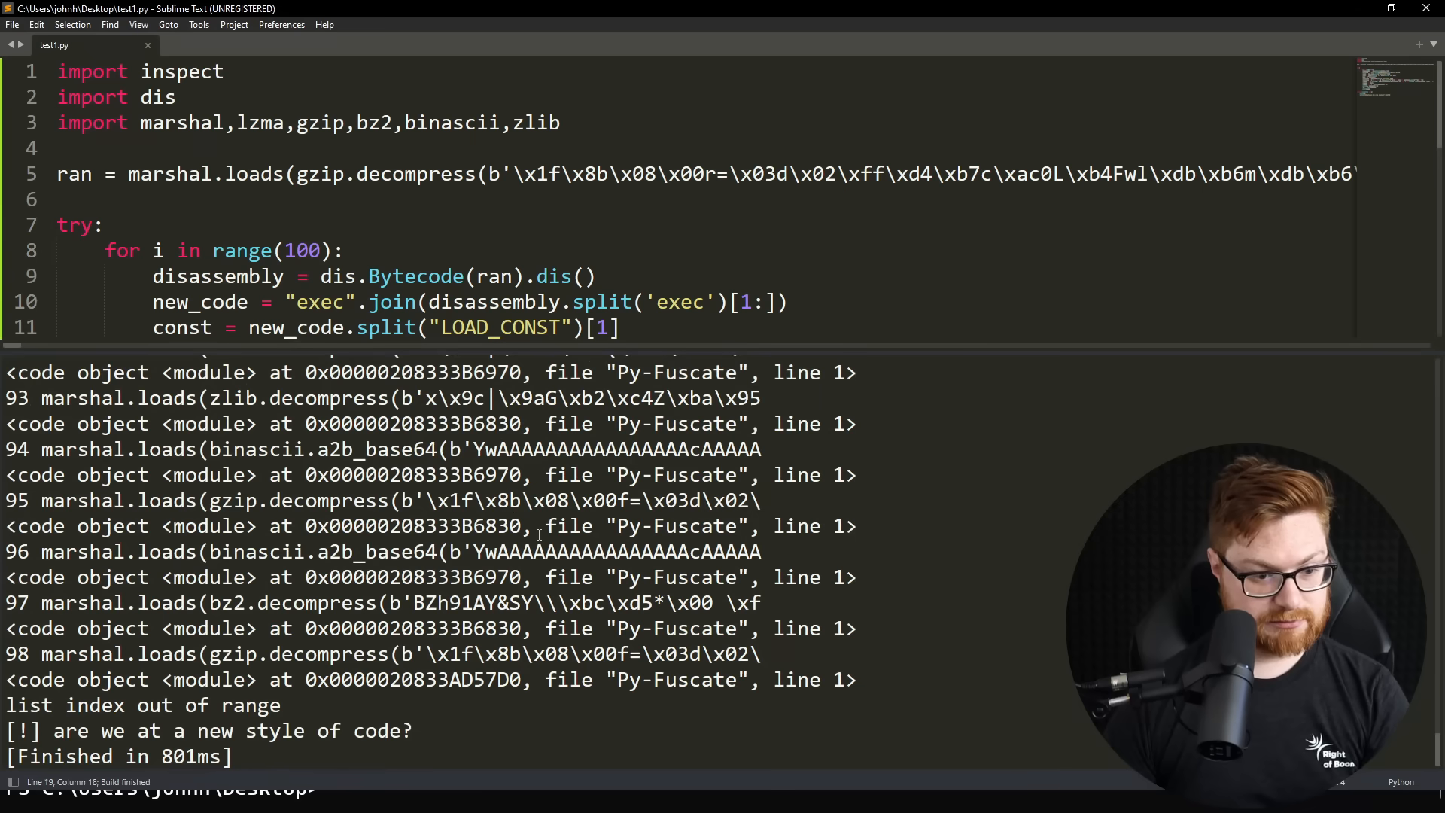
mouse_move(475, 594)
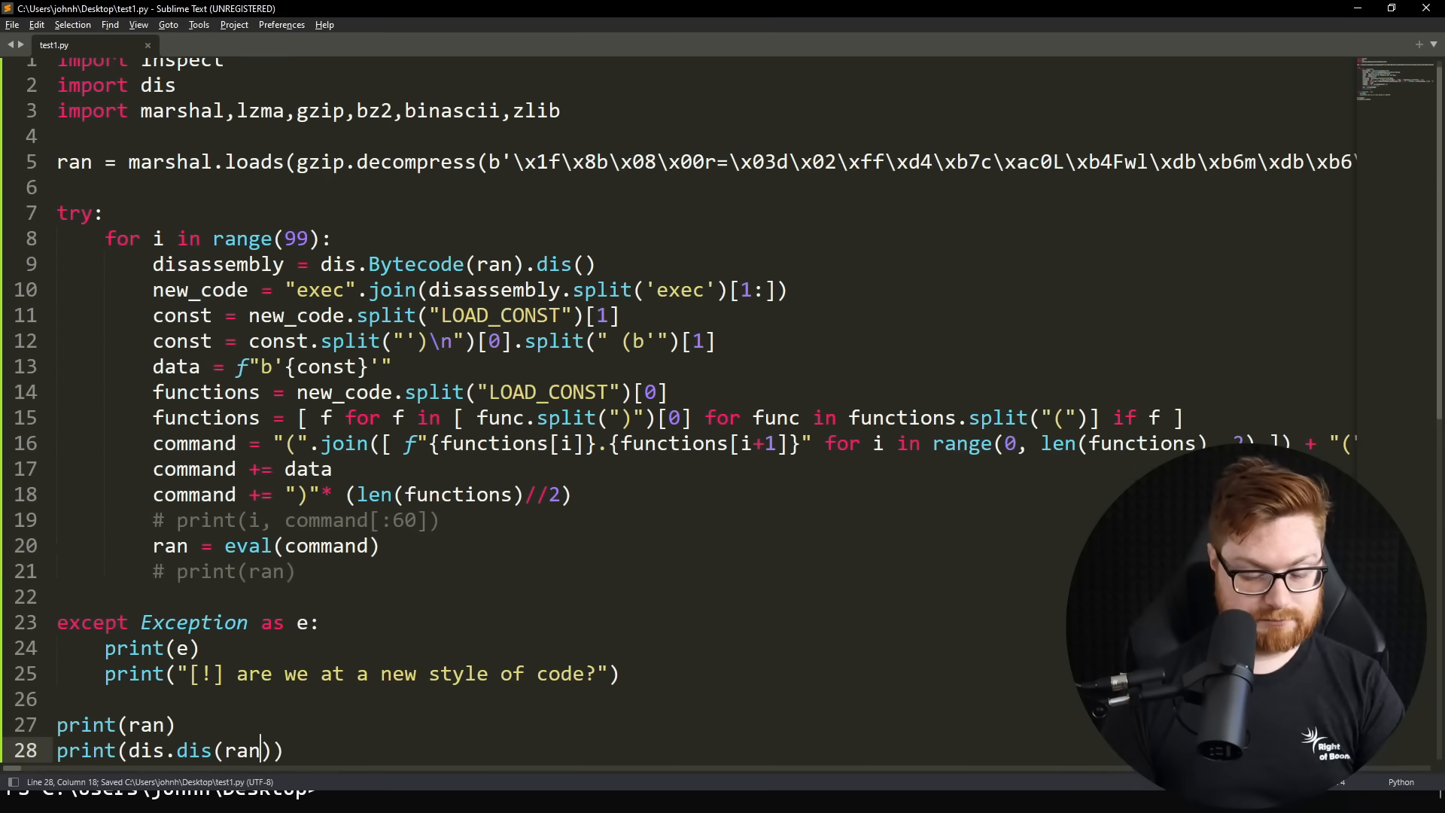
Run the 99-pass script and scroll up to the final payload's disassembly
key(ctrl+b)
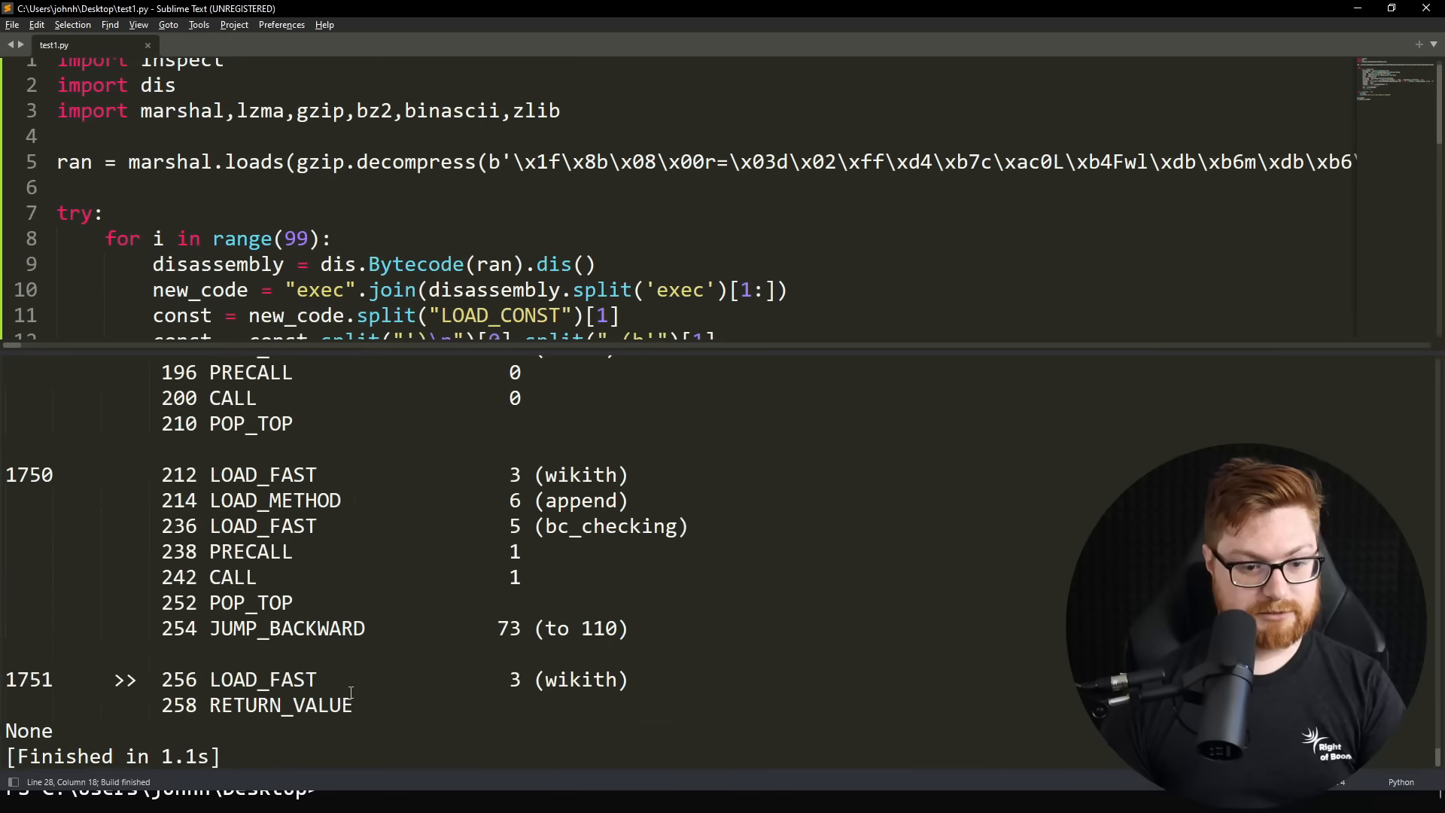
scroll(up, 3)
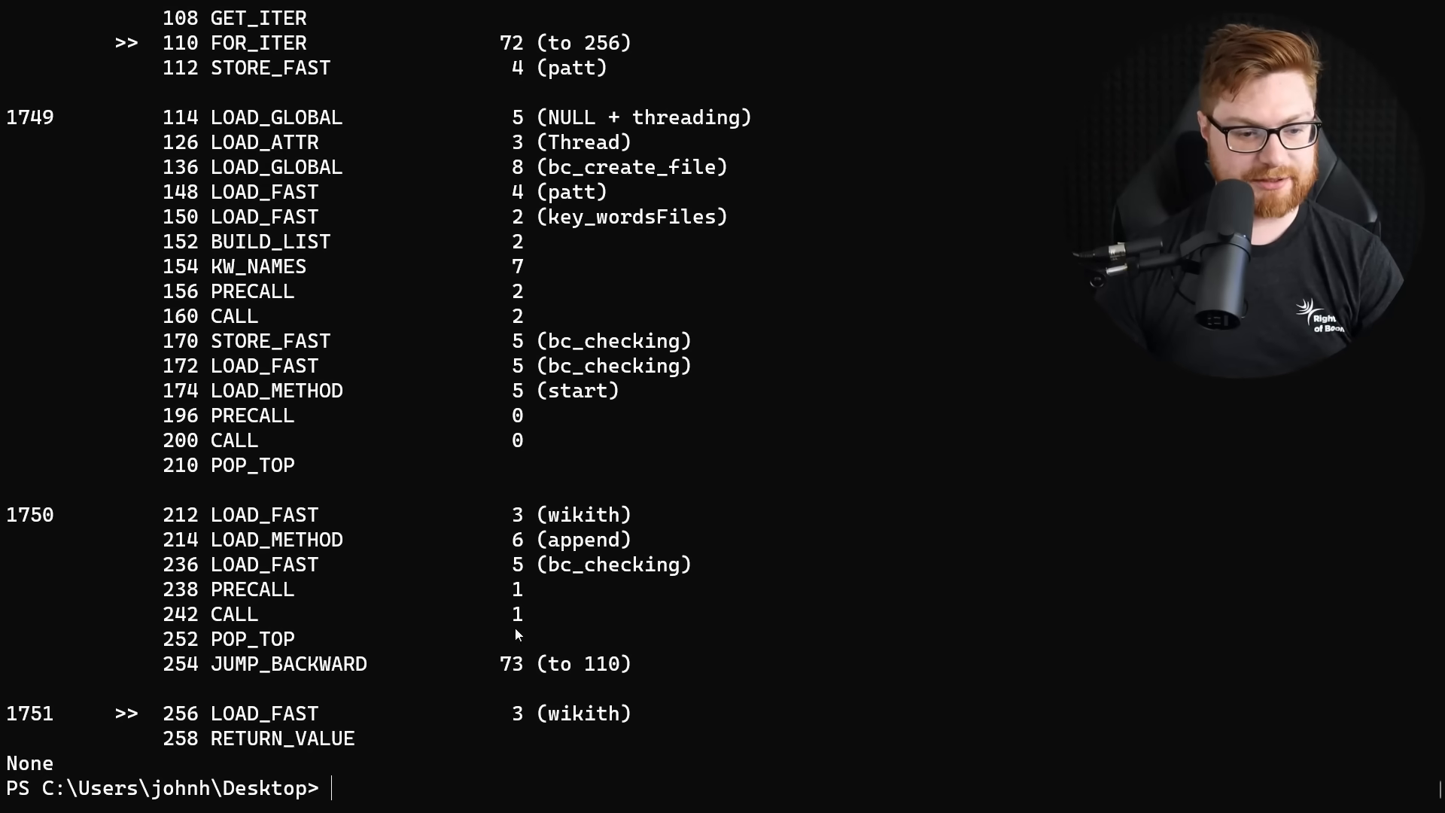
Run python .\test1.py piped through tee into a file named source
text(python .\test1.py | tee)
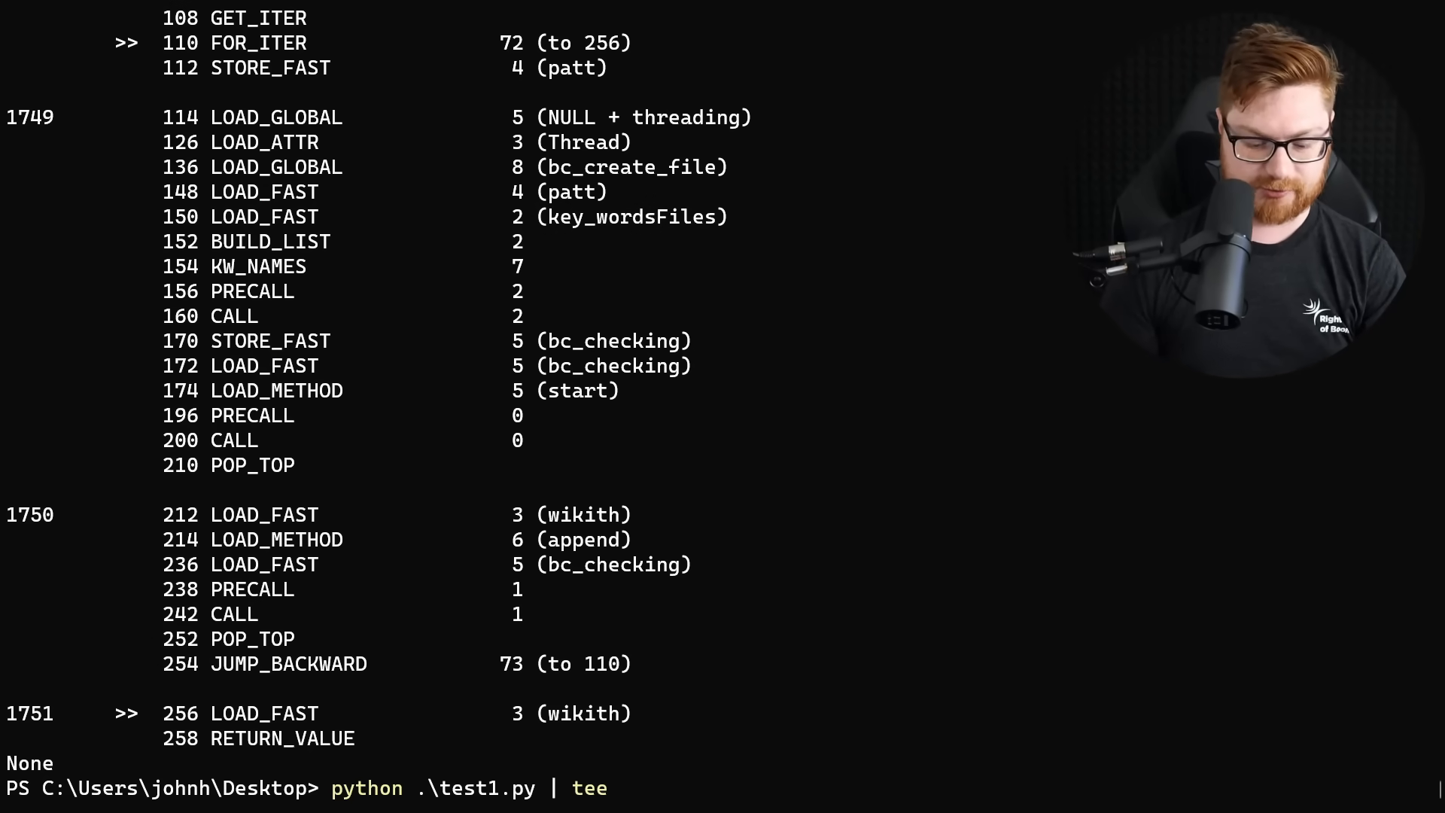
text(source)
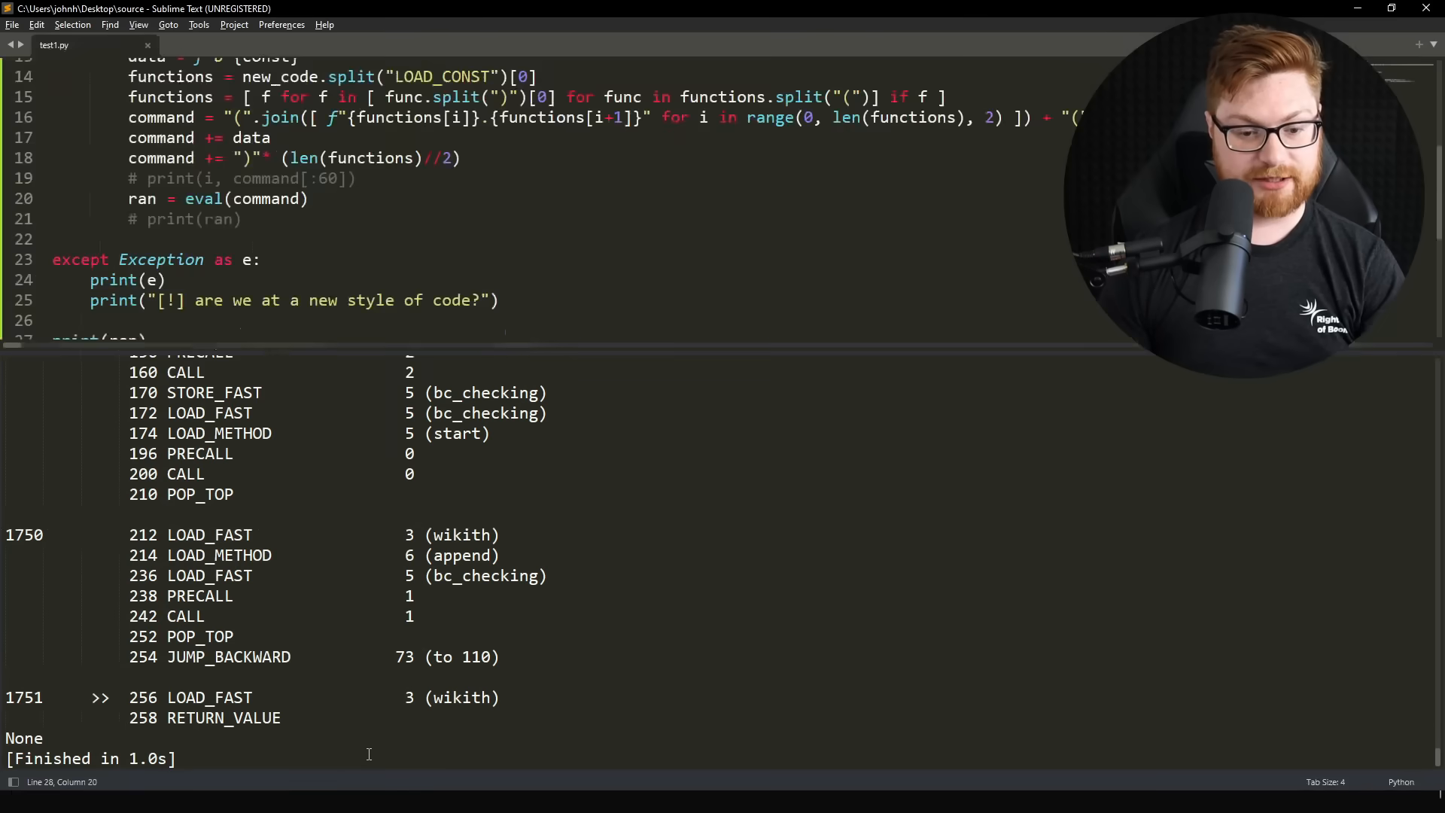
Scroll down through the saved disassembly in Sublime Text
click(221, 45)
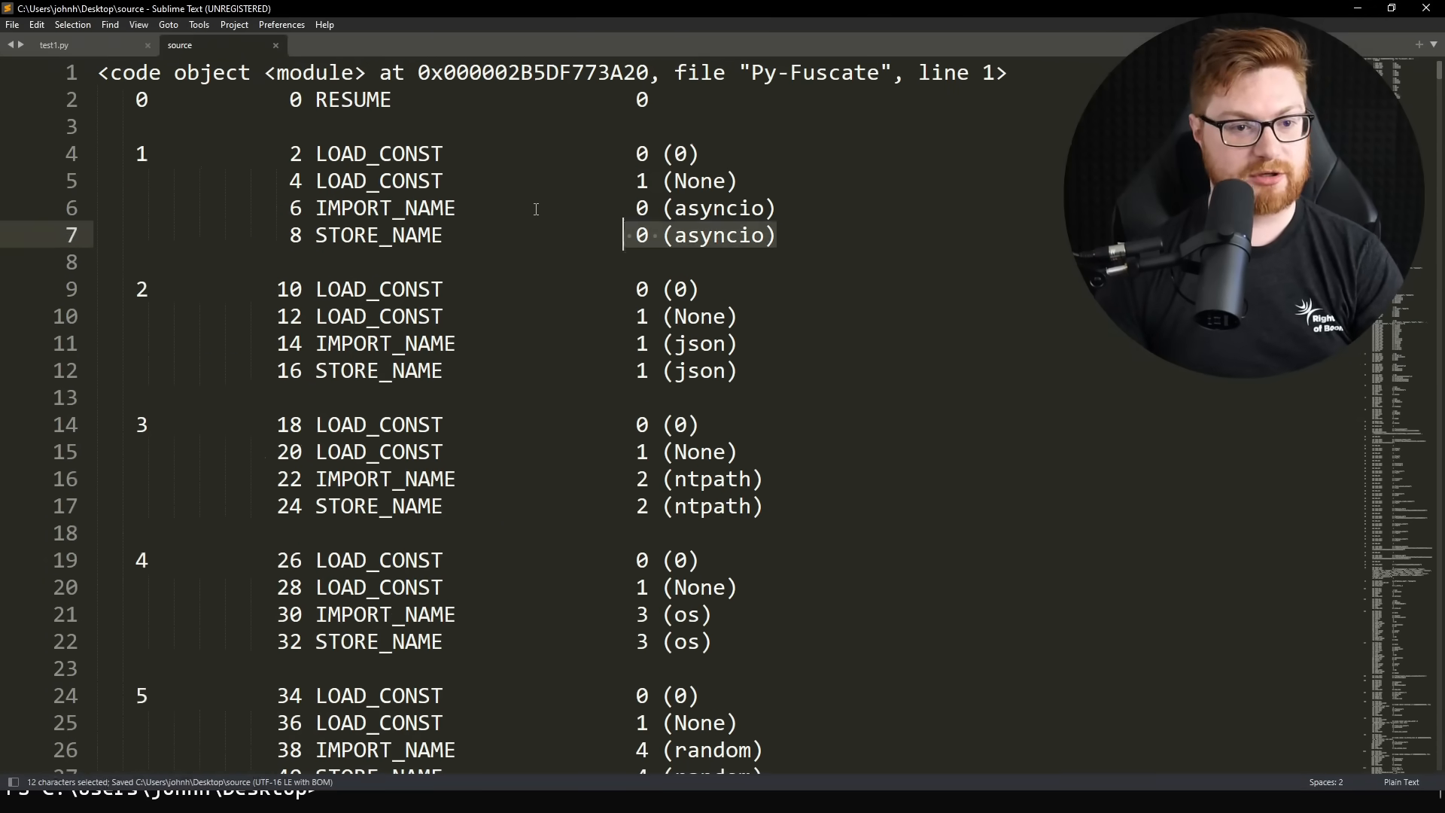
scroll(down, 3)
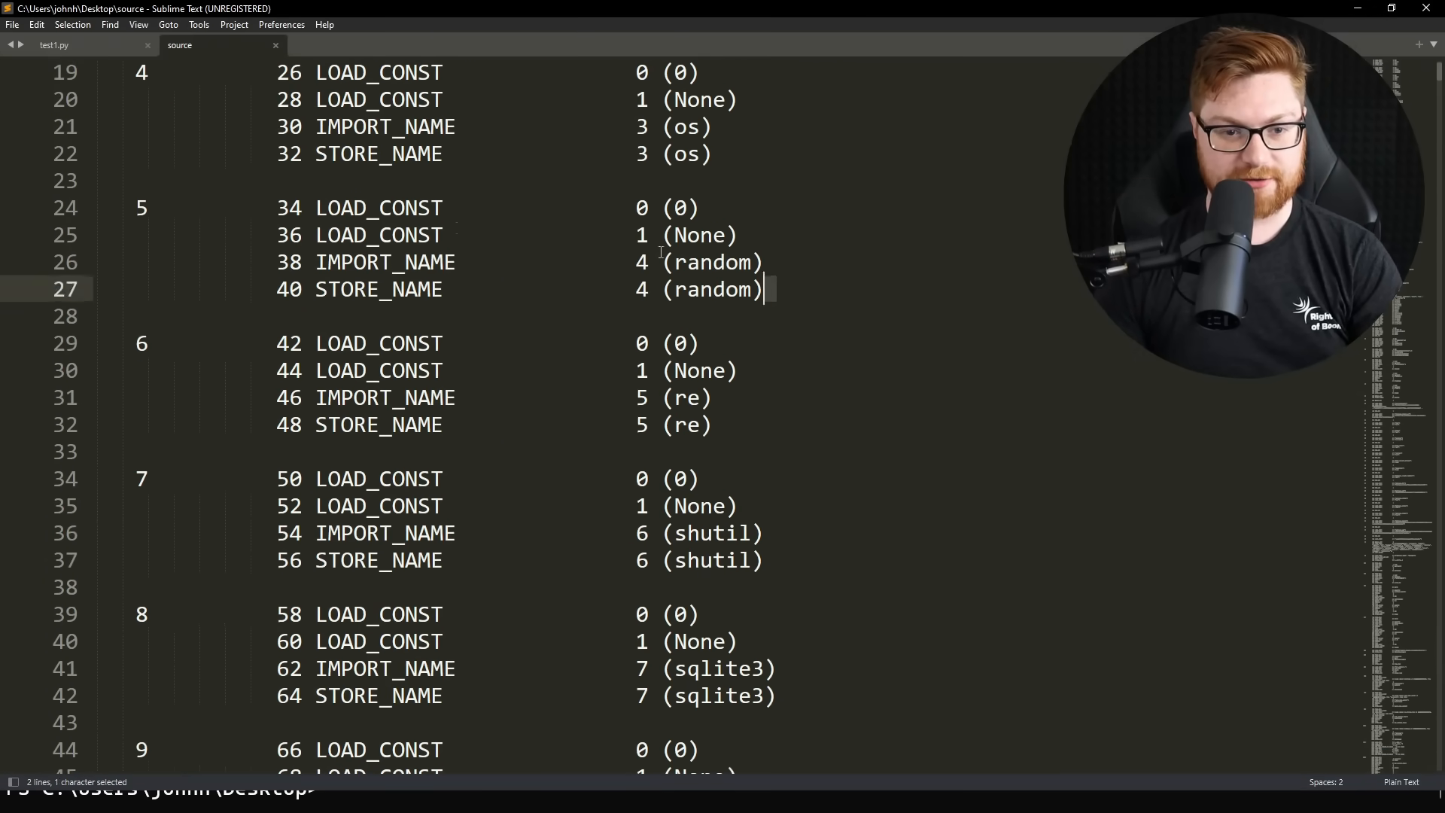
scroll(down, 3)
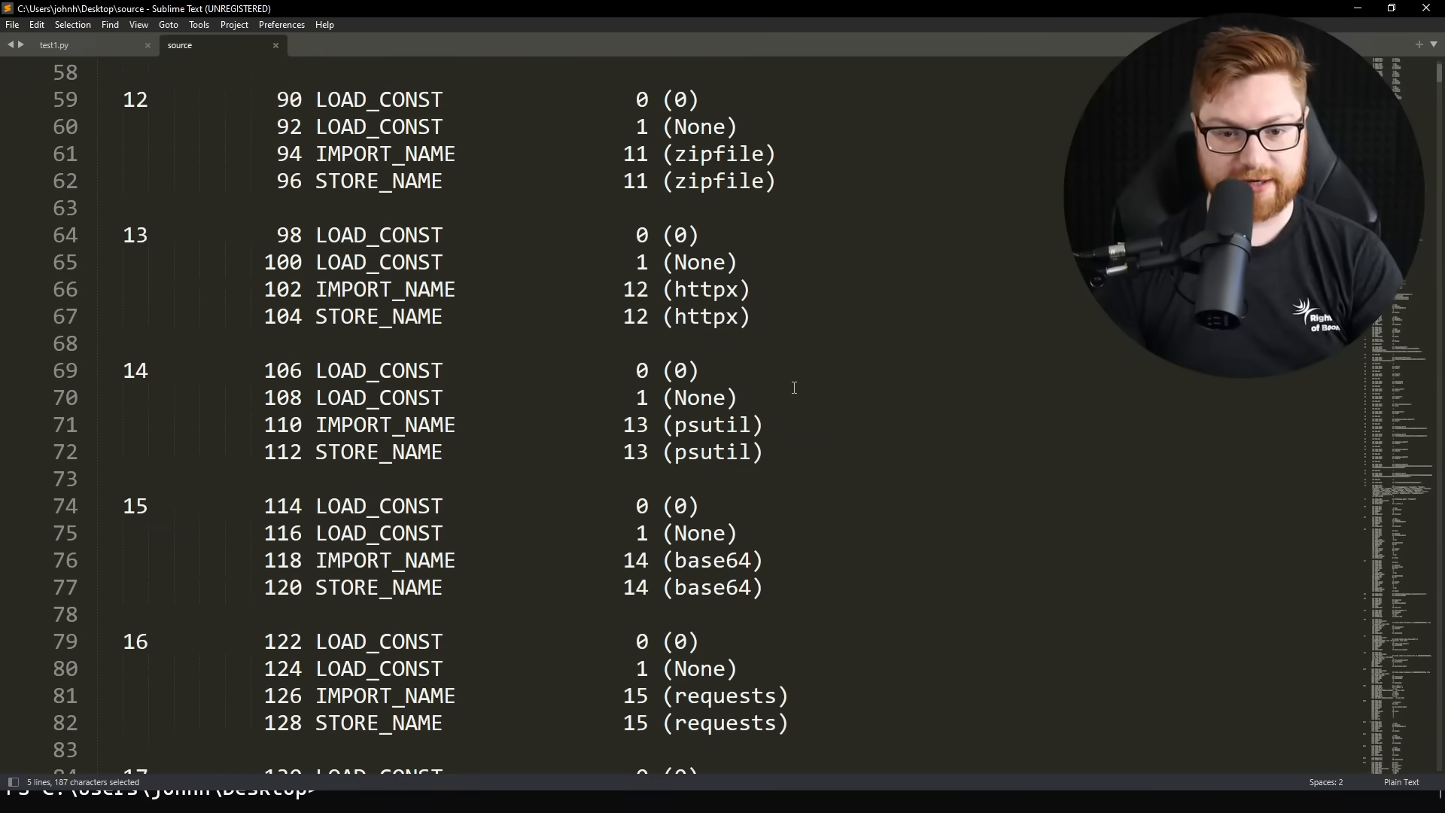
scroll(down, 3)
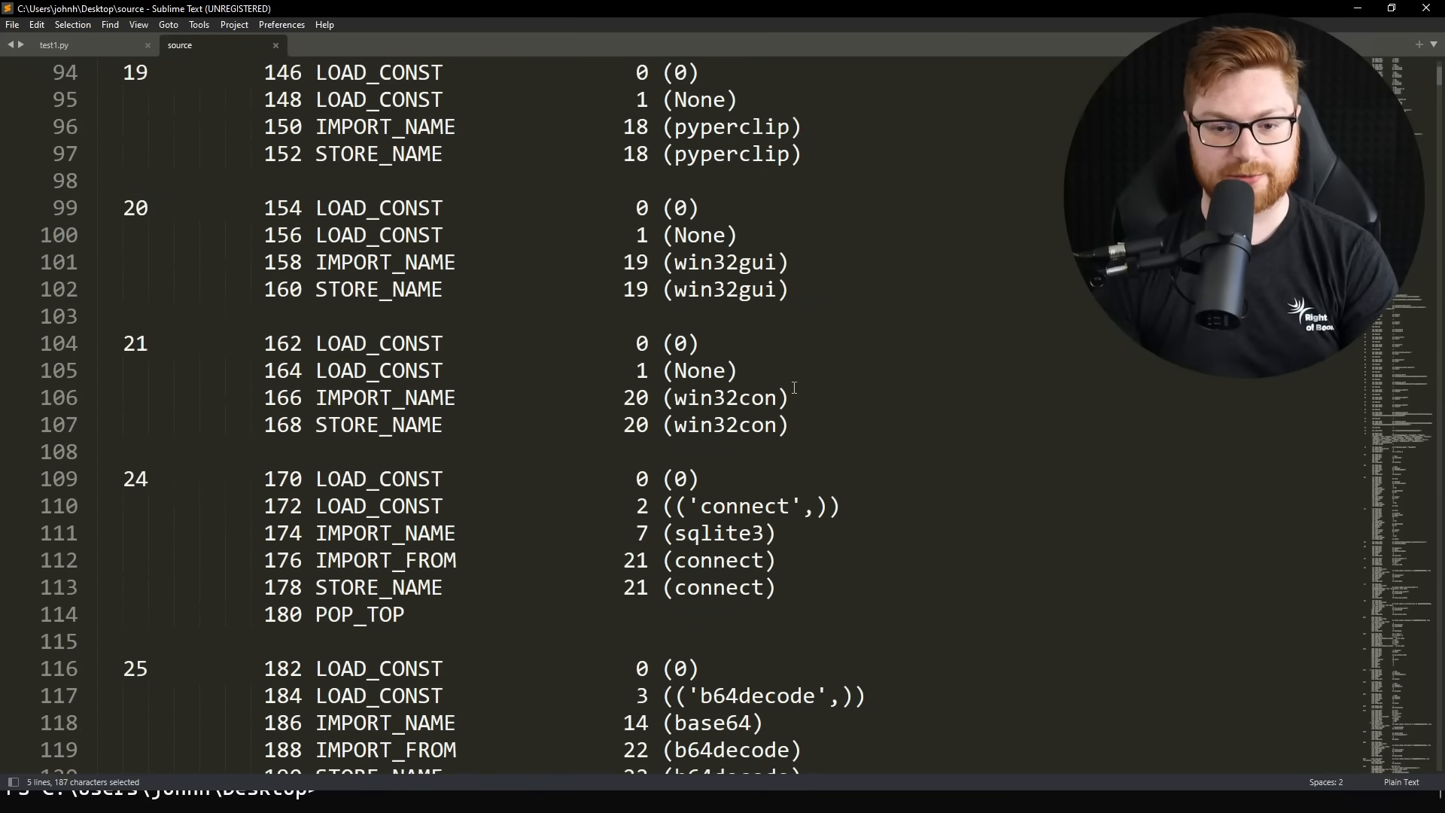
scroll(down, 3)
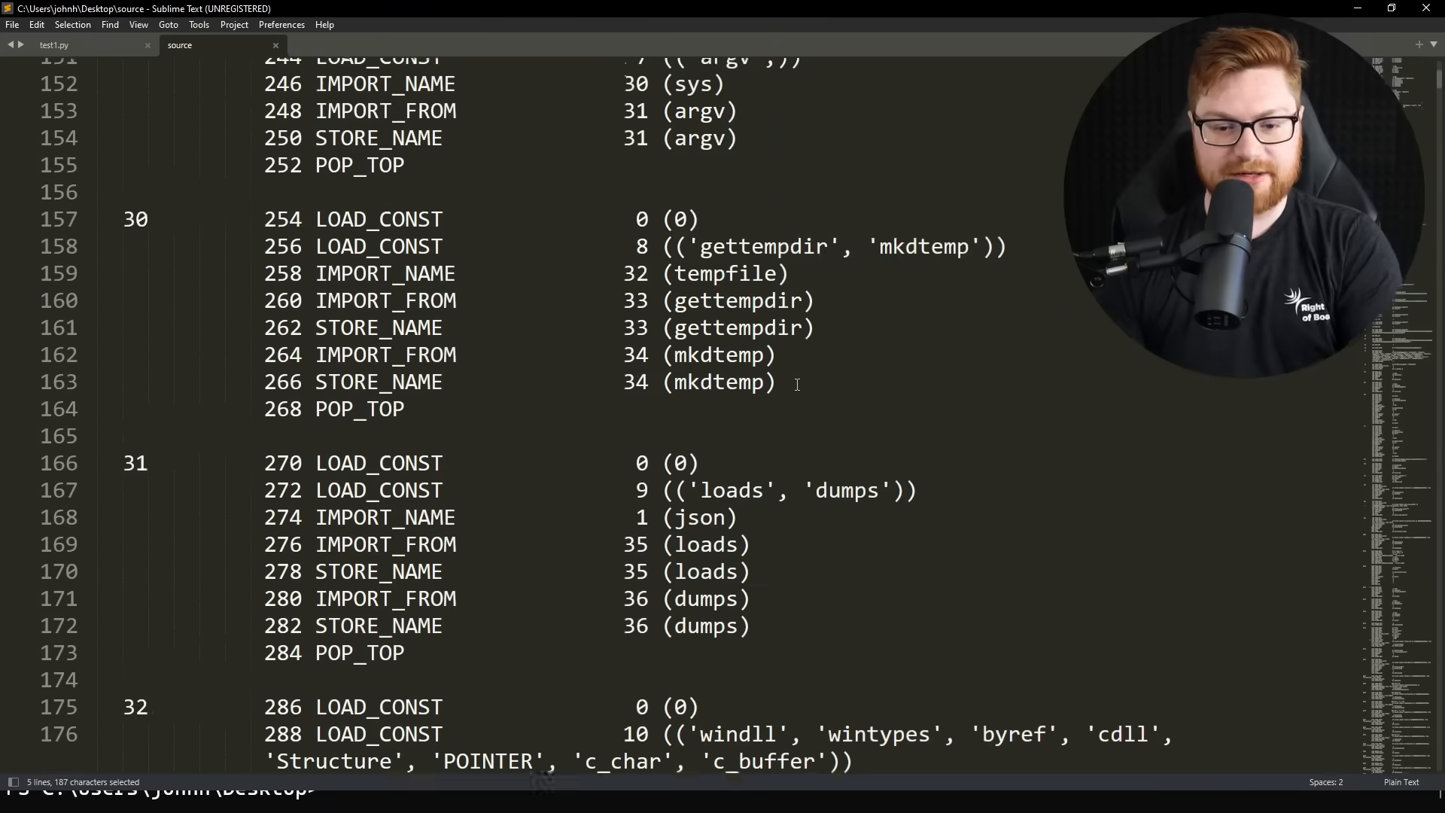
scroll(down, 3)
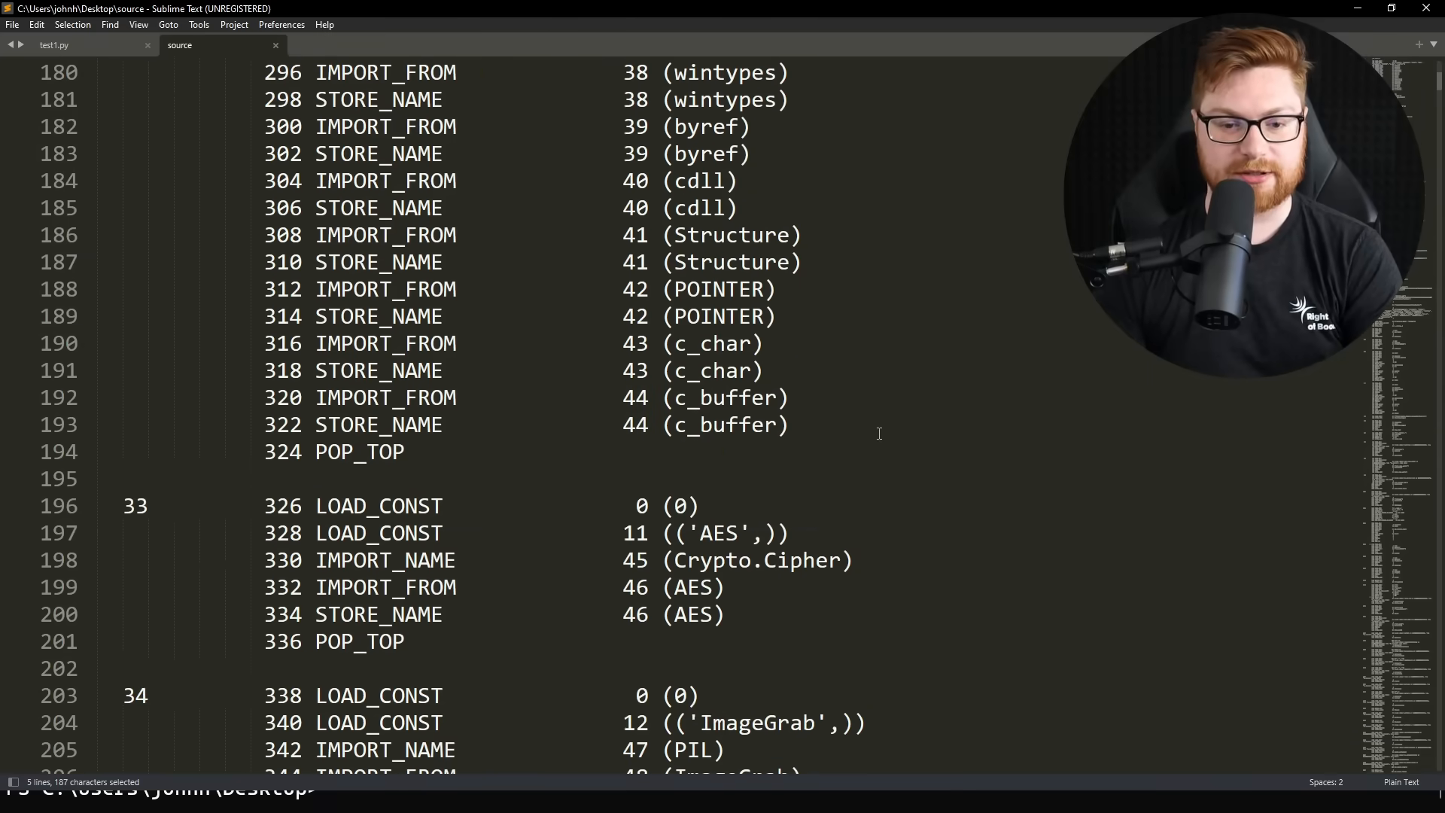
scroll(down, 3)
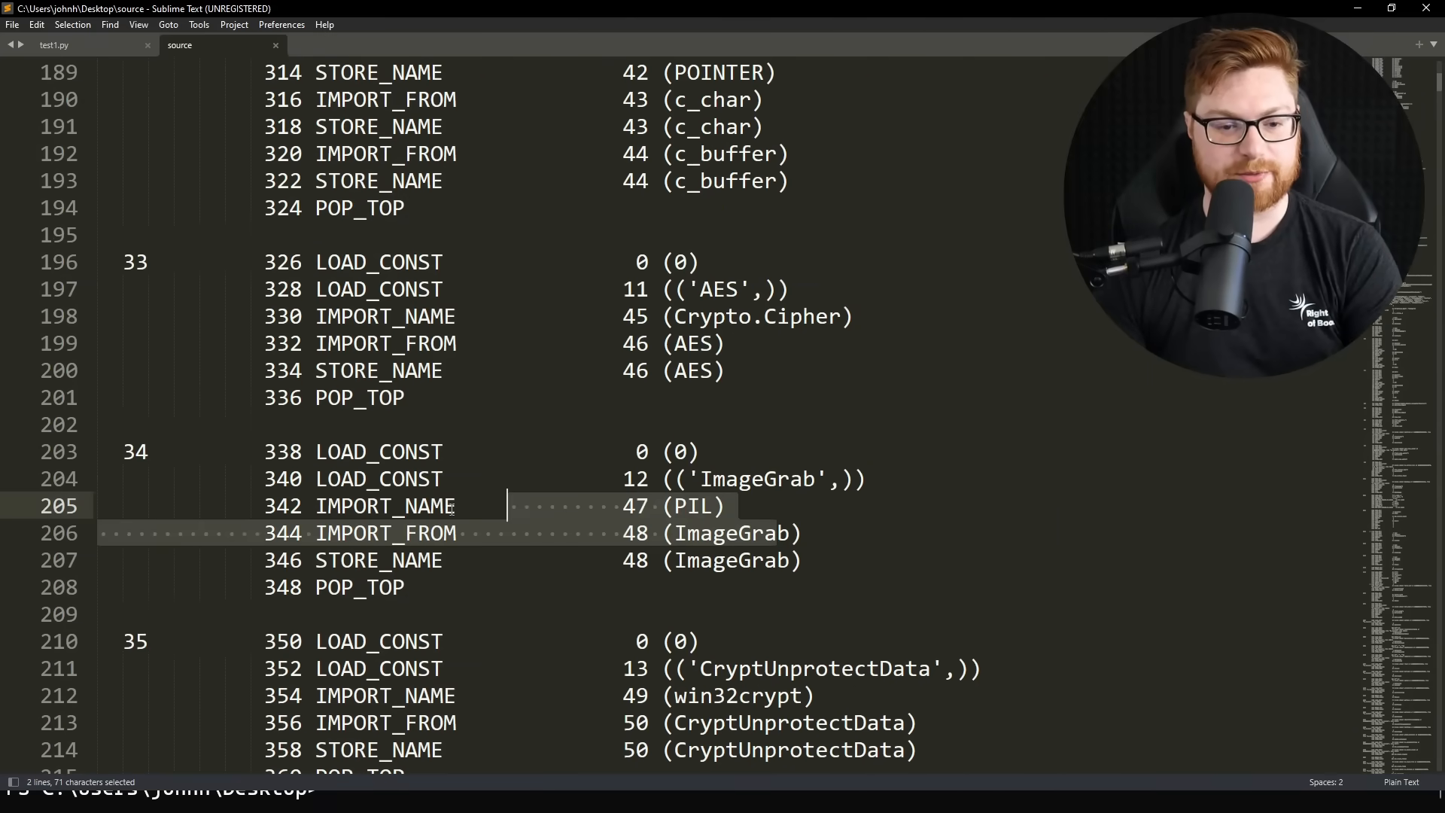
scroll(down, 3)
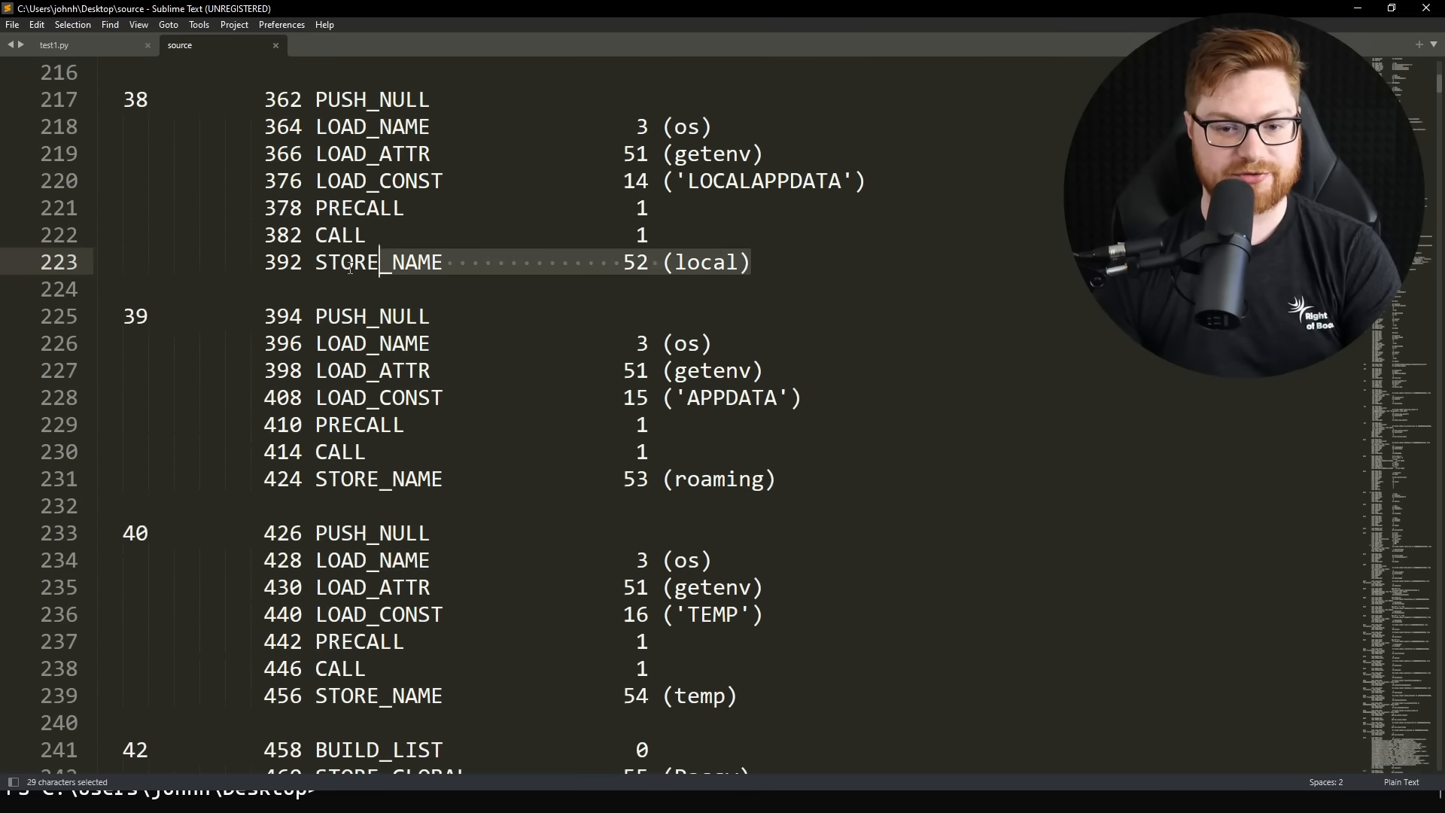
Select a constant and scroll on to the 'yourwebhookurl' discord.com/api/webhooks URL
click(644, 208)
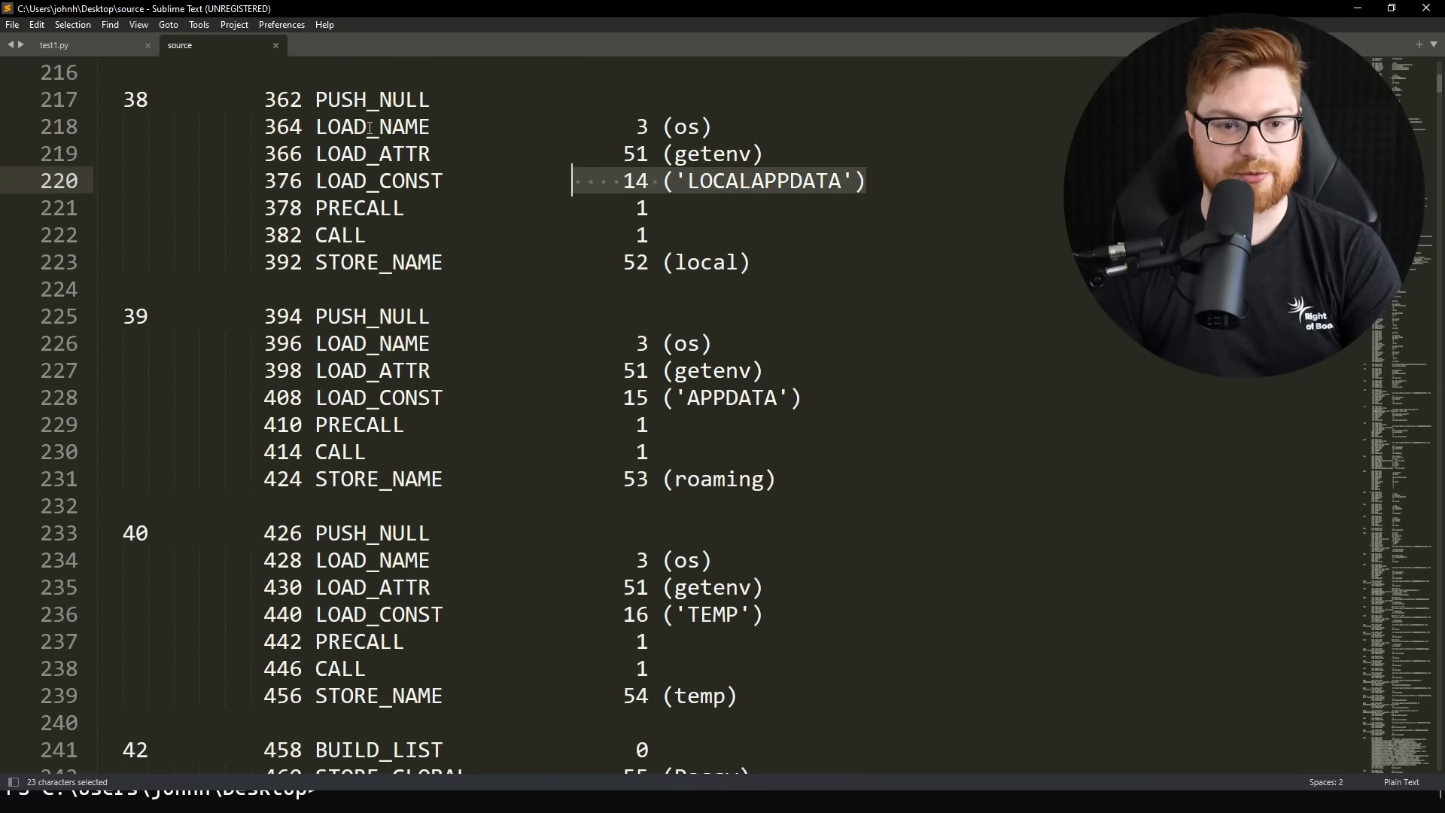
scroll(down, 3)
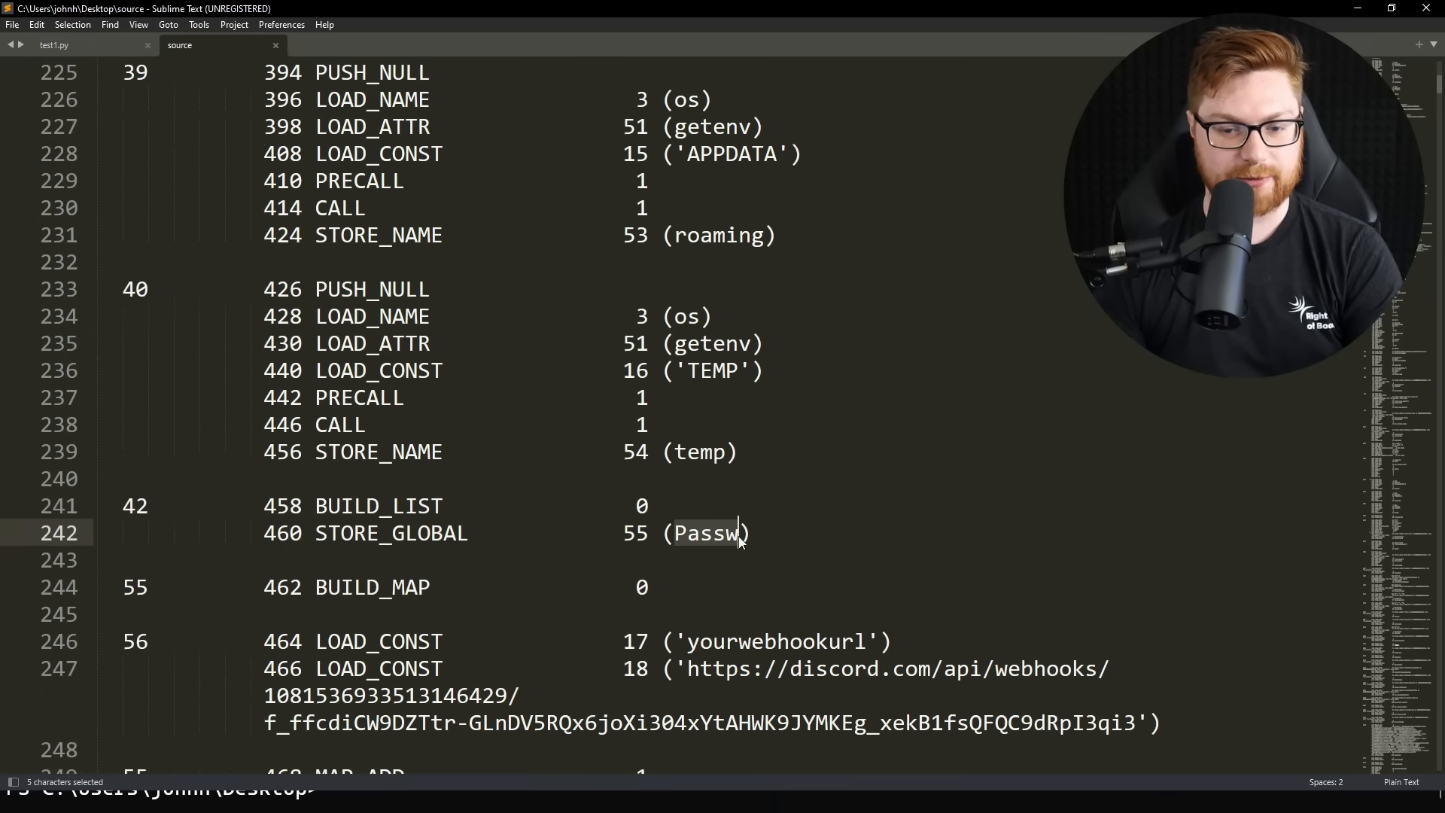
scroll(down, 3)
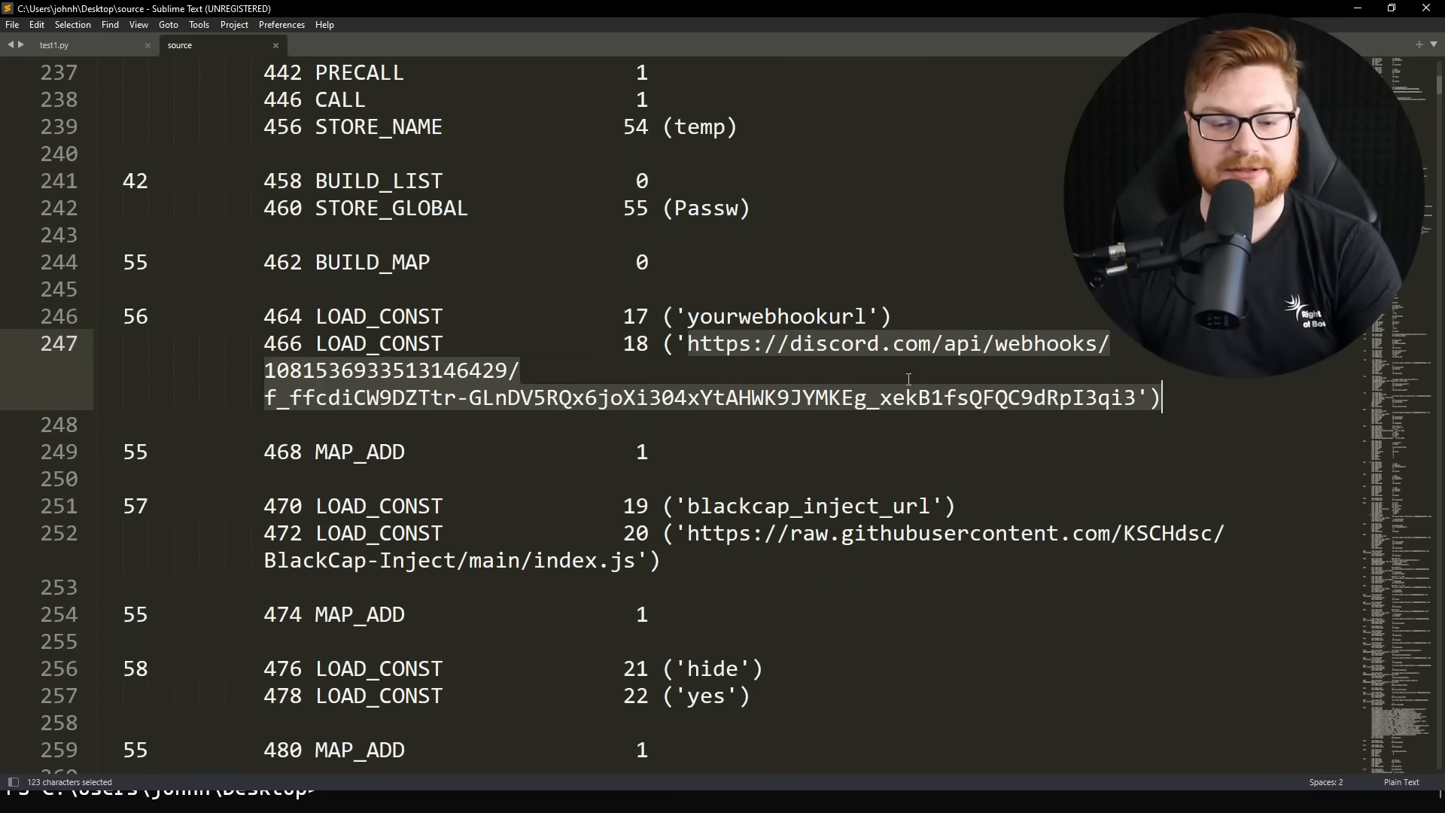
scroll(down, 3)
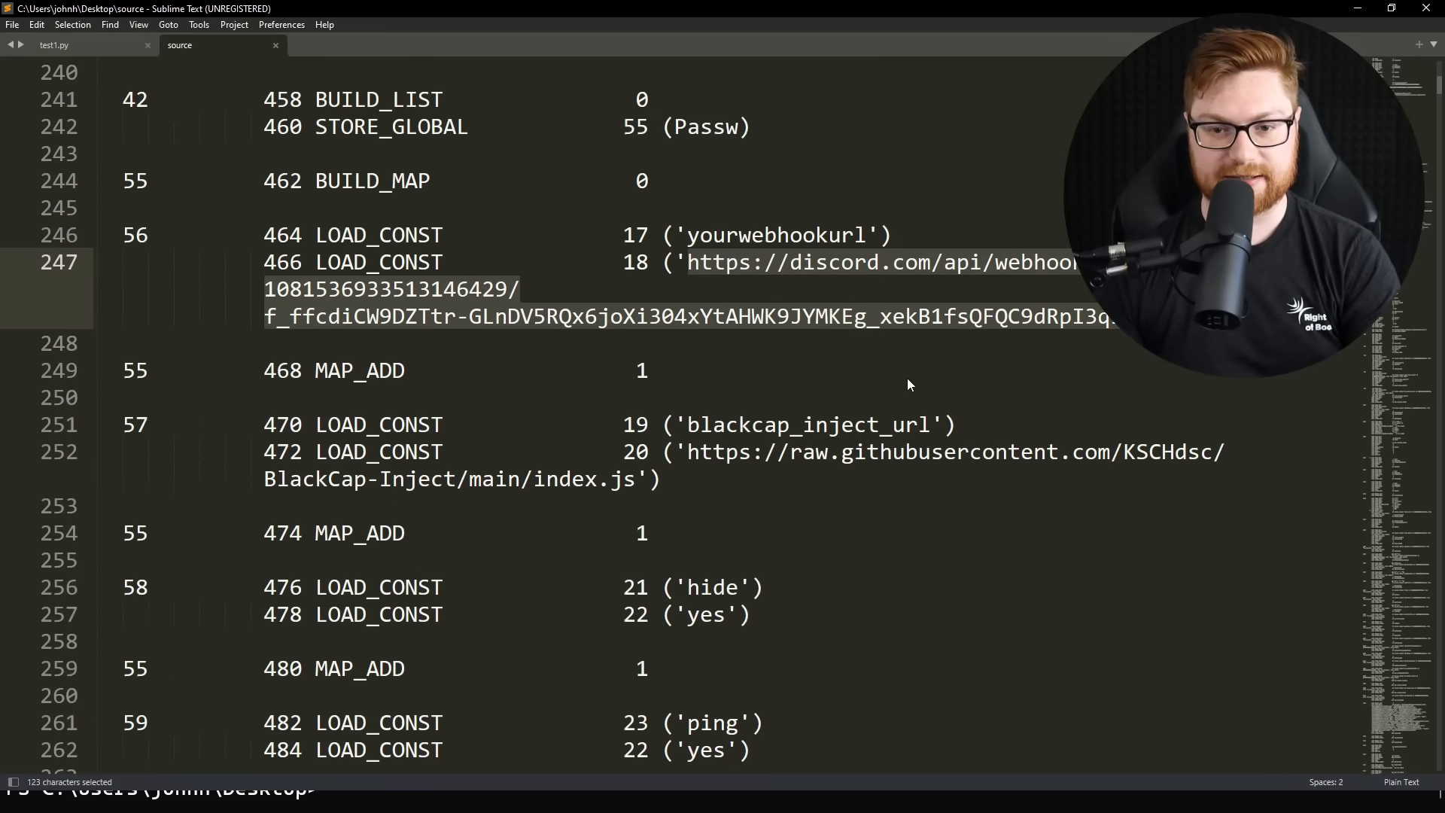
scroll(down, 3)
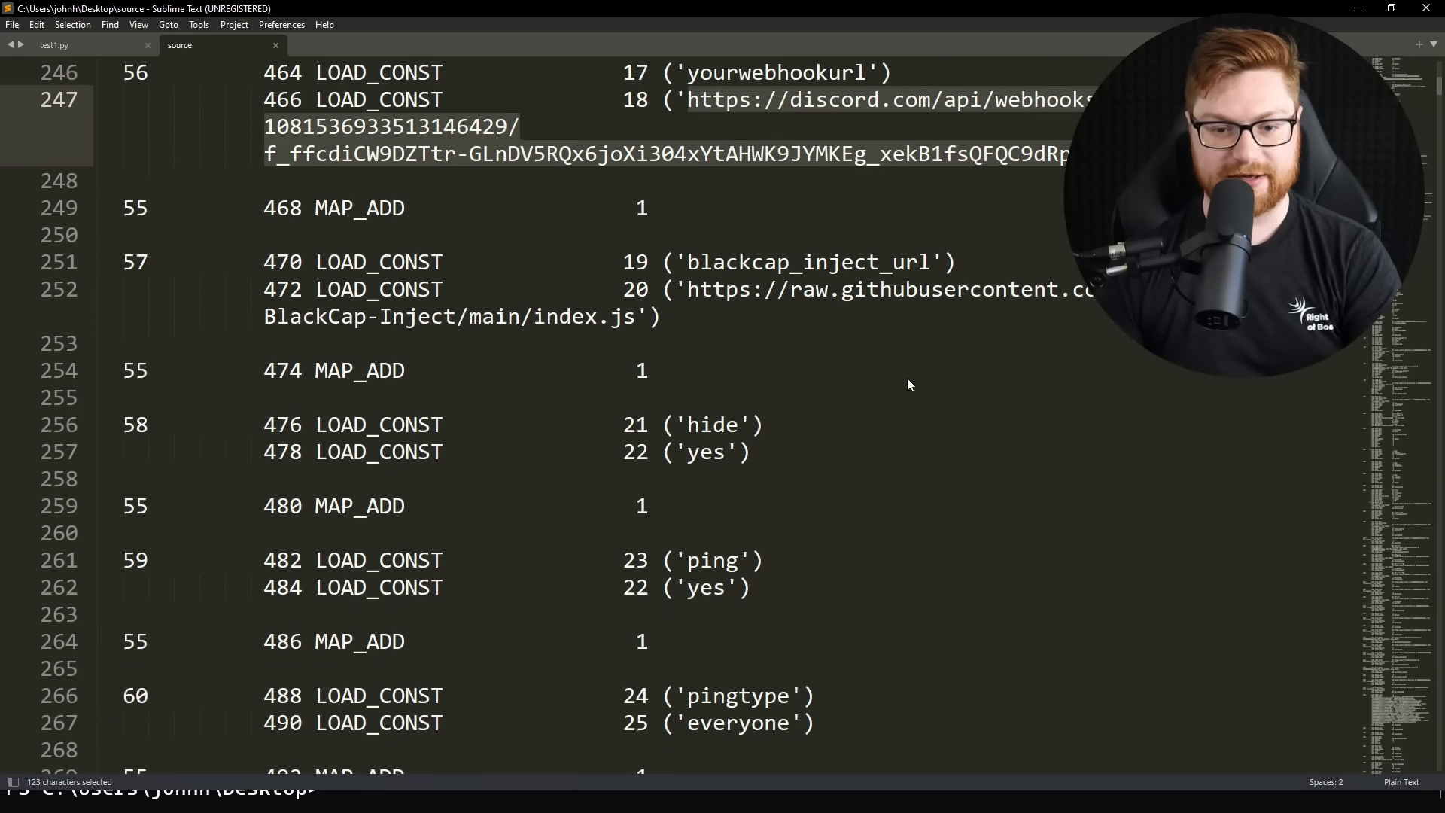
scroll(down, 3)
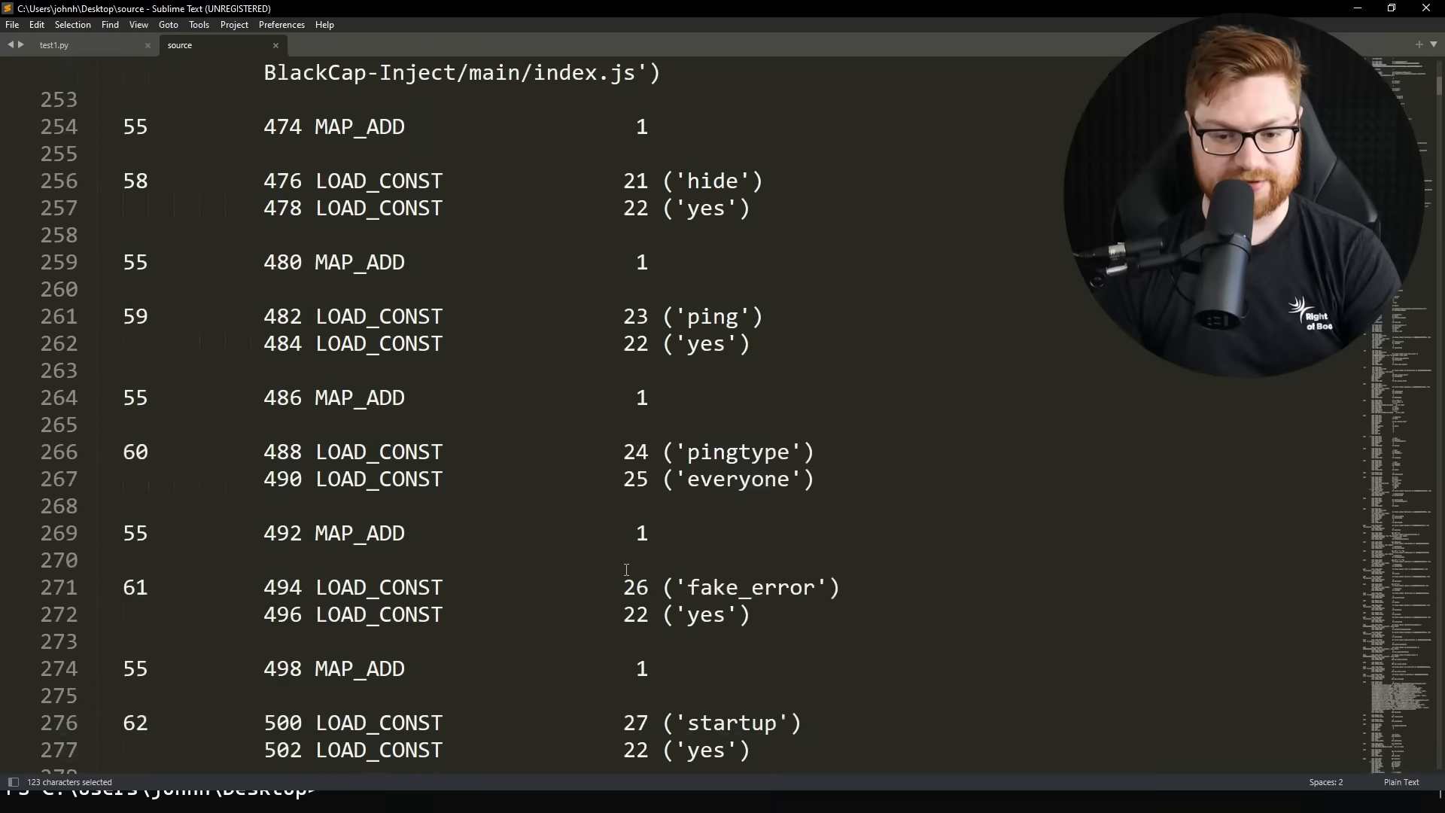
scroll(up, 3)
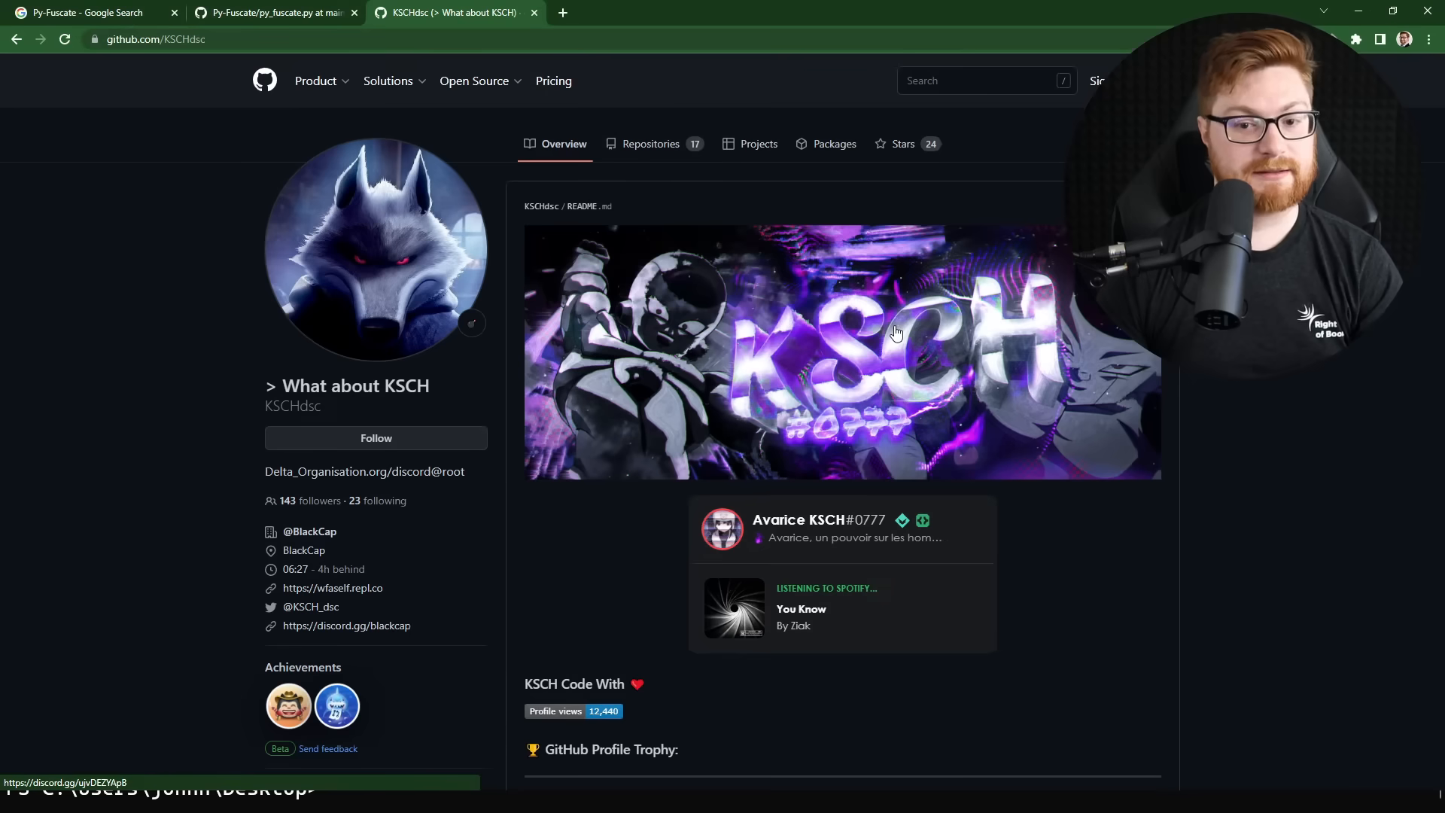
mouse_move(1056, 381)
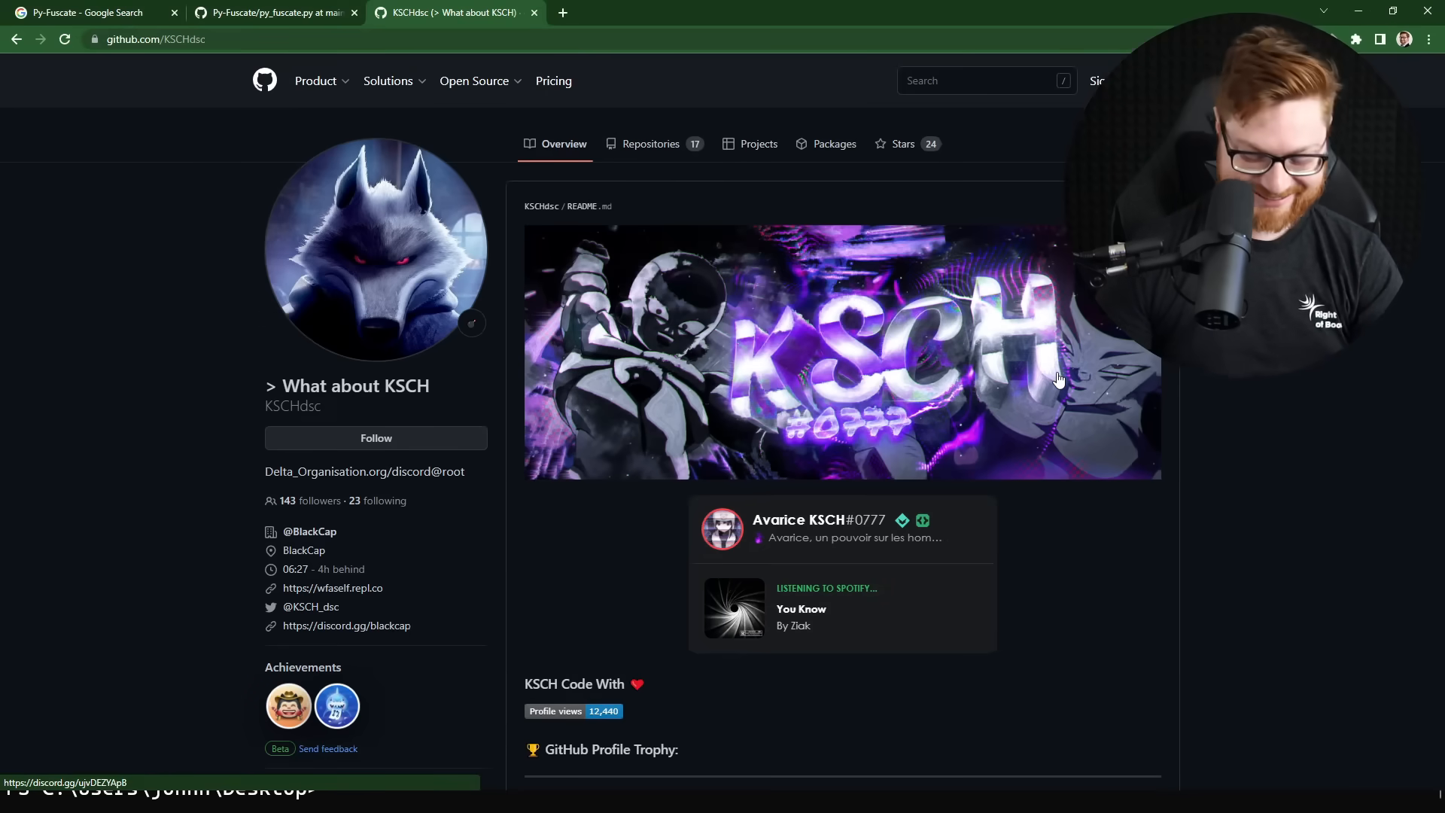
Go full screen, open KSCHdsc's Repositories tab, and scroll the BlackCap repository list
key(F11)
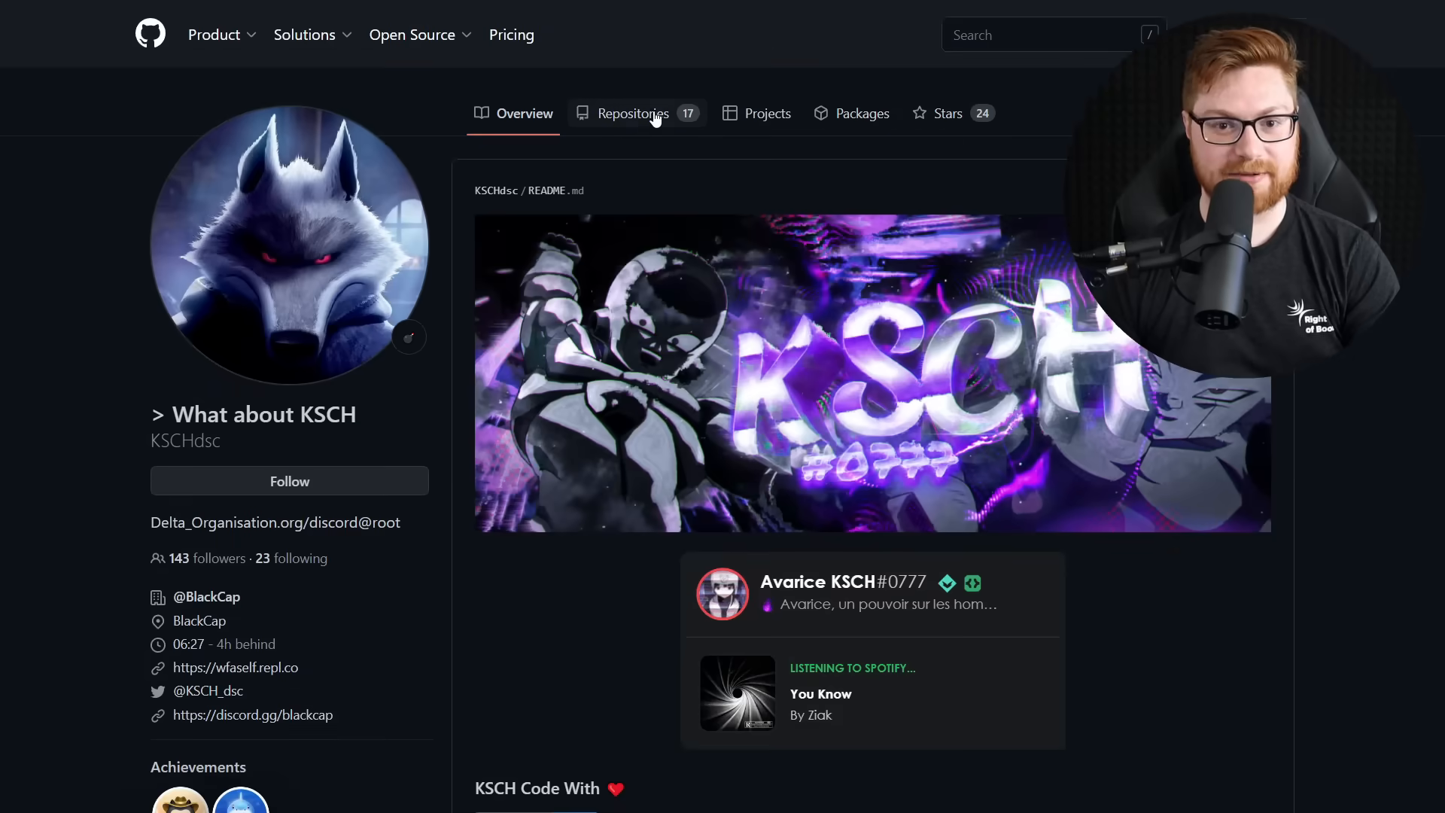
click(632, 112)
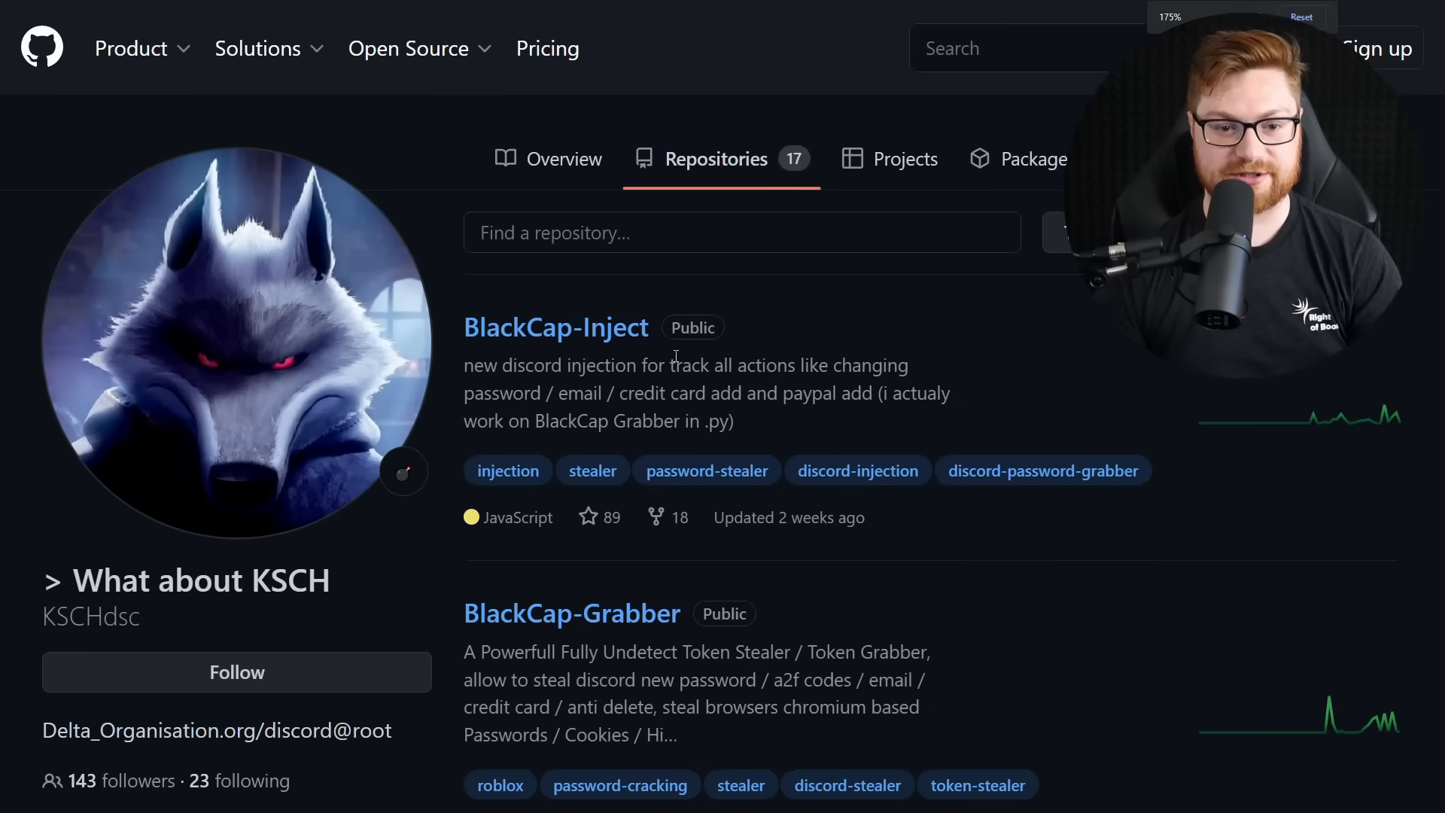
mouse_move(804, 411)
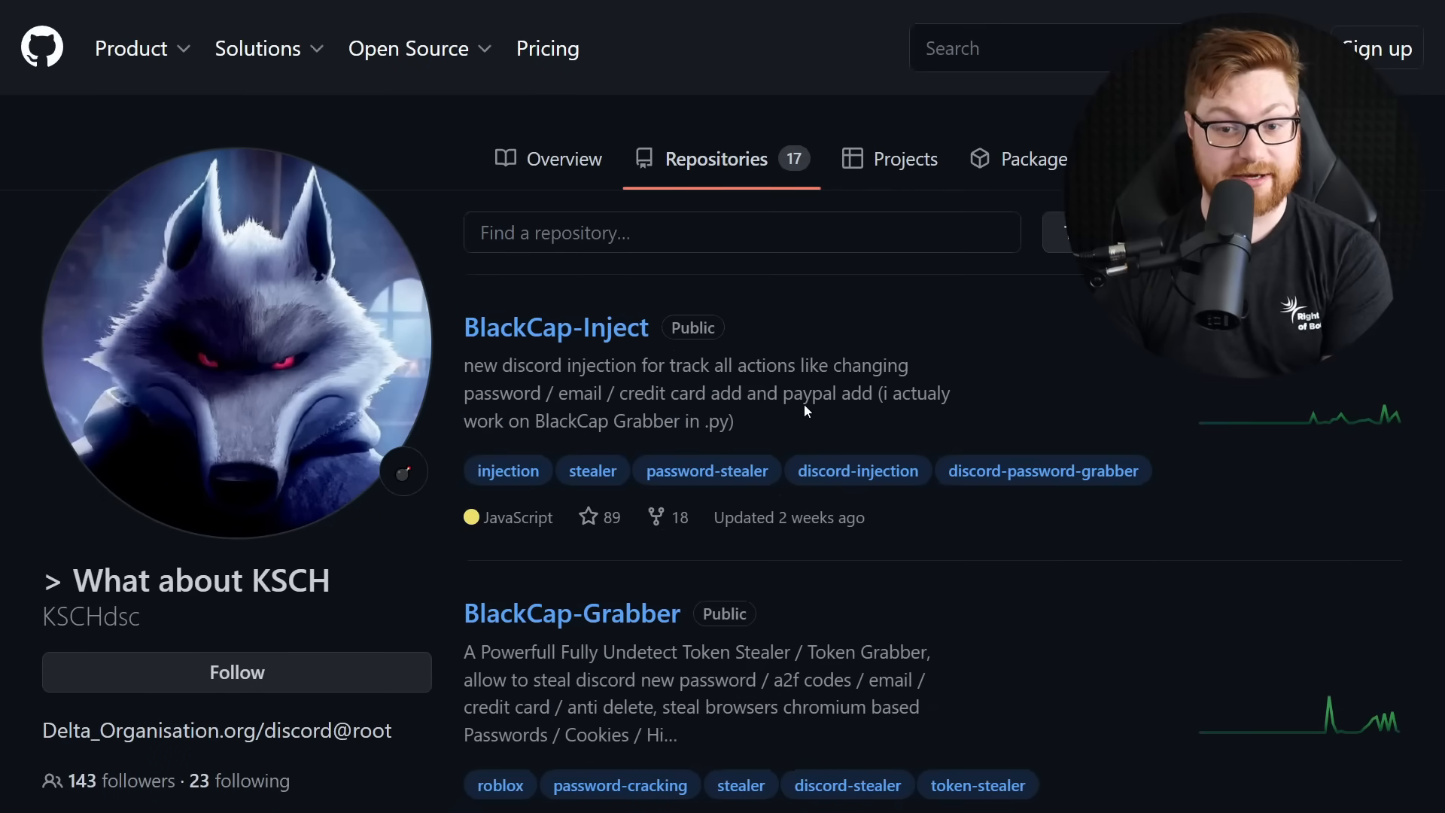
mouse_move(612, 415)
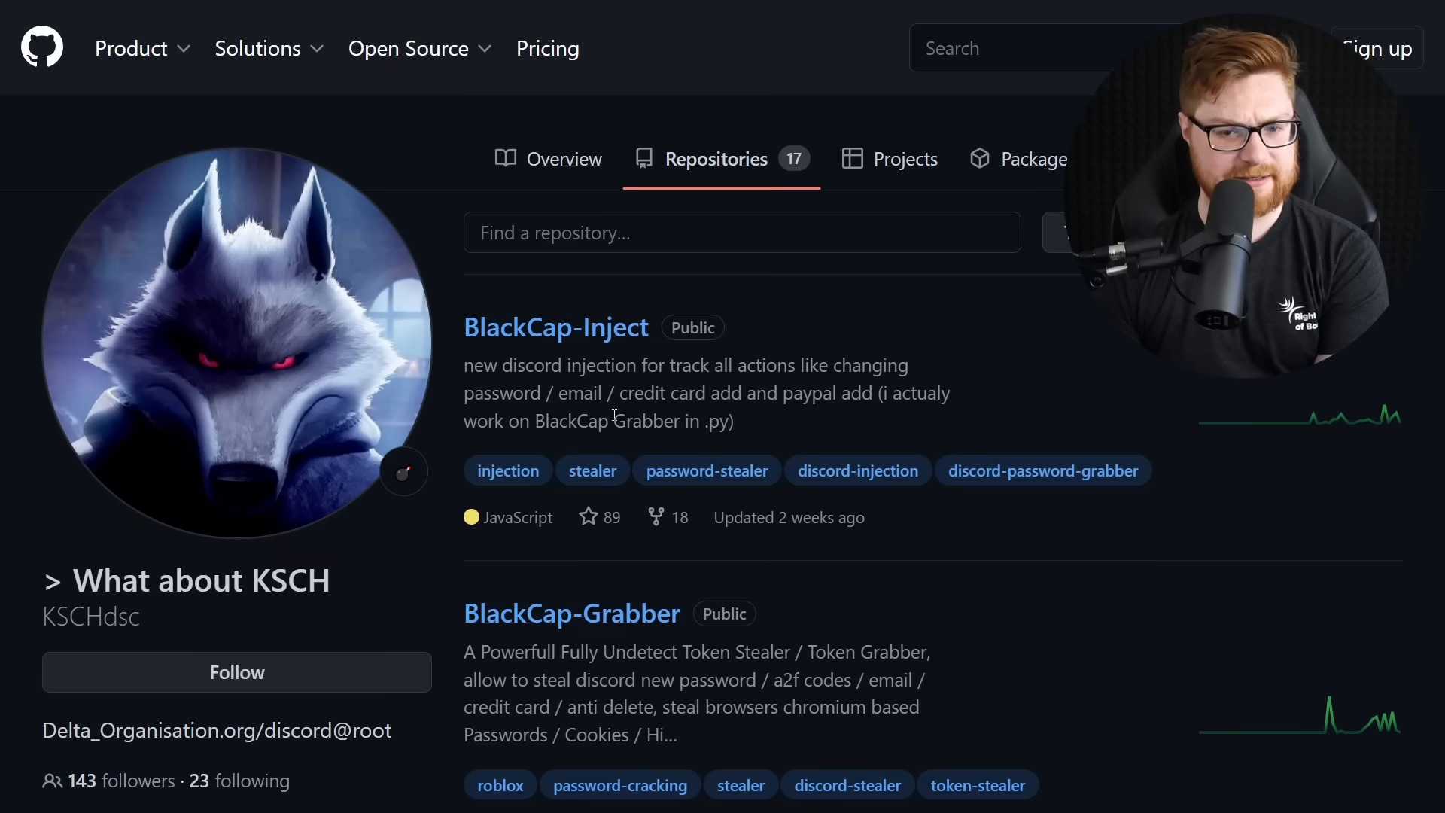
mouse_move(555, 327)
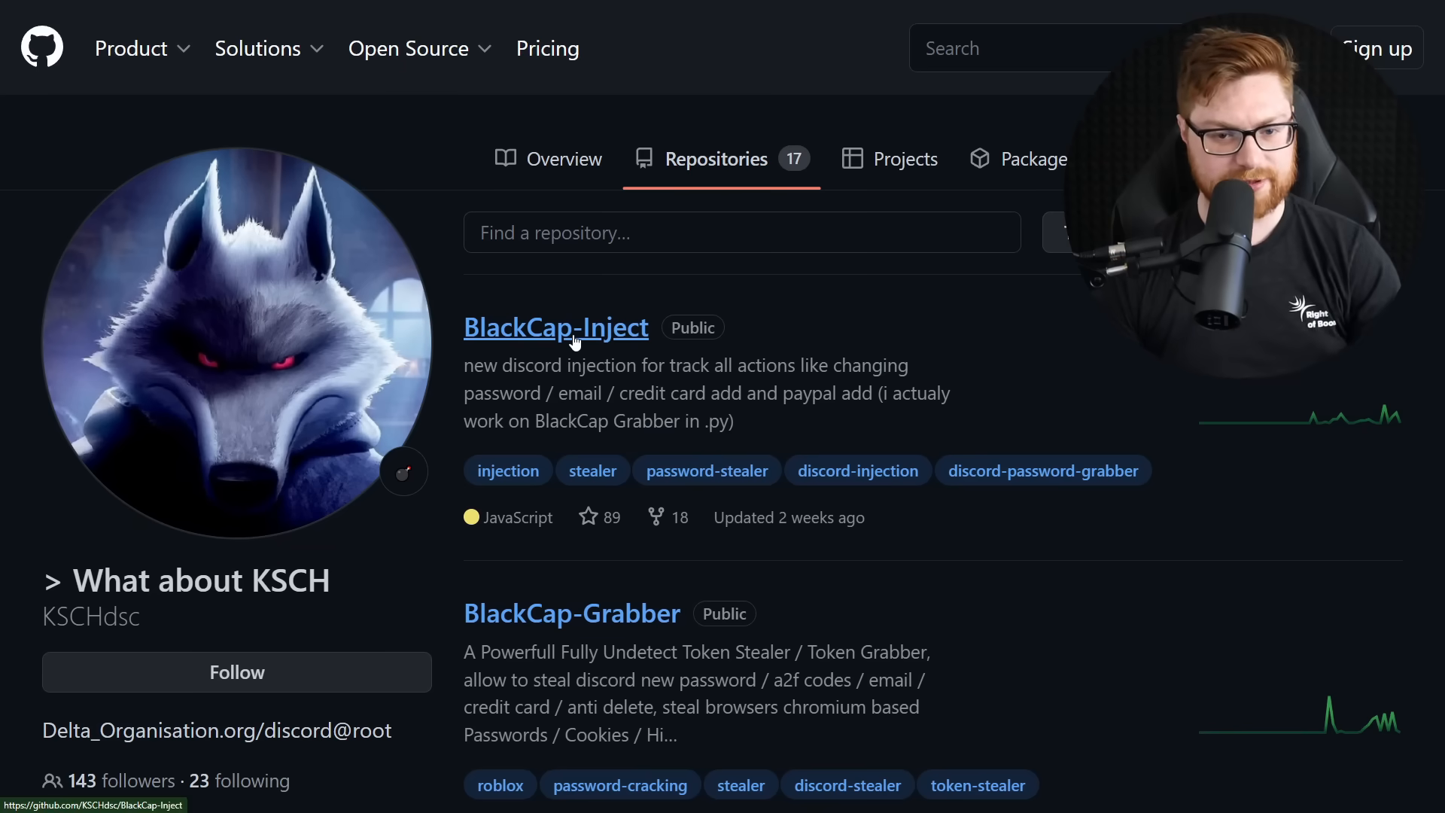
scroll(down, 3)
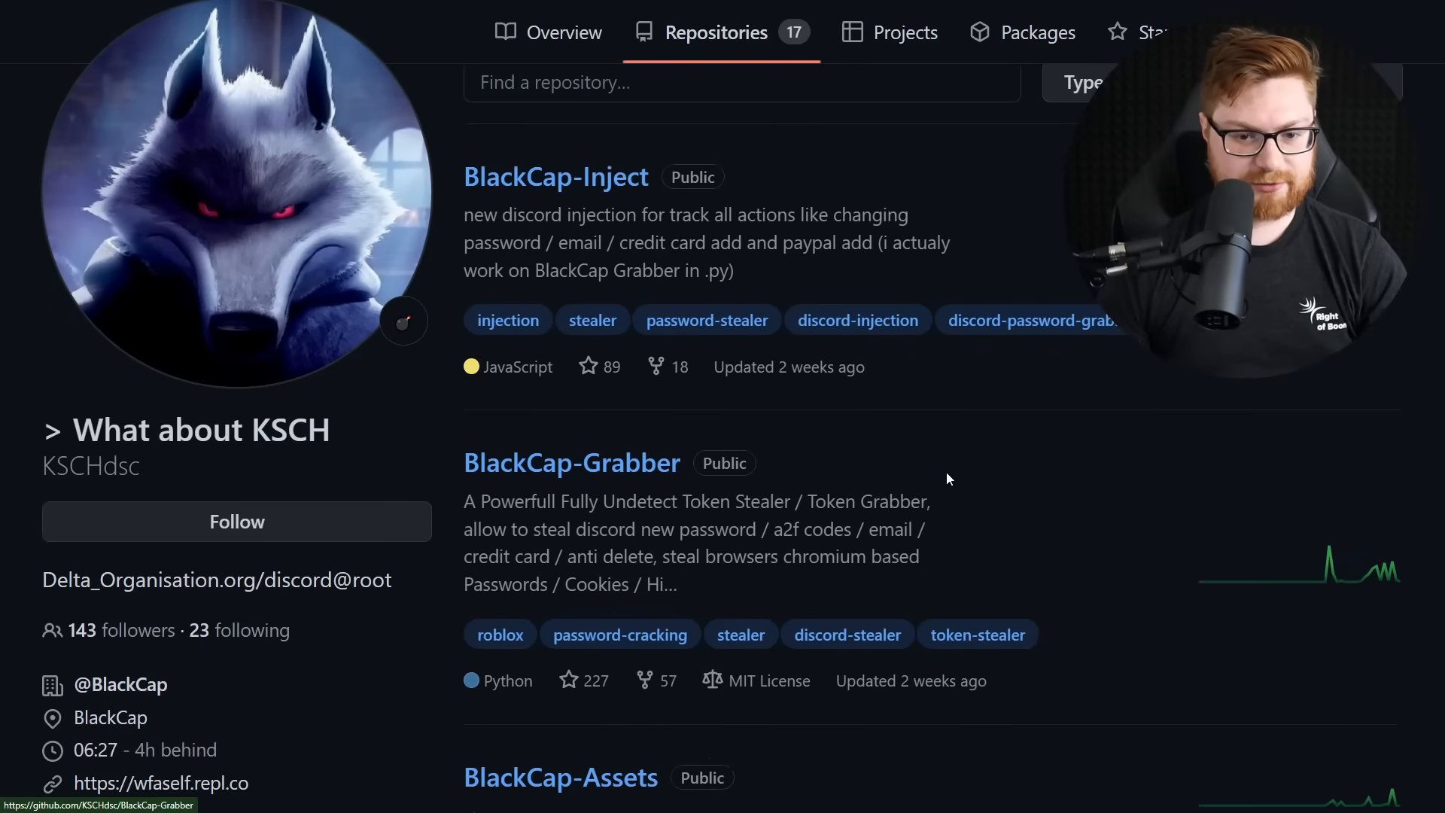
scroll(down, 3)
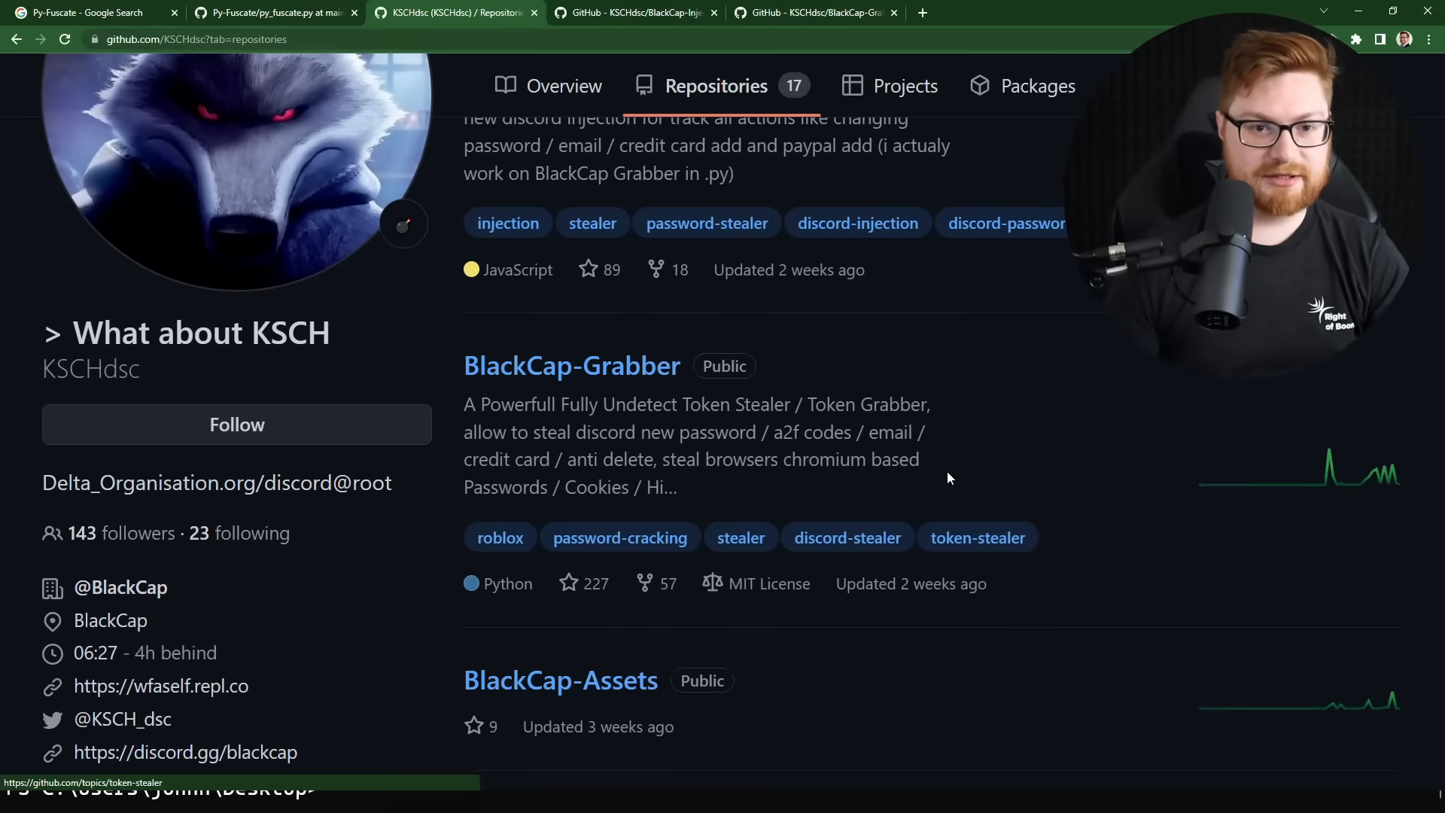
Switch to the BlackCap-Grabber tab and read its README setup and features
click(814, 12)
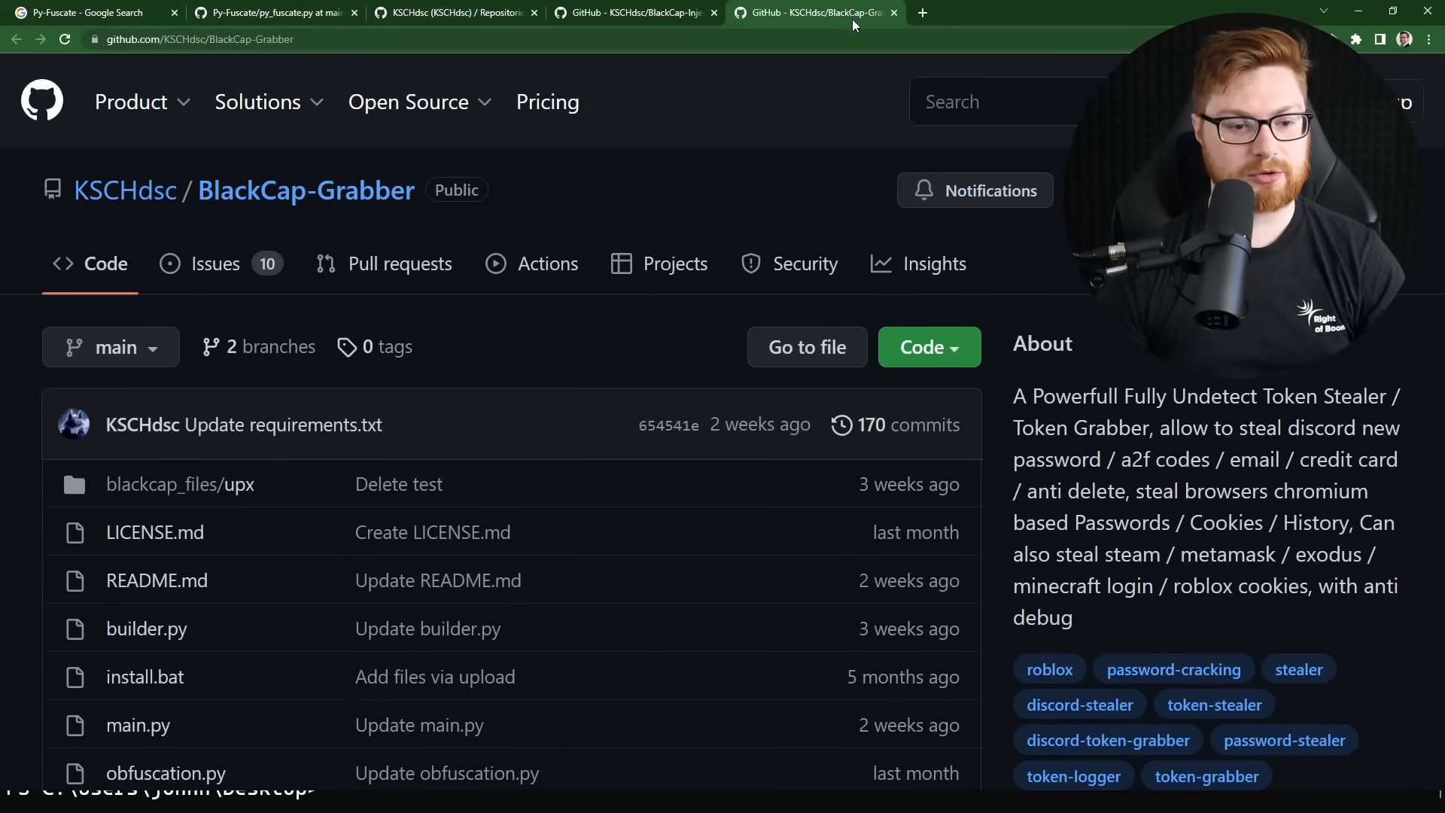
scroll(down, 3)
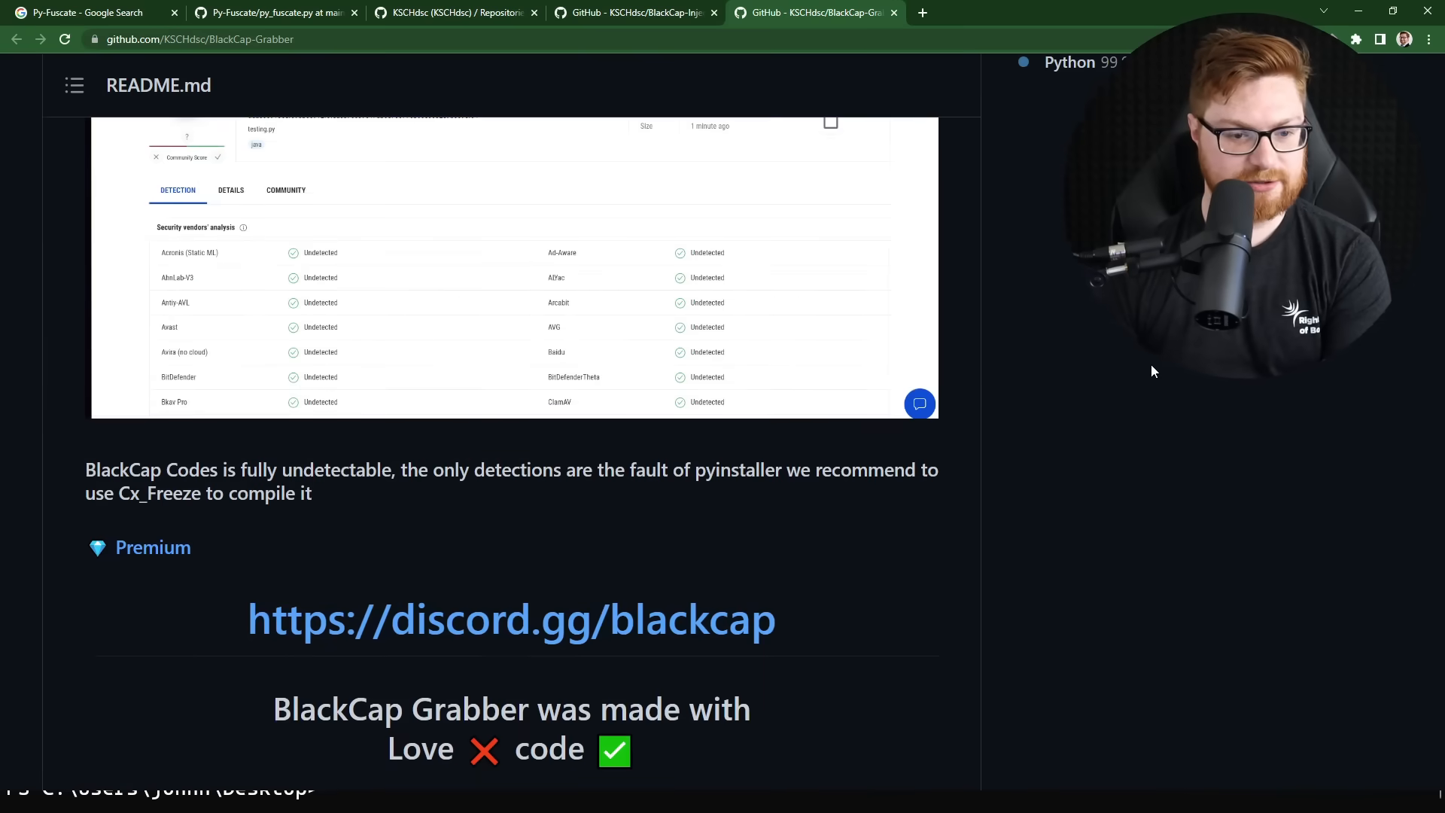
scroll(down, 3)
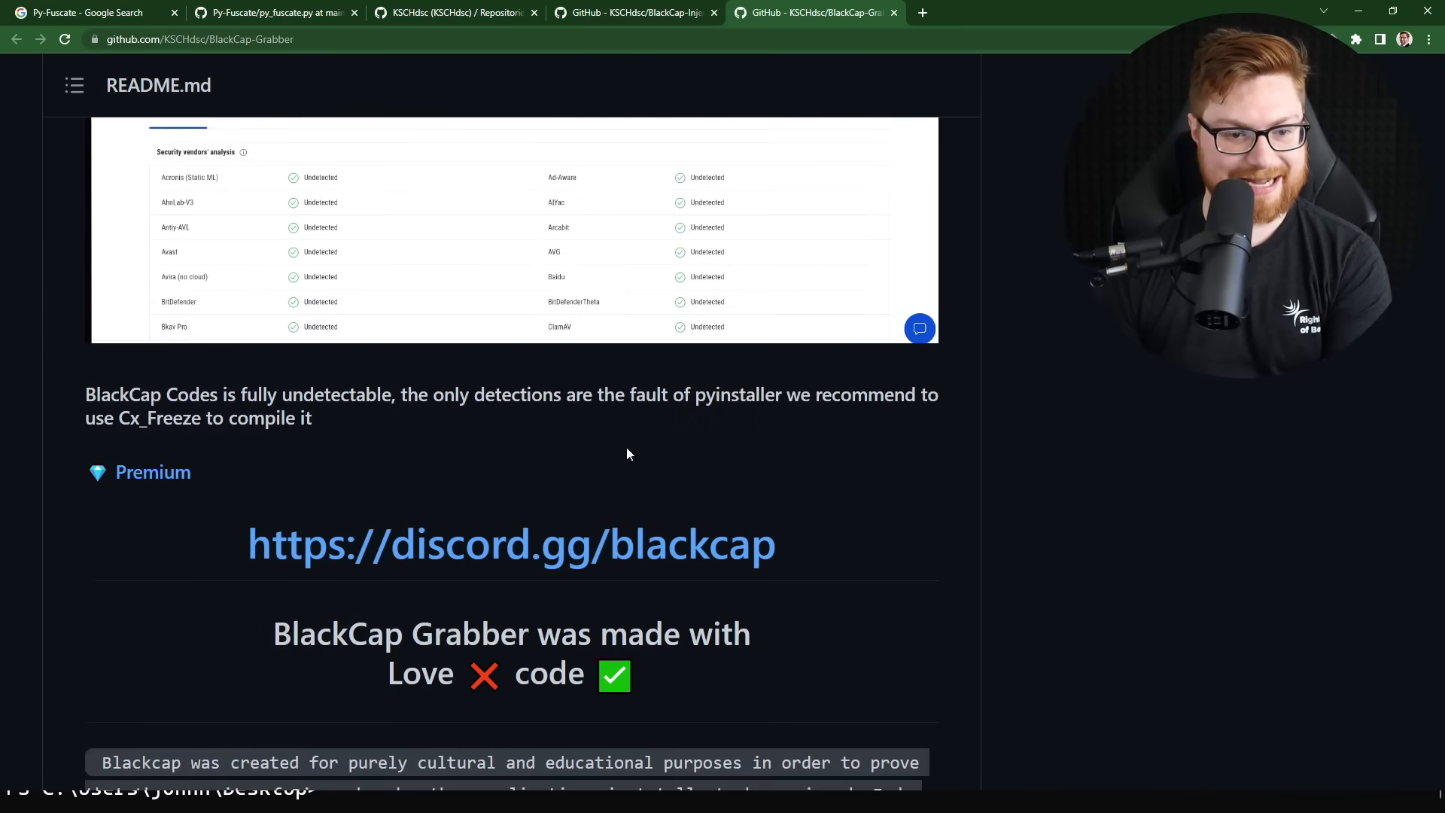
scroll(down, 3)
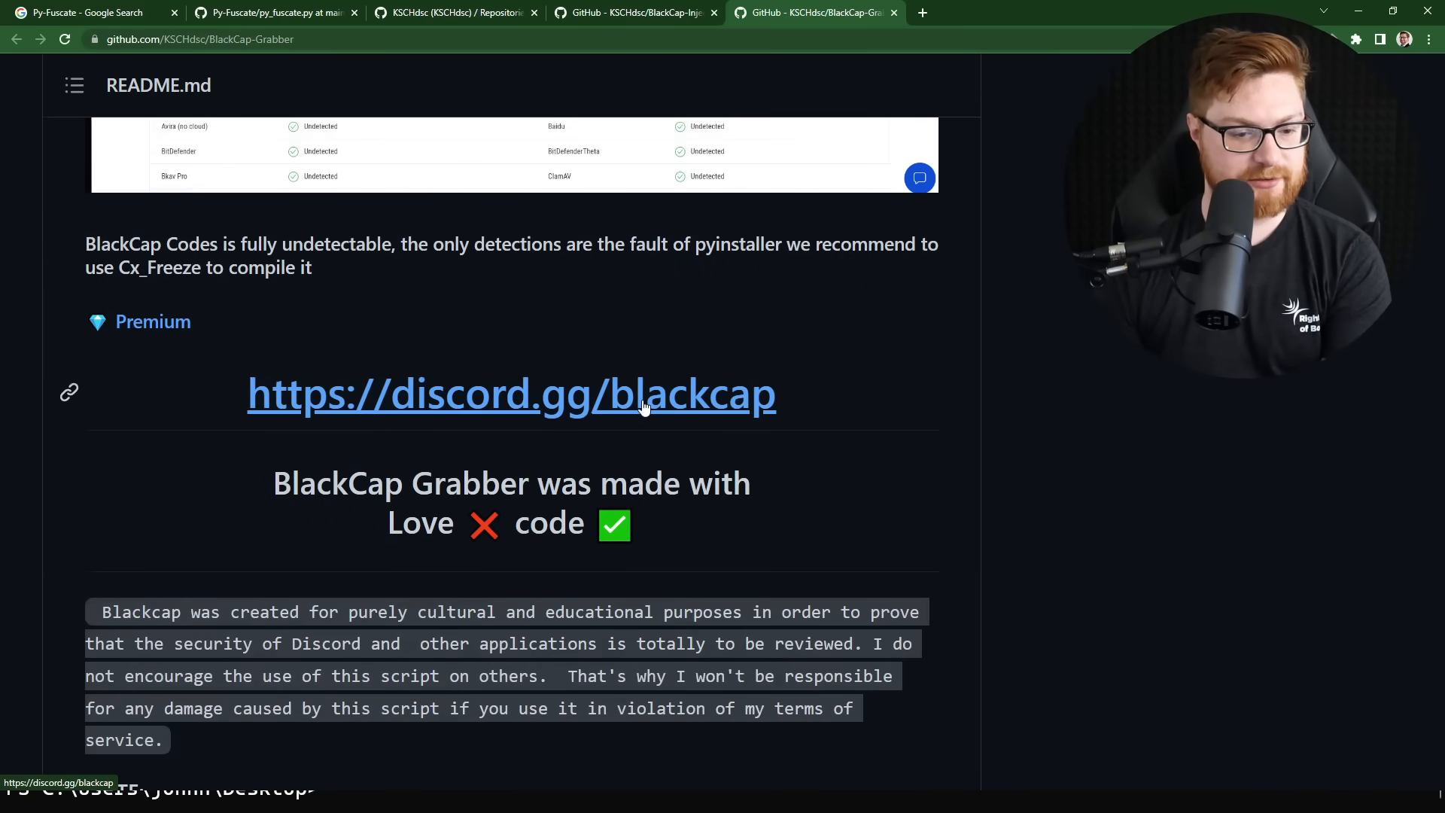
scroll(down, 3)
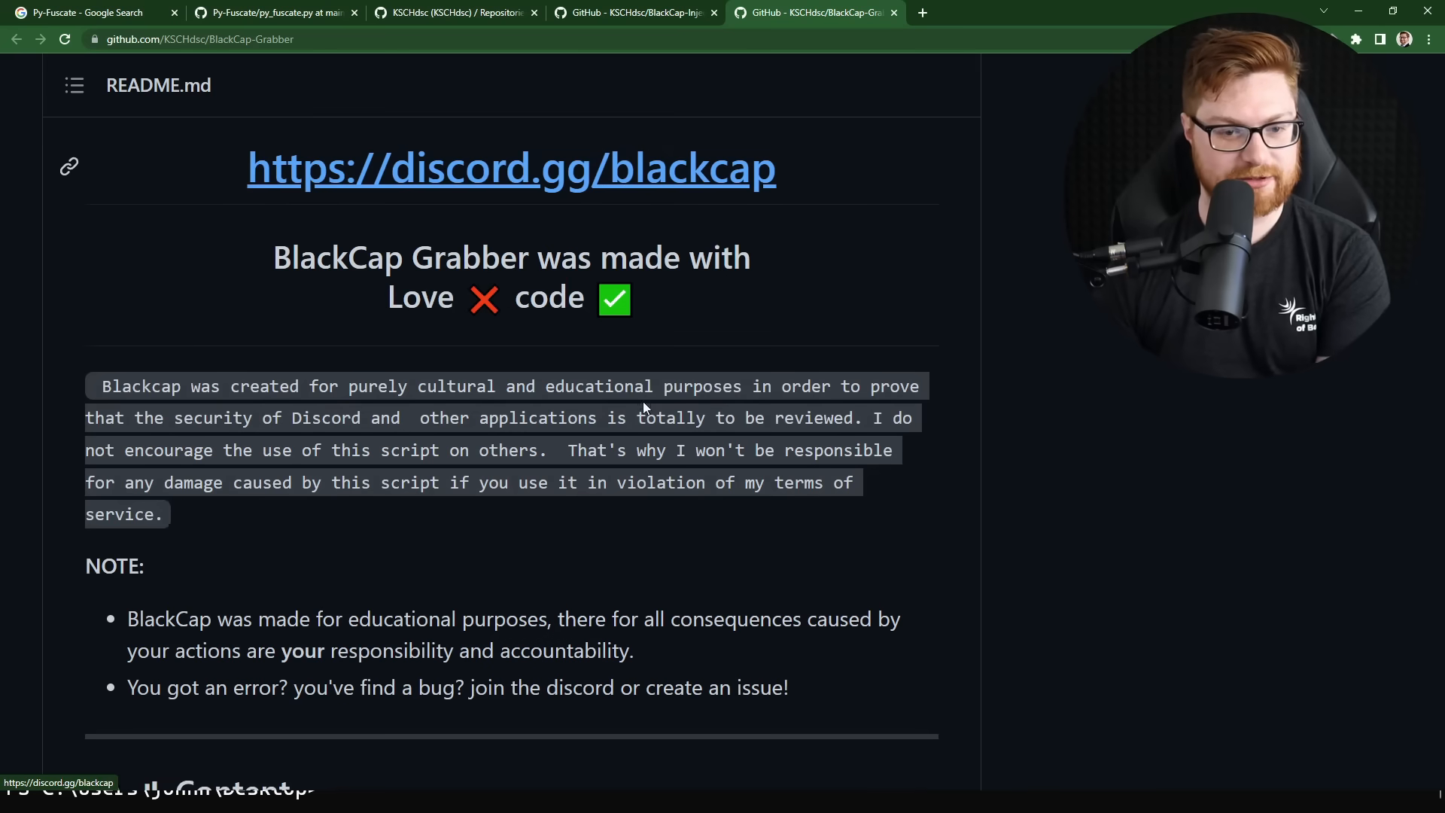
scroll(down, 3)
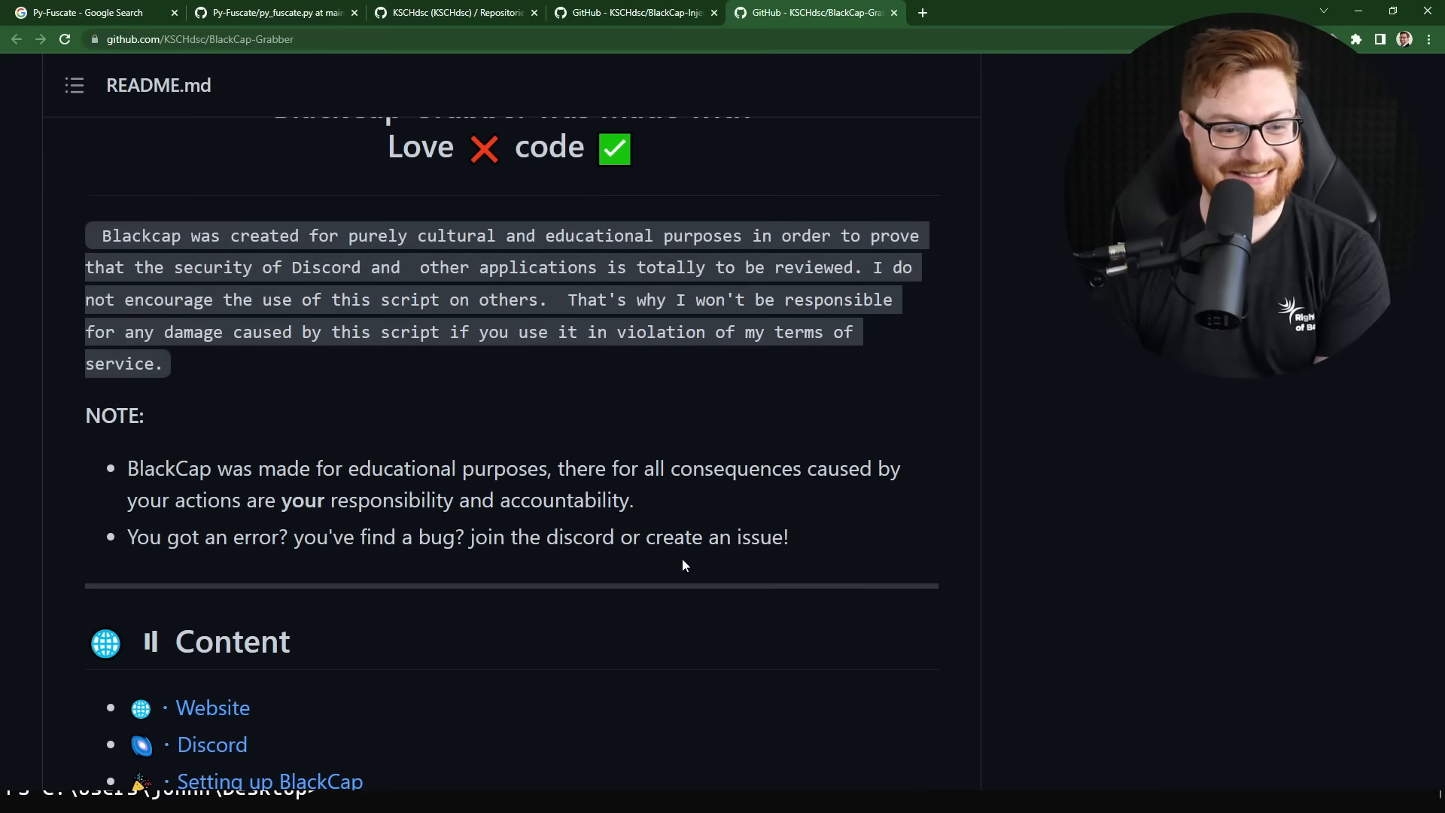
scroll(down, 3)
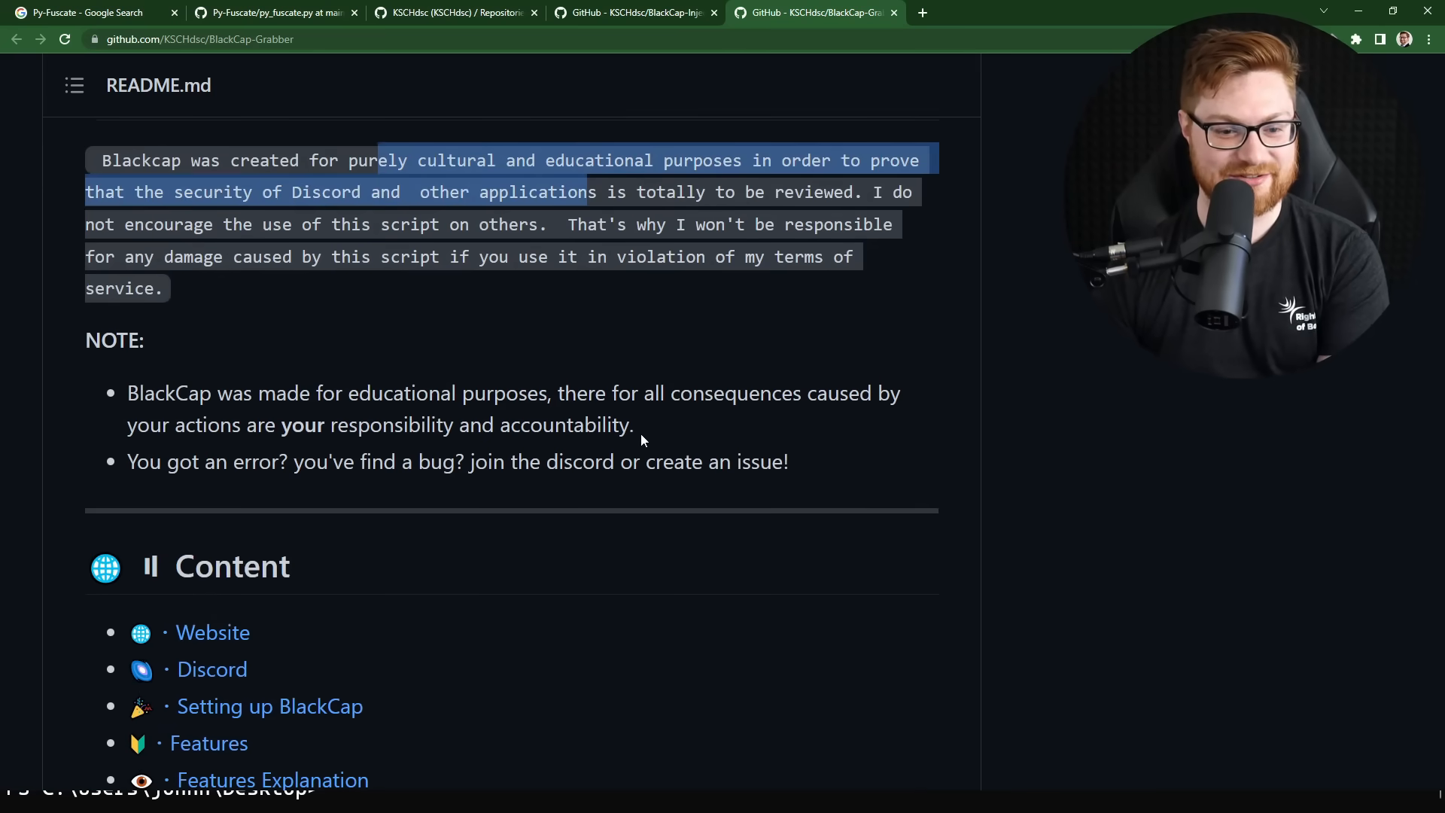
scroll(down, 3)
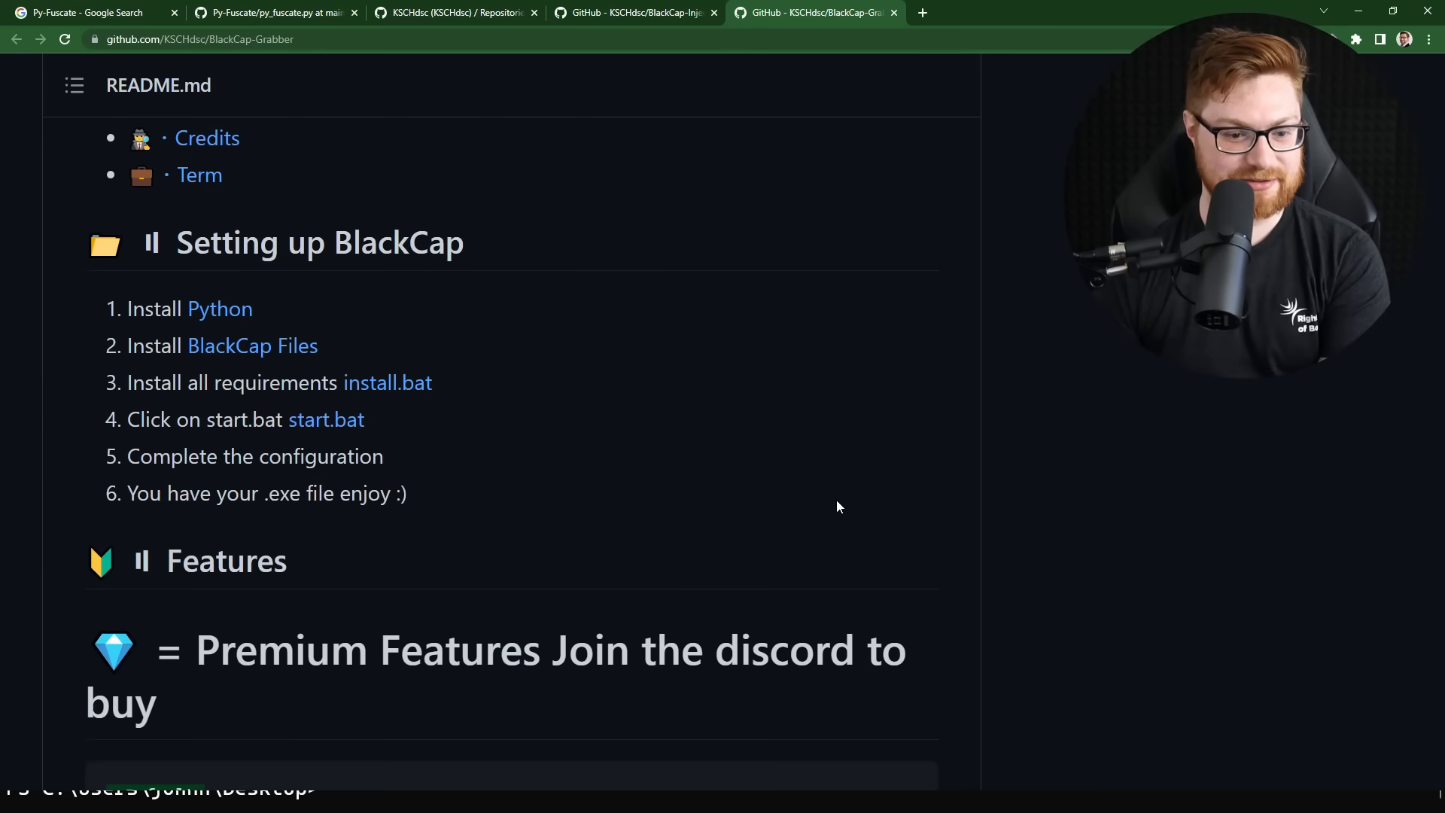
scroll(down, 3)
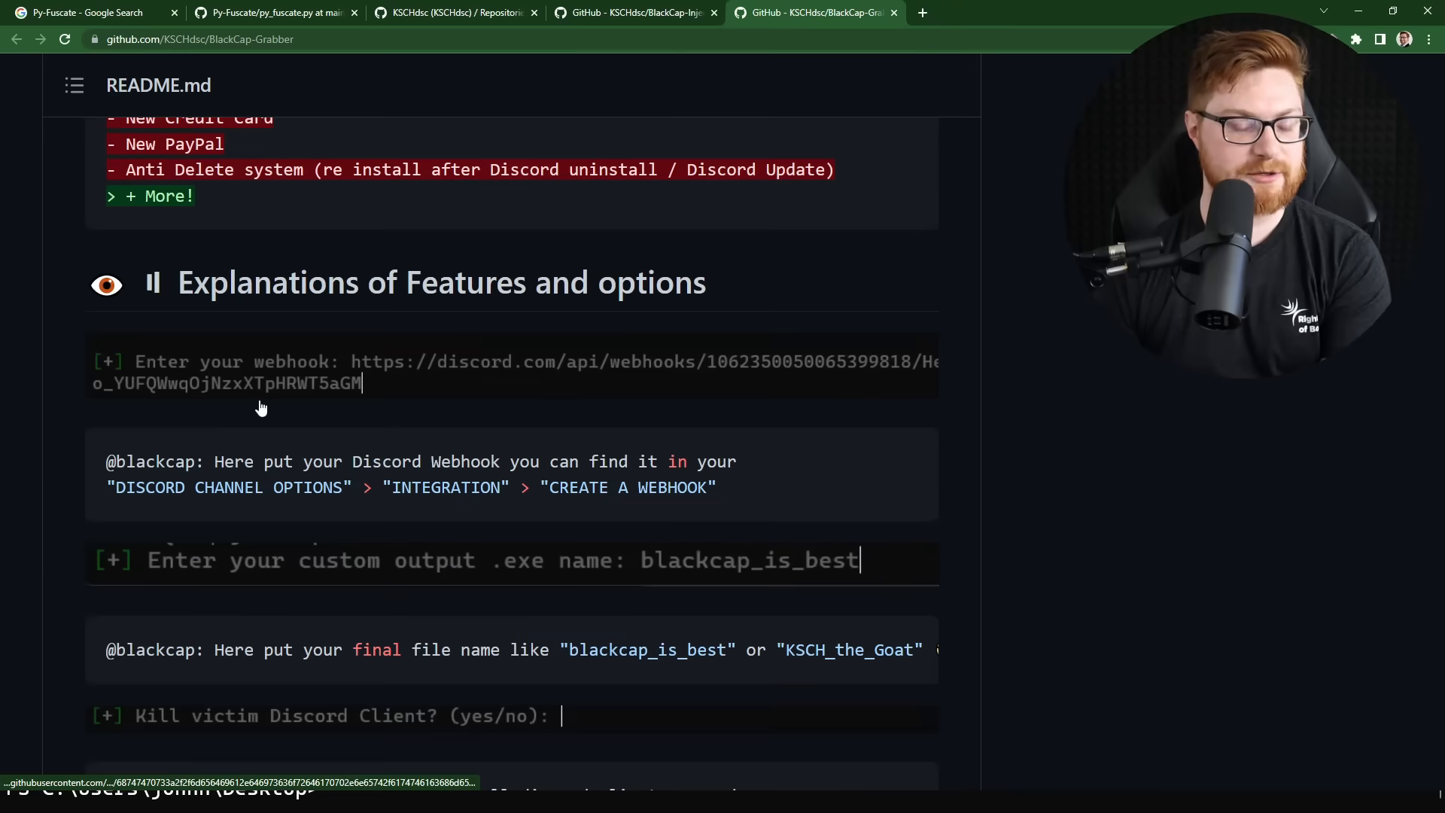
mouse_move(645, 505)
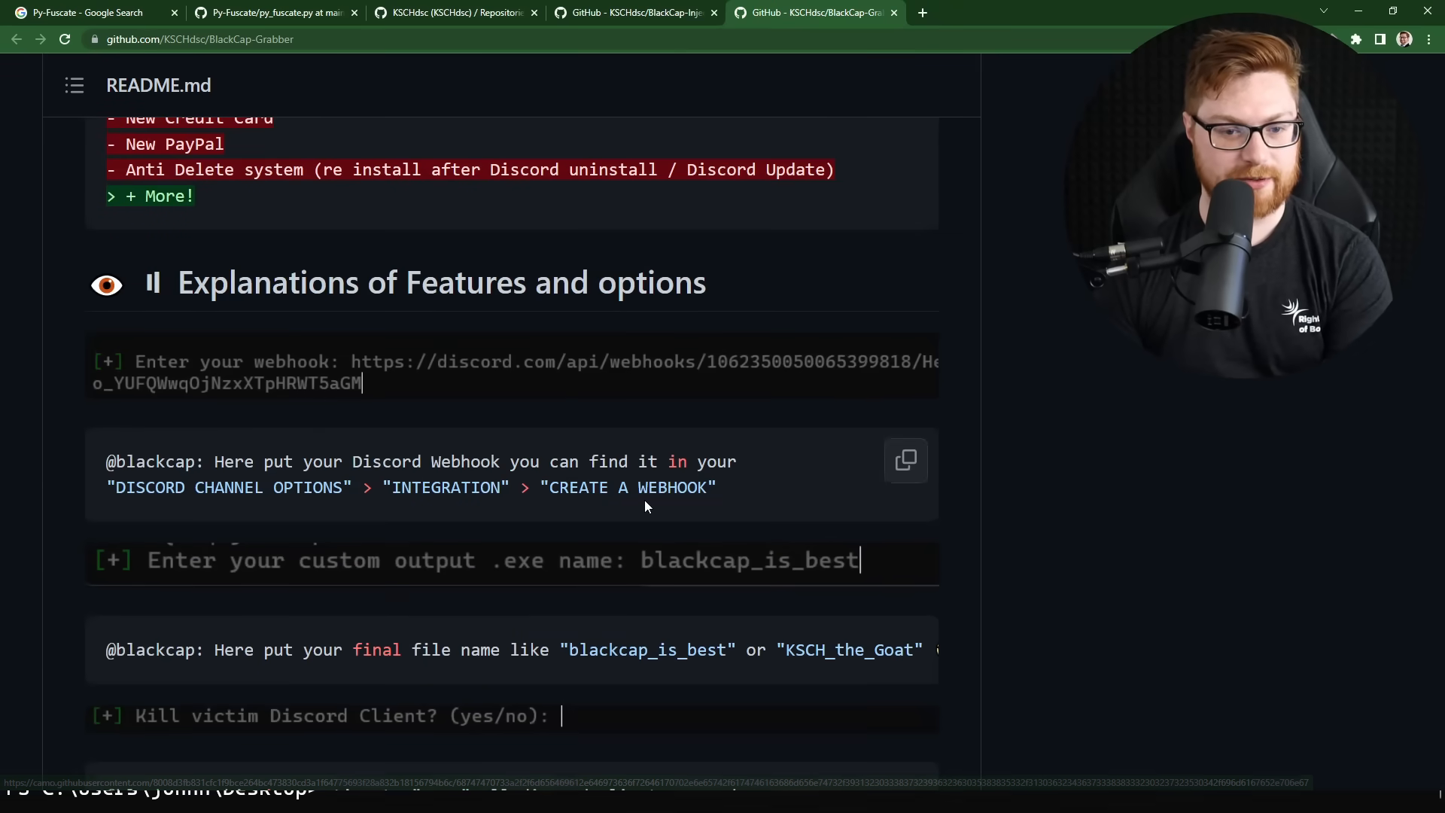
Read the README options and scroll back up to the file list
scroll(down, 3)
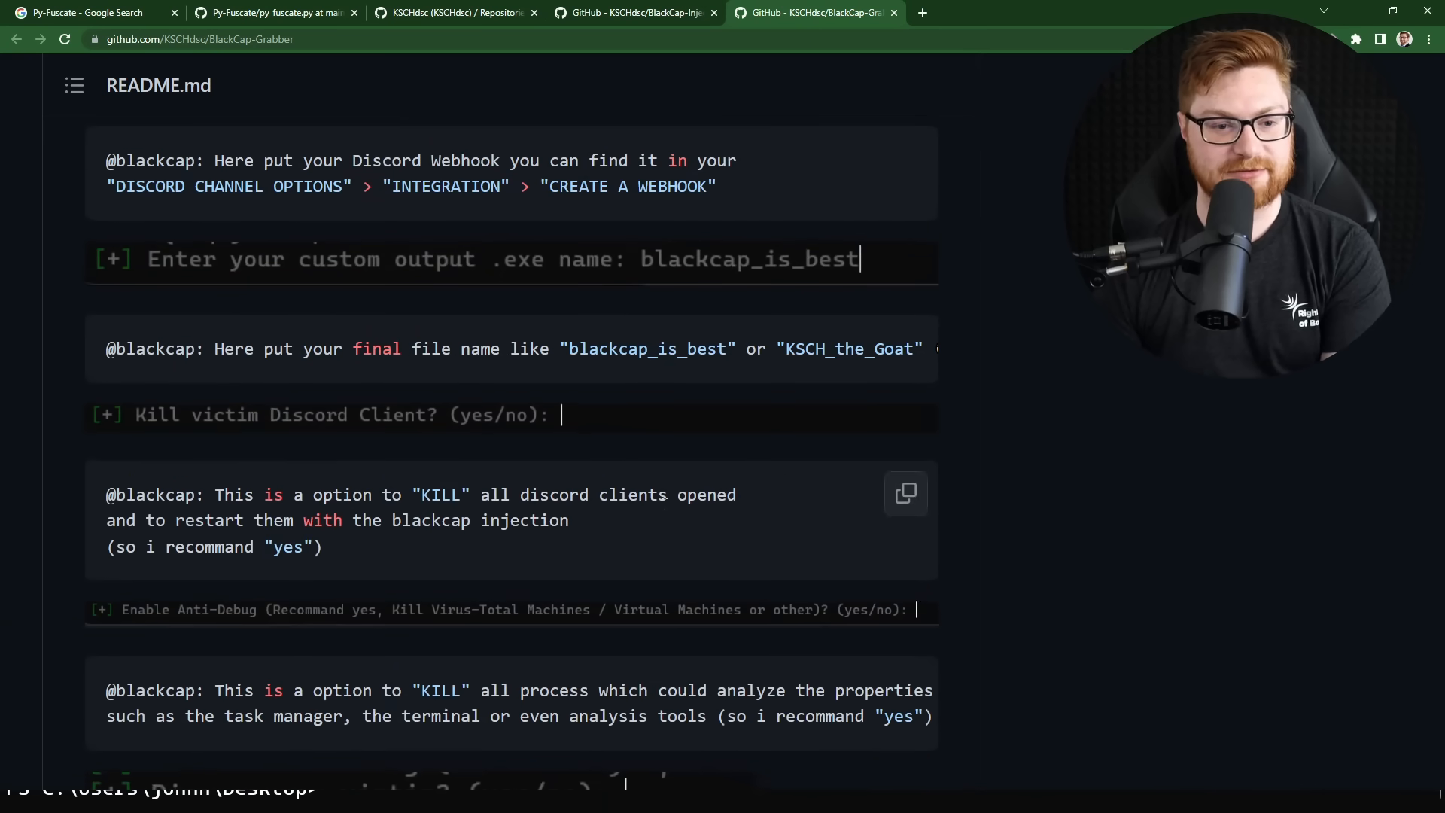
scroll(down, 3)
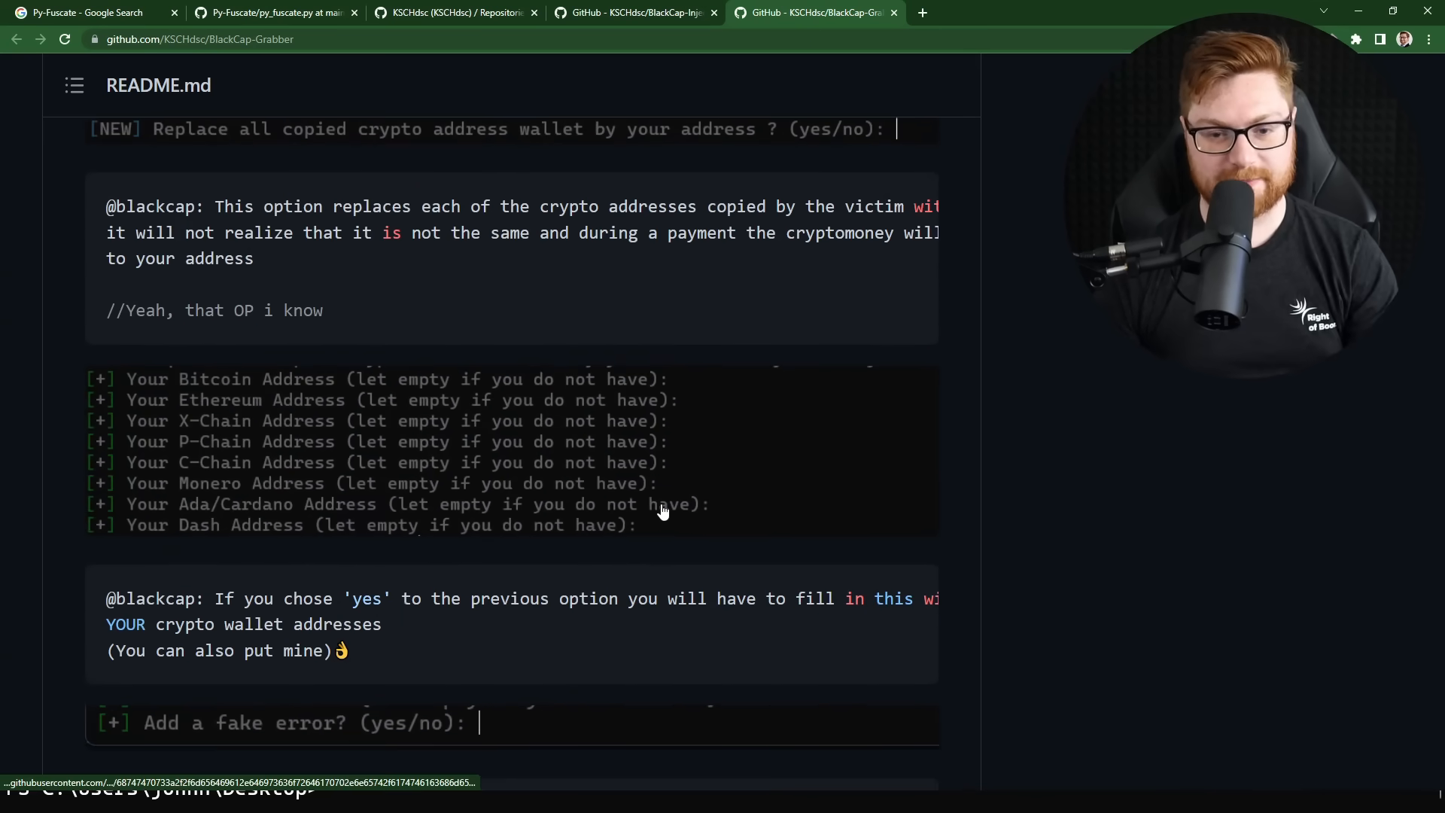
scroll(up, 3)
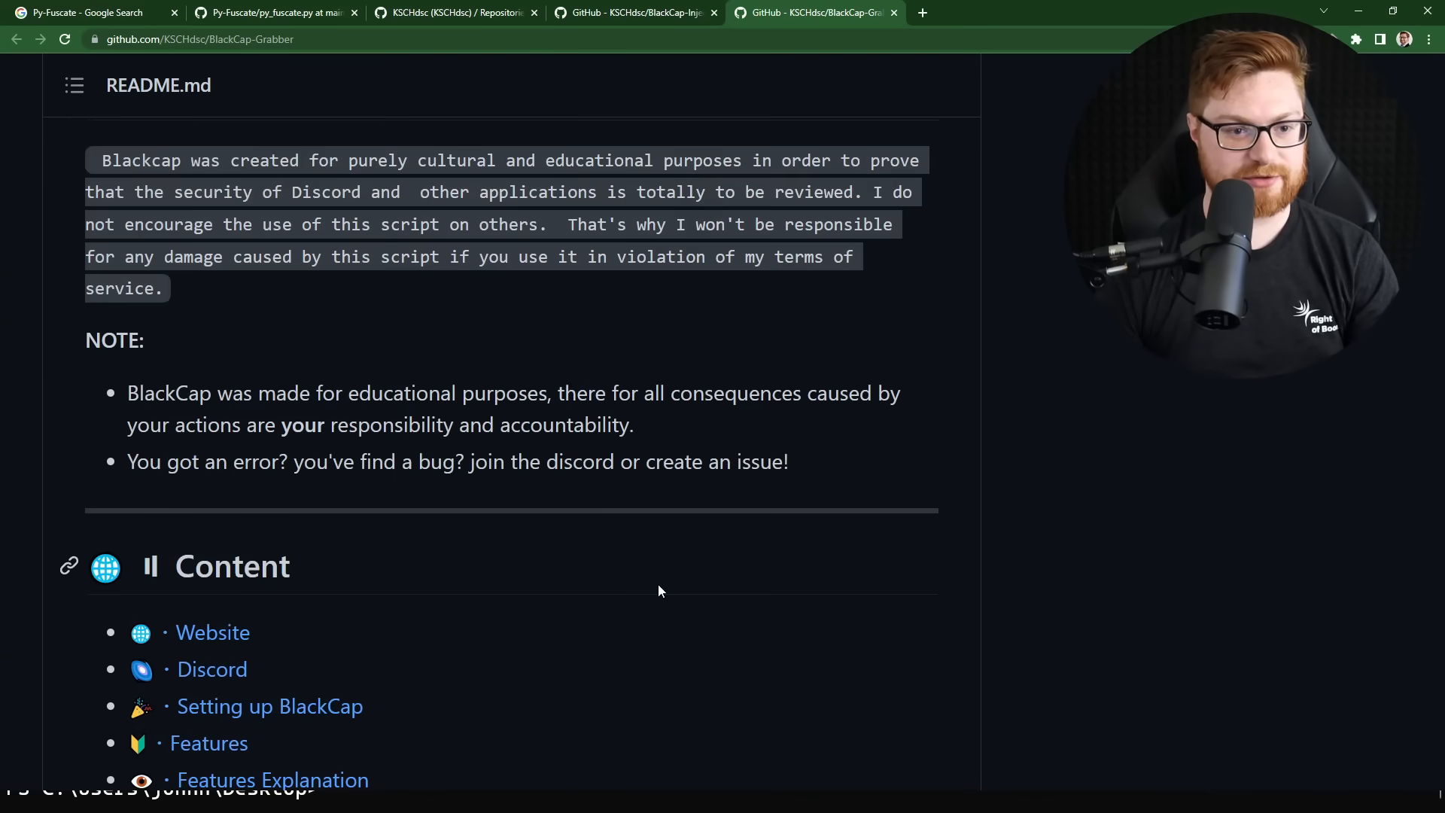
scroll(up, 3)
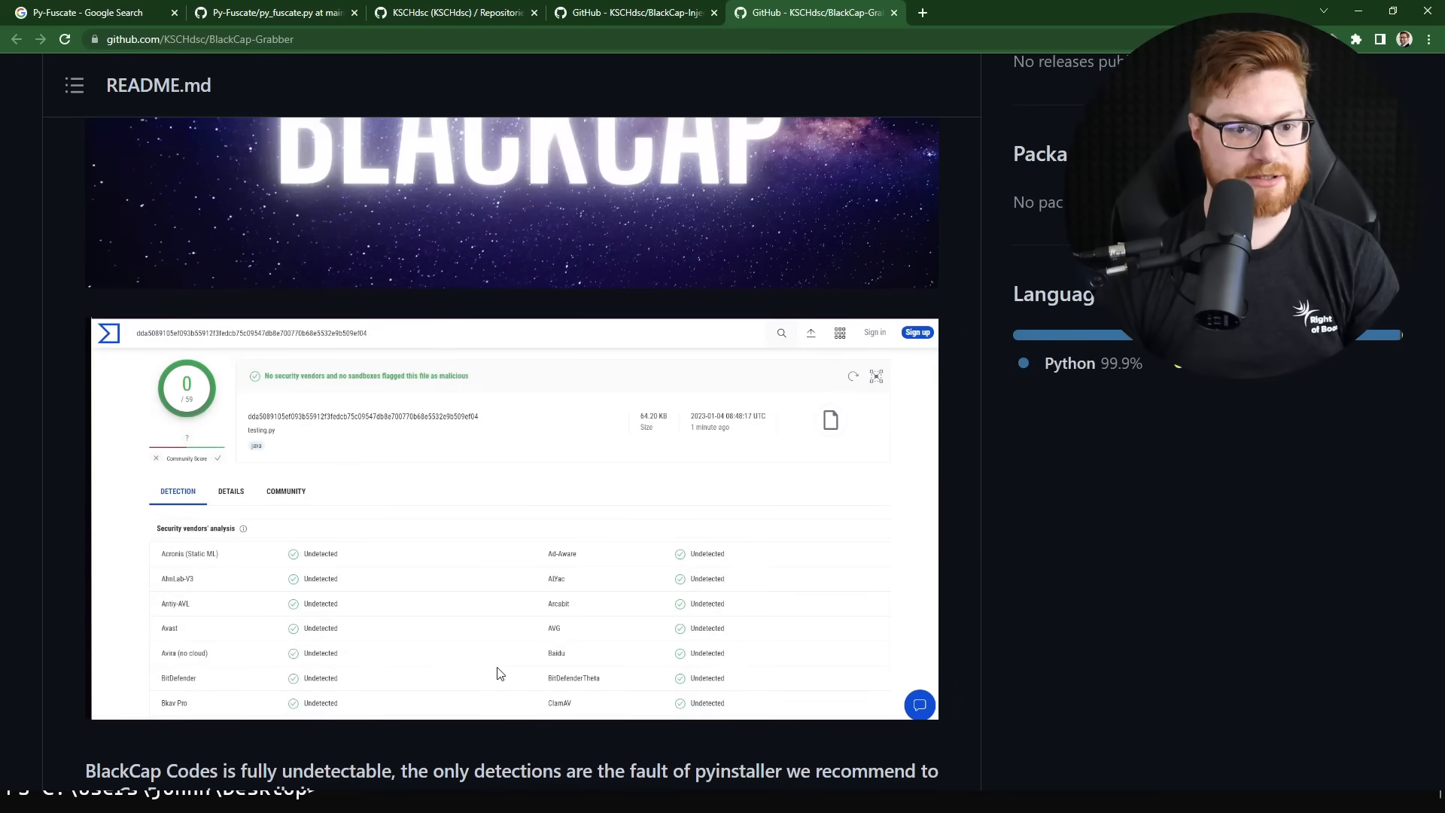
scroll(up, 3)
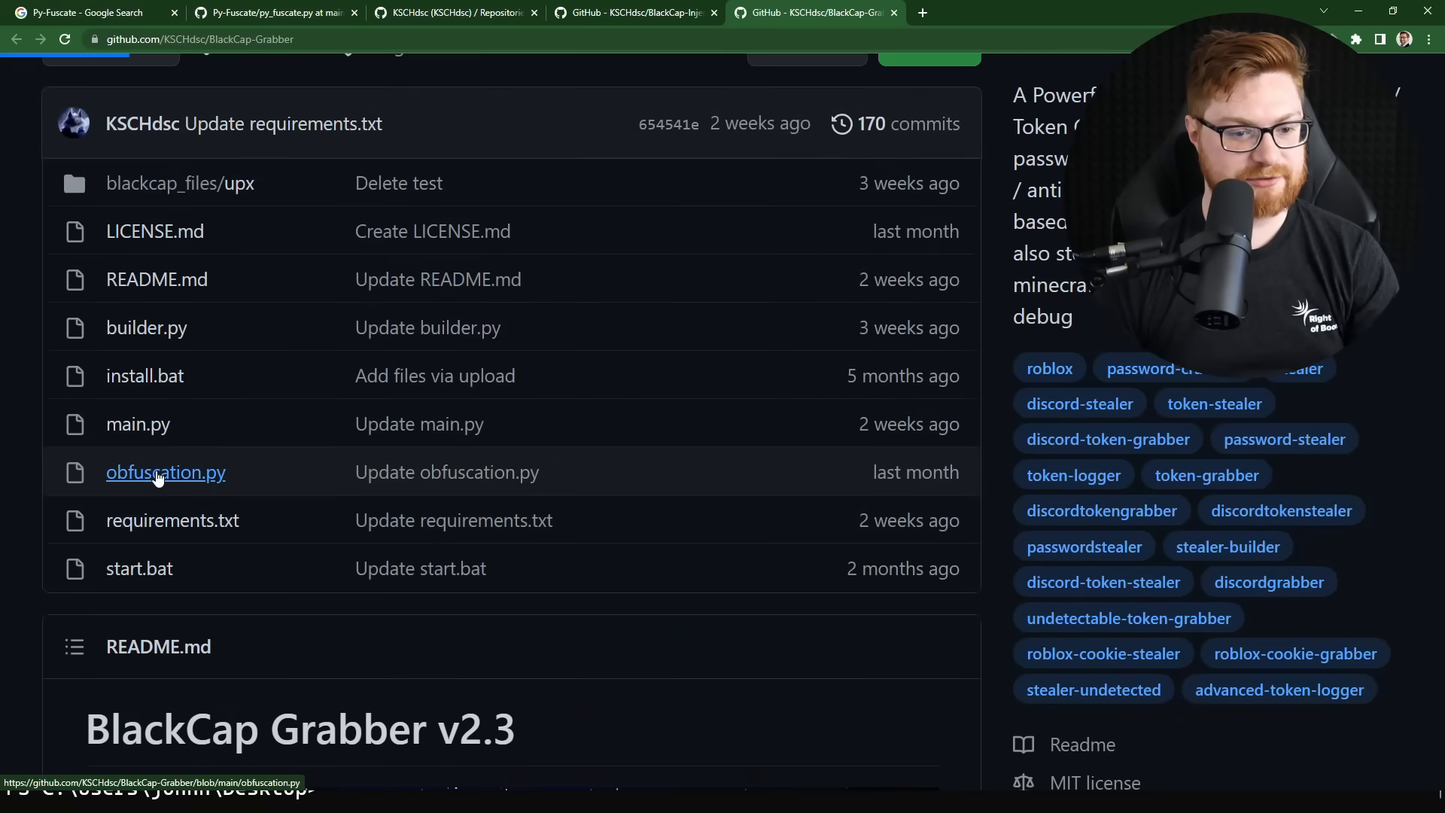
Read obfuscation.py through its encode function and argument parser, highlighting the encoding logic
click(164, 472)
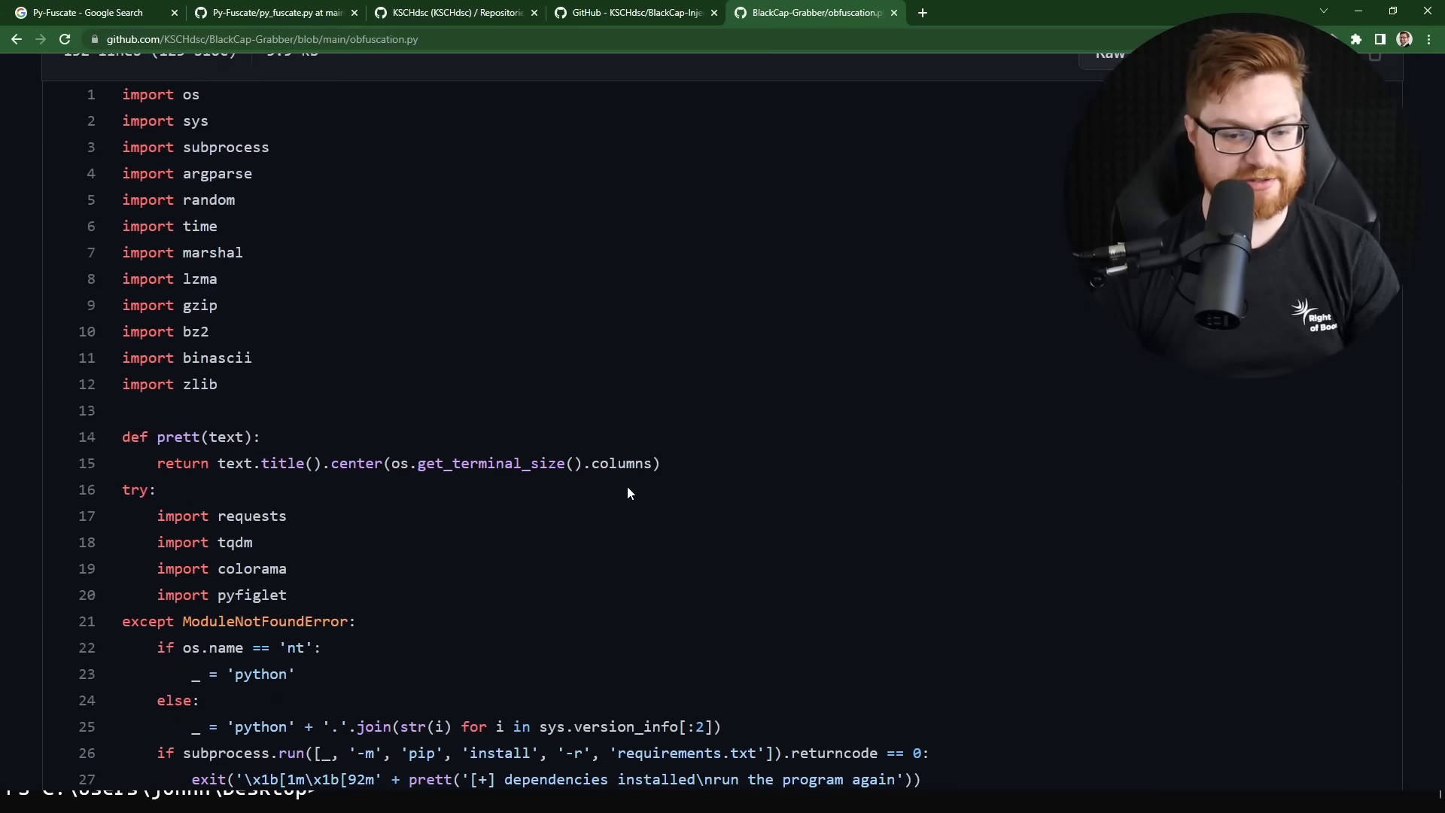
scroll(down, 3)
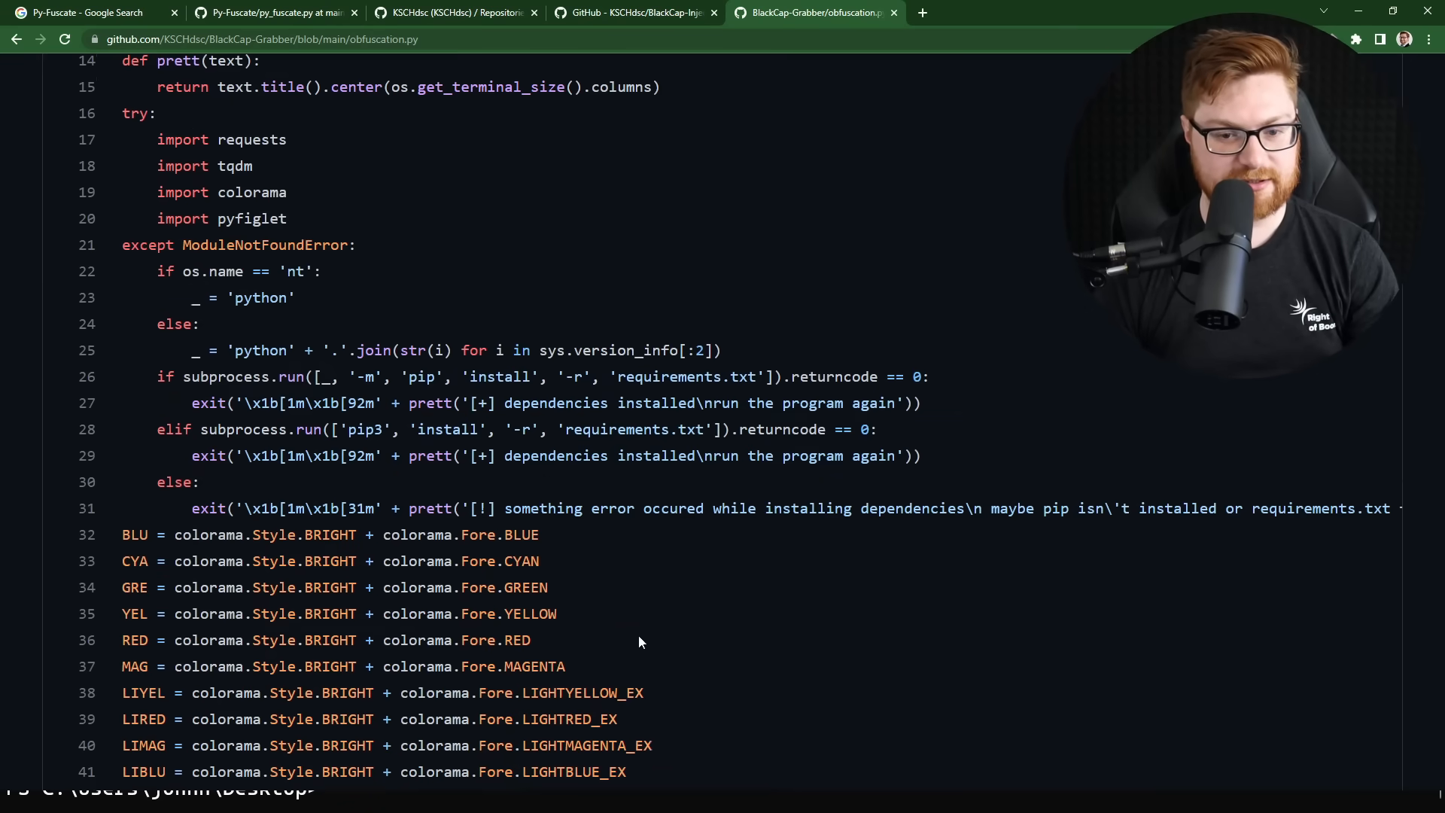
scroll(down, 3)
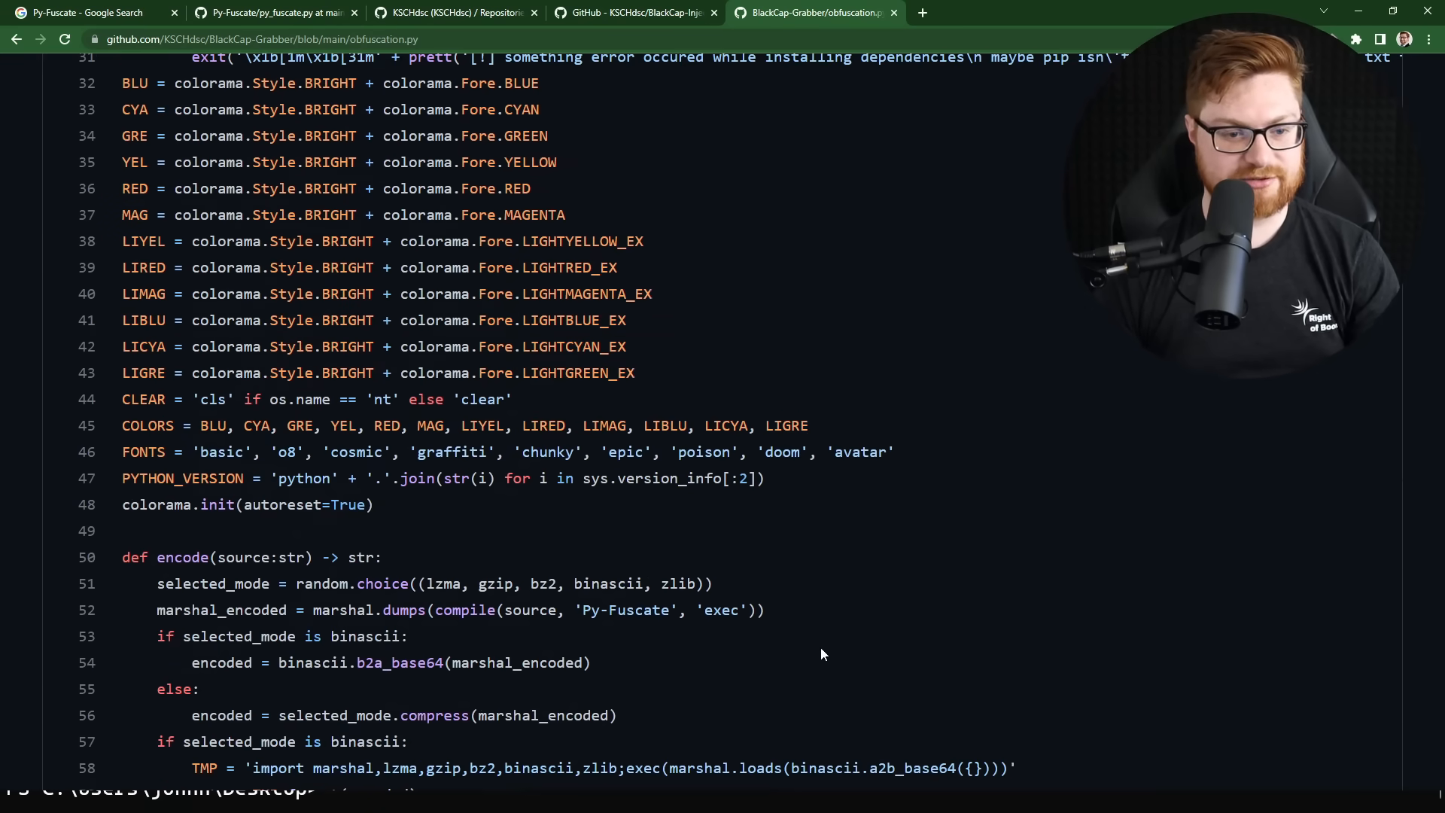
scroll(down, 3)
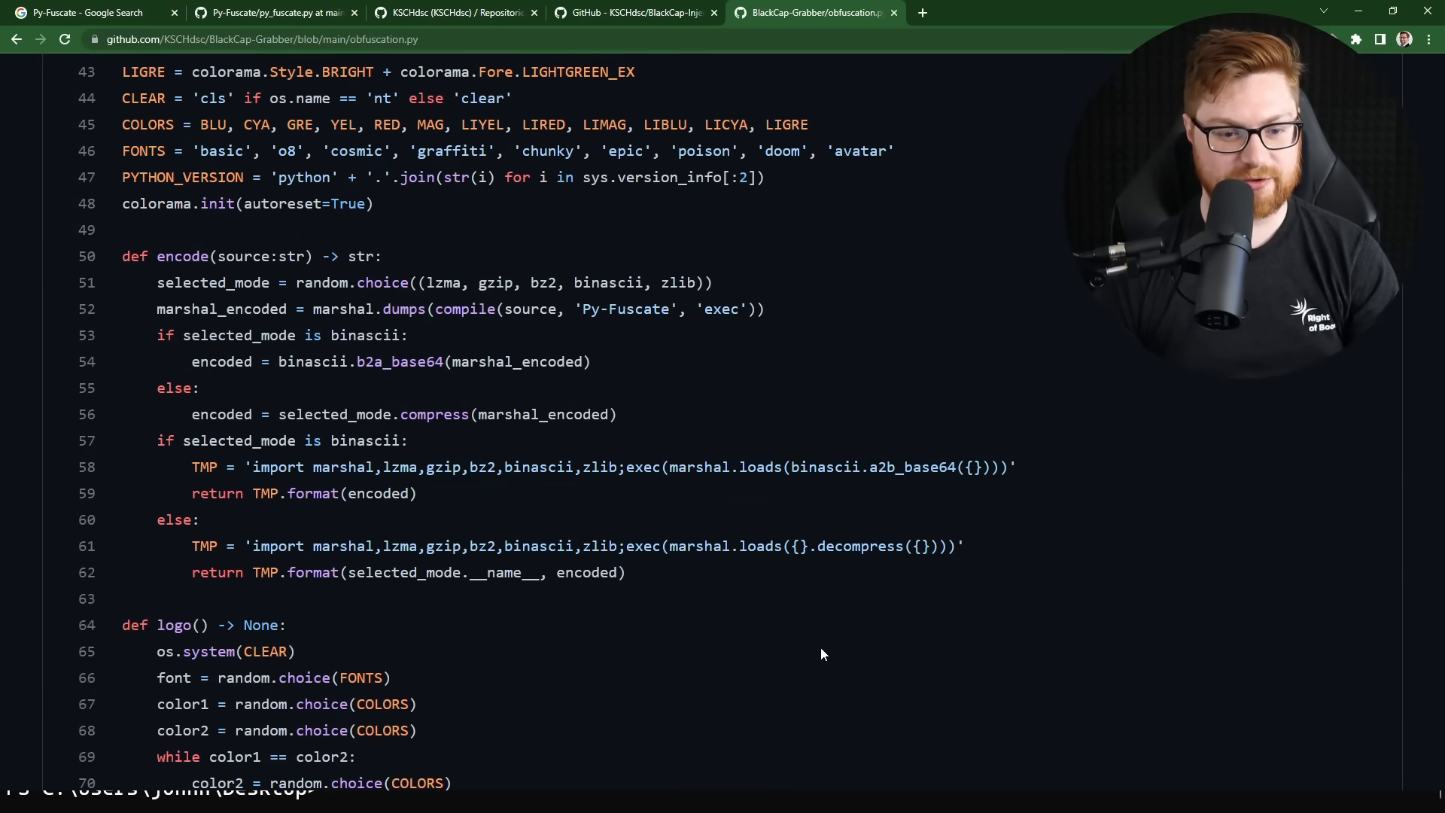
double_click(625, 308)
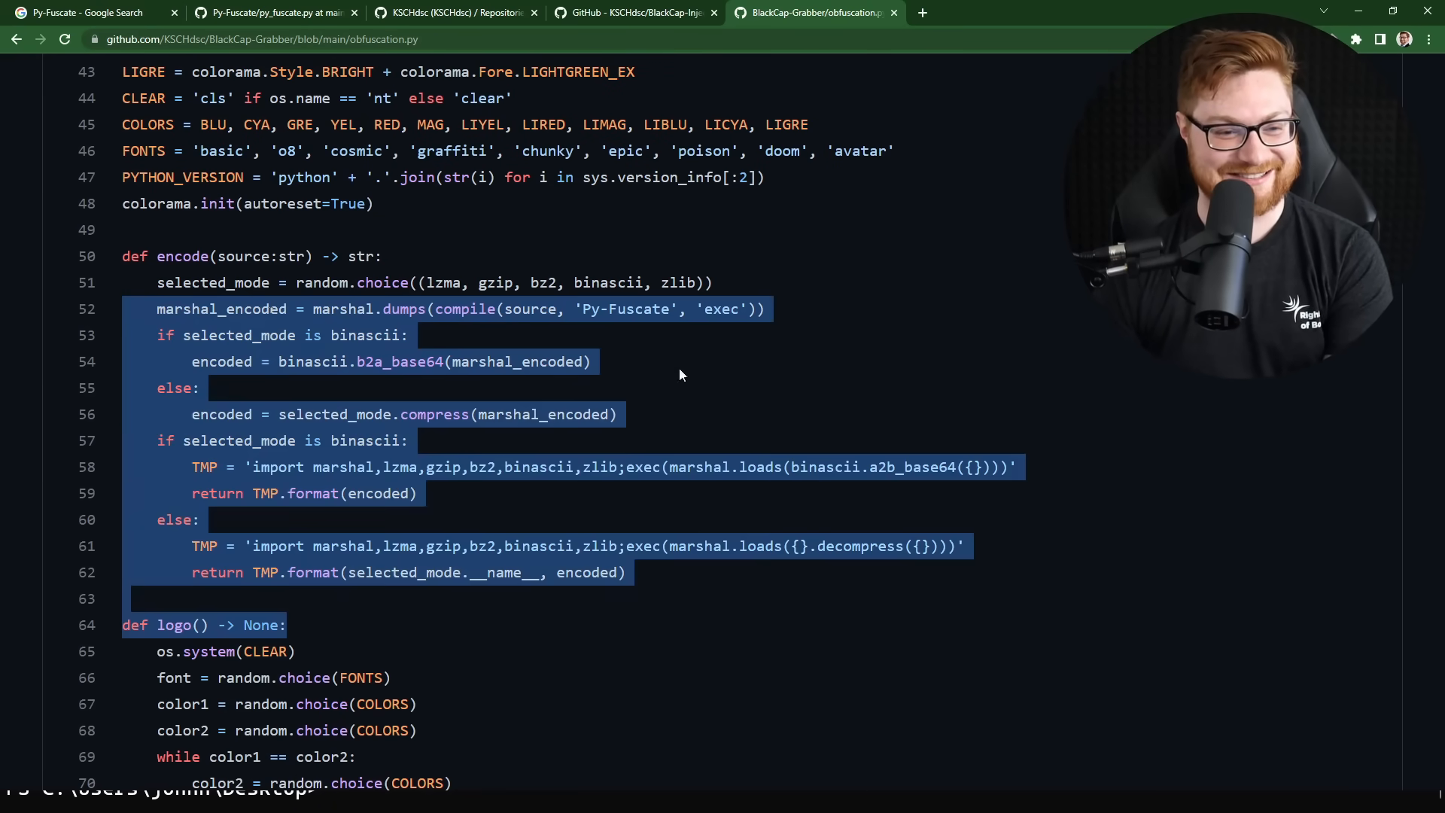
scroll(down, 3)
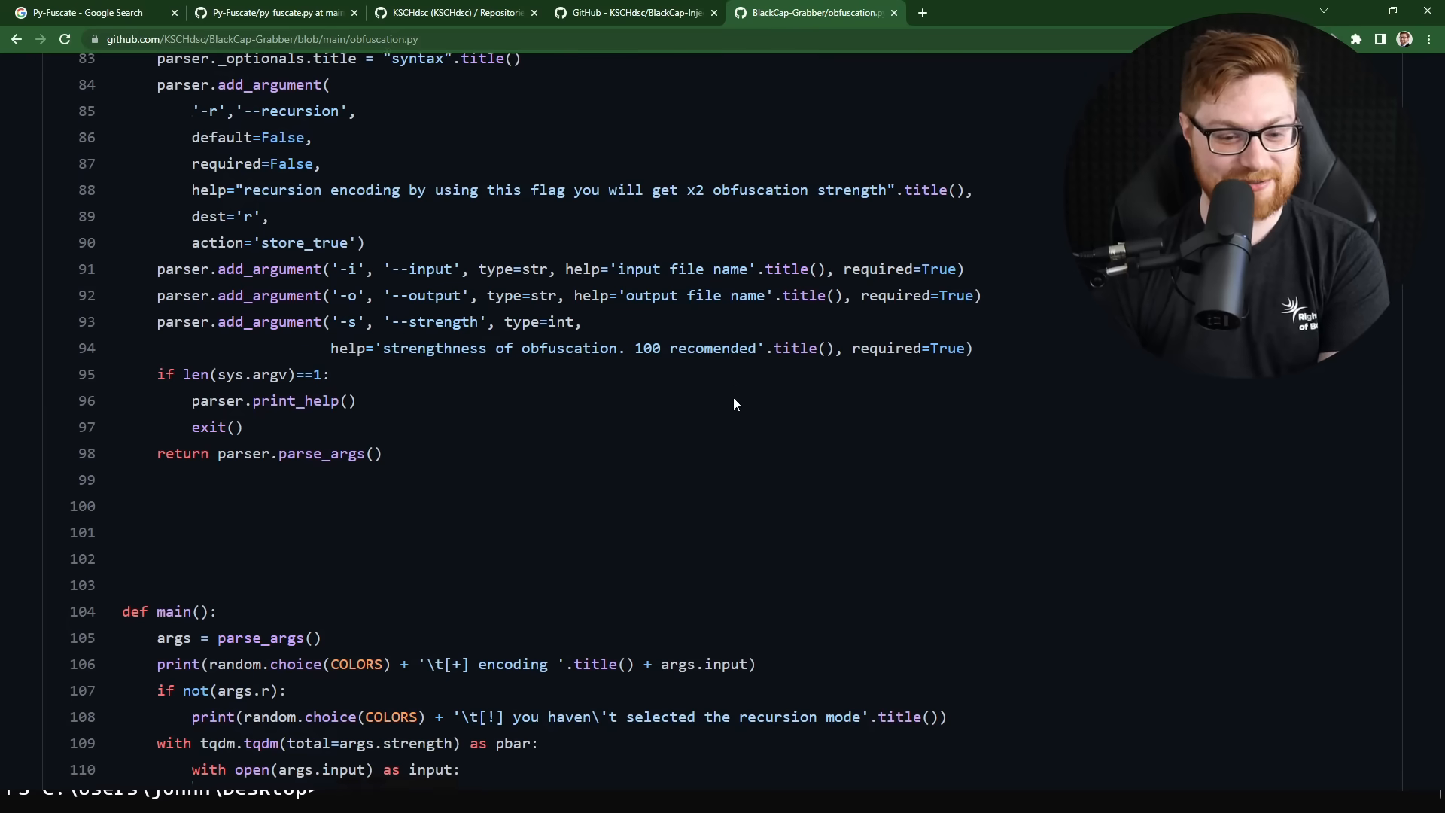
scroll(up, 3)
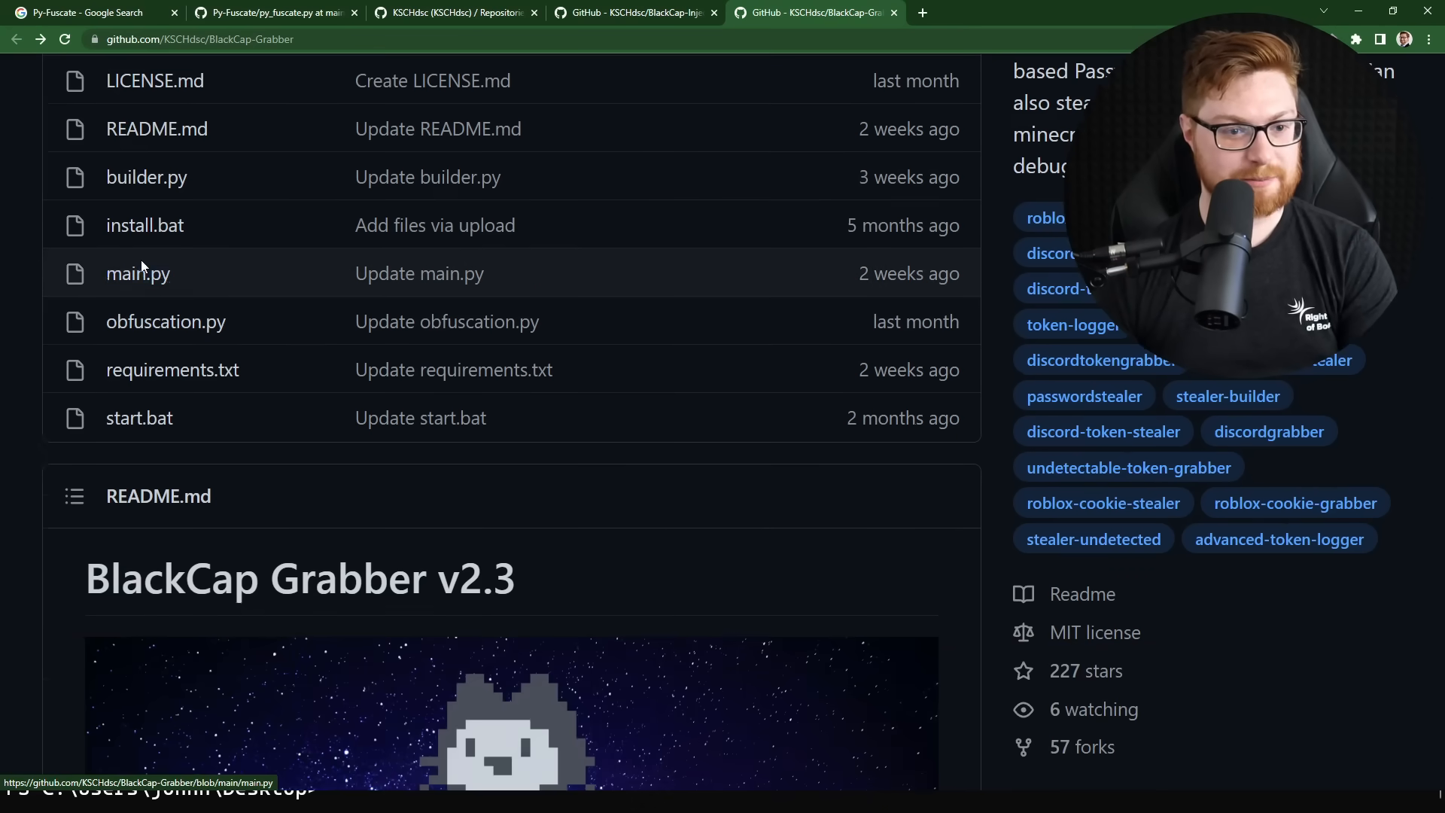
Open main.py, scroll past imports to the __config__ webhook block, and toggle full screen
click(136, 272)
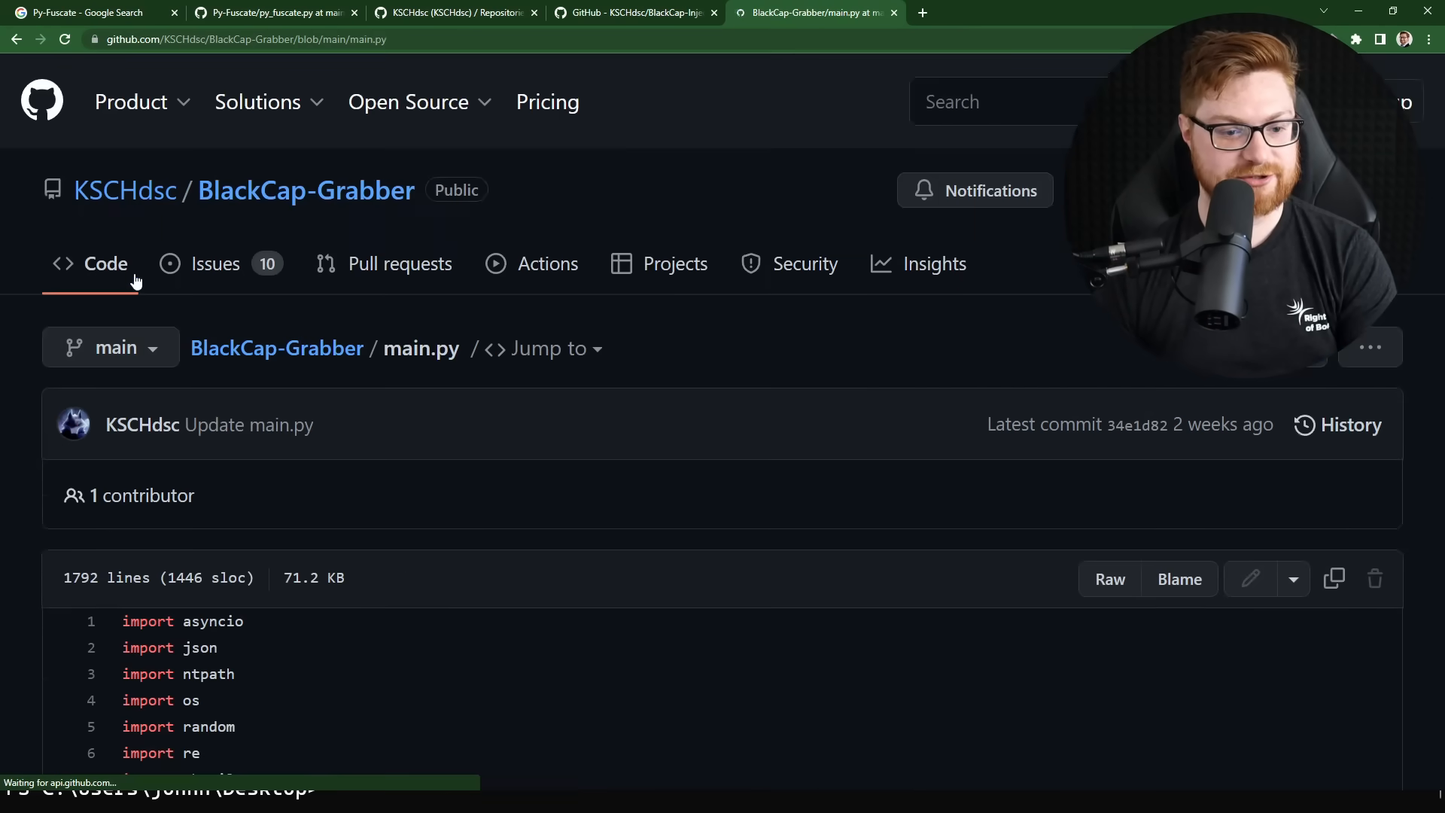
scroll(down, 3)
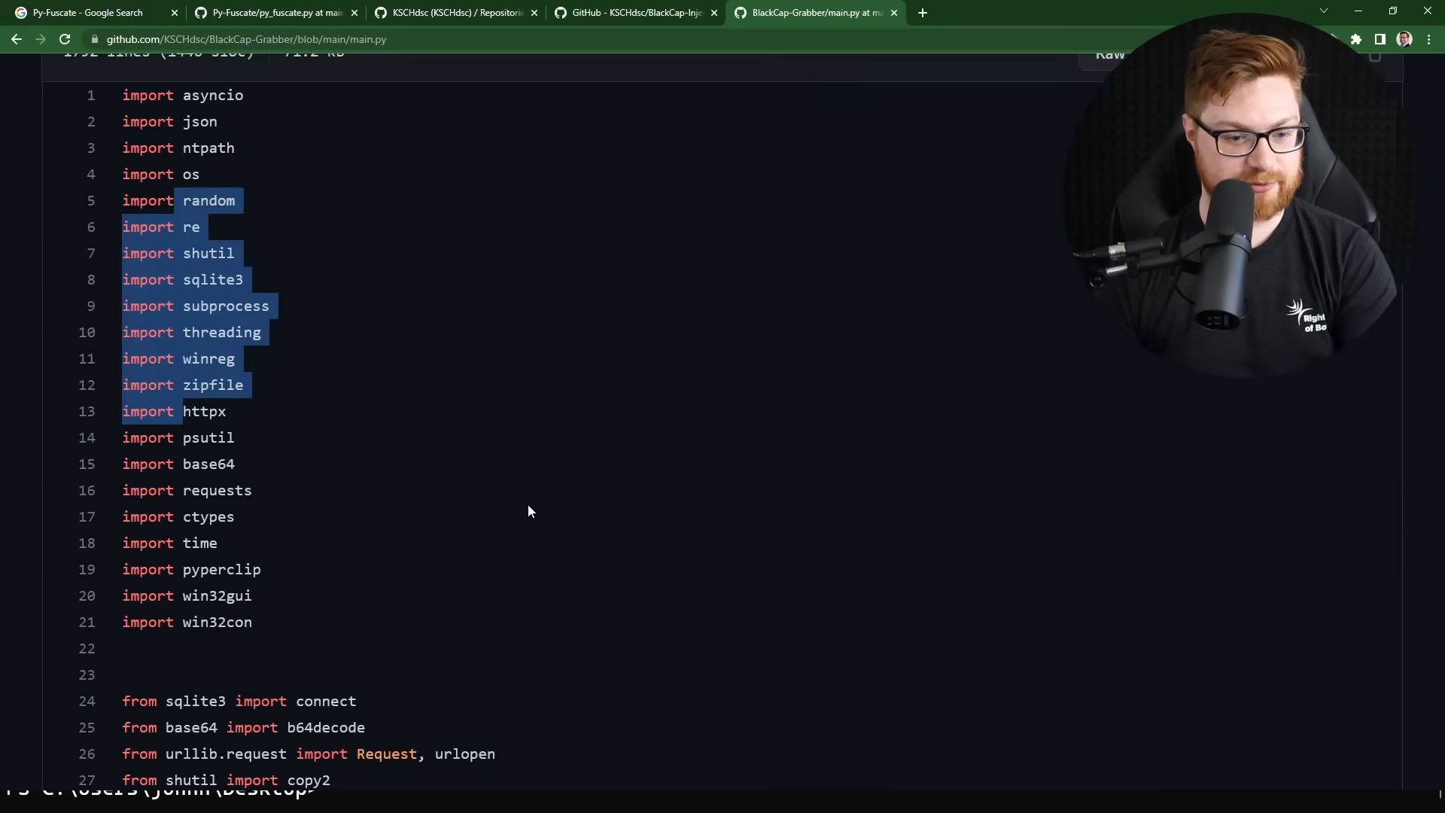
scroll(down, 3)
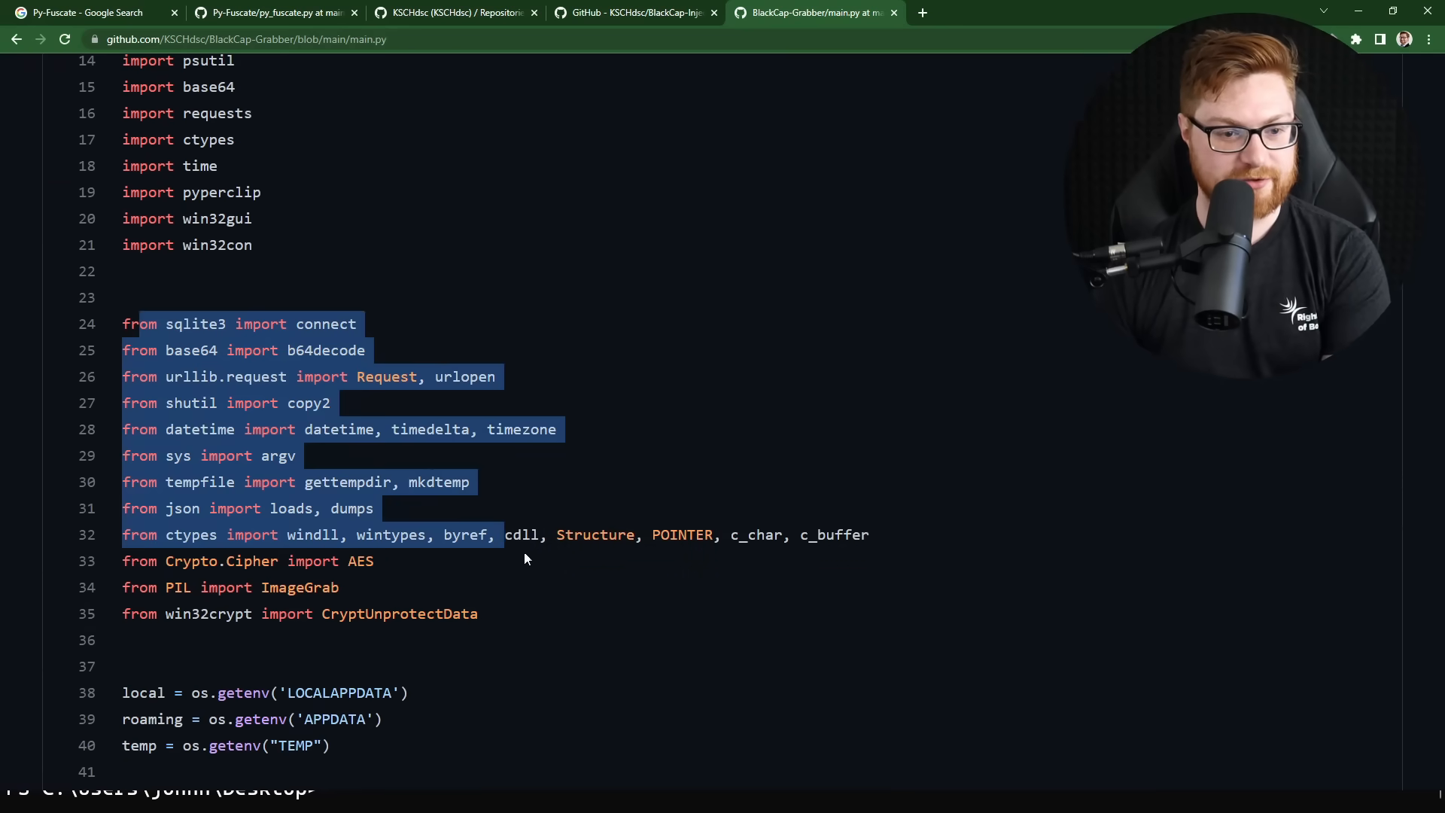
scroll(down, 3)
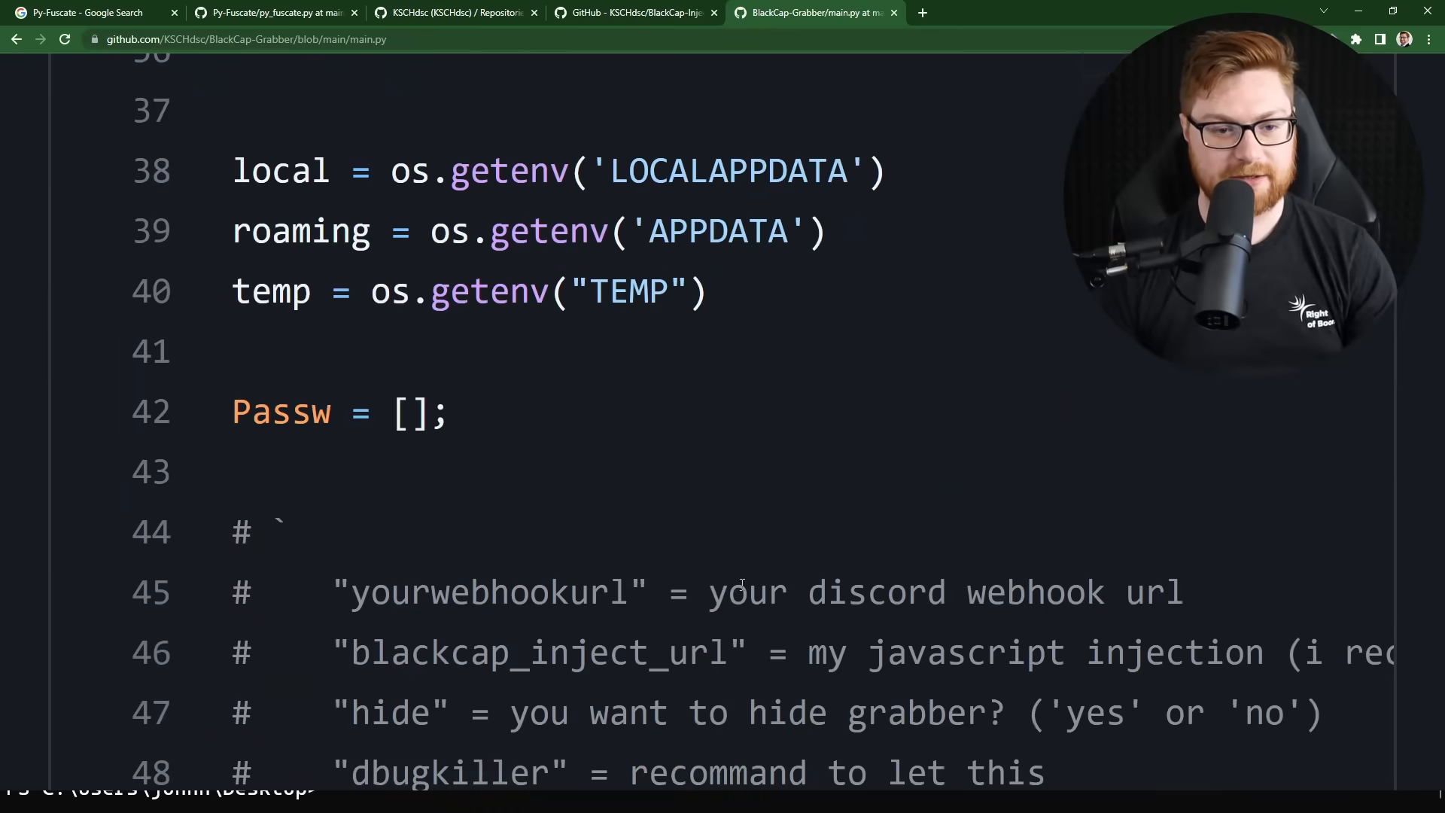
scroll(down, 3)
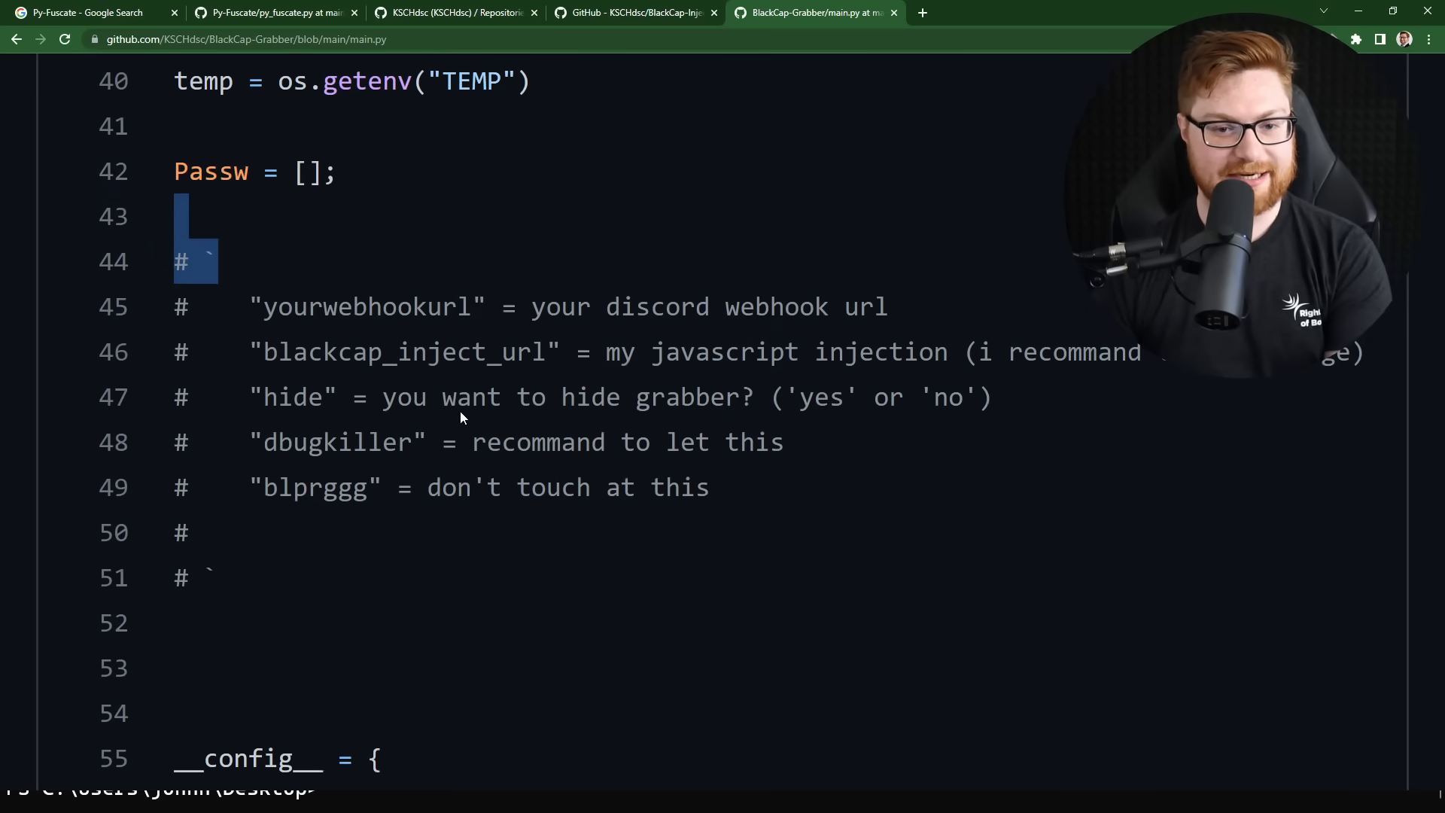
scroll(down, 3)
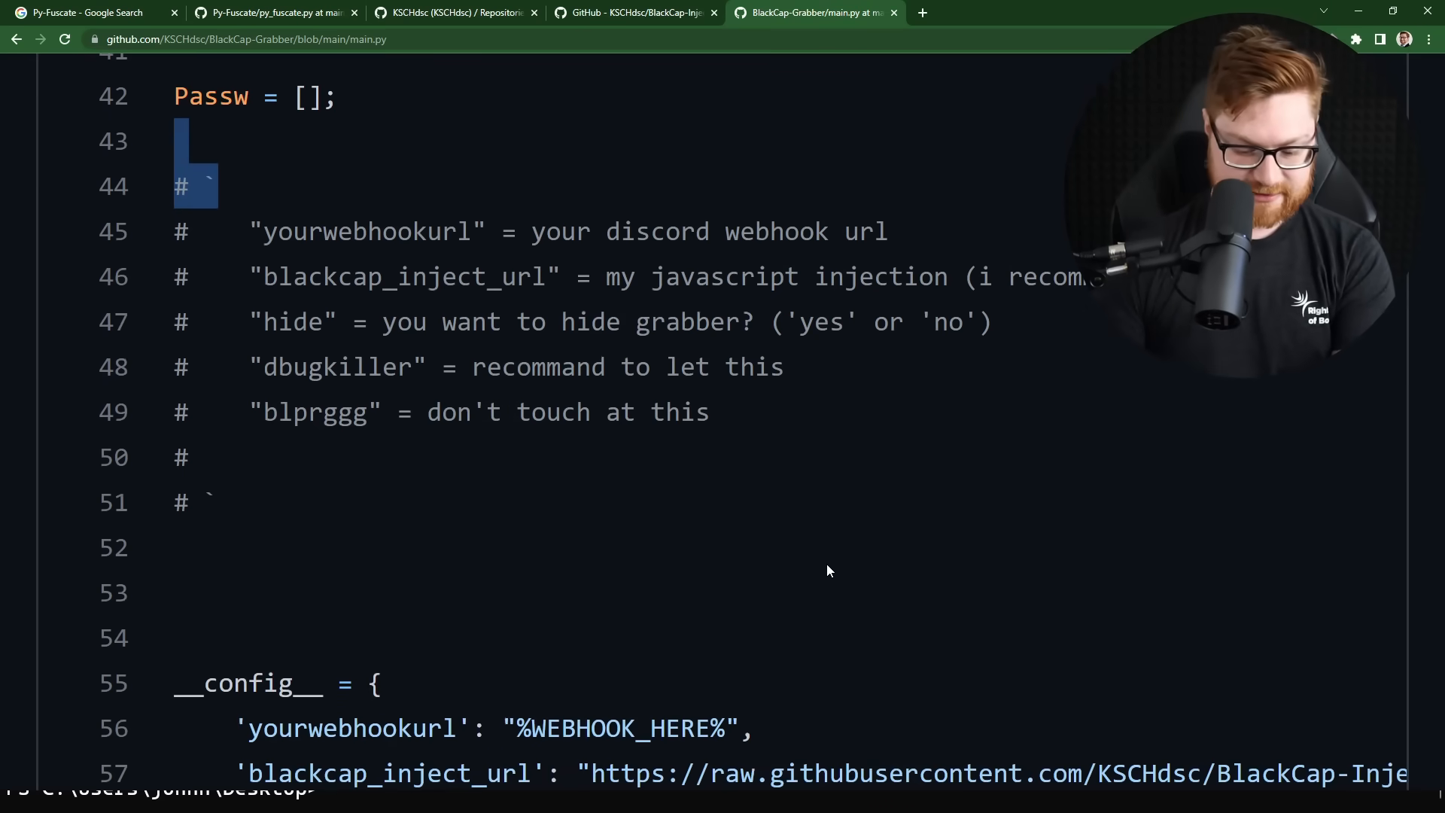
key(f11)
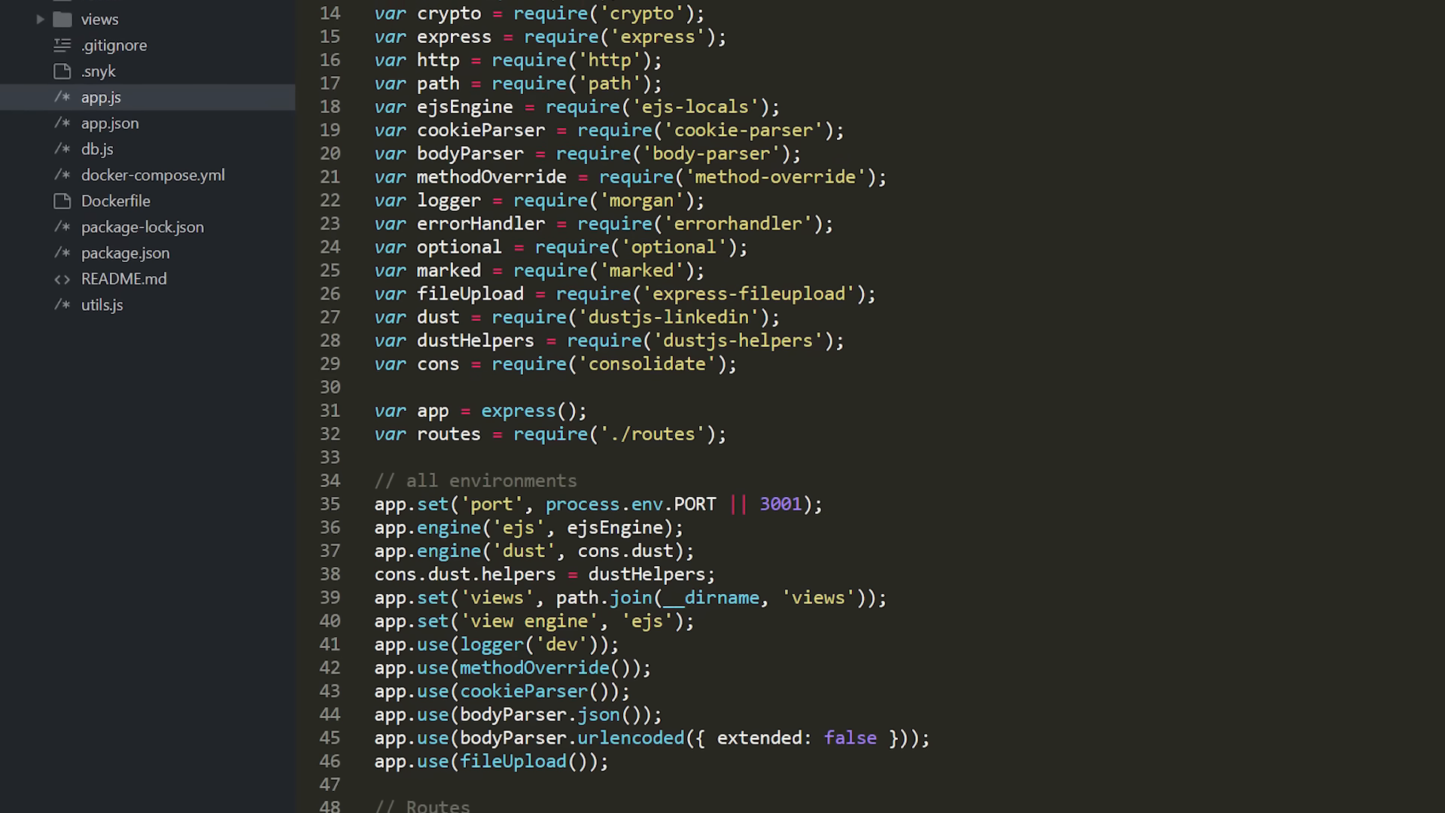
Scroll through the Express project's app.js require statements
scroll(down, 3)
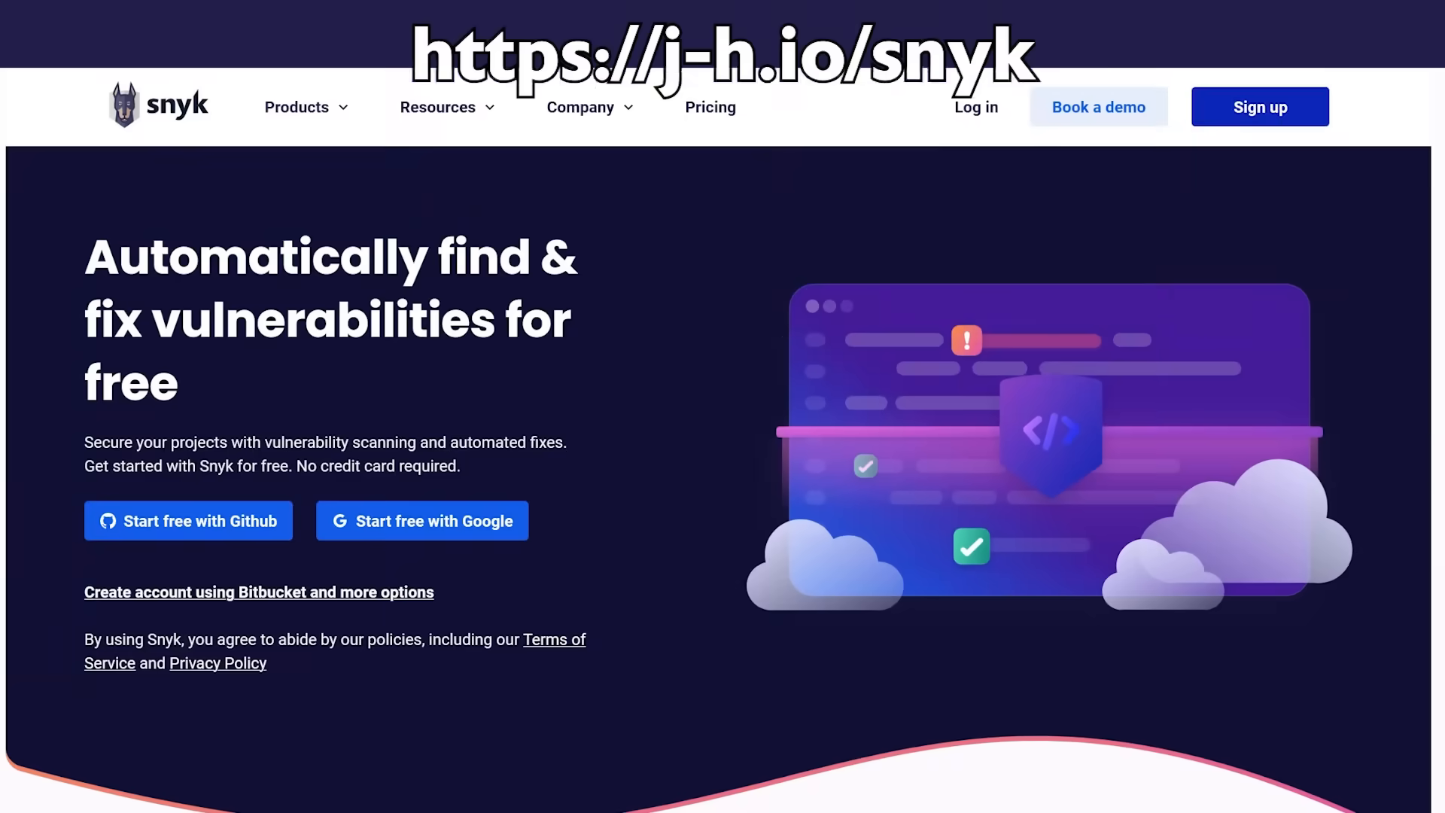
Import snyk-goof into Snyk and view package.json's npmconf, dustjs-linkedin and kerberos vulnerabilities
click(188, 520)
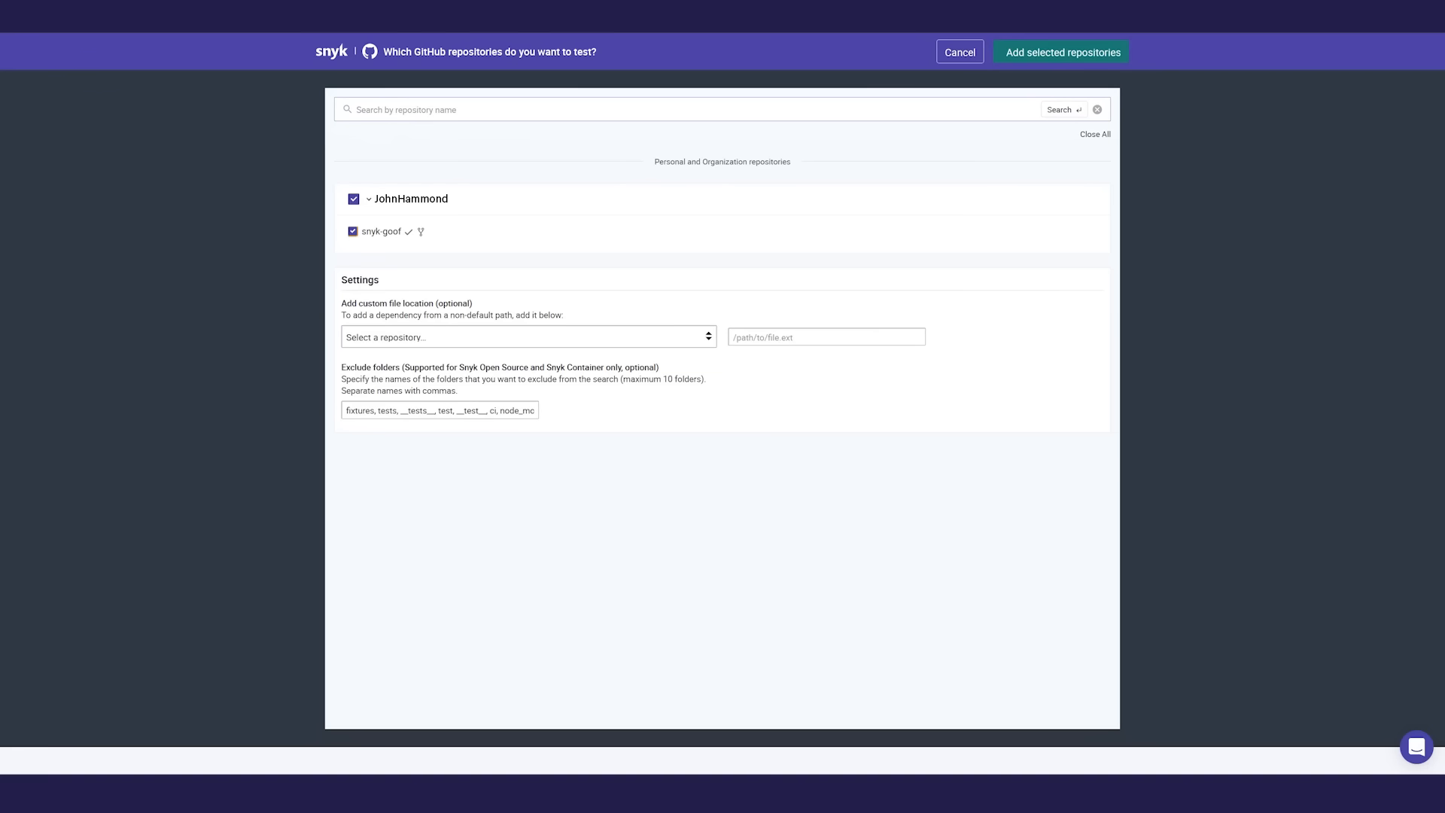
click(1062, 52)
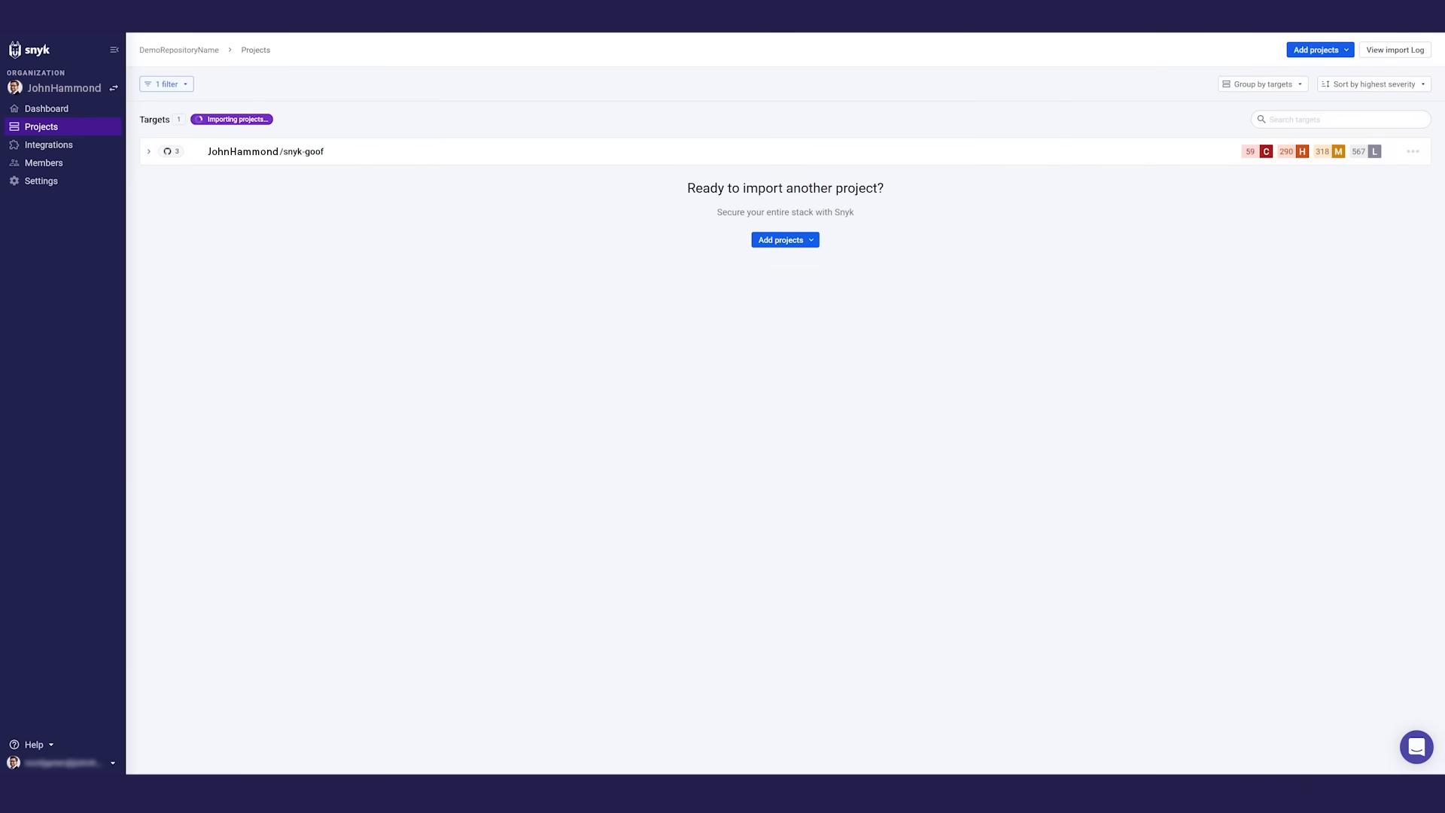
click(148, 151)
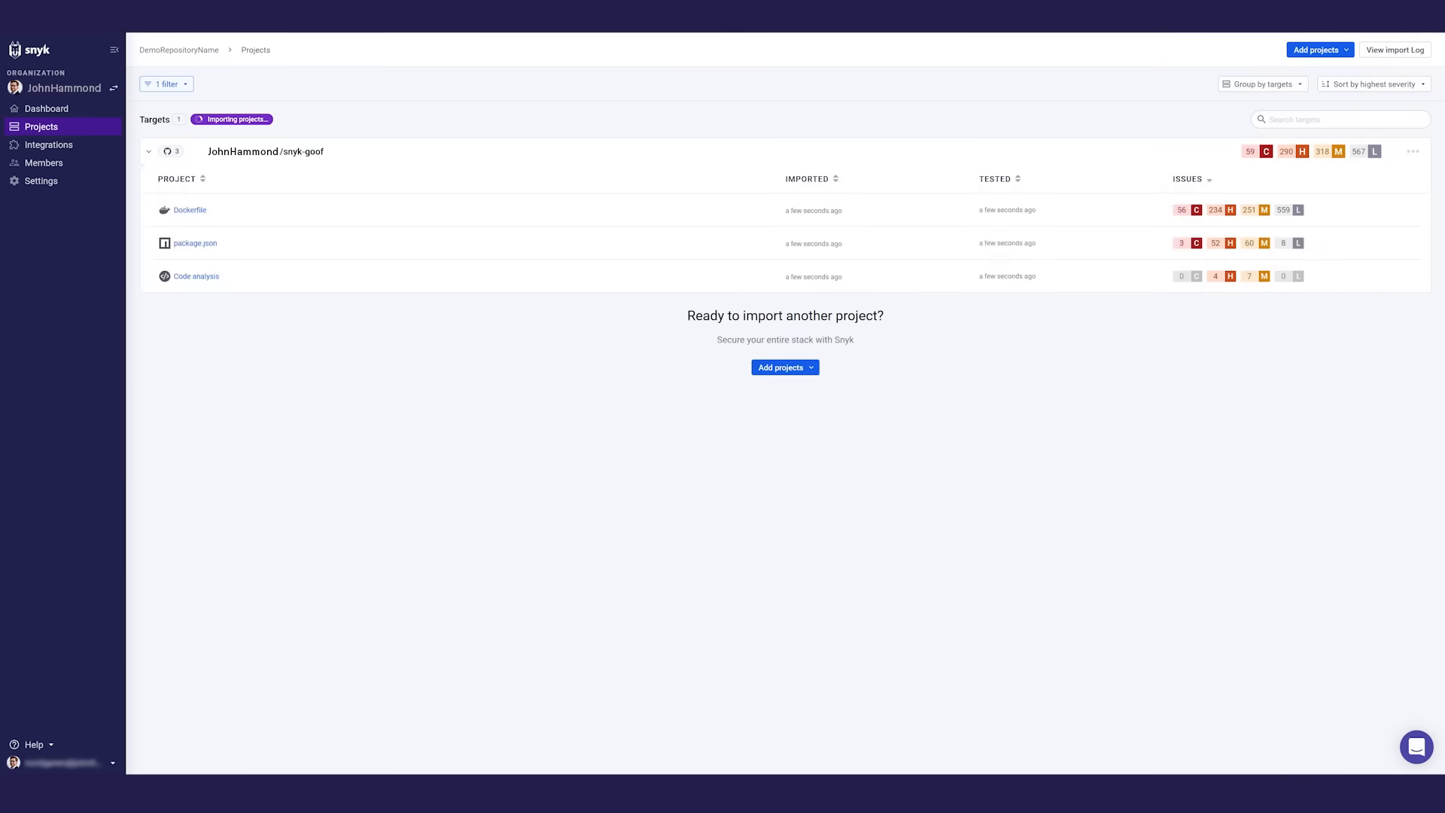
click(194, 242)
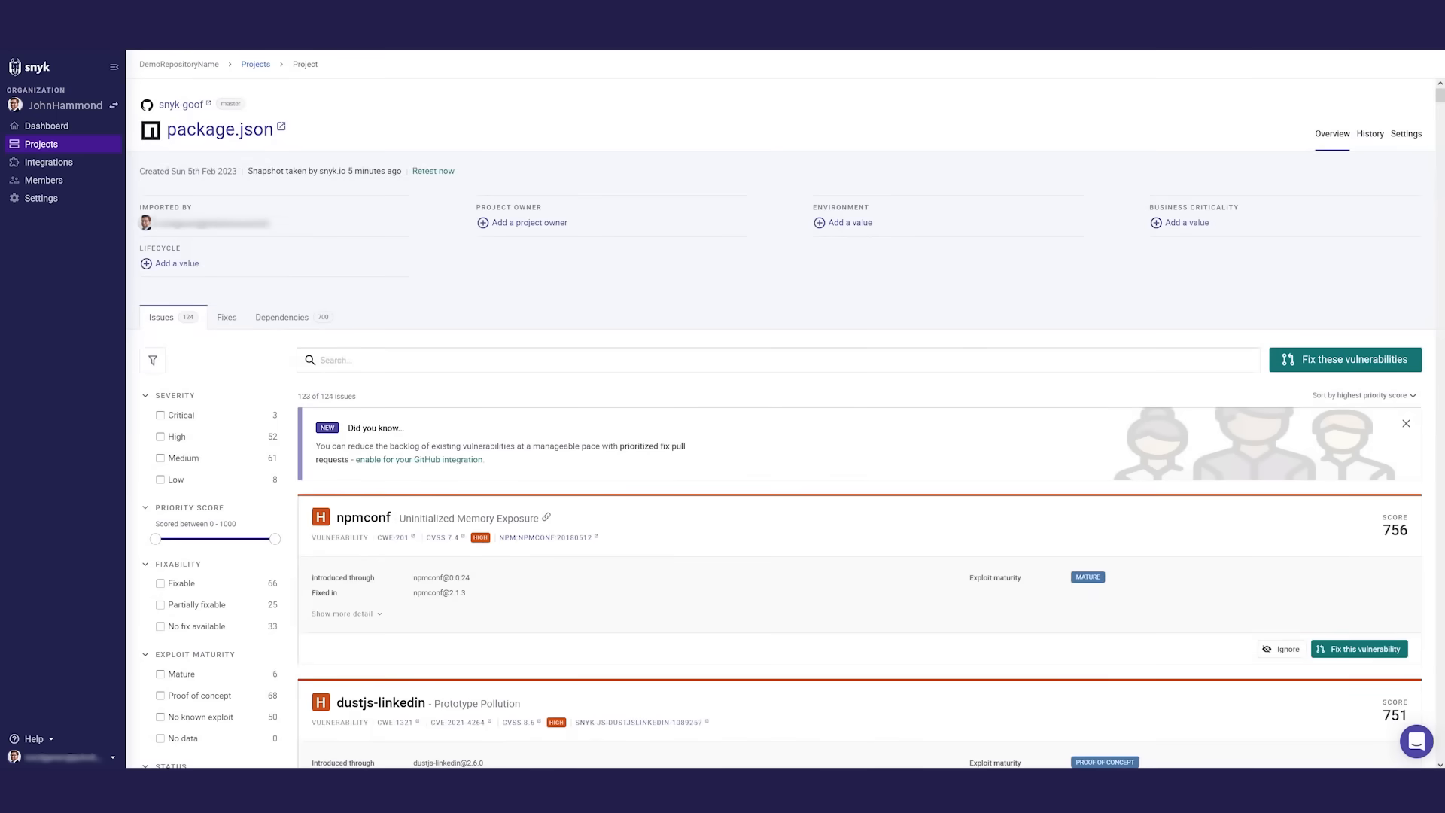
scroll(down, 3)
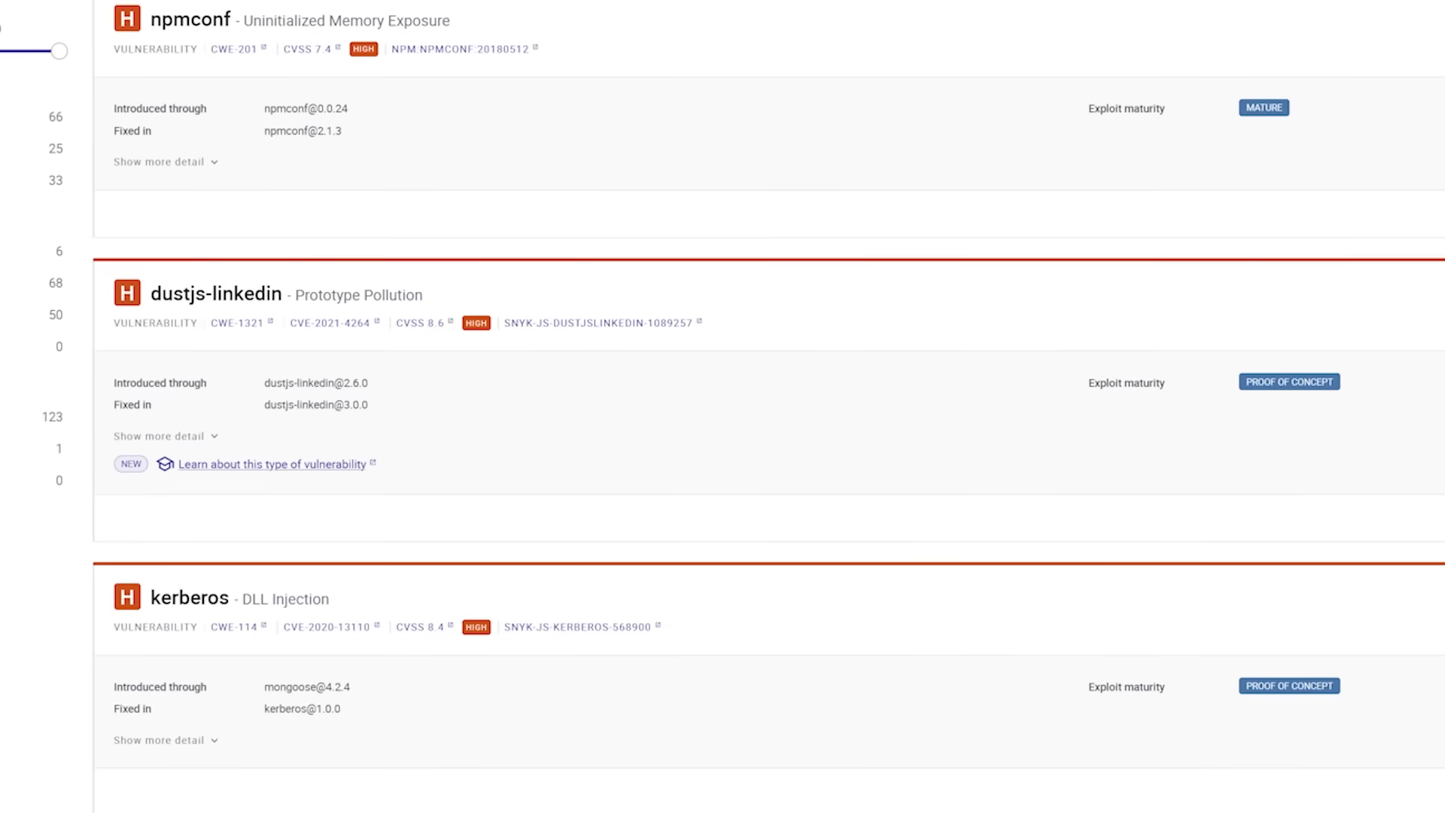
Read the prototype pollution lesson from the dustjs-linkedin issue down to its demo terminal
click(272, 463)
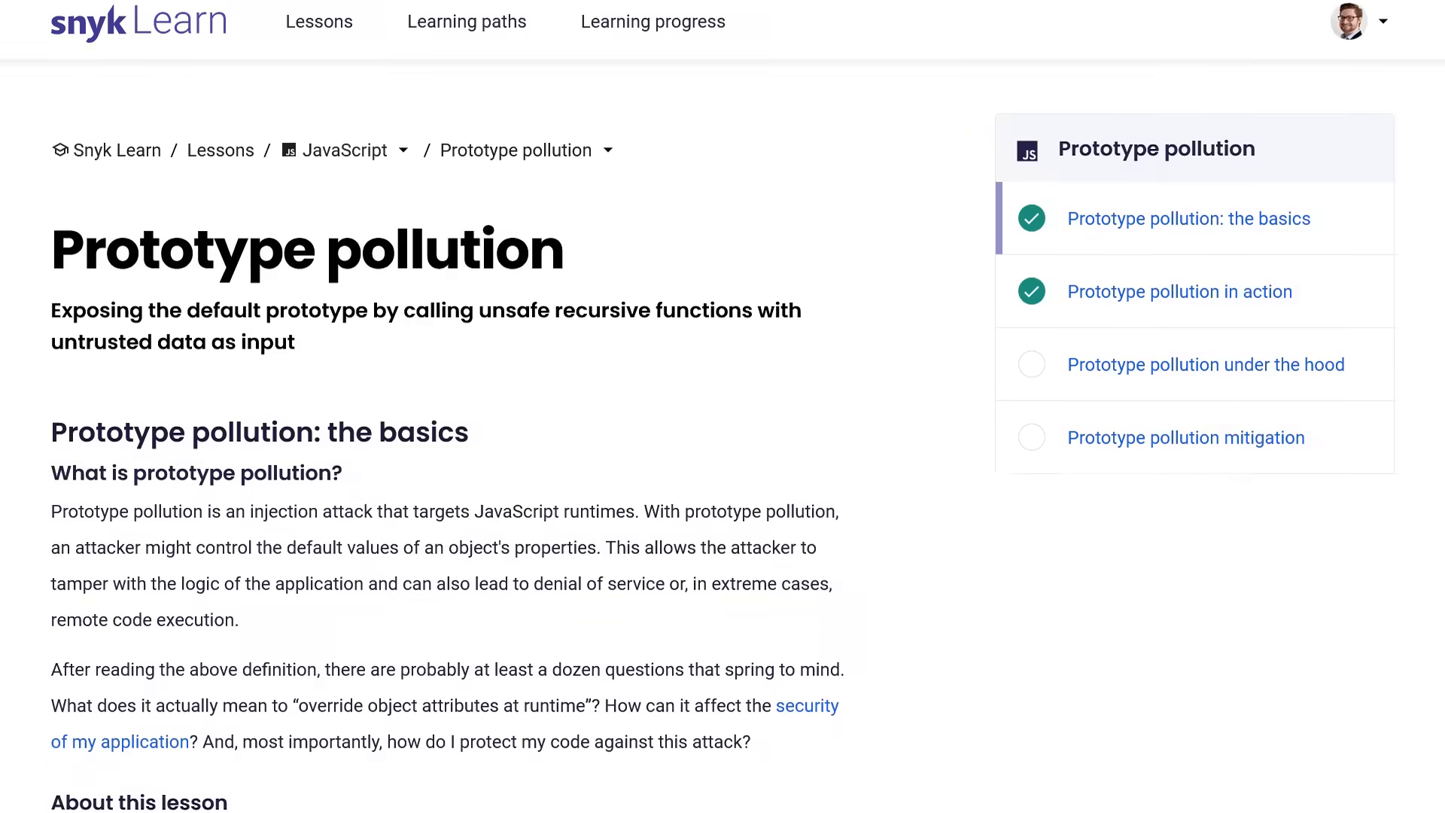
scroll(down, 3)
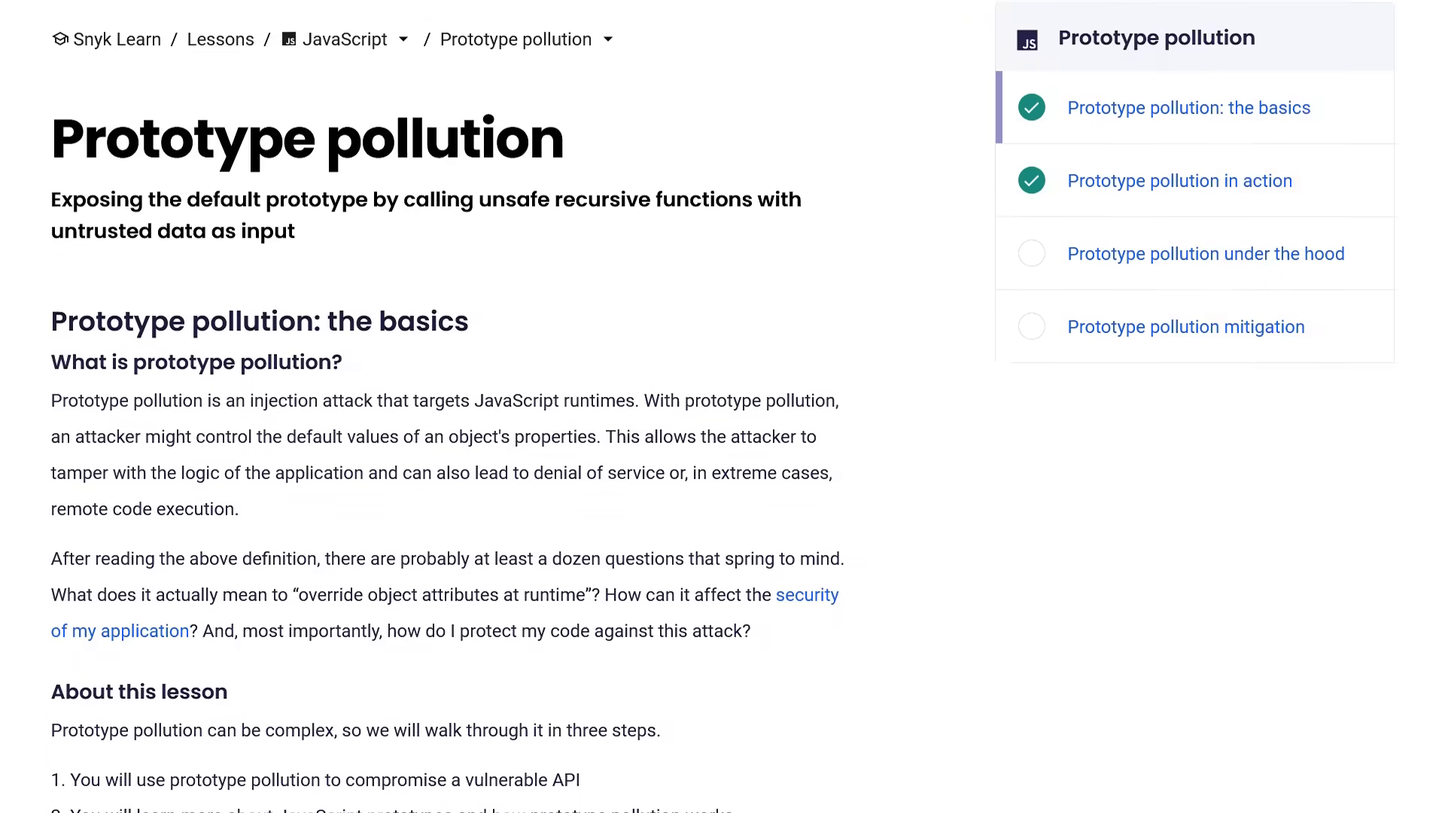
scroll(down, 3)
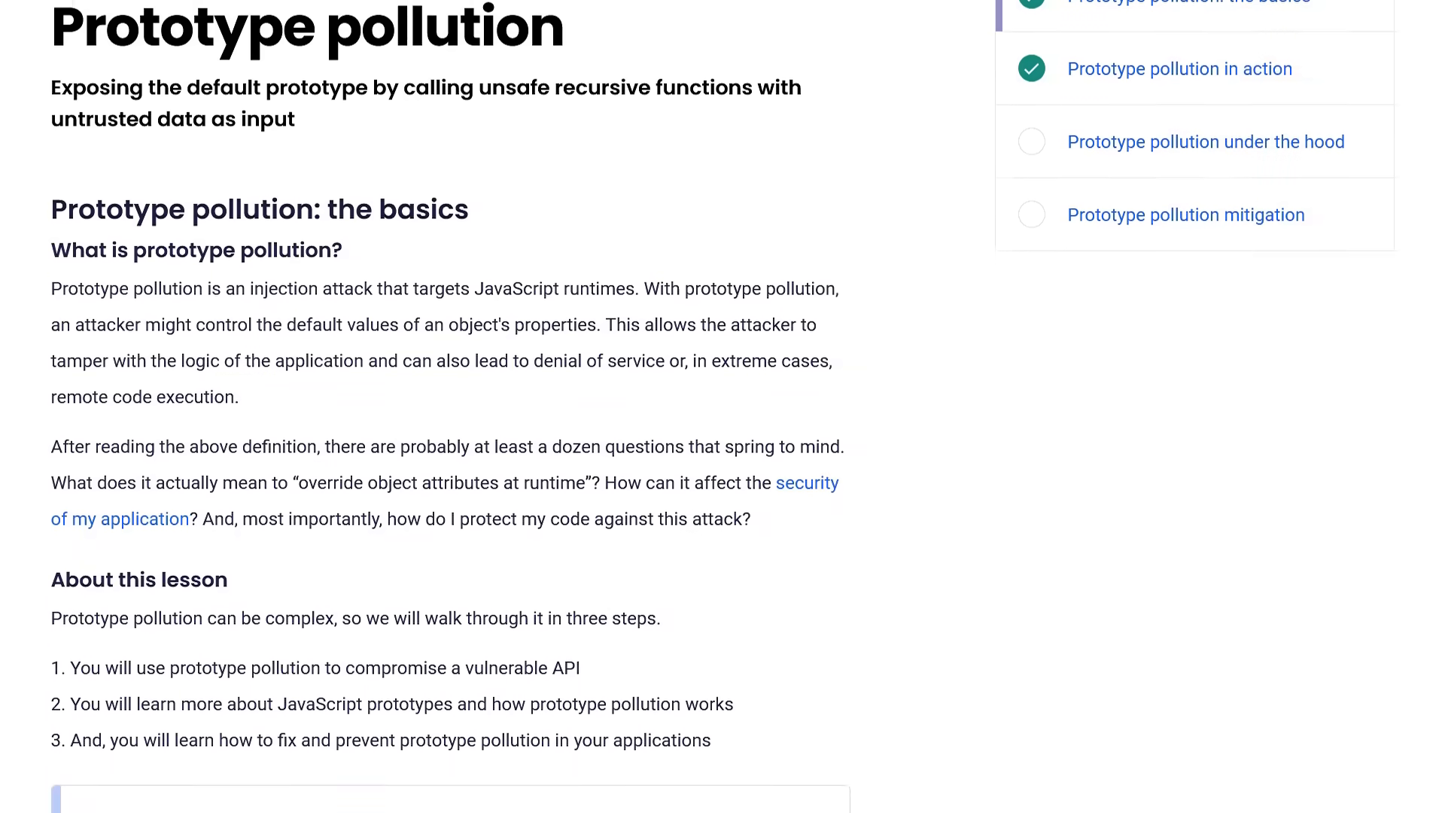
scroll(down, 3)
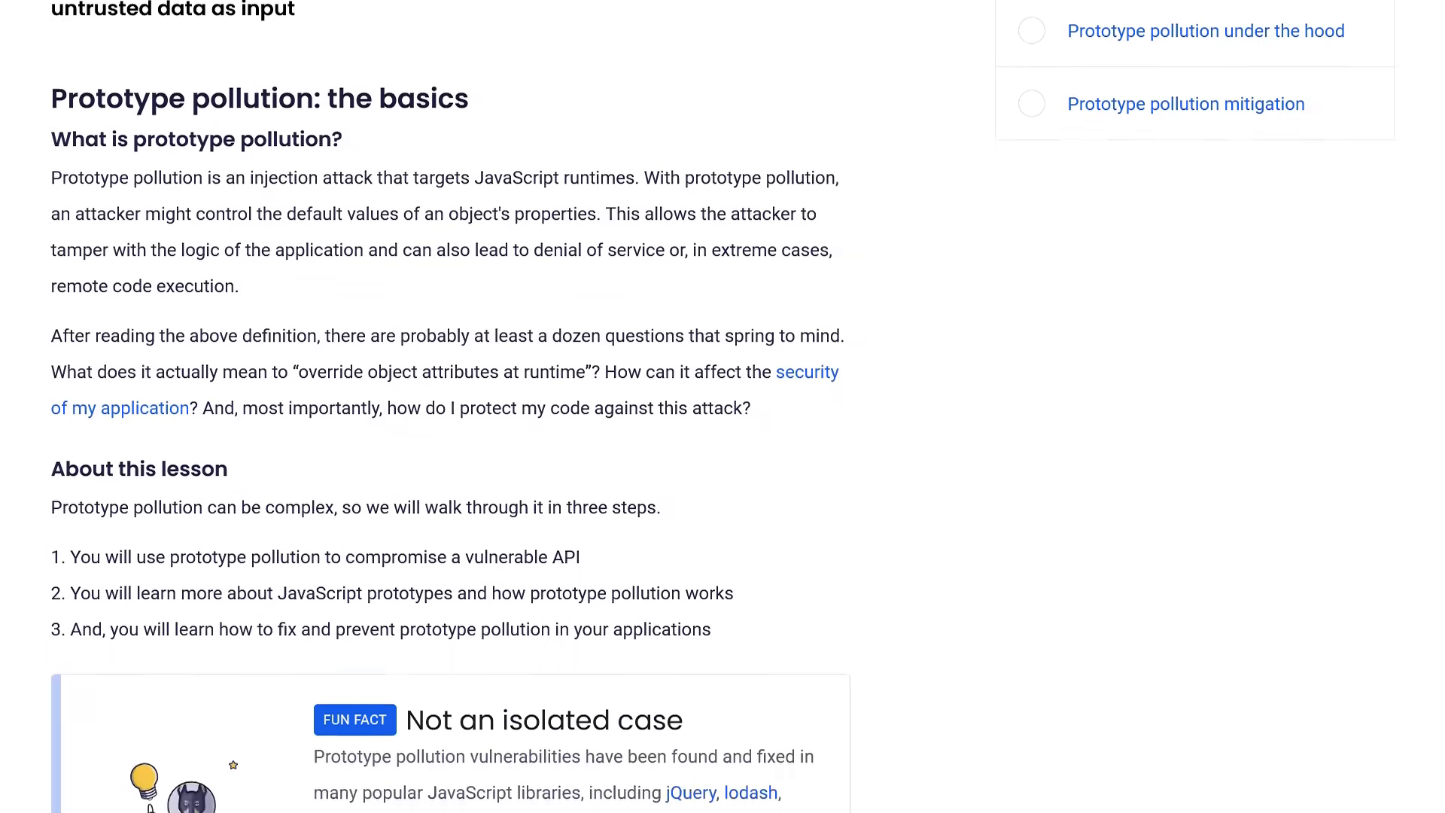
scroll(up, 3)
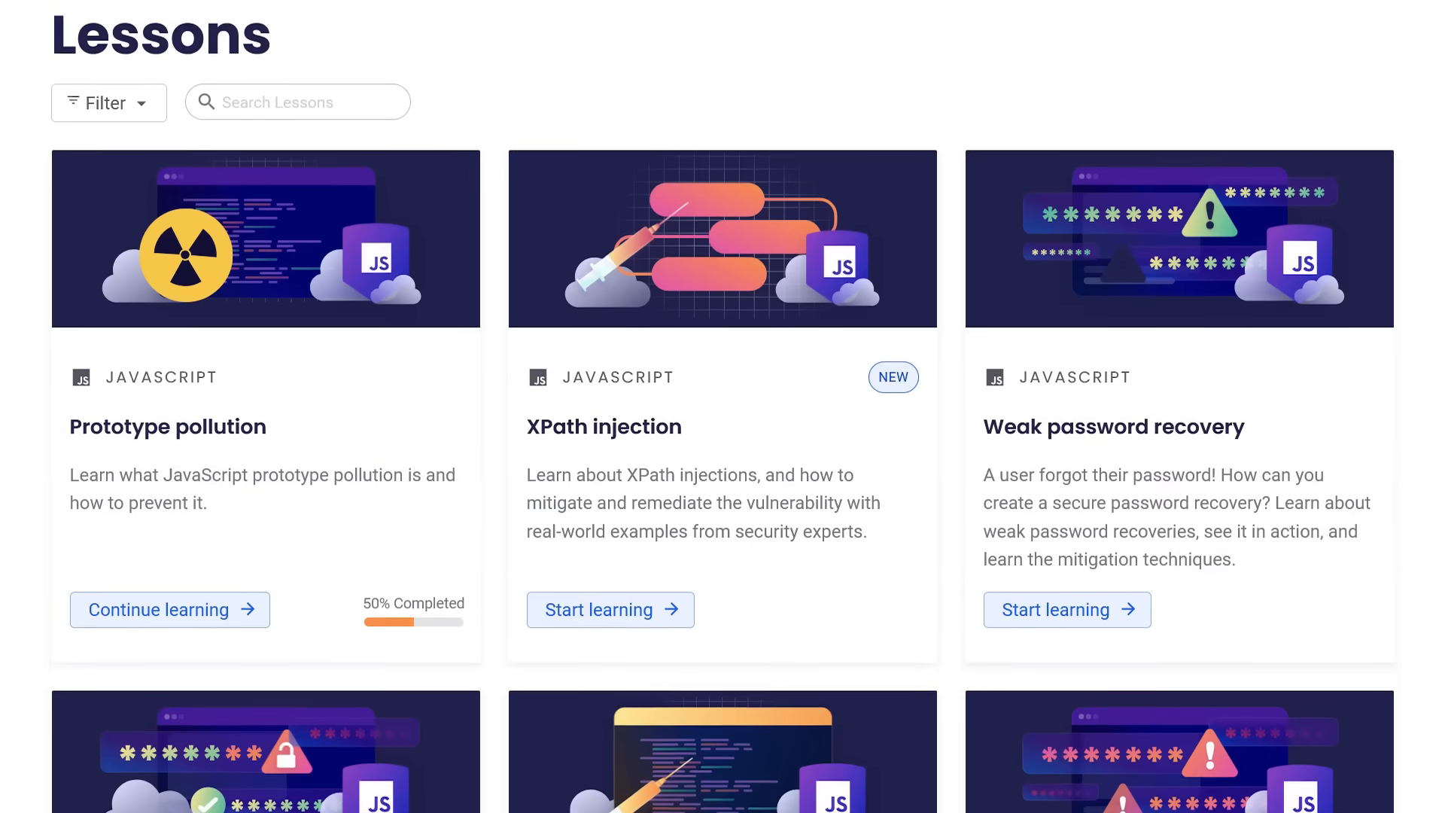
scroll(down, 3)
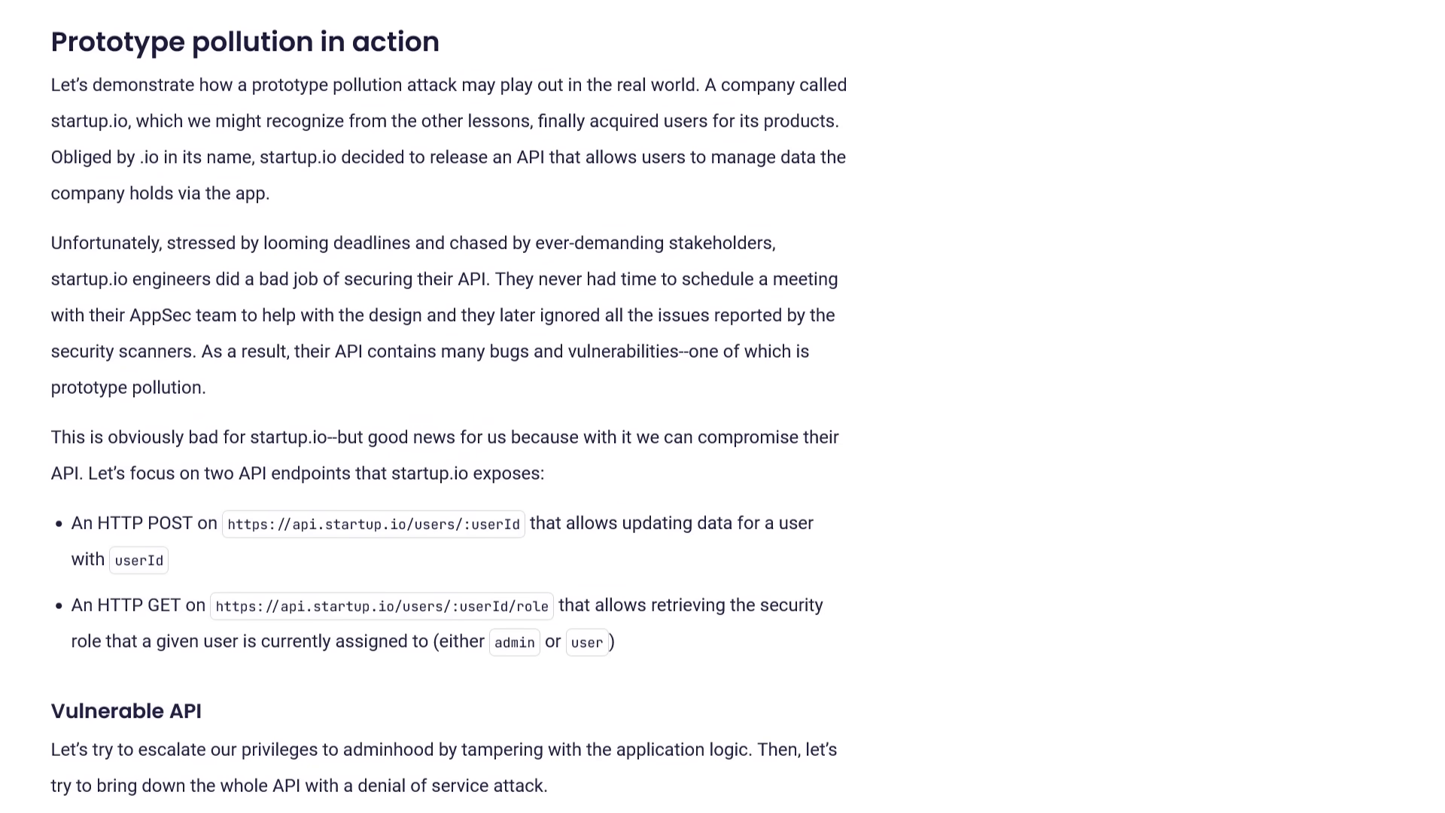
scroll(down, 3)
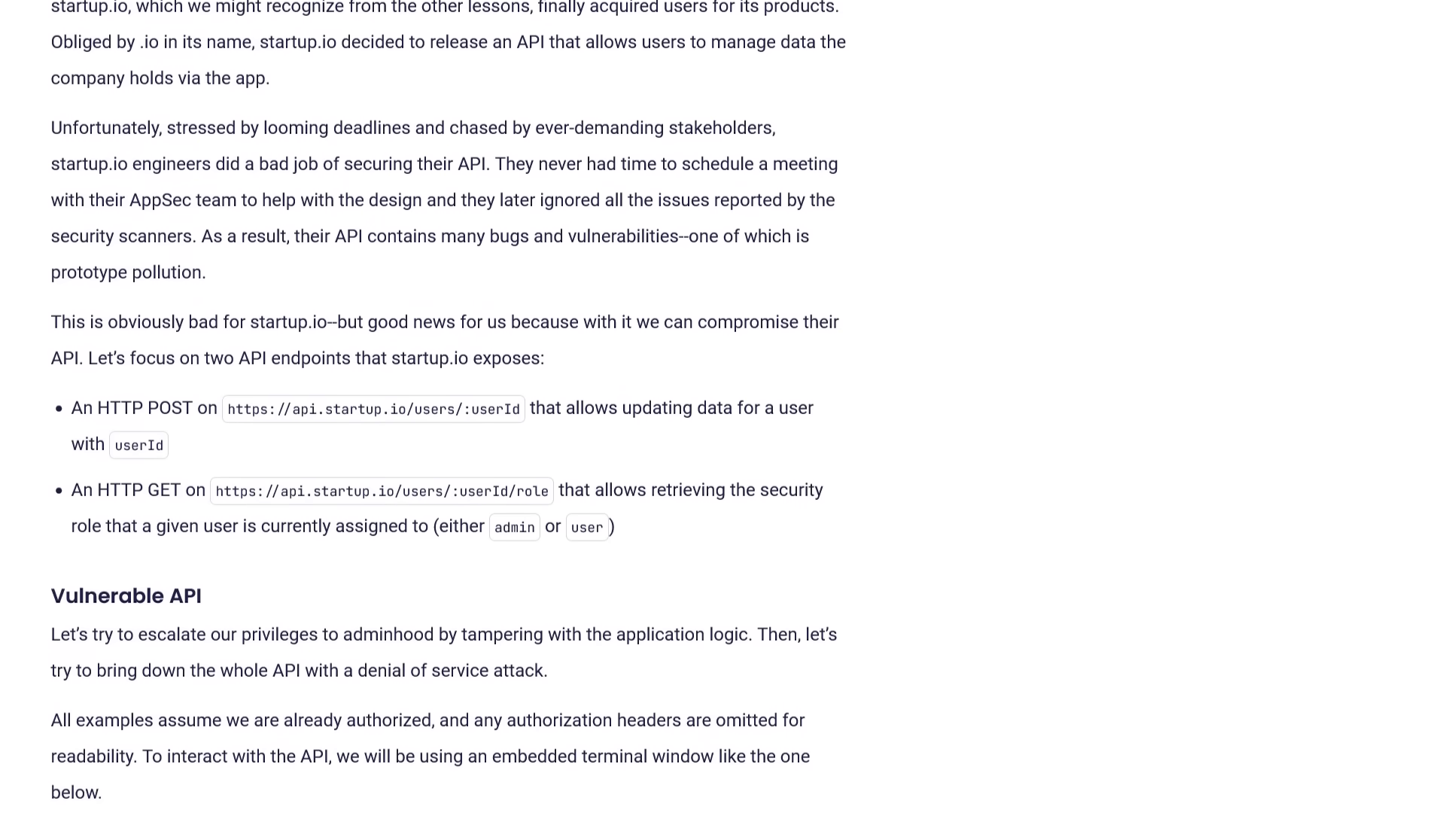
scroll(down, 3)
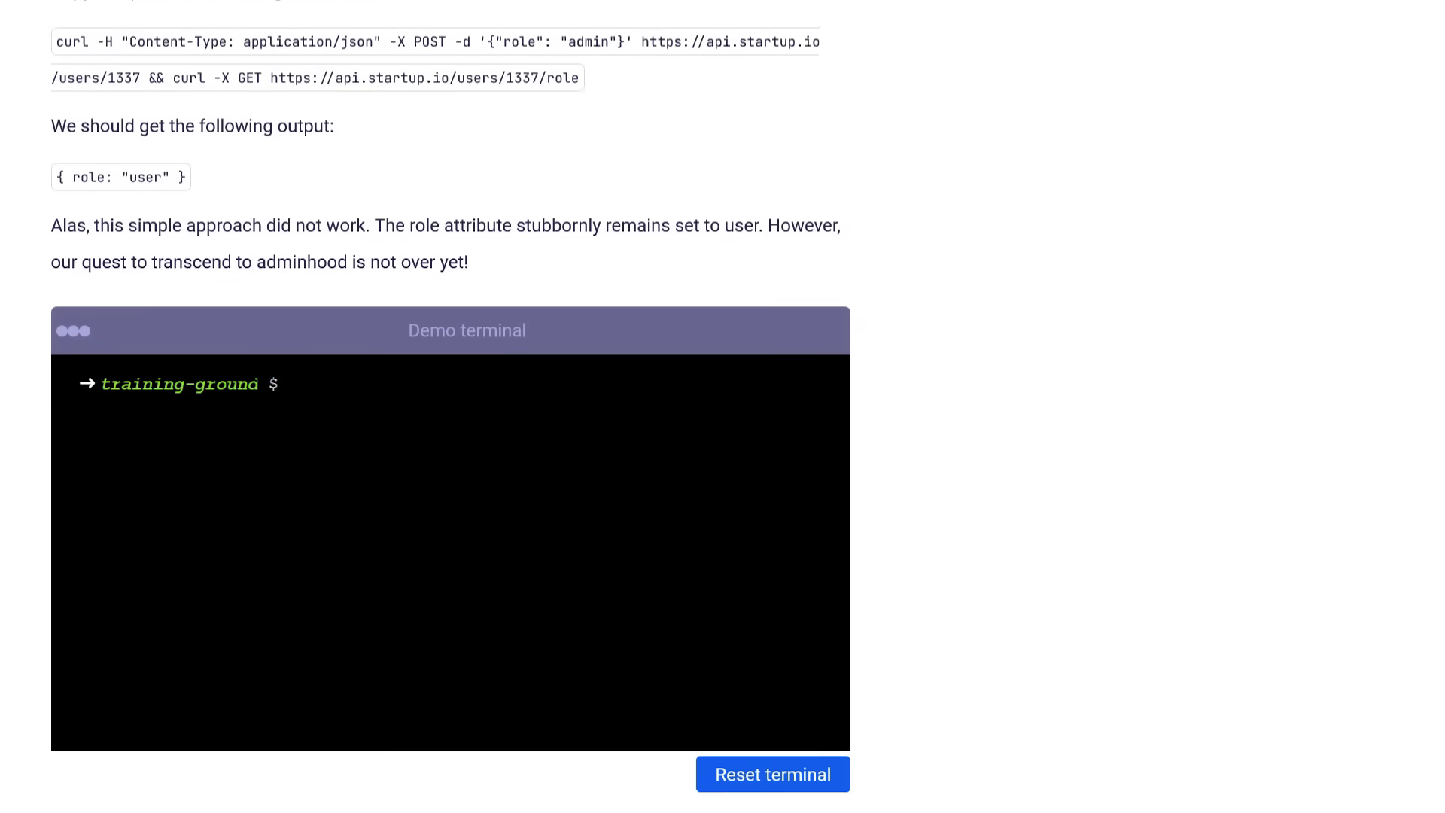
scroll(down, 3)
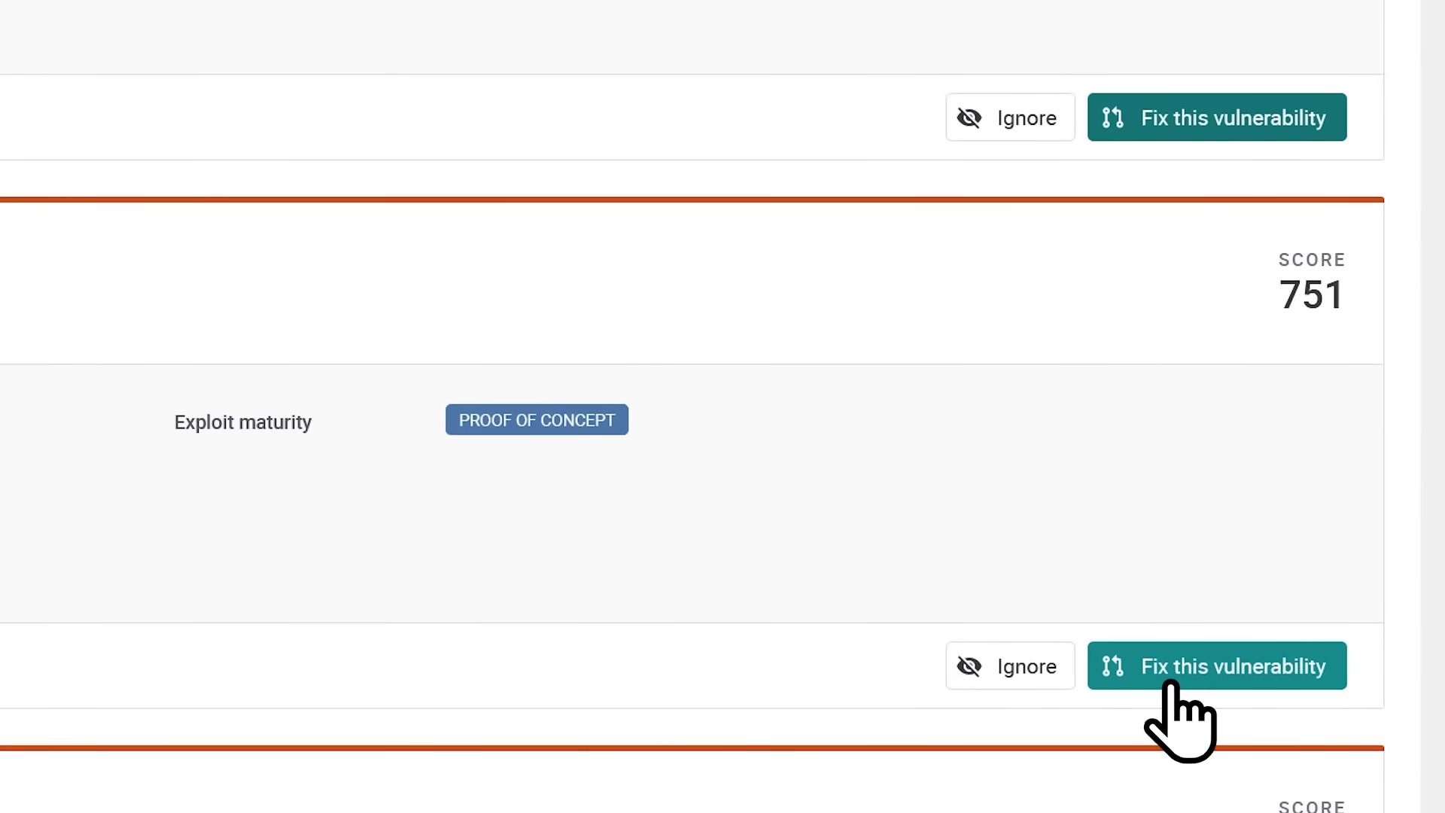
Request a Snyk fix pull request patching the dustjs-linkedin prototype pollution issues
click(1215, 665)
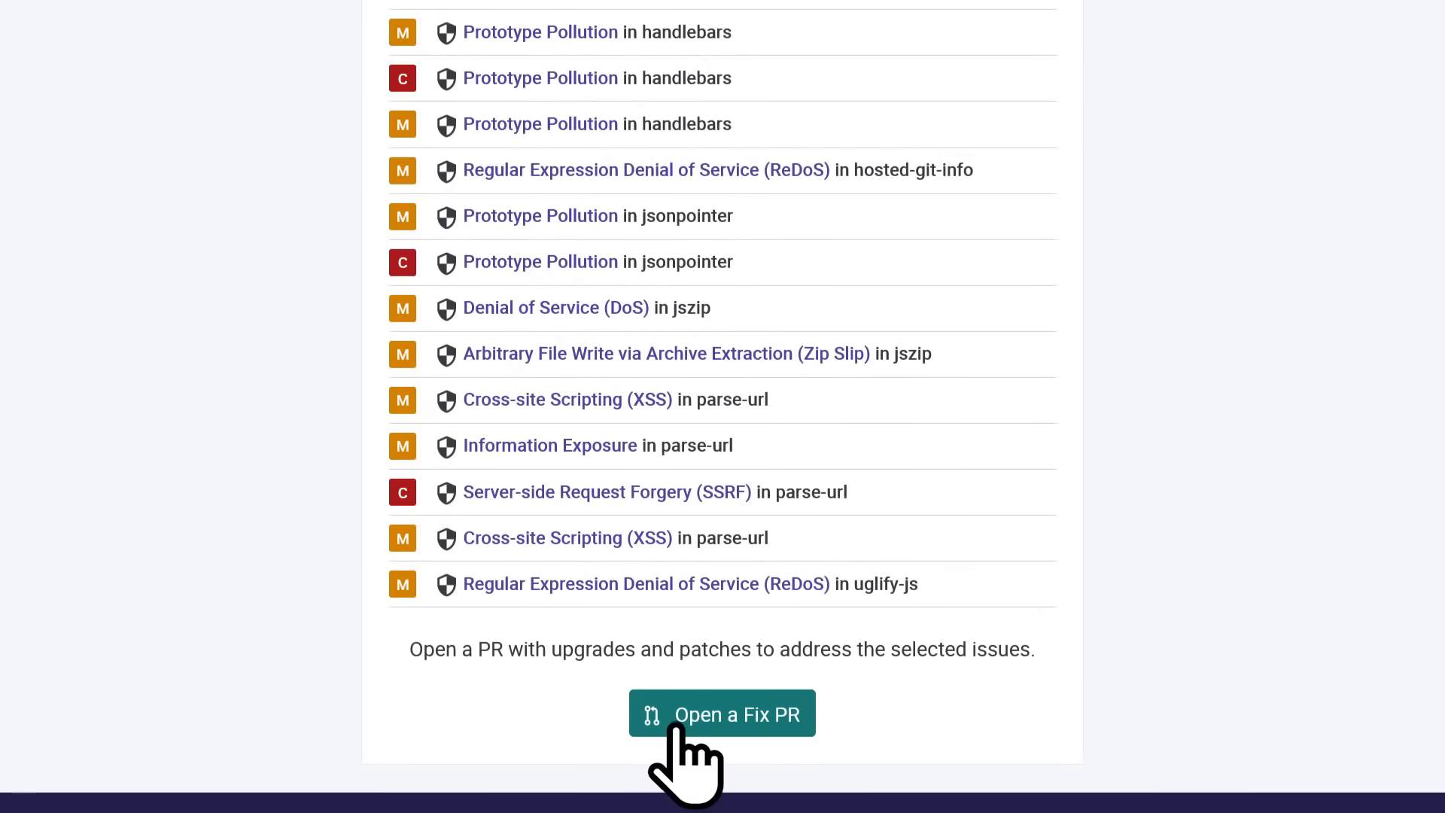
click(721, 713)
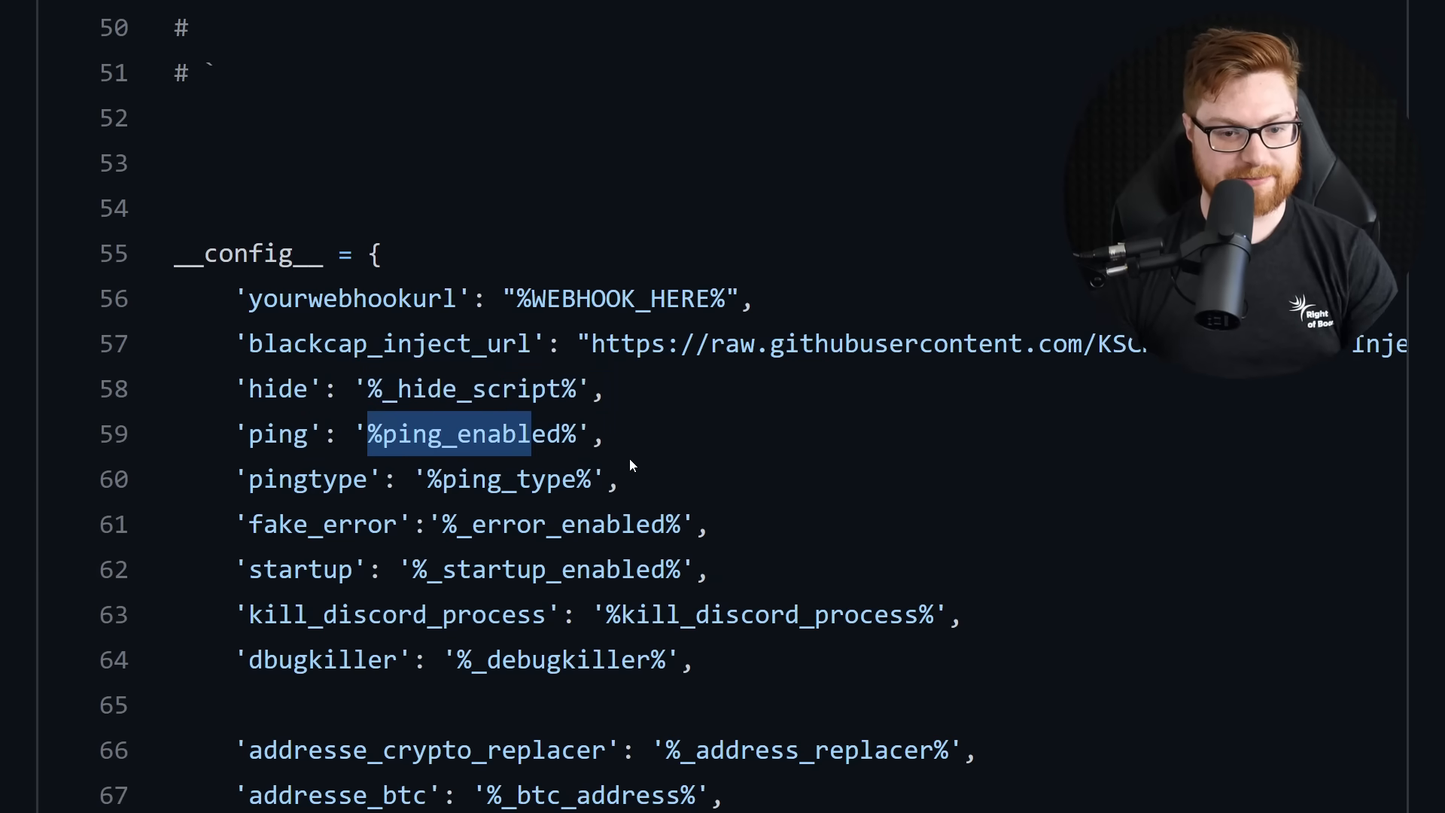
scroll(down, 3)
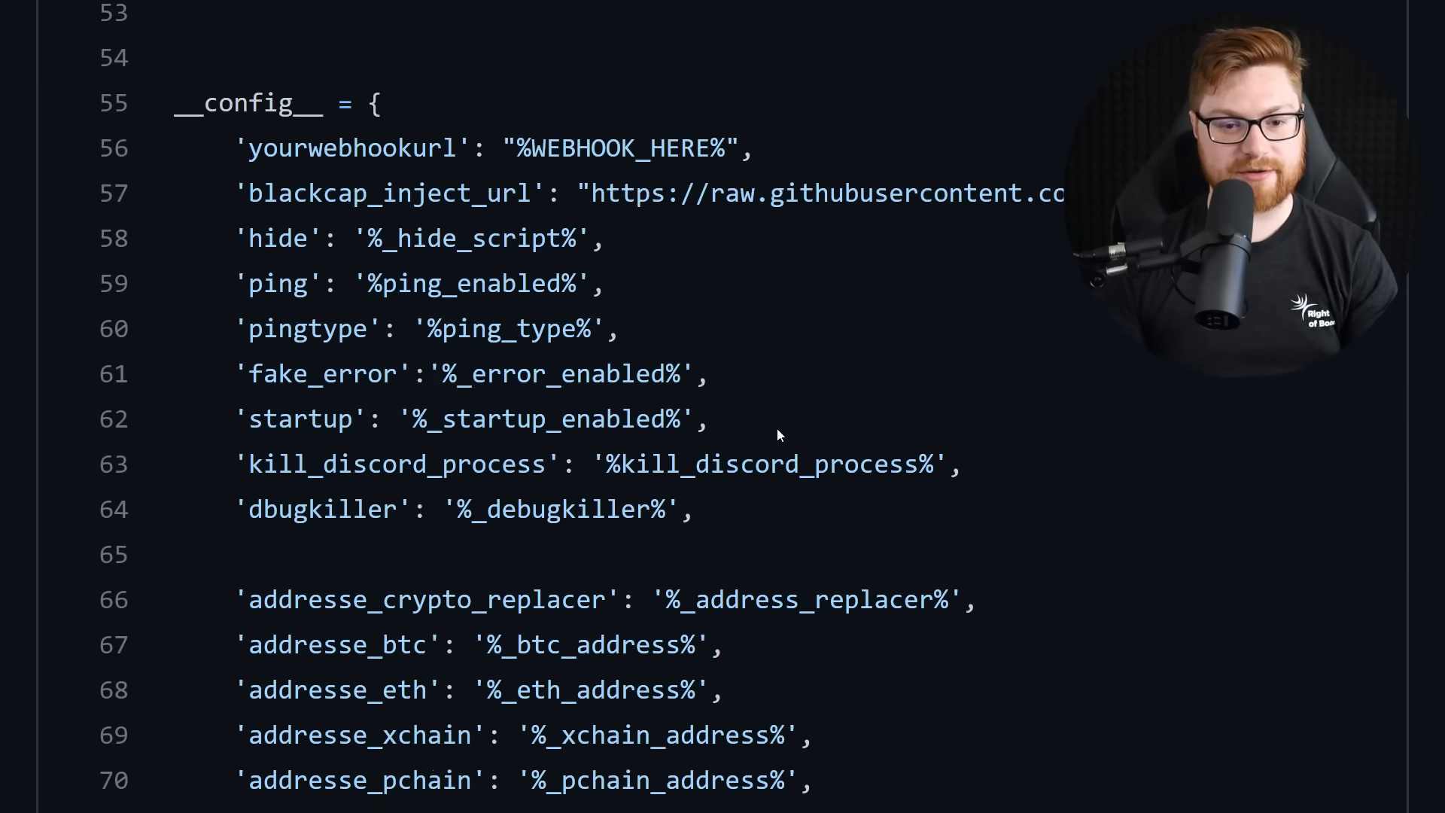
mouse_move(813, 370)
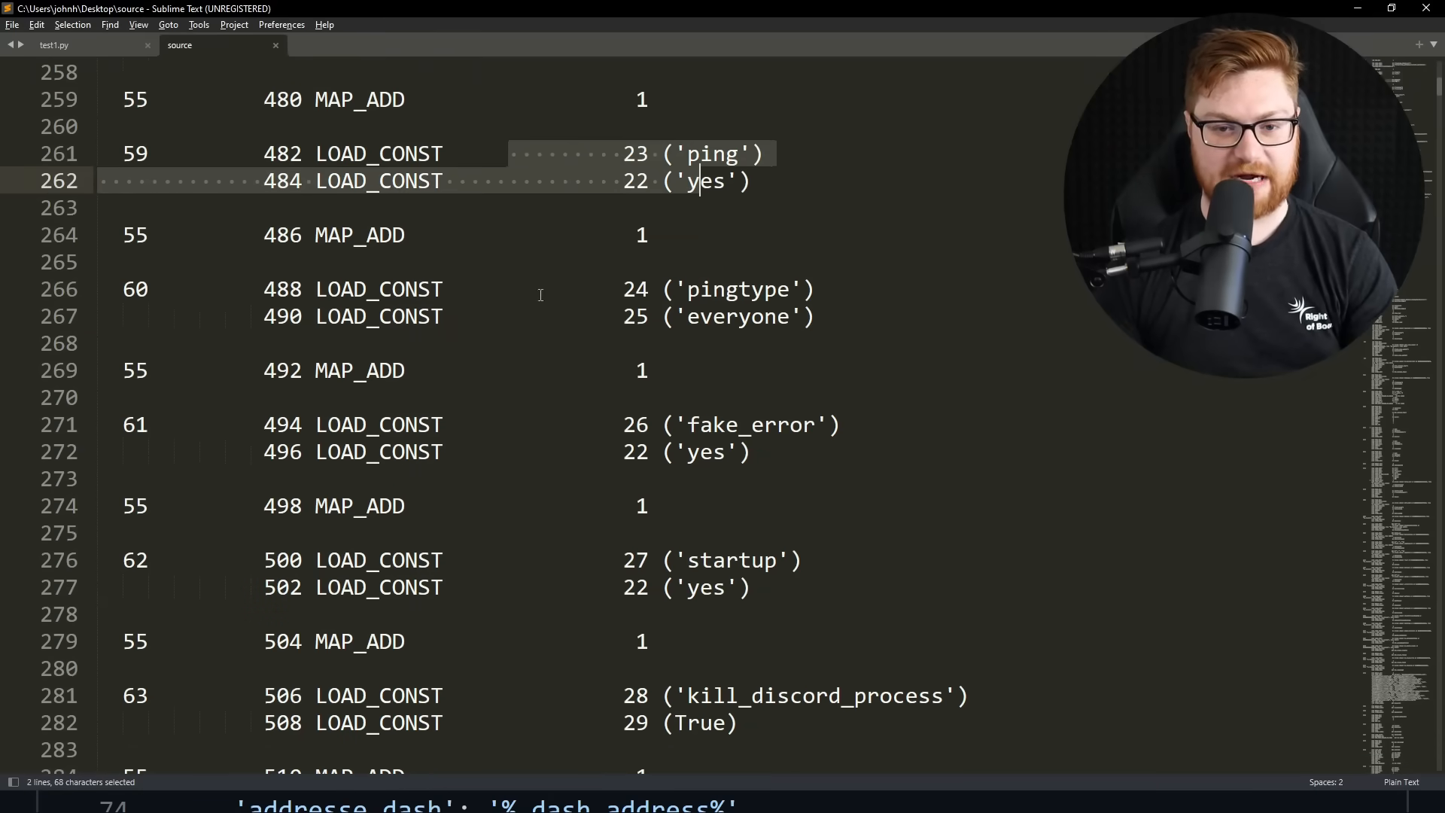
scroll(down, 3)
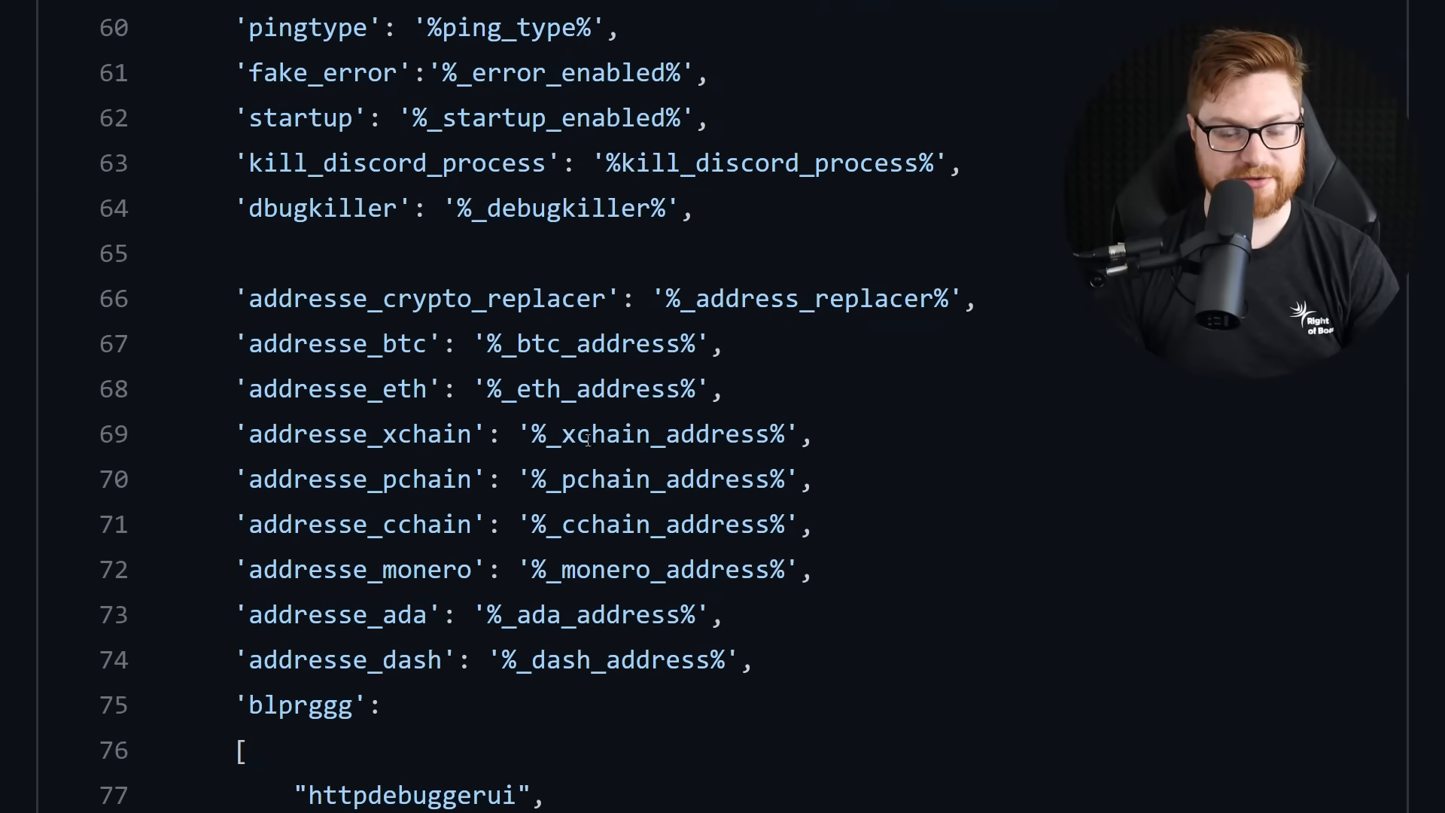
double_click(414, 298)
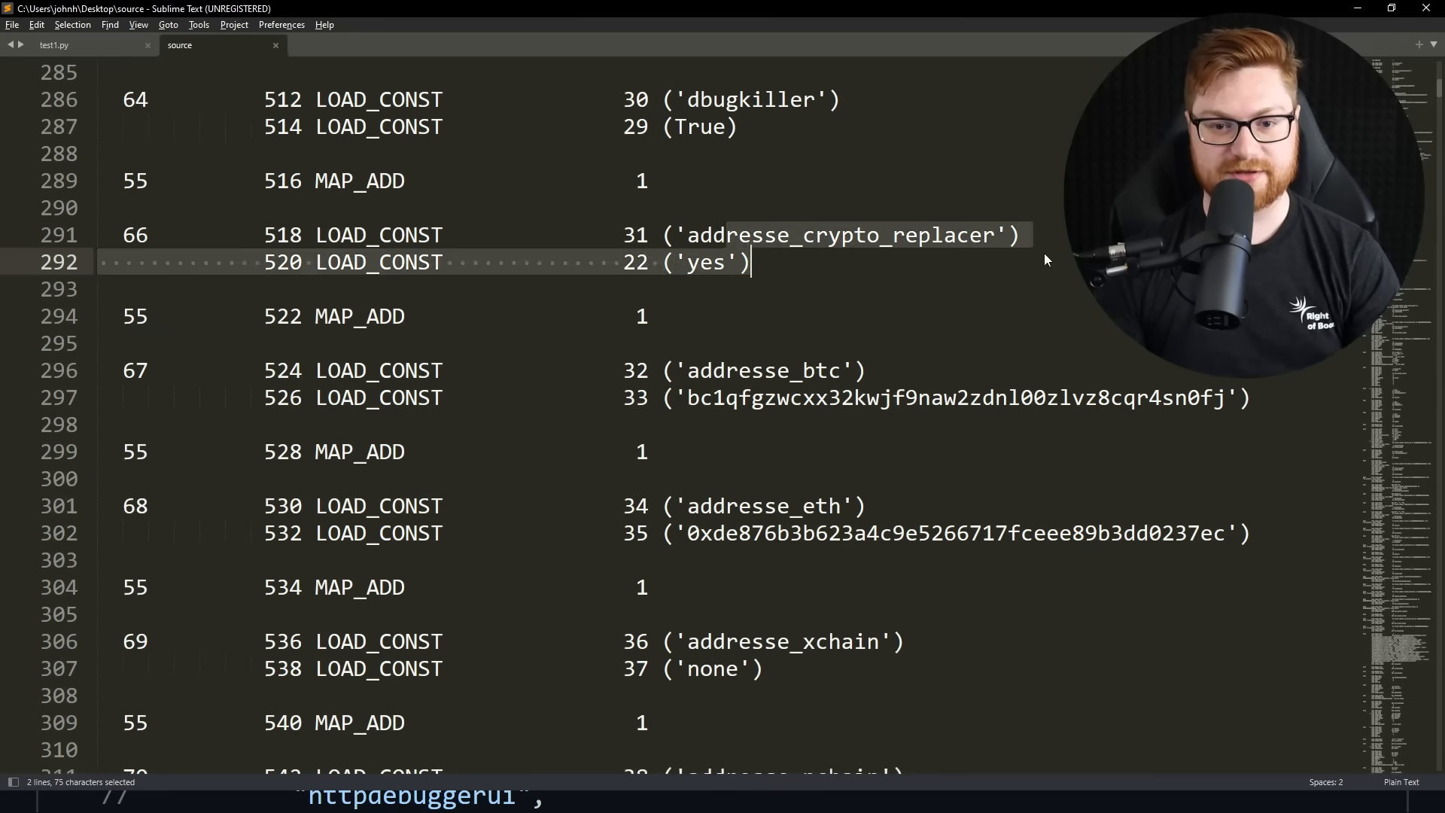
click(874, 313)
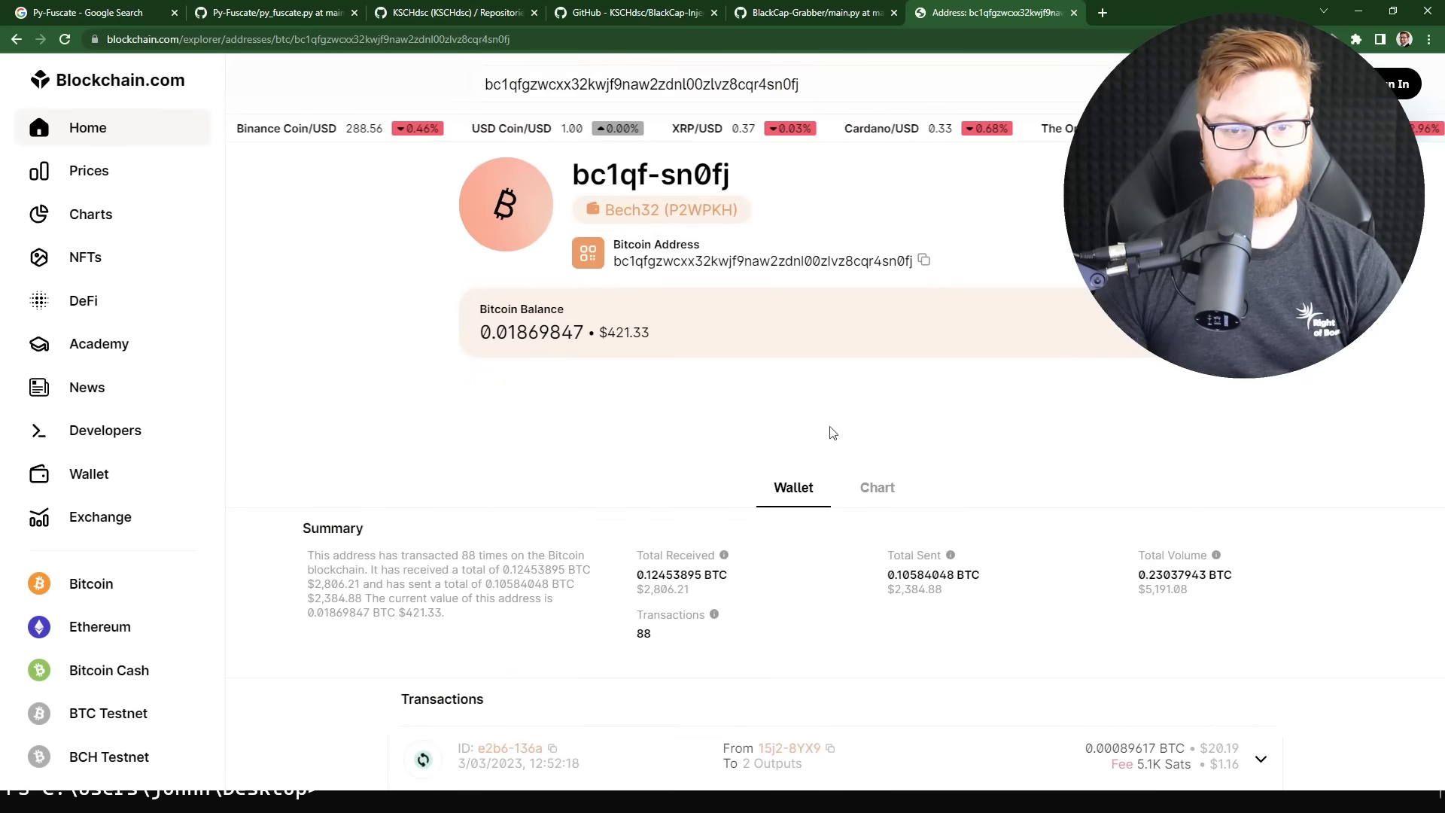
Scroll the attacker's bitcoin address page showing its balance and 88 transactions
scroll(down, 3)
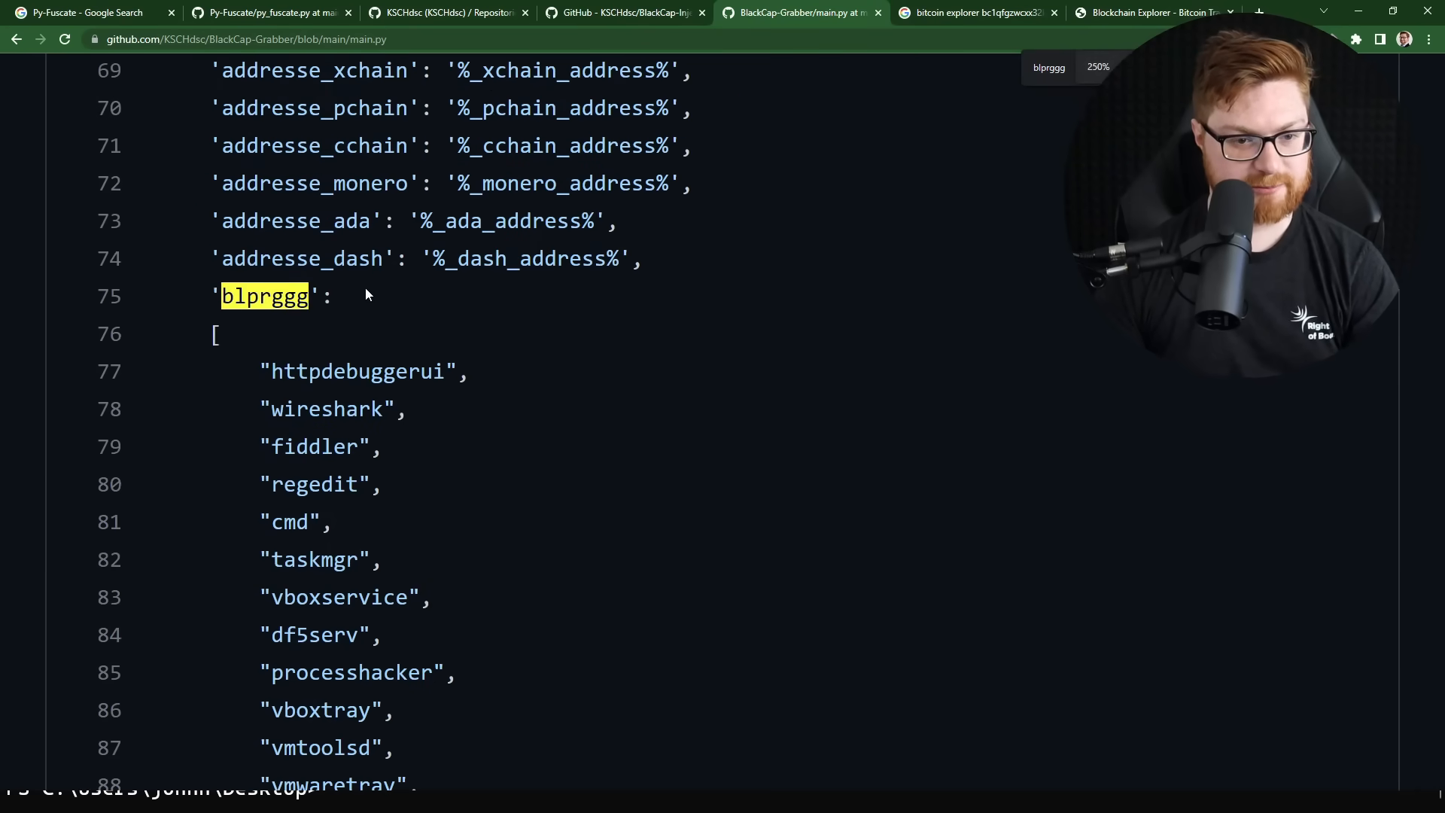
Read main.py from the blprggg blocklist through process-killing and IP helpers to auto_copy_wallet
scroll(down, 3)
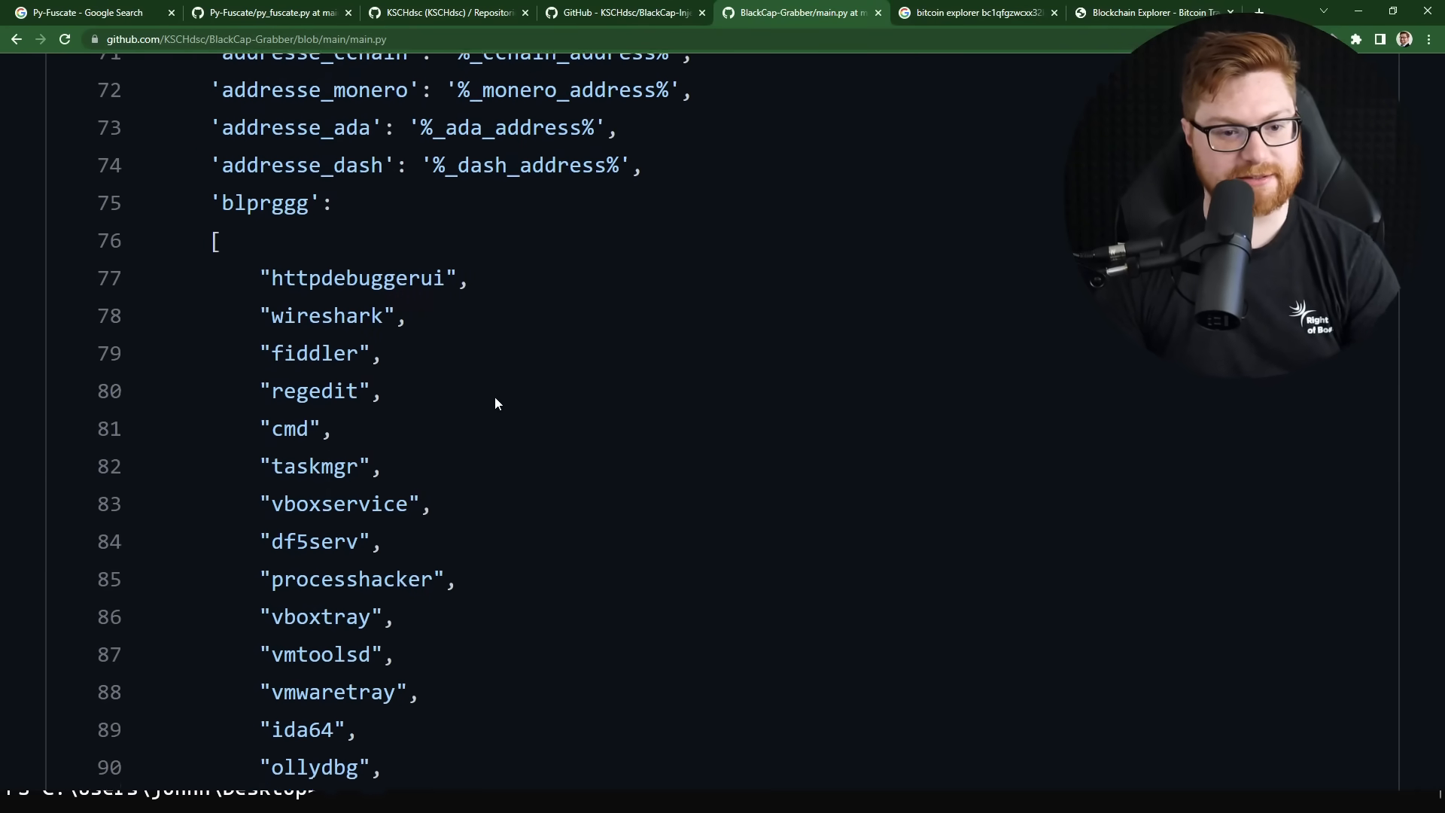
scroll(down, 3)
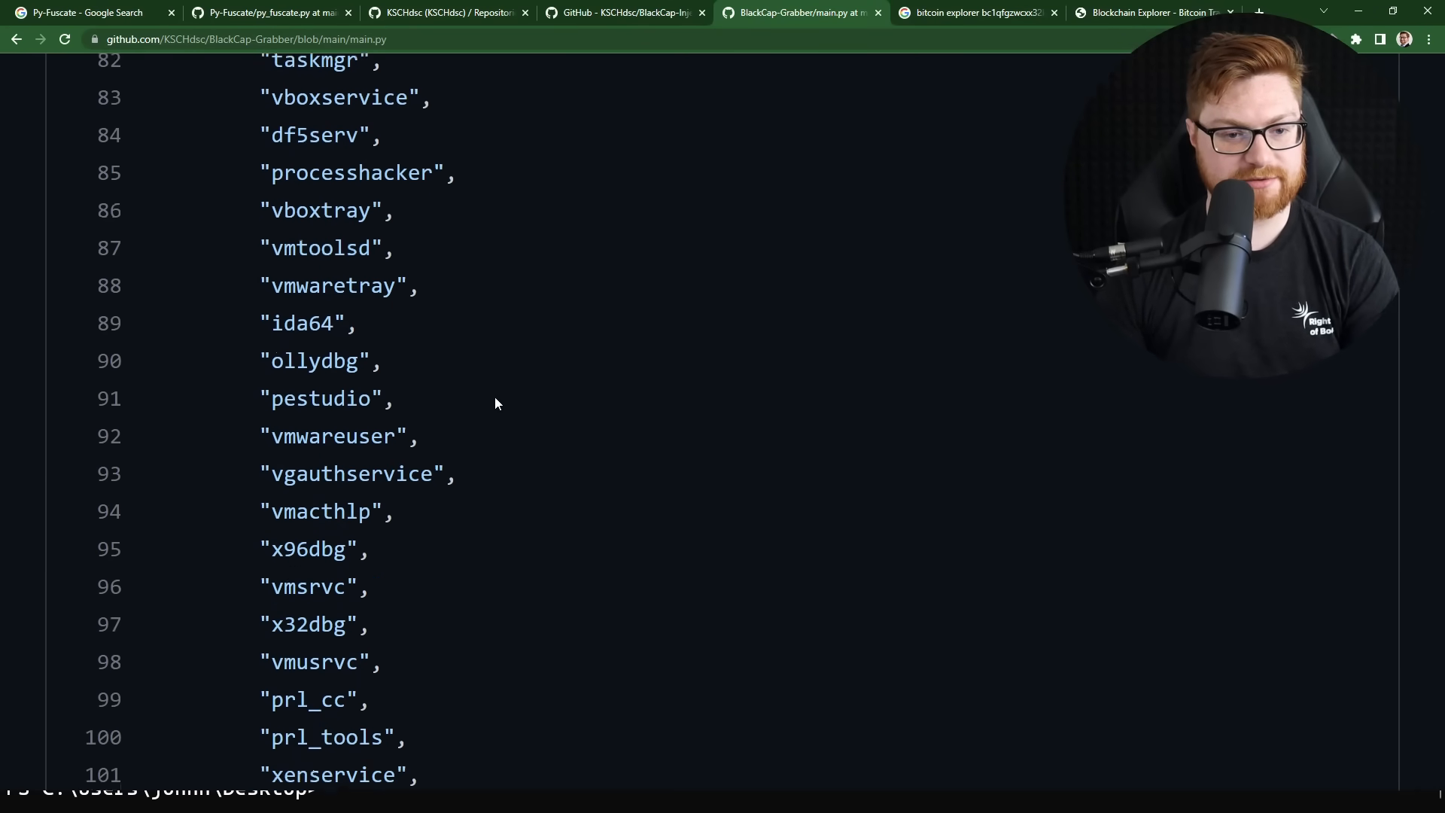
scroll(down, 3)
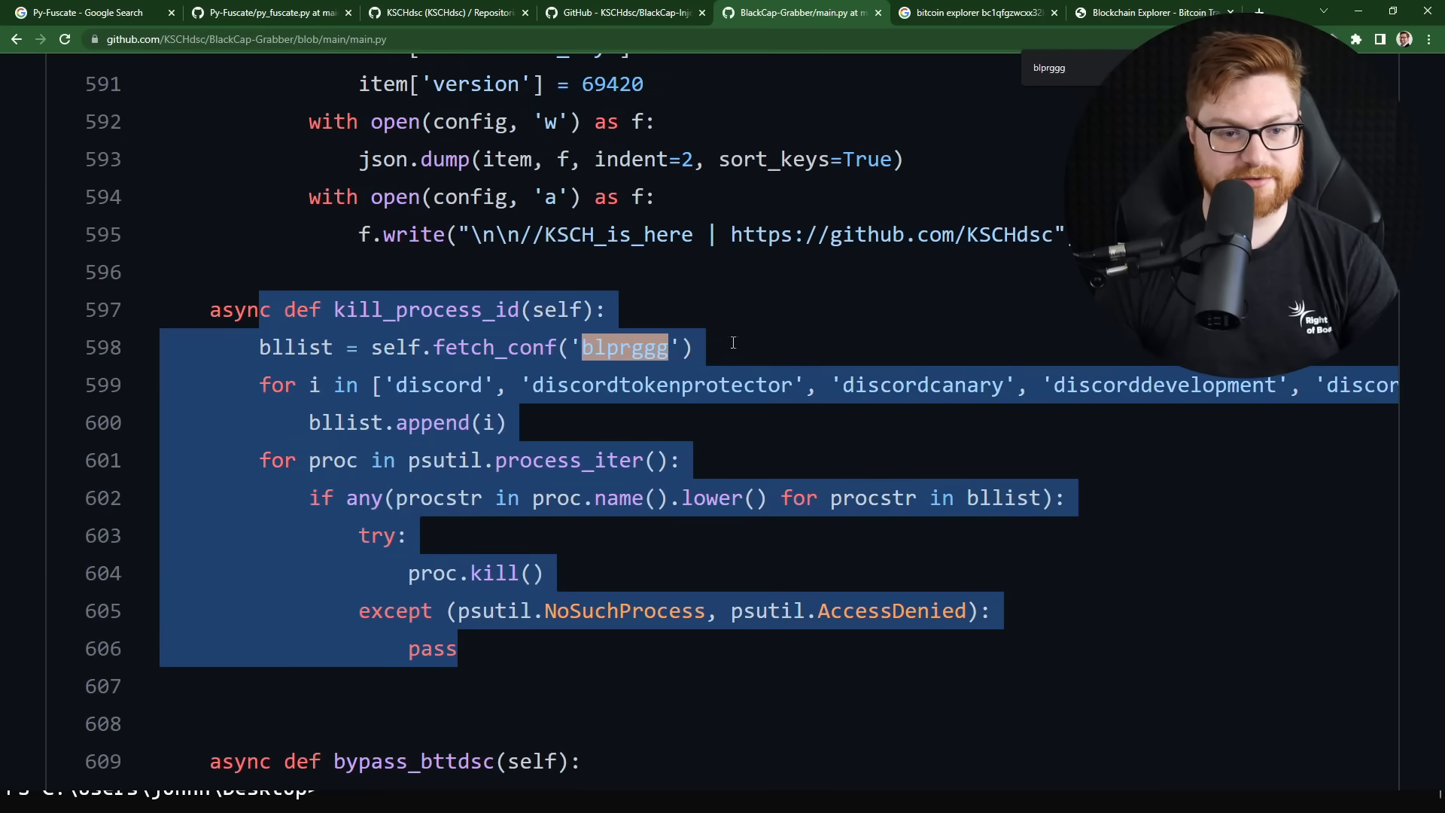
scroll(up, 3)
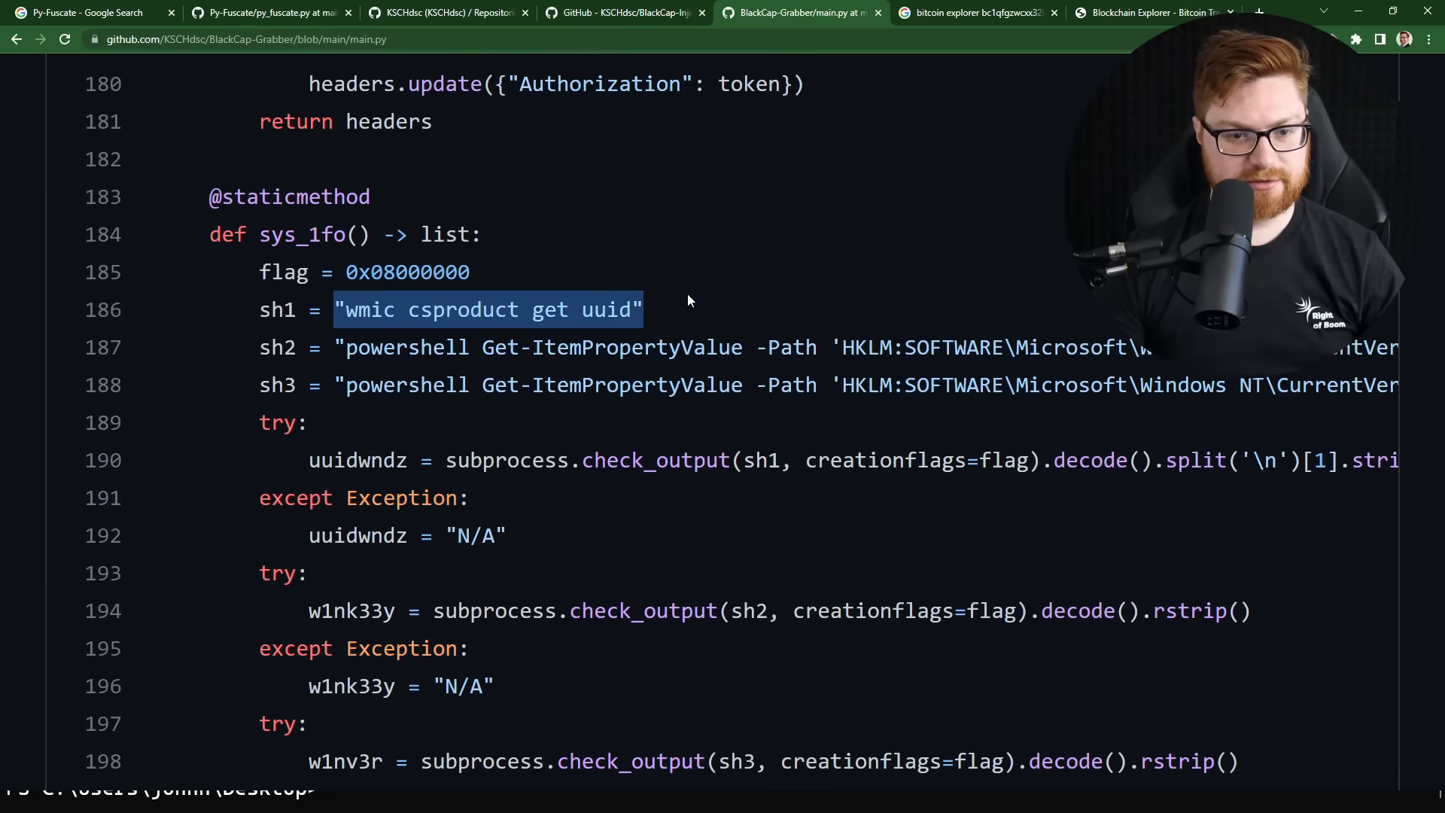
scroll(right, 3)
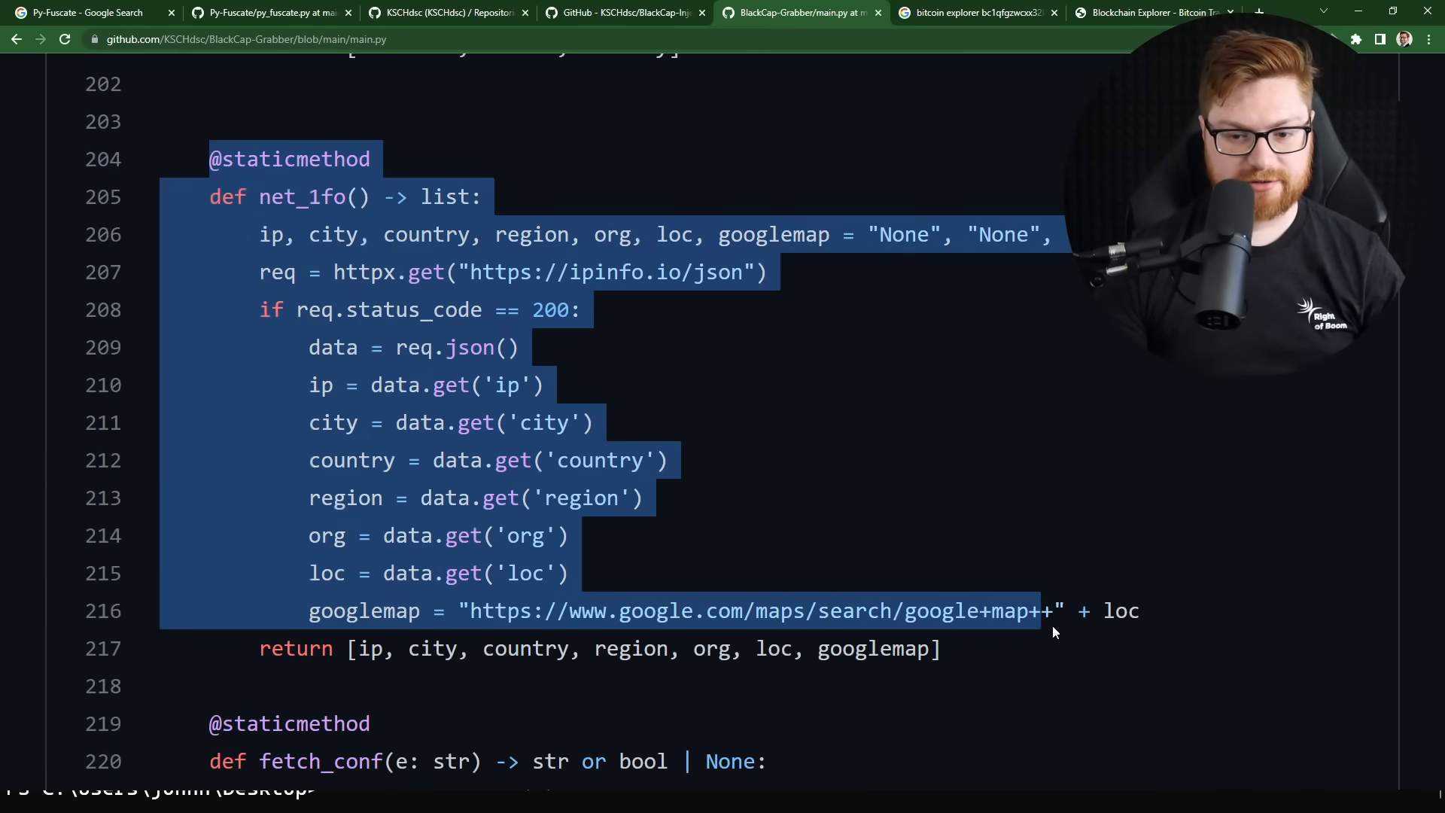
scroll(down, 3)
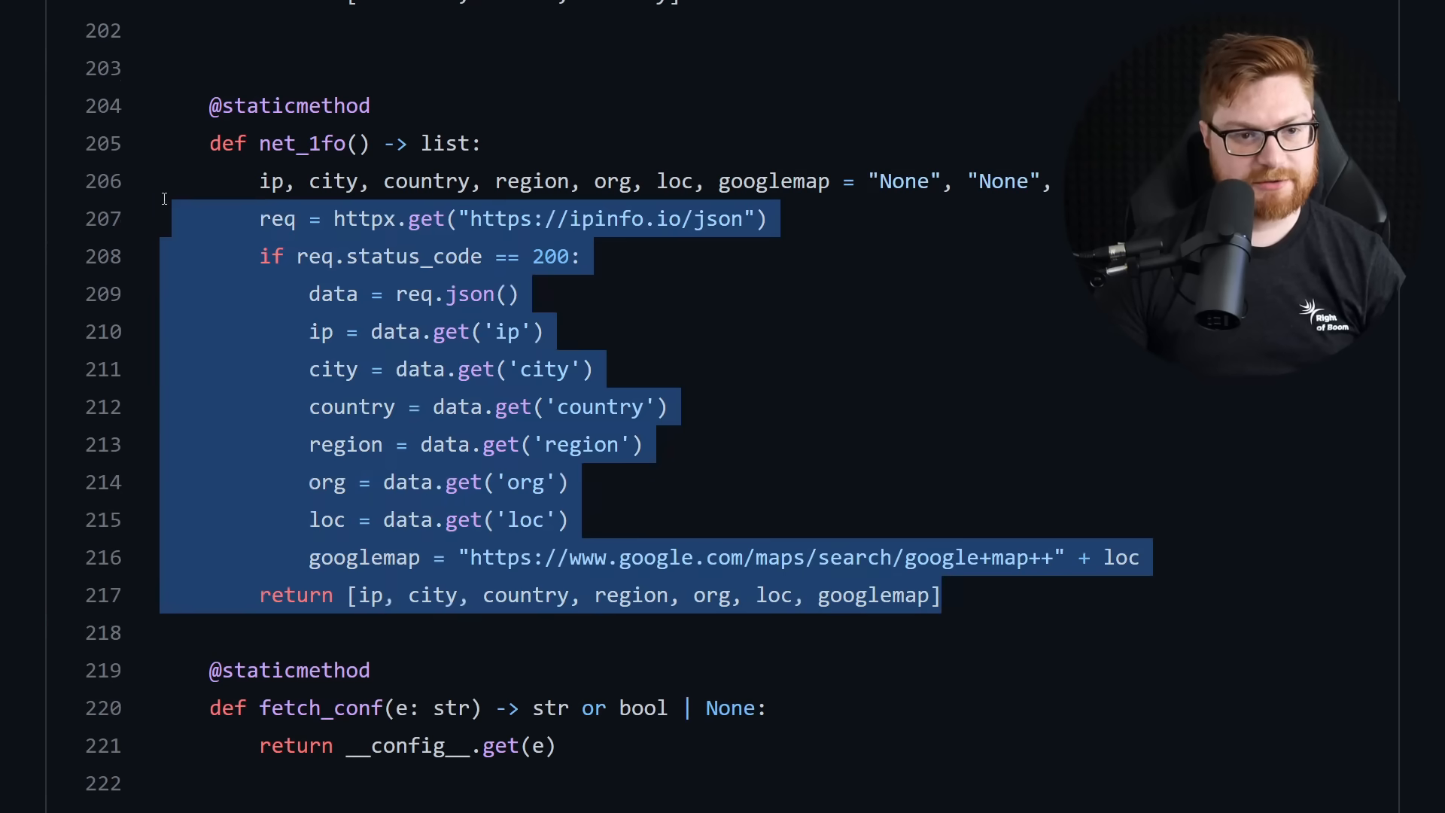
click(1119, 557)
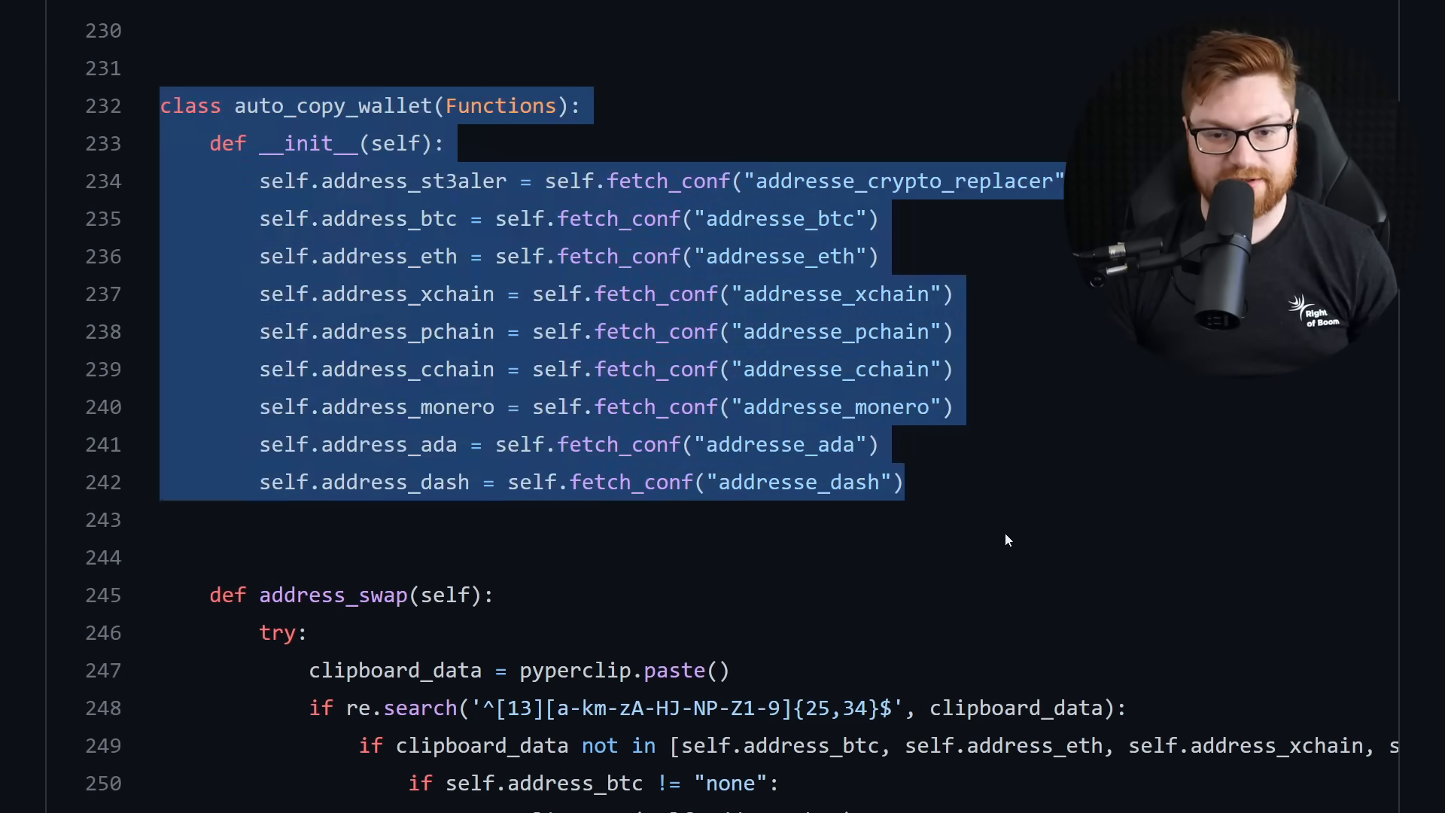
Read address_swap's coin patterns, loop_through and run down to the bc_initial_func class
scroll(down, 3)
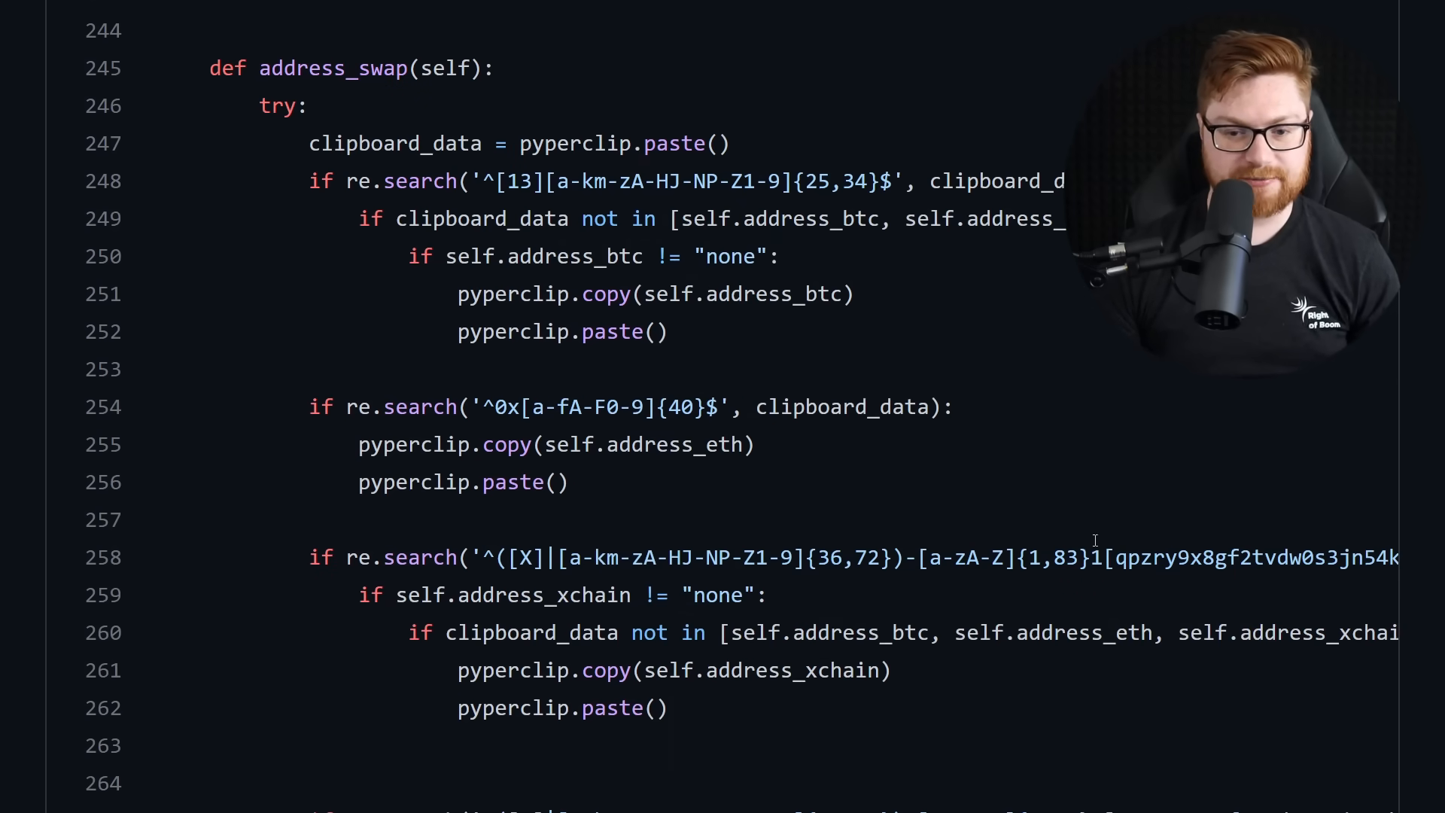
scroll(down, 3)
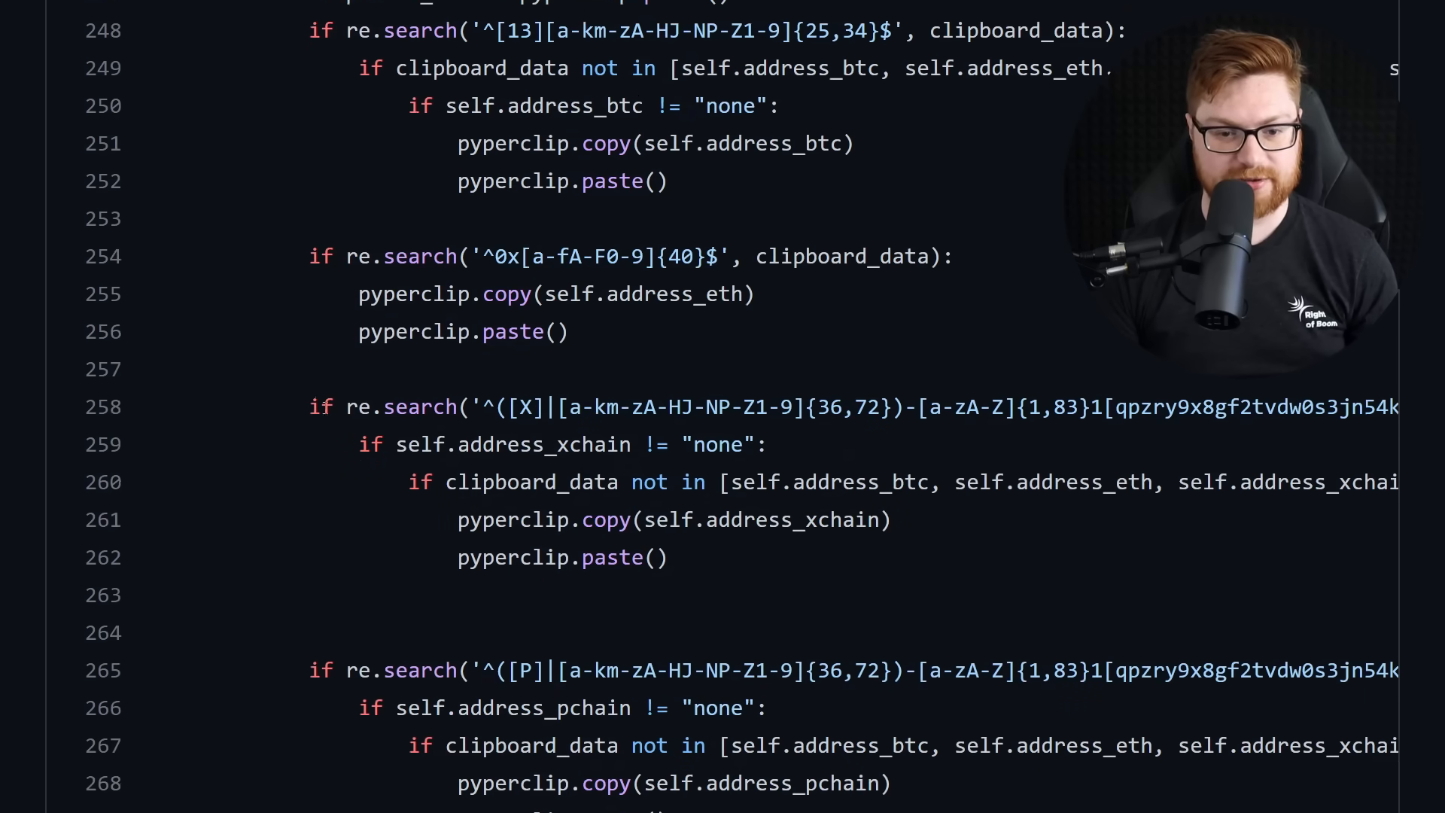
mouse_move(890, 541)
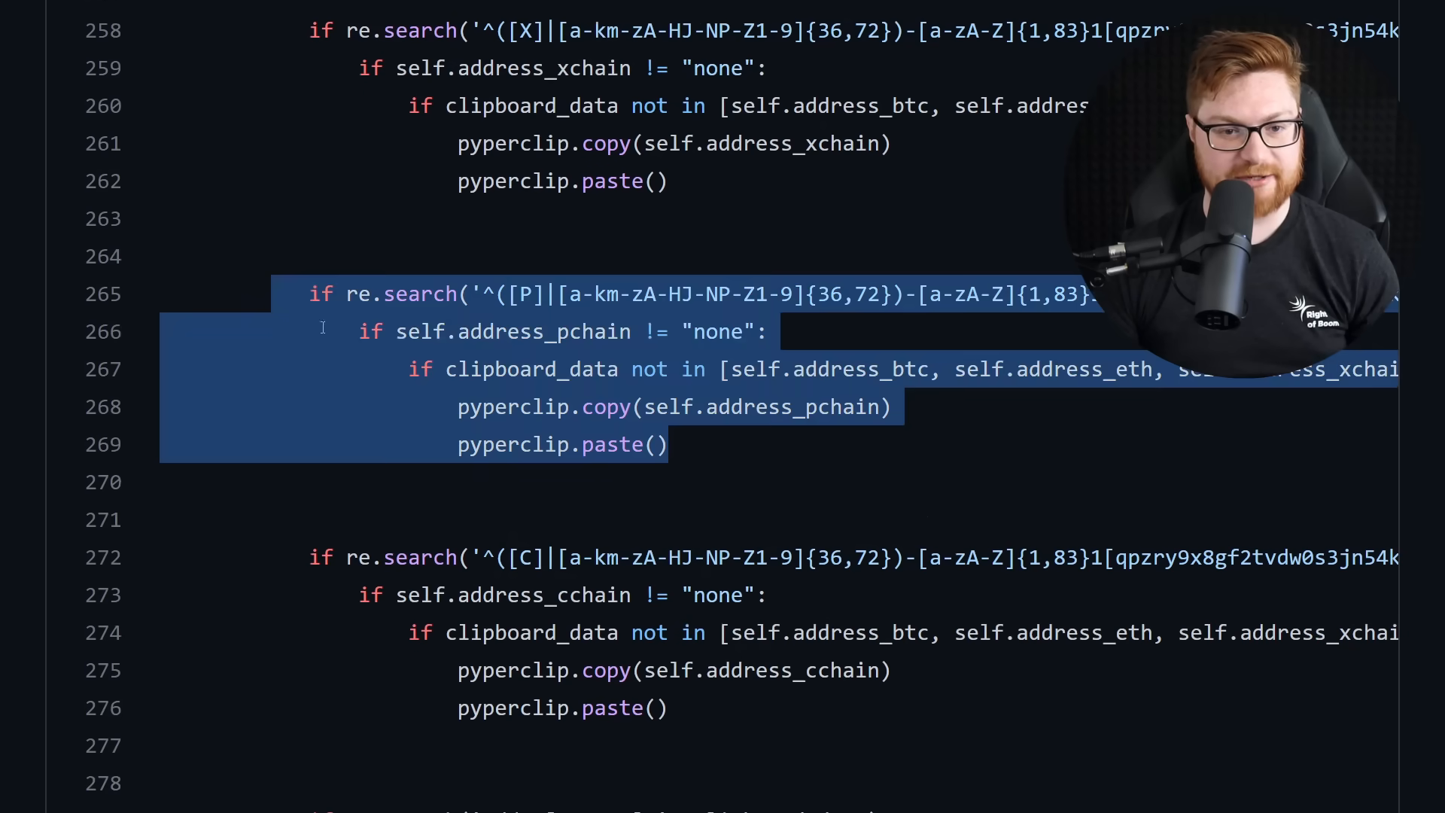
scroll(down, 3)
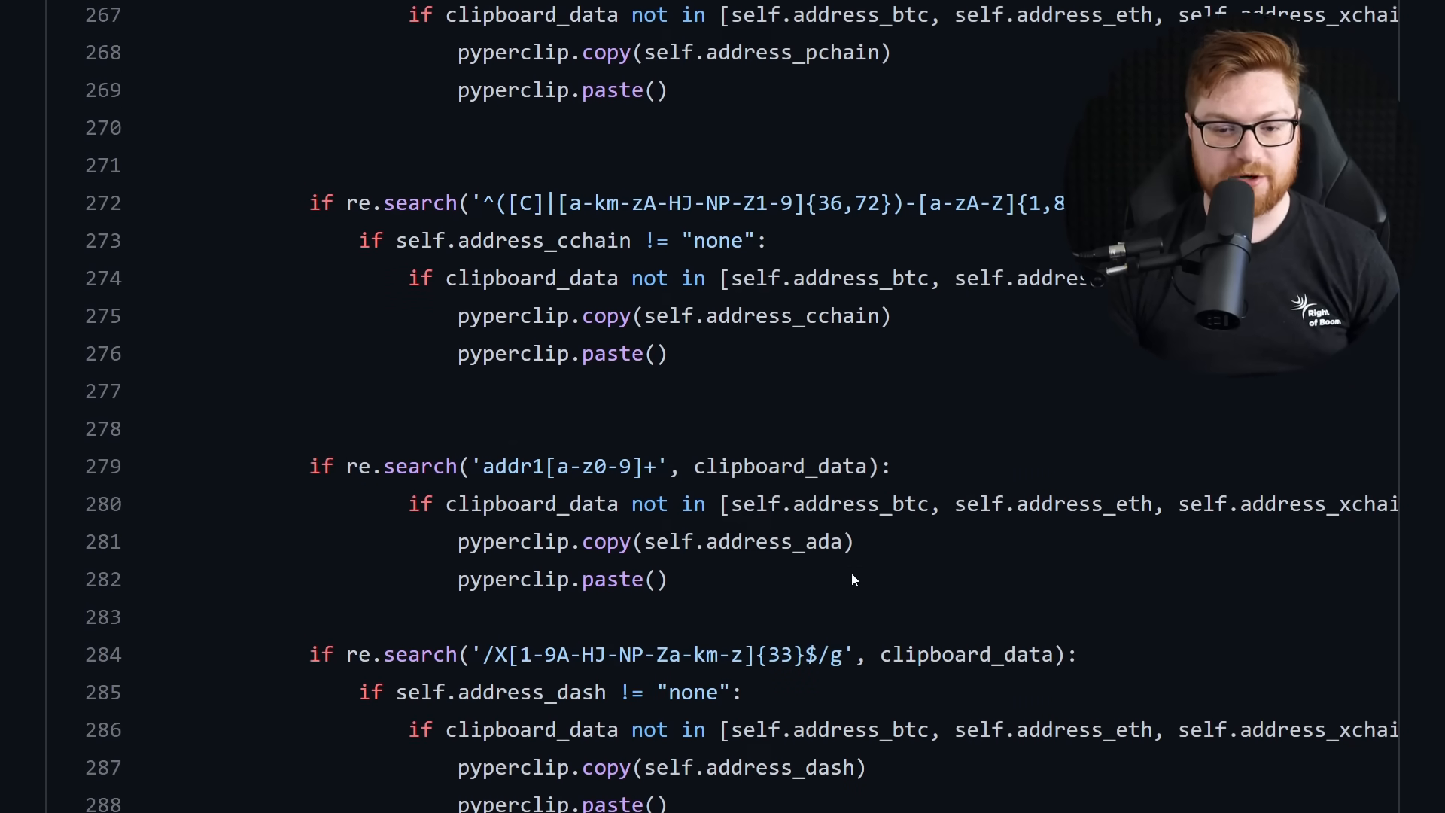
scroll(down, 3)
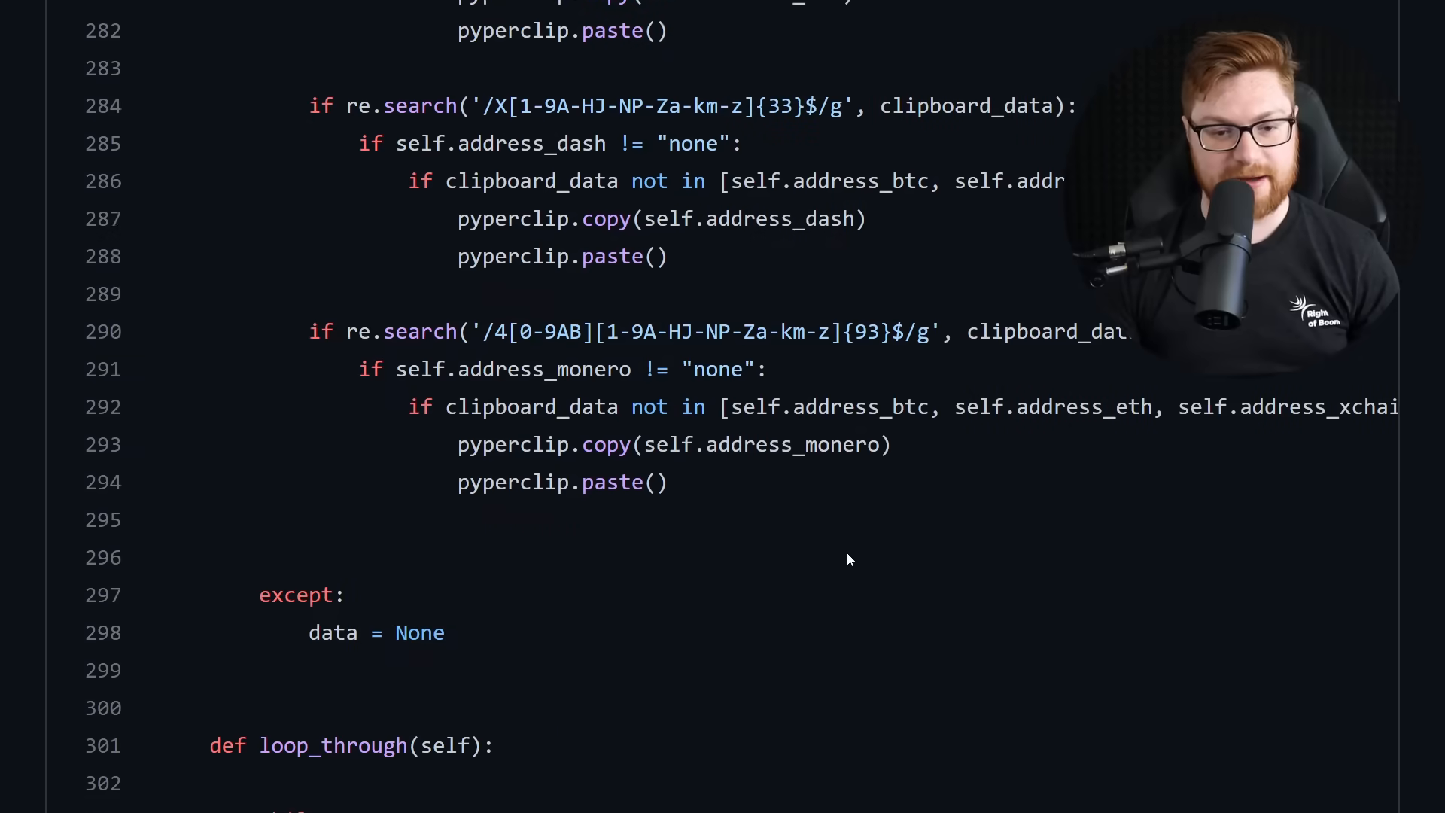
scroll(down, 3)
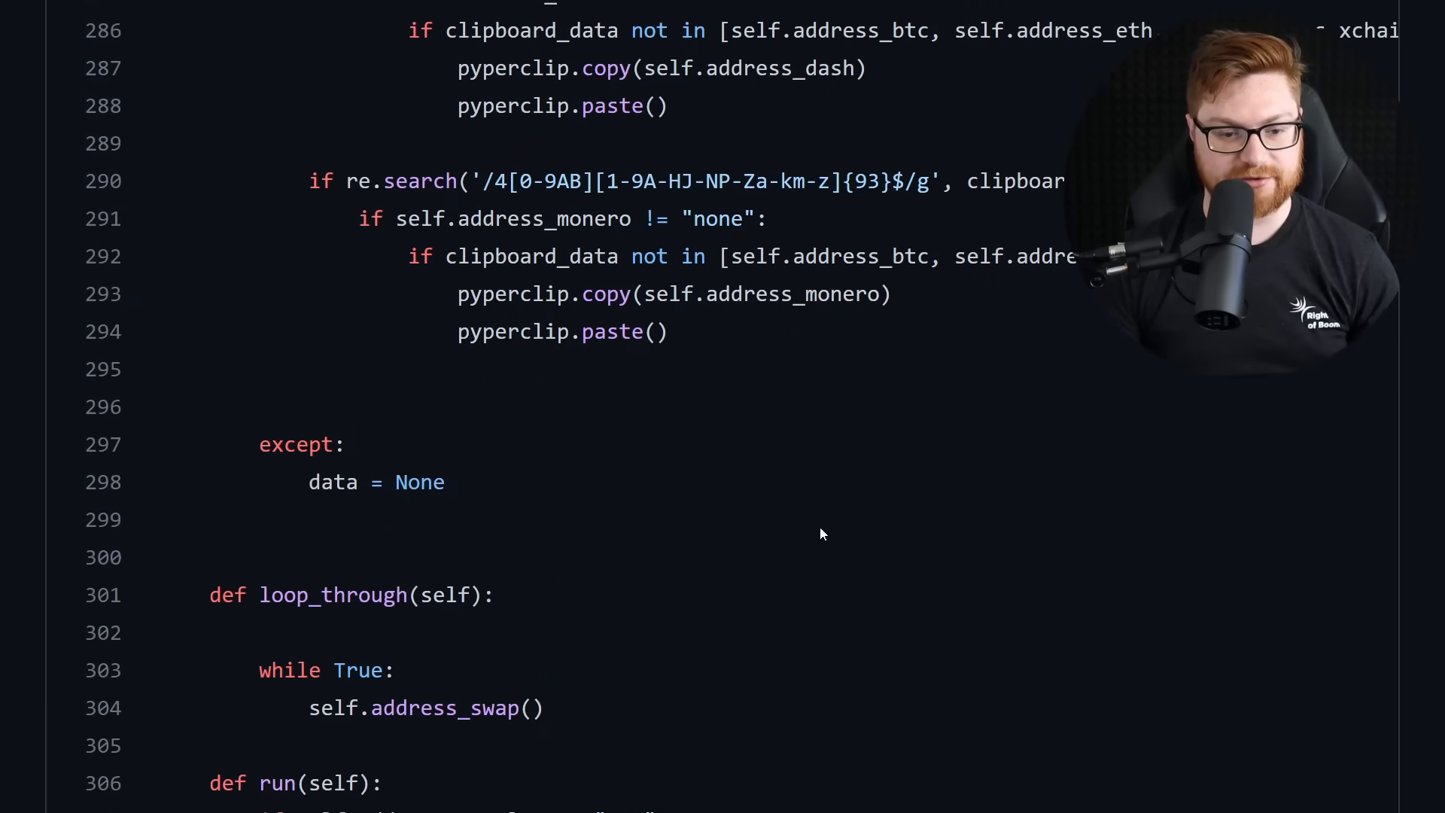
scroll(down, 3)
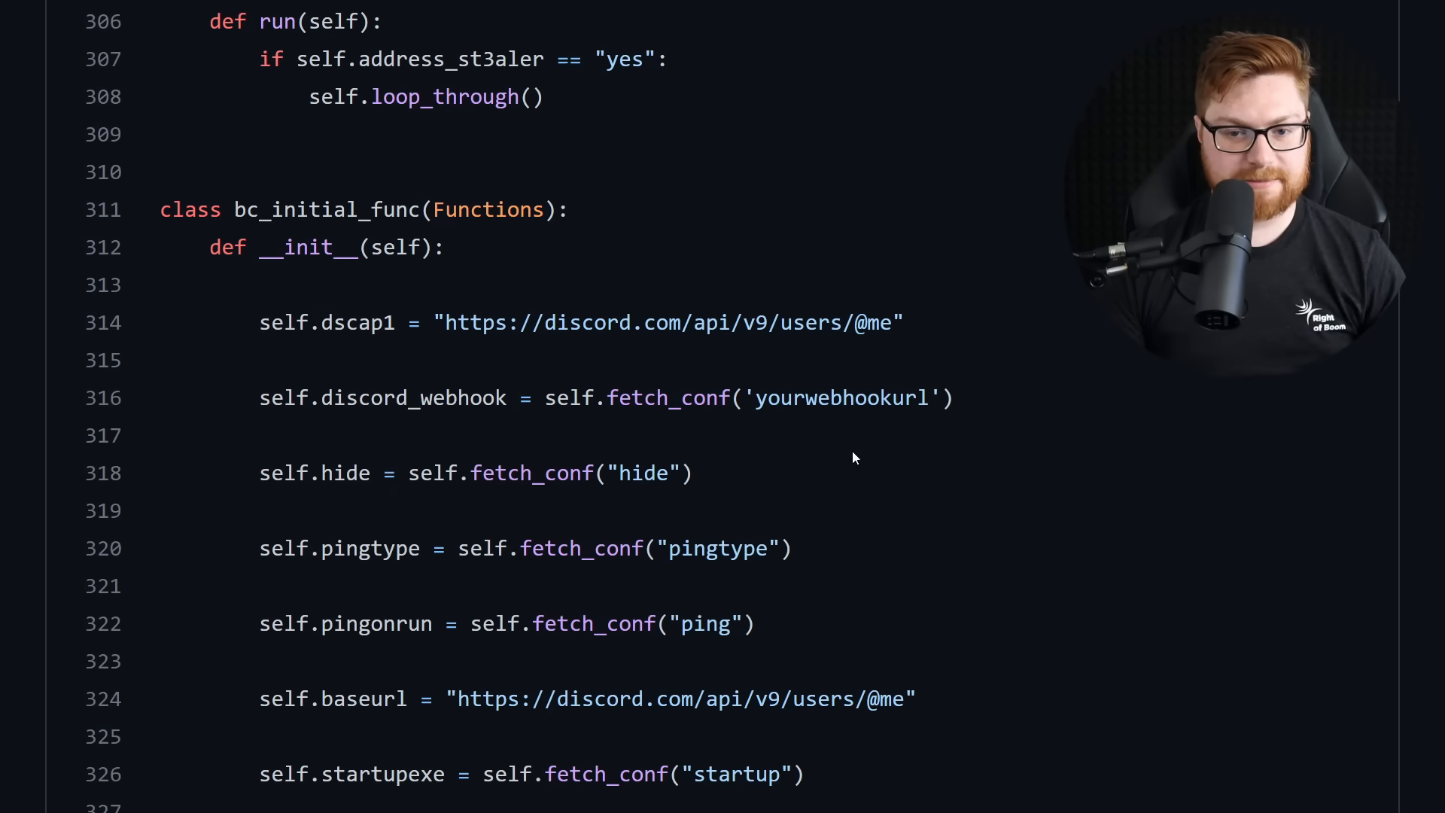
Read bc_initial_func's browser paths, profiles, webhook check and function_list down to bypass_tokenprtct
scroll(down, 3)
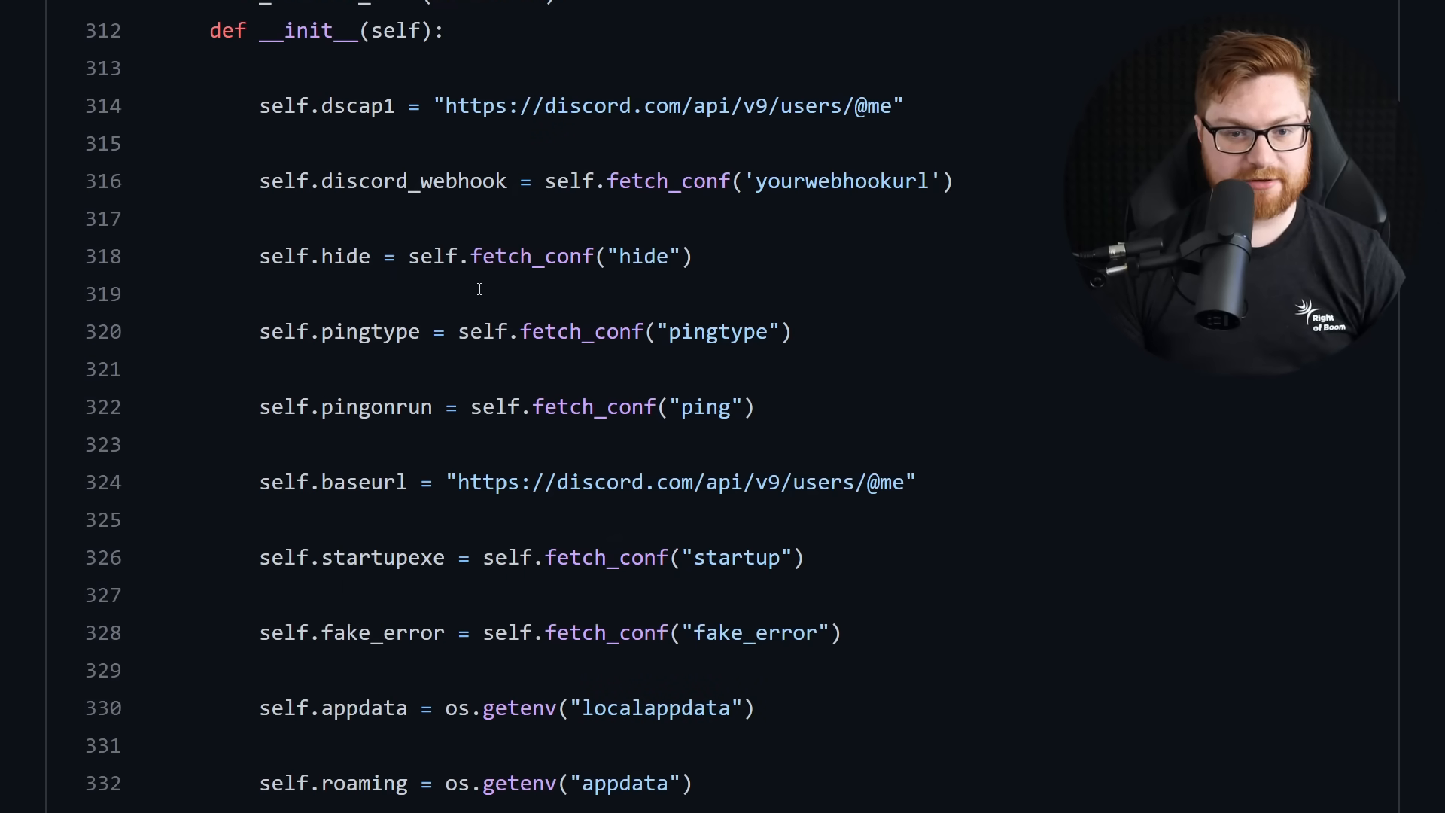
scroll(down, 3)
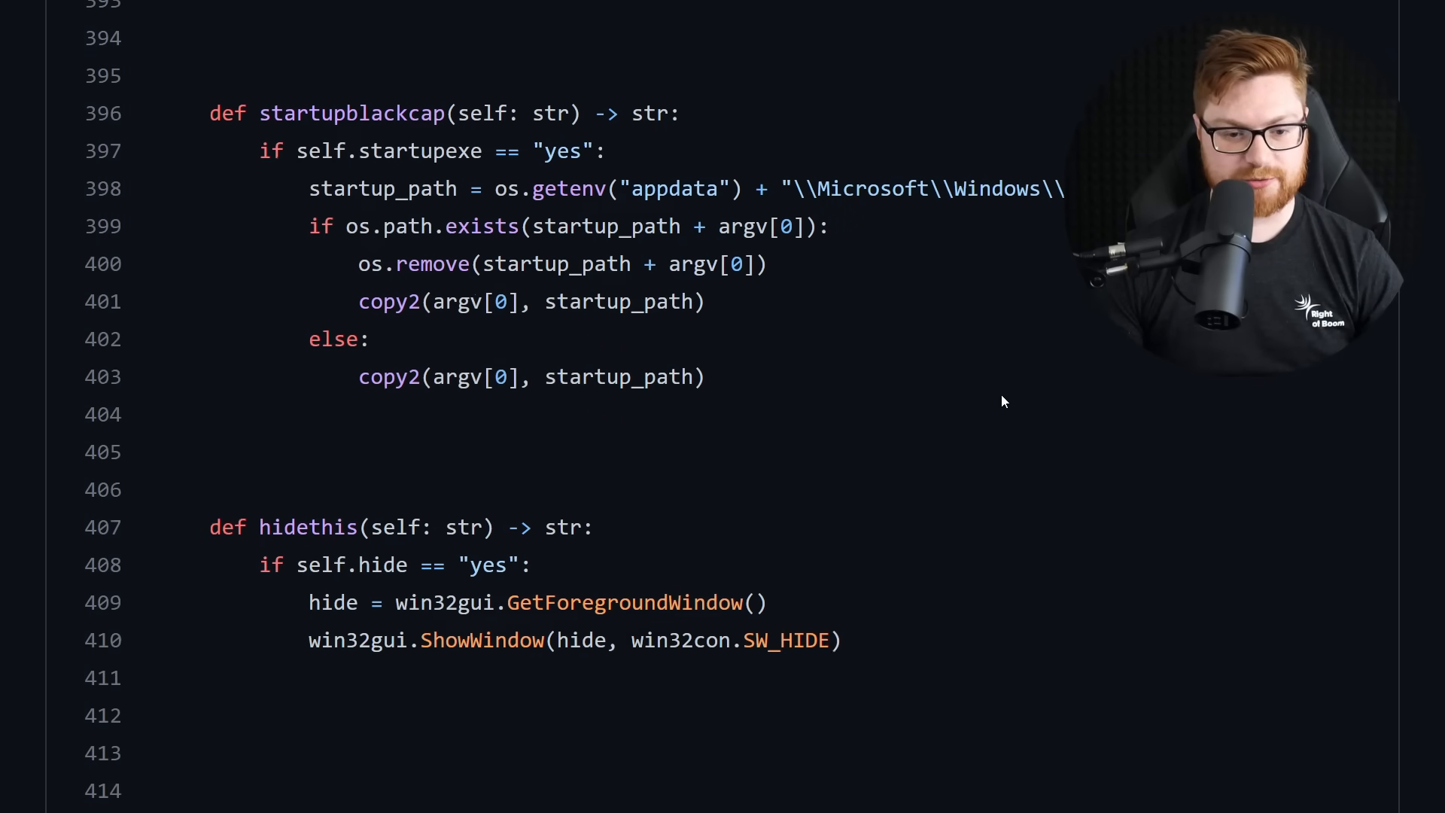
scroll(down, 3)
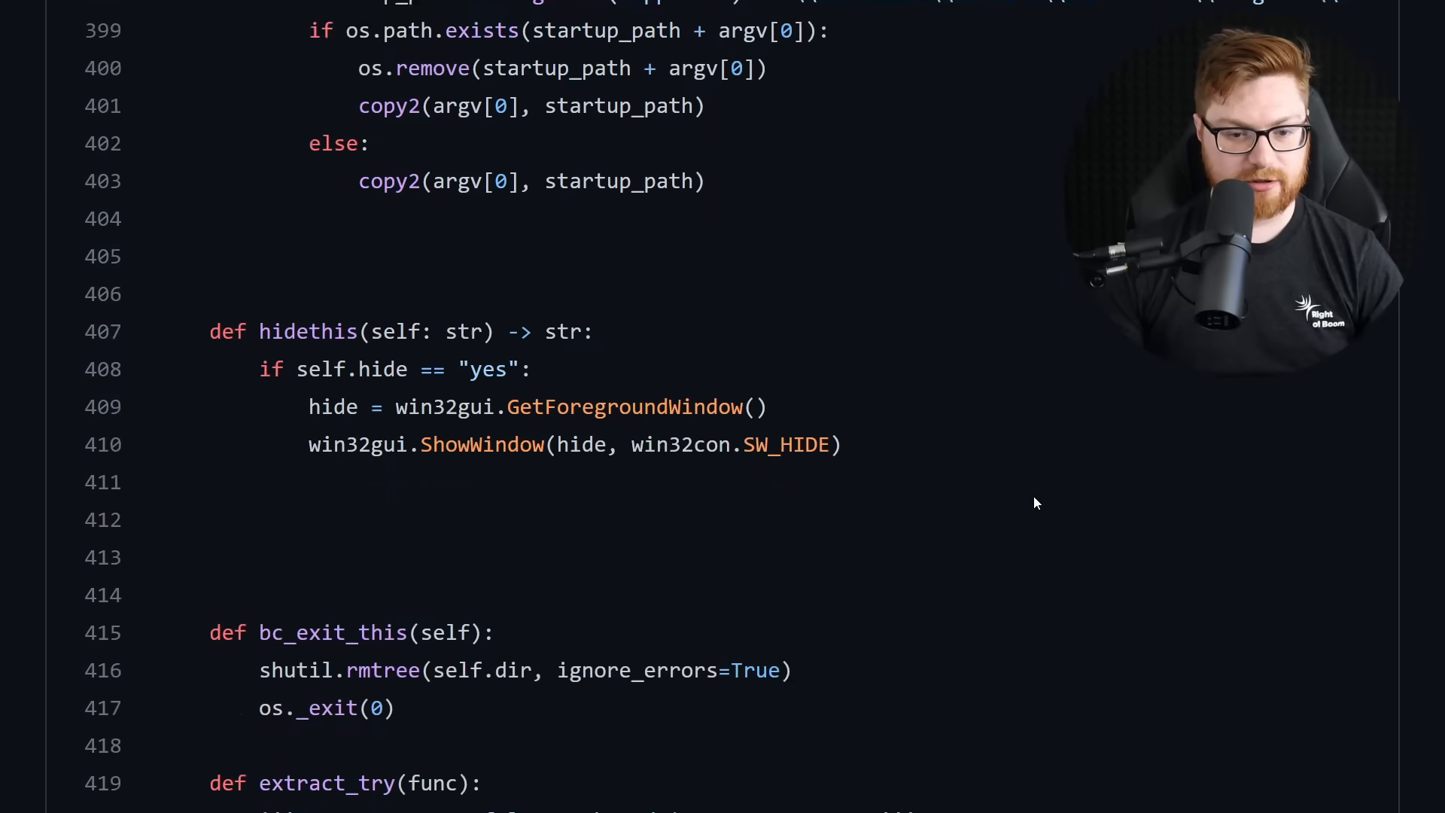
scroll(down, 3)
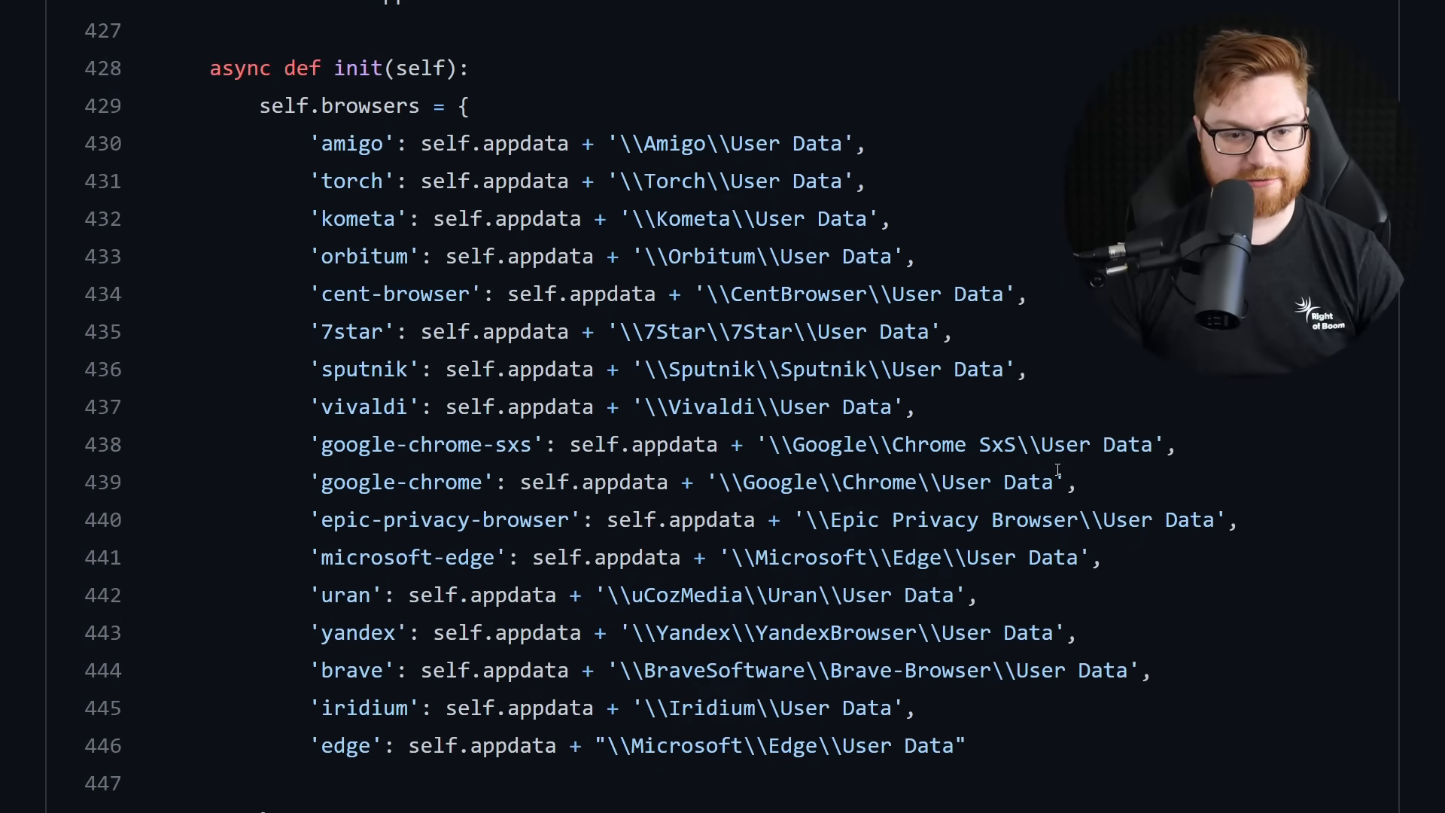
scroll(down, 3)
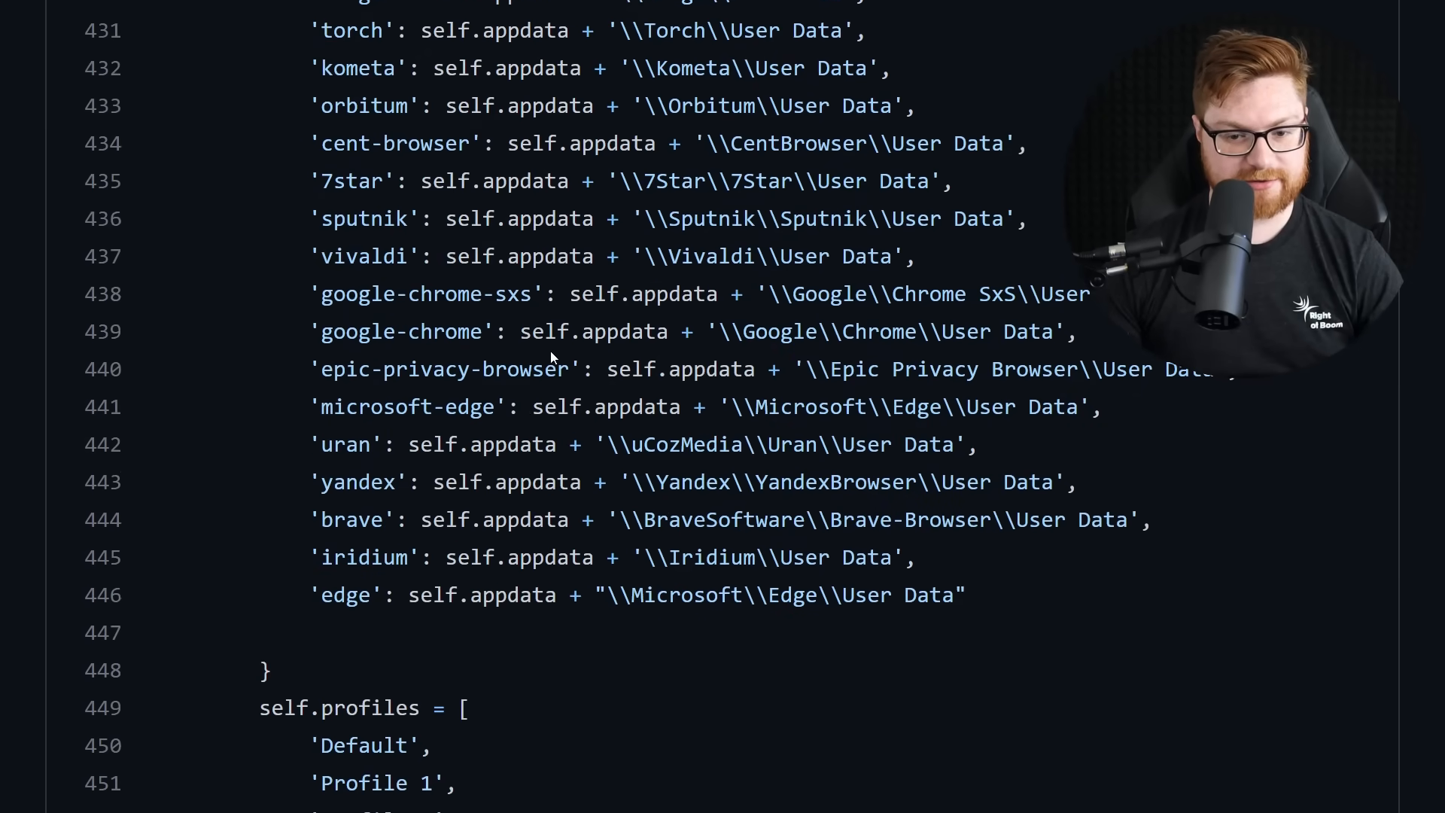
scroll(down, 3)
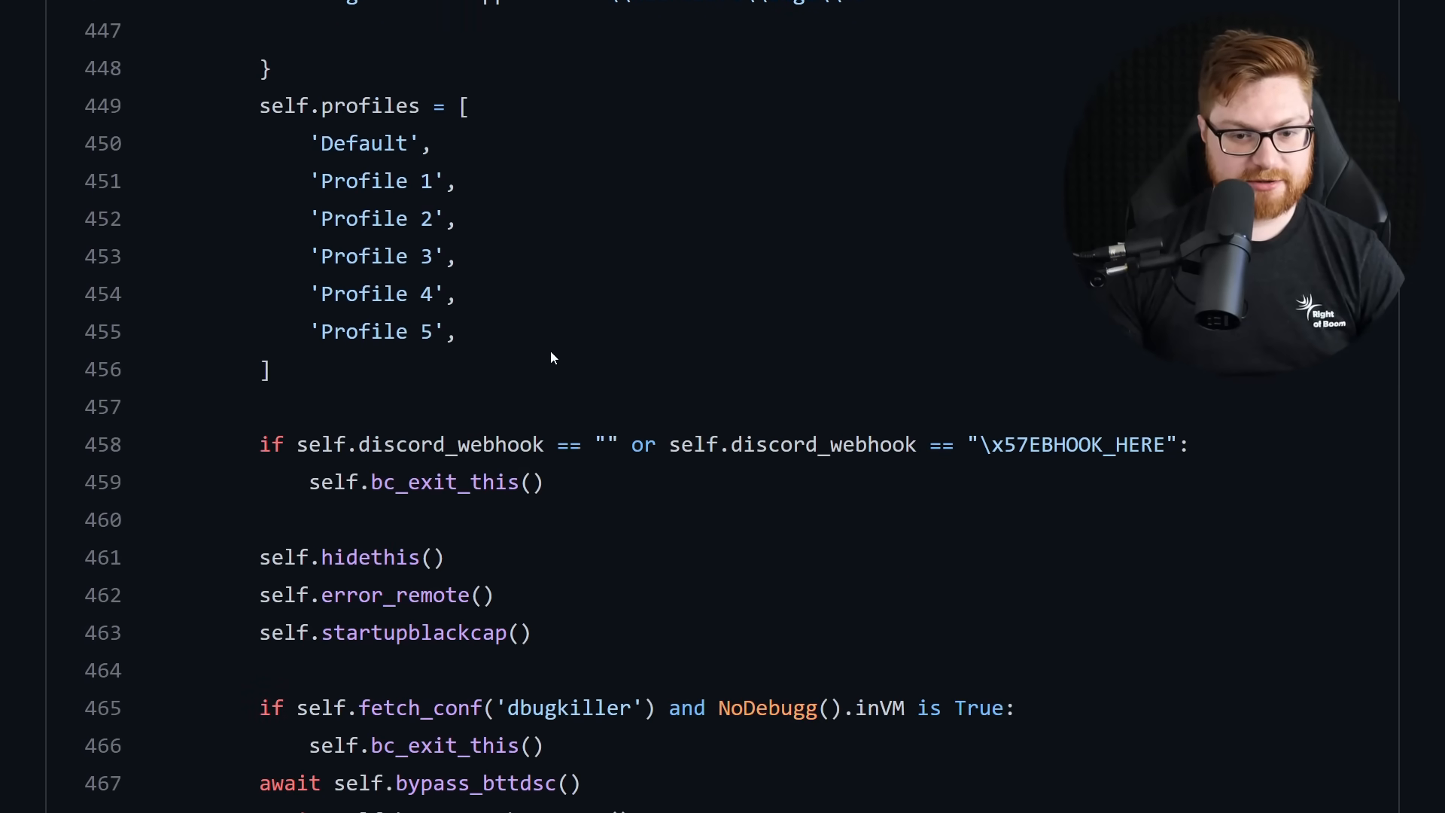
scroll(down, 3)
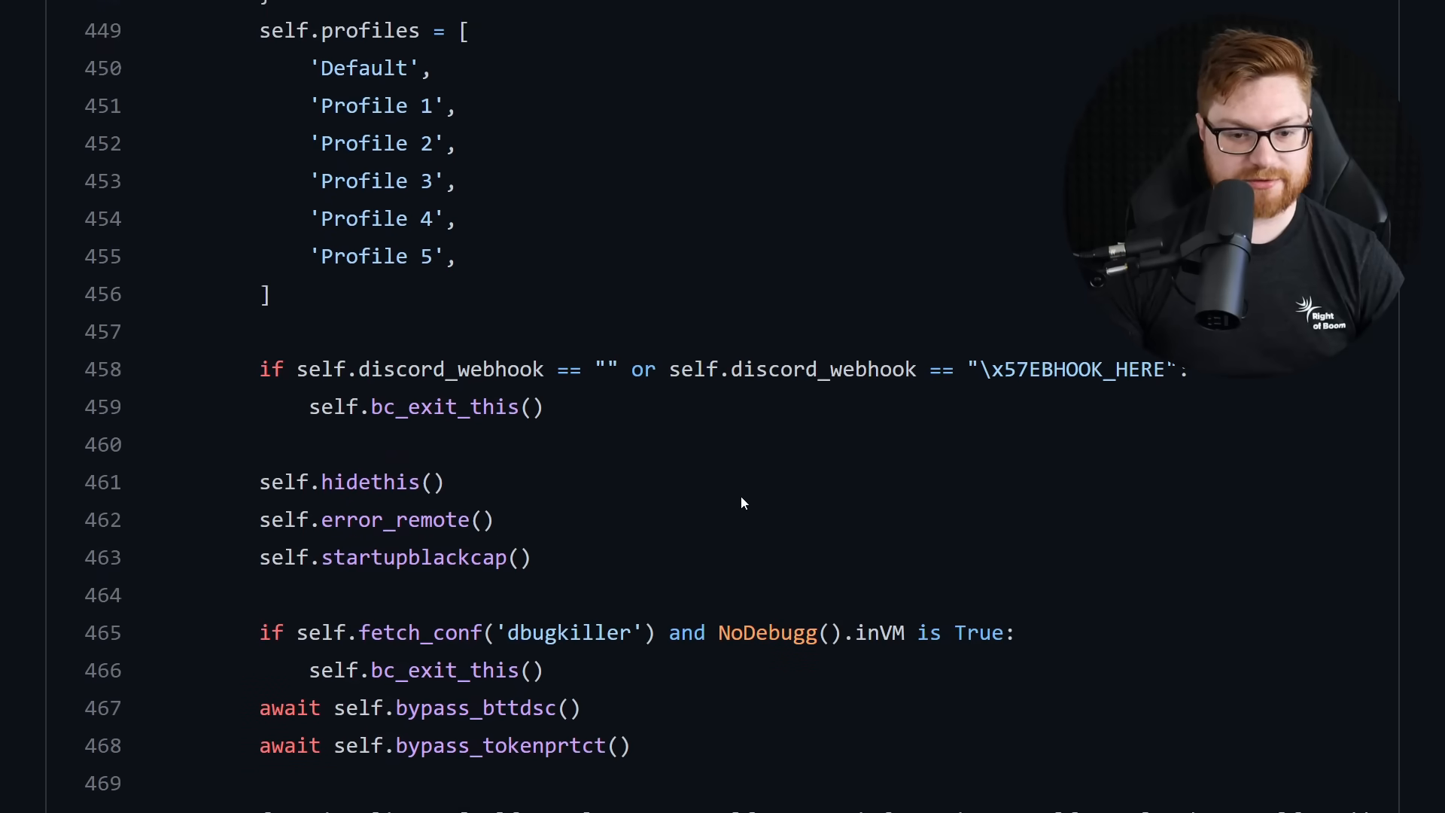
scroll(down, 3)
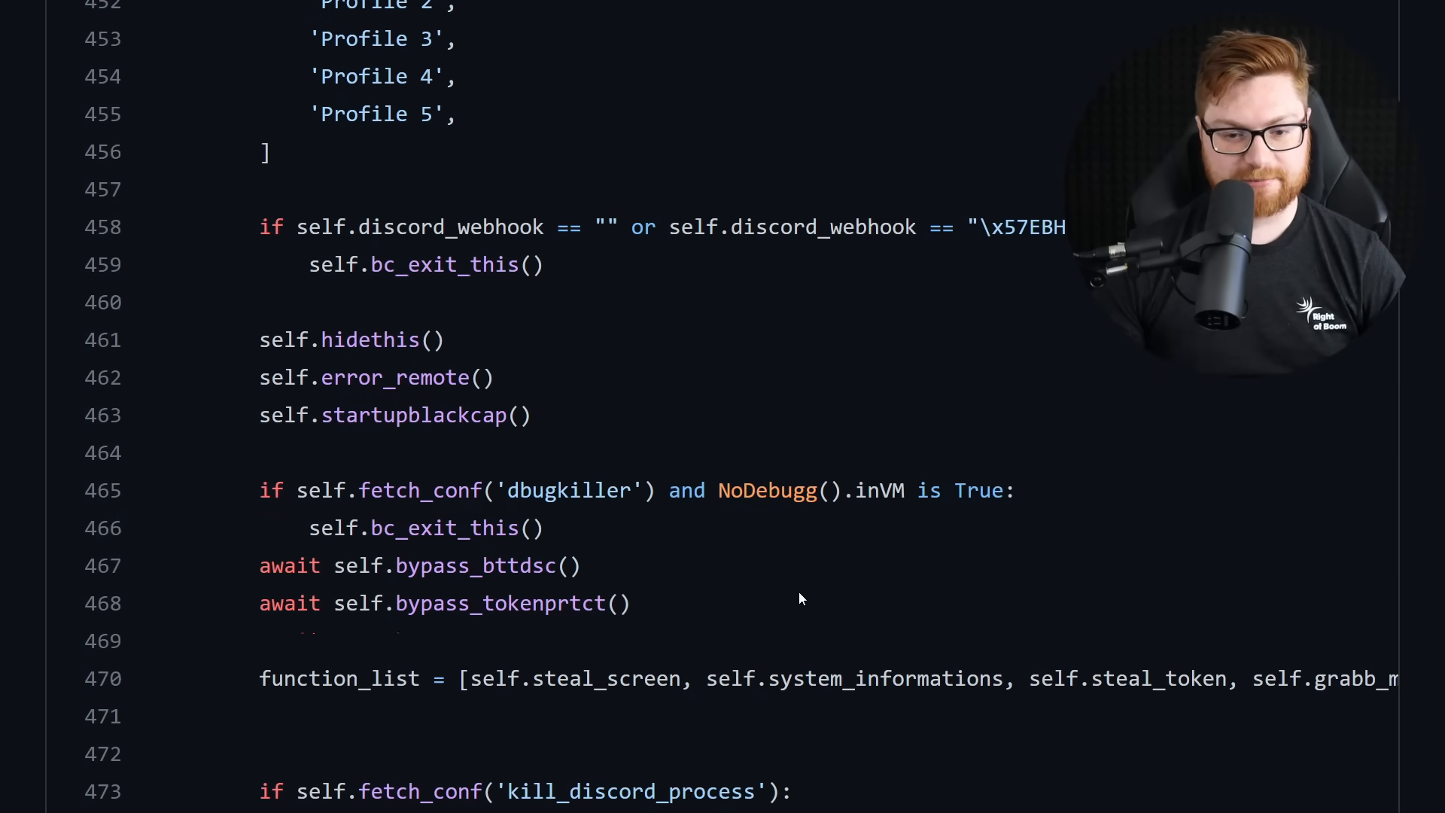
scroll(down, 3)
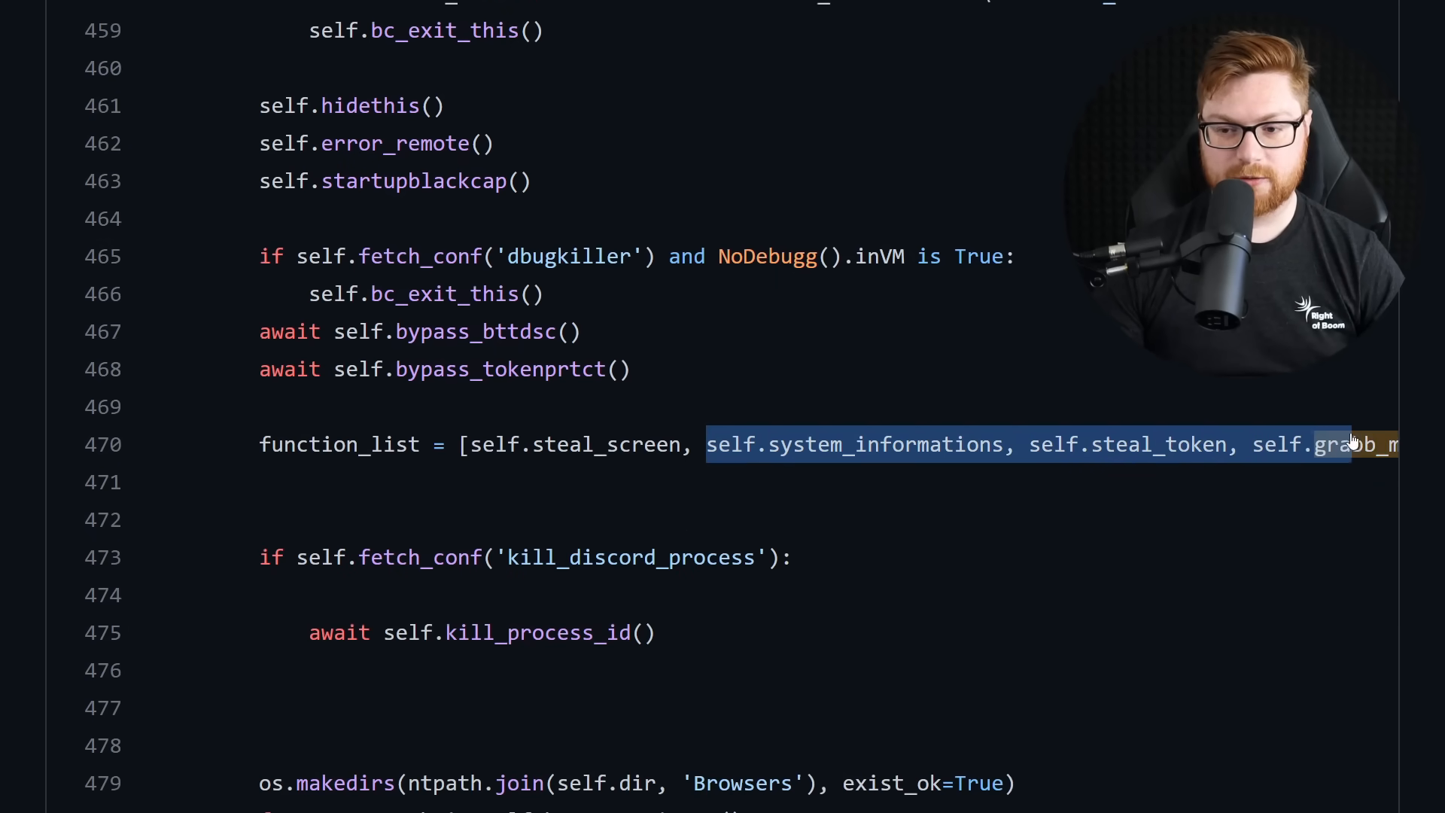
scroll(right, 3)
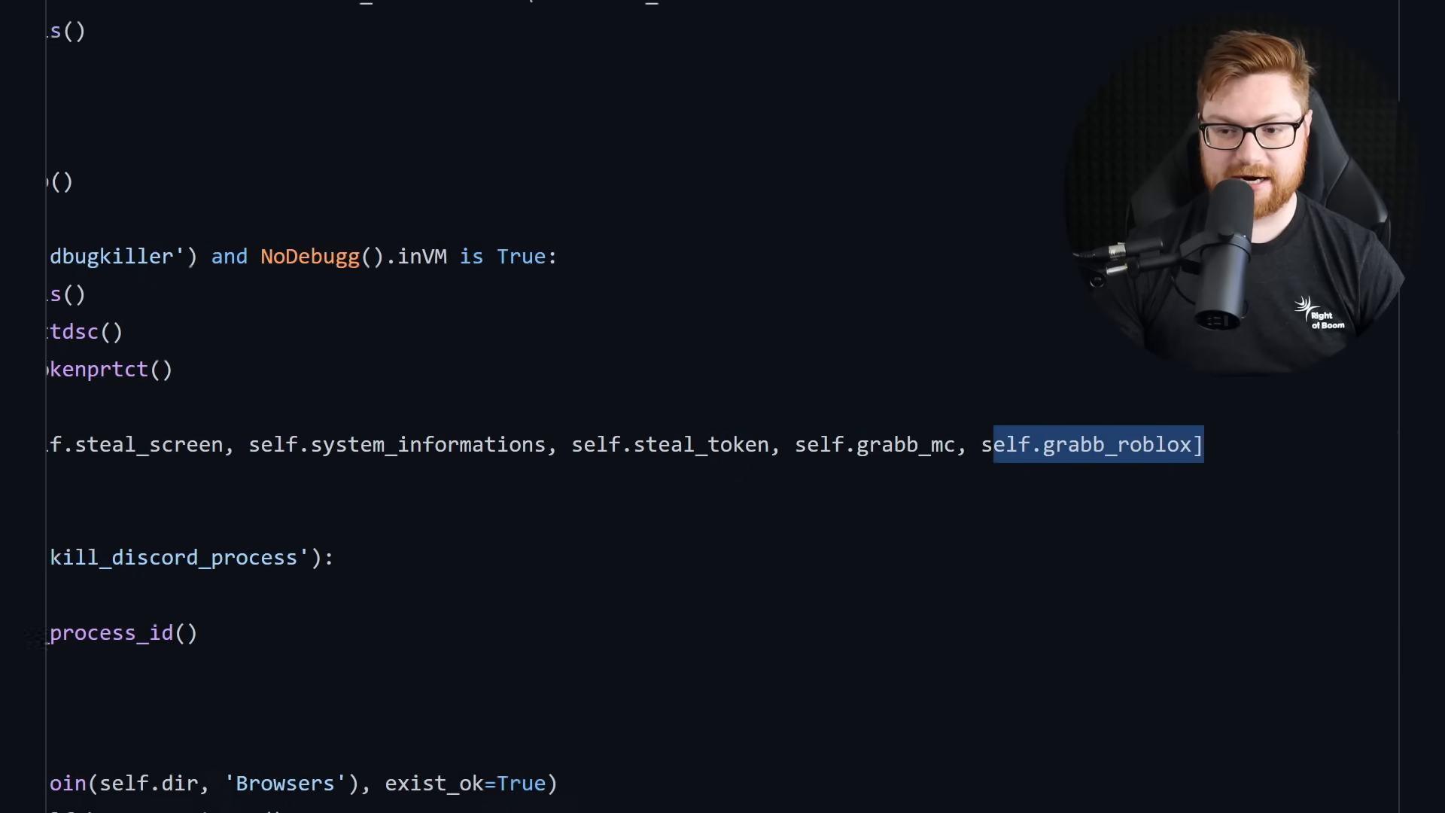
scroll(down, 3)
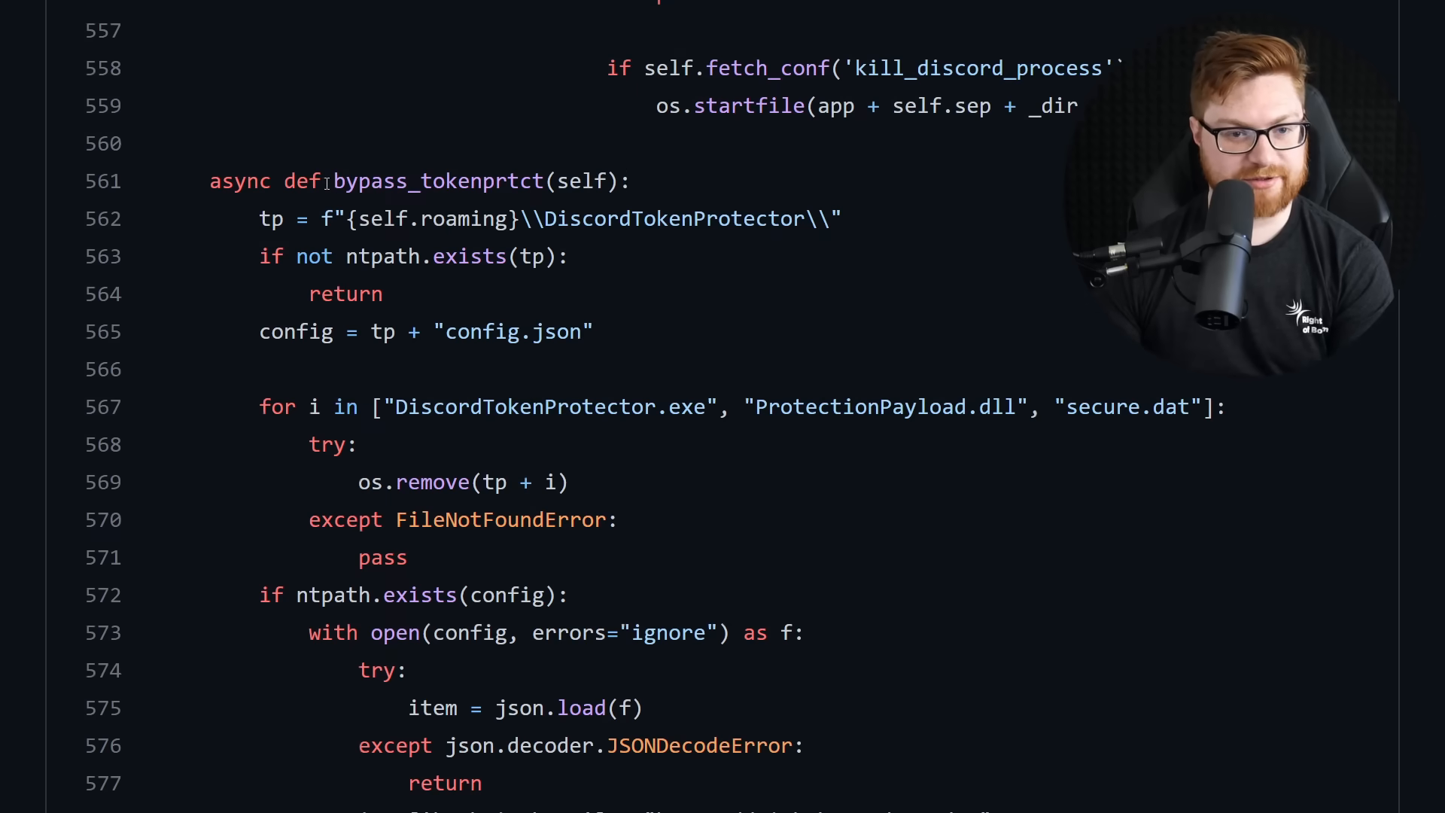
Select 'Discord' in bypass_tokenprtct and read its config overrides down to steal_token
double_click(611, 219)
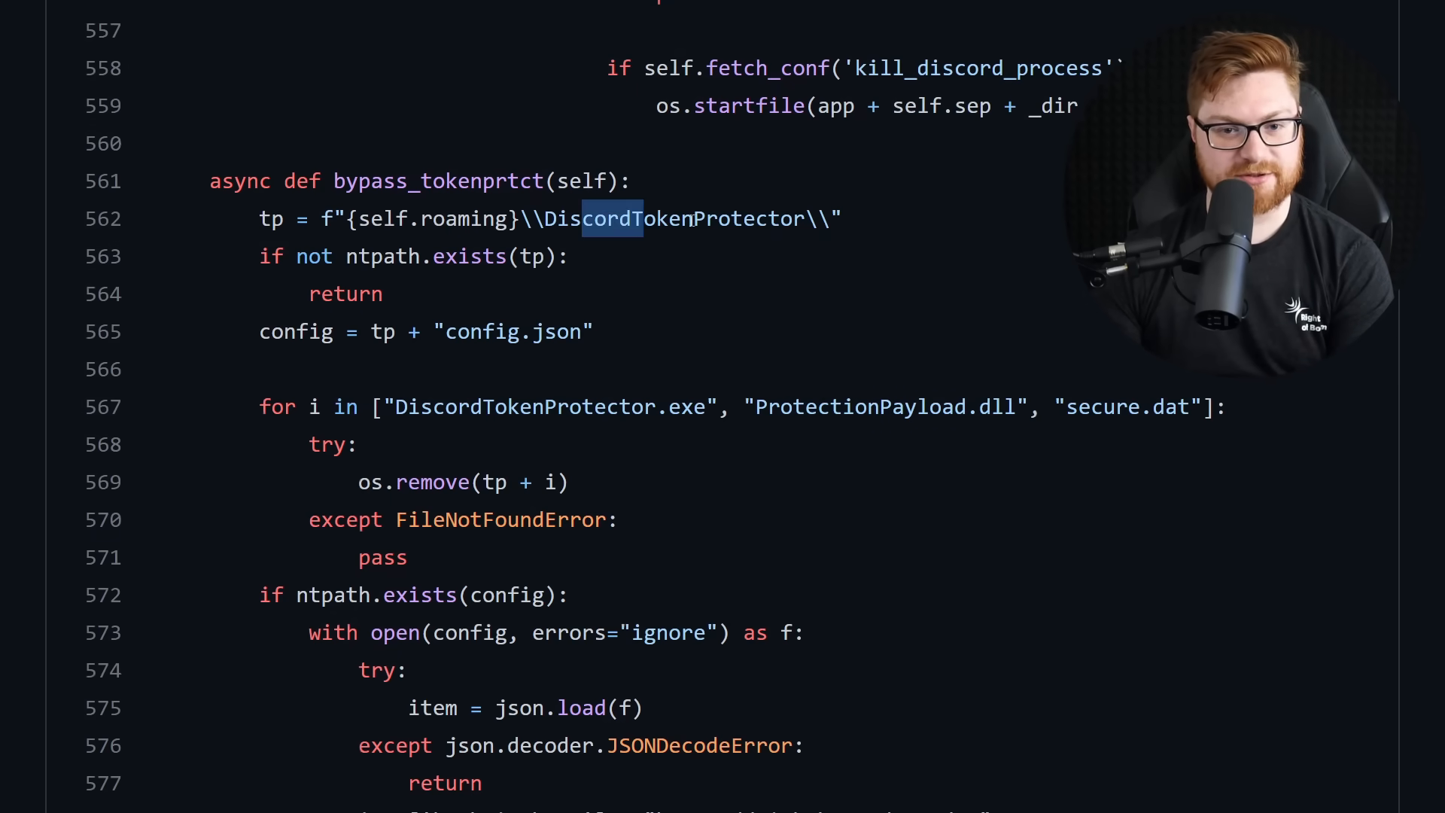
scroll(down, 3)
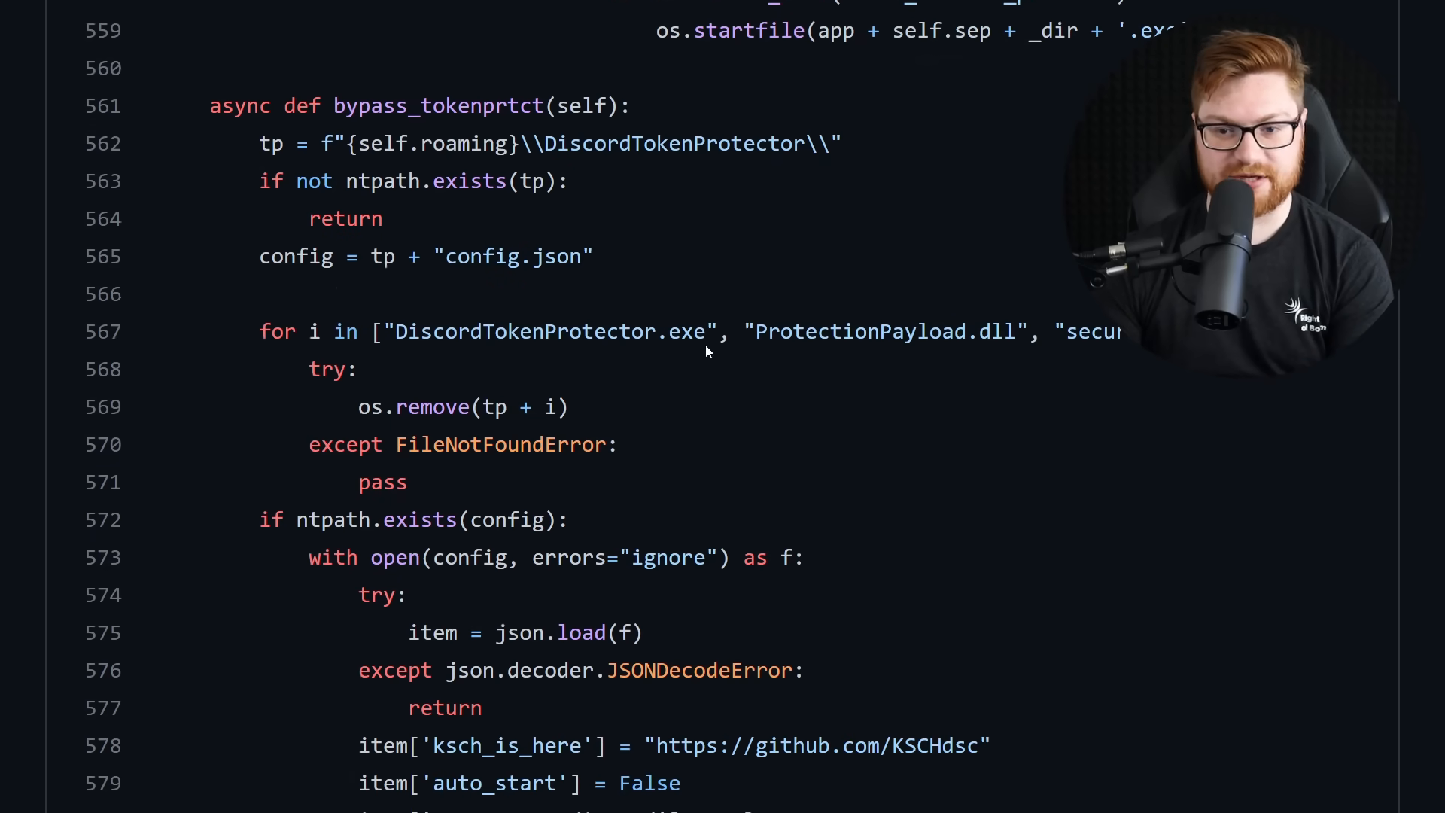
scroll(down, 3)
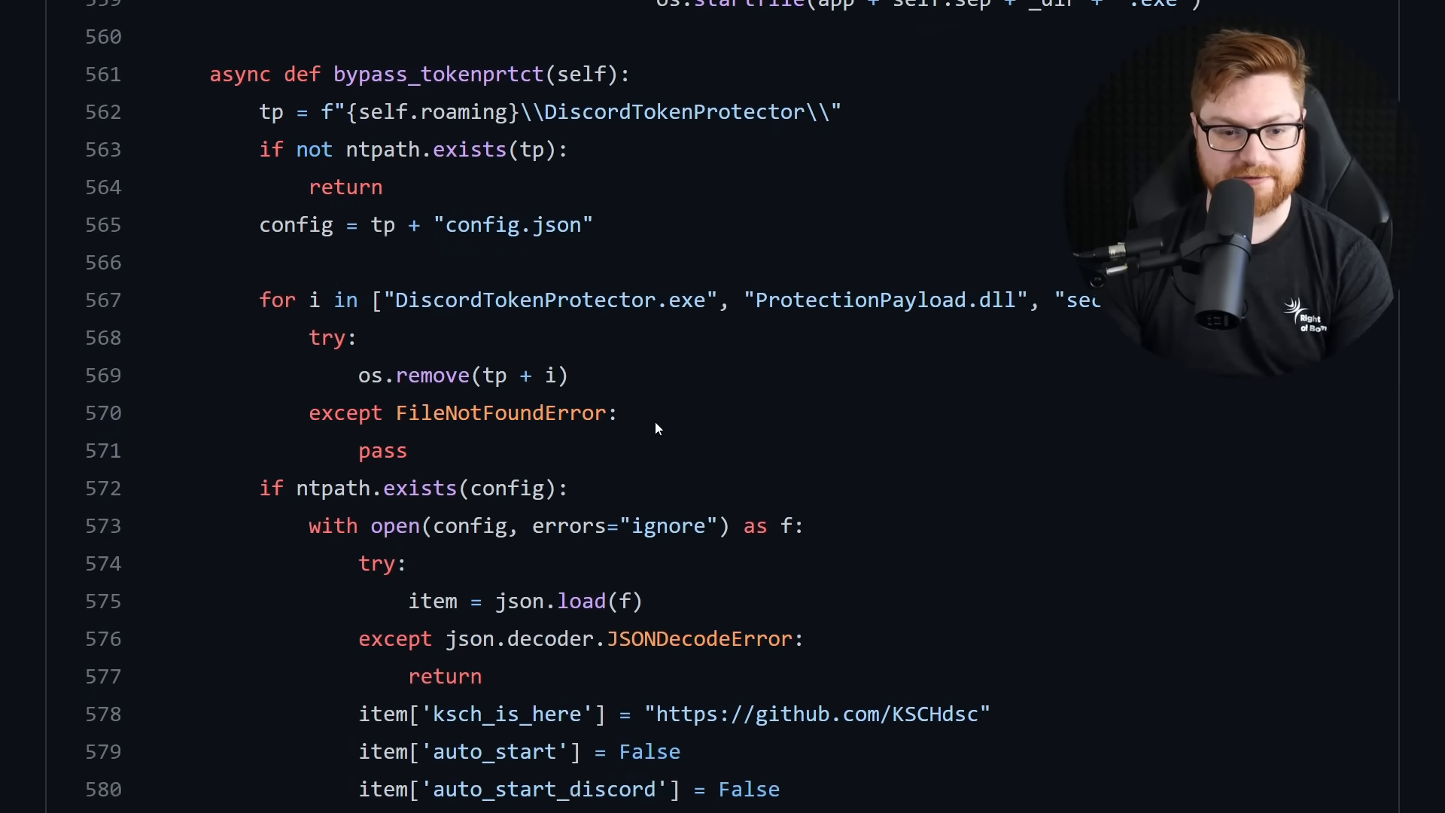
scroll(down, 3)
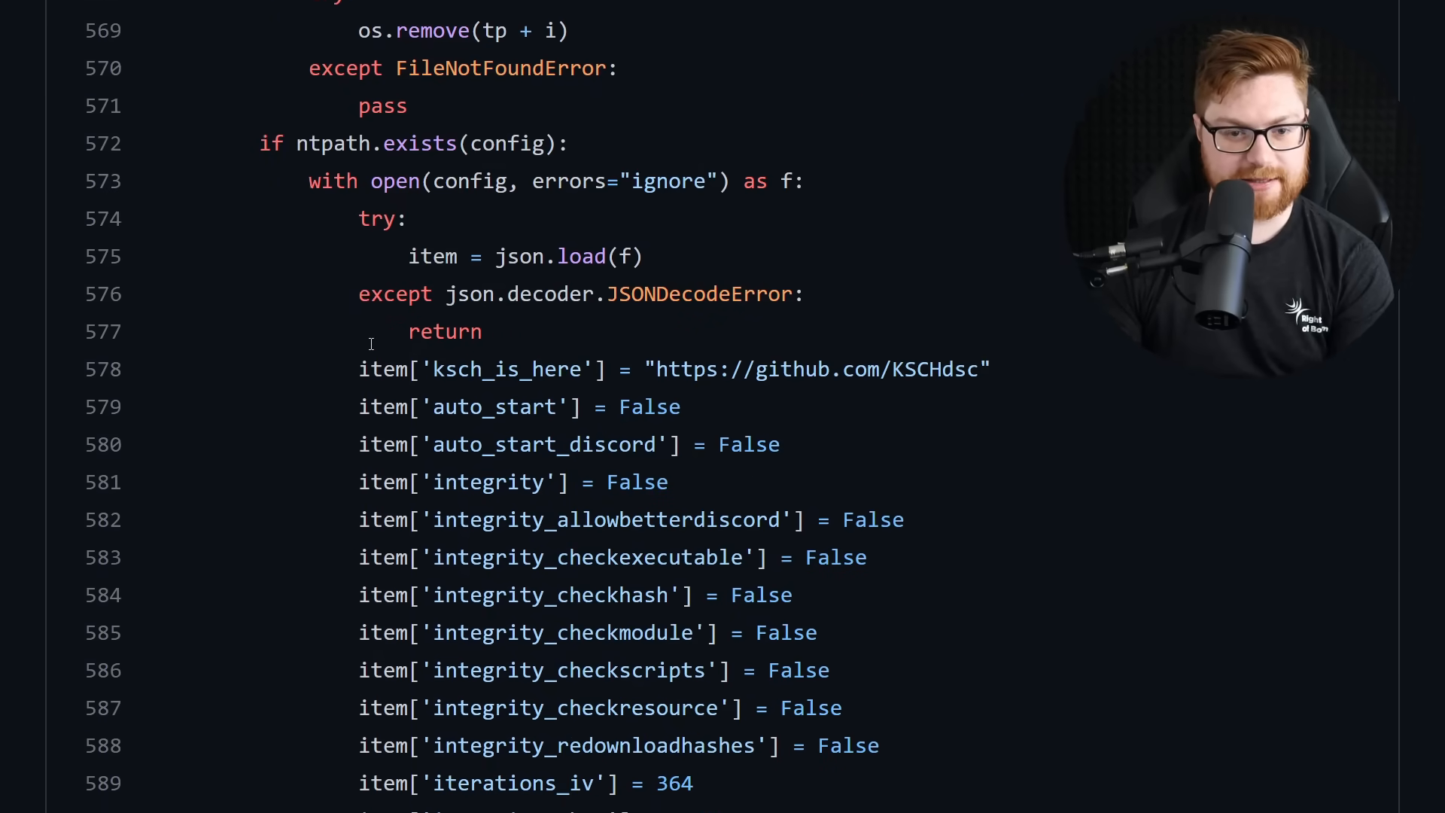
scroll(down, 3)
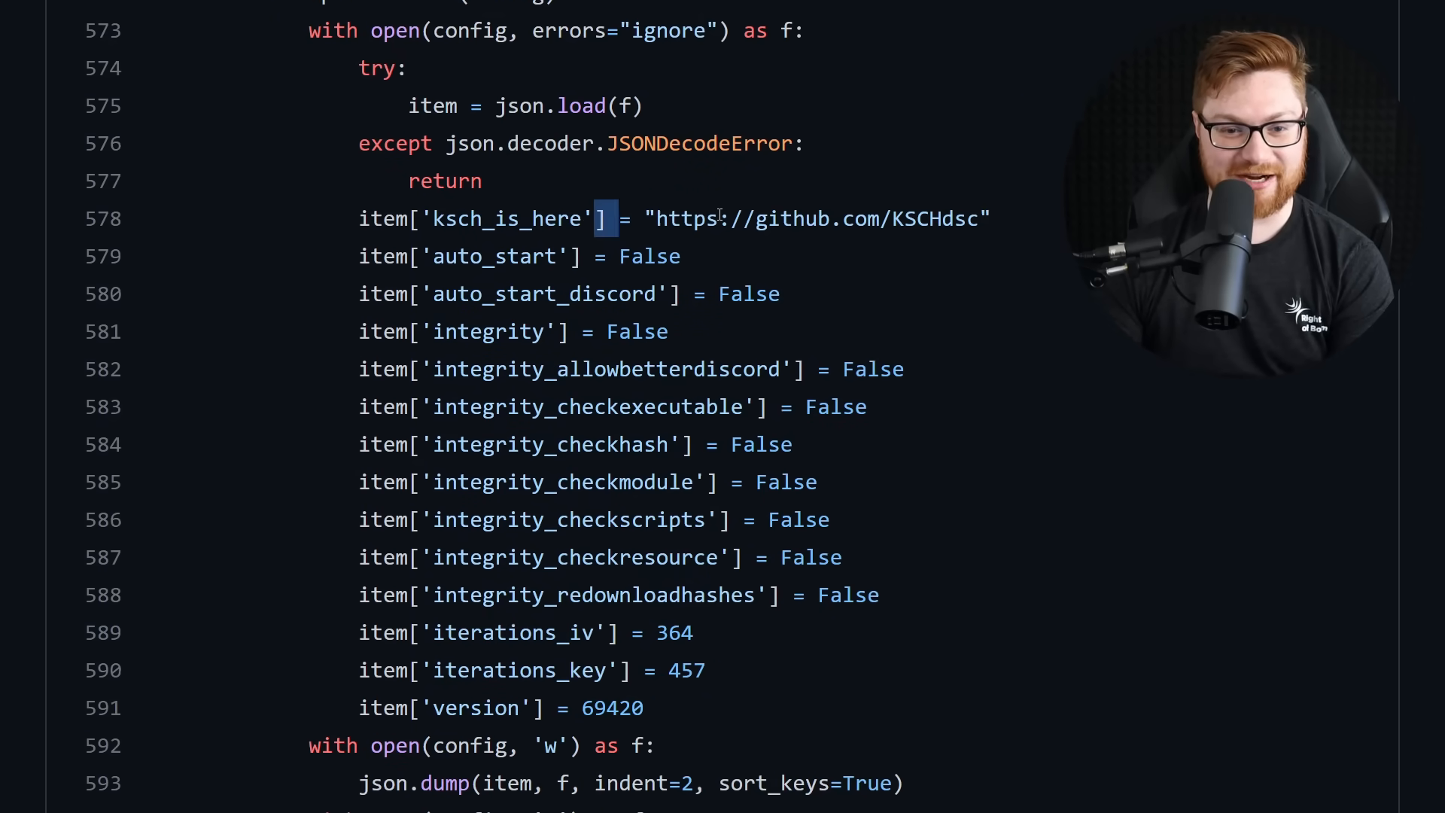
scroll(down, 3)
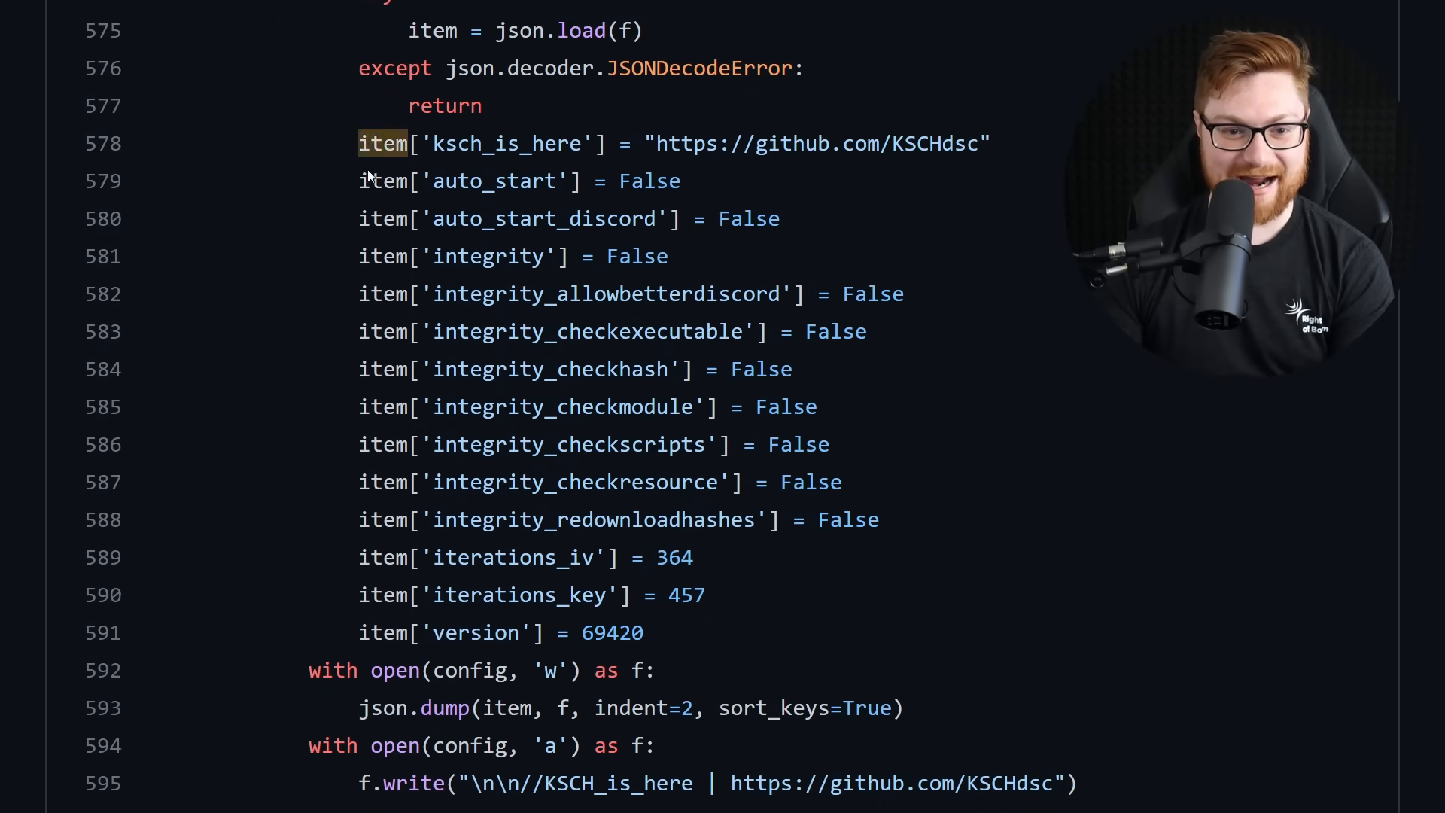
scroll(down, 3)
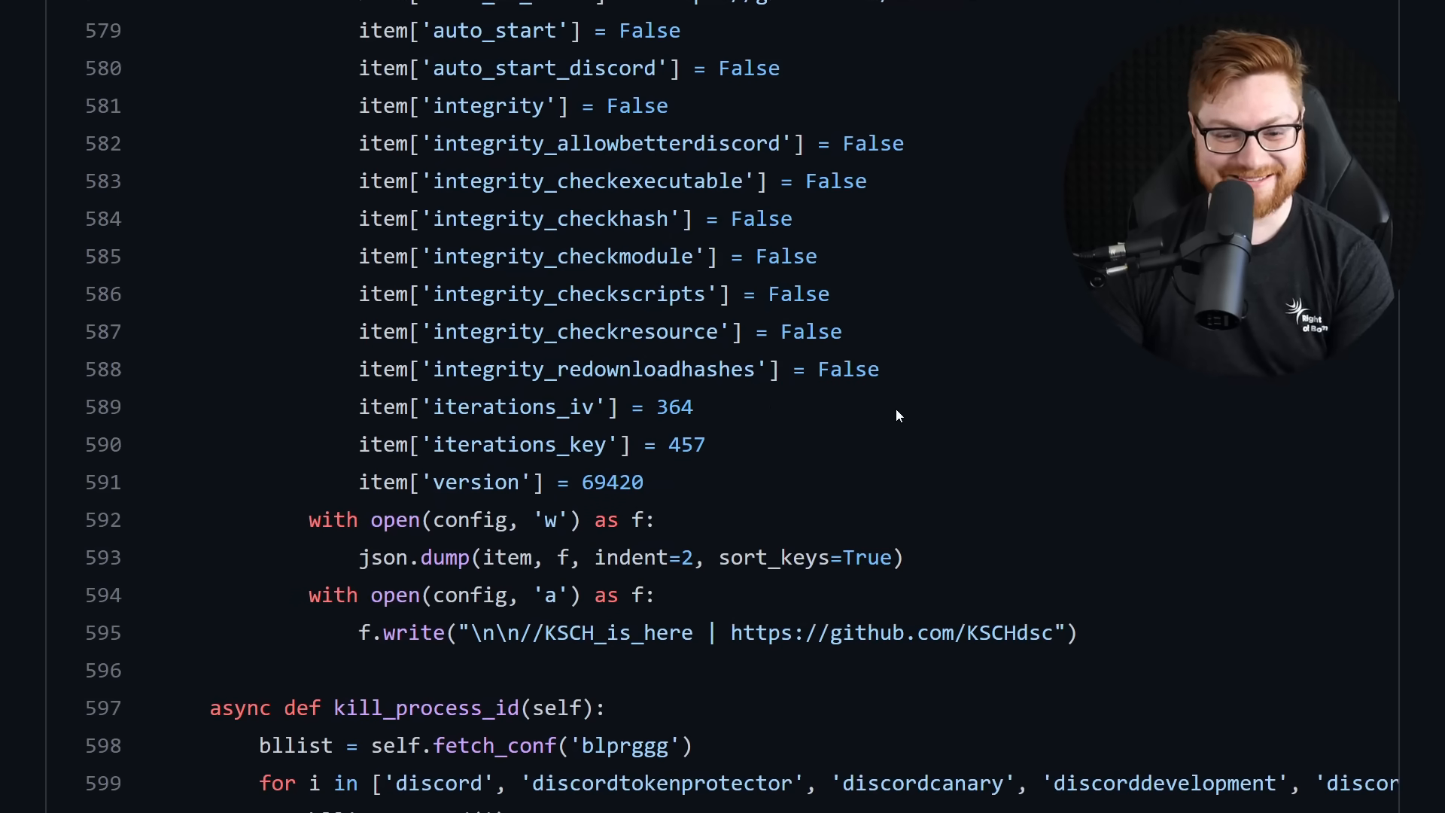
scroll(down, 3)
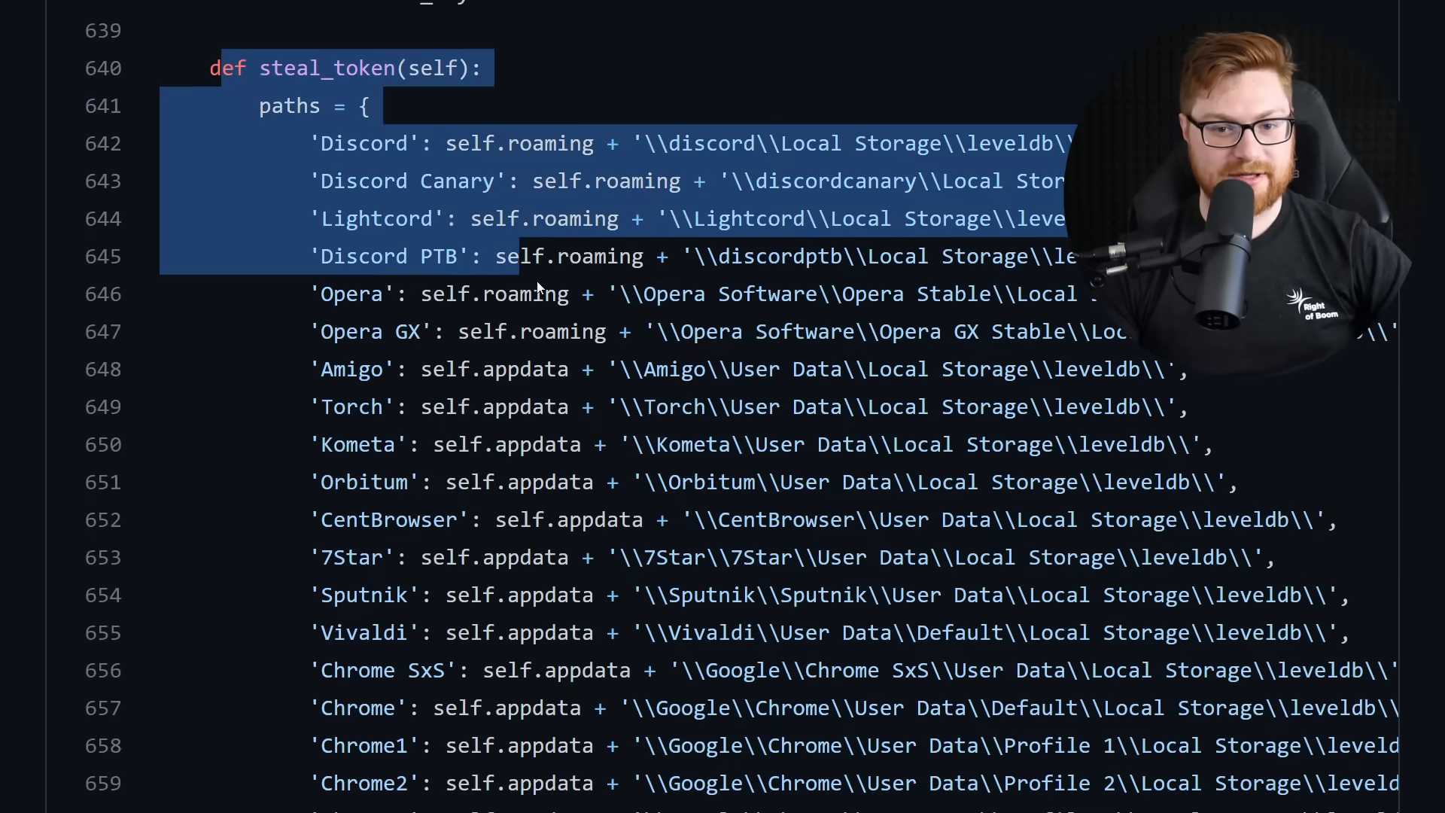
Scroll past steal_token's browser path list and token-scanning loop to steal_cc2
scroll(down, 3)
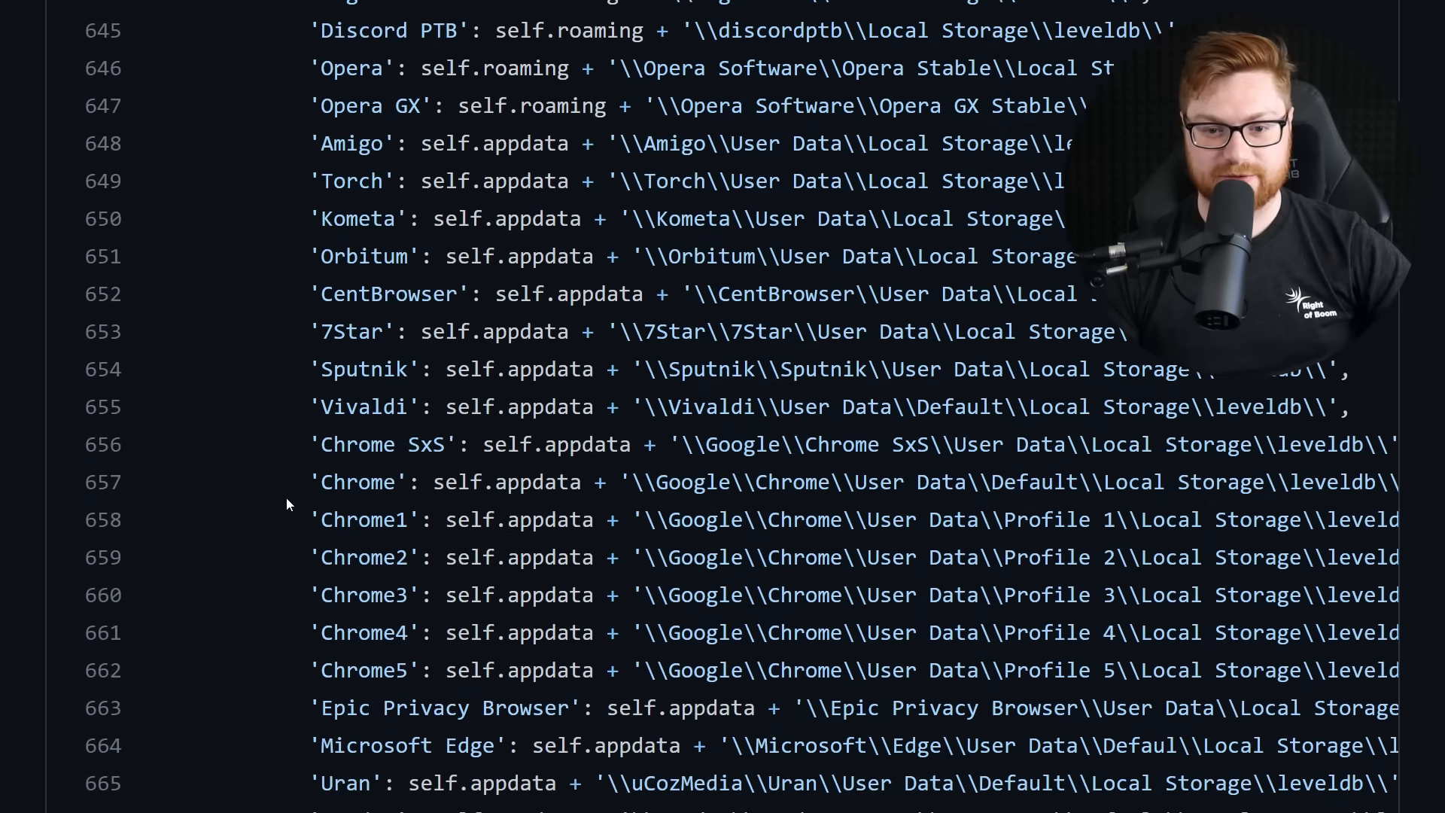
scroll(down, 3)
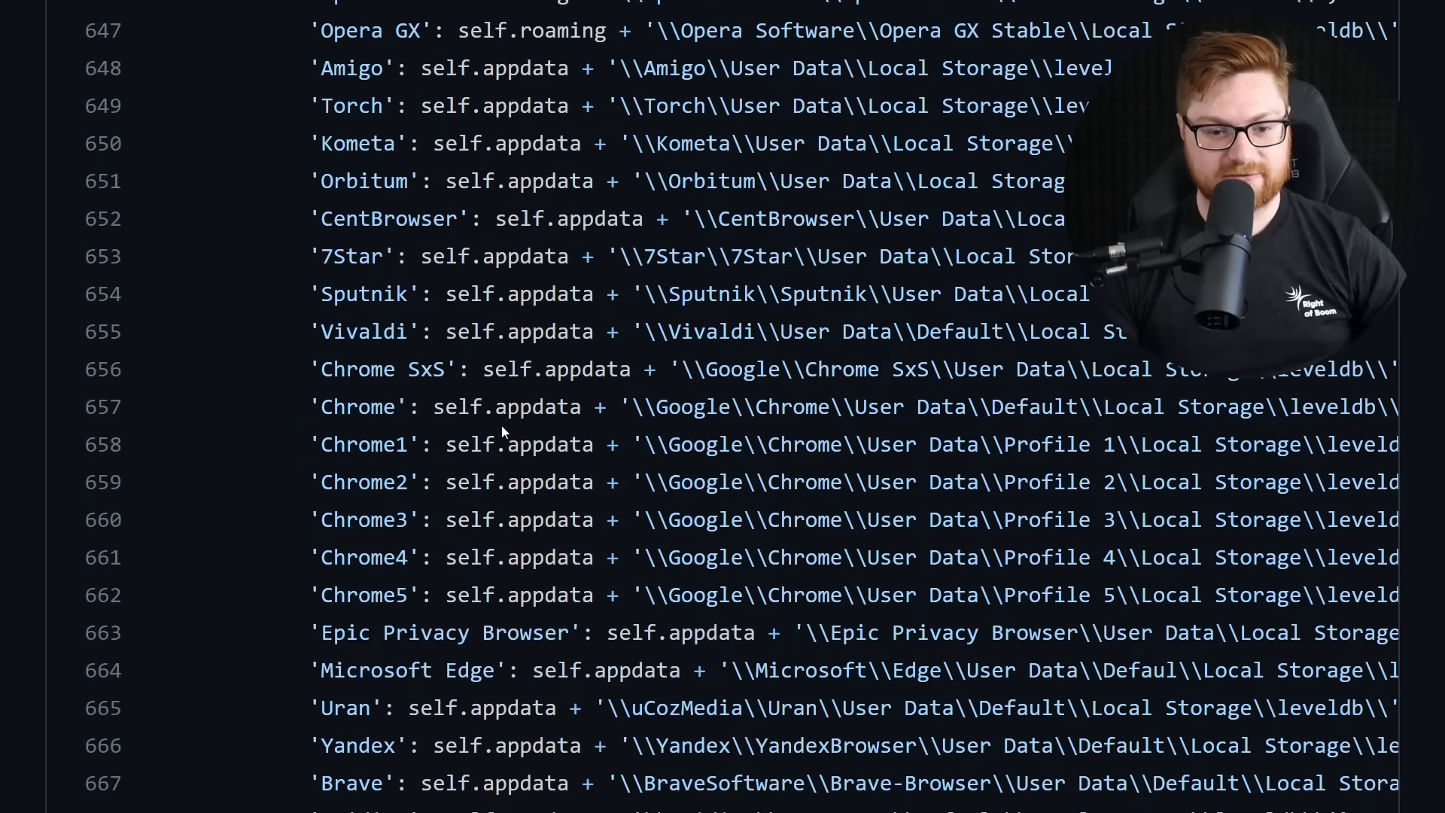
scroll(down, 3)
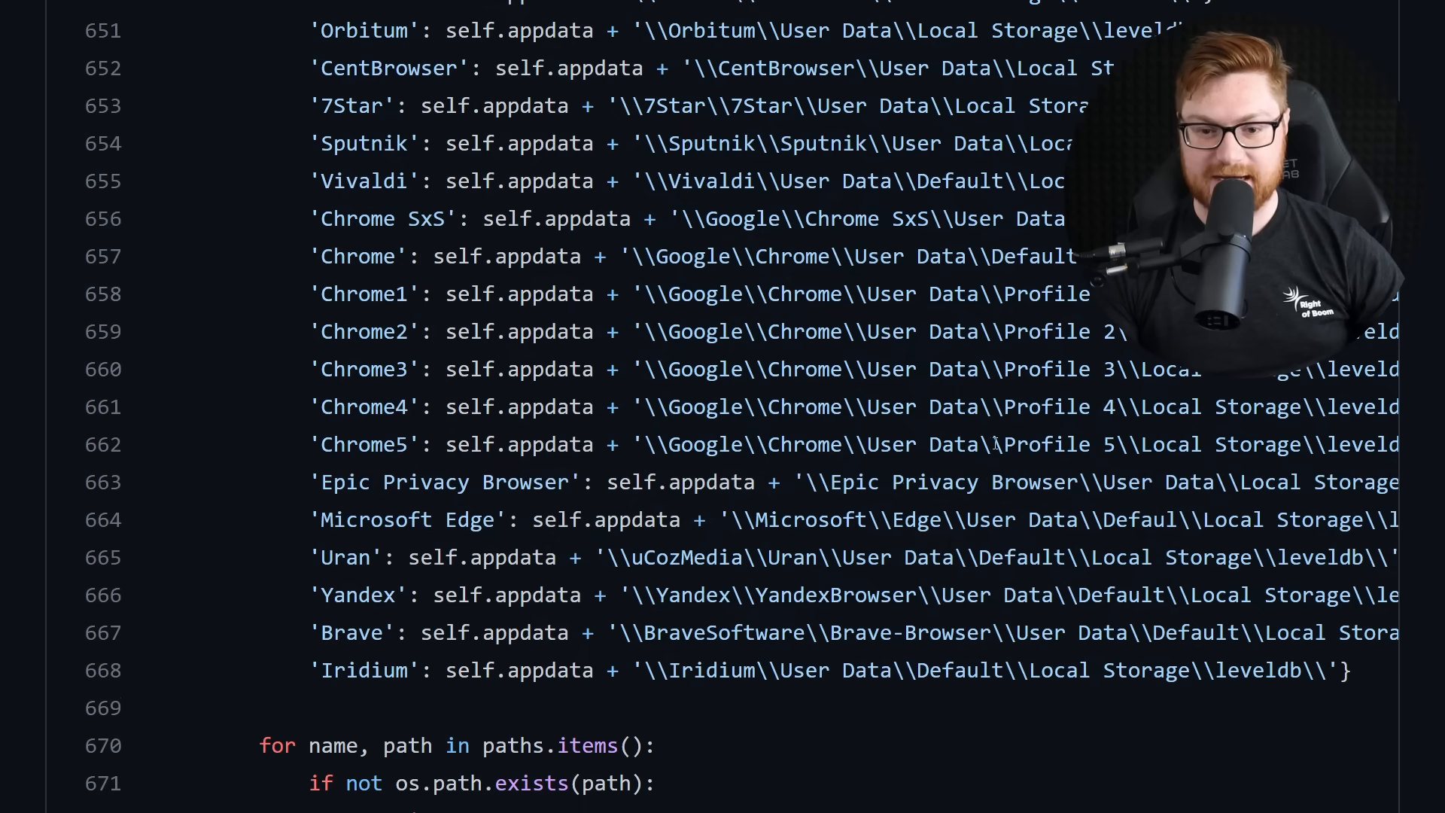
scroll(down, 3)
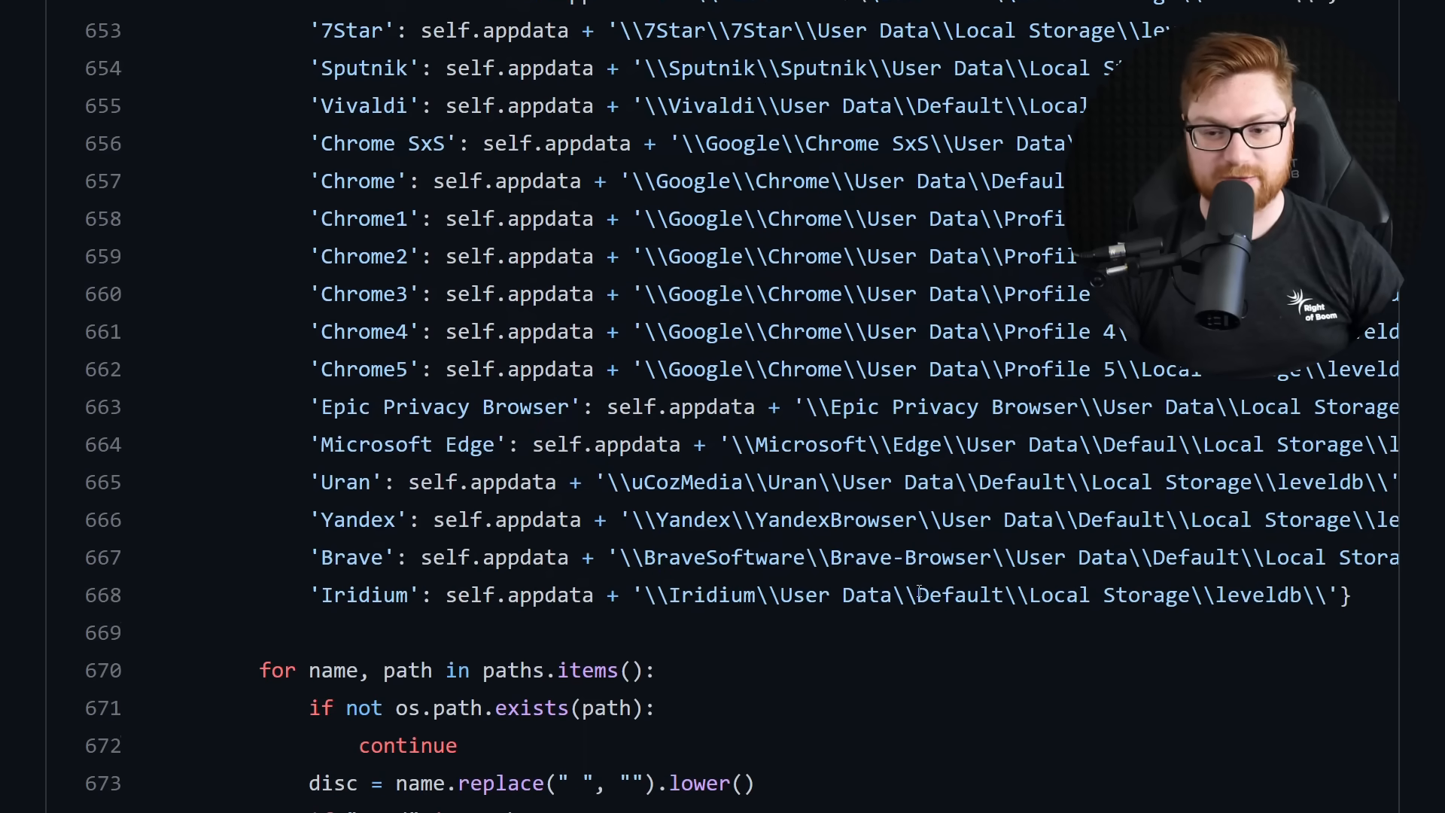
scroll(down, 3)
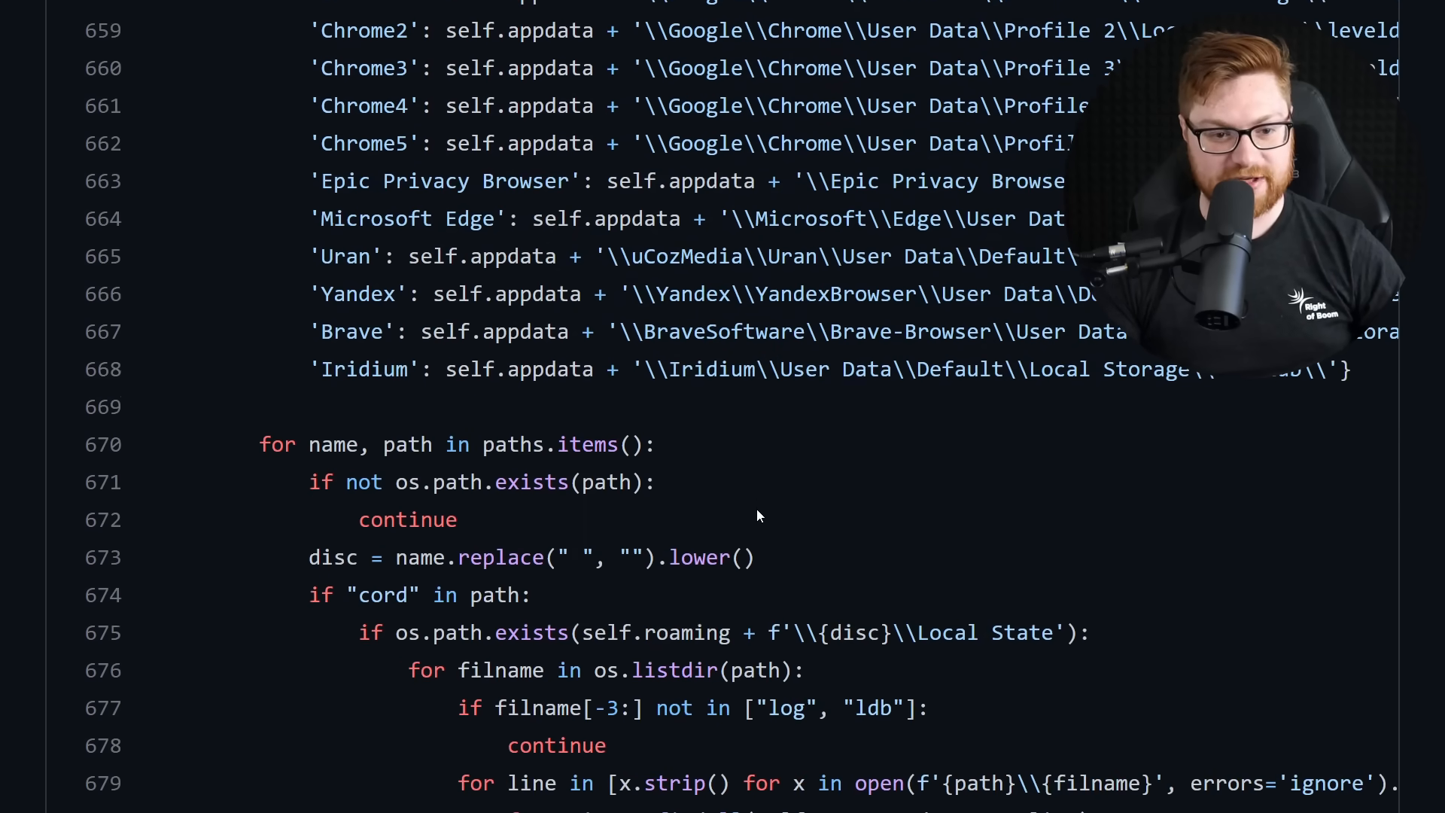
scroll(down, 3)
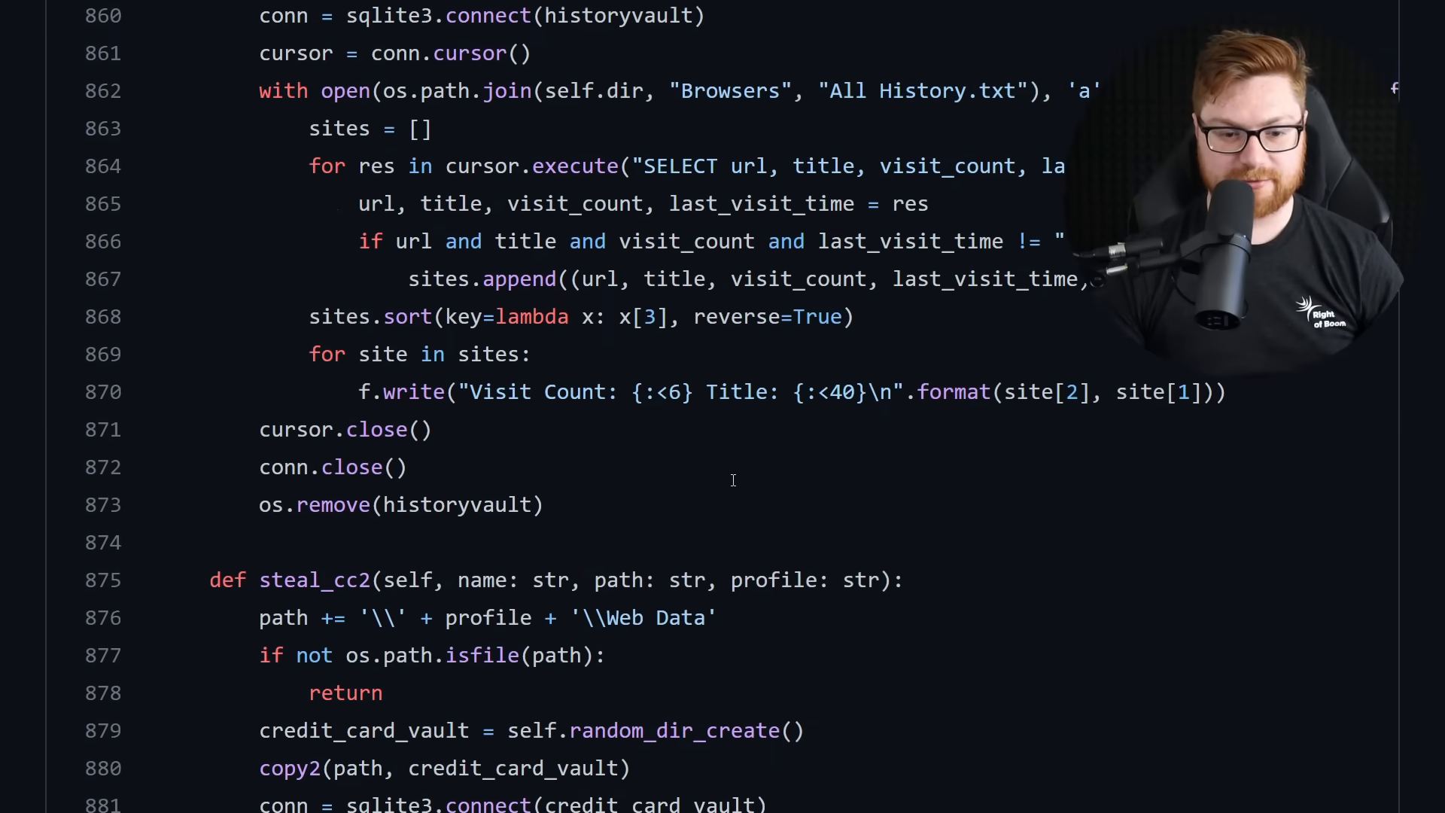
Read the Discord embed report and httpx.post webhook upload down to class NoDebugg
scroll(down, 3)
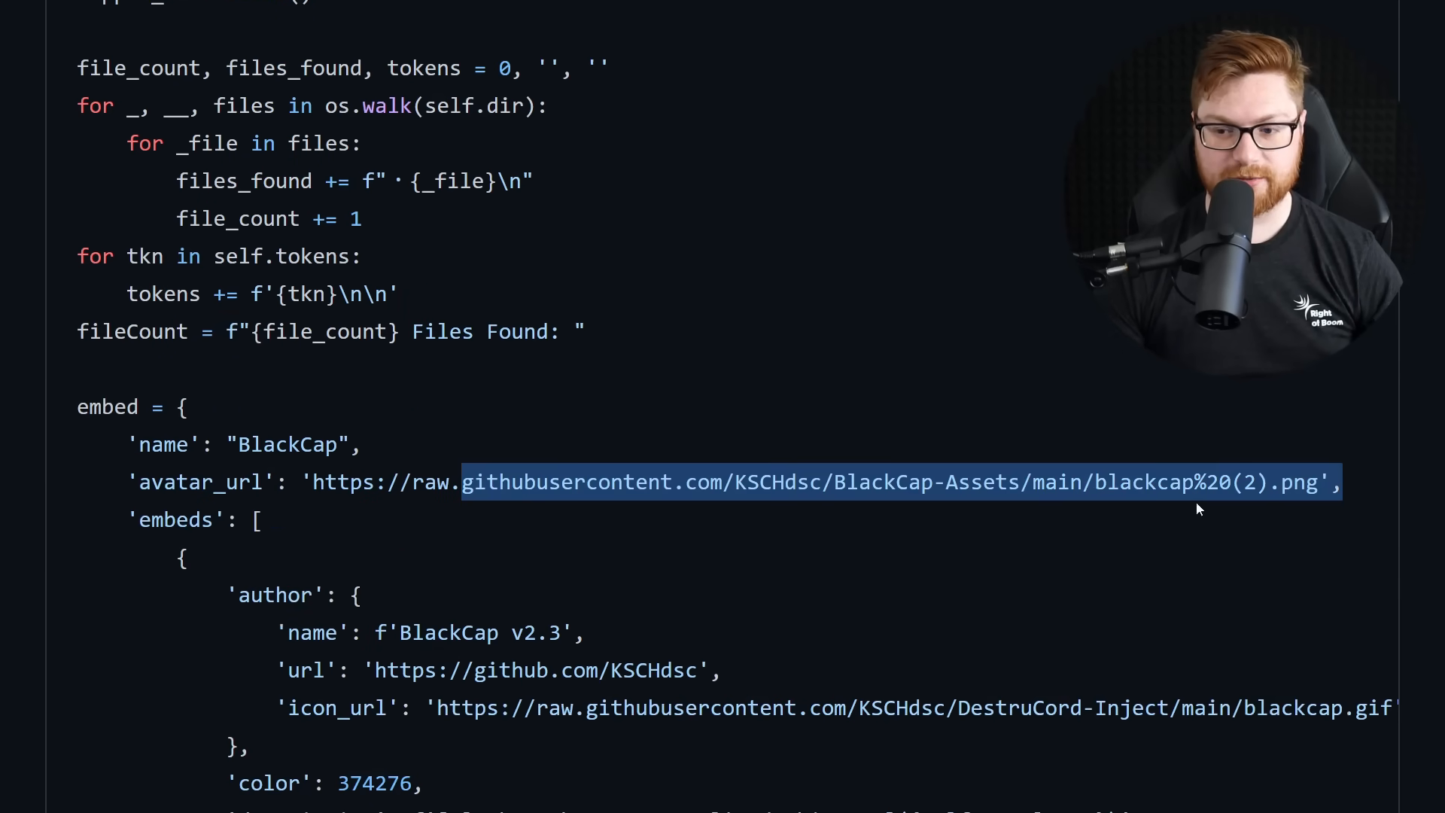
scroll(down, 3)
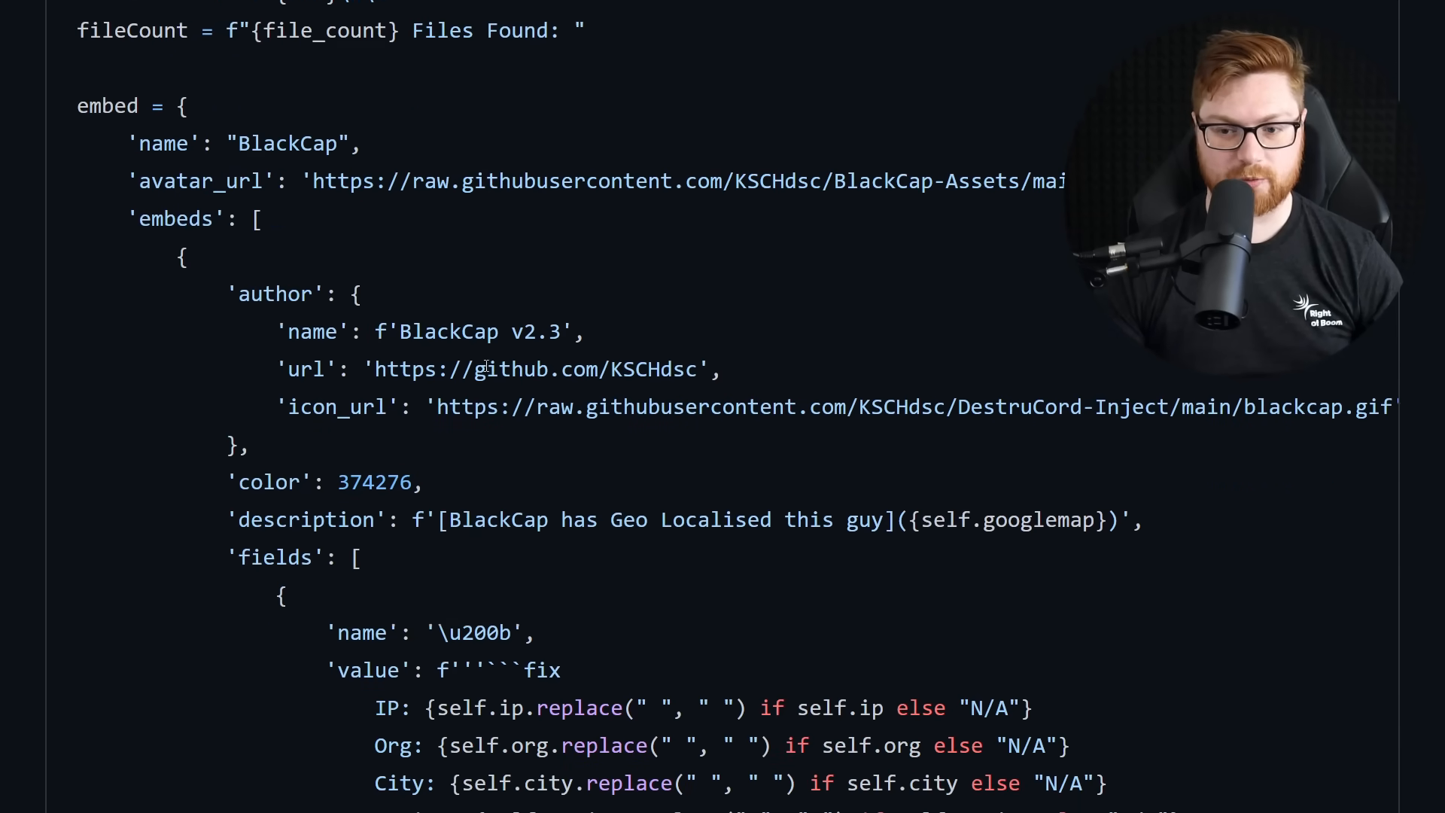
scroll(down, 3)
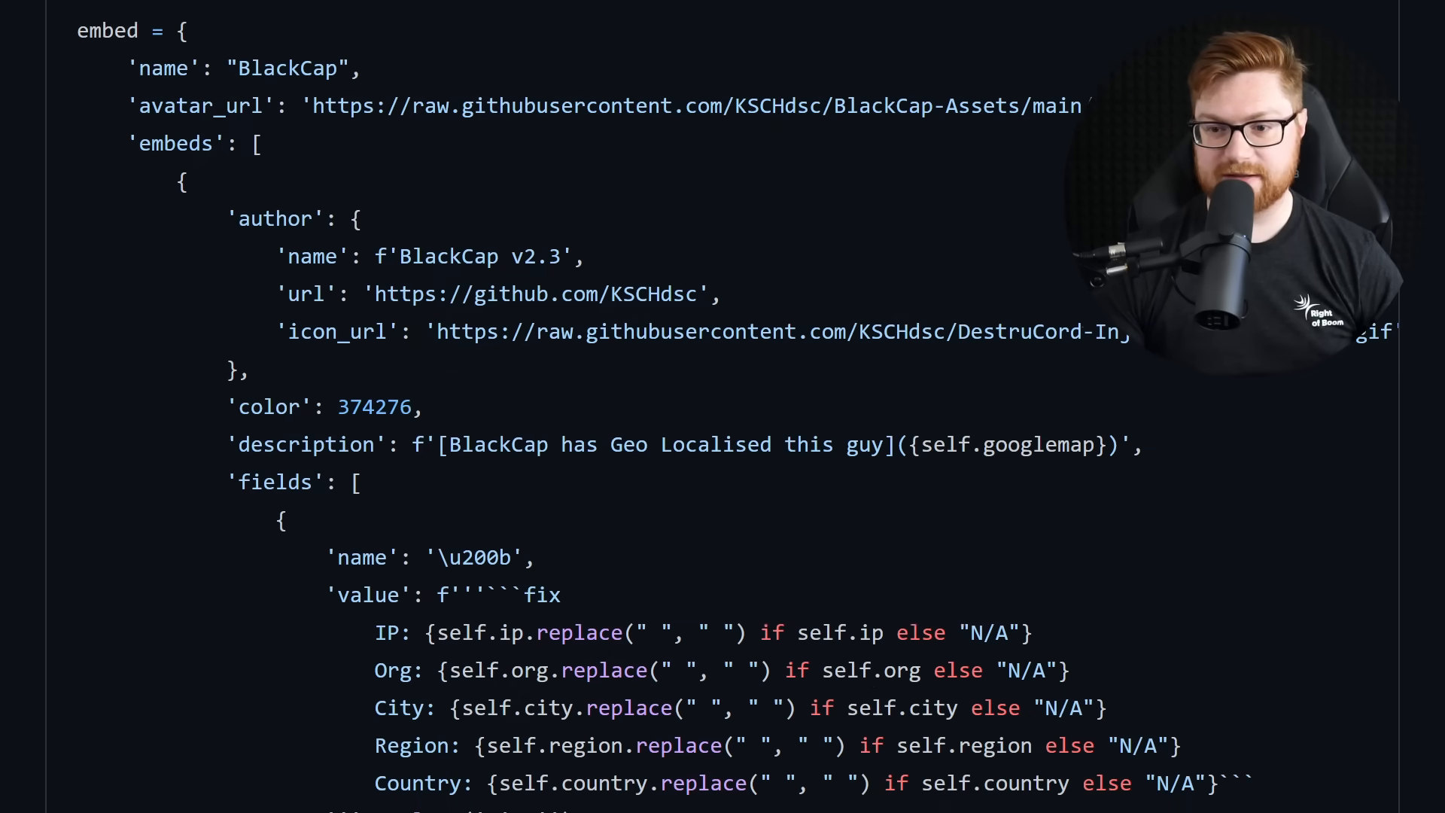
mouse_move(343, 247)
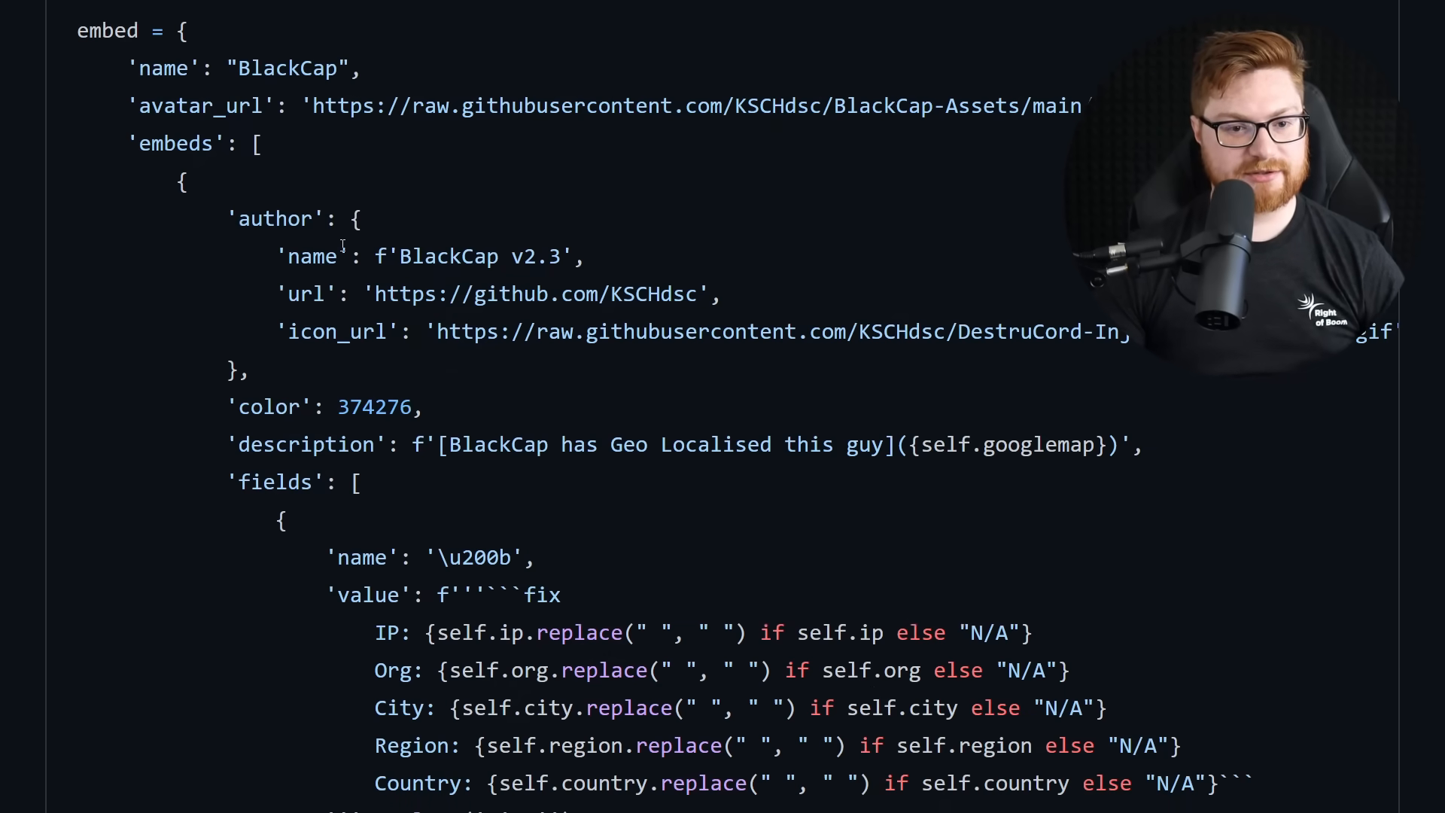
scroll(down, 3)
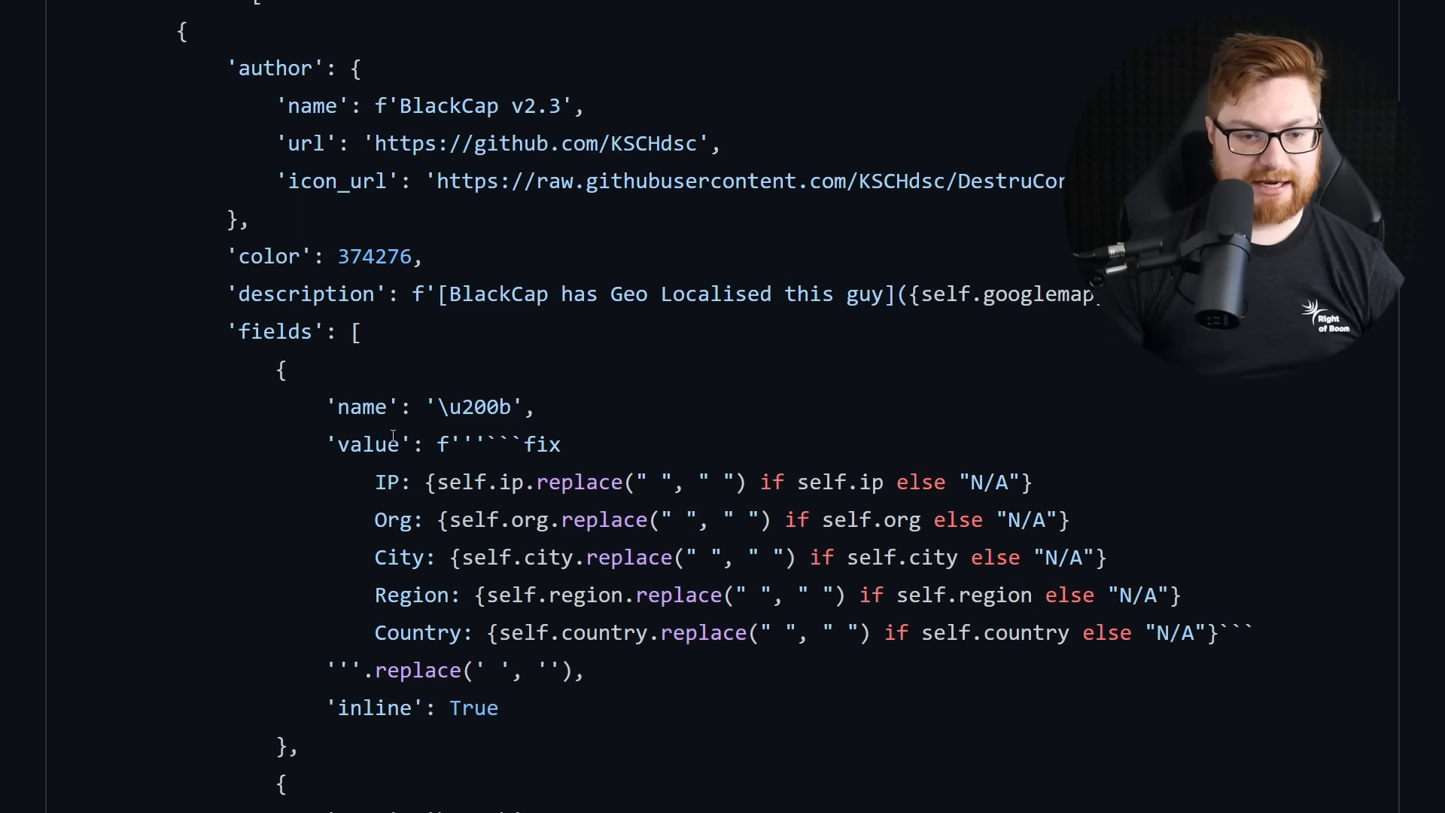
mouse_move(718, 436)
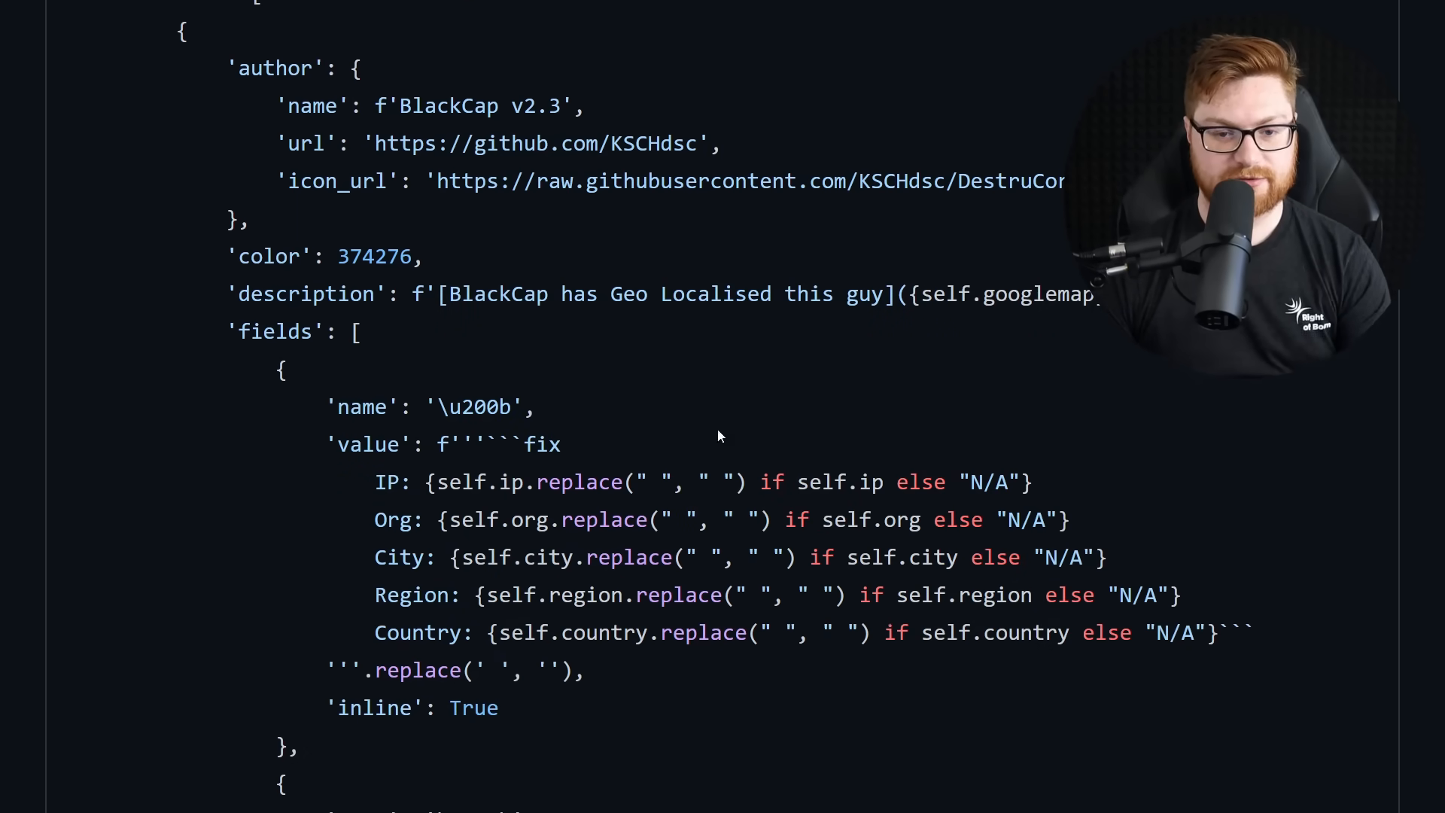
scroll(down, 3)
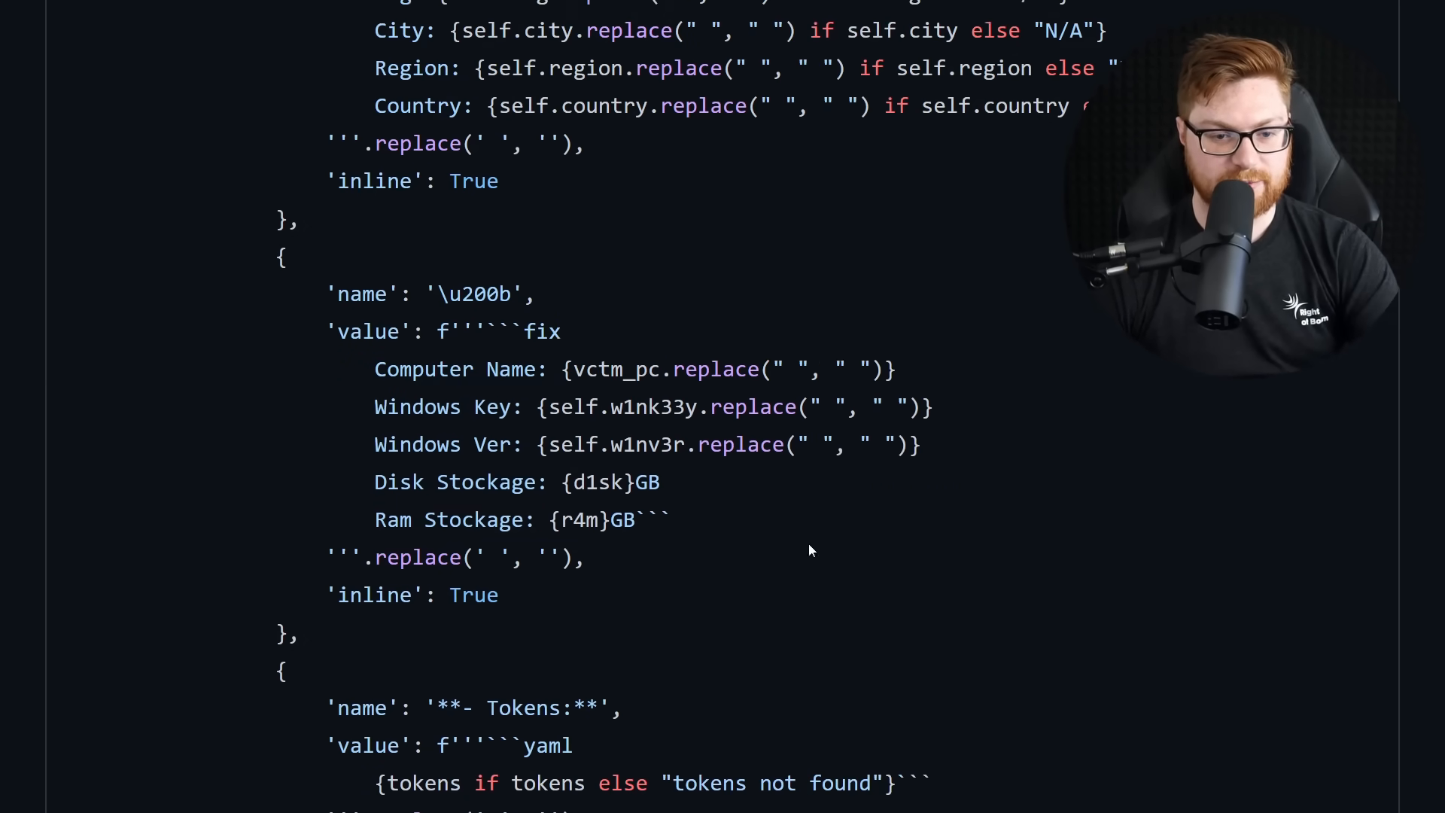
scroll(down, 3)
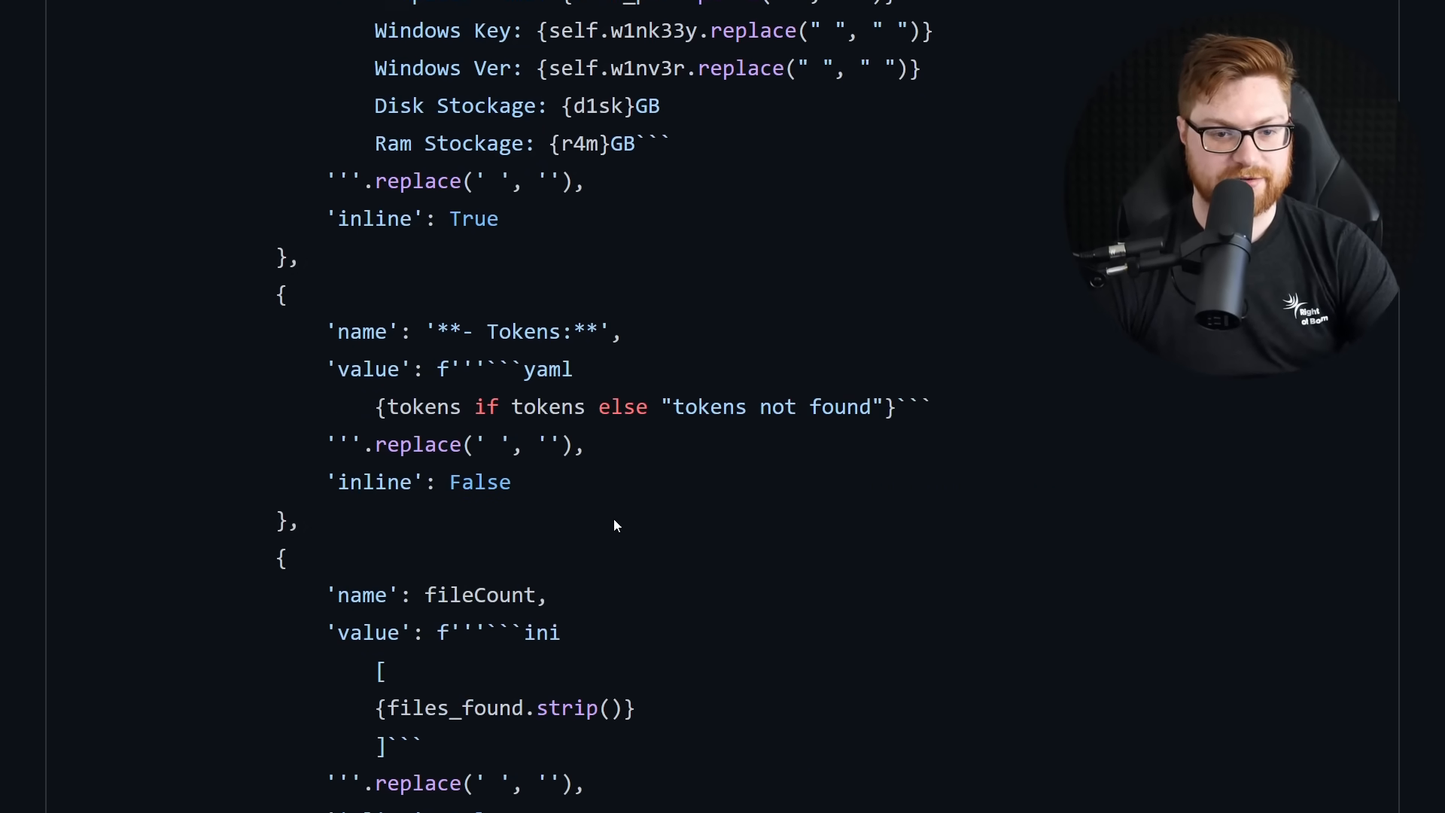
scroll(down, 3)
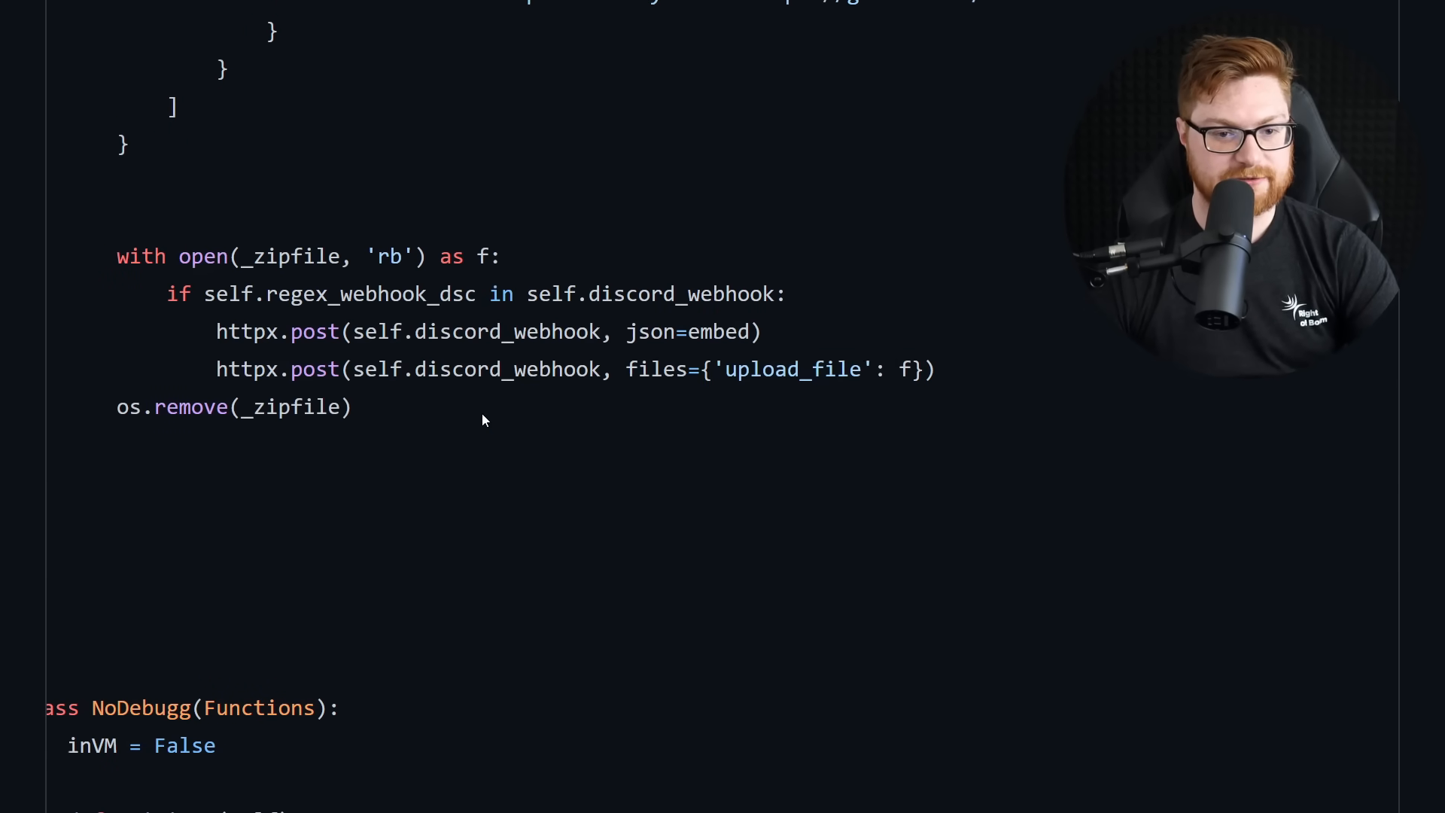
mouse_move(565, 448)
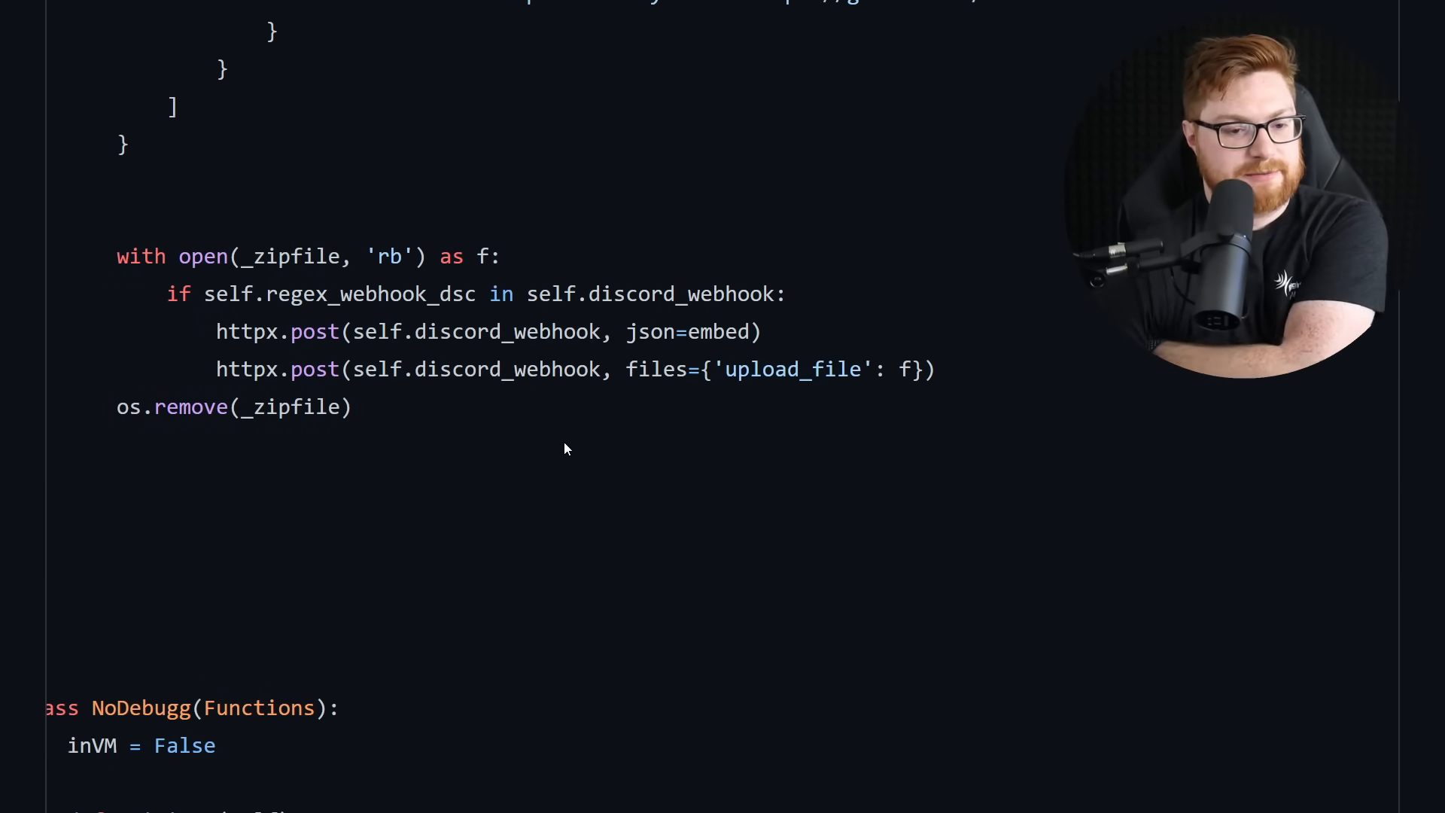
scroll(down, 3)
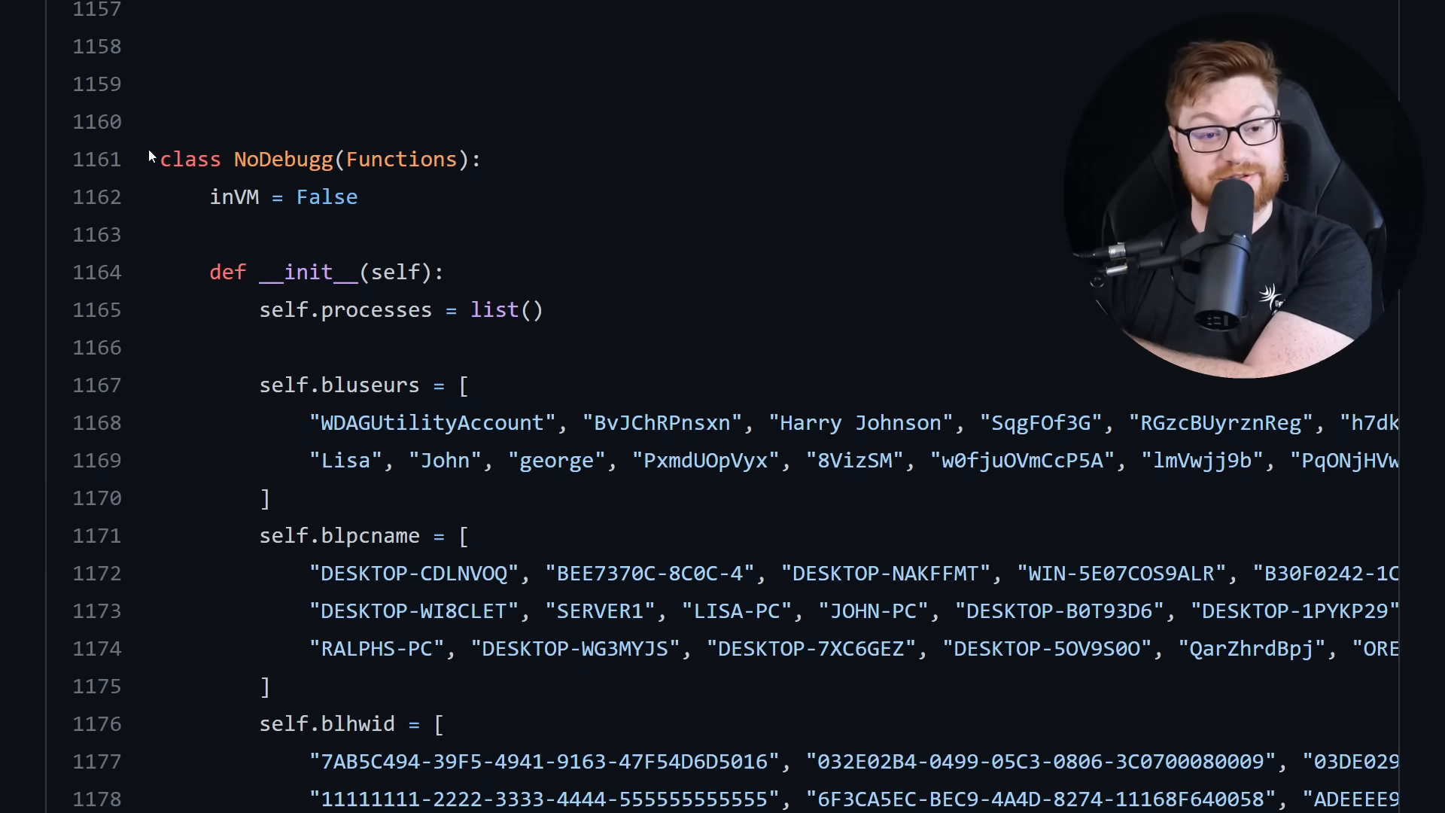
mouse_move(879, 317)
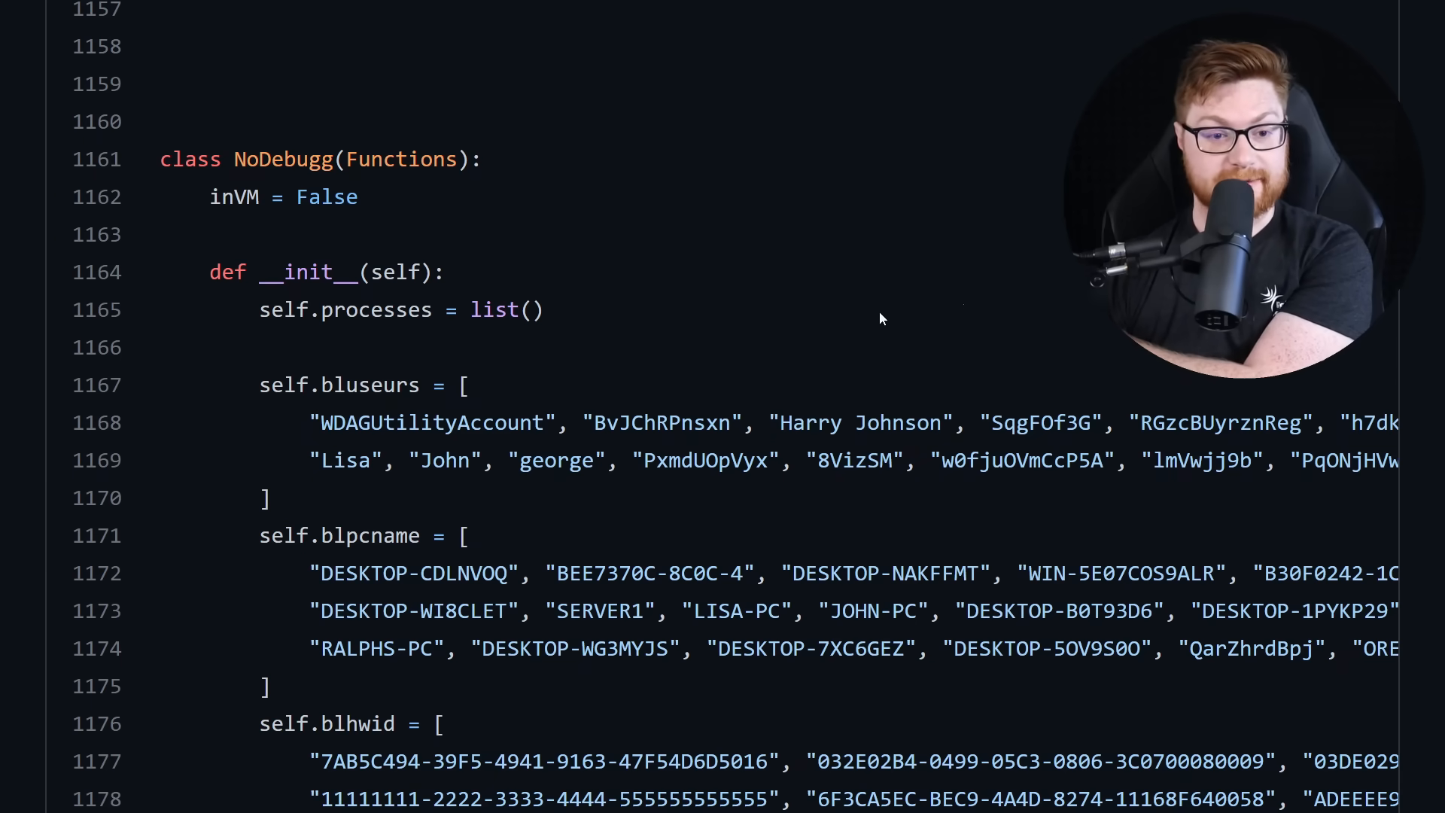
scroll(down, 3)
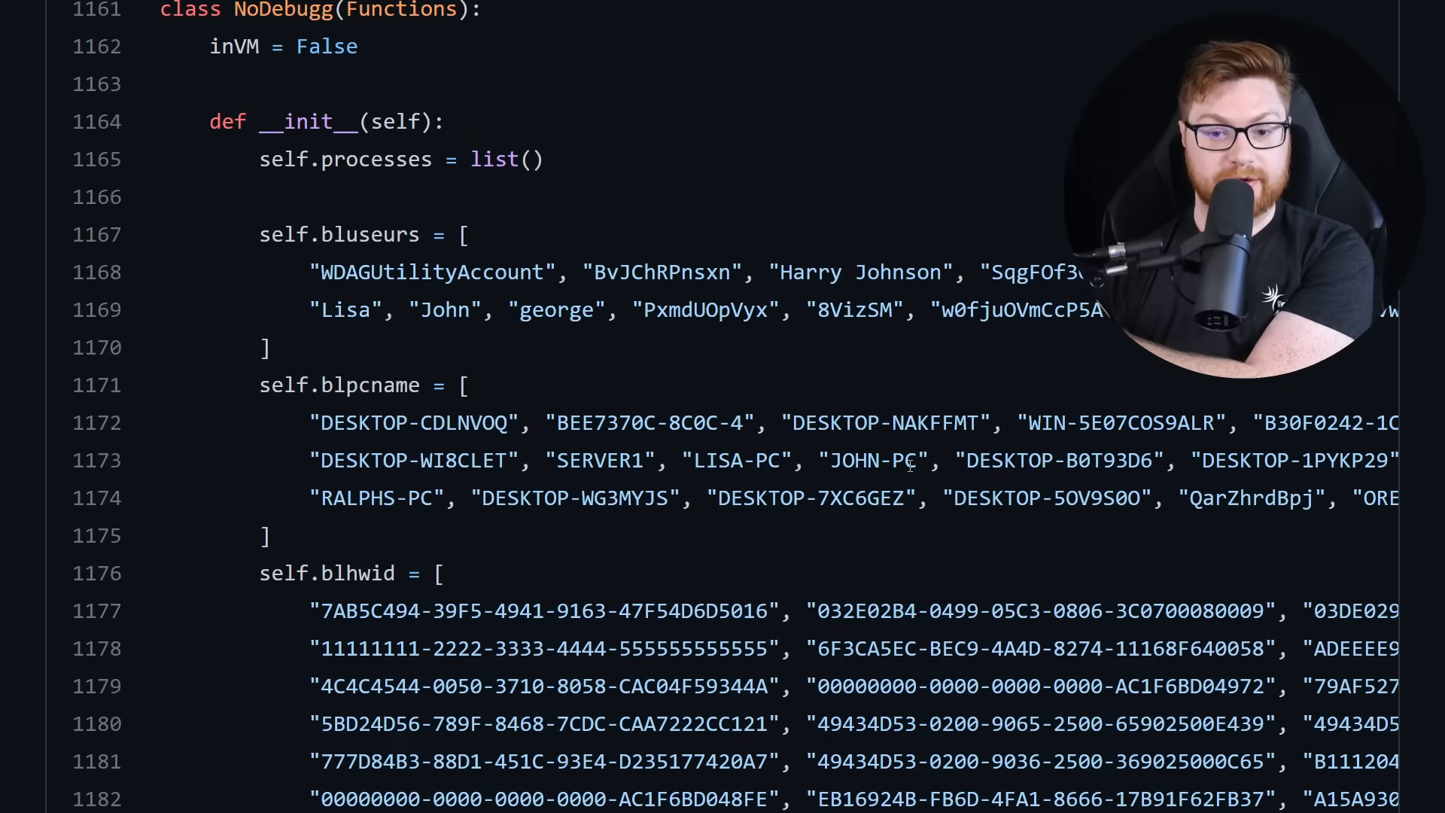
mouse_move(490, 538)
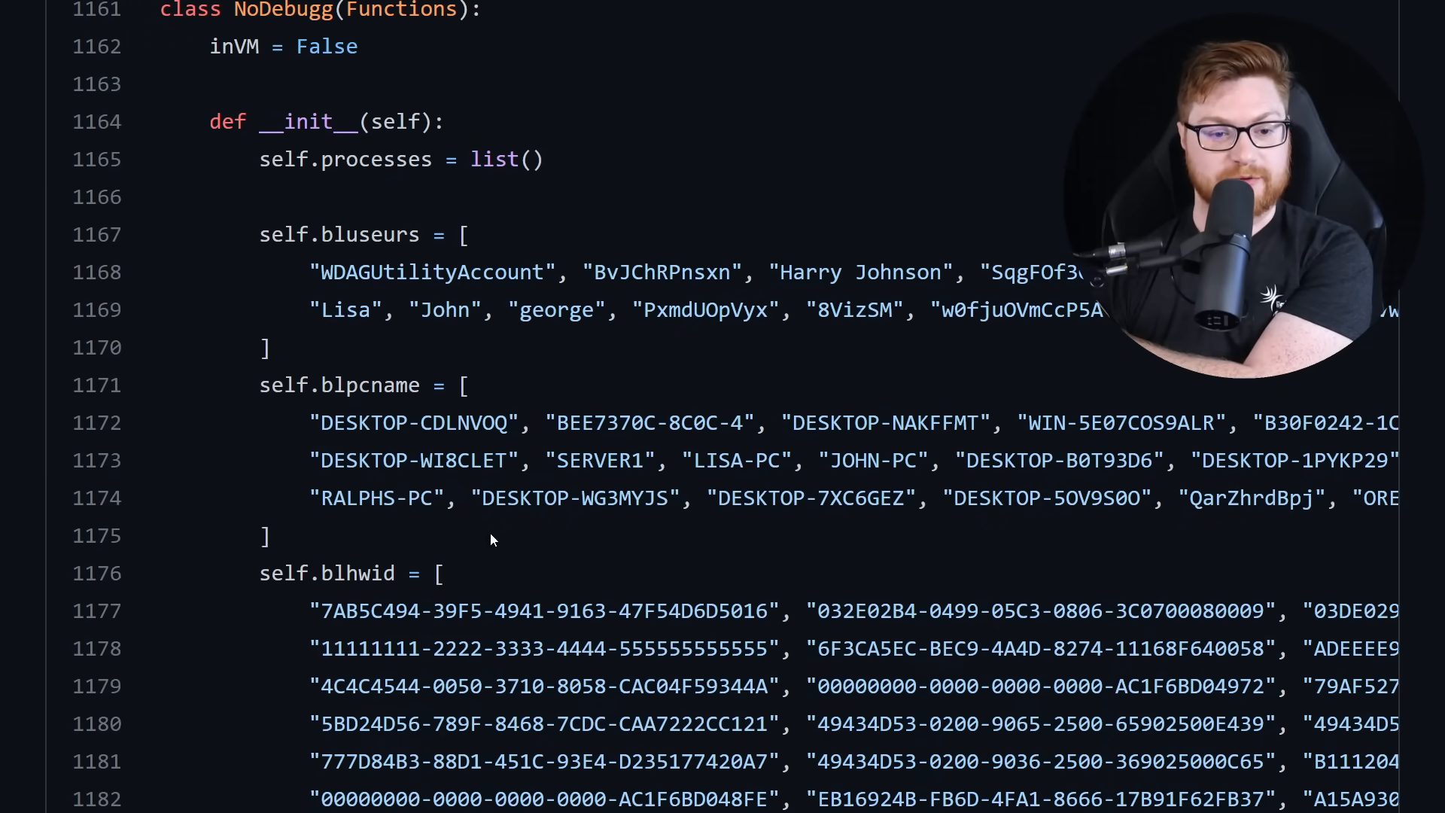
mouse_move(690, 448)
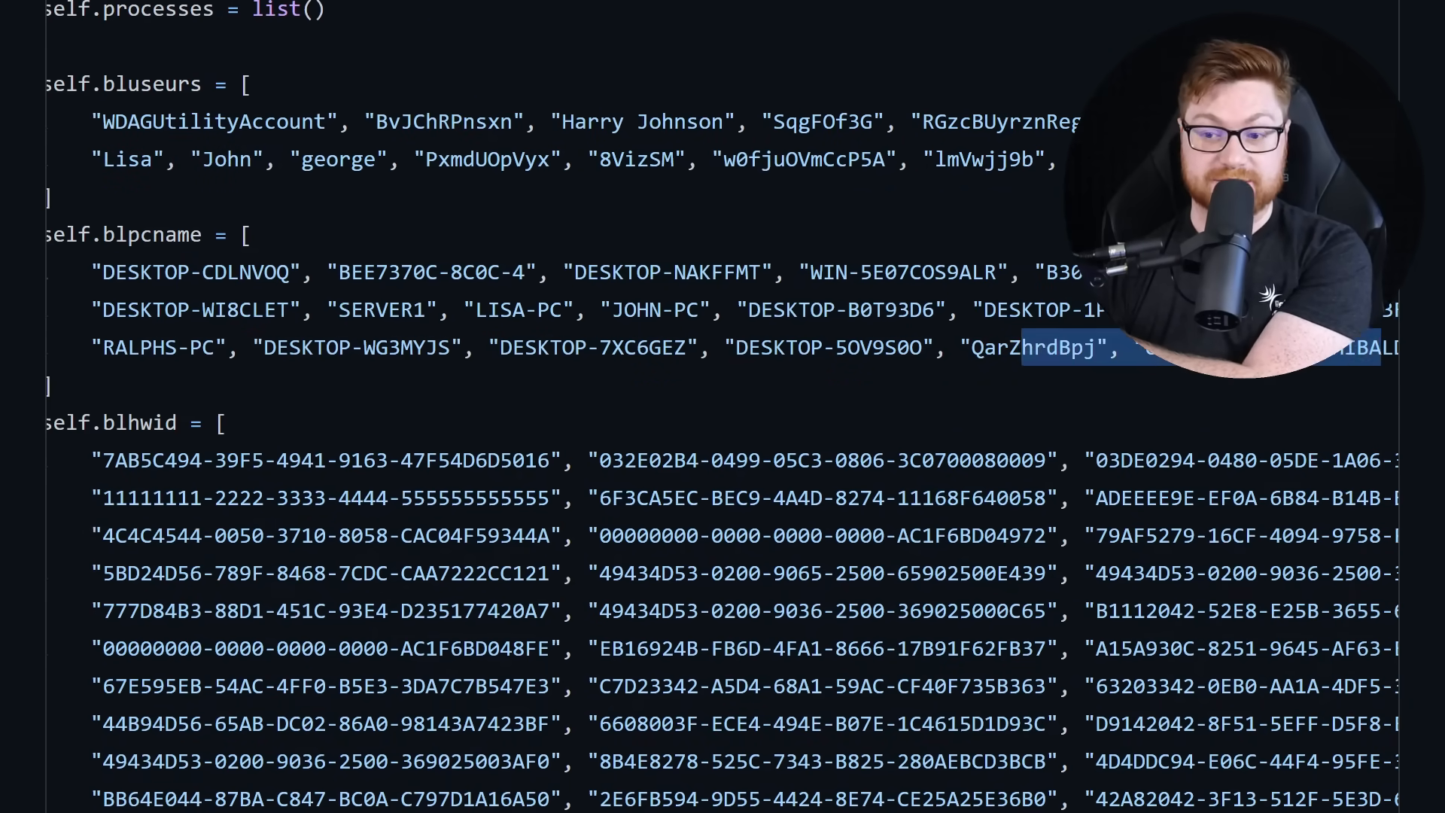
scroll(right, 3)
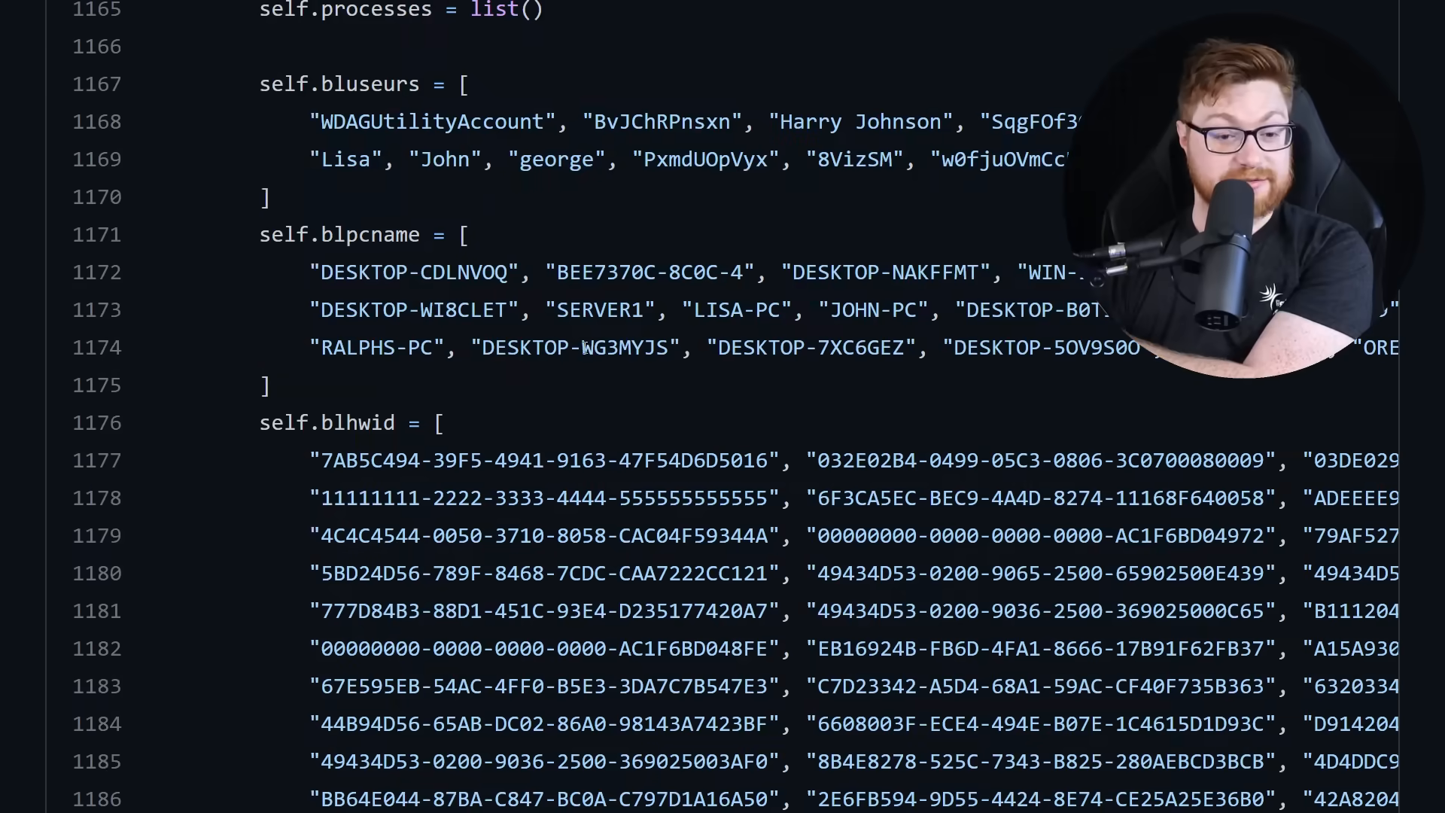
scroll(down, 3)
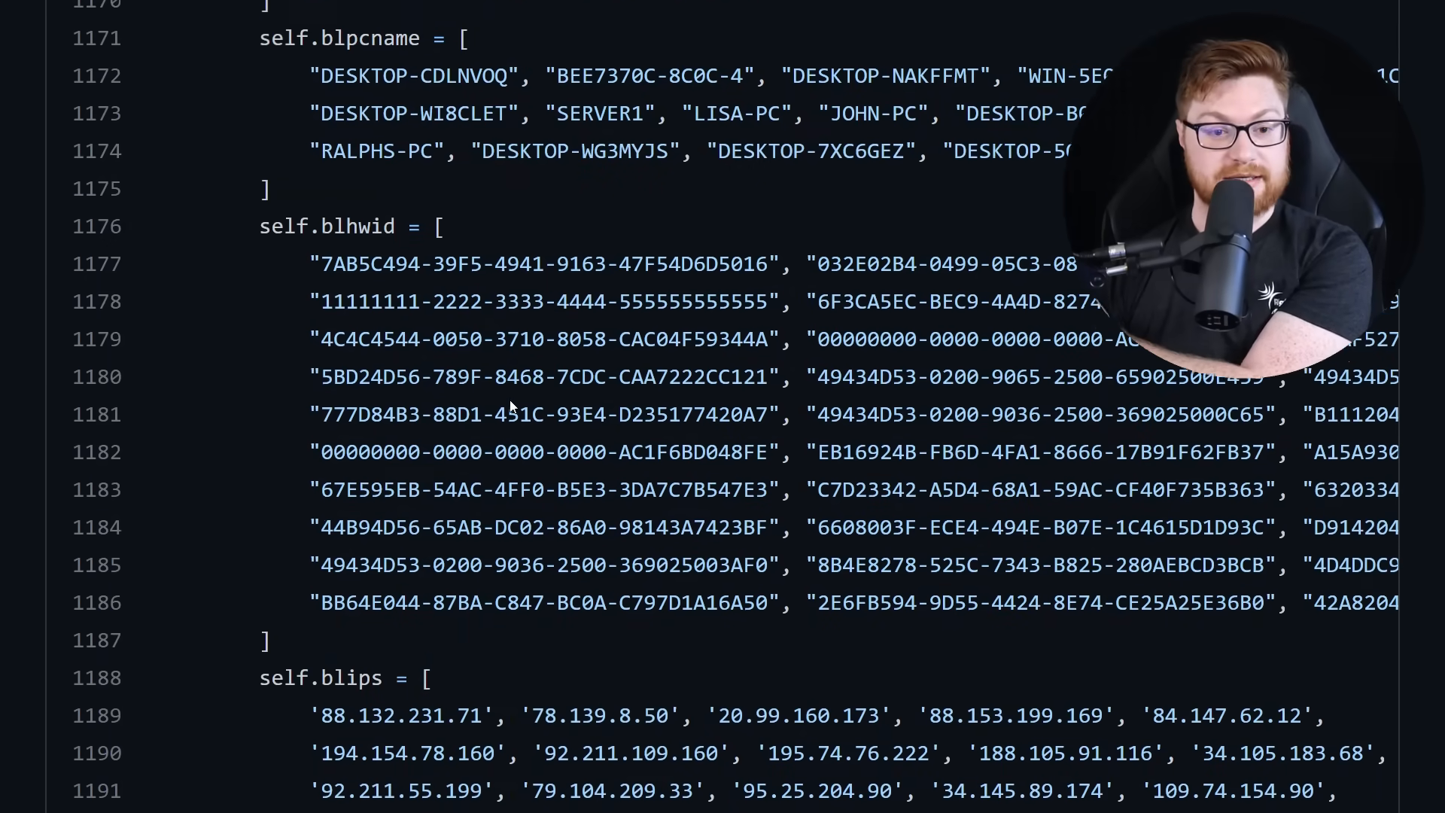
scroll(down, 3)
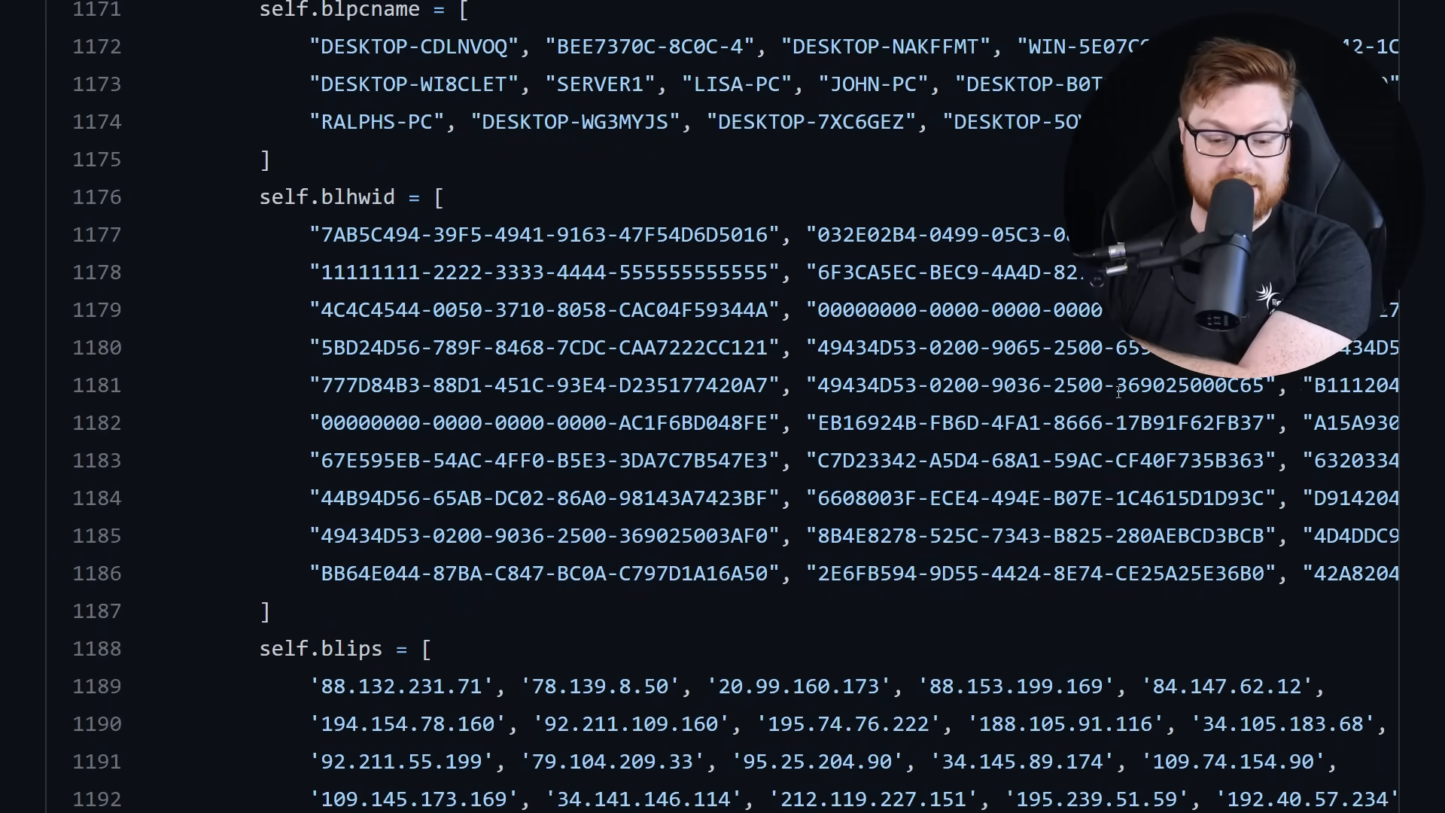
scroll(down, 3)
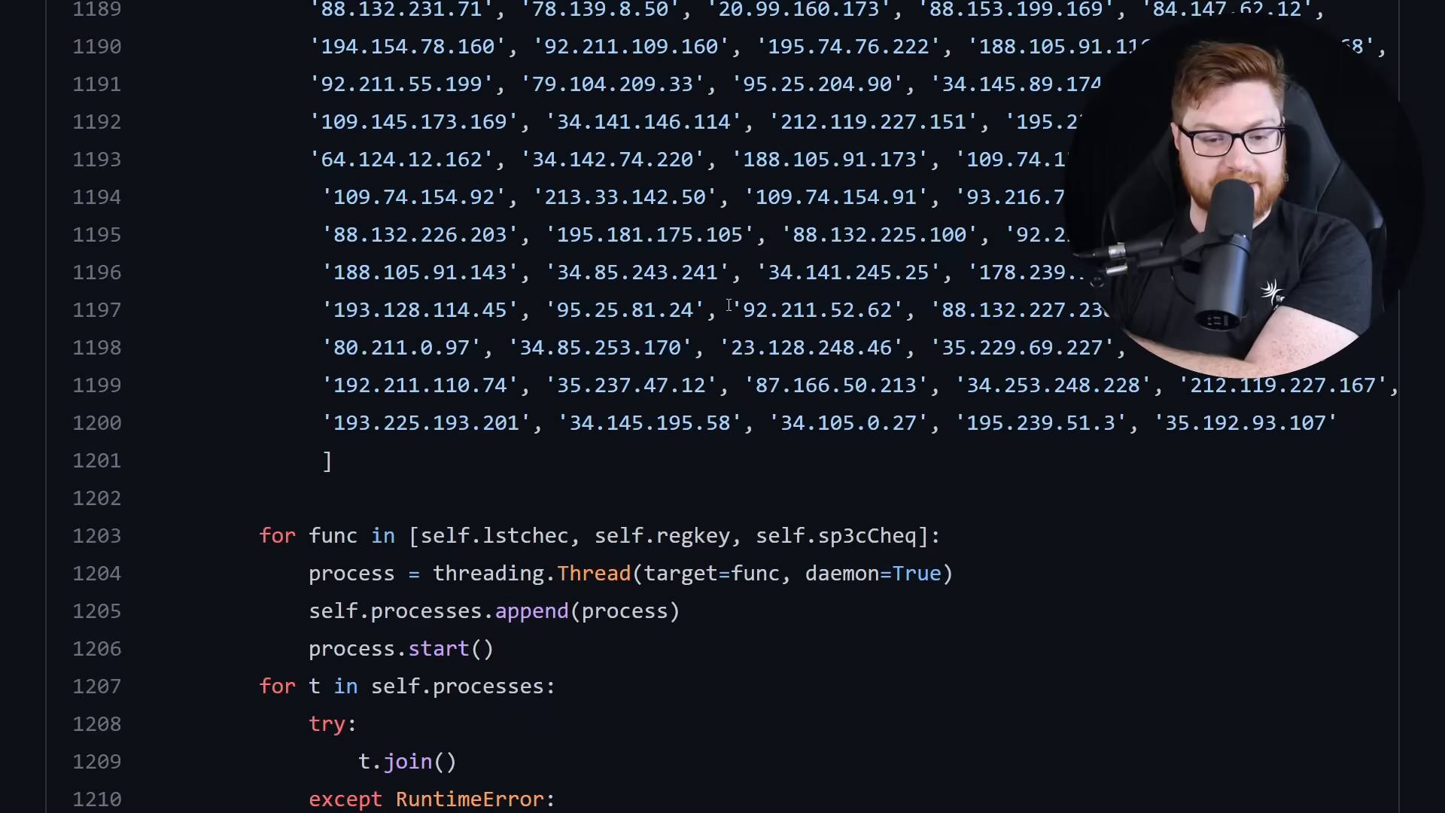
scroll(down, 3)
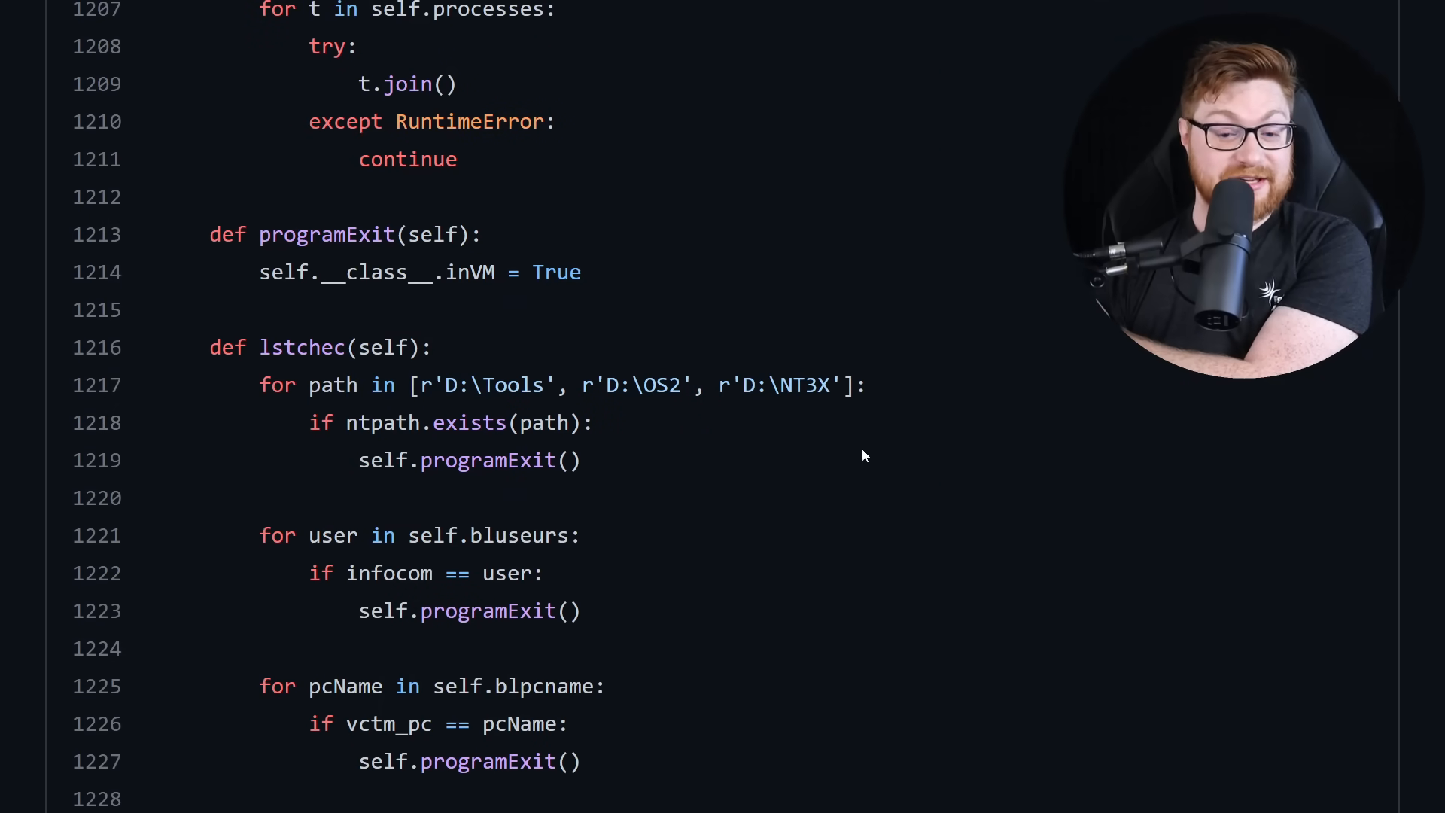
mouse_move(673, 555)
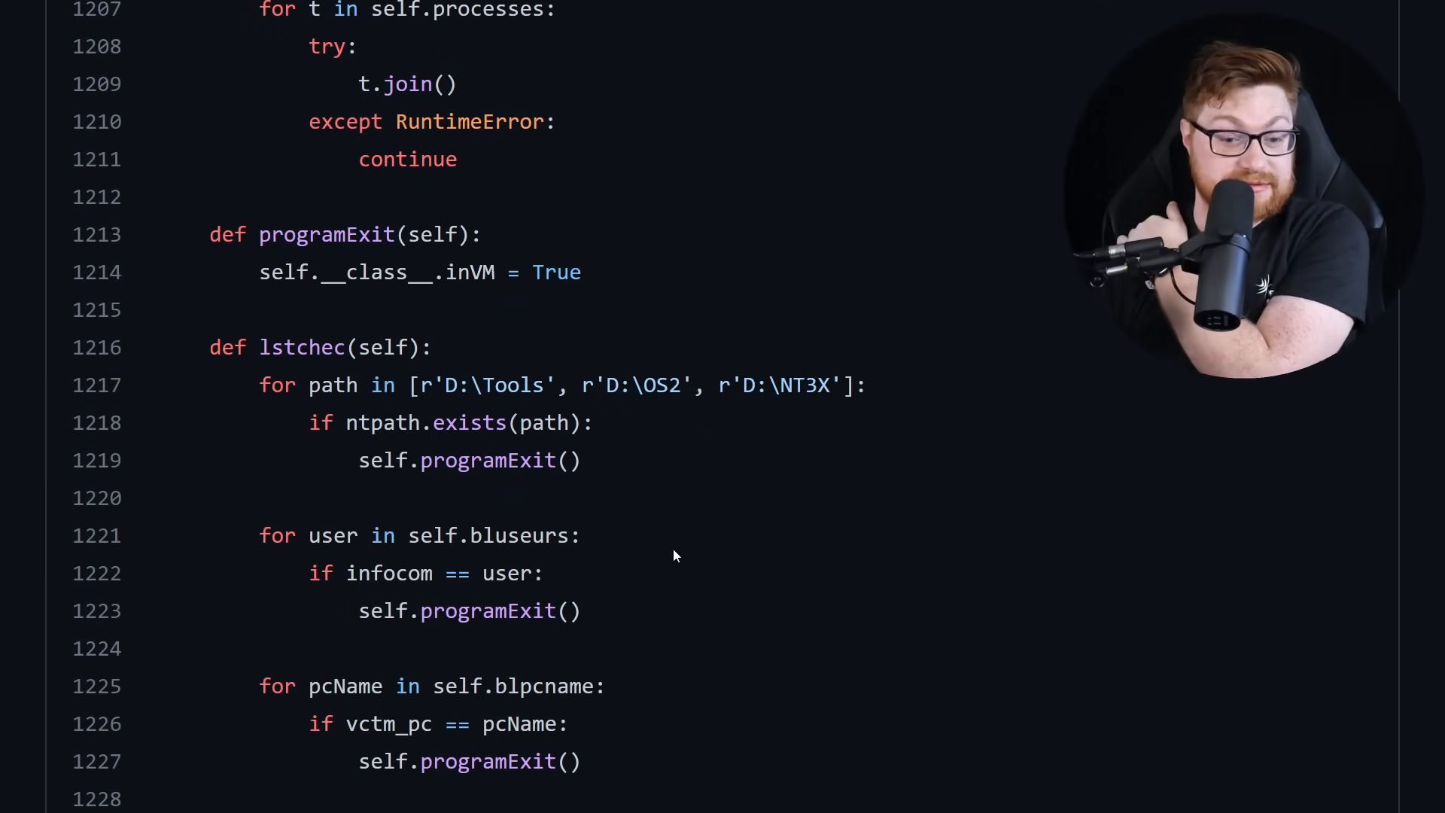
scroll(down, 3)
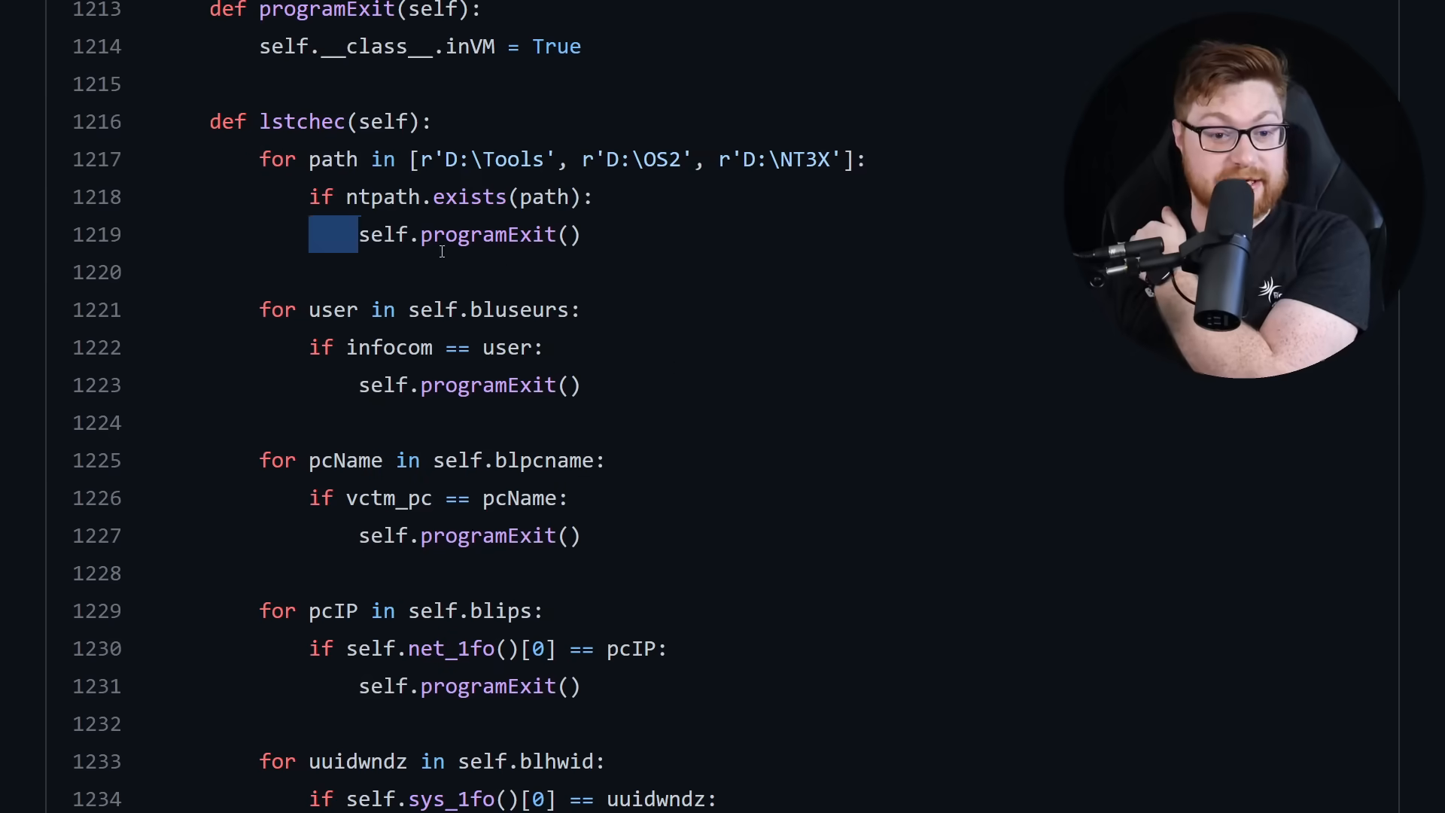
scroll(down, 3)
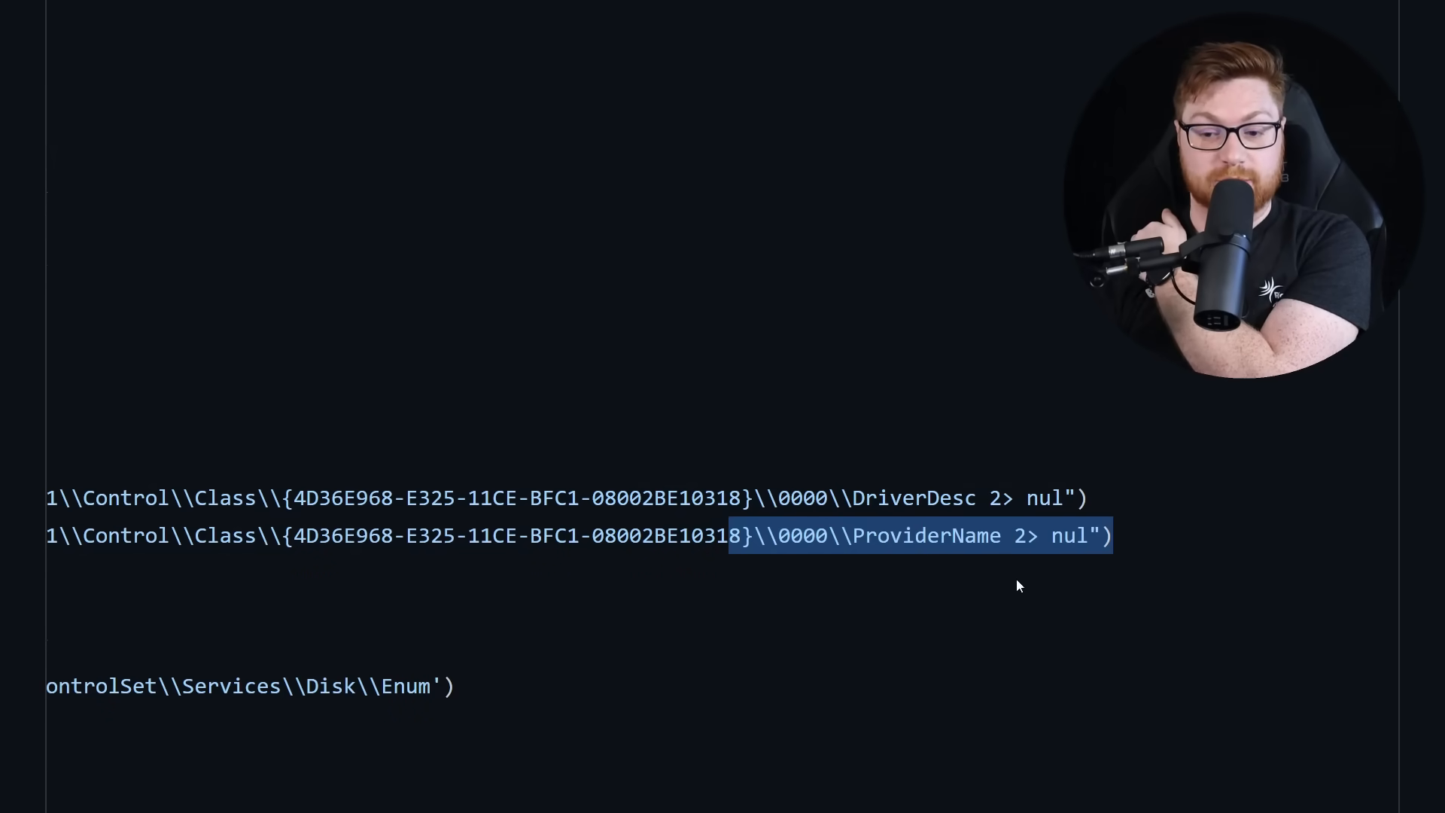
scroll(up, 3)
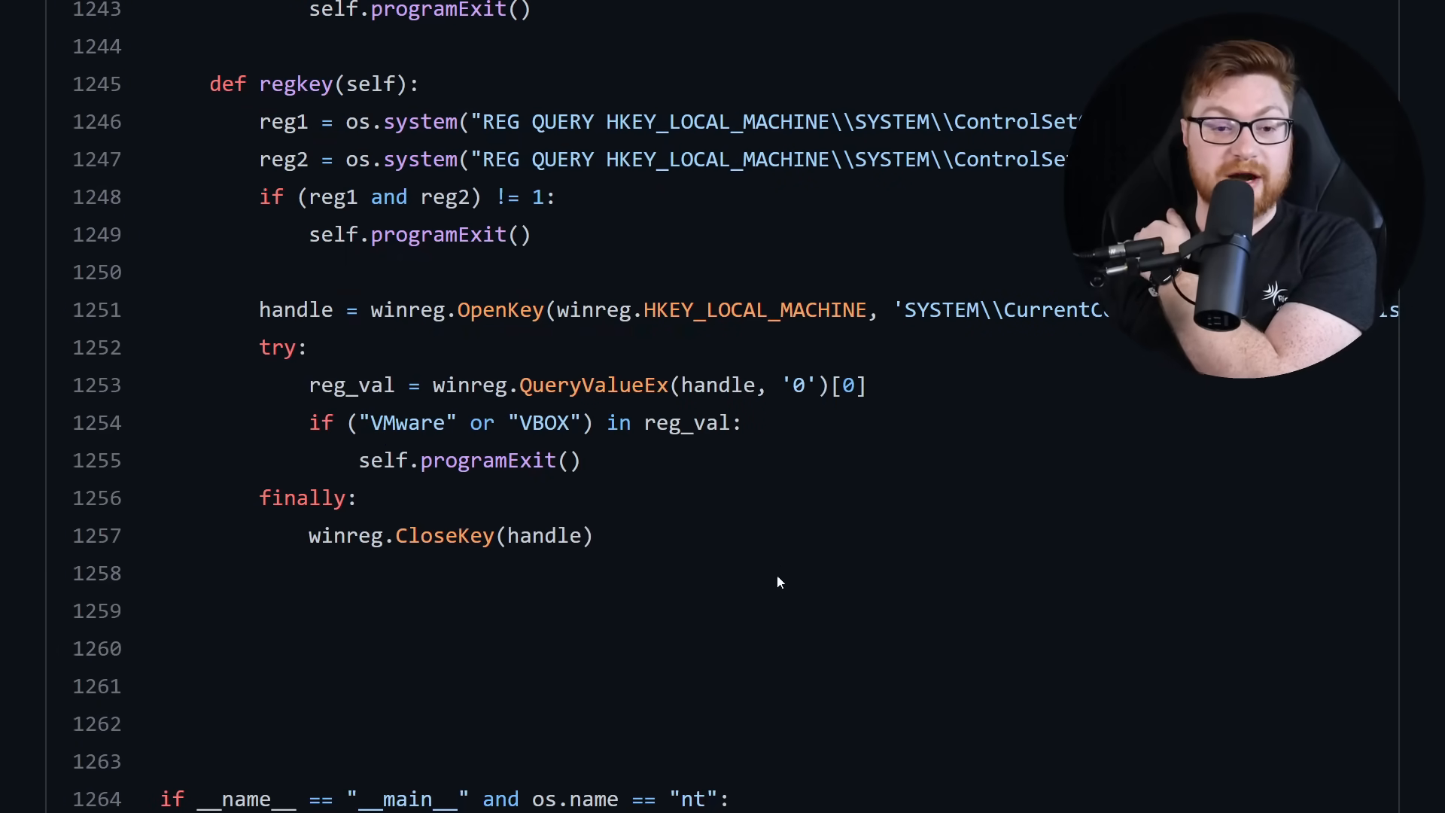
scroll(down, 3)
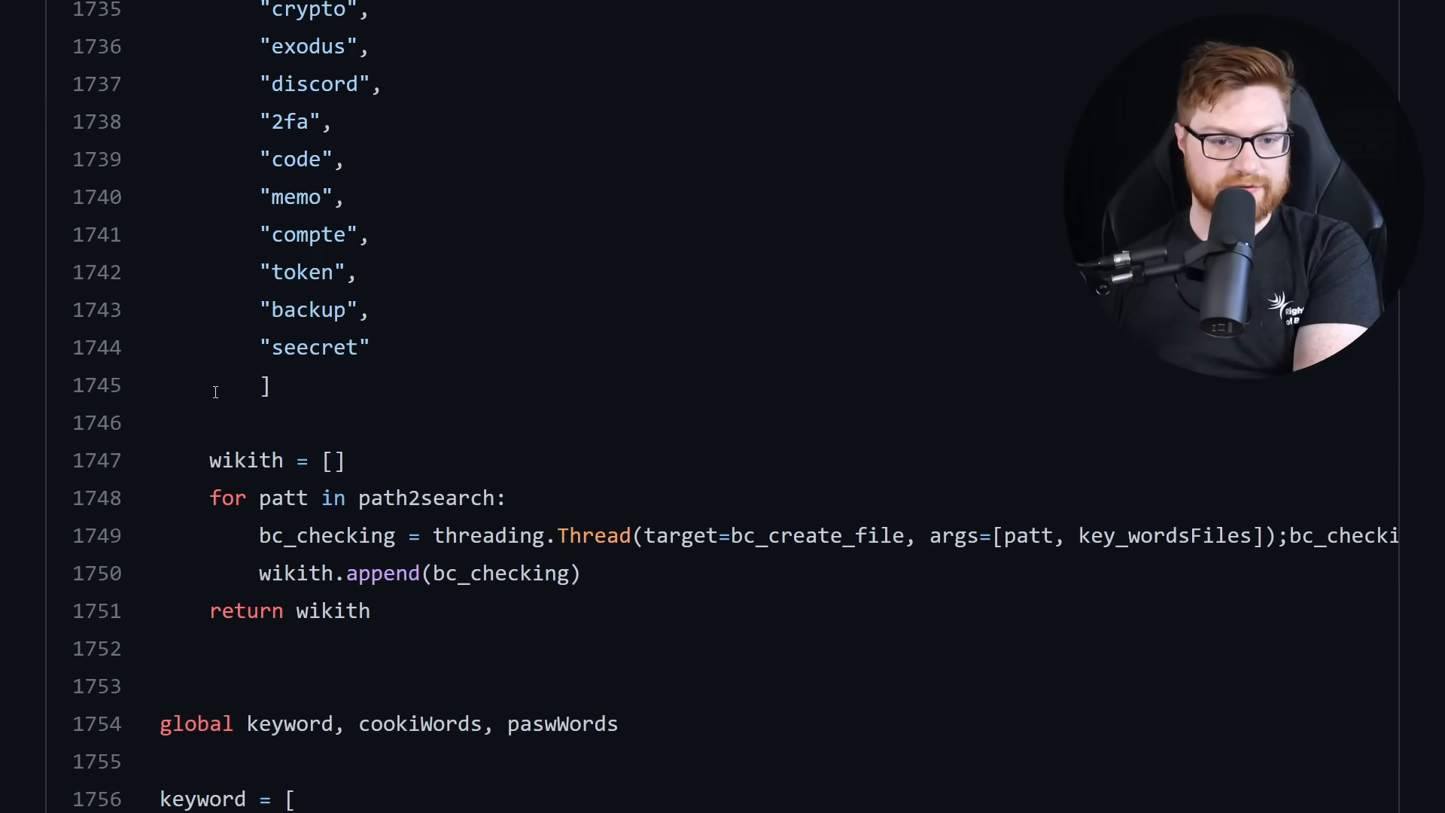
scroll(down, 3)
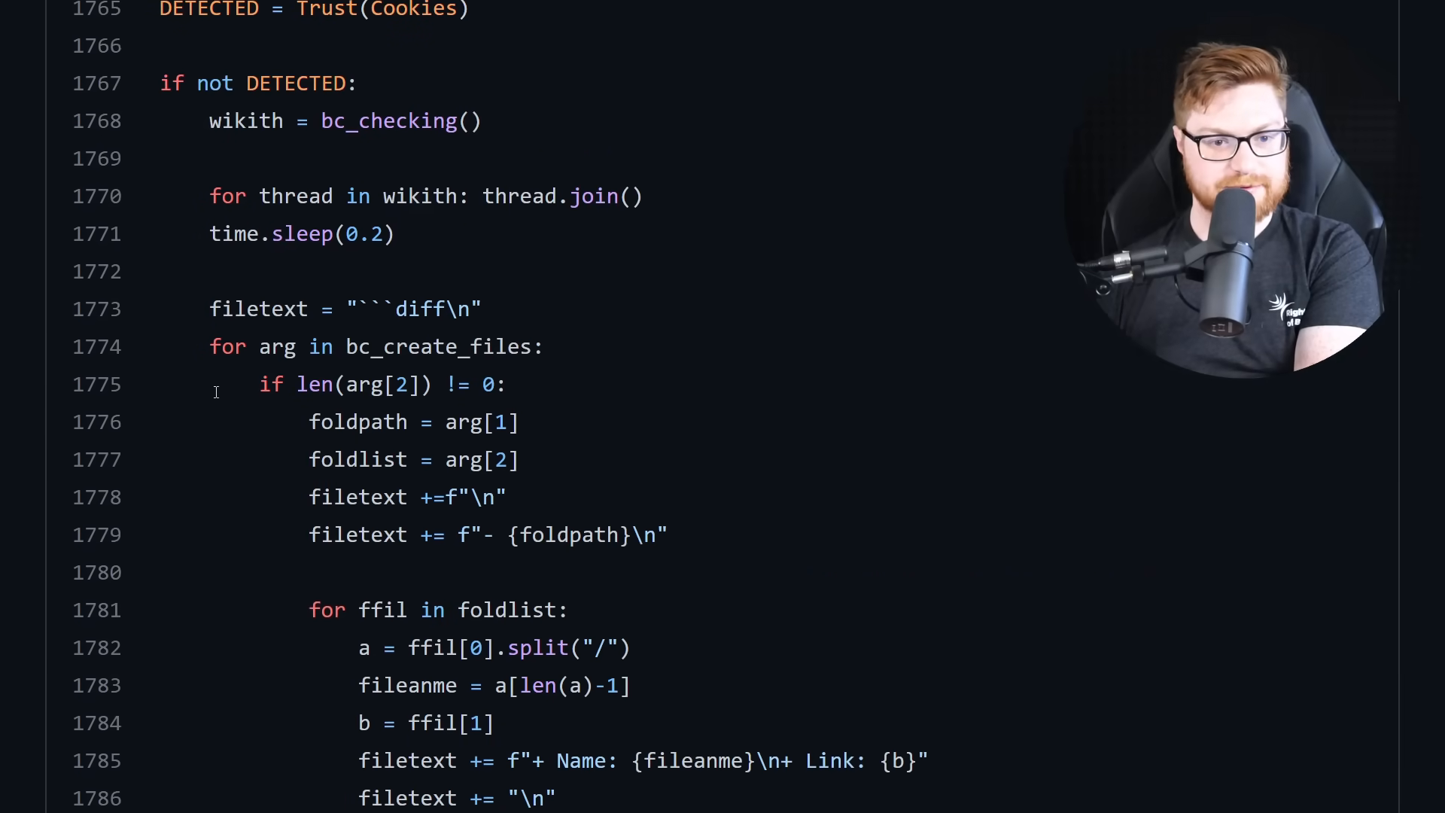
scroll(down, 3)
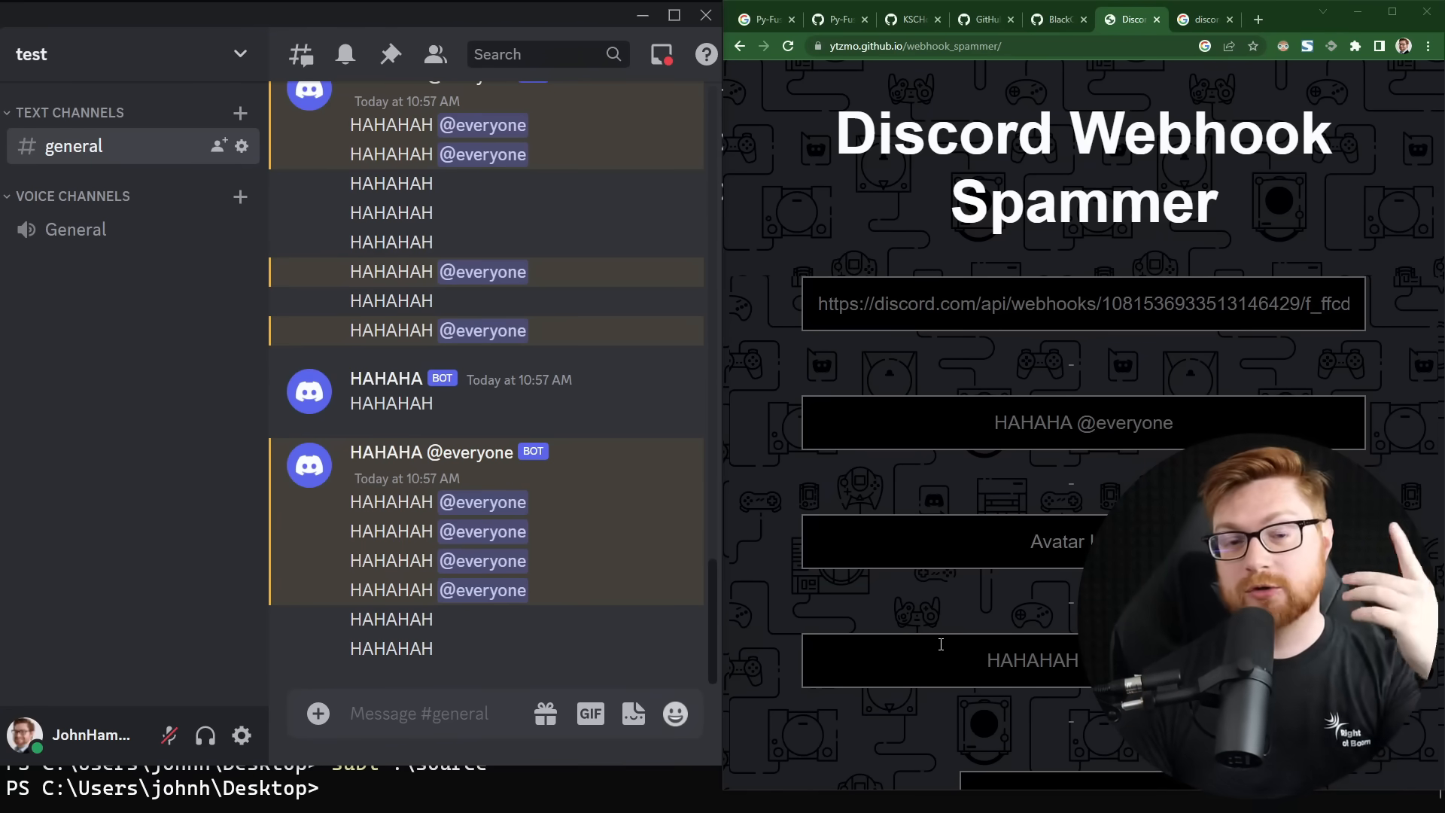
Scroll through the #general spam and post the message 'i cant typ'
scroll(down, 3)
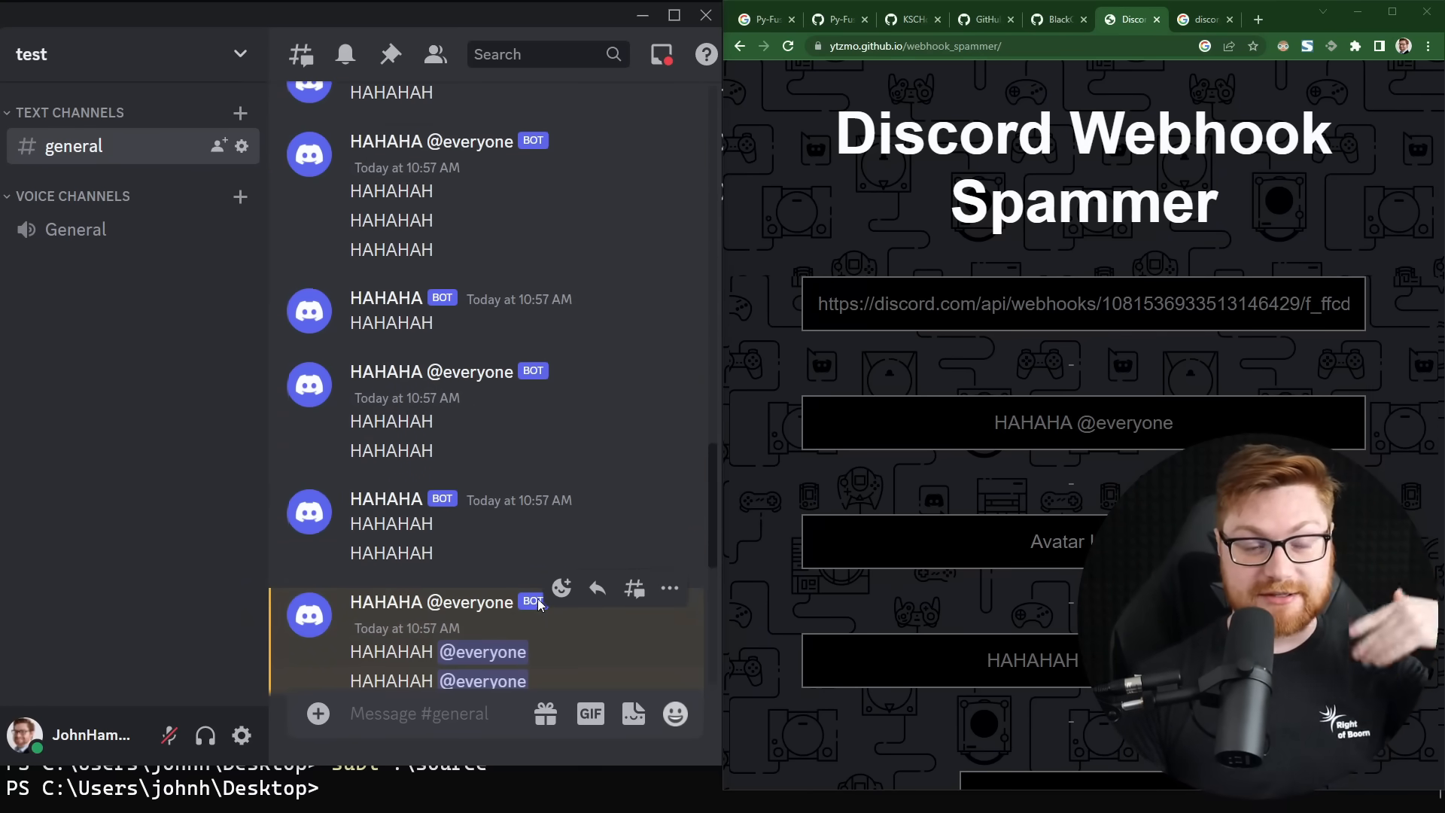
scroll(down, 3)
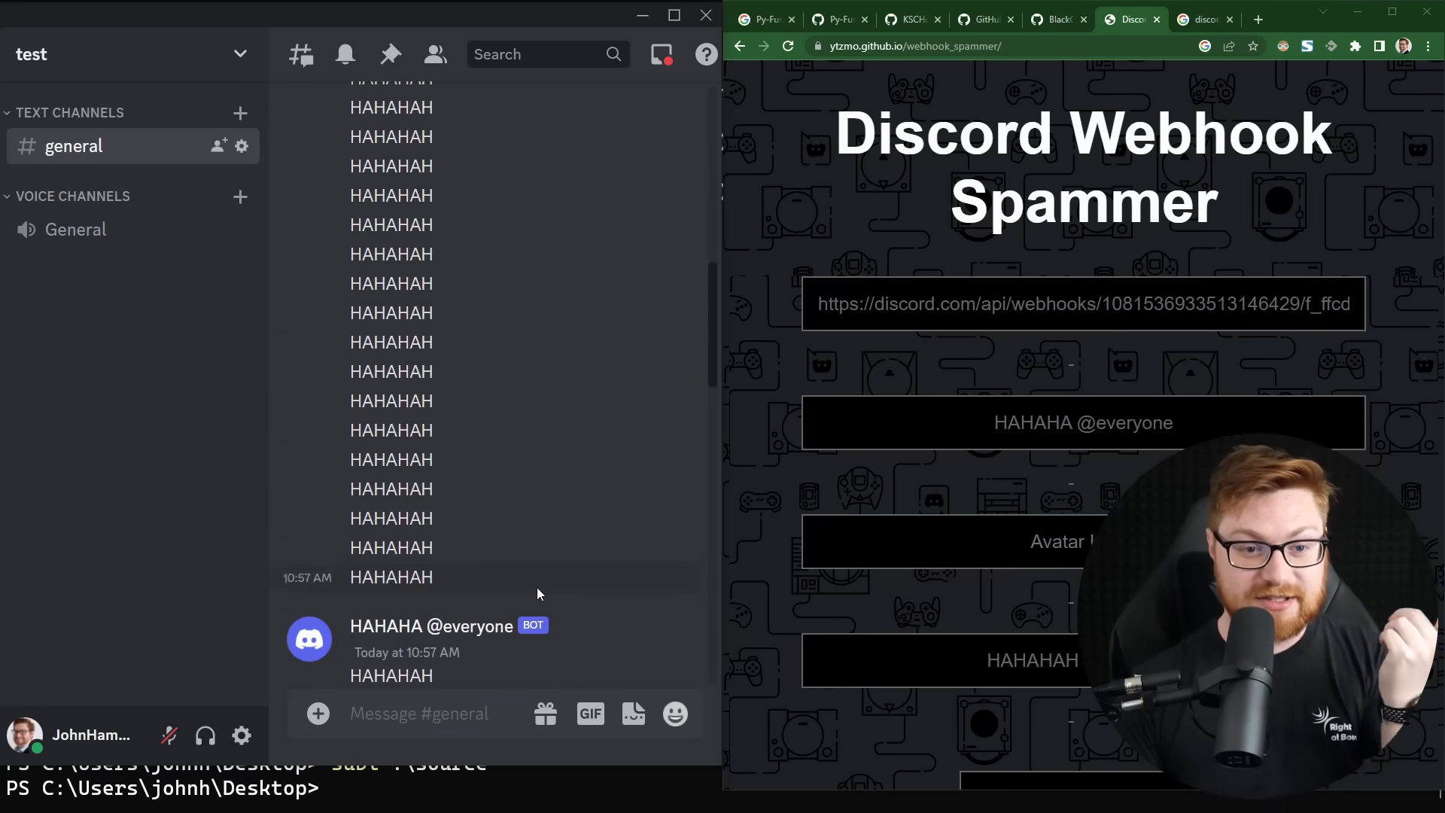
scroll(down, 3)
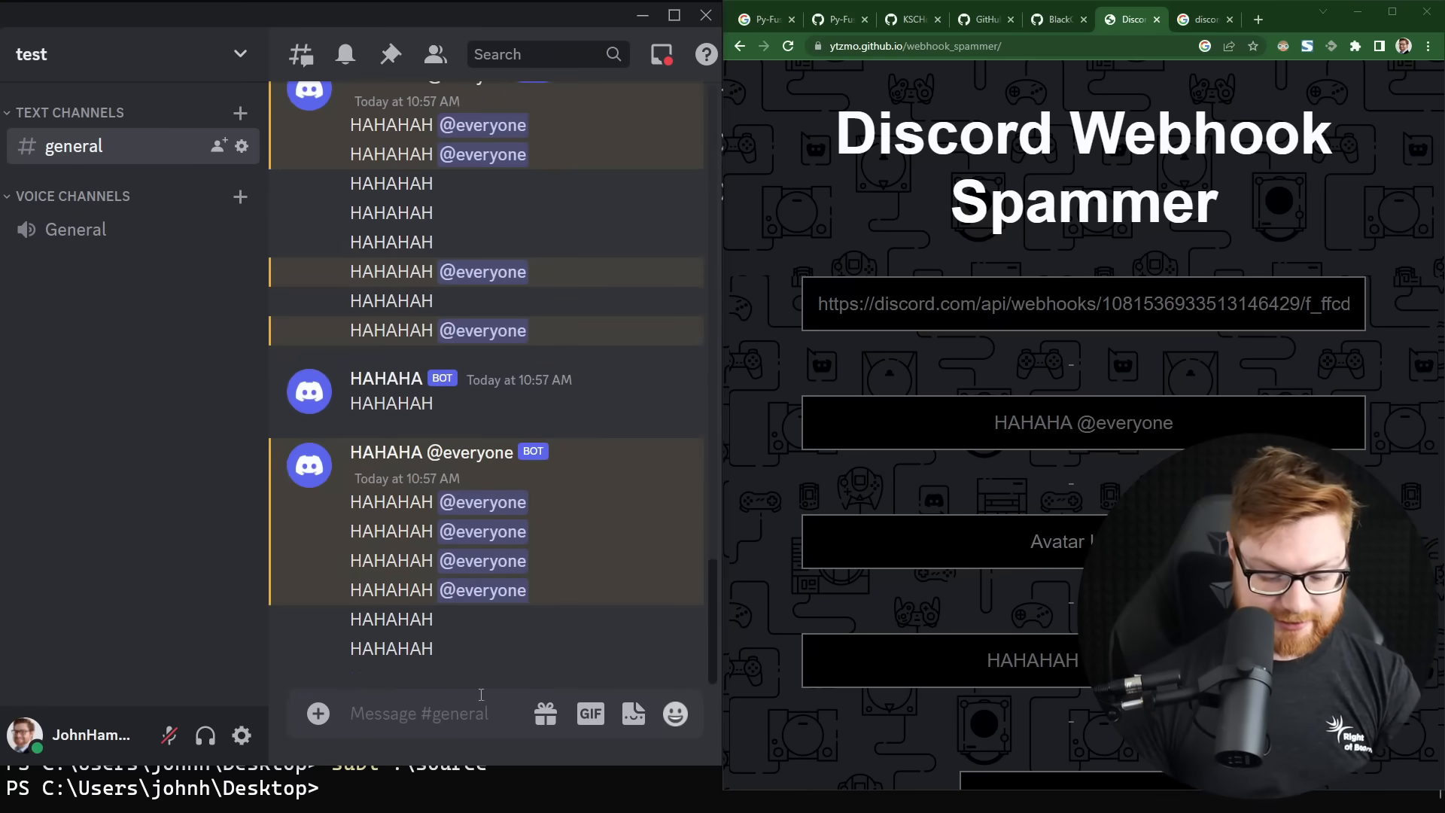
text(i cant typ)
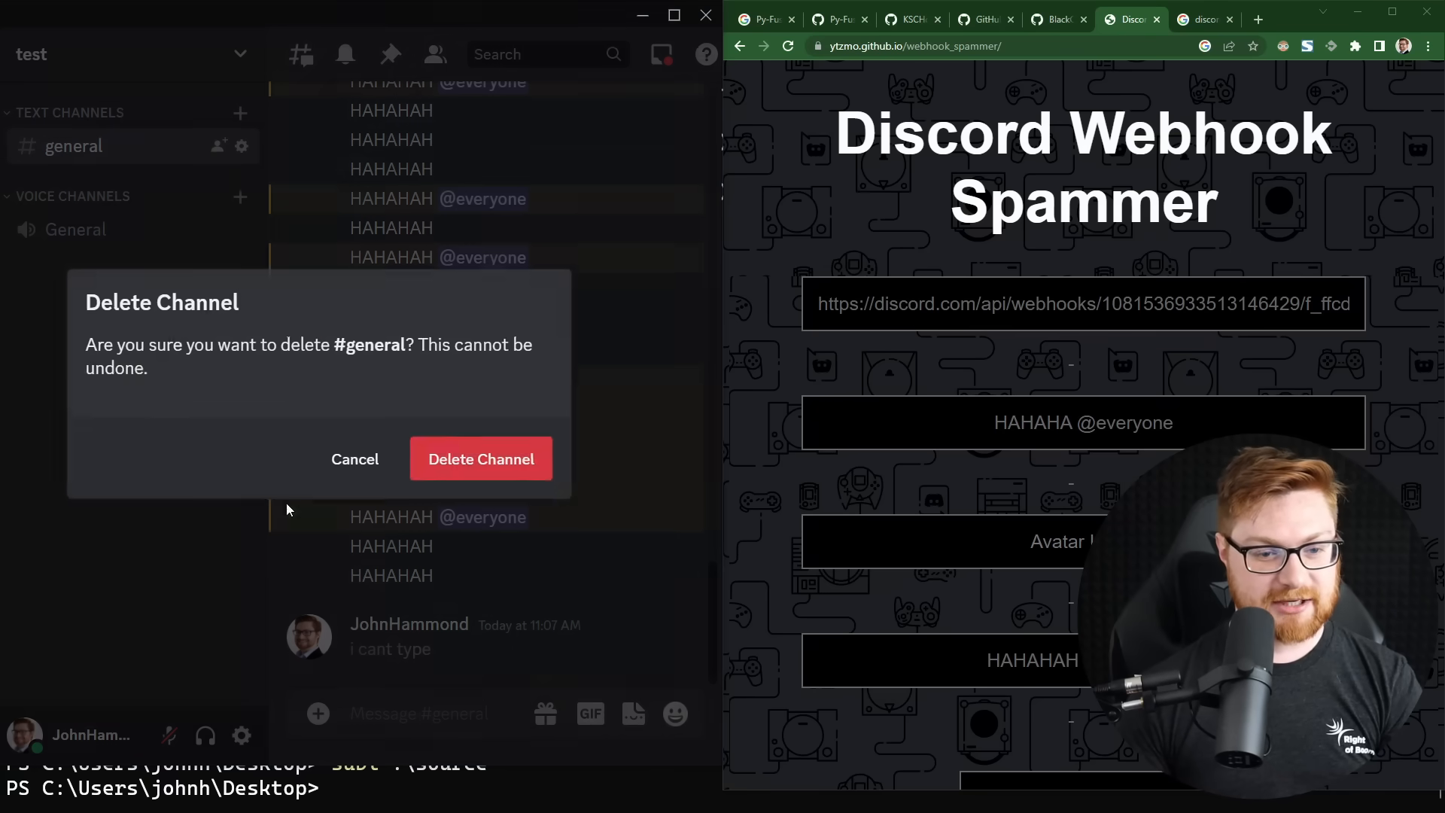
click(354, 459)
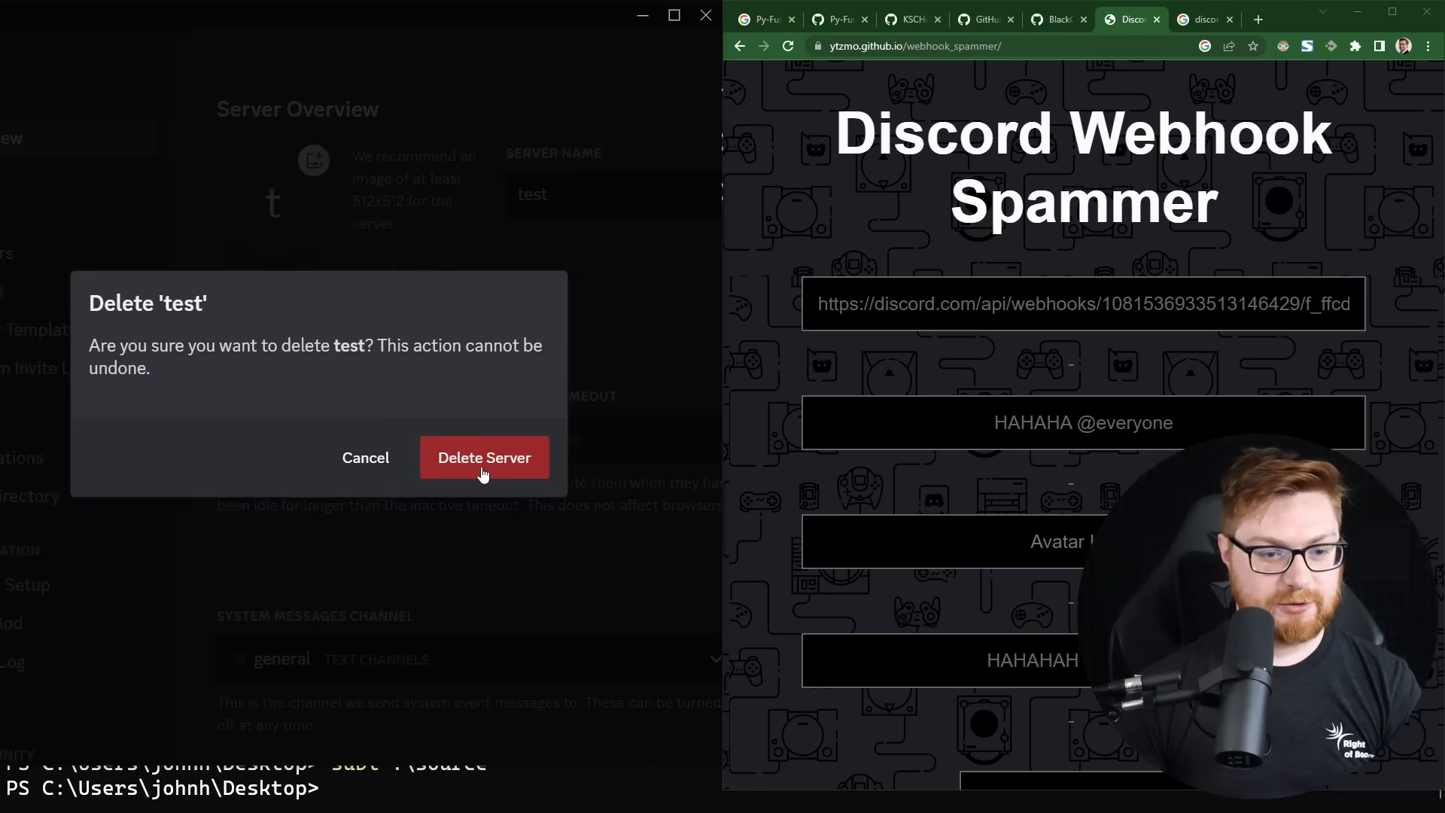
click(484, 456)
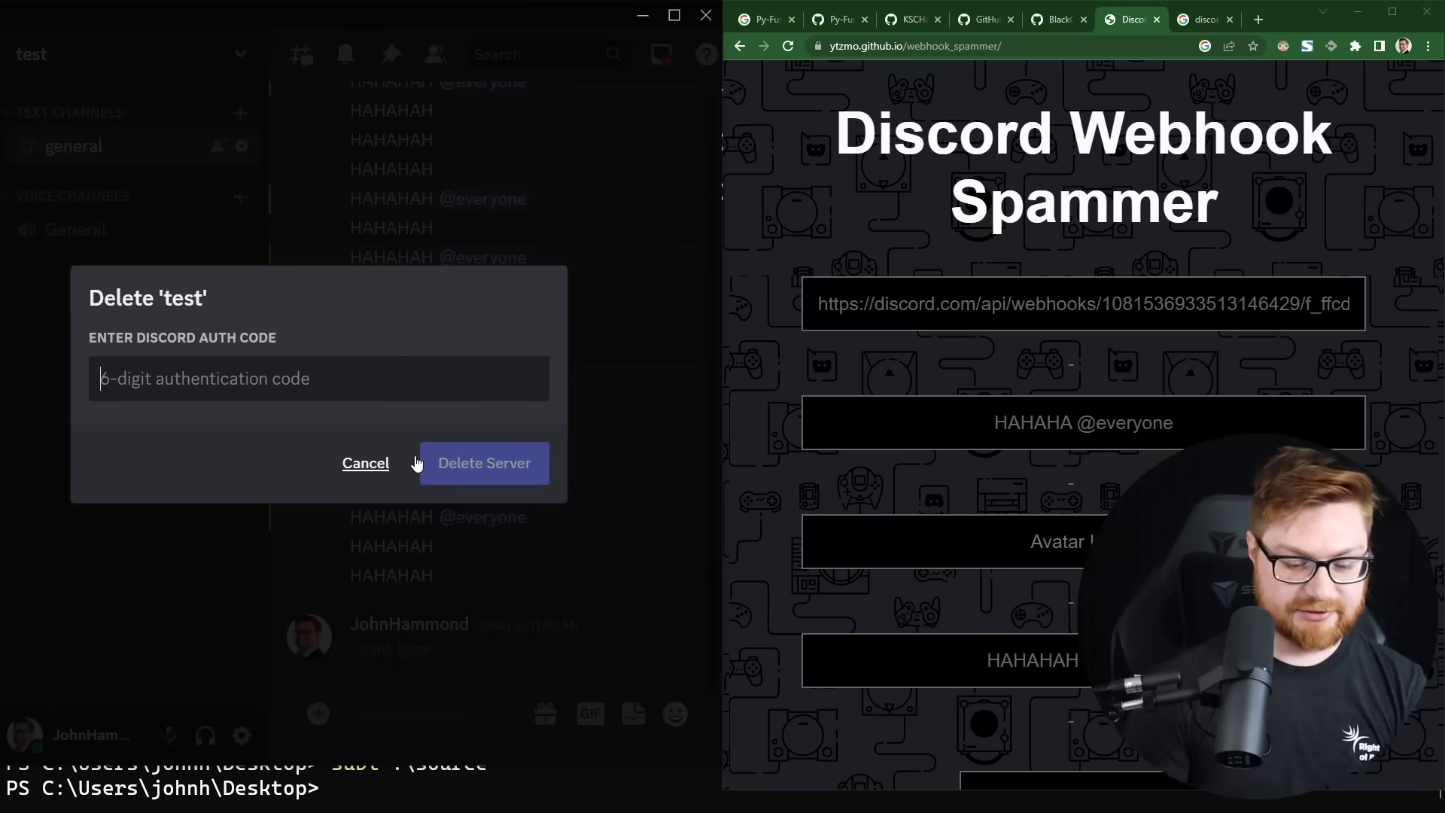
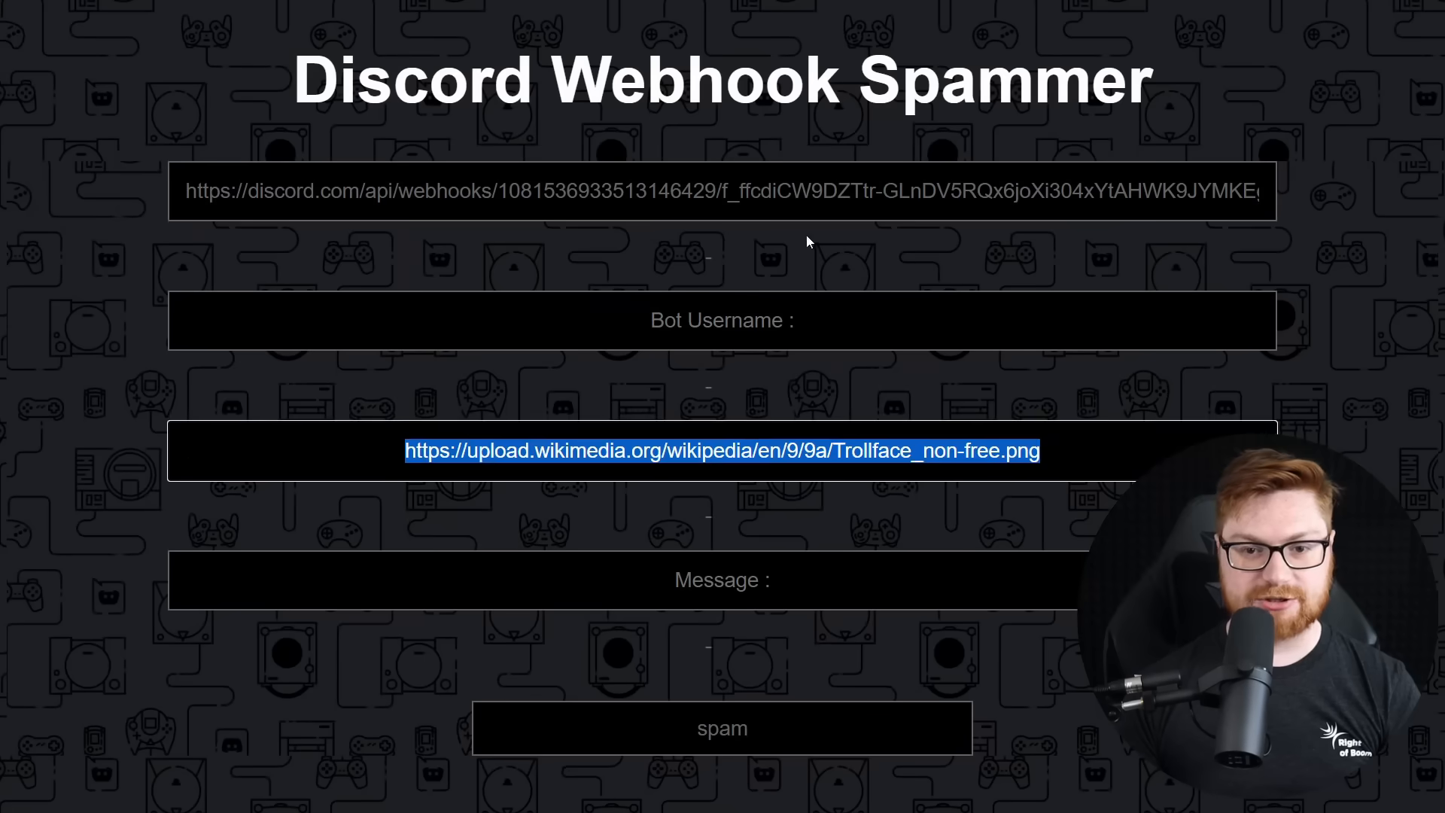
Check the pasted webhook URL and name the spammer bot 'LOL SKID GET RECKD'
click(805, 190)
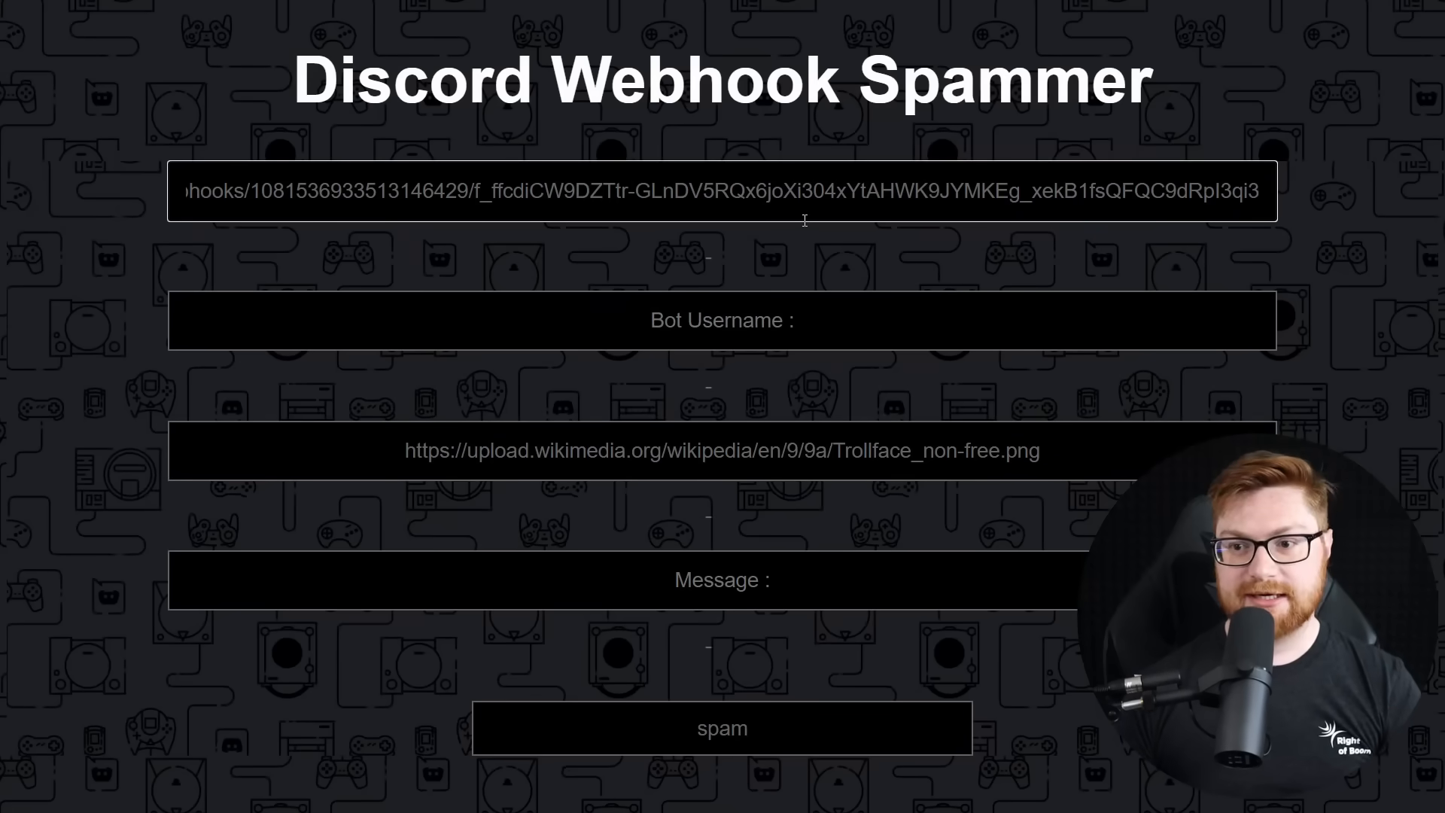
text(L)
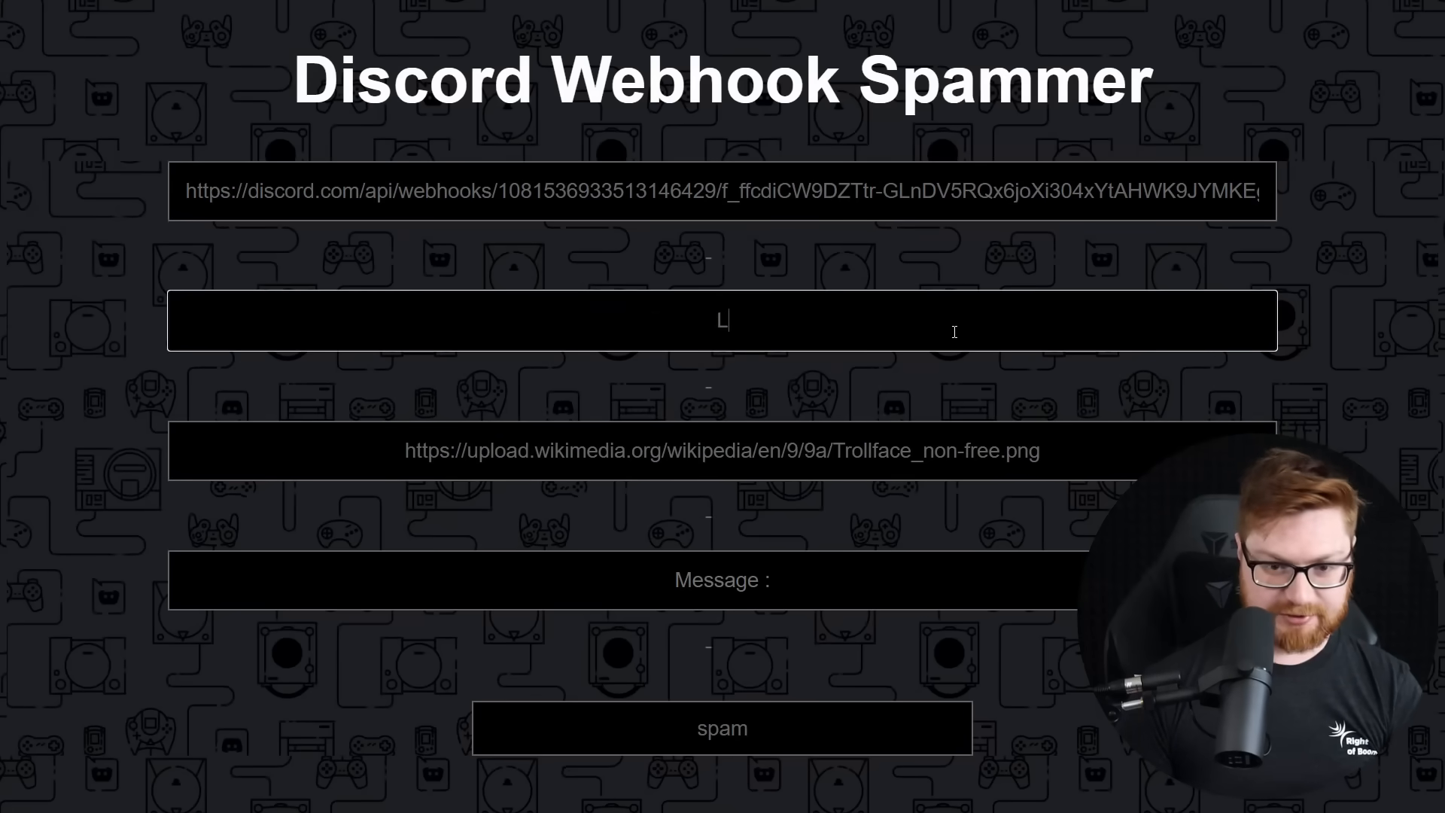
text(OL SKI)
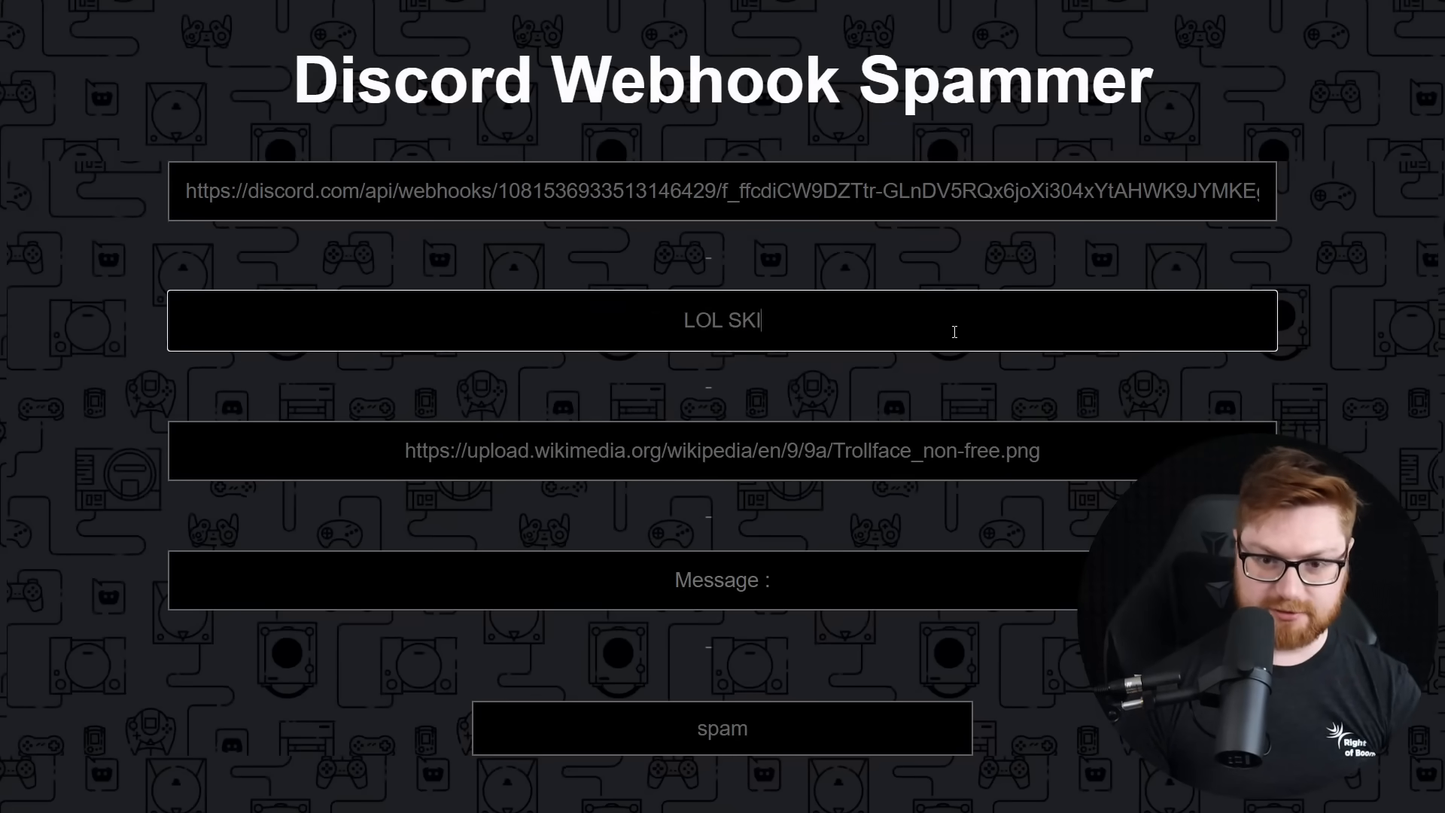
text(D GET RECKD)
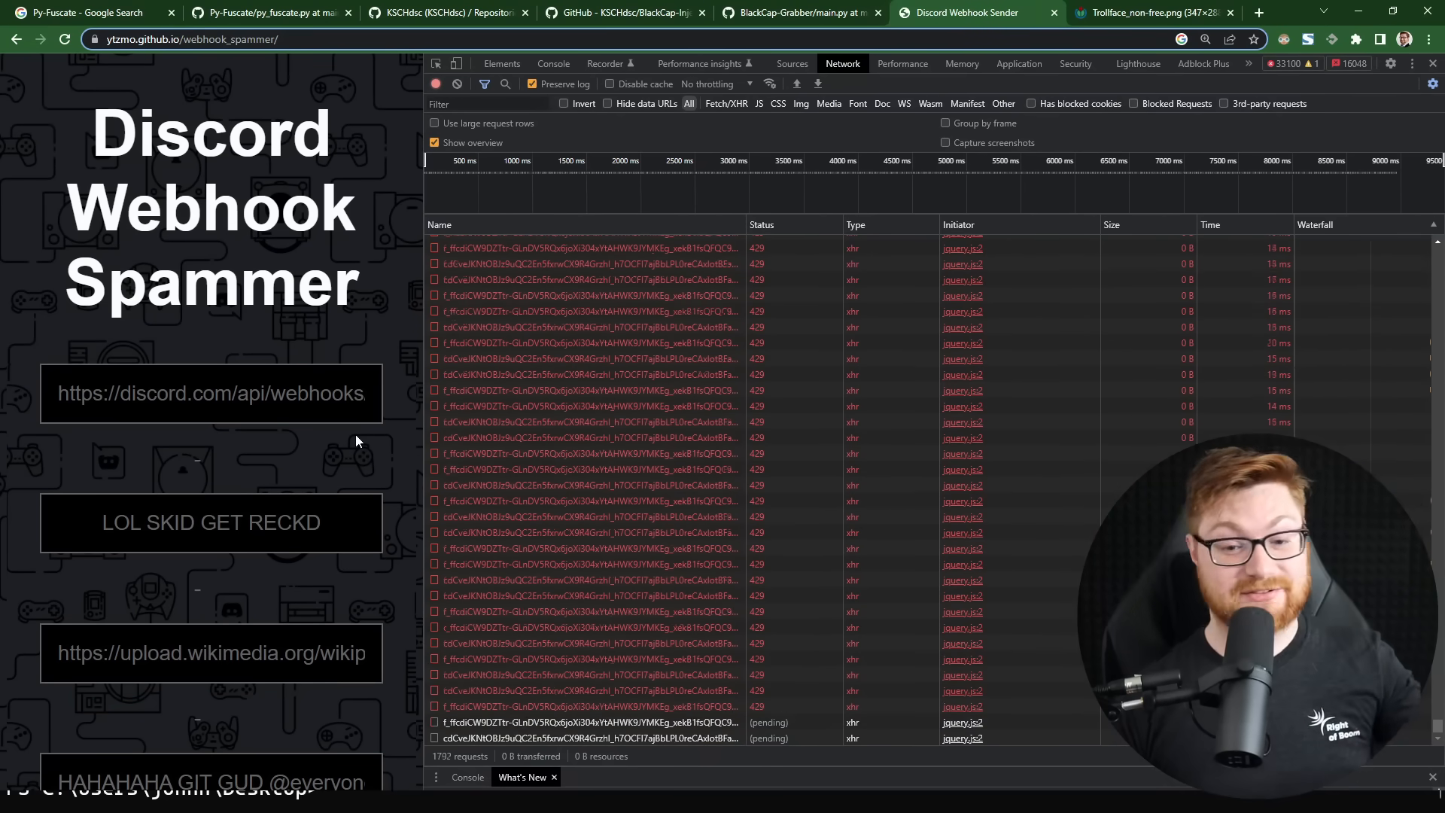
mouse_move(456, 83)
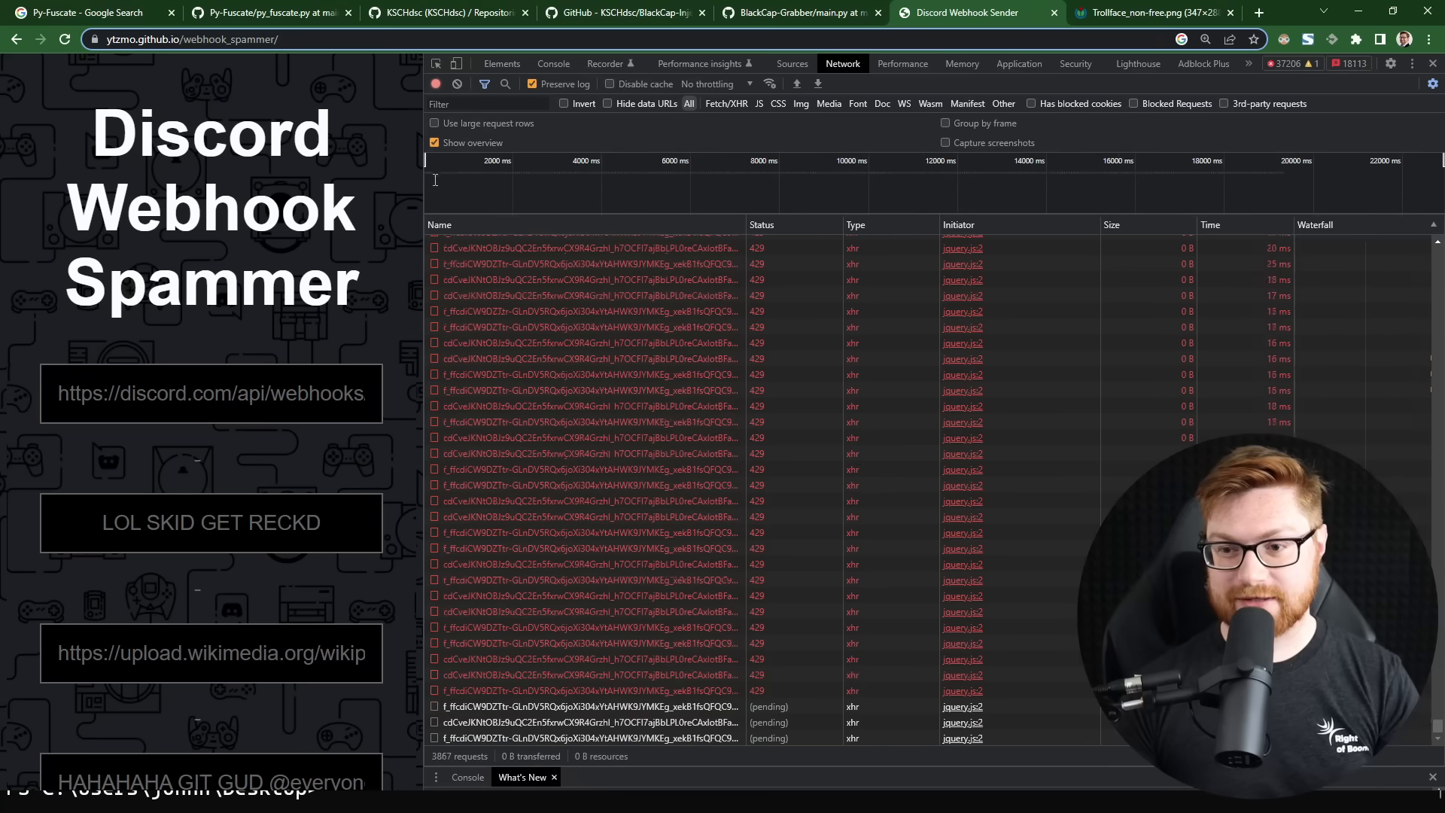
click(448, 12)
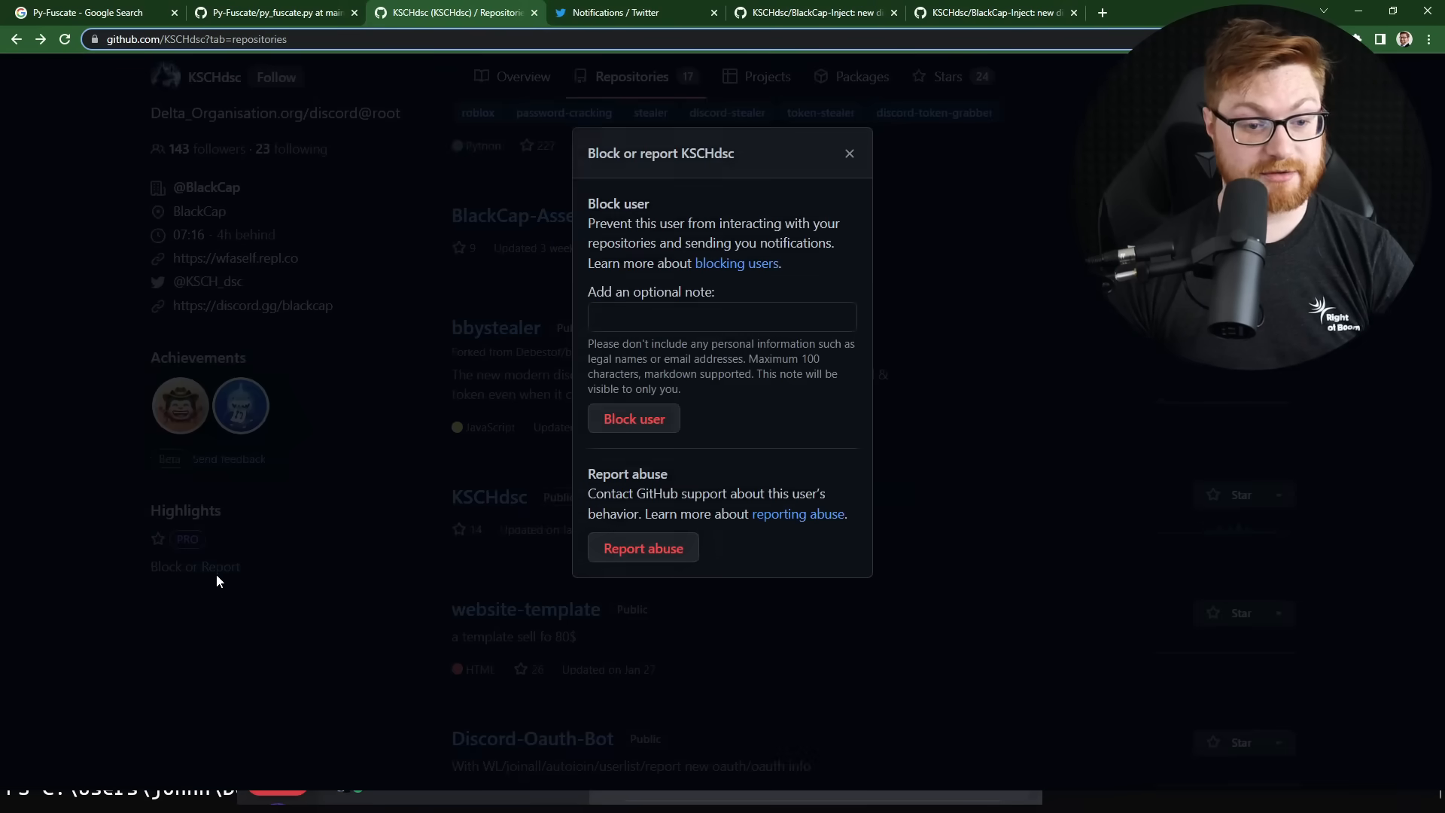
click(642, 547)
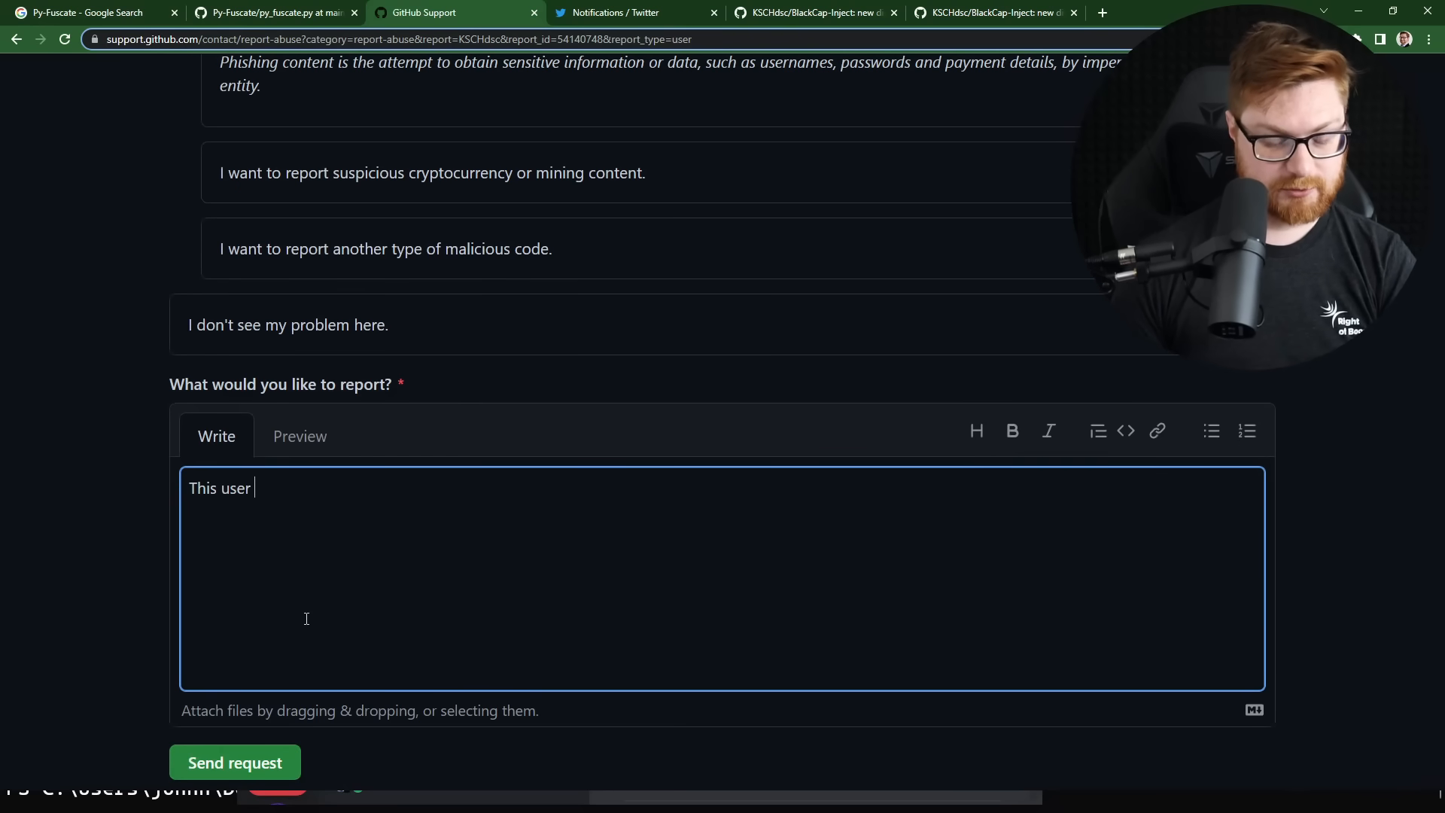
text(hosts Disc)
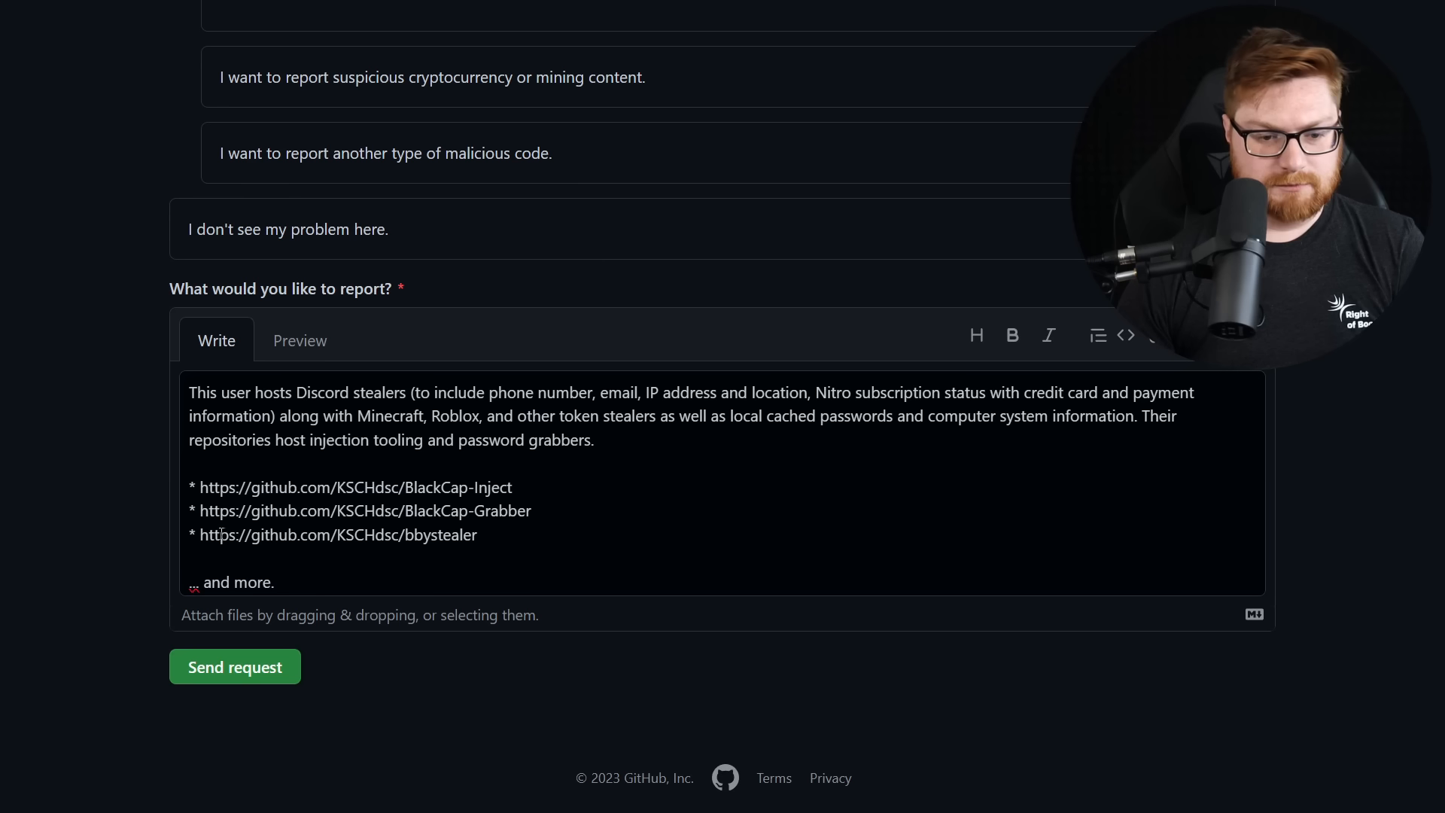
click(234, 666)
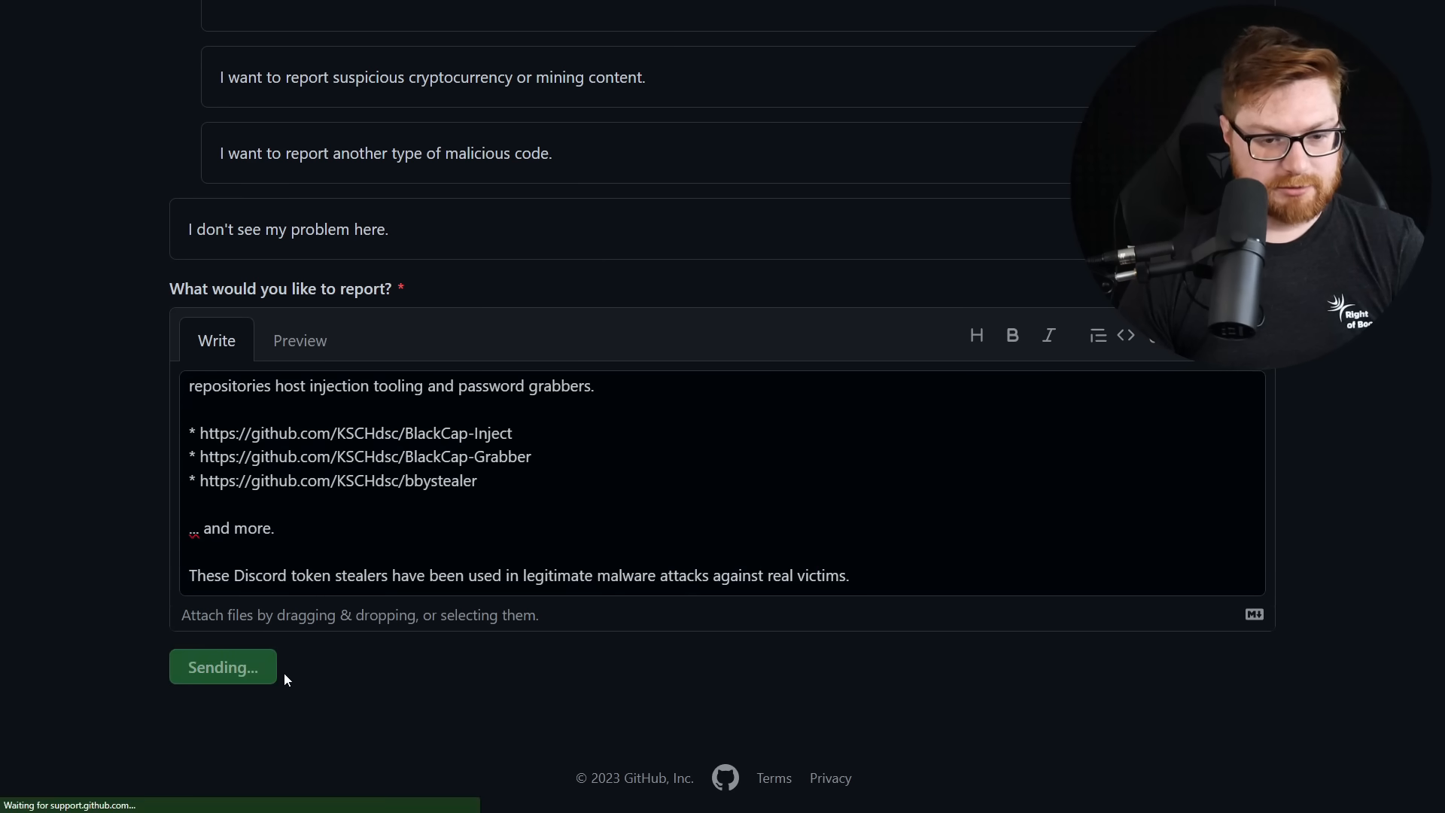
click(222, 665)
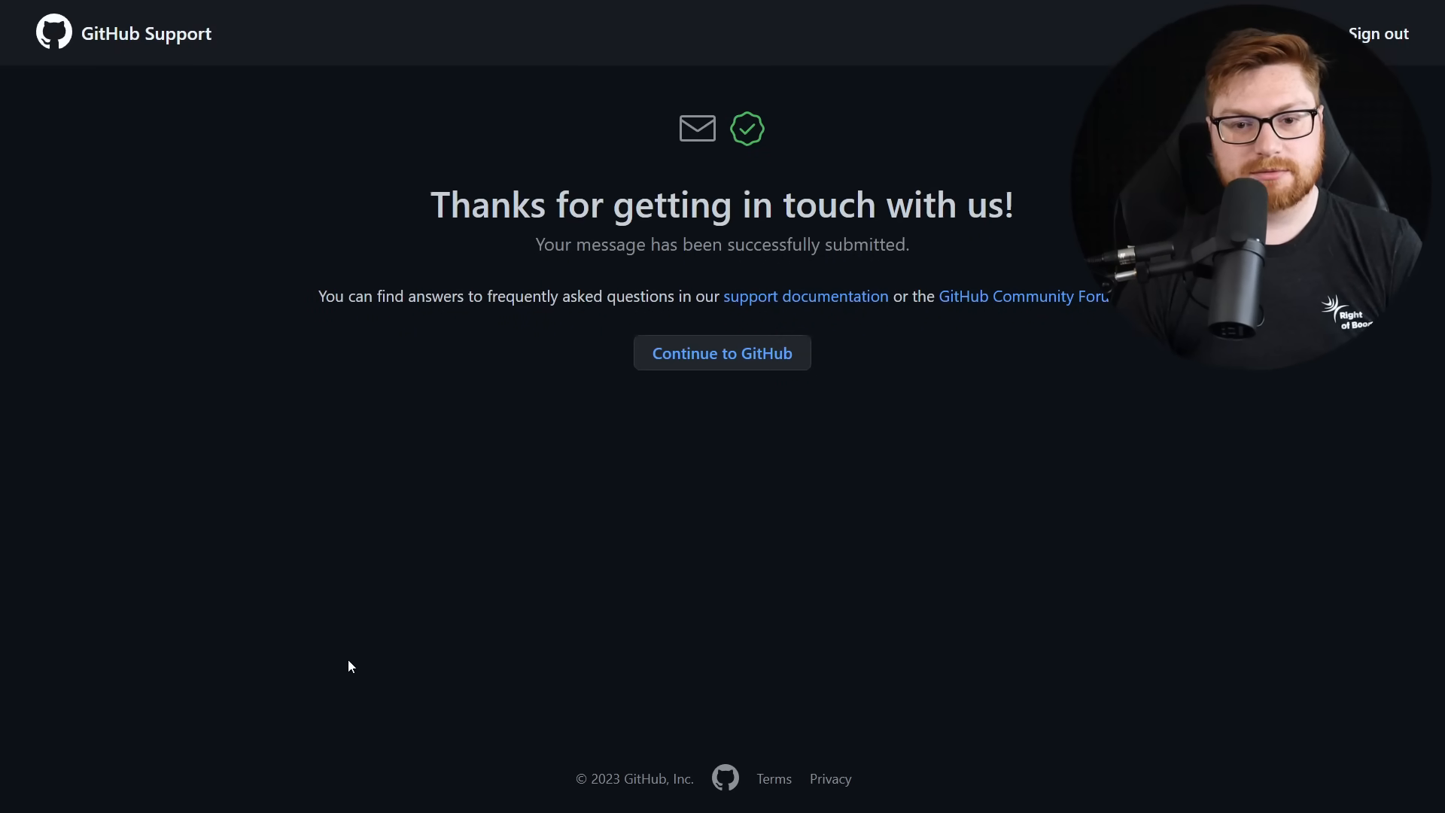